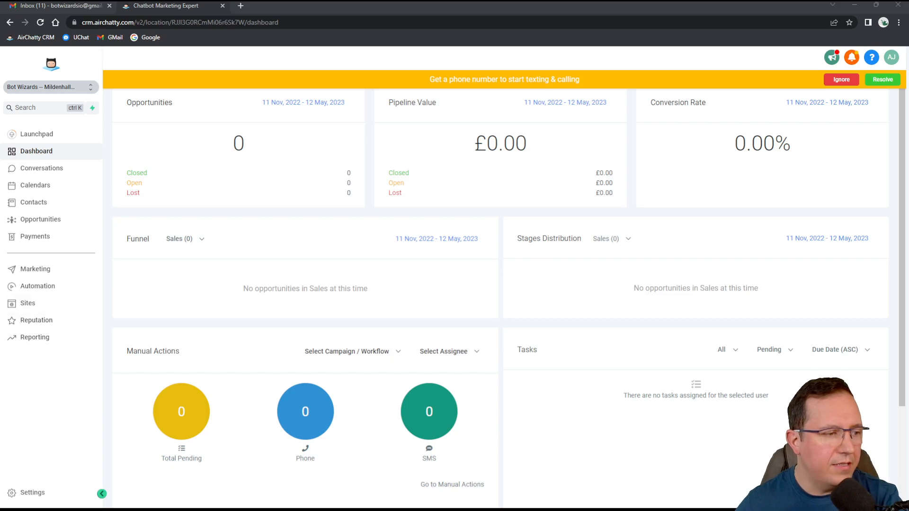
Open Settings to show the Bot Wizards Business Profile page.
click(31, 492)
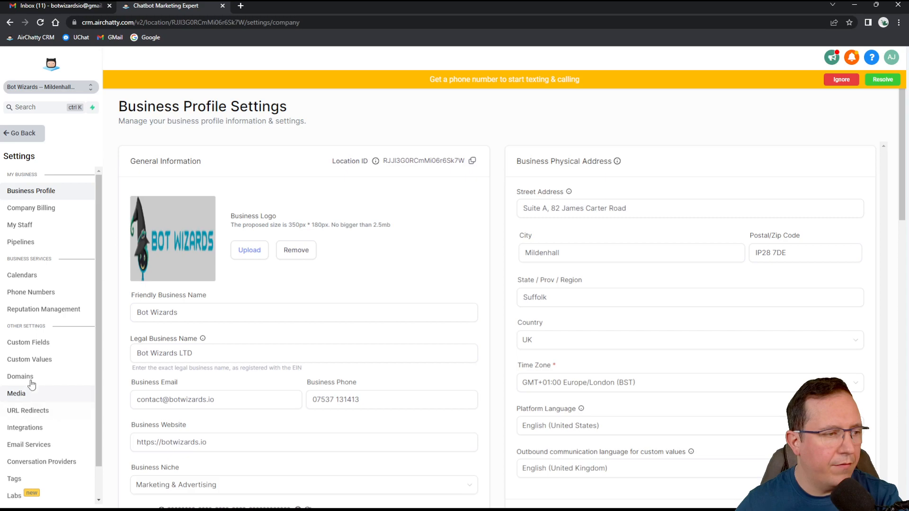
scroll(down, 3)
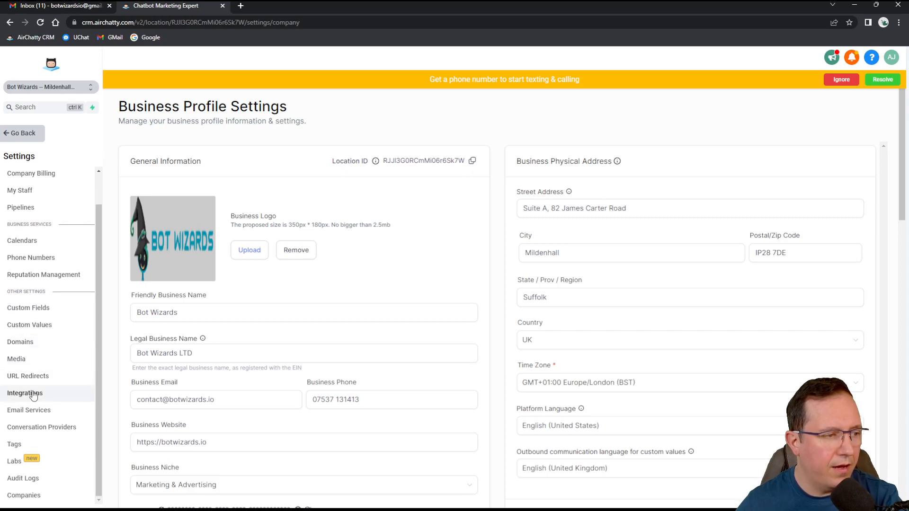
mouse_move(29, 413)
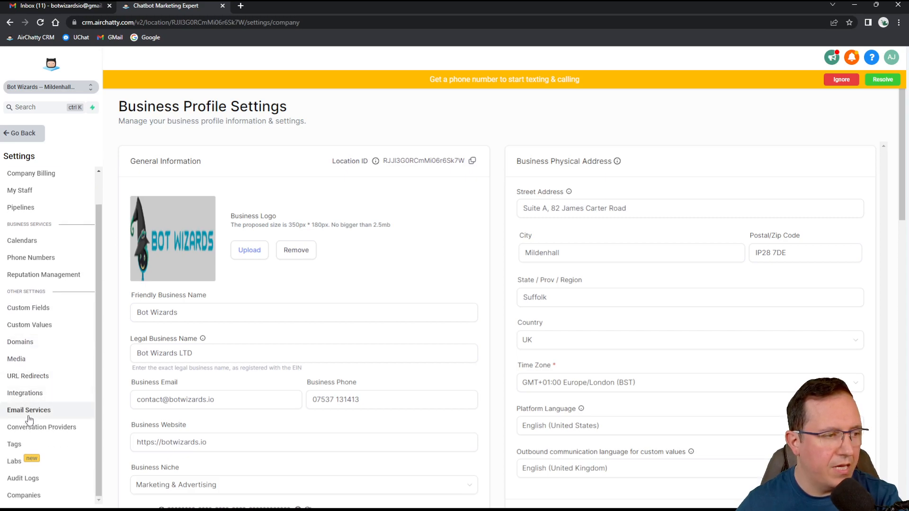
Show Email Services with LeadConnector as default SMTP provider, dismissing the phone-number banner.
click(28, 410)
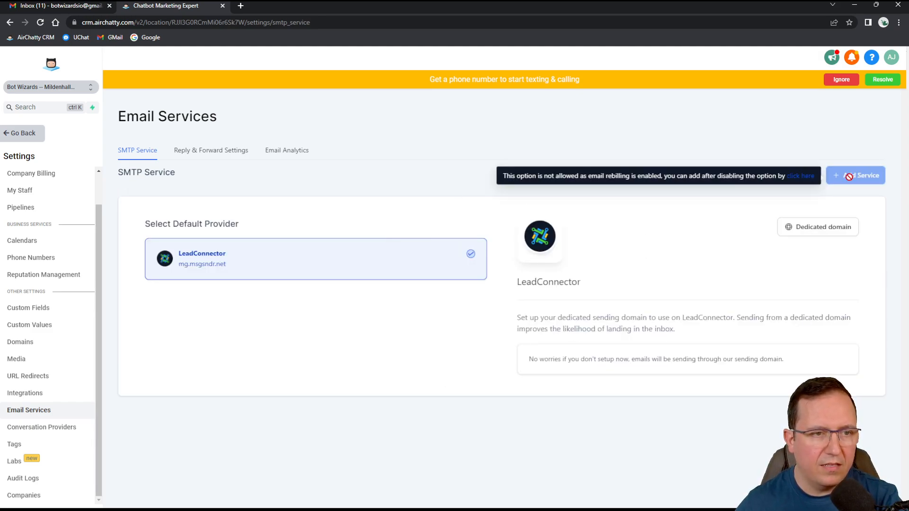
mouse_move(600, 281)
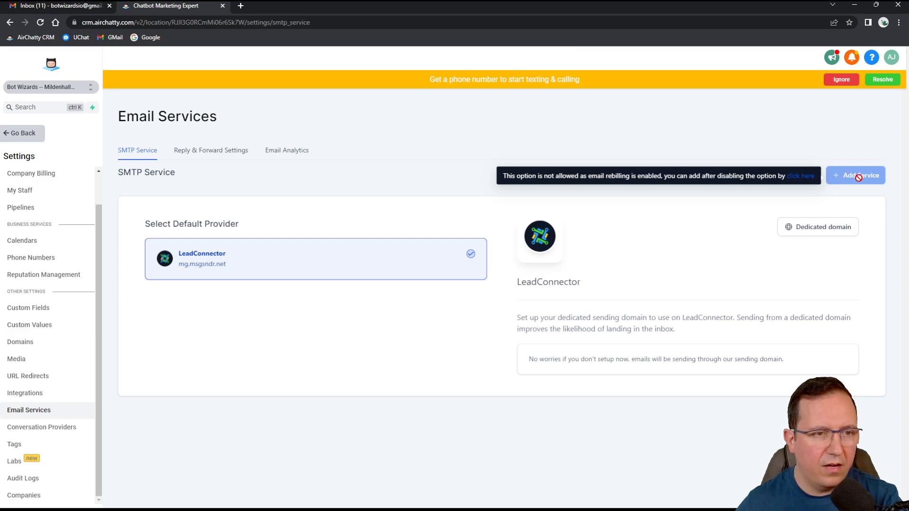
mouse_move(859, 180)
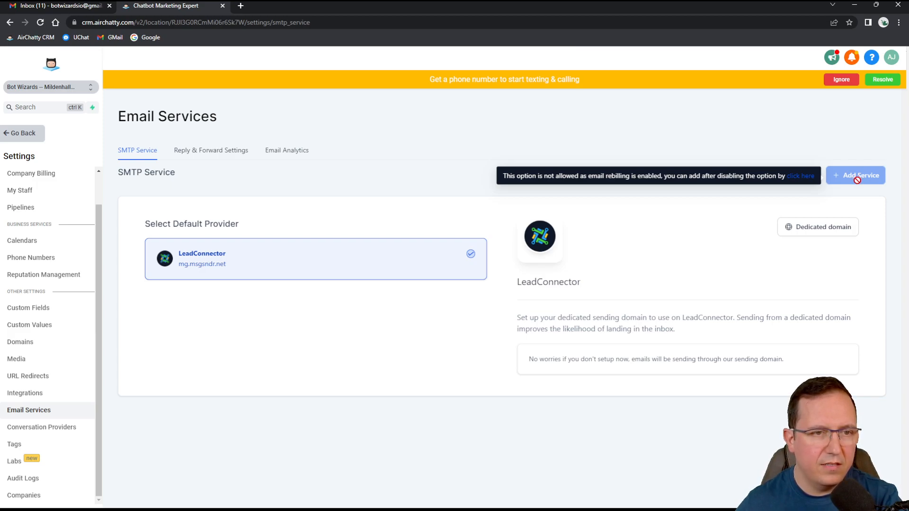
mouse_move(782, 251)
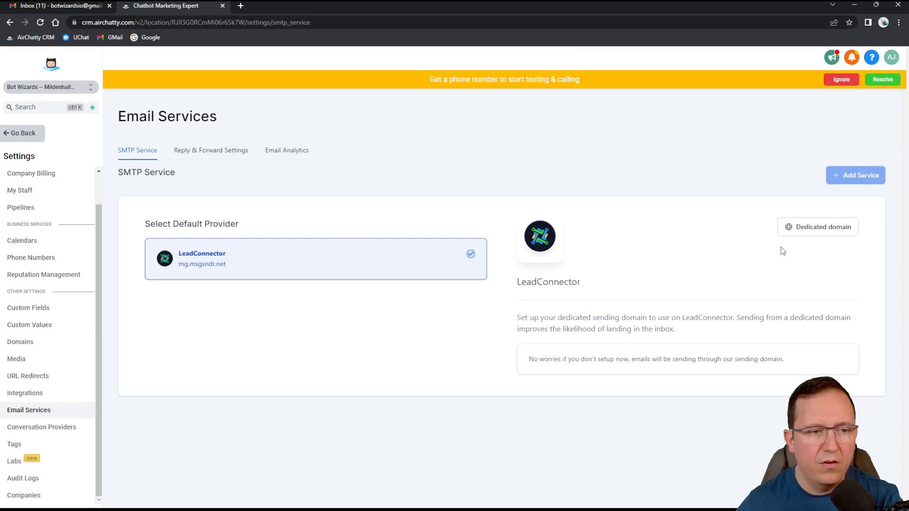
mouse_move(762, 241)
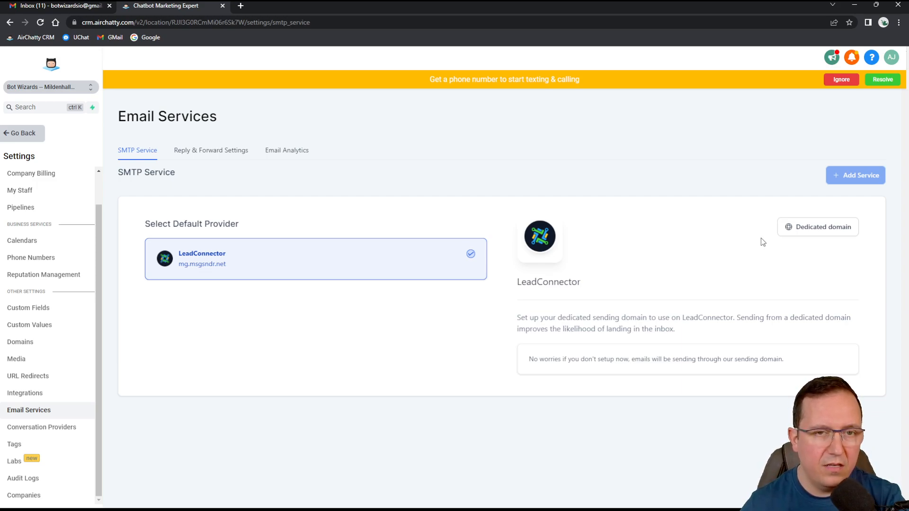
click(840, 80)
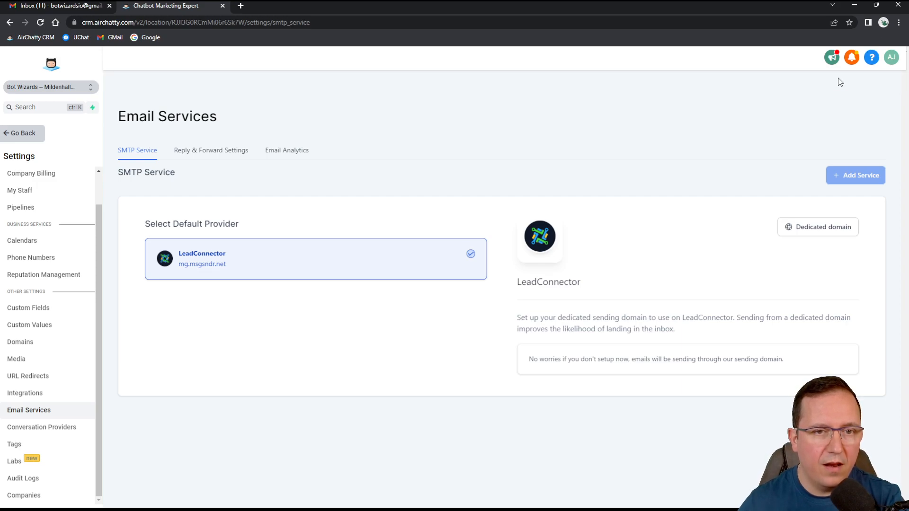
mouse_move(872, 145)
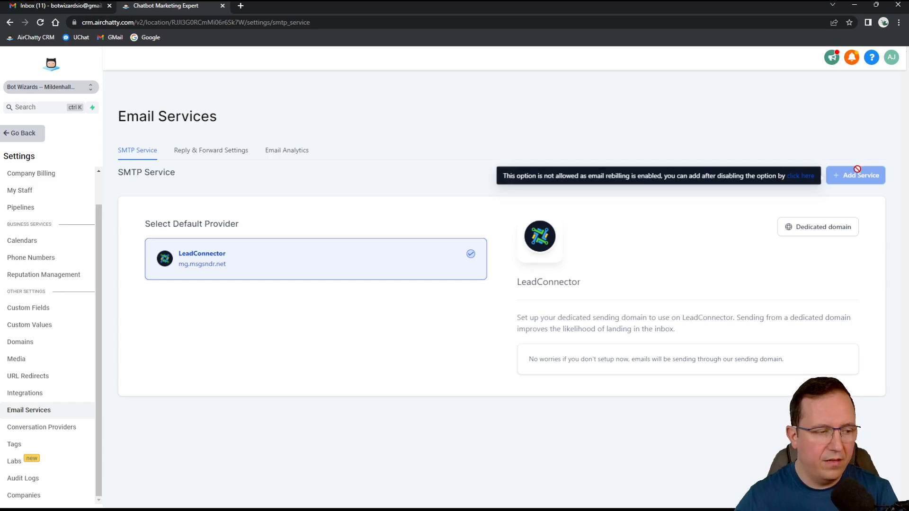
mouse_move(644, 286)
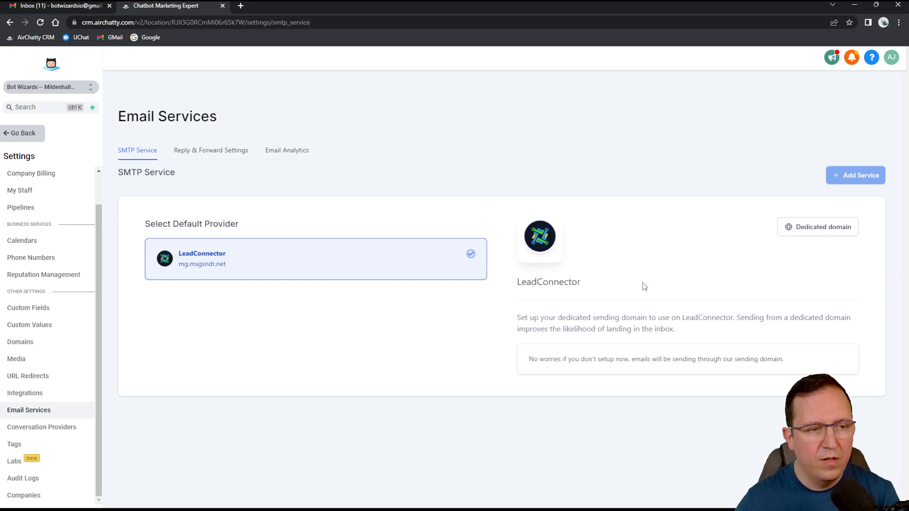
mouse_move(825, 229)
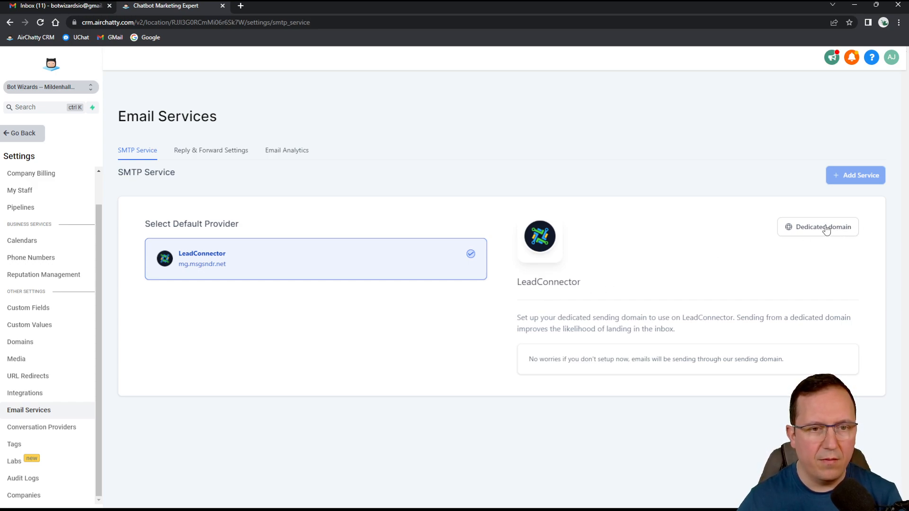
mouse_move(670, 298)
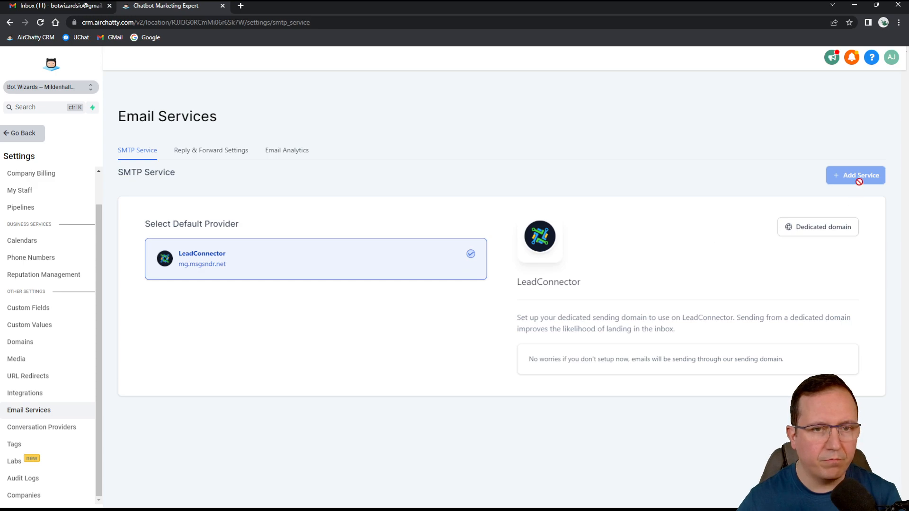
Open a new dedicated domain form and enter botwizards.io as the domain name.
click(817, 227)
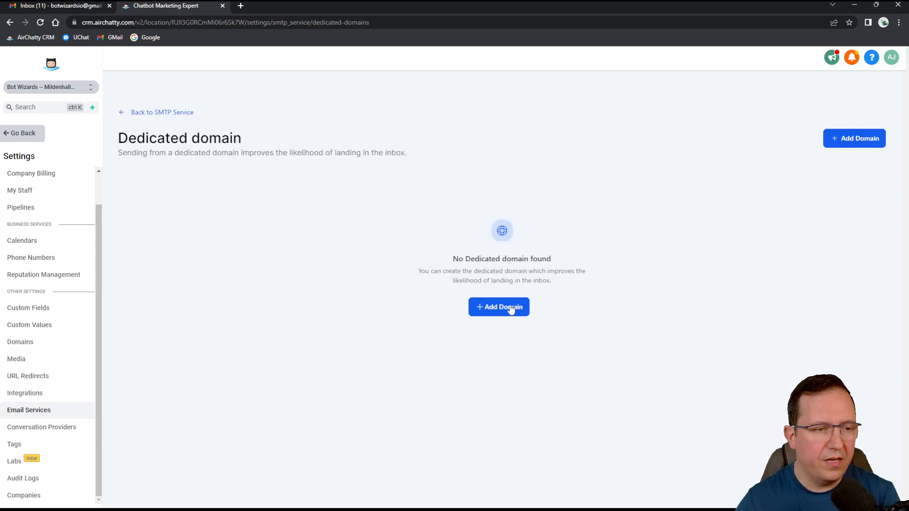
click(498, 307)
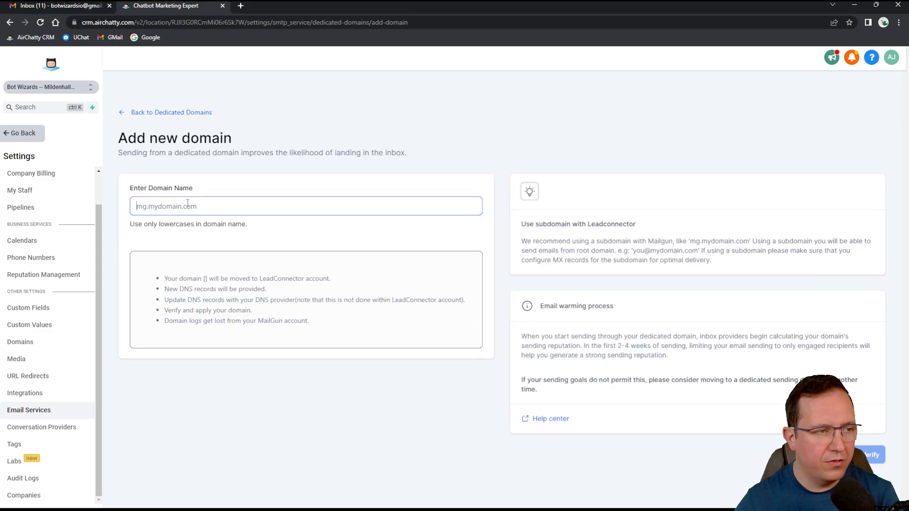
text(botwizards.i)
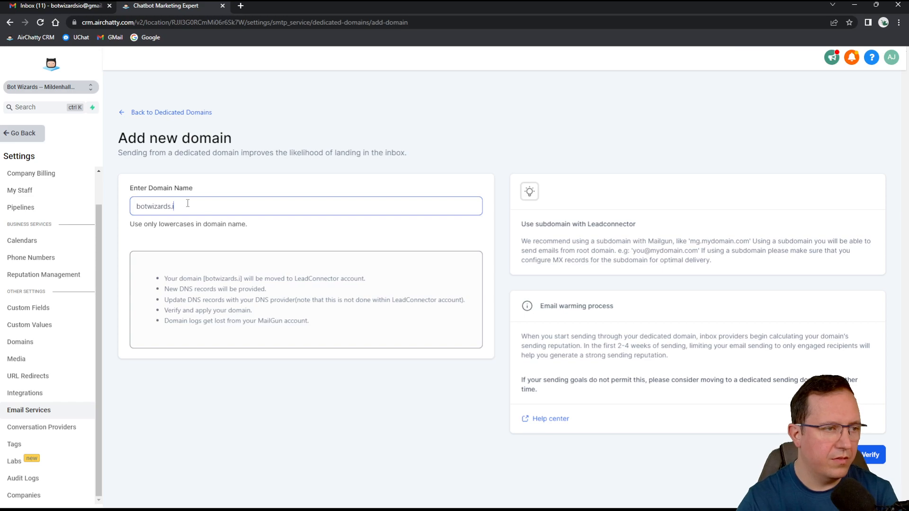
text(o)
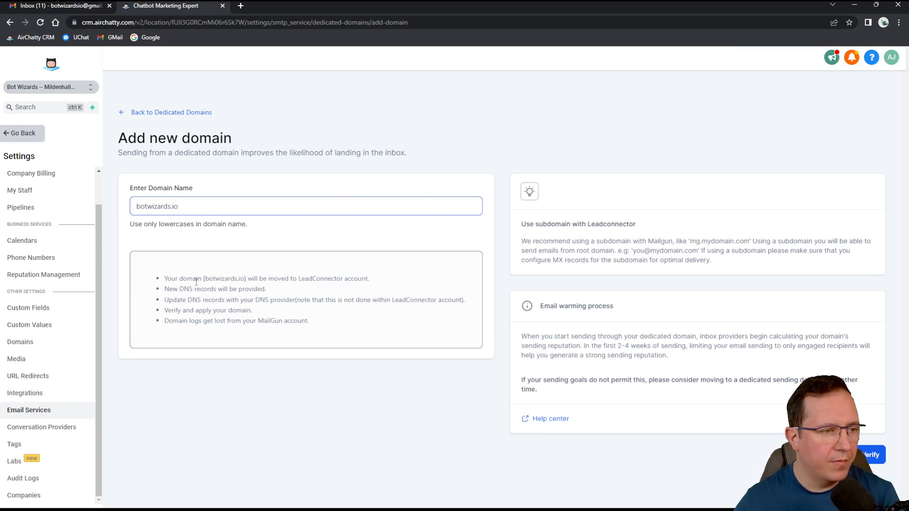
double_click(170, 278)
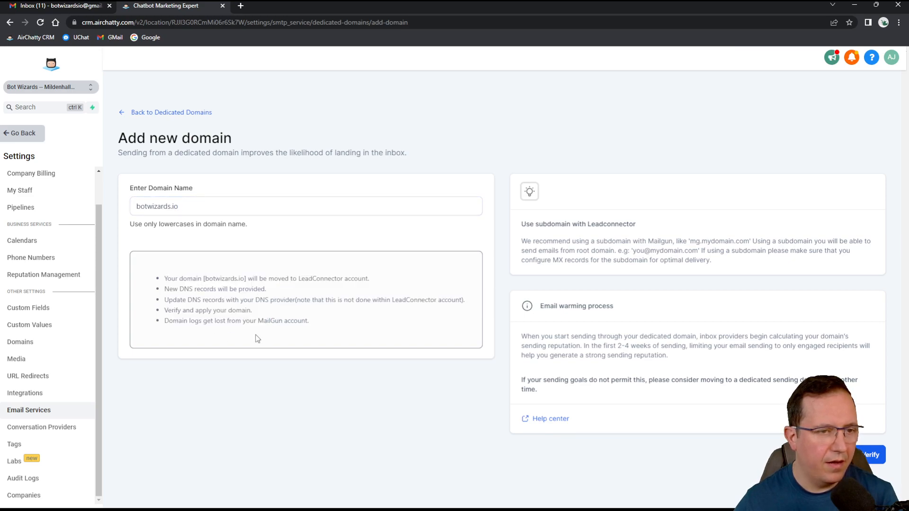
mouse_move(586, 219)
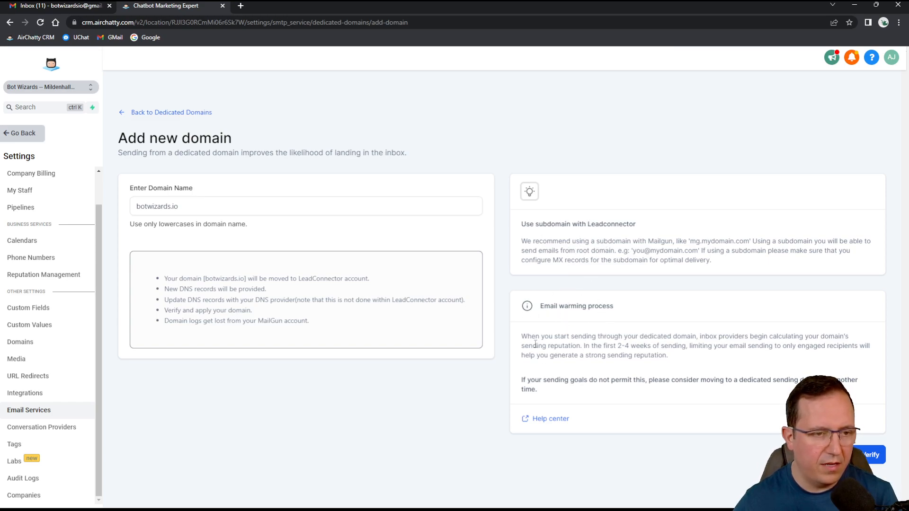
mouse_move(659, 290)
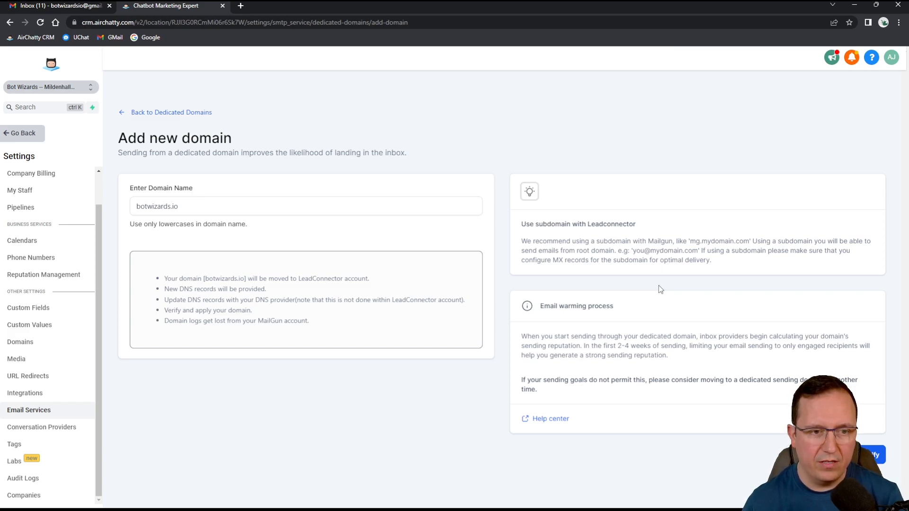
mouse_move(553, 427)
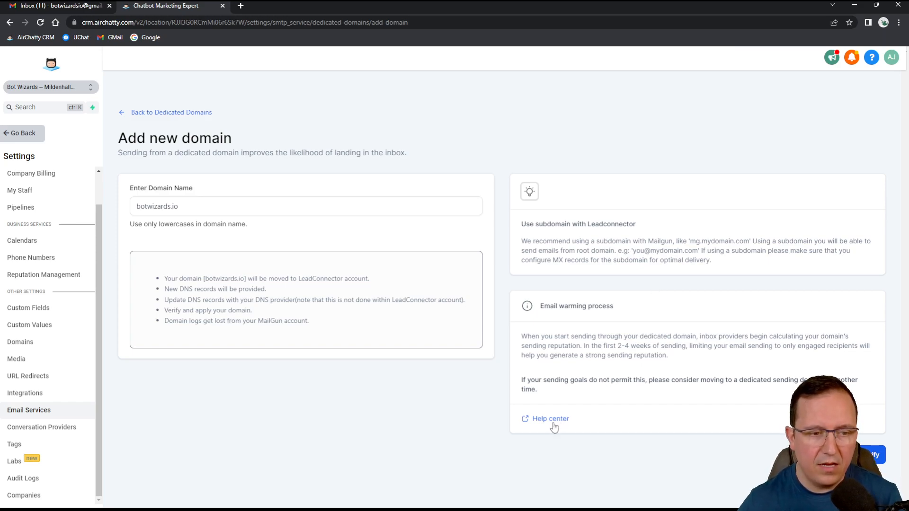
mouse_move(554, 425)
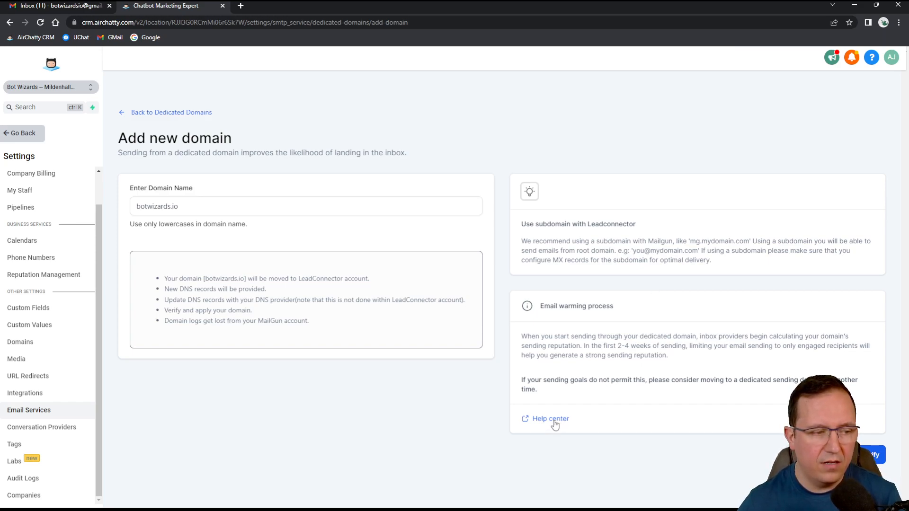
Open the Help center article on dedicated sending domains and read through its FAQ.
click(550, 418)
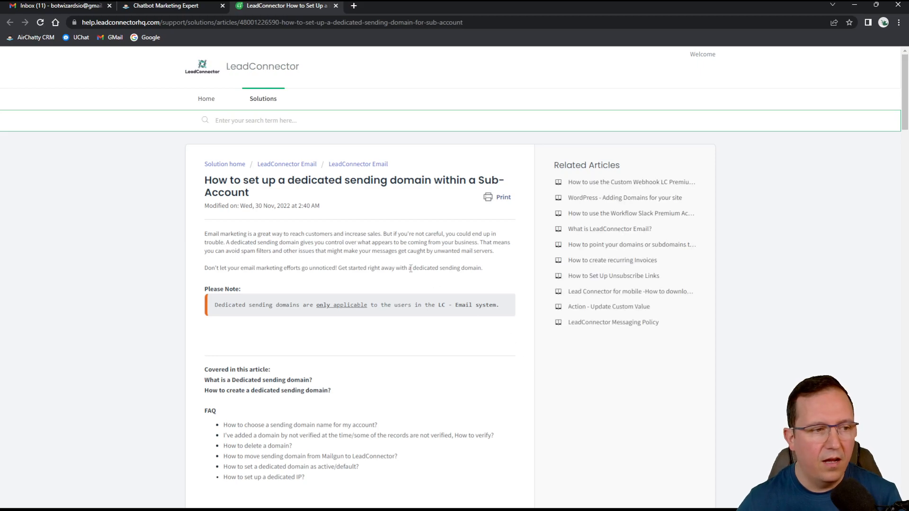
scroll(down, 3)
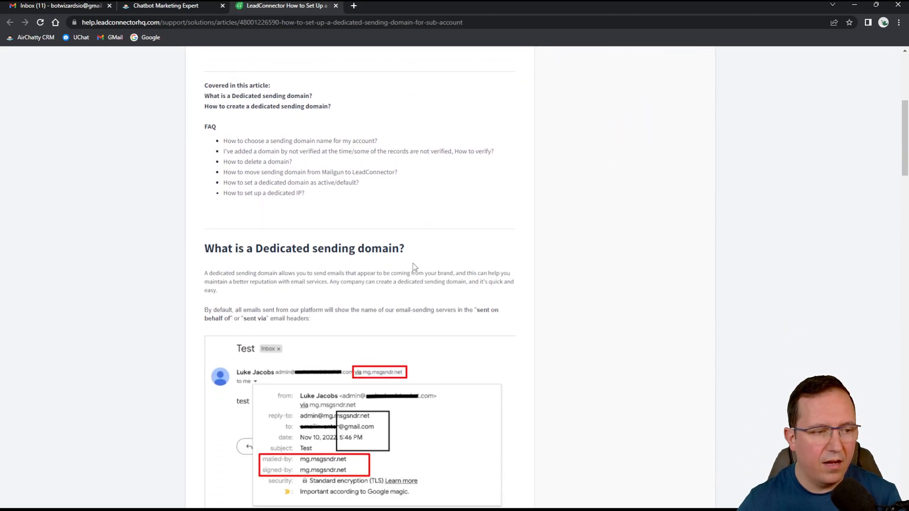
scroll(down, 3)
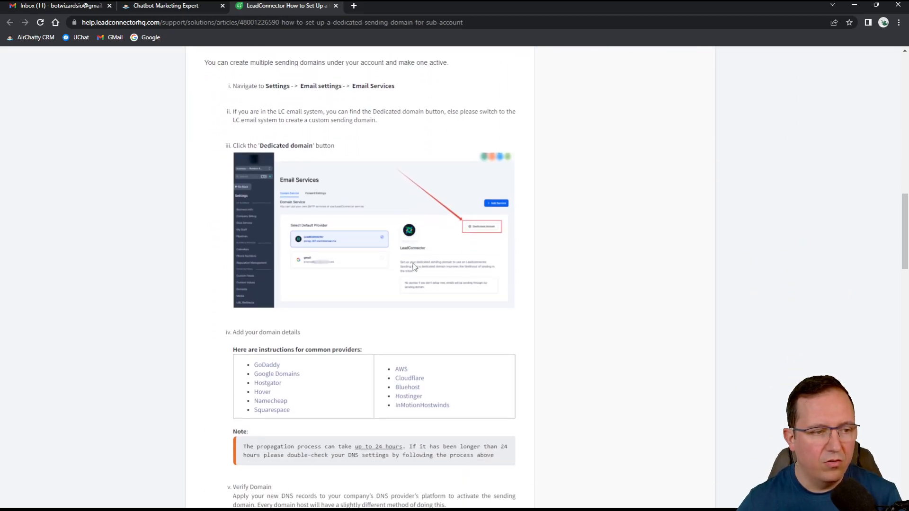
scroll(down, 3)
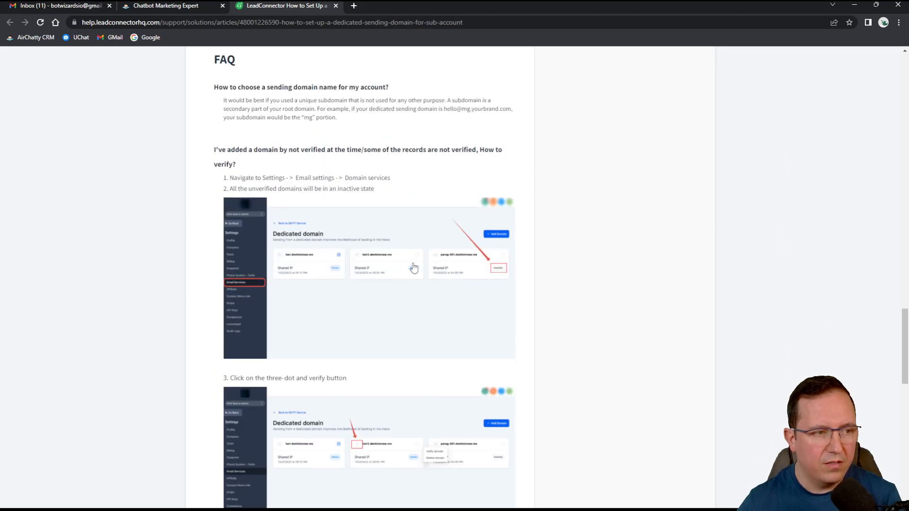
scroll(down, 3)
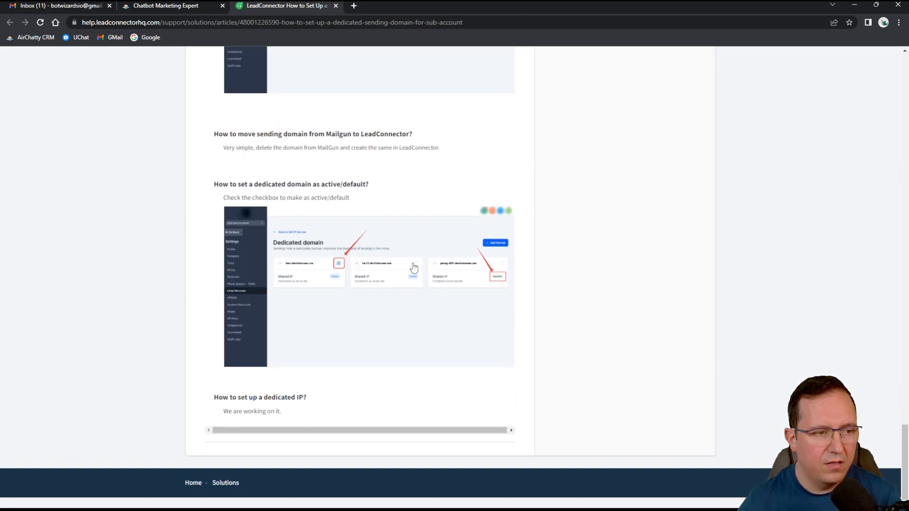
scroll(up, 3)
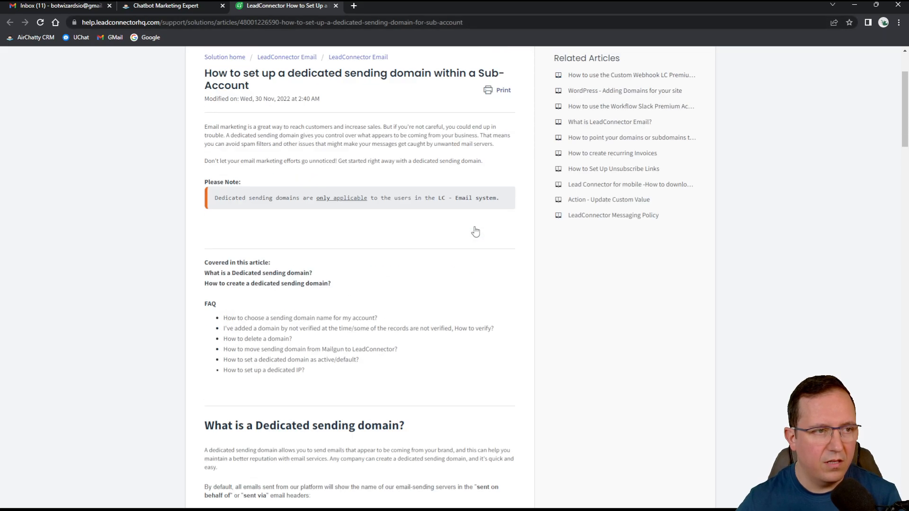
scroll(up, 3)
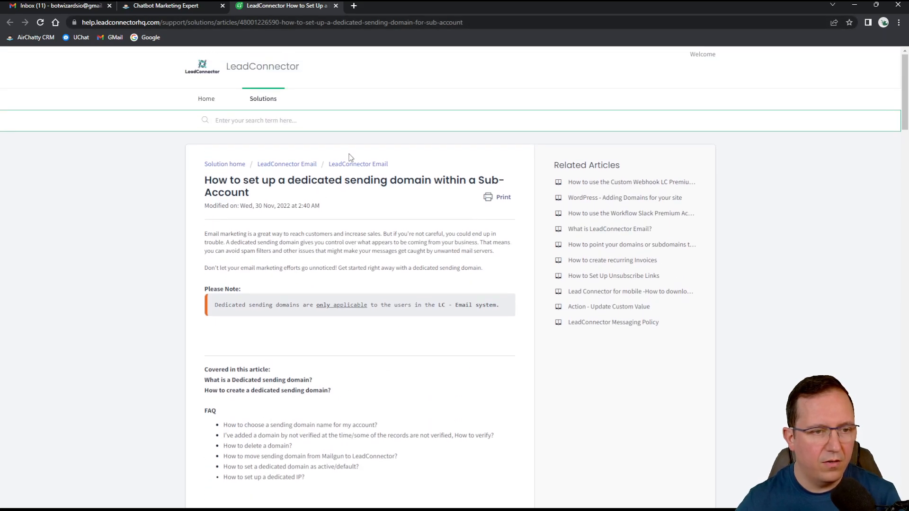
Search the help center for 'email warming', then 'warm', finding no results.
text(email)
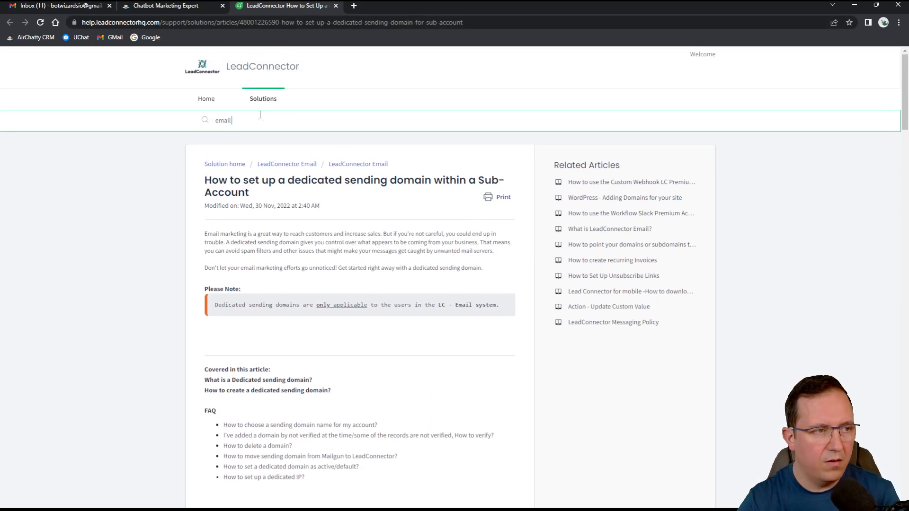
text(warming)
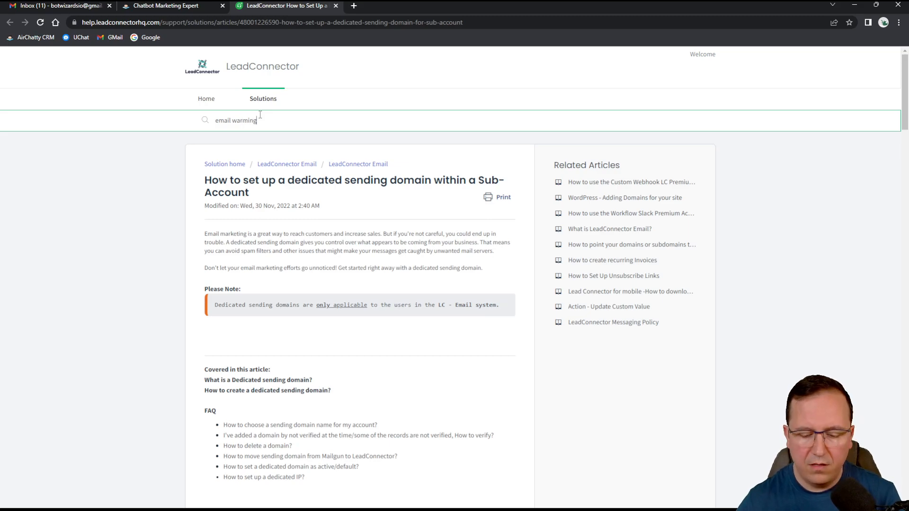
key(Return)
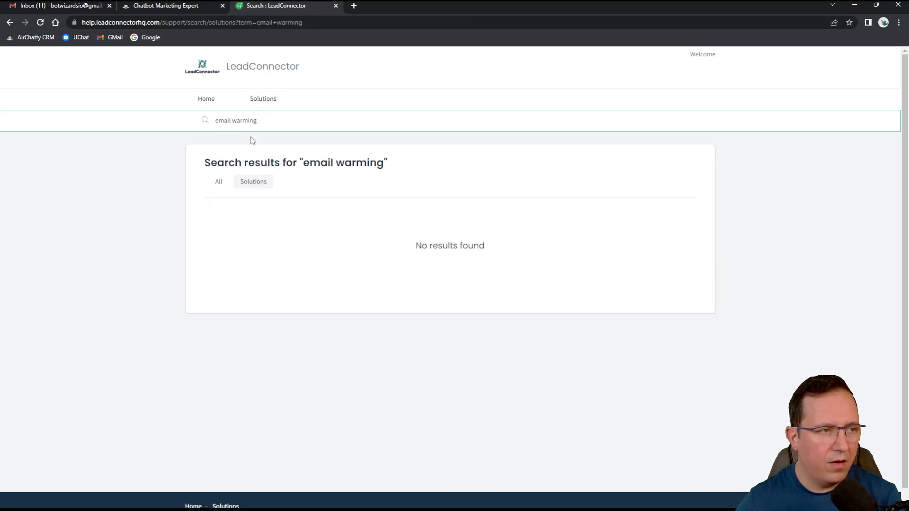
double_click(243, 120)
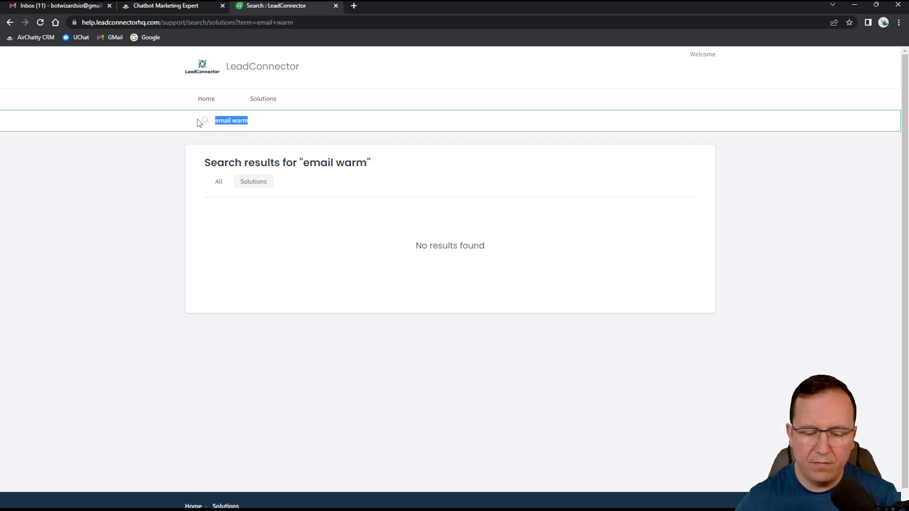
text(warm)
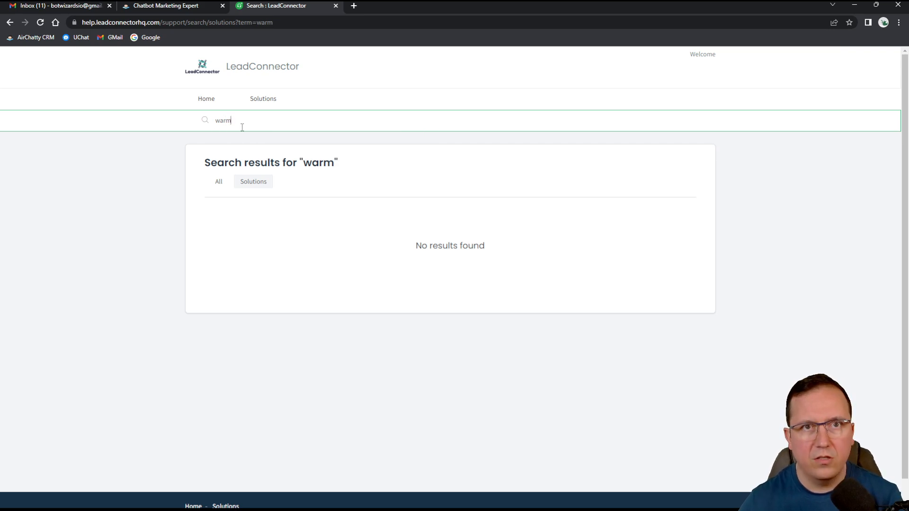
double_click(223, 120)
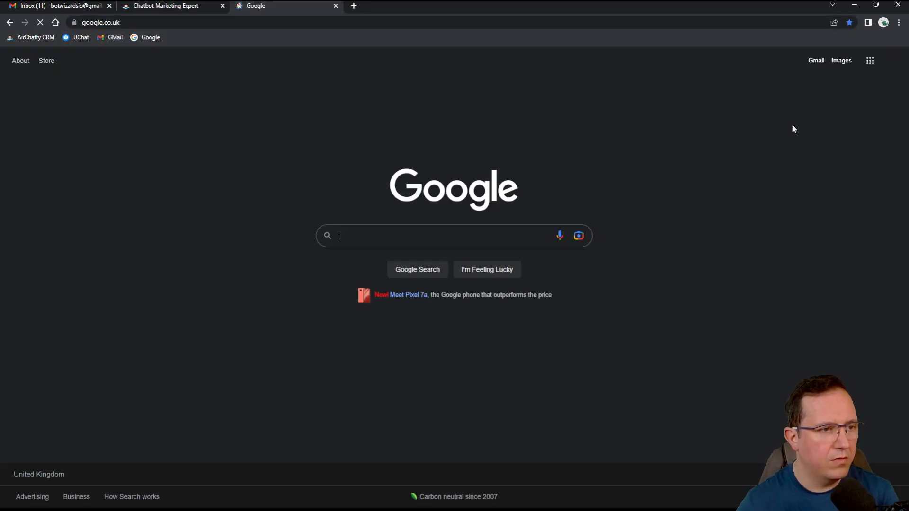
Google 'go high level email warming up' and open HighLevel's Cold Outreach article.
text(go hi)
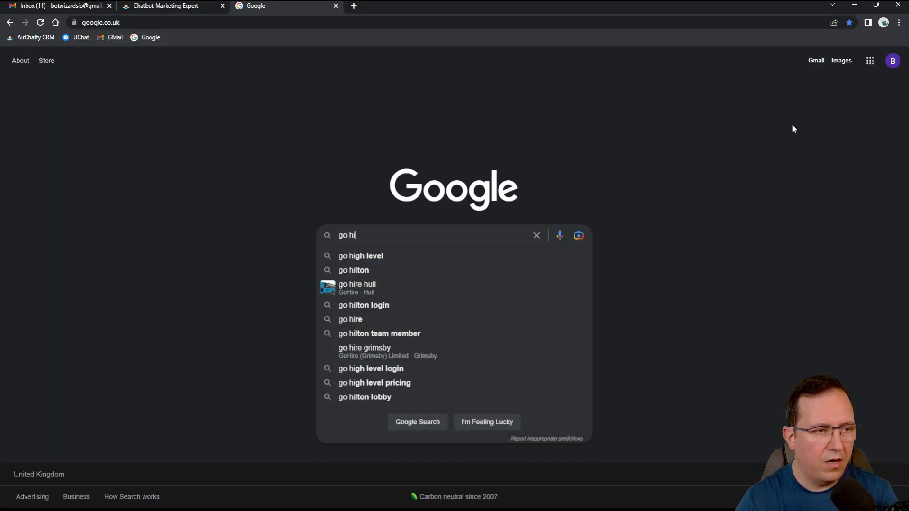
text(gh level email warming)
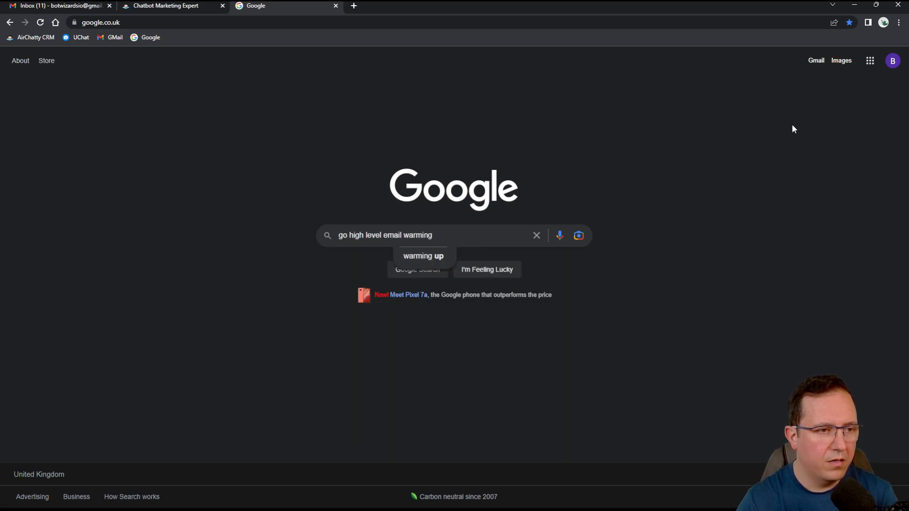
click(423, 256)
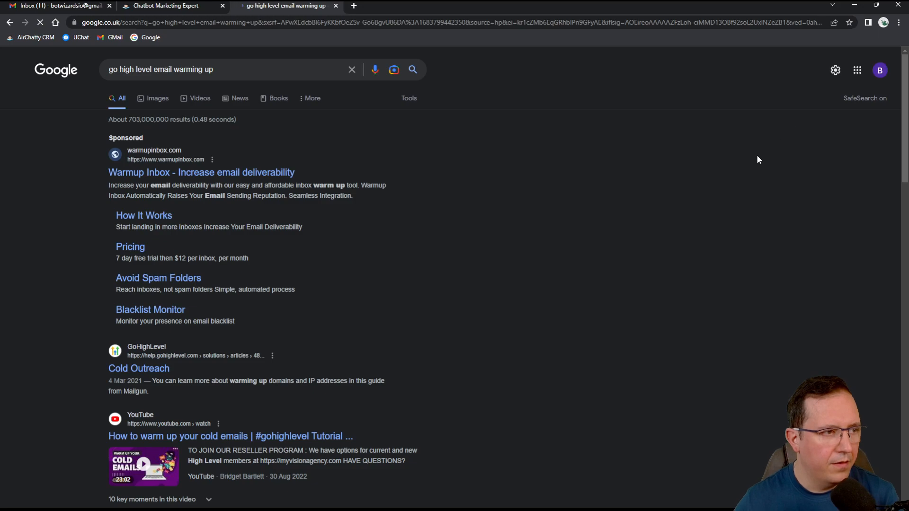
scroll(down, 3)
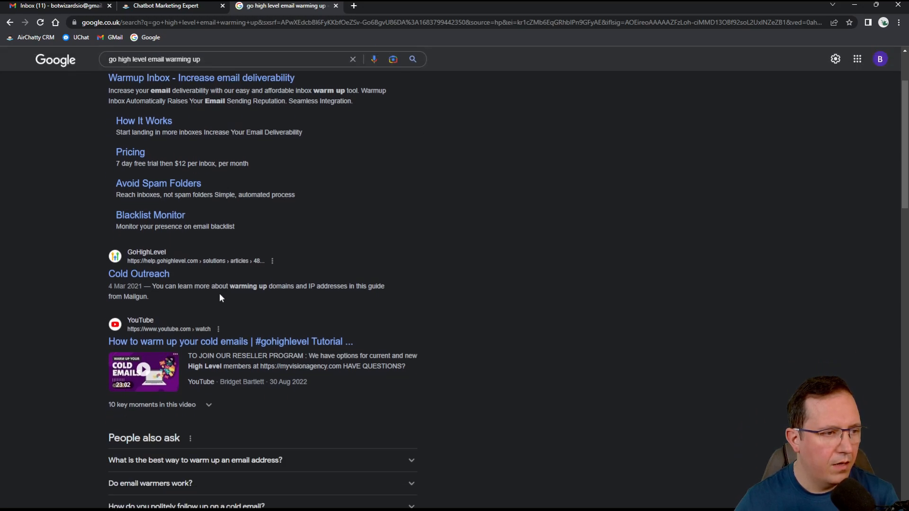
click(138, 273)
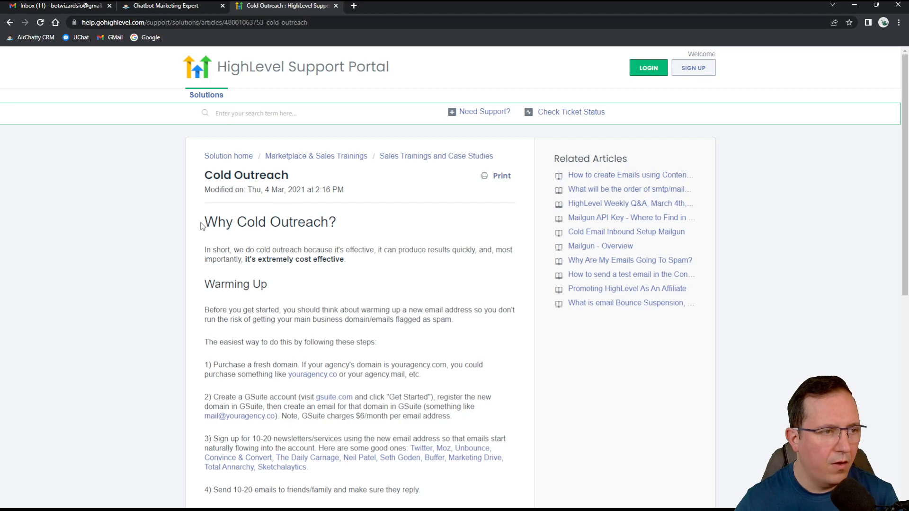
scroll(down, 3)
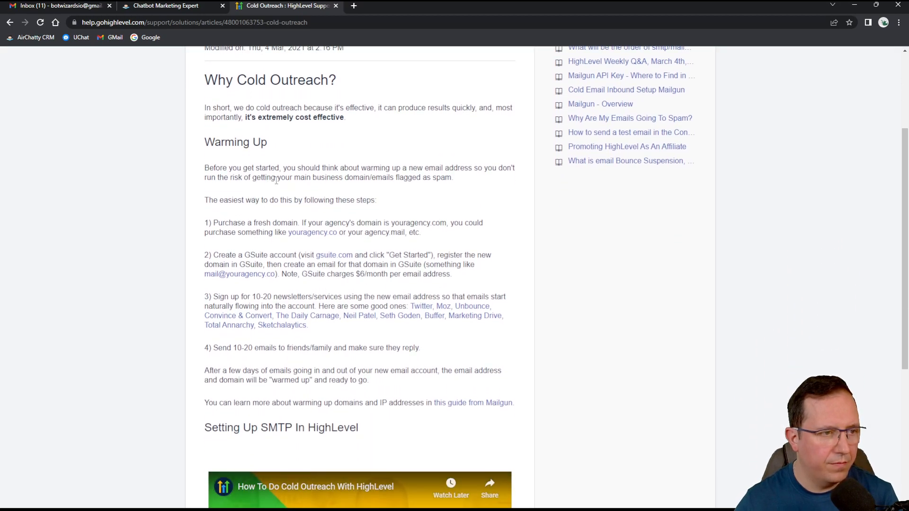
scroll(down, 3)
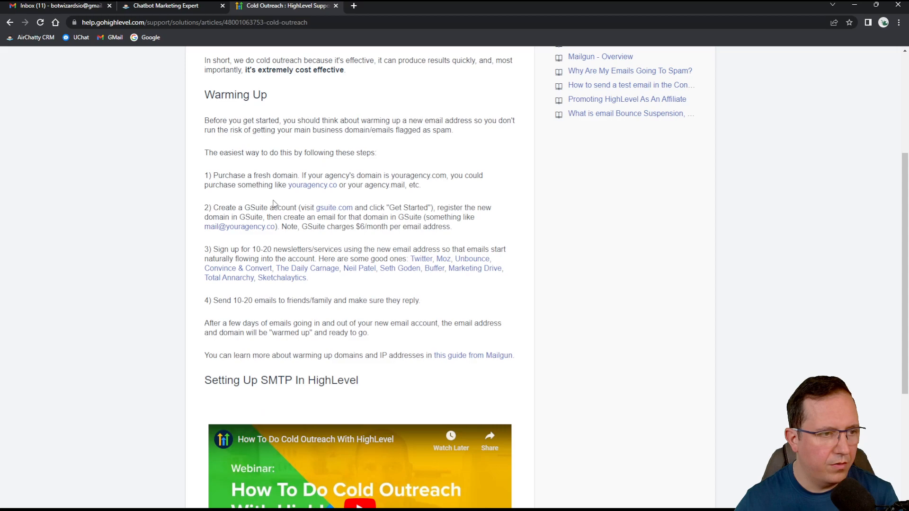
mouse_move(210, 258)
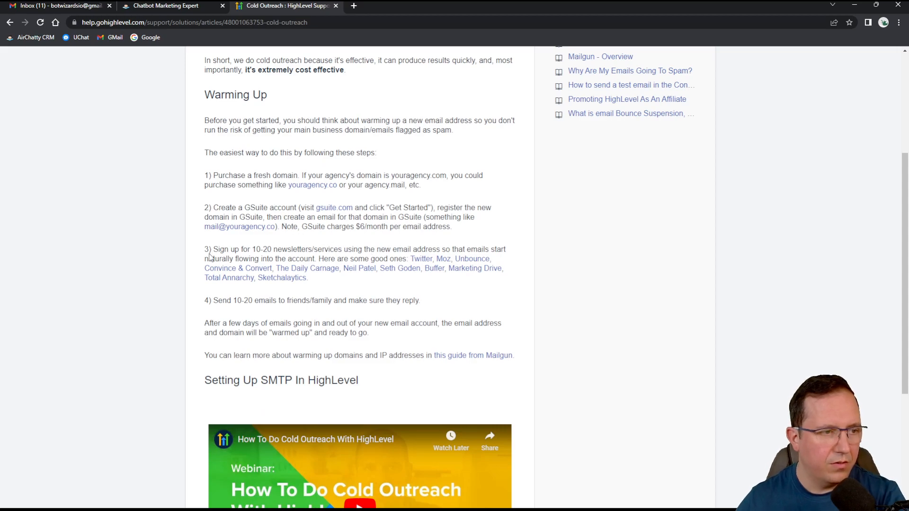
double_click(235, 94)
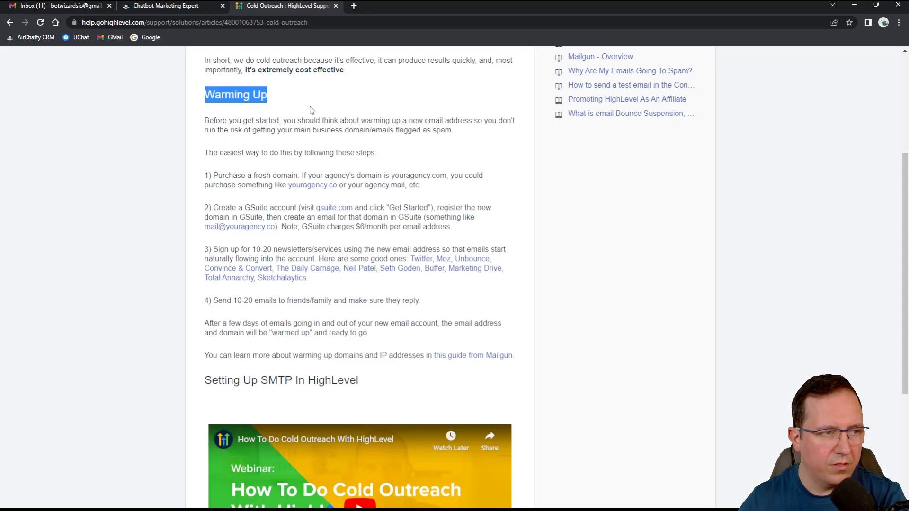
mouse_move(220, 252)
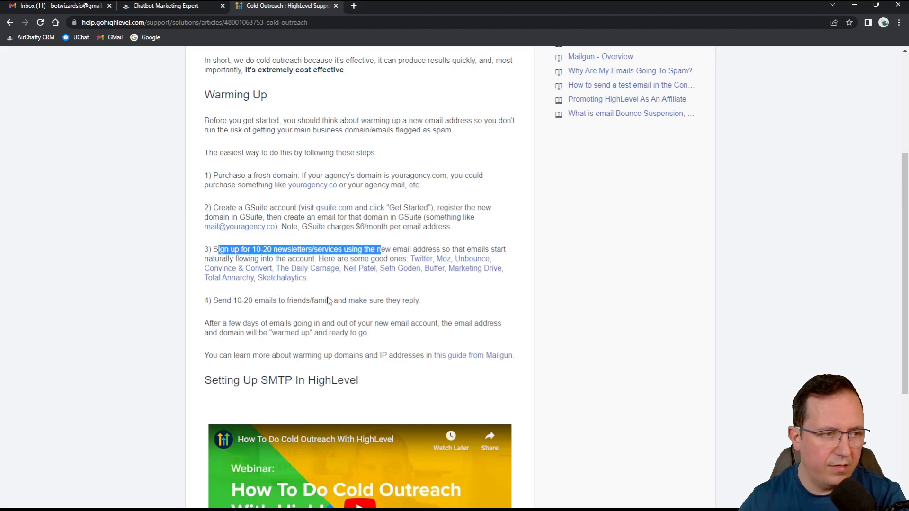
mouse_move(422, 310)
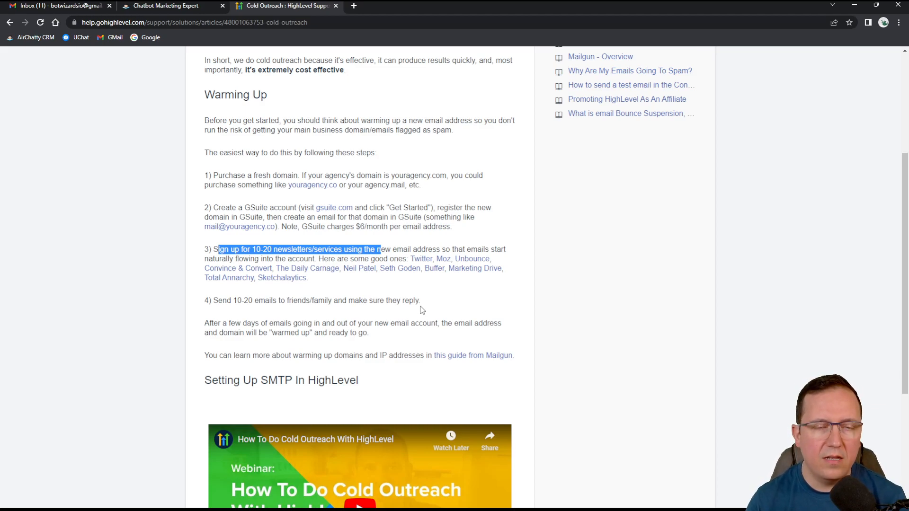
mouse_move(6, 289)
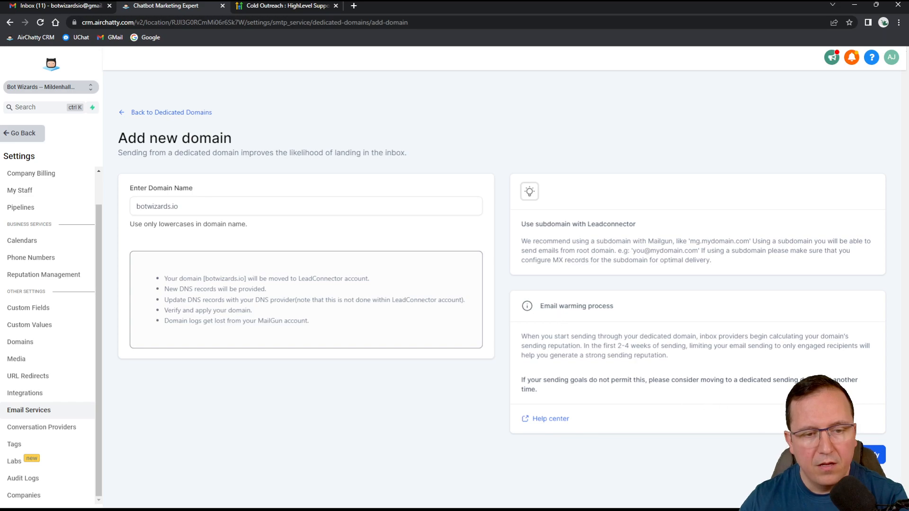
mouse_move(723, 441)
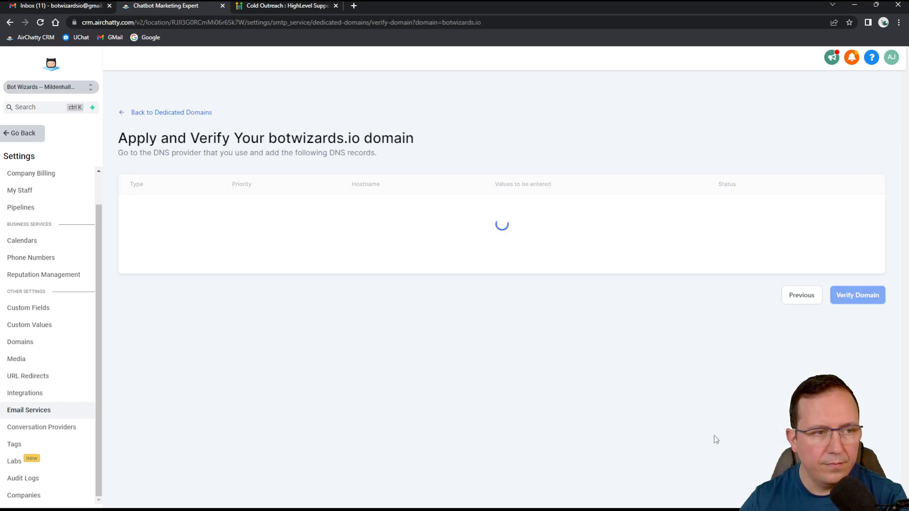
Submit botwizards.io and view its required DNS records, all marked Not Verified.
click(857, 294)
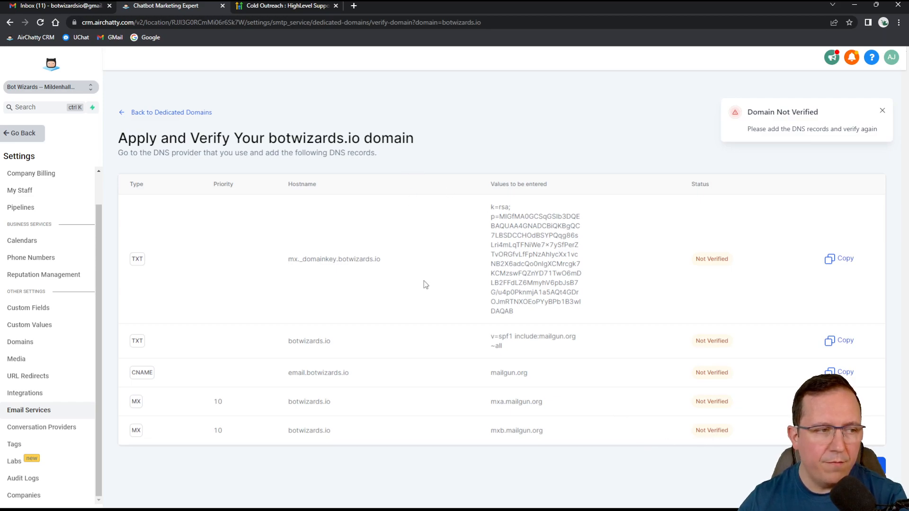
mouse_move(147, 266)
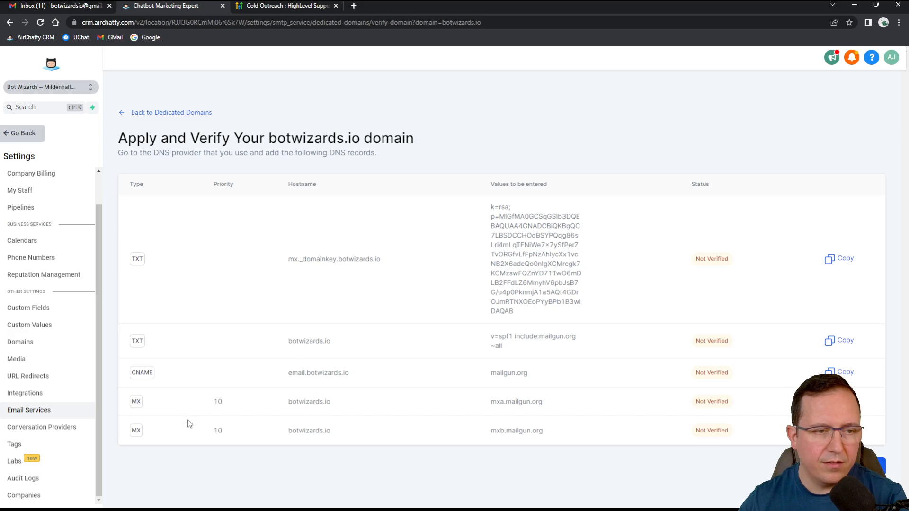
mouse_move(458, 352)
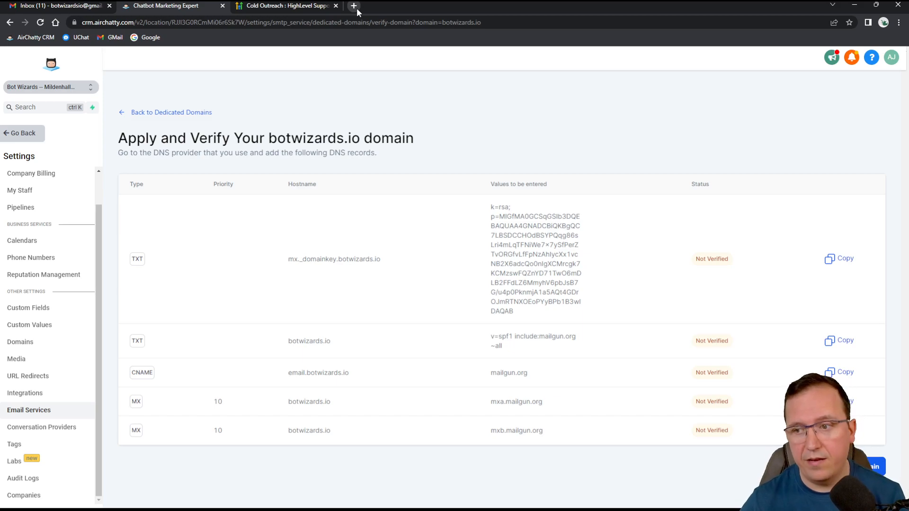
Go to Cloudflare in a new browser tab and sign in to the account.
click(353, 6)
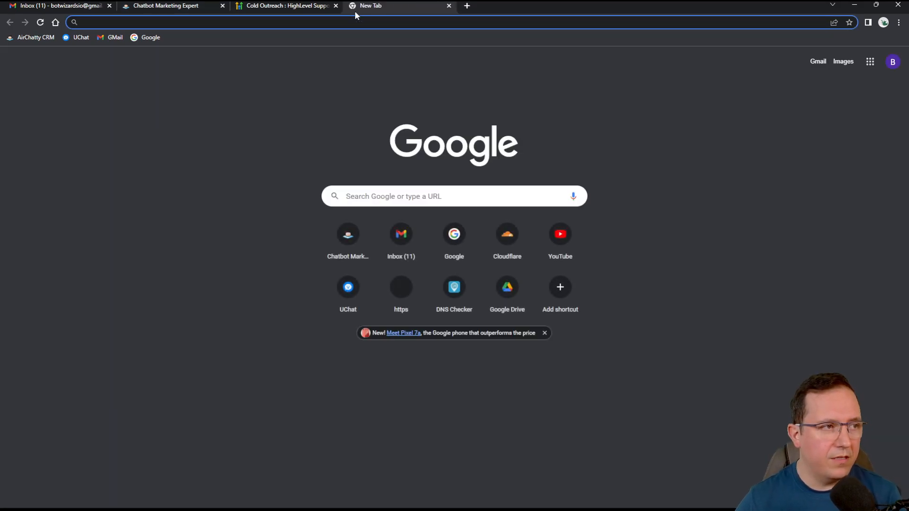
click(506, 234)
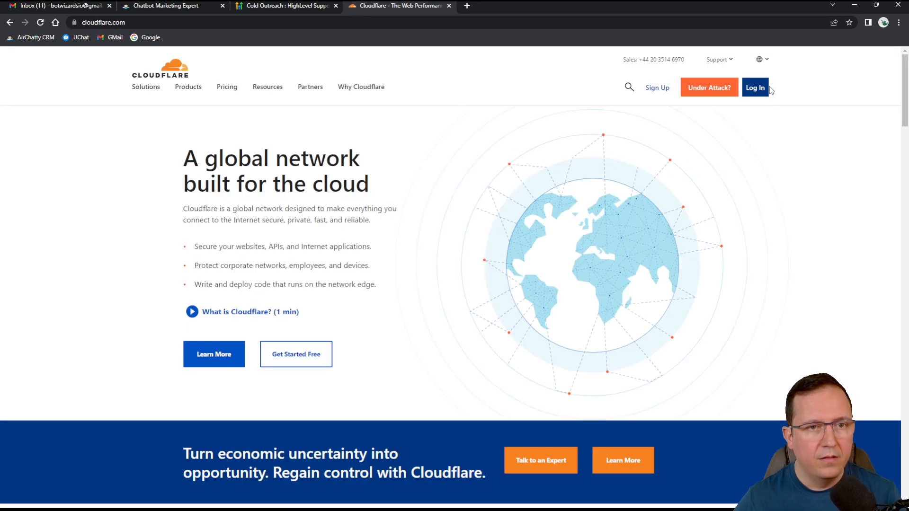
click(755, 87)
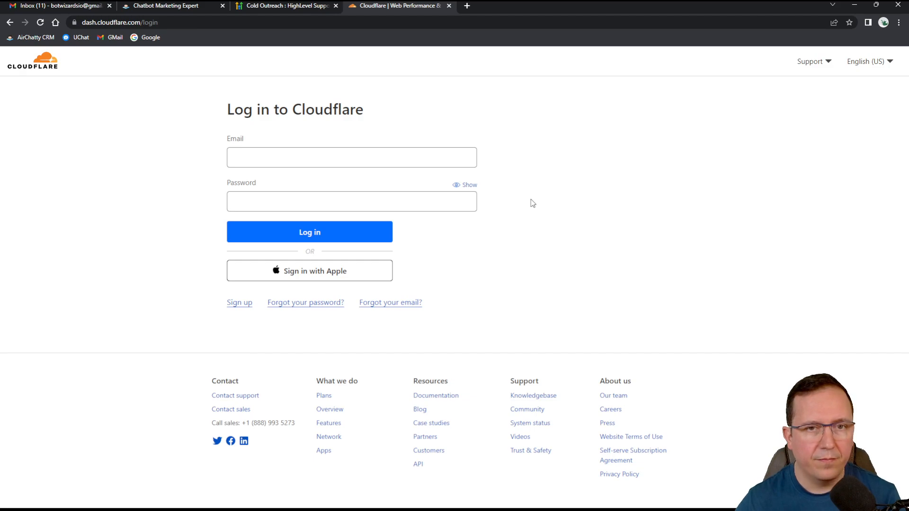
mouse_move(370, 111)
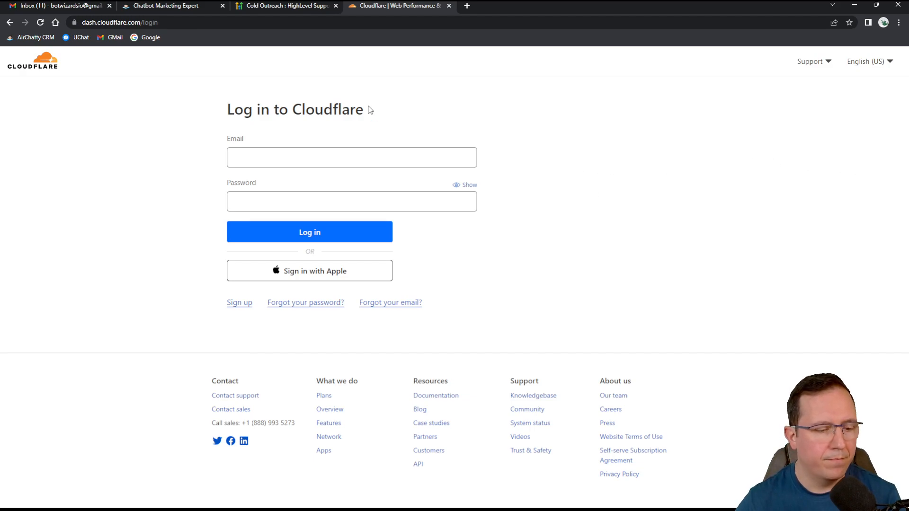
mouse_move(734, 198)
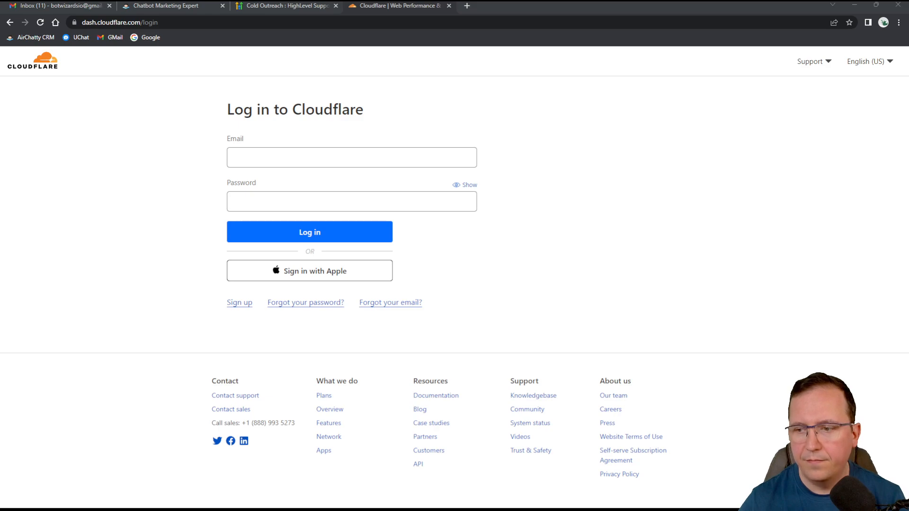
click(309, 232)
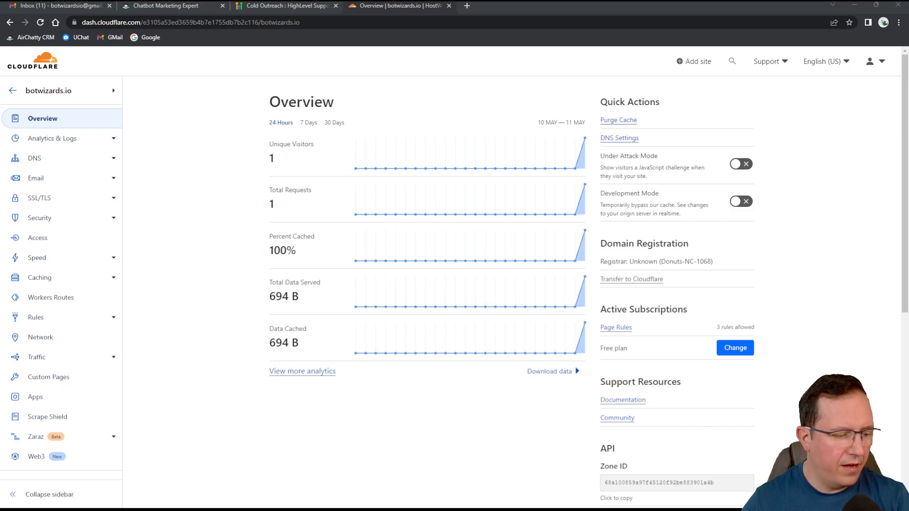
mouse_move(52, 137)
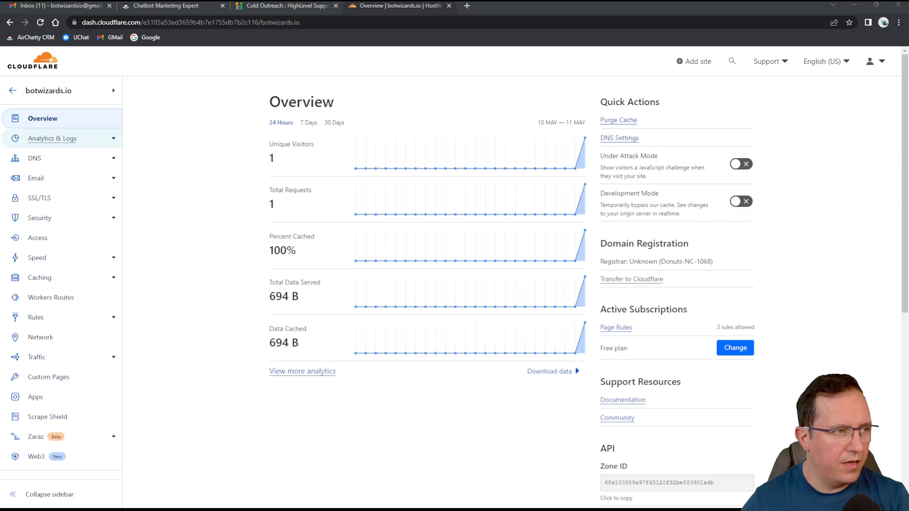
mouse_move(35, 178)
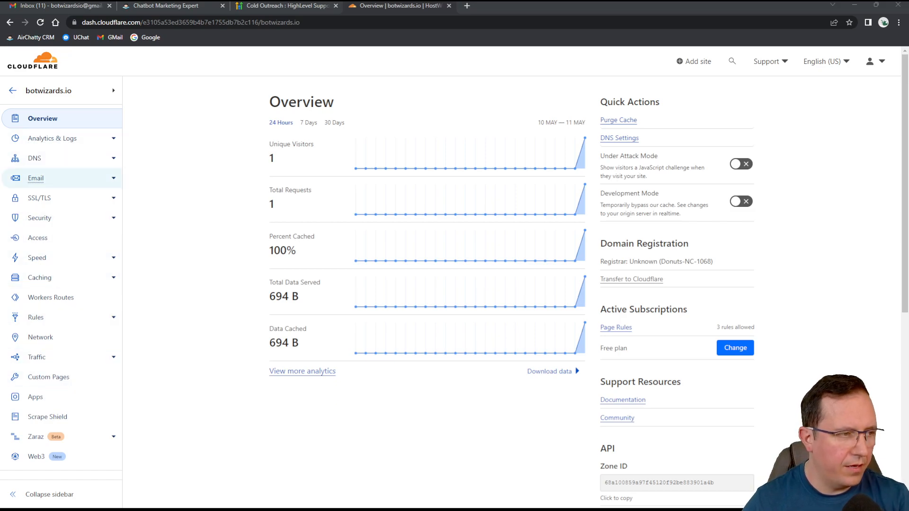
View botwizards.io's DNS records: an A record, a www CNAME, and two nameservers.
click(34, 157)
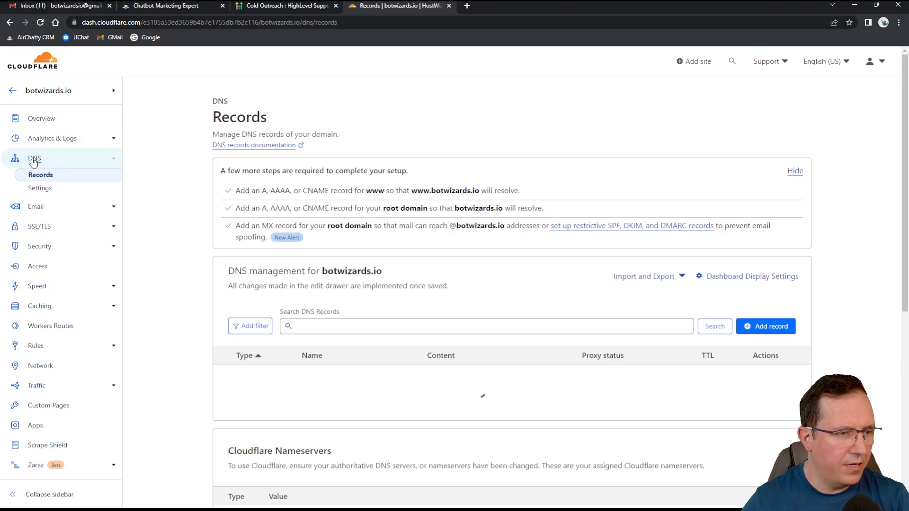
scroll(down, 3)
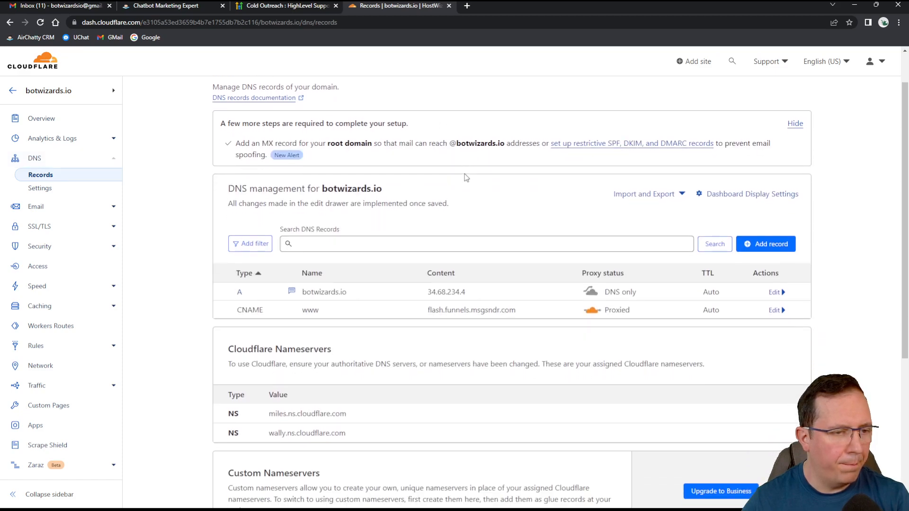
scroll(down, 3)
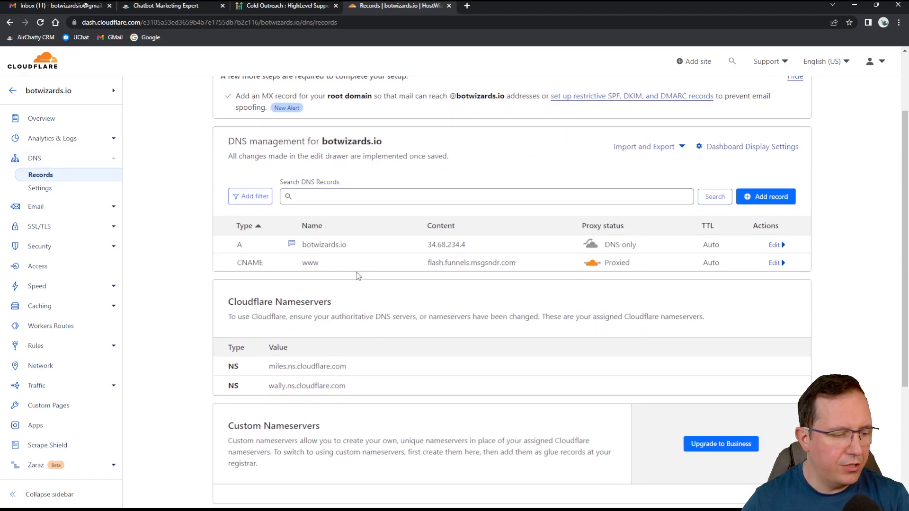
mouse_move(374, 241)
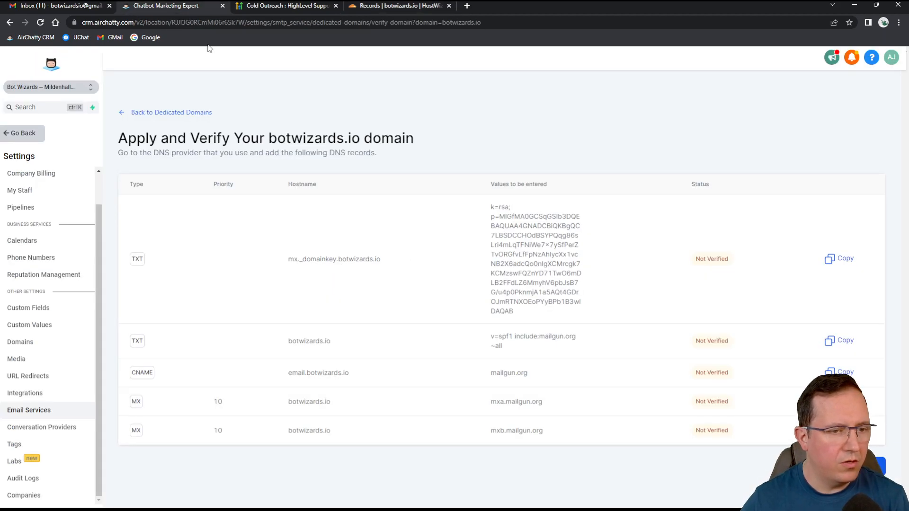
mouse_move(284, 268)
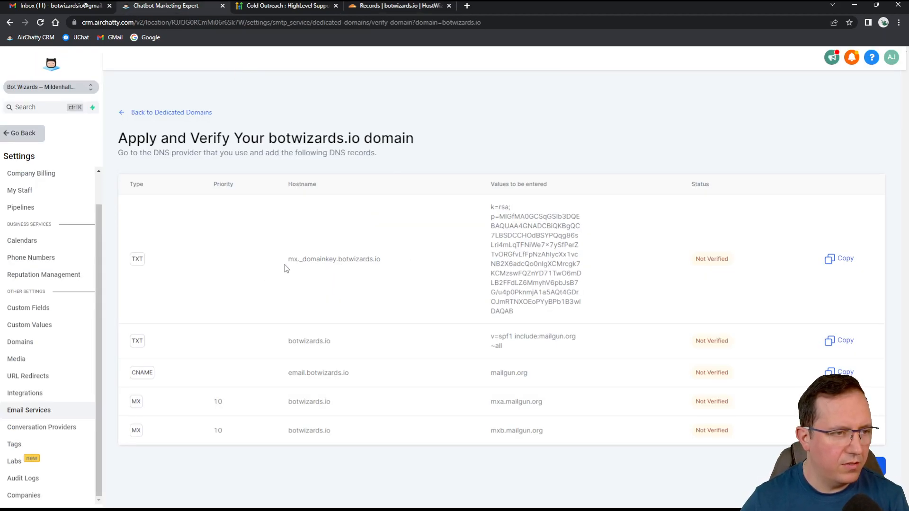
mouse_move(274, 266)
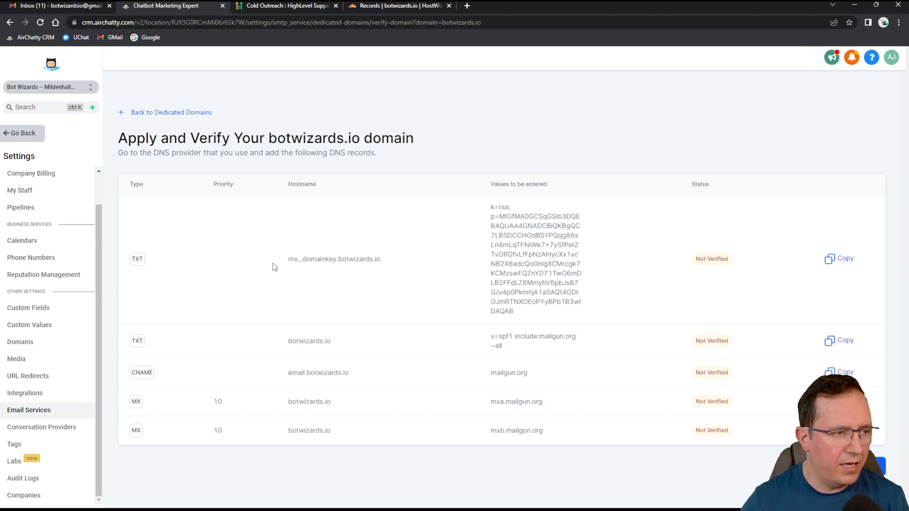
Select the mx._domainkey prefix of the first TXT hostname for copying.
double_click(313, 258)
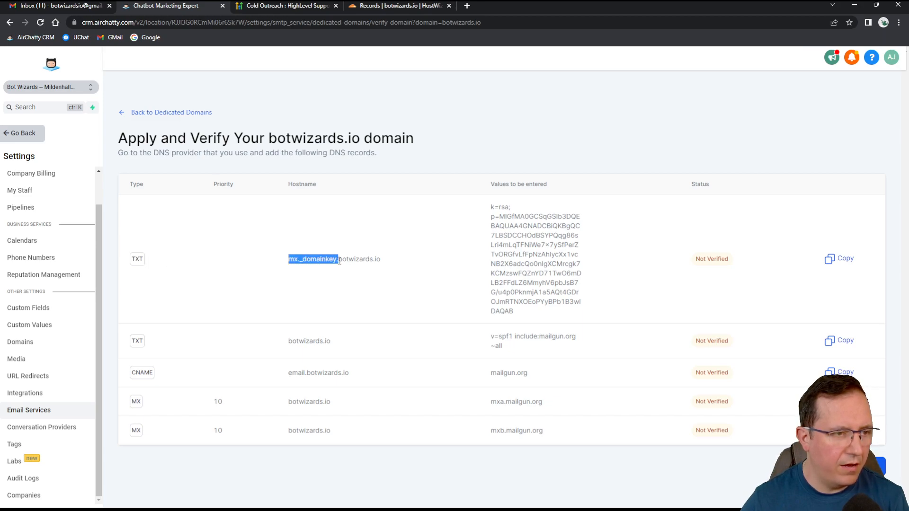
mouse_move(376, 326)
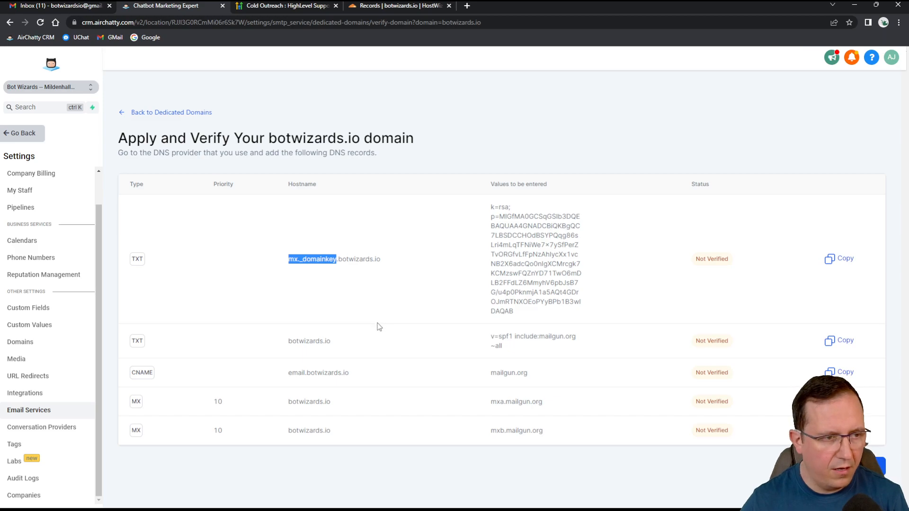
mouse_move(336, 121)
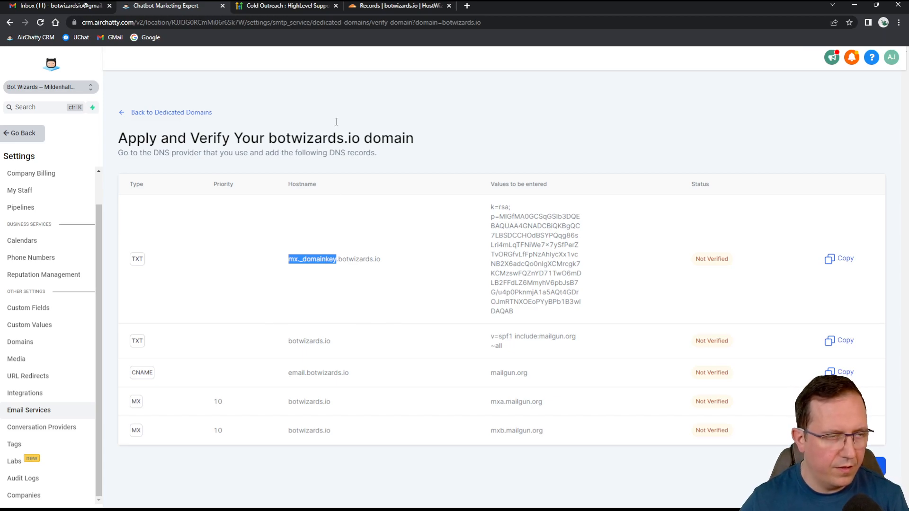
Save a TXT record mx._domainkey with the DKIM key, commented 'LeadConnector MX'.
click(400, 6)
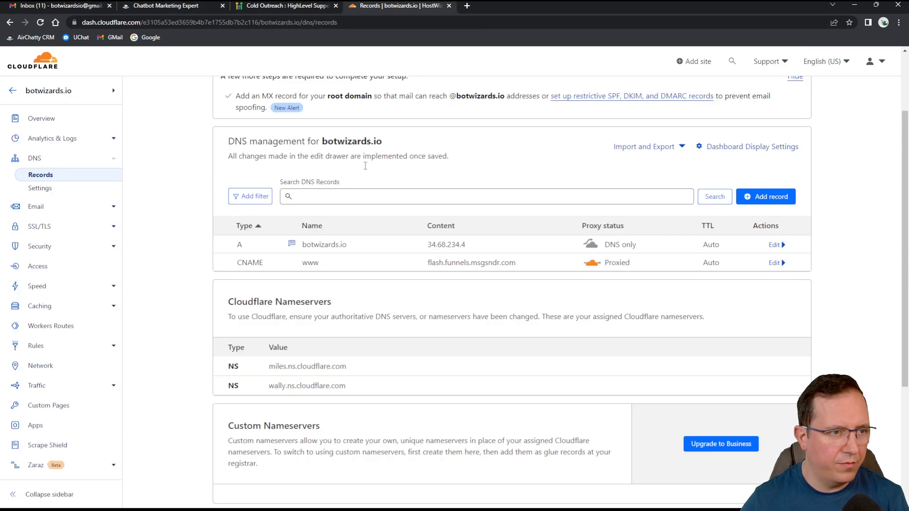
click(765, 196)
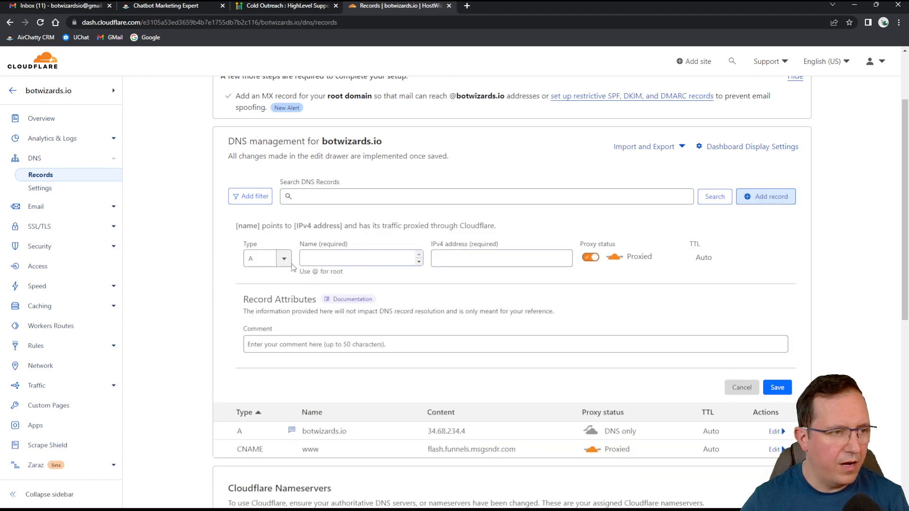
click(266, 258)
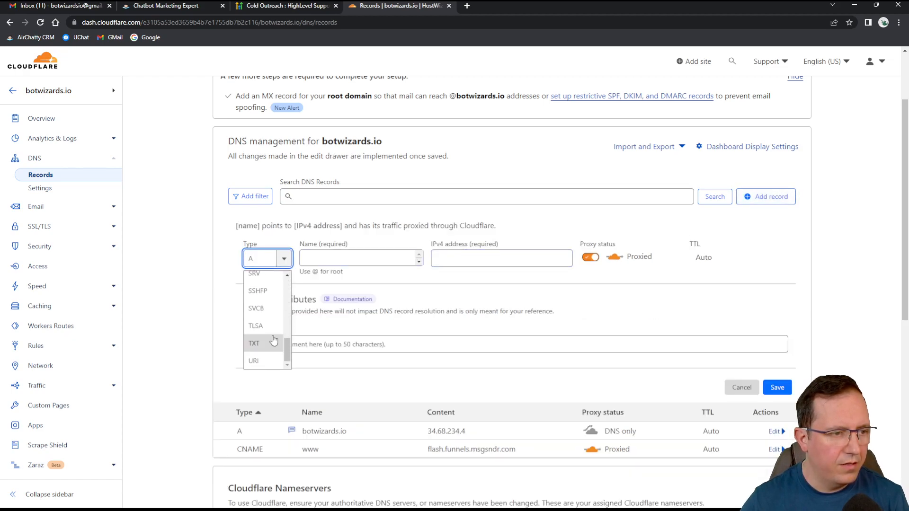
click(253, 342)
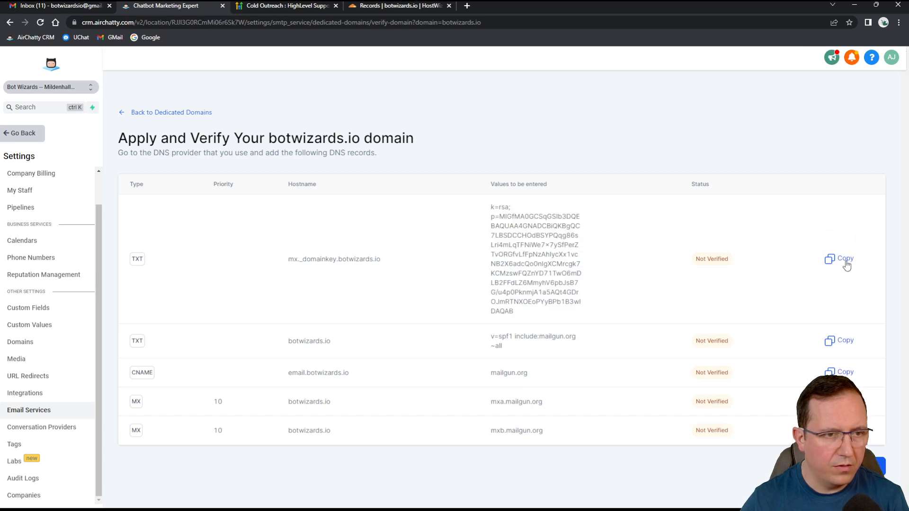
click(398, 5)
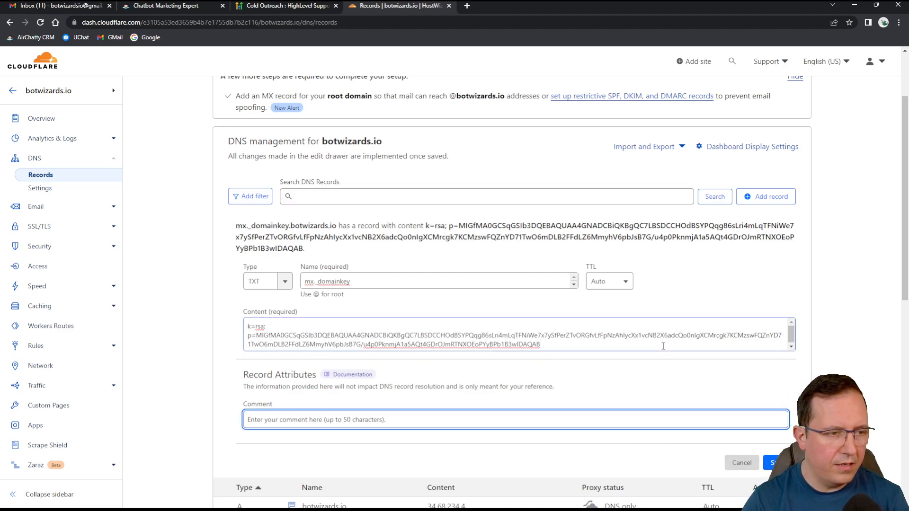
text(L)
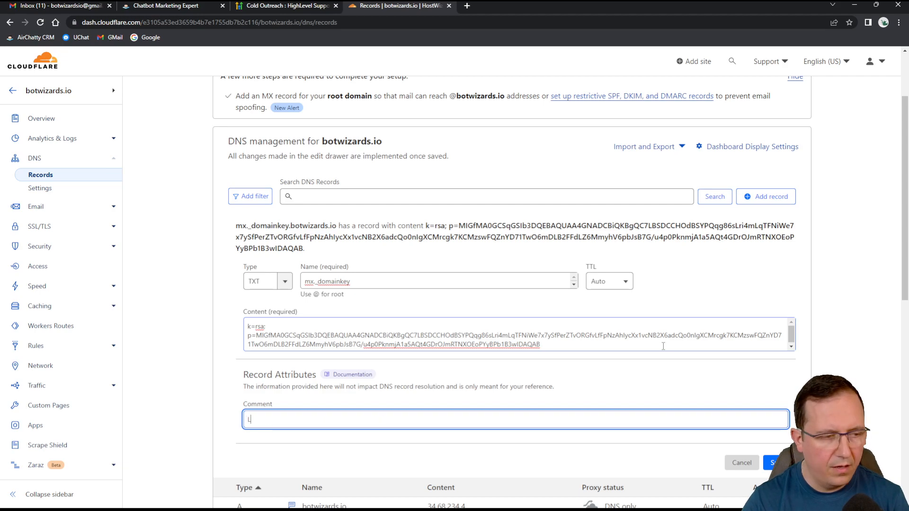
text(eadConnector)
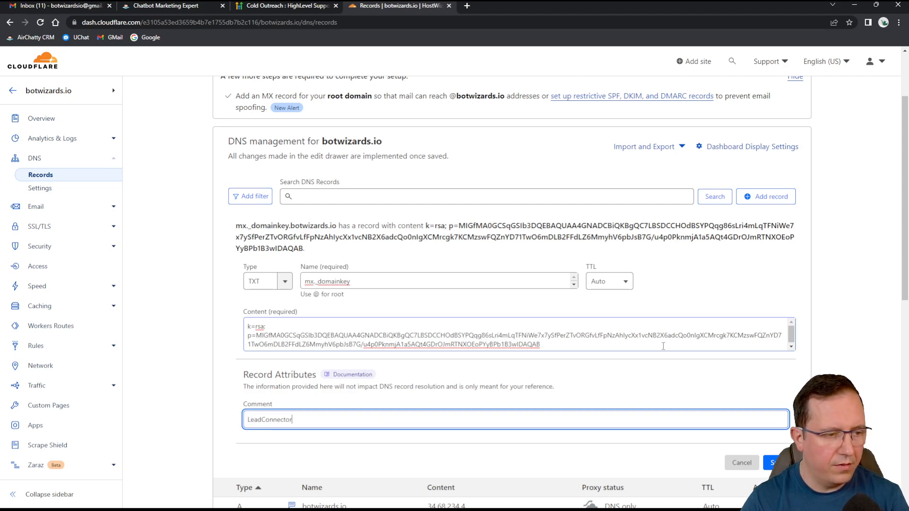
text(MX)
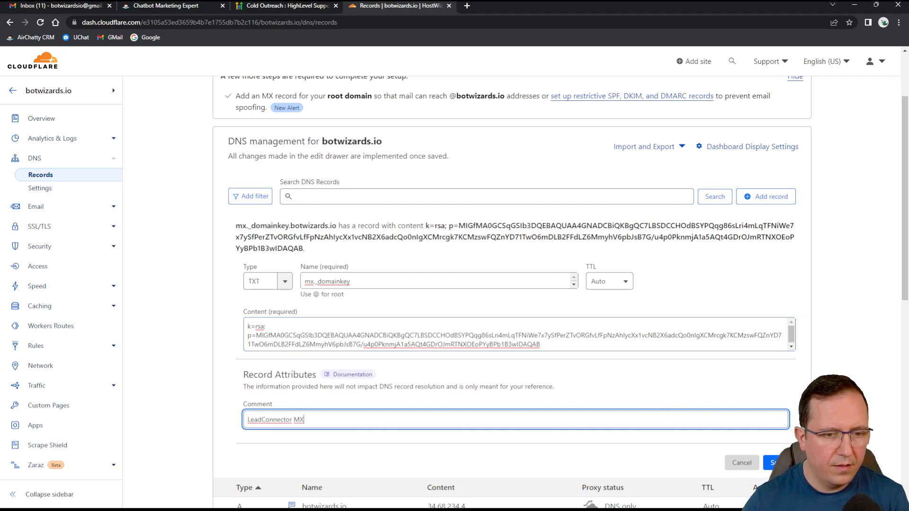
click(776, 462)
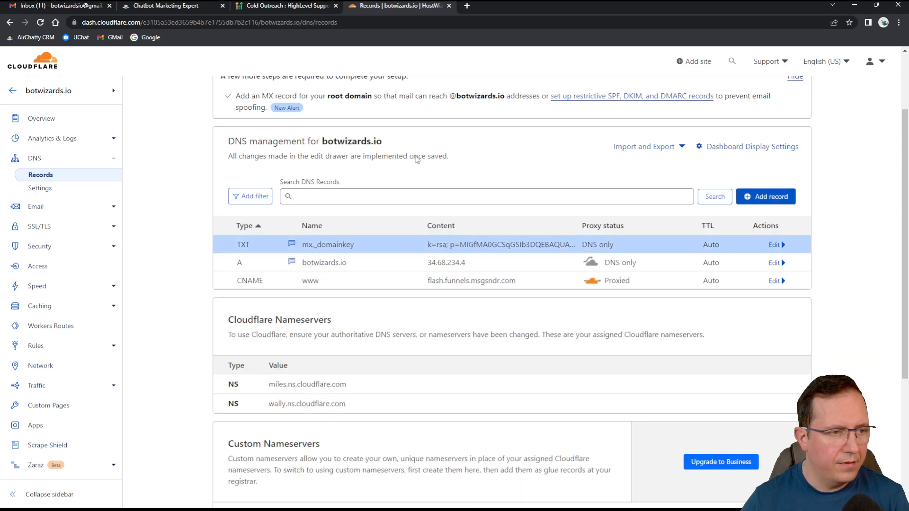
click(168, 6)
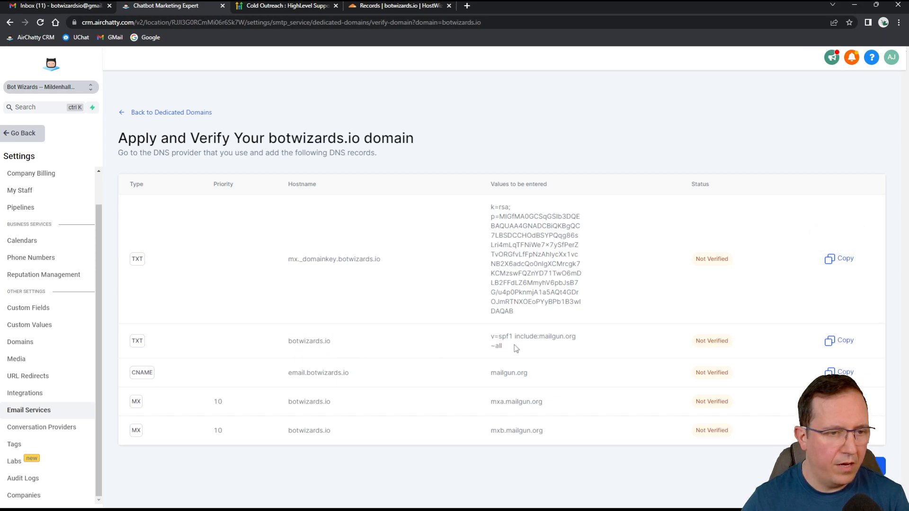
mouse_move(486, 339)
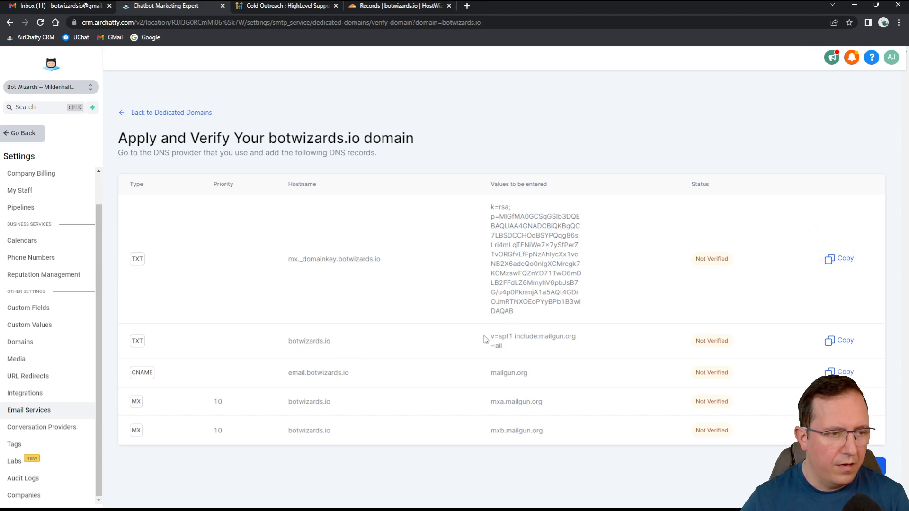
mouse_move(281, 344)
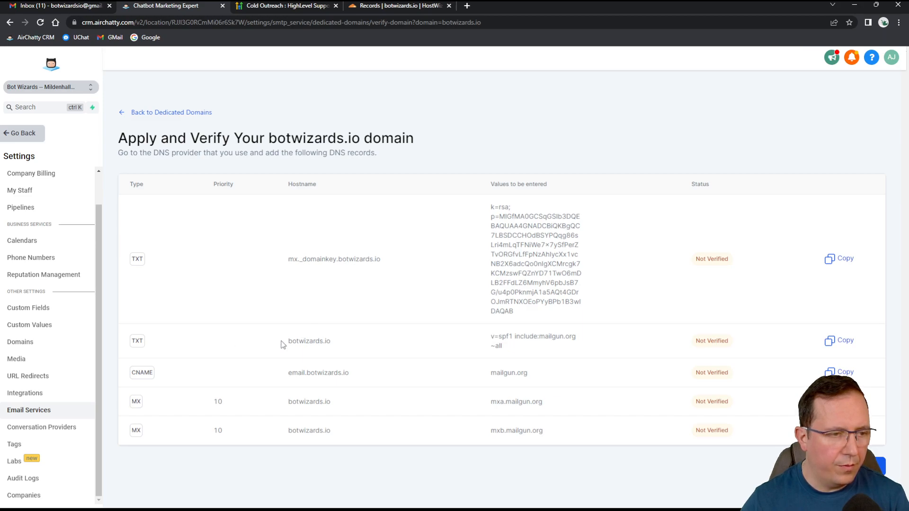
mouse_move(529, 349)
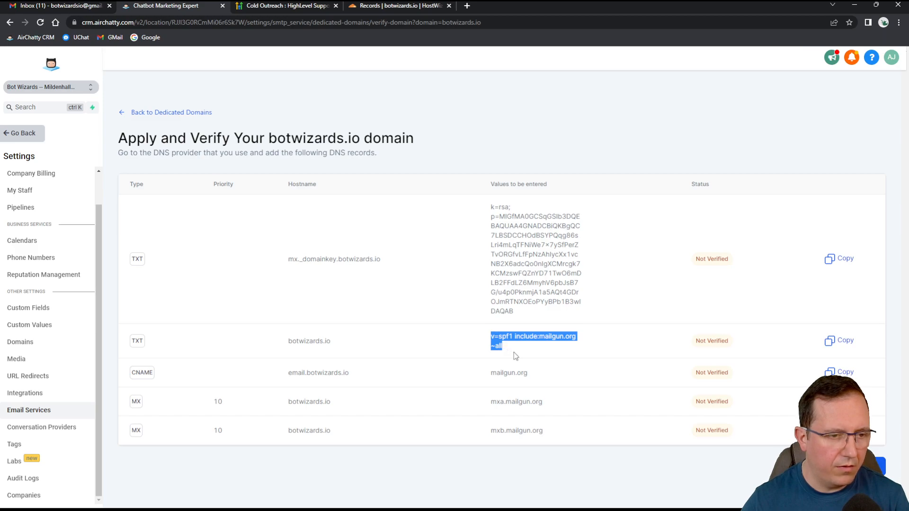
Copy botwizards.io's SPF TXT value and highlight its include:mailgun.org part.
click(398, 5)
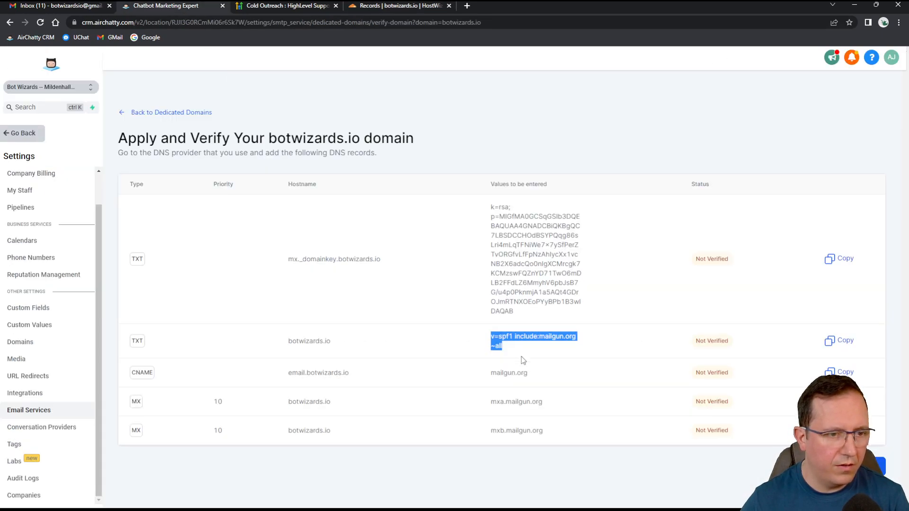
click(841, 340)
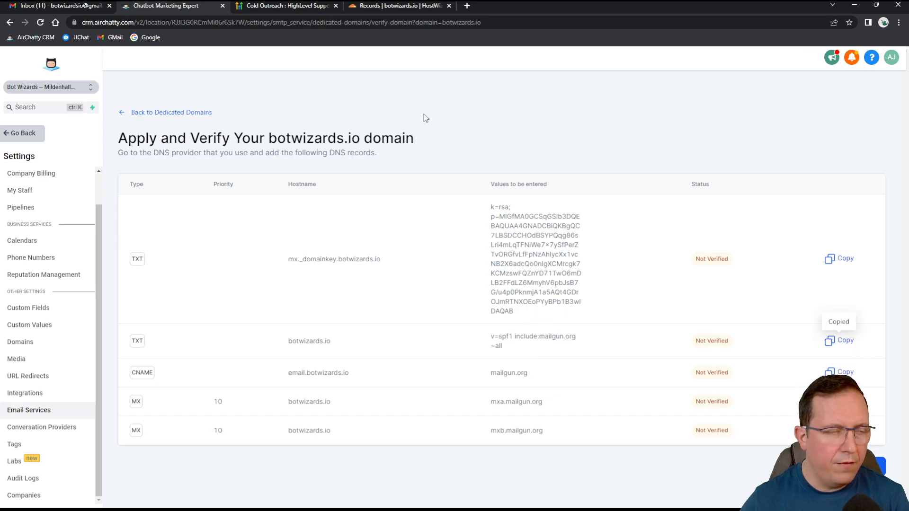
click(398, 6)
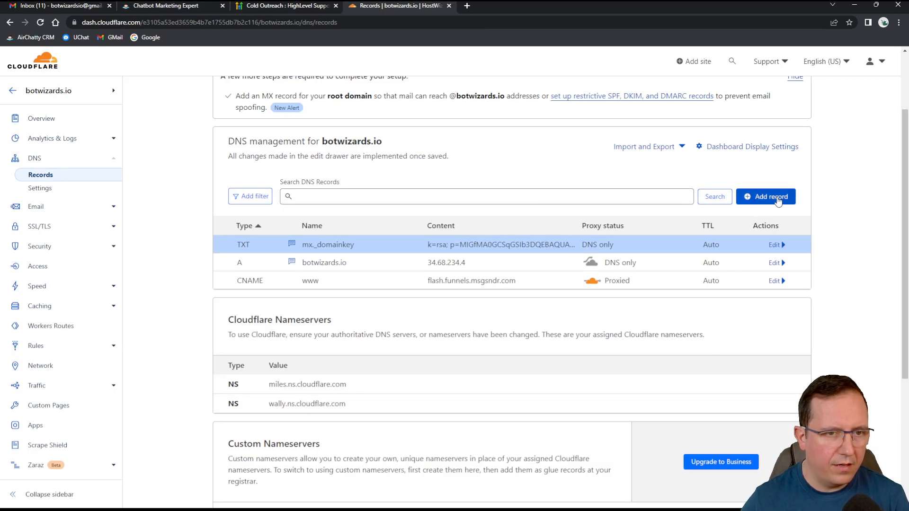
click(765, 196)
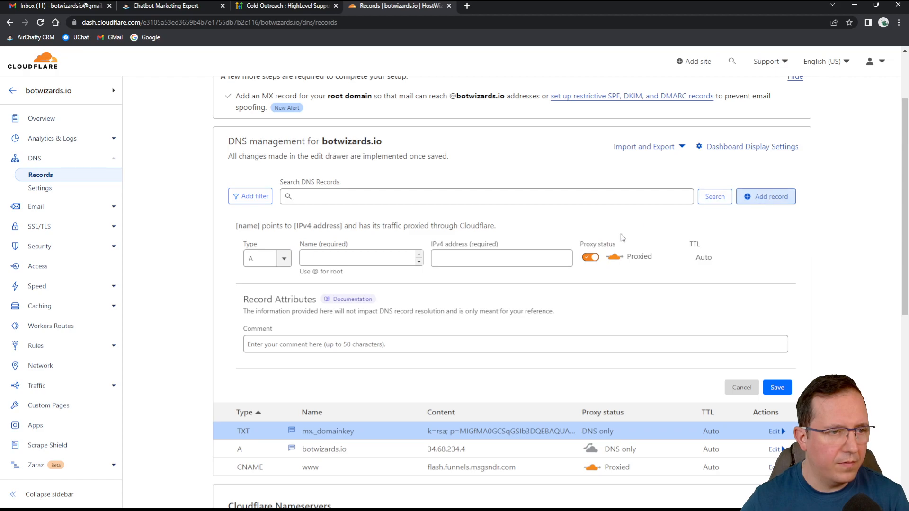
click(168, 6)
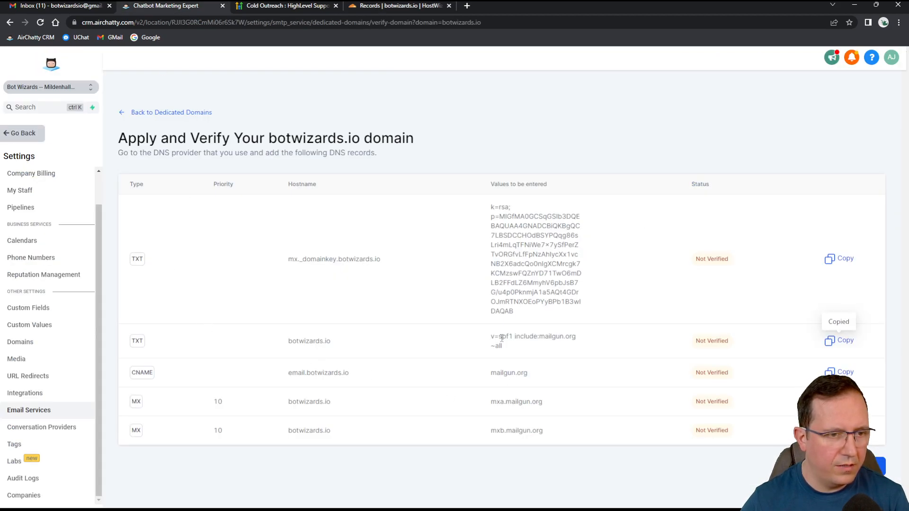
double_click(503, 336)
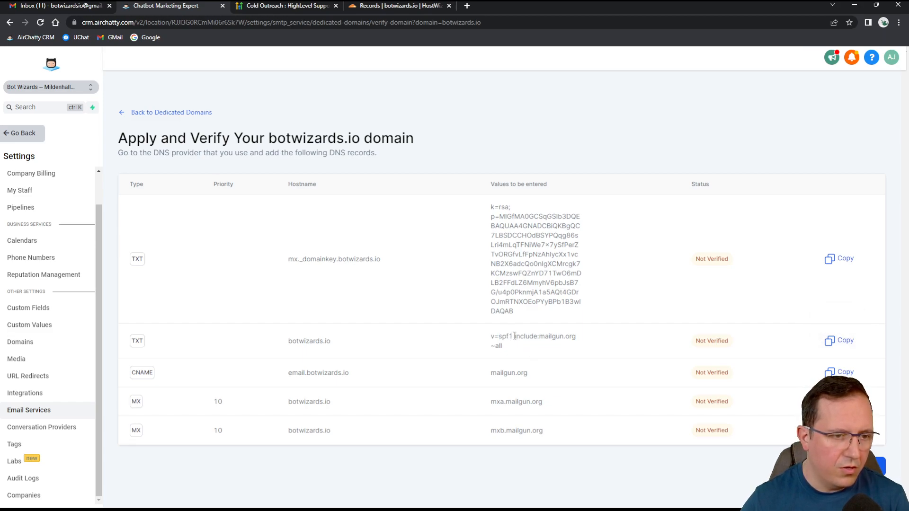
double_click(532, 336)
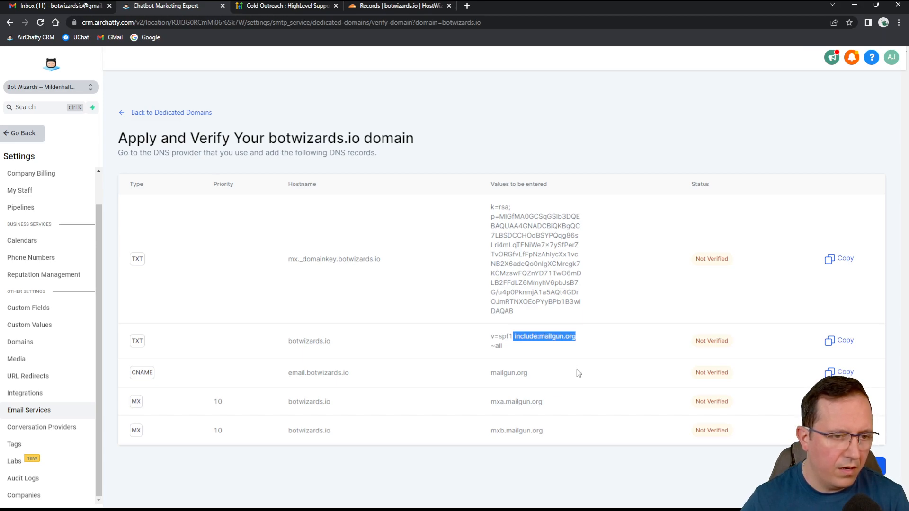
mouse_move(497, 362)
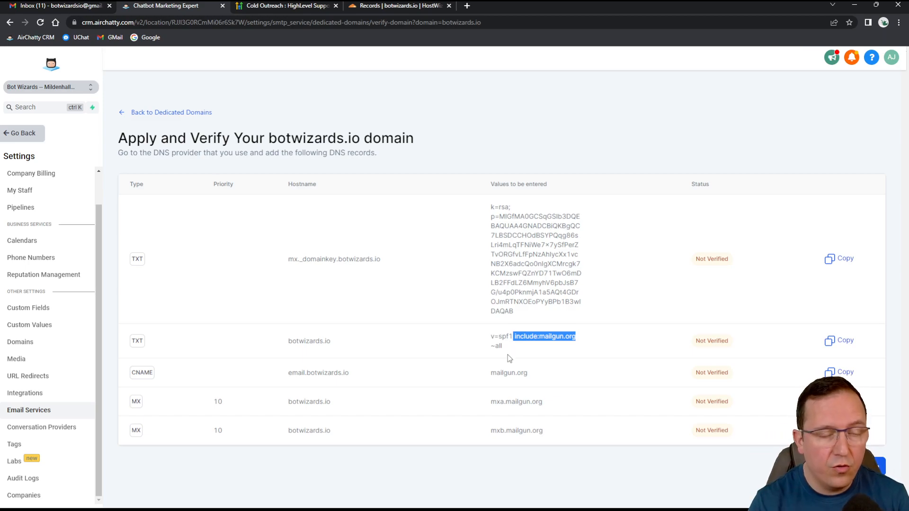
Fill a new Cloudflare TXT record: name @, content v=spf1 include:mailgun.org ~all.
click(399, 5)
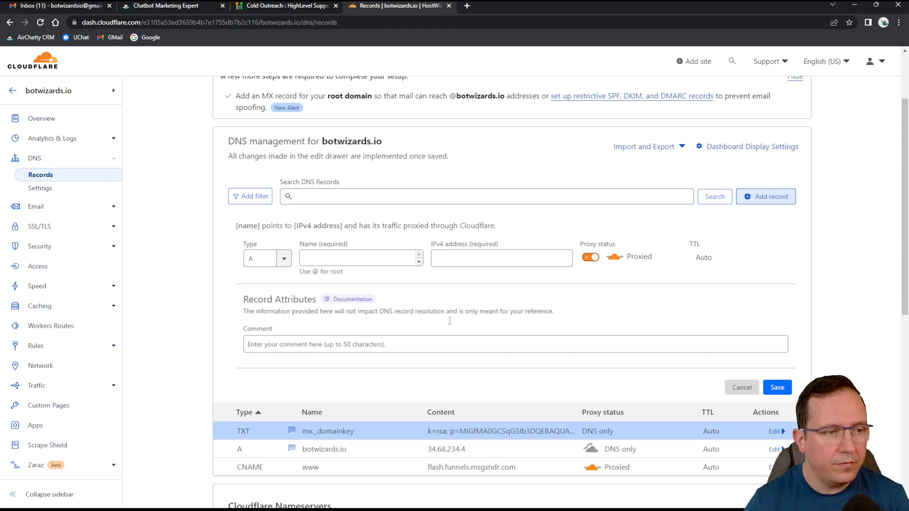
click(356, 258)
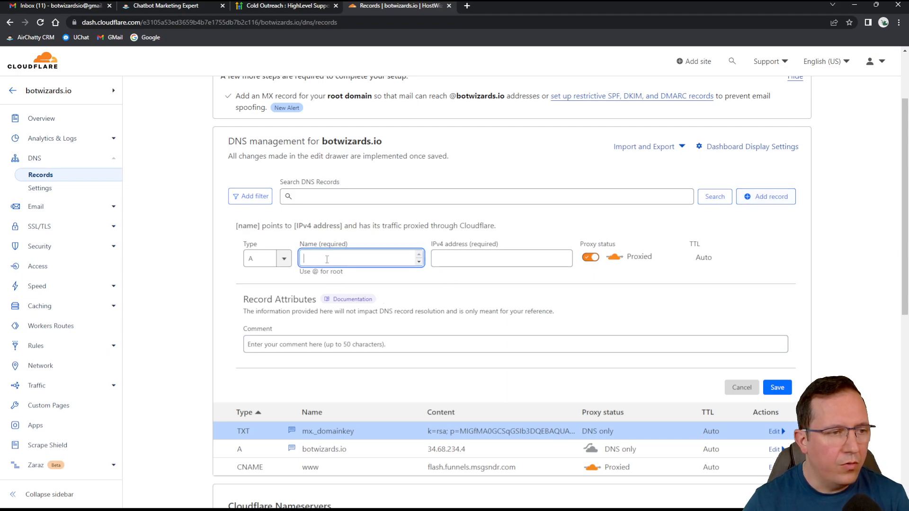
click(283, 258)
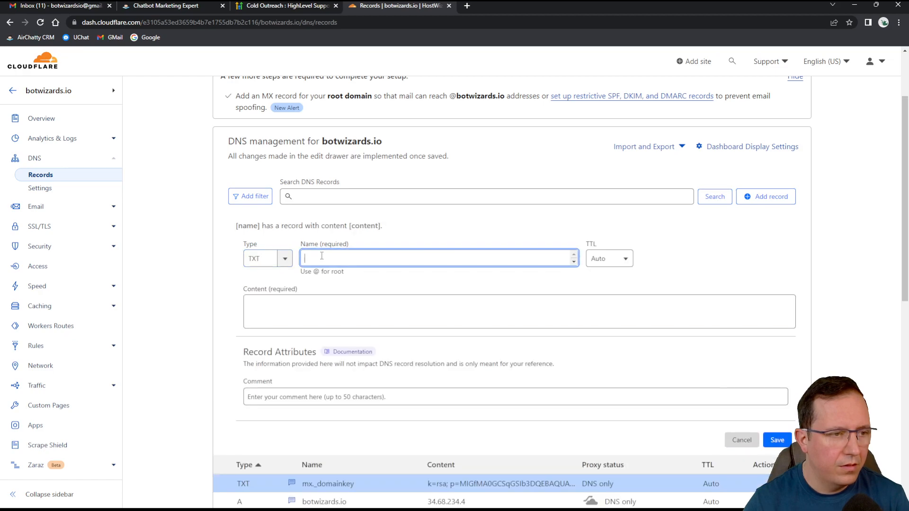
text(v=spf1 include:mailgun.org ~all)
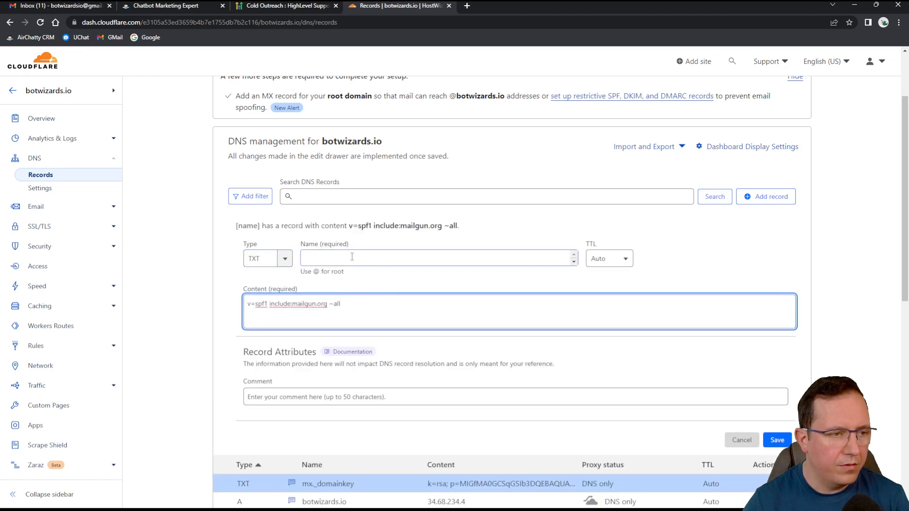
text(@)
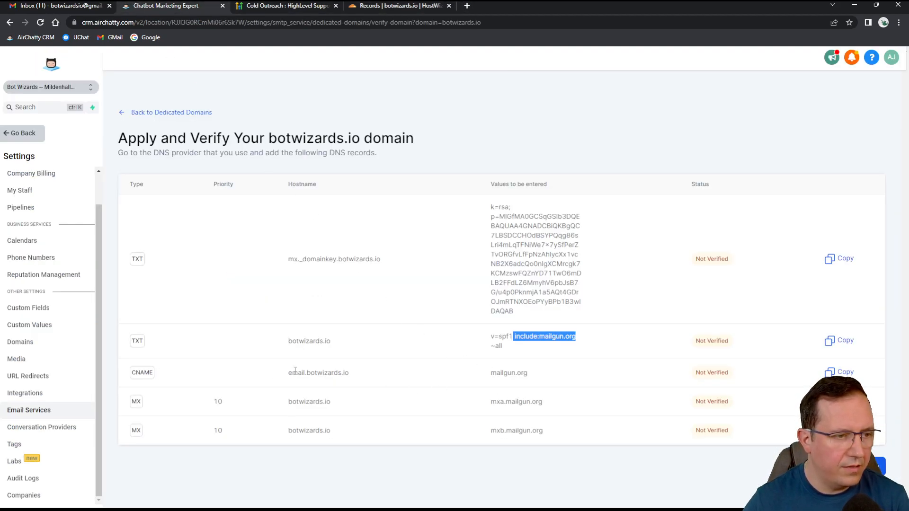
Save a CNAME record named email targeting mailgun.org with proxying turned off.
click(398, 5)
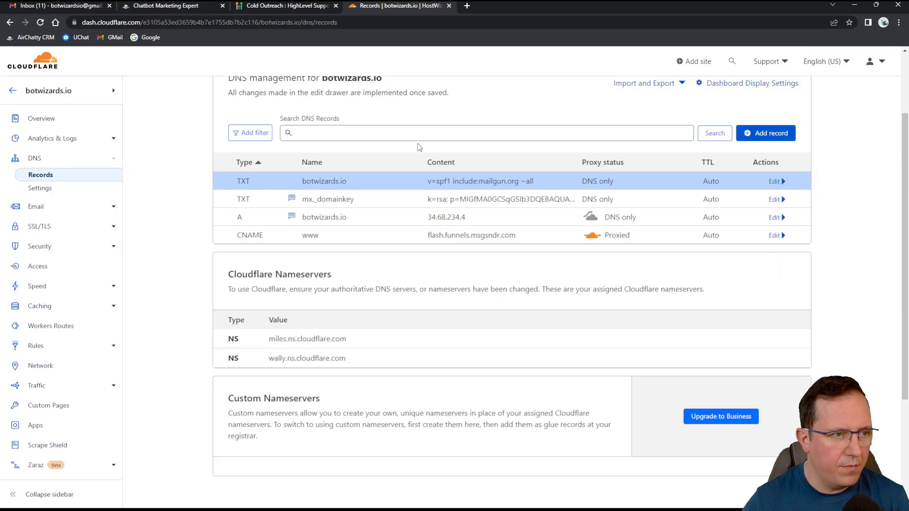
click(765, 132)
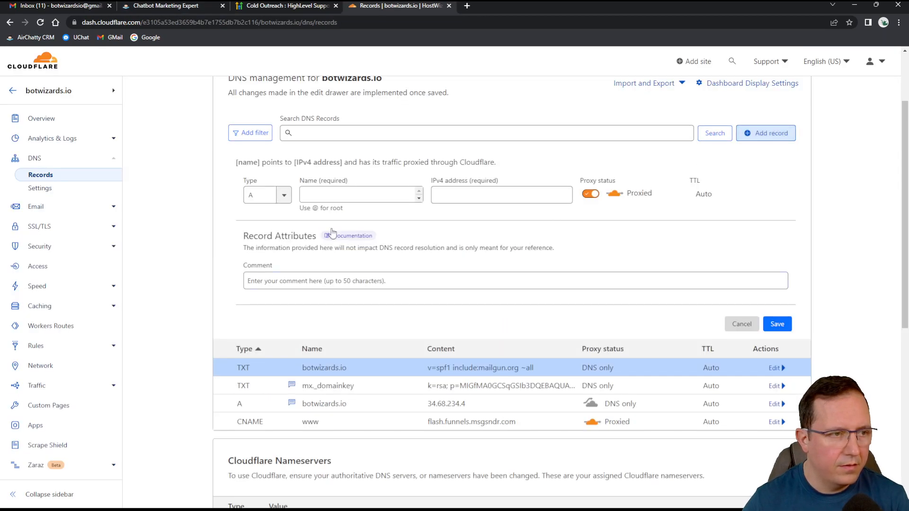
click(266, 194)
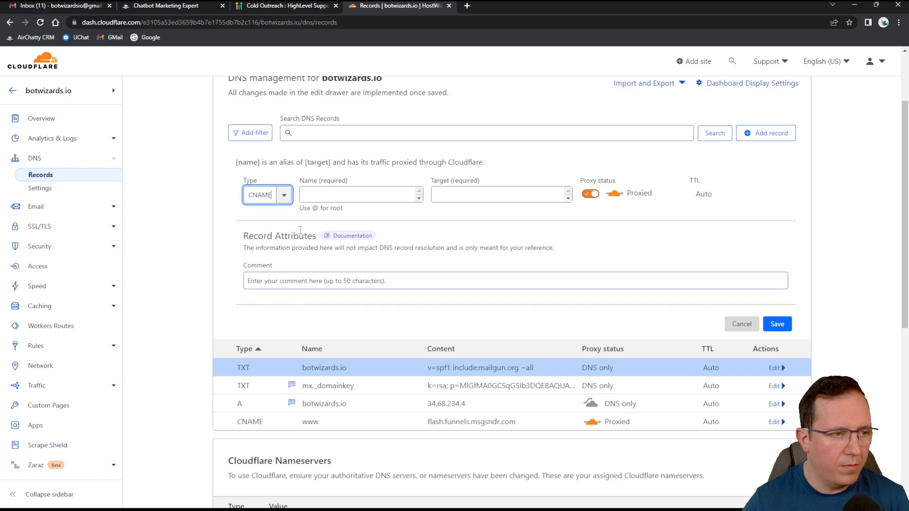
text(email)
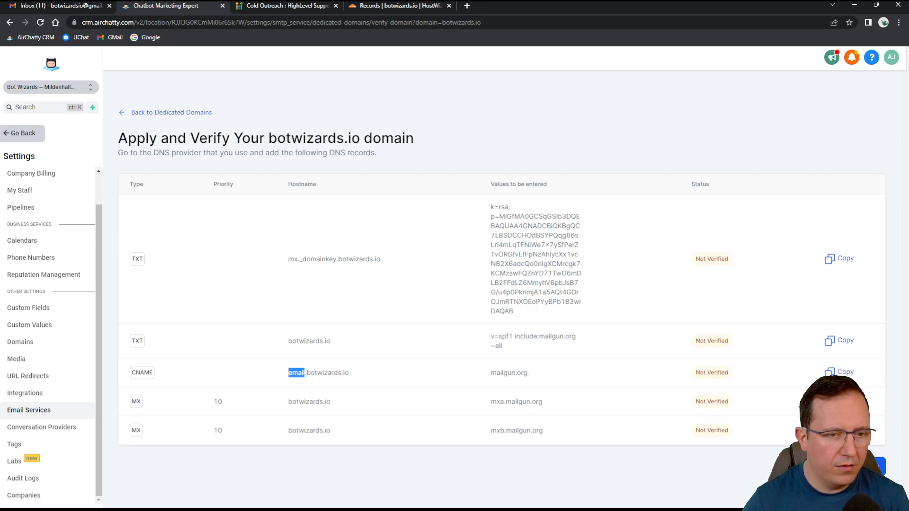
click(399, 5)
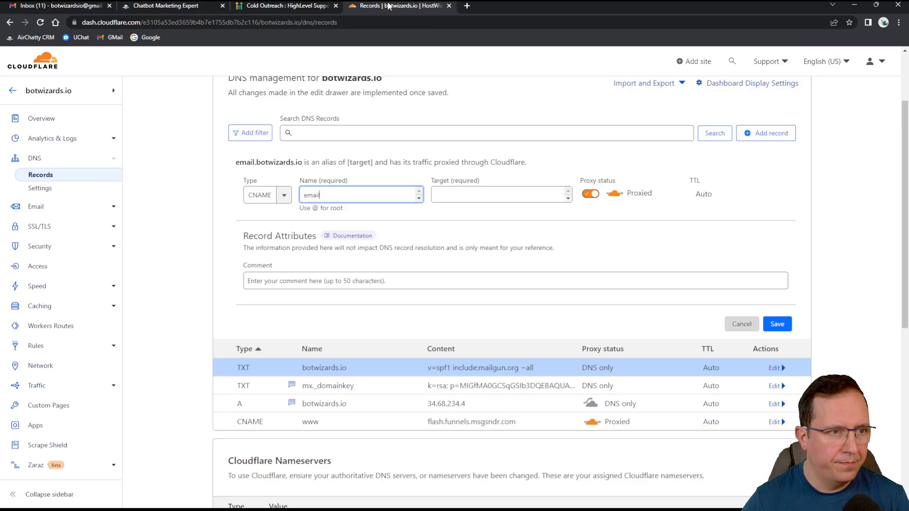
text(mailgun.org)
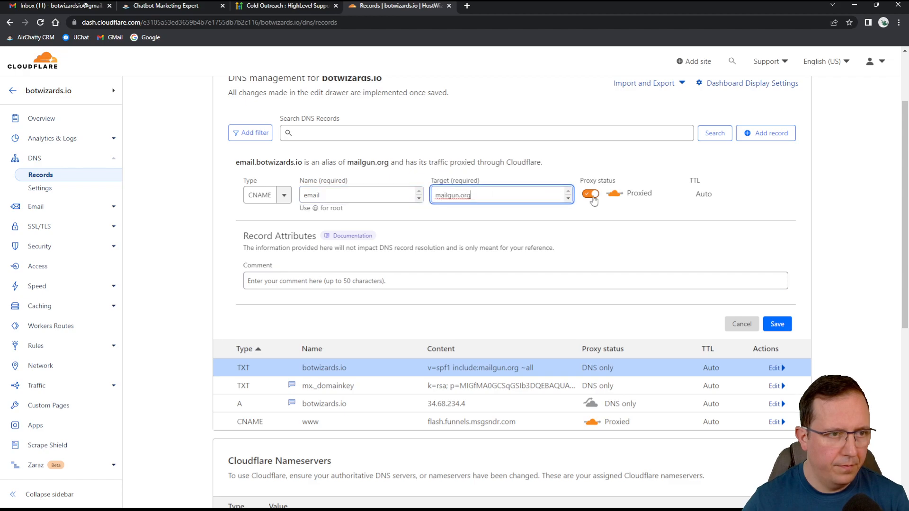
click(589, 193)
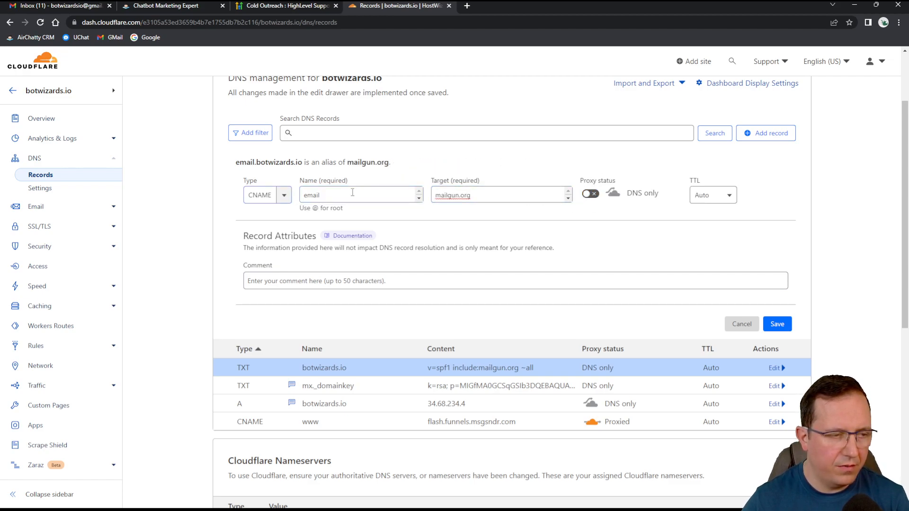
mouse_move(805, 309)
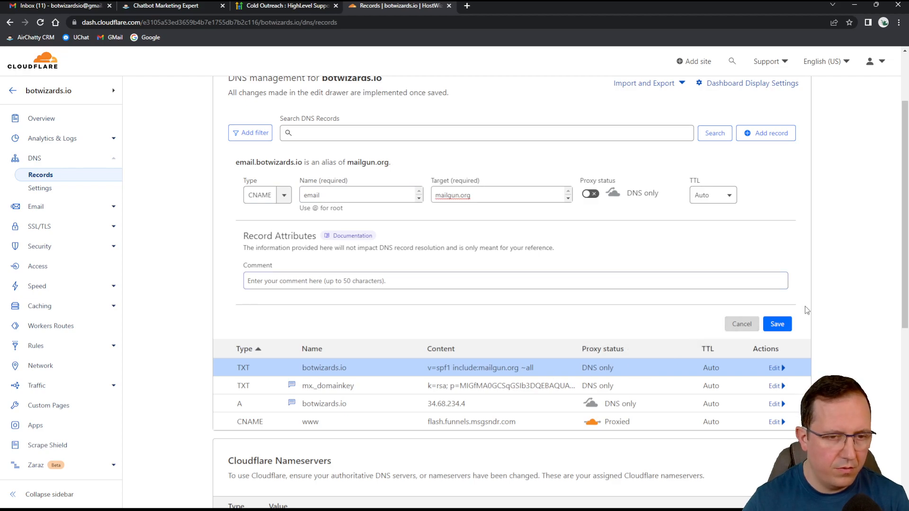
click(777, 323)
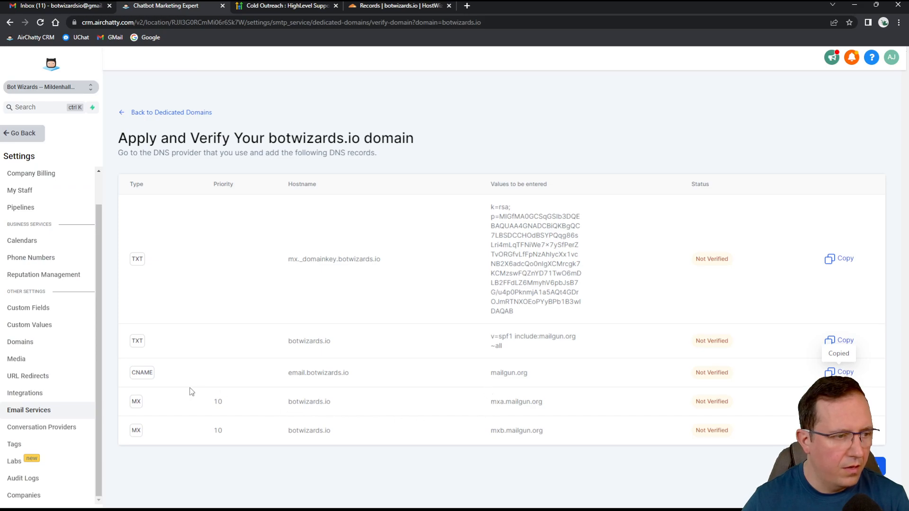
mouse_move(203, 413)
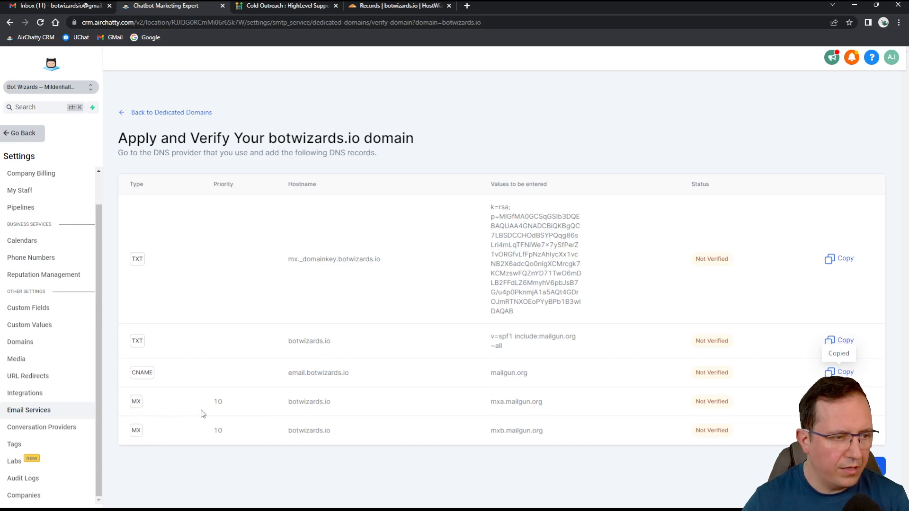
mouse_move(566, 406)
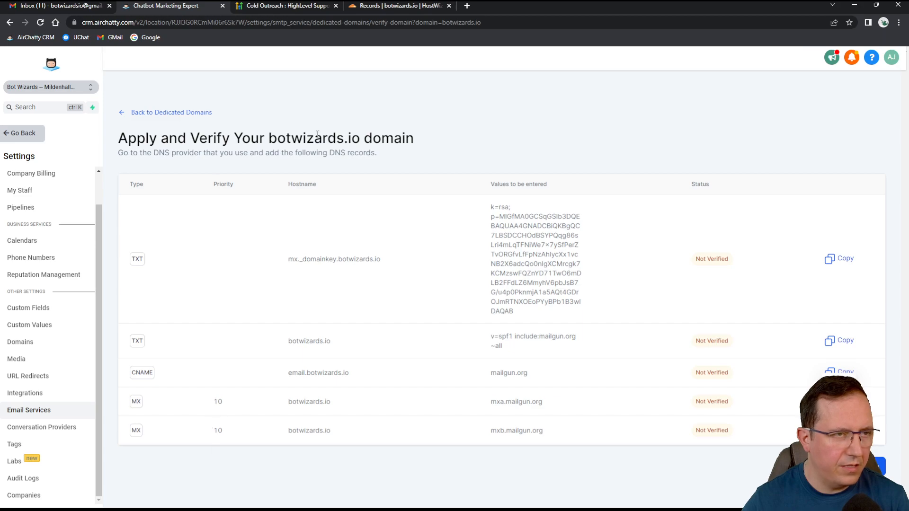
Save an MX record with name @, mail server mxa.mailgun.org and priority 10.
click(400, 5)
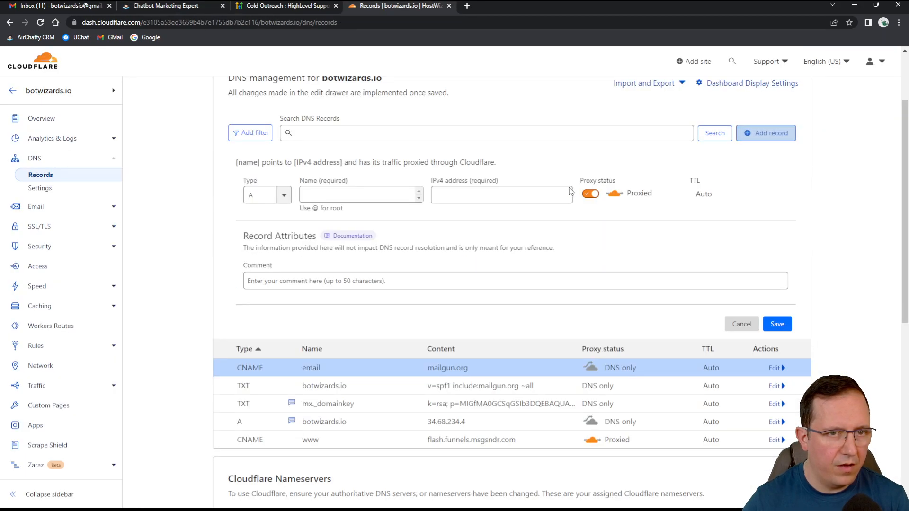
click(266, 194)
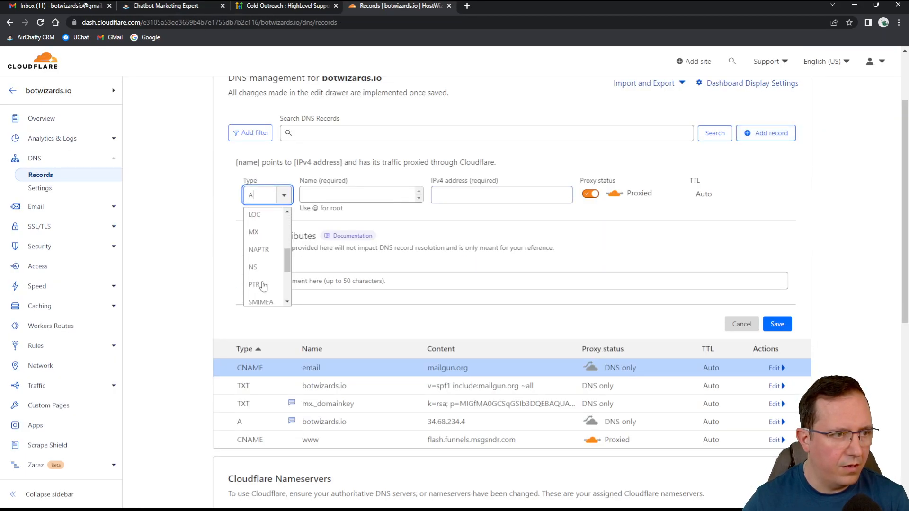
click(254, 232)
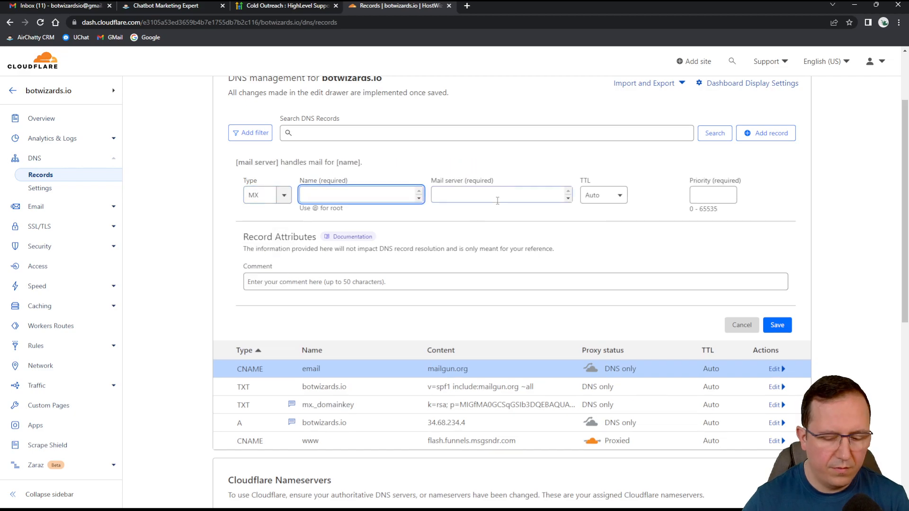
text(@)
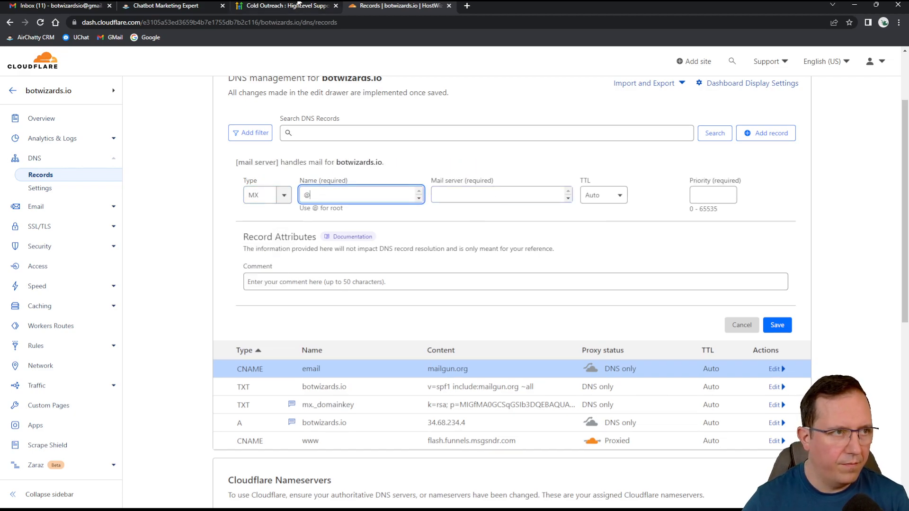
click(398, 5)
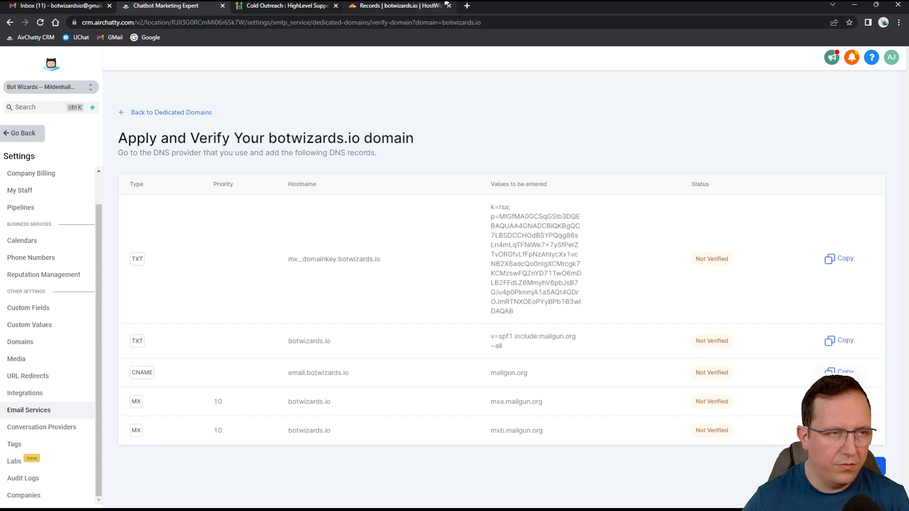
click(398, 6)
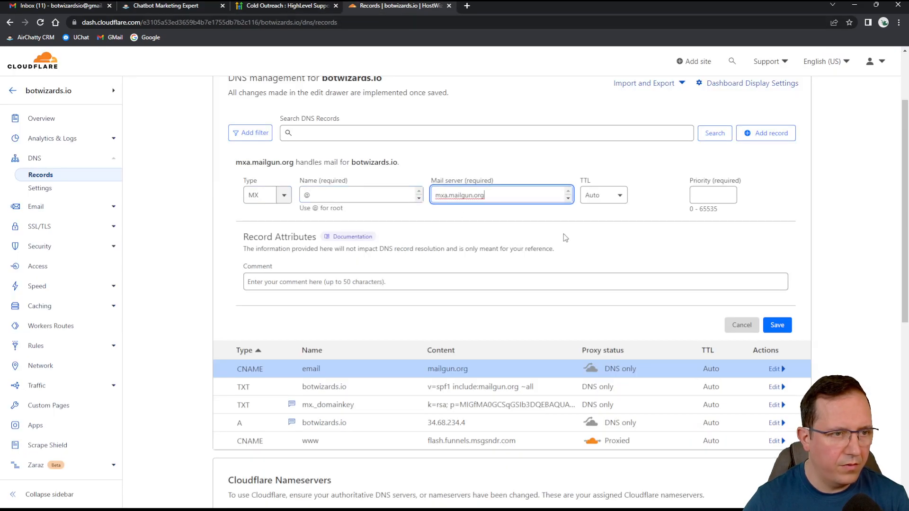
click(712, 195)
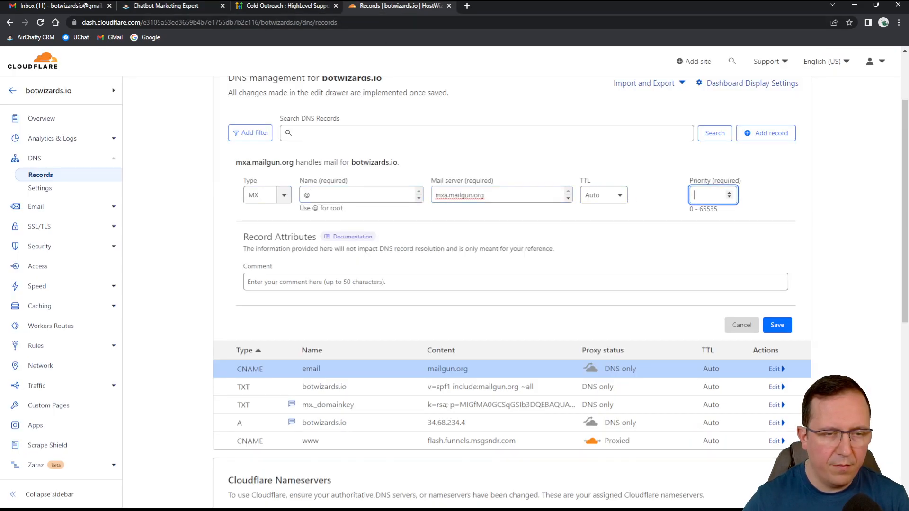
text(10)
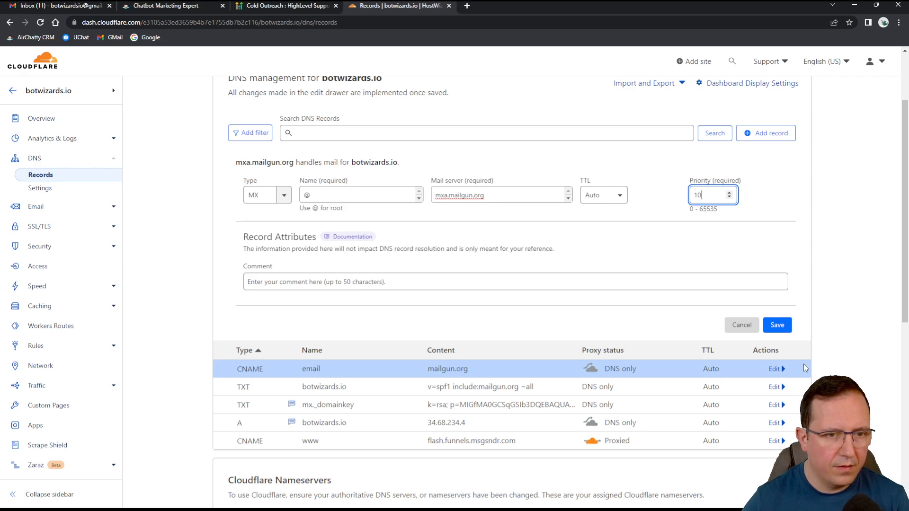
click(777, 325)
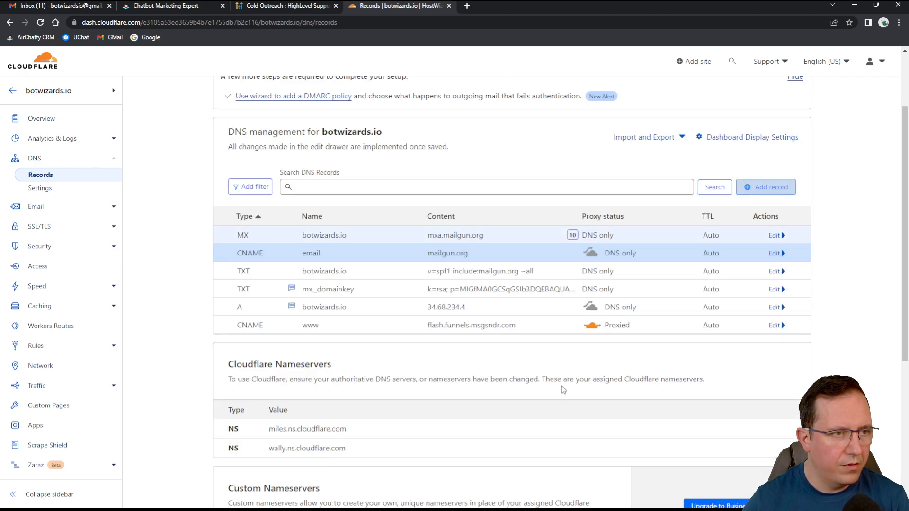
Save a second MX record pointing to mxb.mailgun.org with priority 10.
click(765, 186)
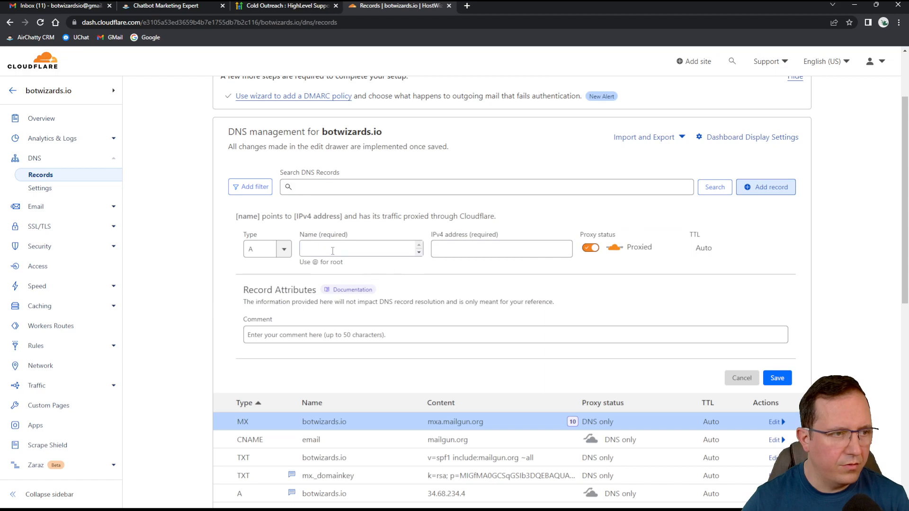
click(266, 249)
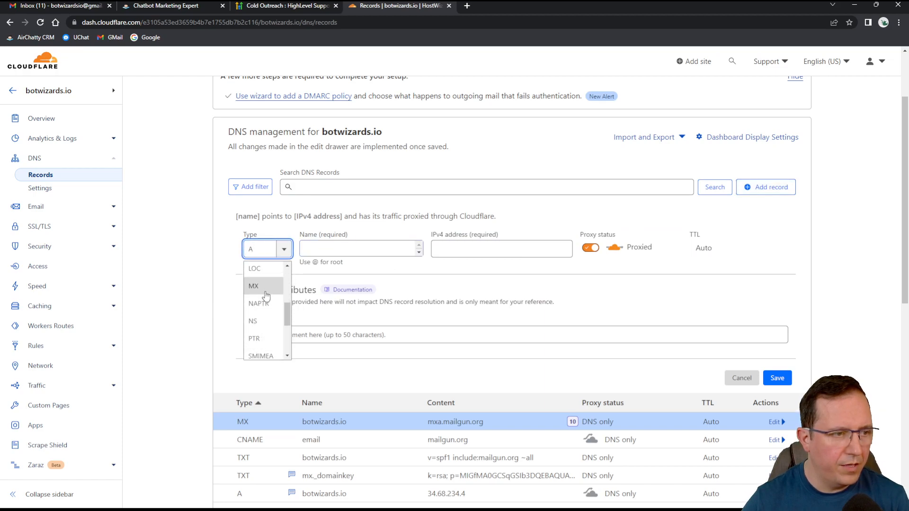
click(253, 286)
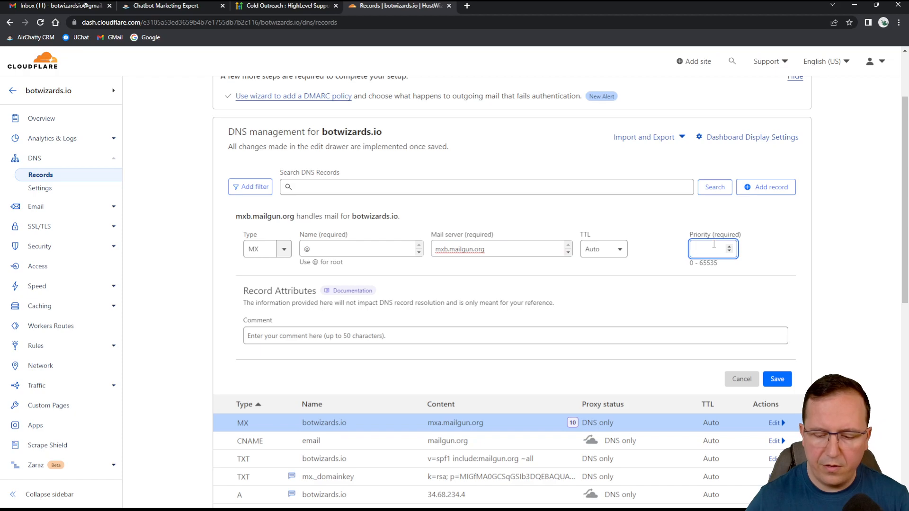
text(10)
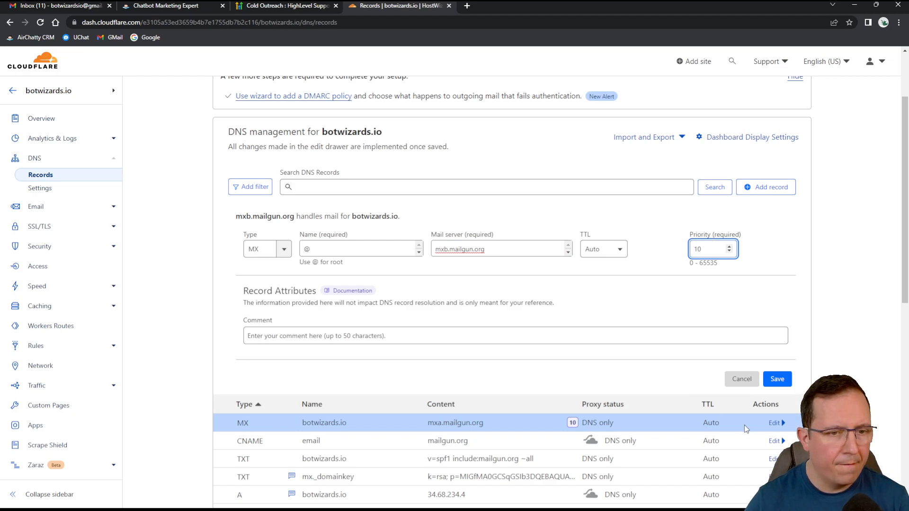
click(776, 378)
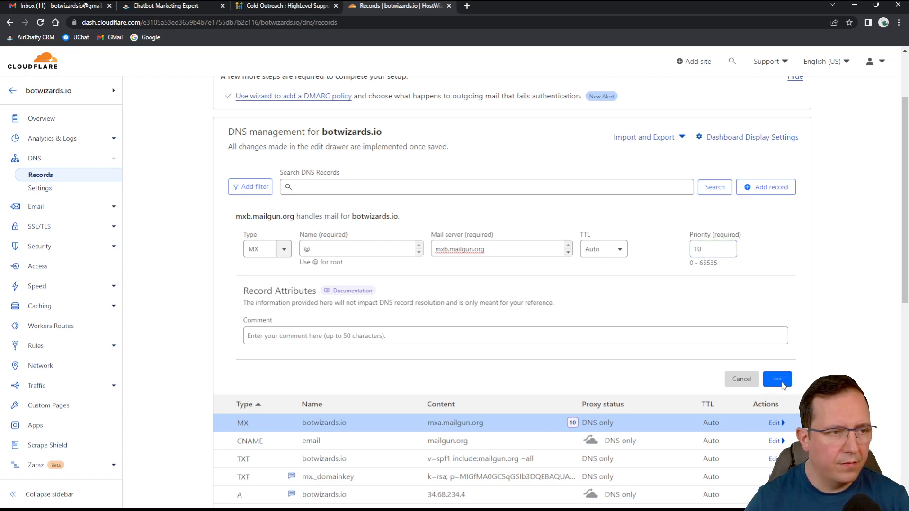
click(777, 379)
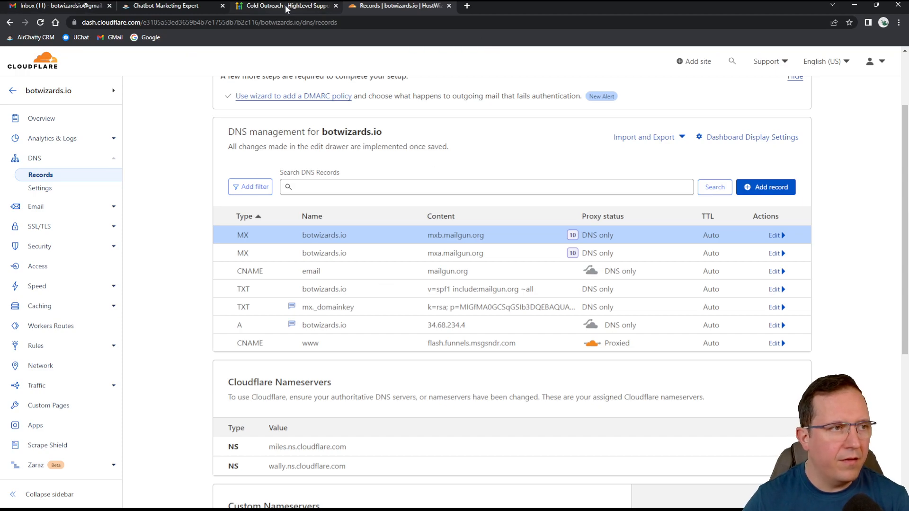
Accept DNS Checker's privacy notice and copy the email CNAME name from Cloudflare.
click(284, 5)
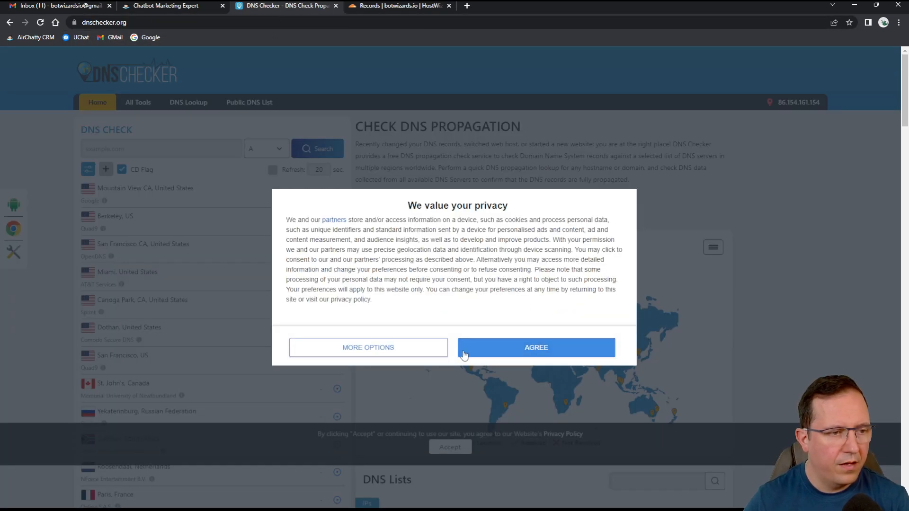
click(534, 347)
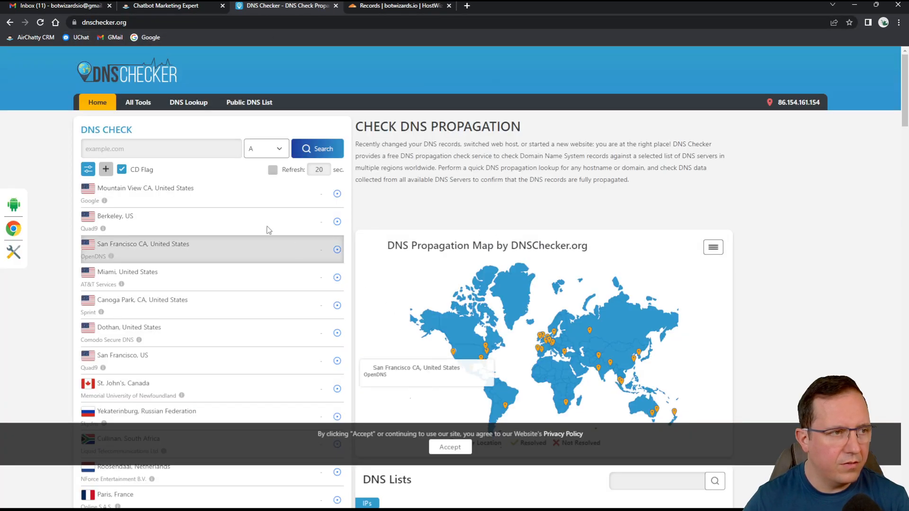
mouse_move(265, 148)
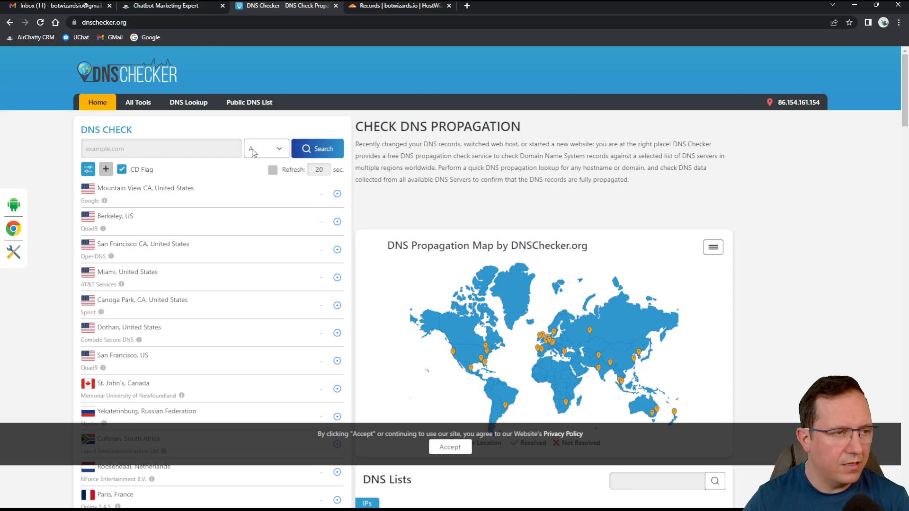
click(398, 6)
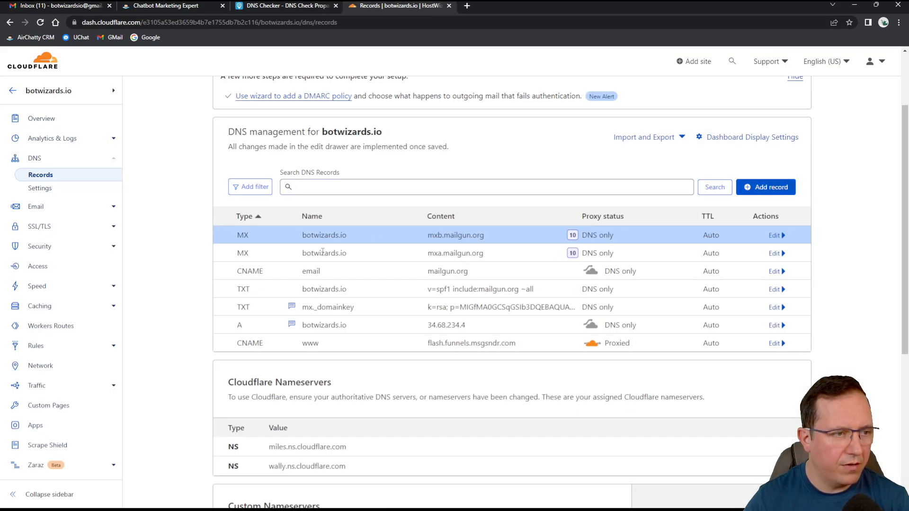
mouse_move(300, 258)
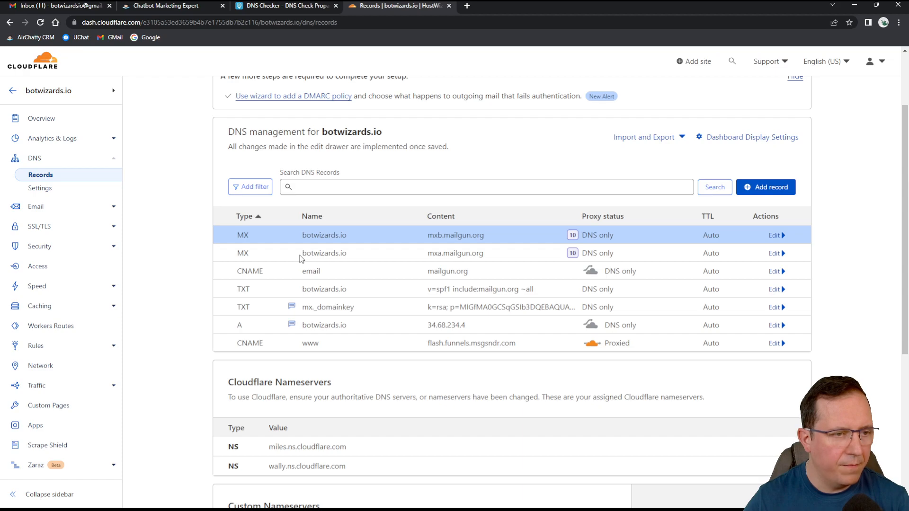
mouse_move(305, 282)
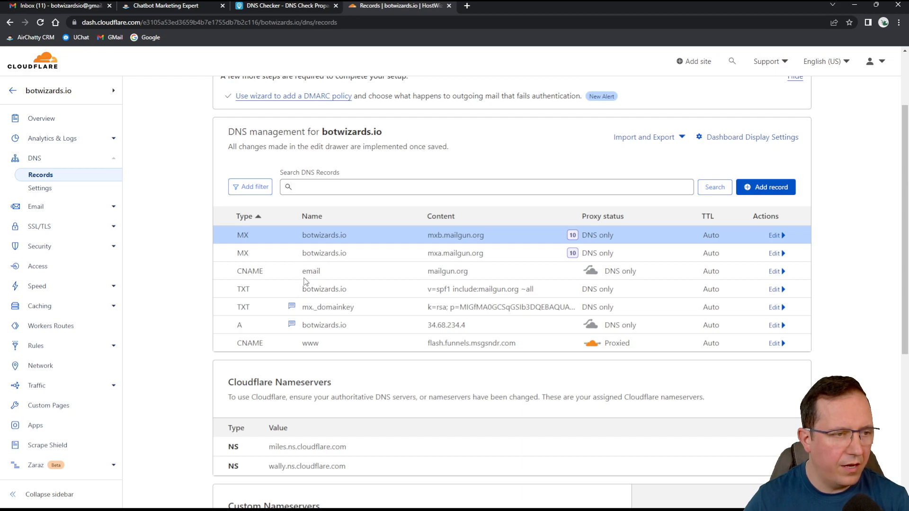
double_click(310, 271)
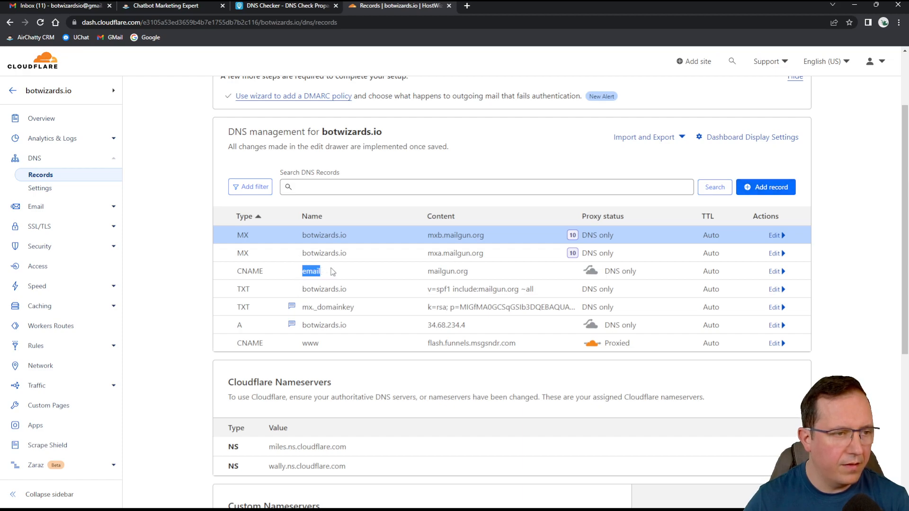
mouse_move(284, 6)
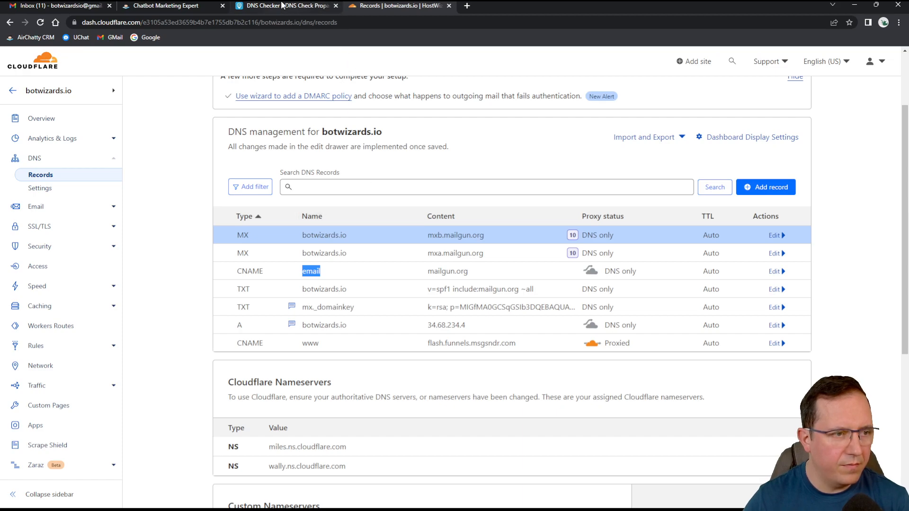
mouse_move(307, 69)
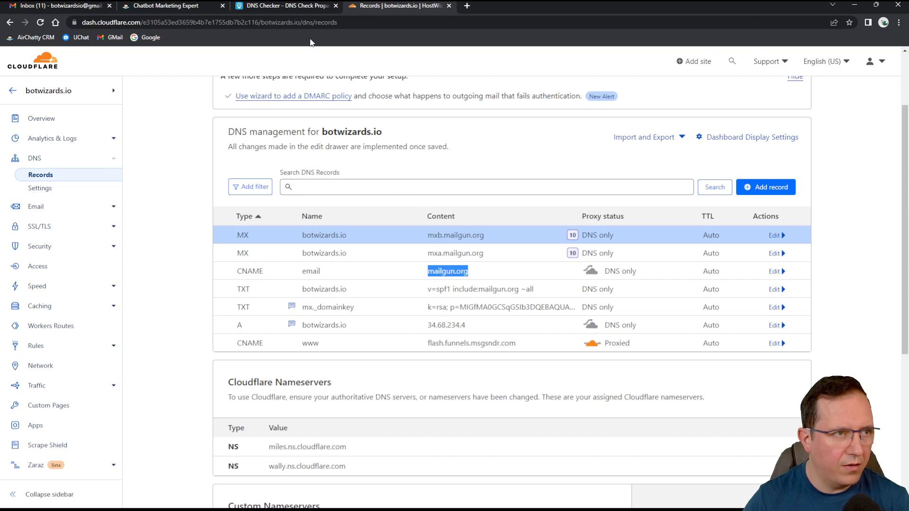
Search DNS Checker for email.botwizards.io as CNAME and review the worldwide results.
click(284, 5)
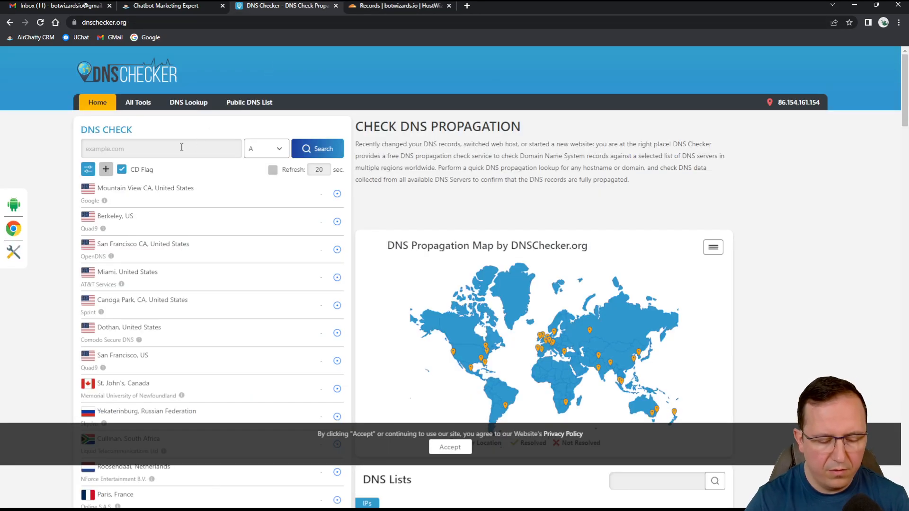
text(email.botwiz)
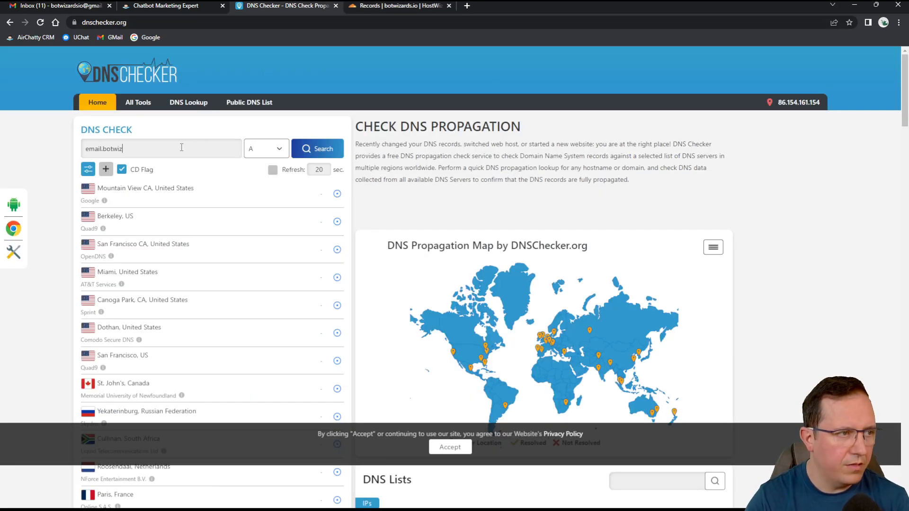
text(ards.io)
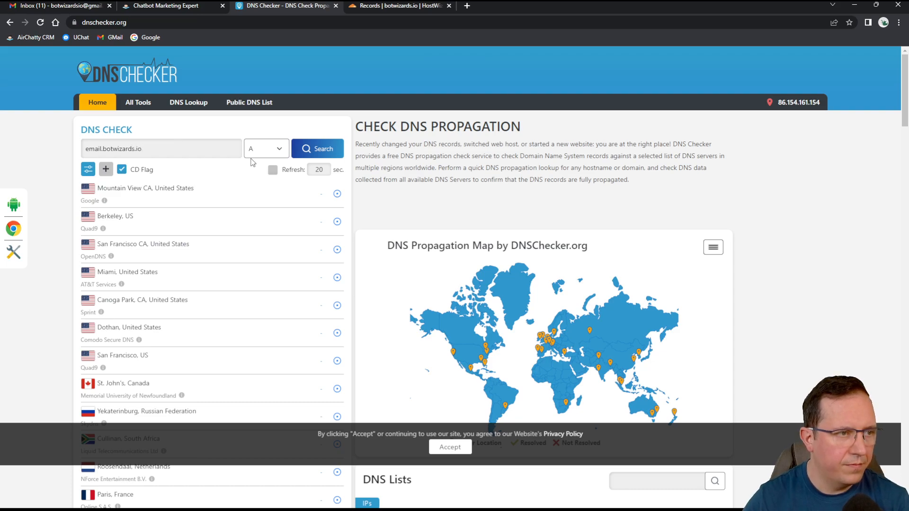
click(266, 148)
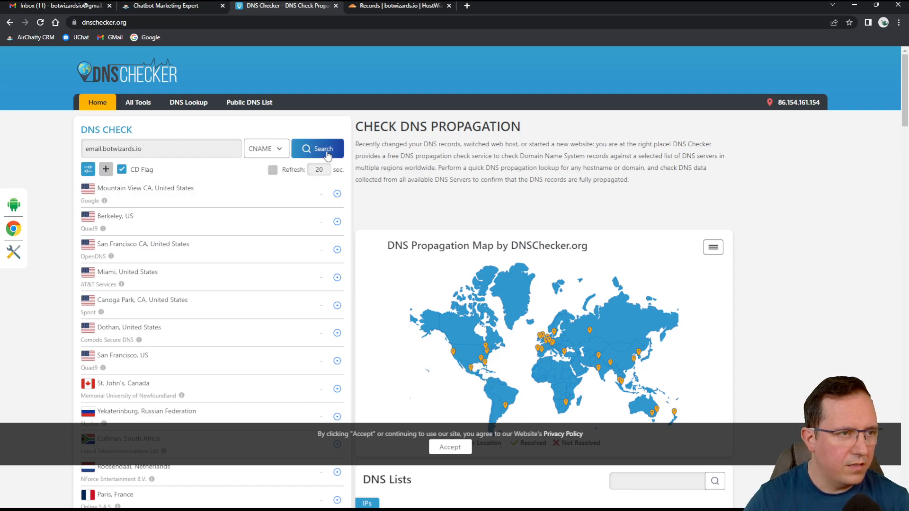
click(317, 148)
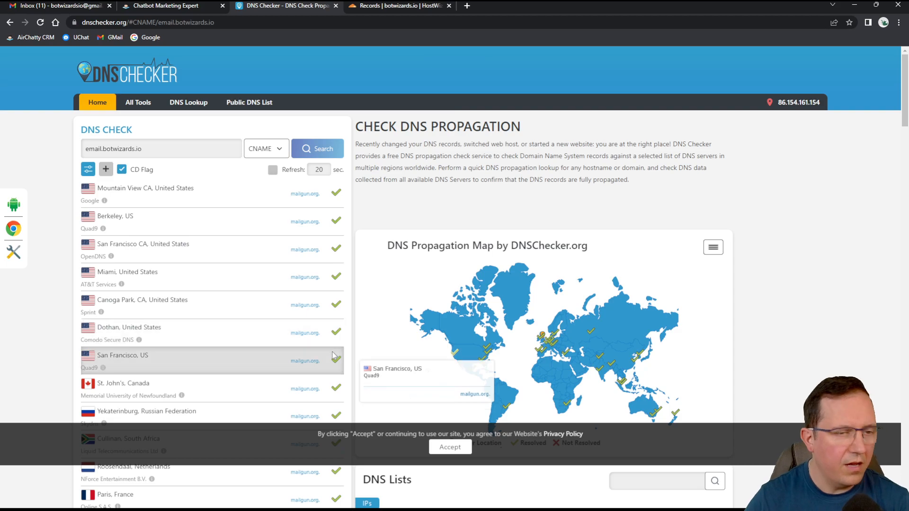
scroll(up, 3)
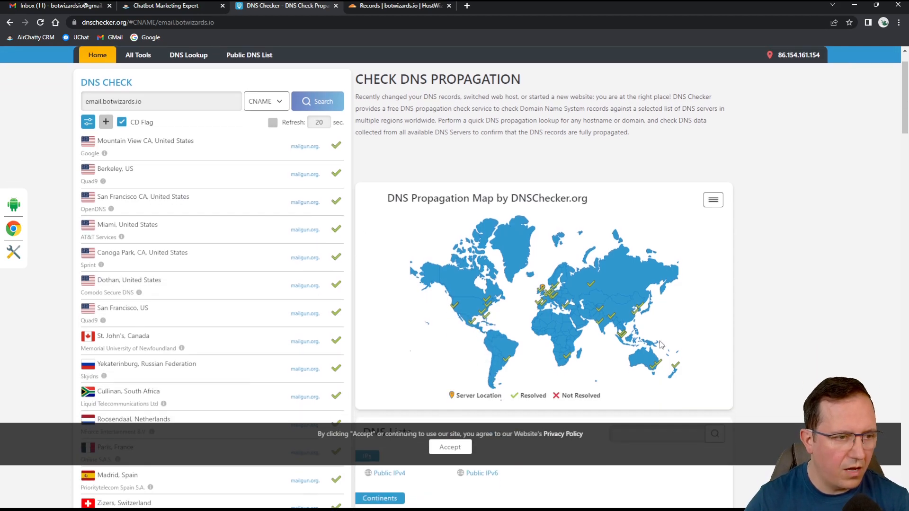
scroll(down, 3)
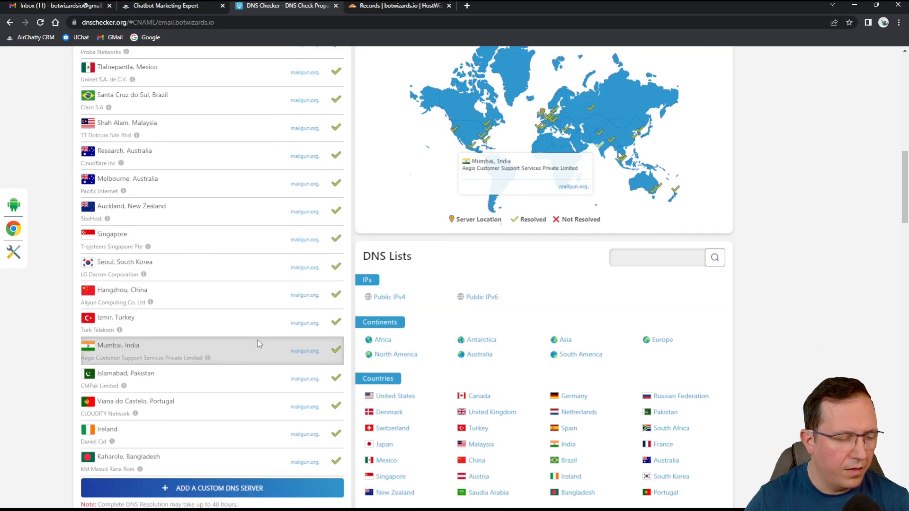
scroll(up, 3)
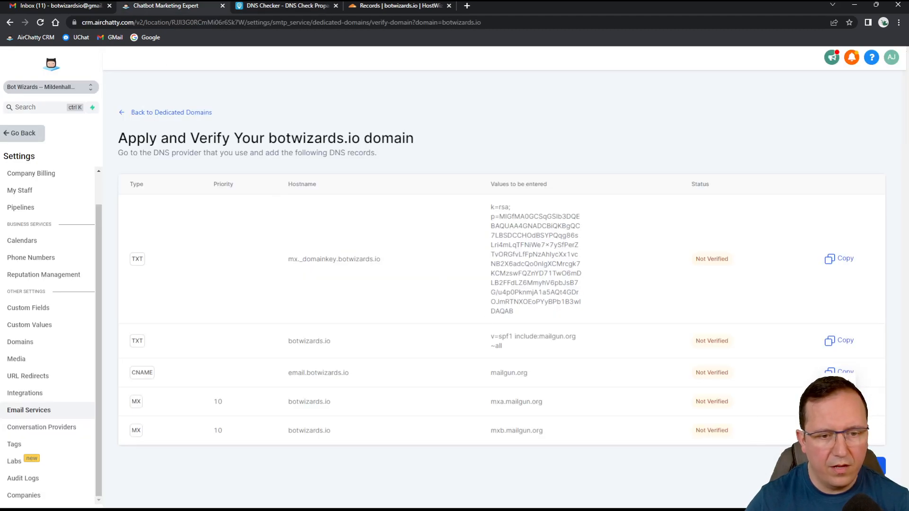
mouse_move(751, 455)
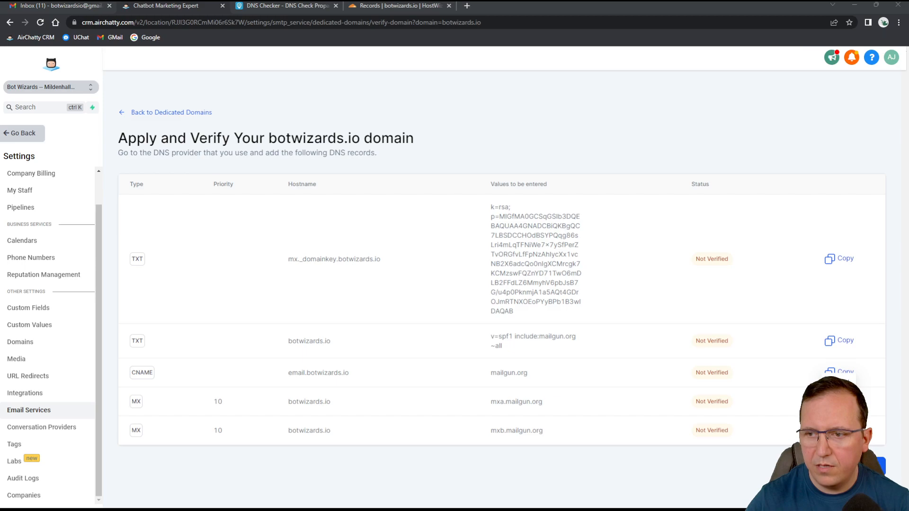
Re-run Verify Domain, dismissing the not-verified notices, then reload the verification page.
click(843, 372)
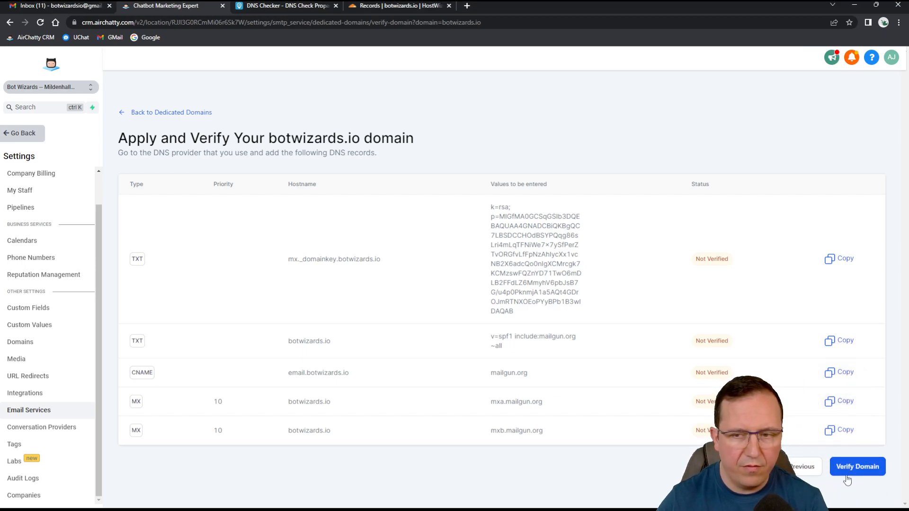
click(857, 466)
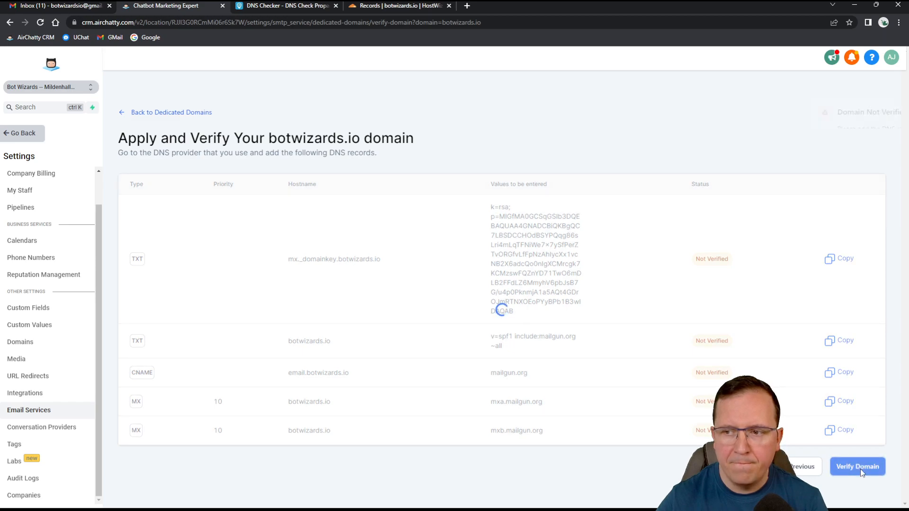
click(857, 465)
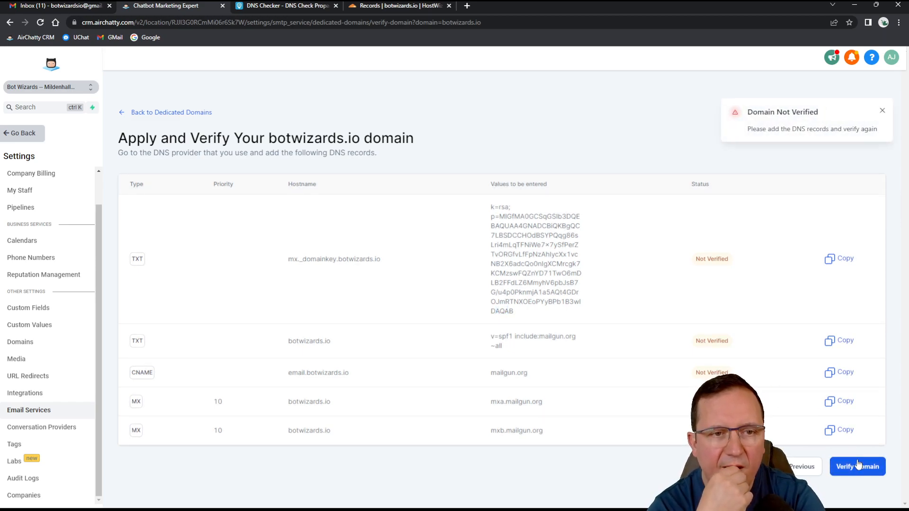
click(881, 111)
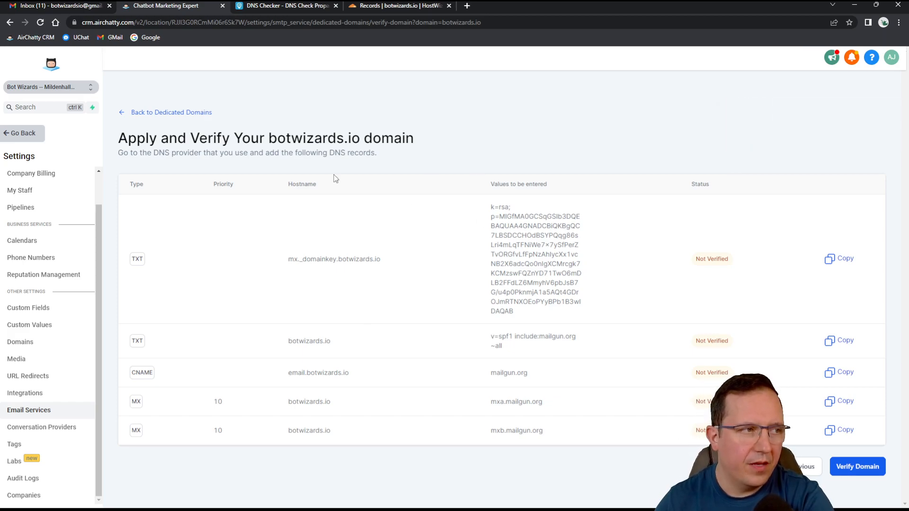
mouse_move(545, 313)
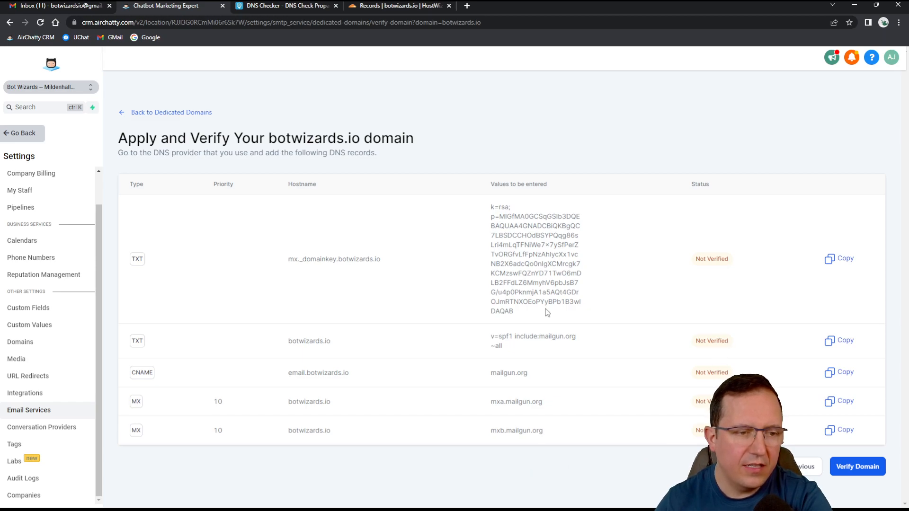
mouse_move(857, 465)
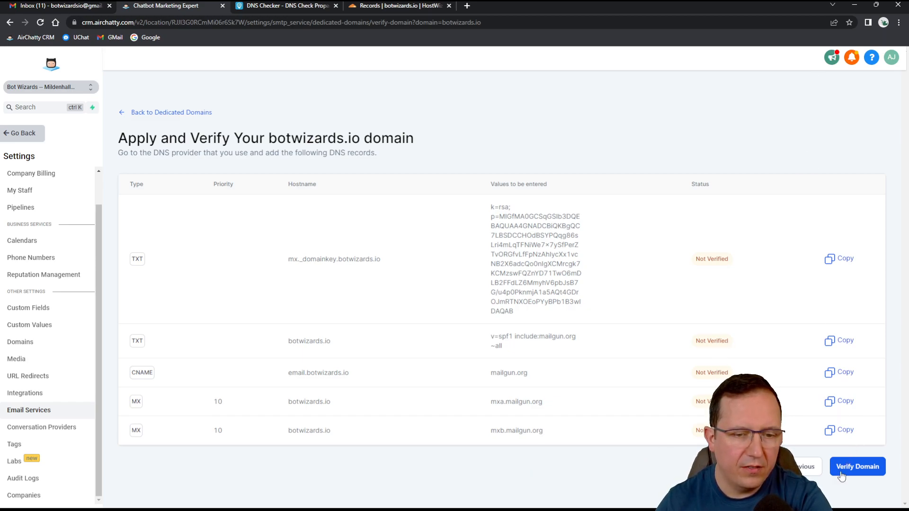
click(857, 466)
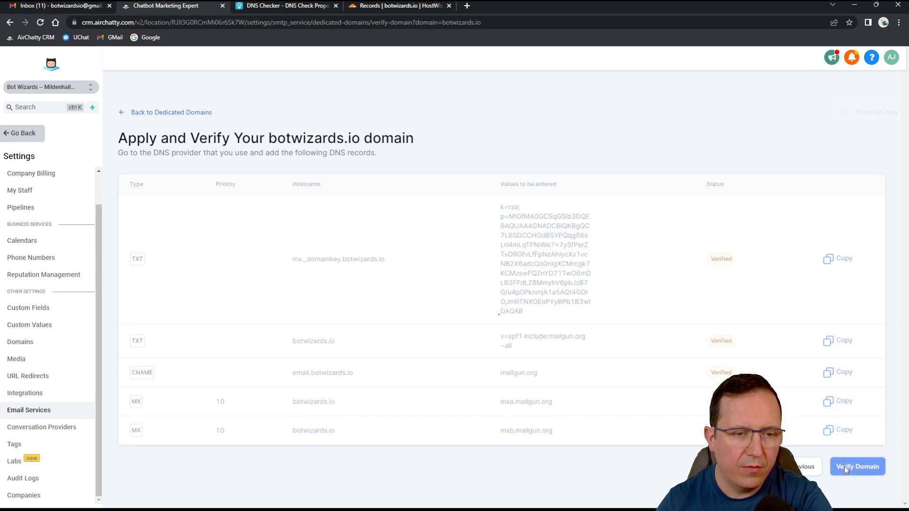
click(857, 466)
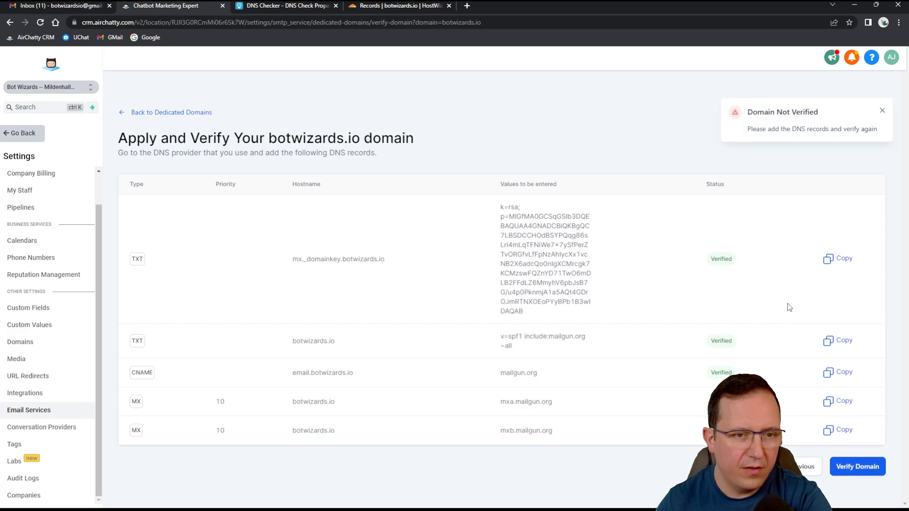
mouse_move(760, 338)
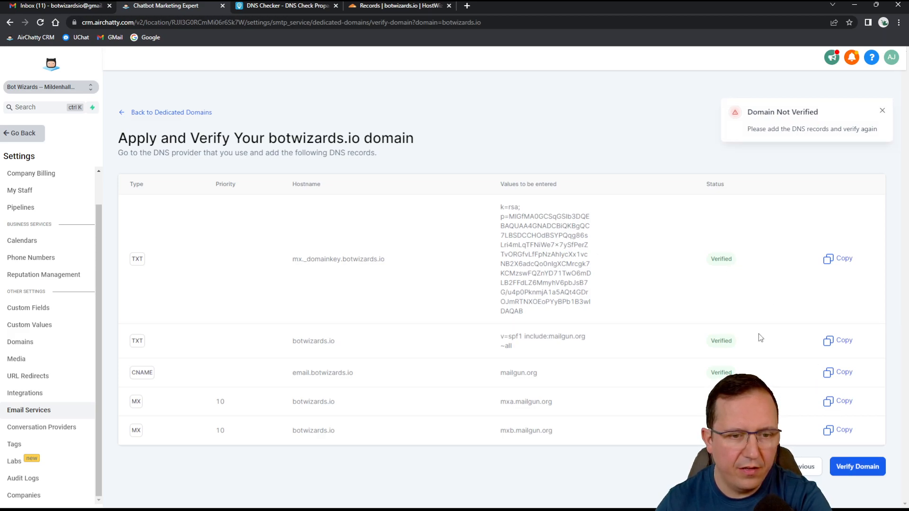
click(882, 111)
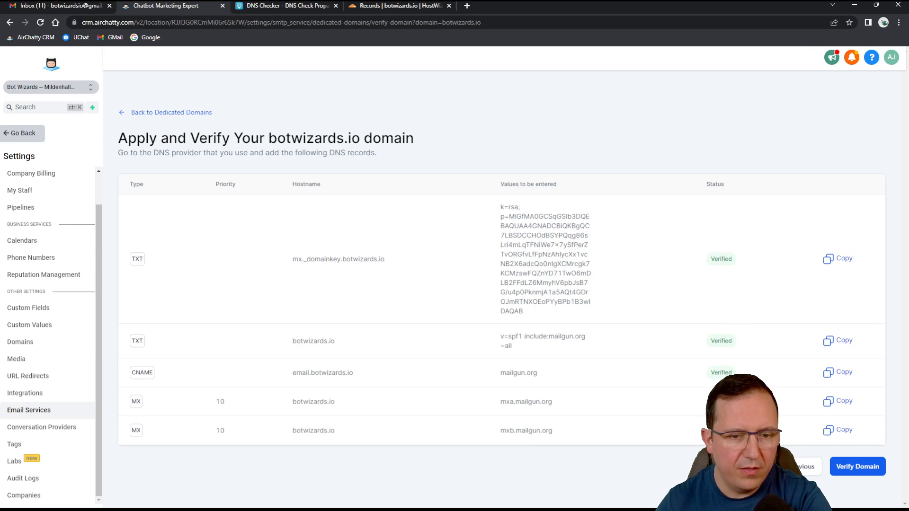
mouse_move(124, 95)
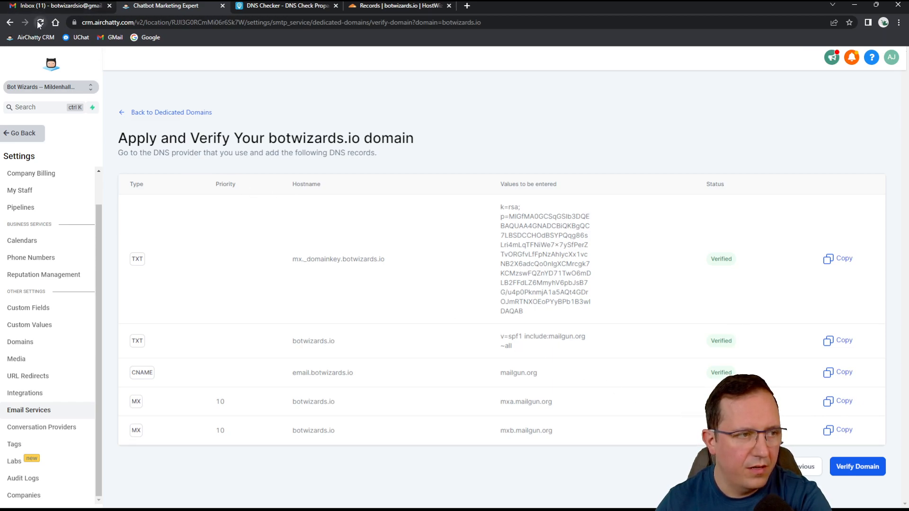
click(39, 23)
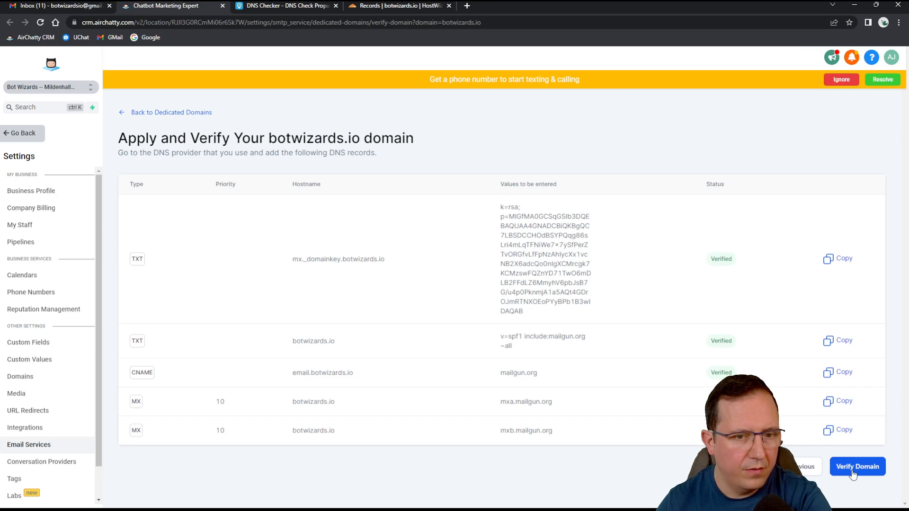
Submit verification, view botwizards.io in the dedicated domain list, and return to the dashboard.
click(857, 466)
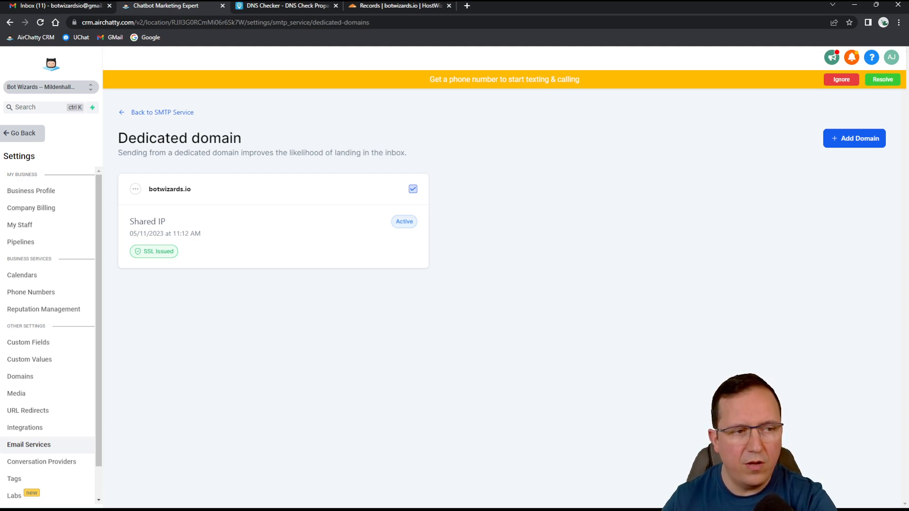
click(853, 138)
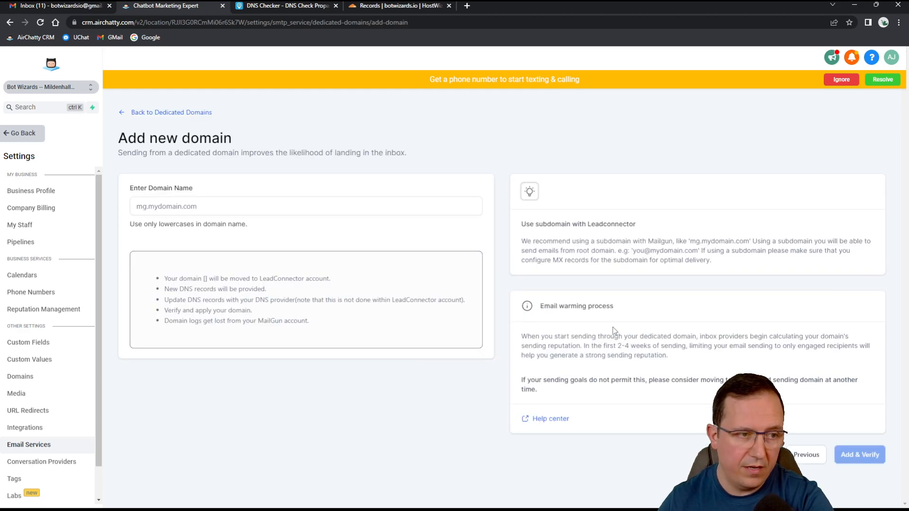
click(171, 111)
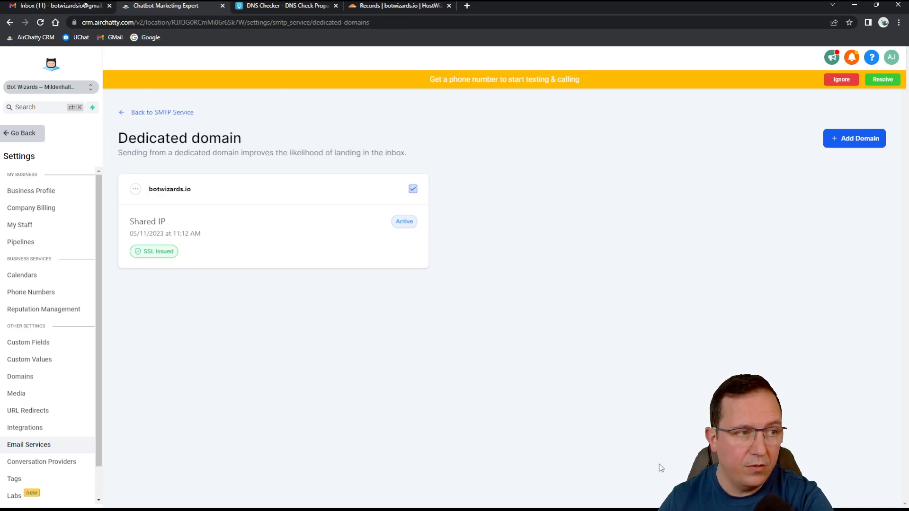
mouse_move(265, 253)
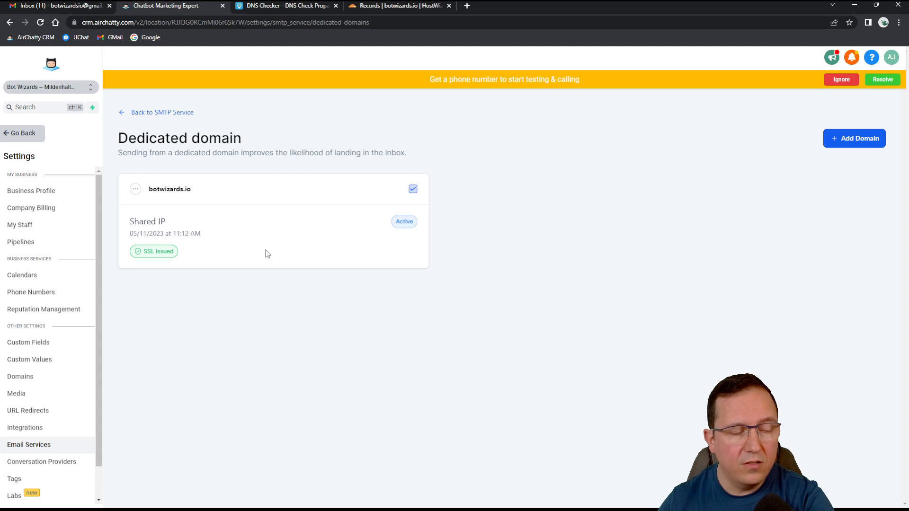
mouse_move(289, 195)
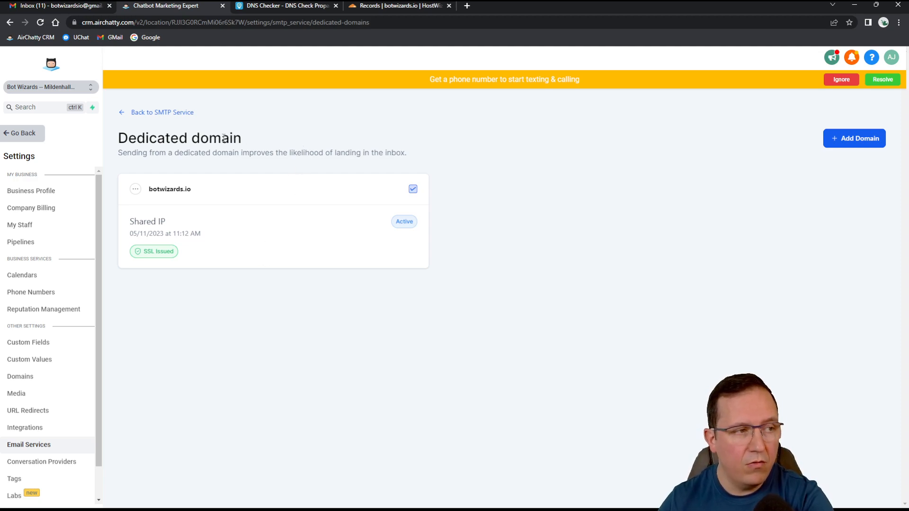
mouse_move(227, 191)
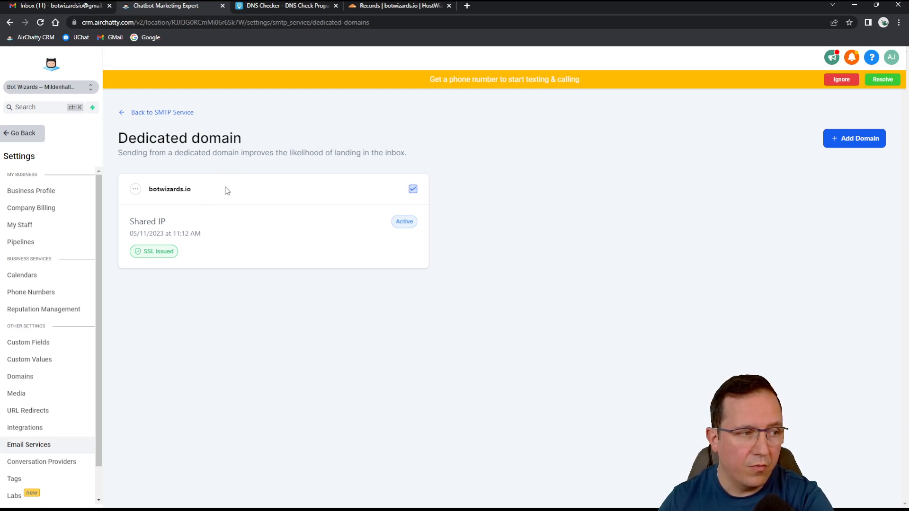
mouse_move(152, 154)
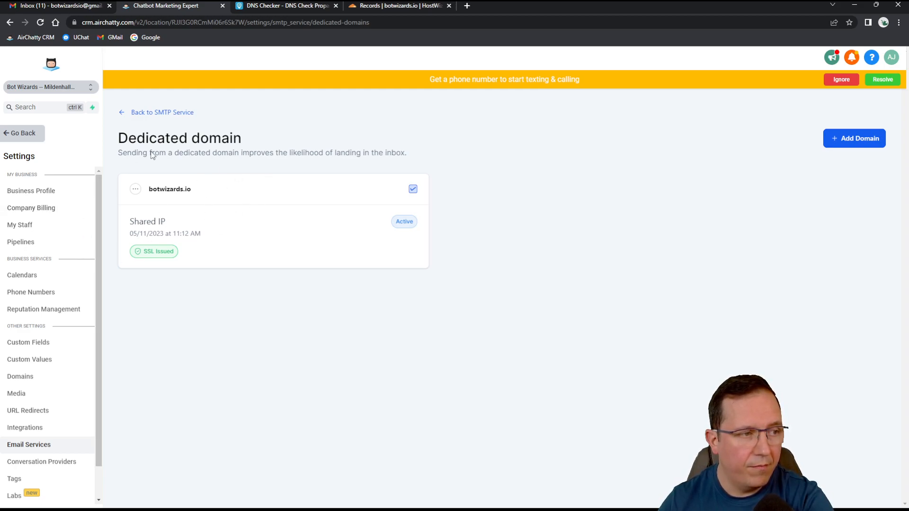
mouse_move(217, 223)
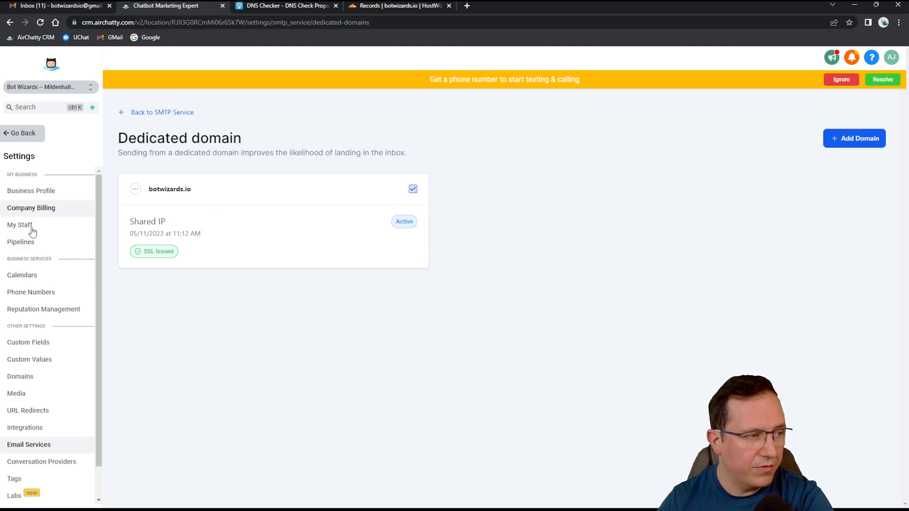
click(22, 132)
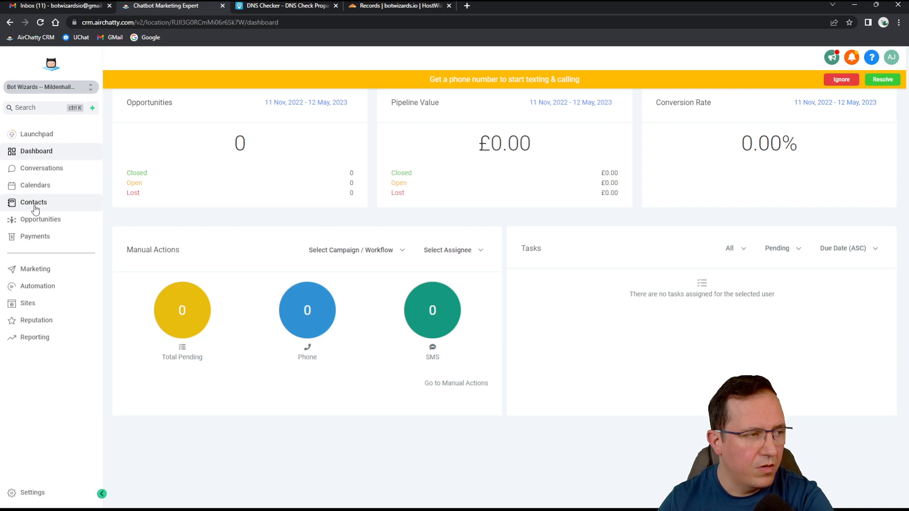
Add contact Alex BotWizards with the test Gmail address and open the record.
click(33, 202)
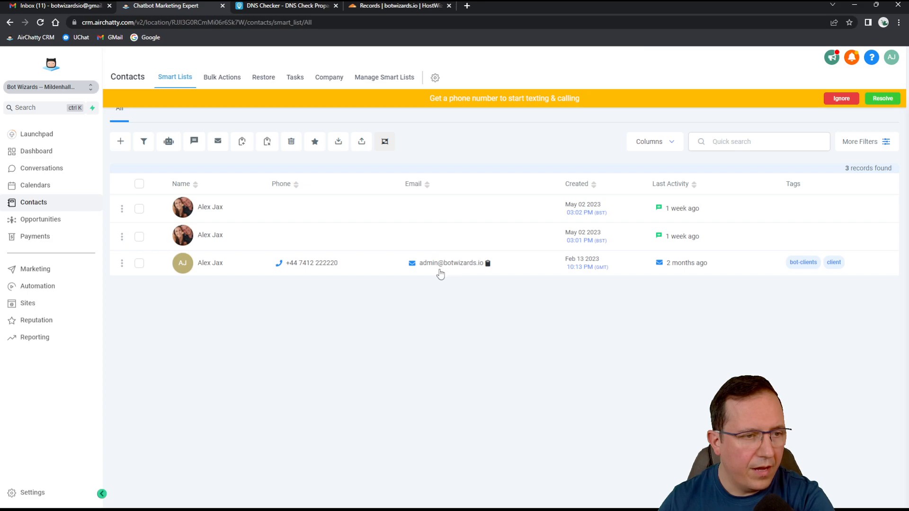
mouse_move(500, 205)
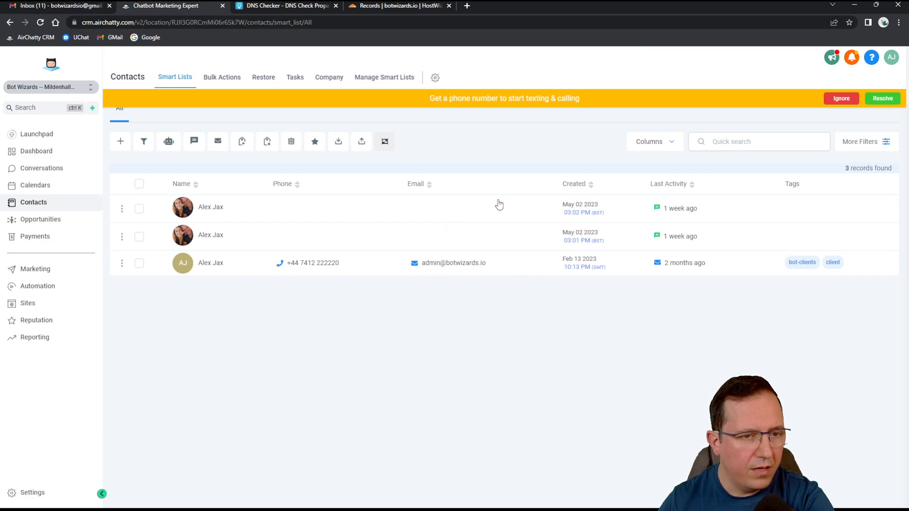
mouse_move(164, 126)
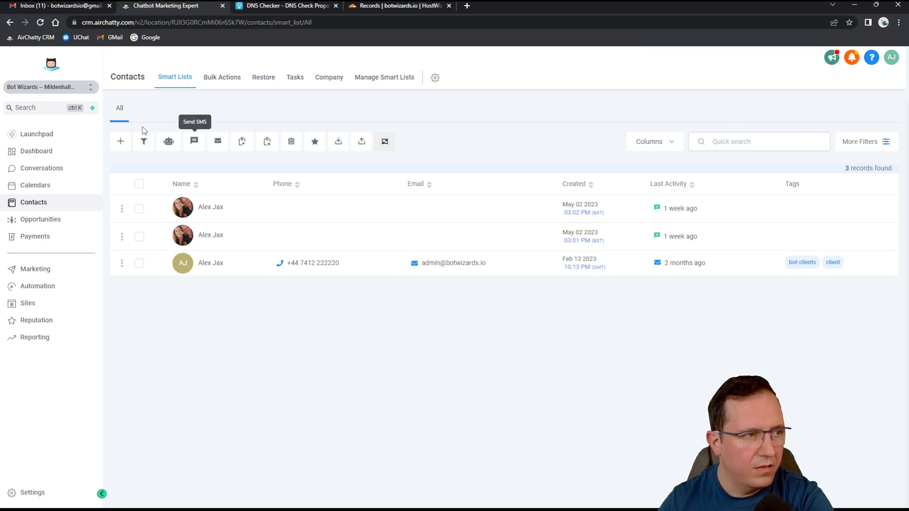
click(119, 141)
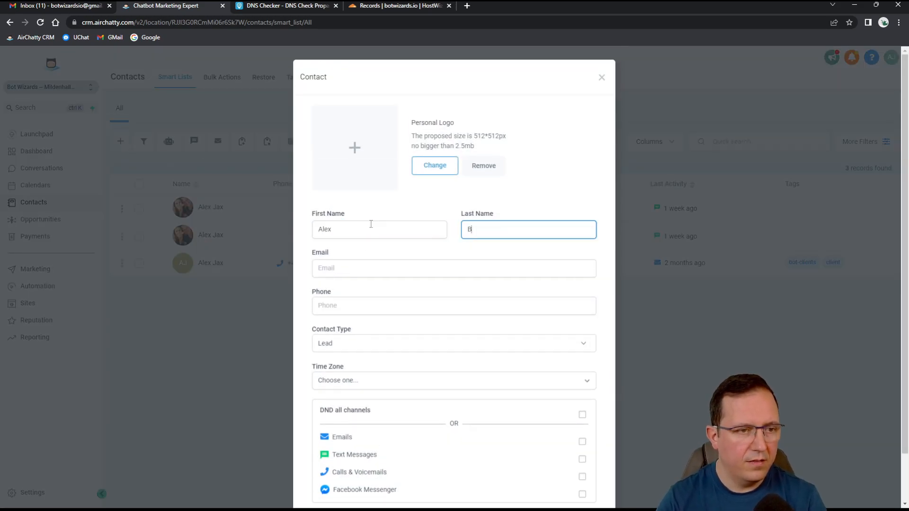
text(otWizards)
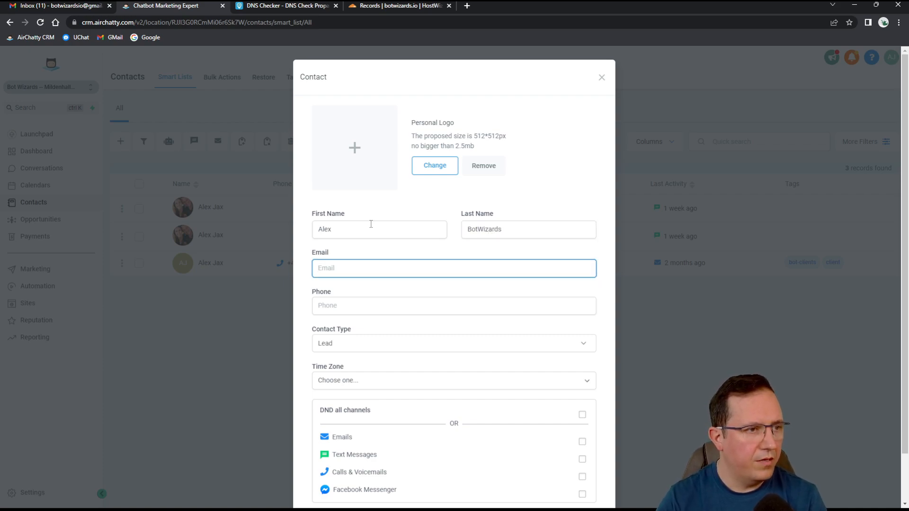
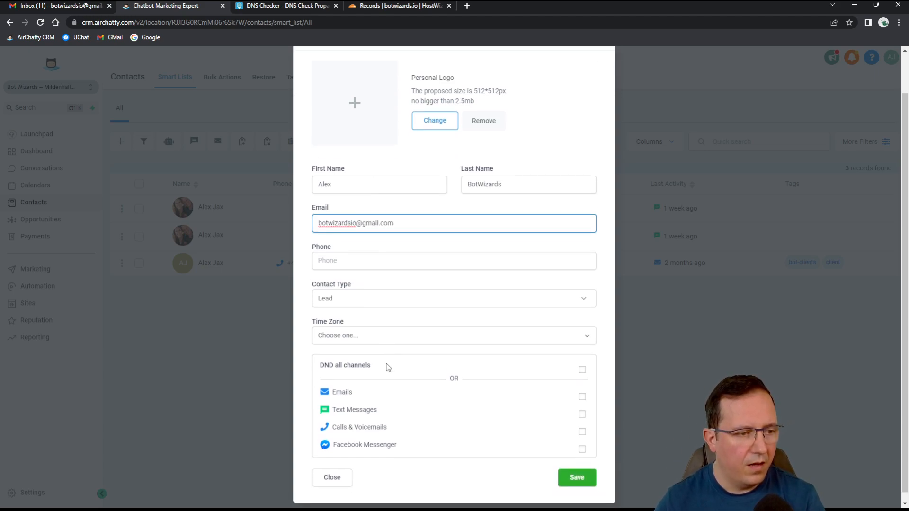
click(576, 477)
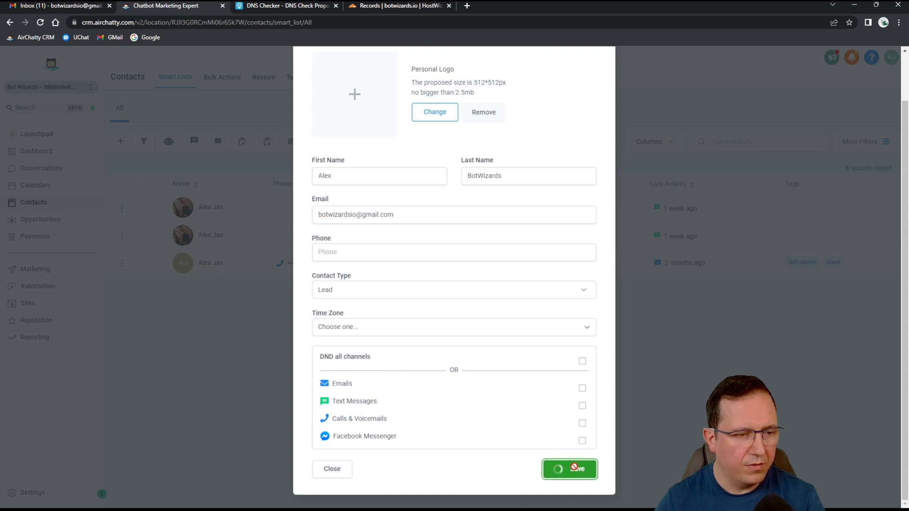
click(568, 469)
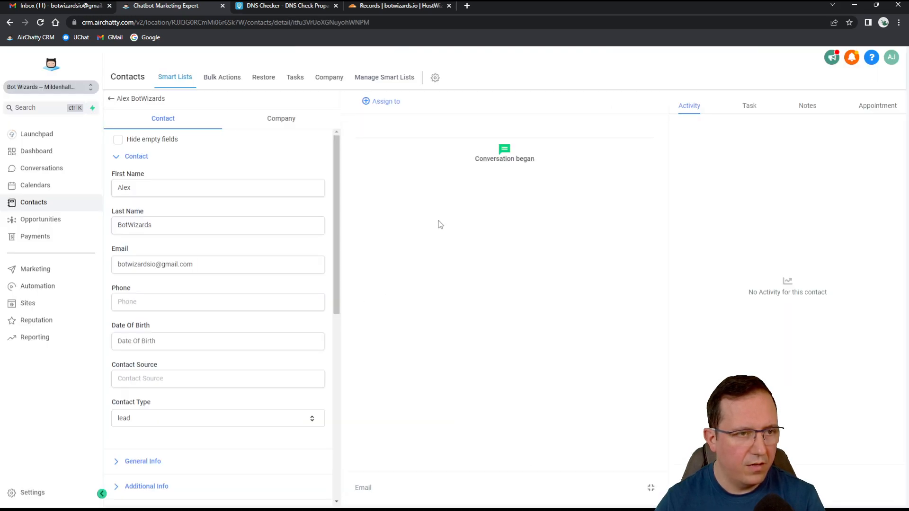
mouse_move(414, 388)
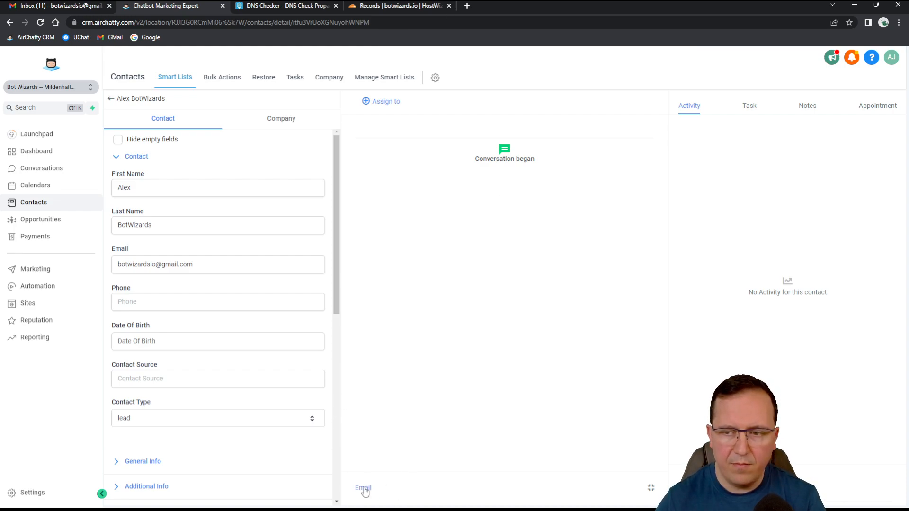
Draft an email with body 'Hello this is a test using AirChatty CRM via Lead Connector'.
click(363, 488)
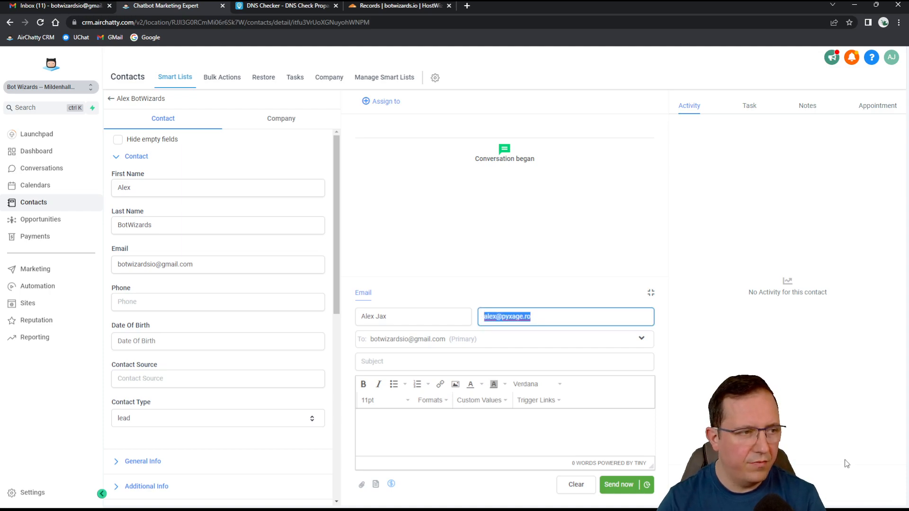
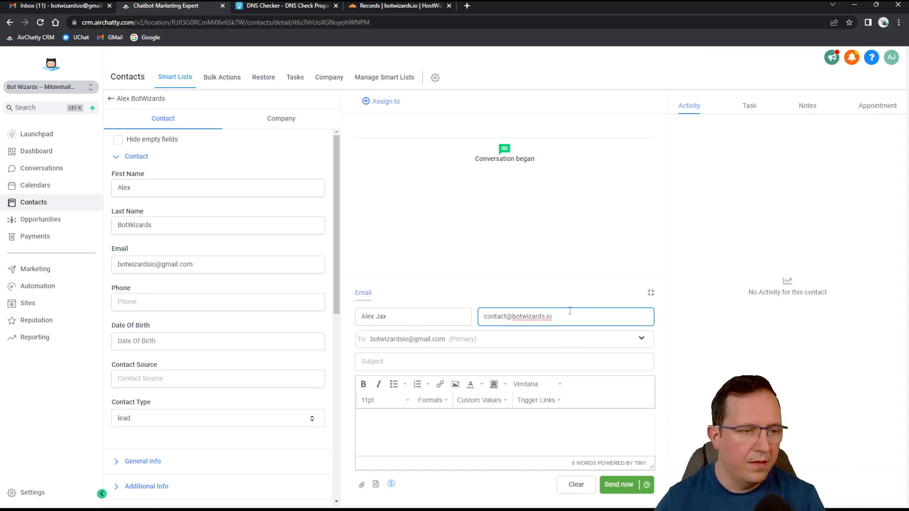
mouse_move(515, 356)
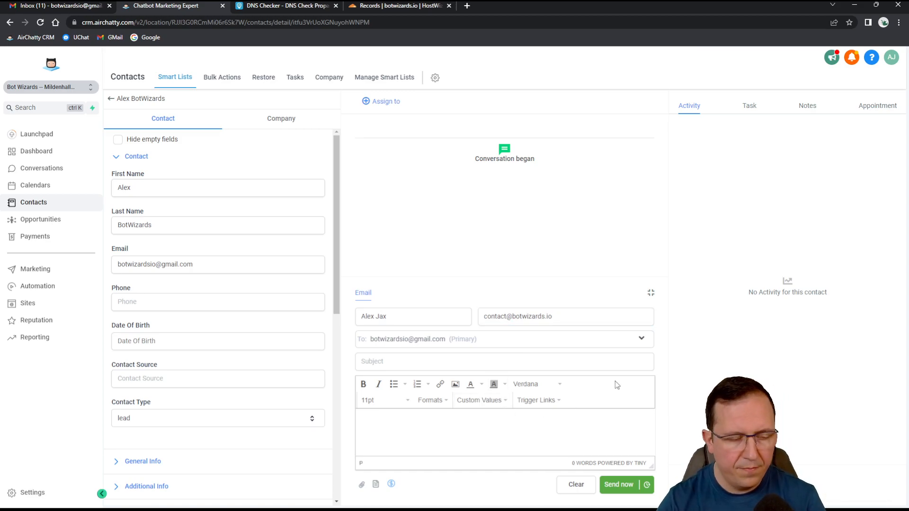
text(Hello this is)
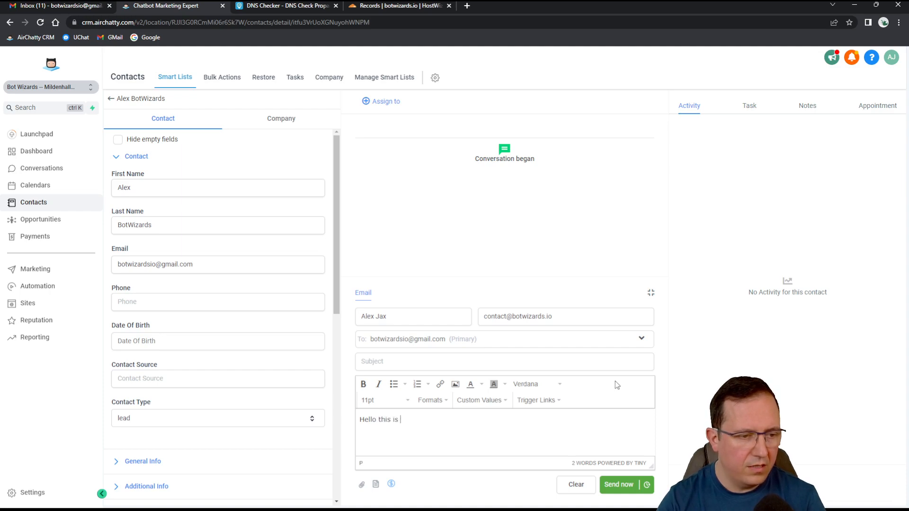
text(a test)
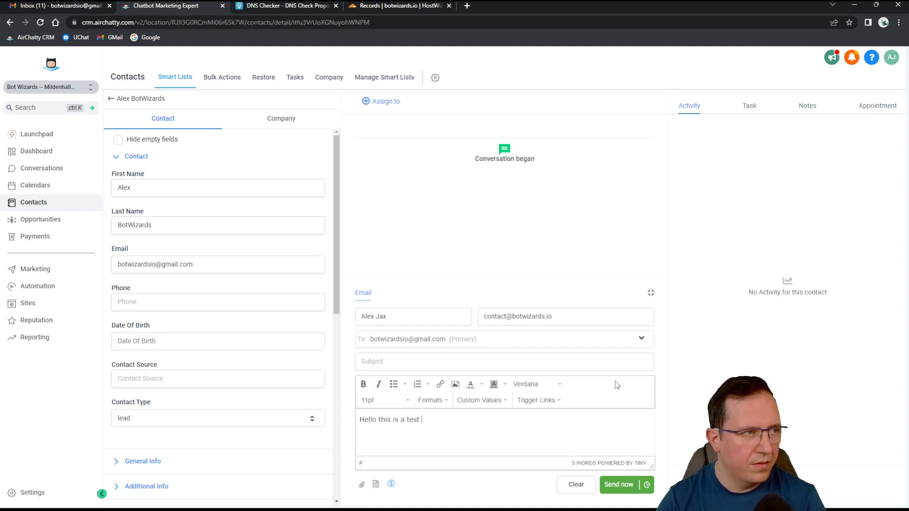
text(using AirCh)
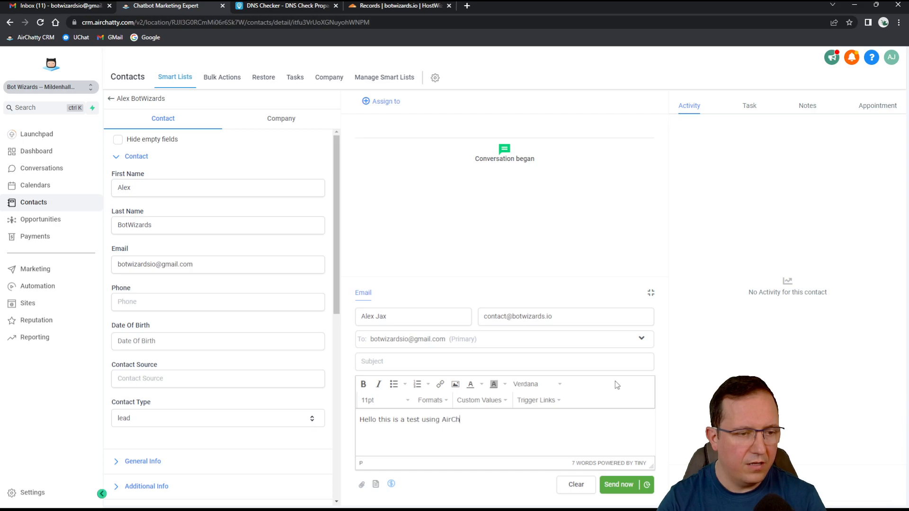
text(atty CRM vi)
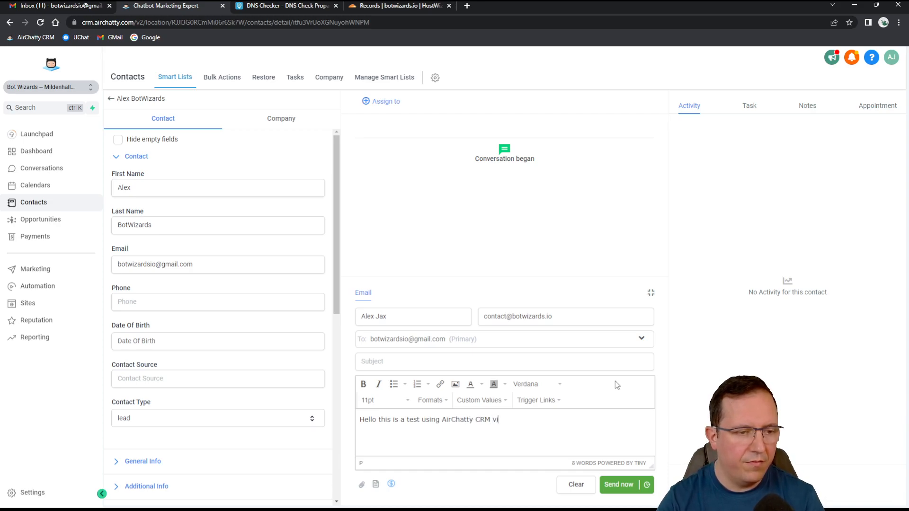
text(via Lead Co)
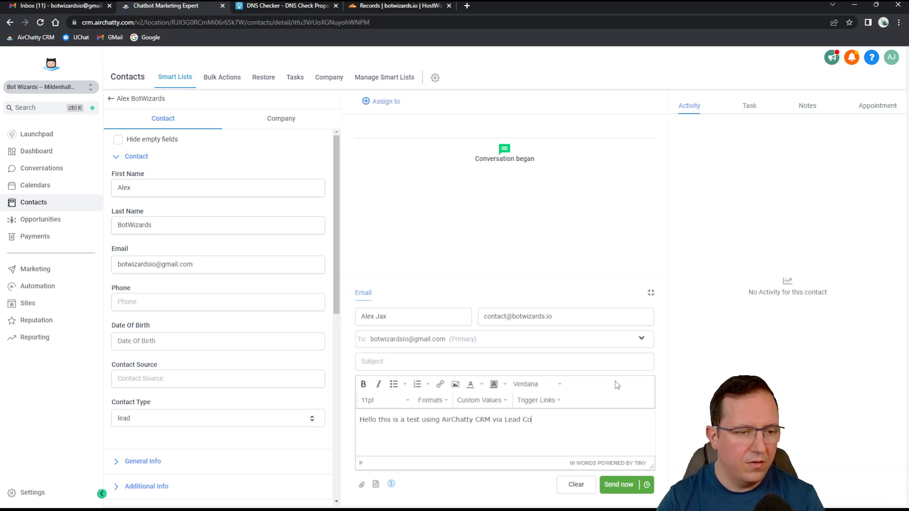
text(nnector)
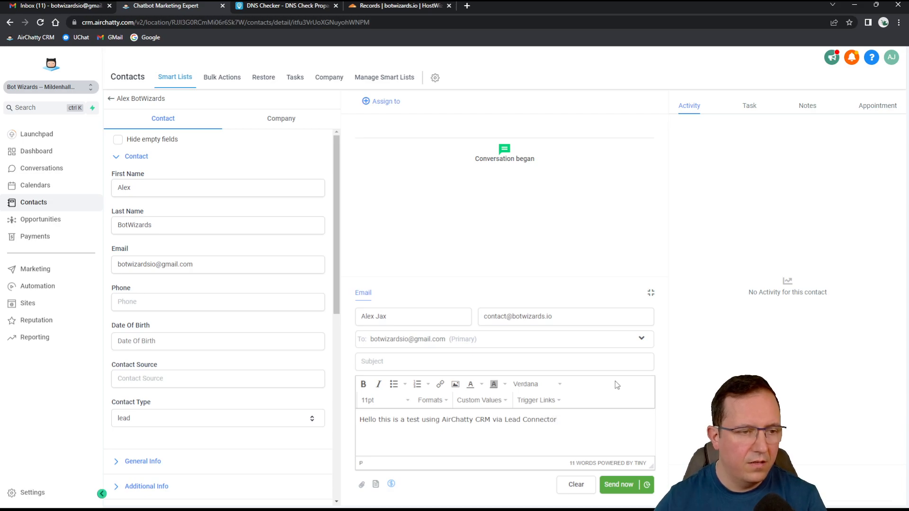
Set the subject to 'LeadConnector email' and send the test email.
click(431, 361)
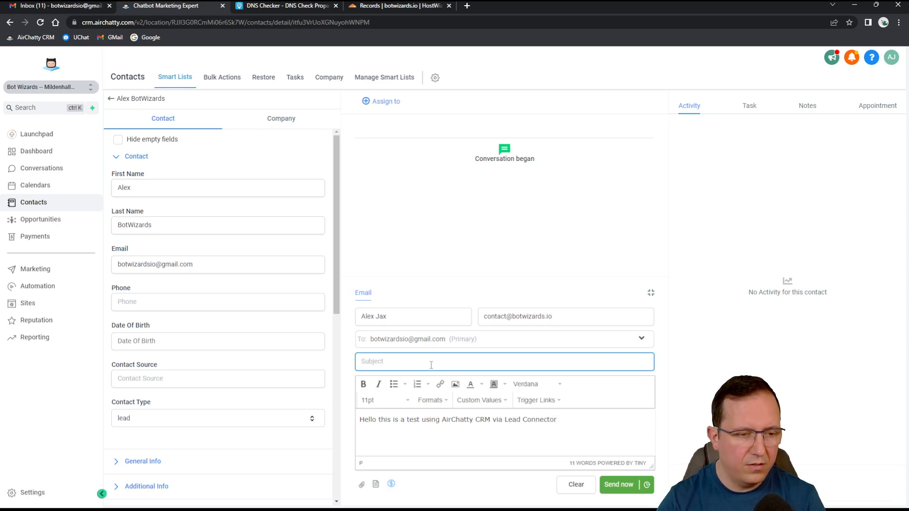
text(LeadCon)
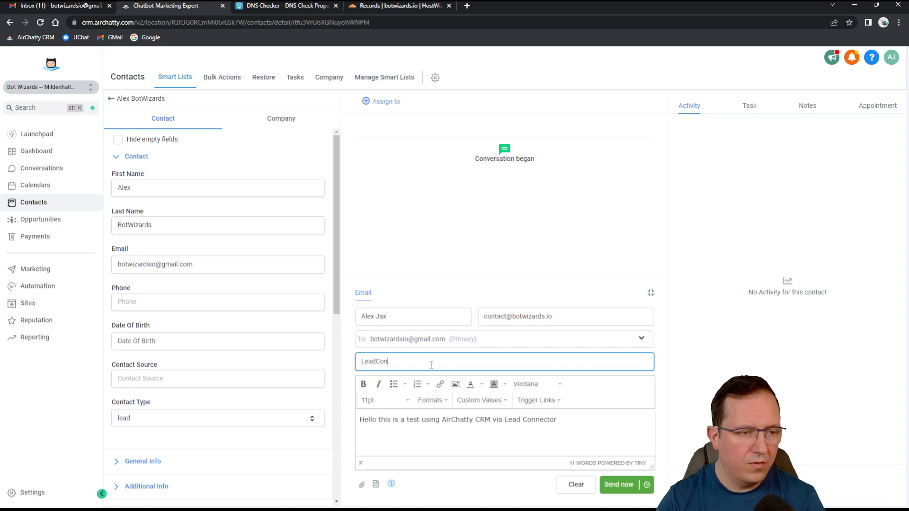
text(nector email)
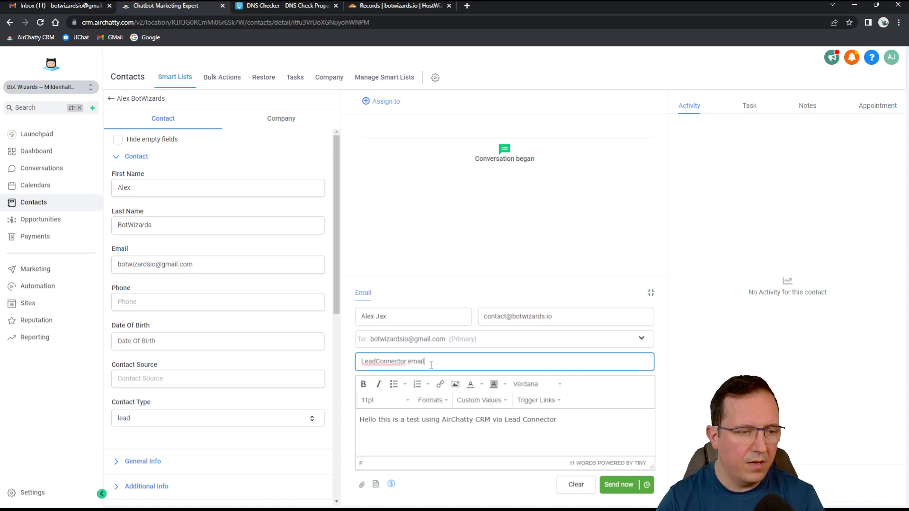
text(sen)
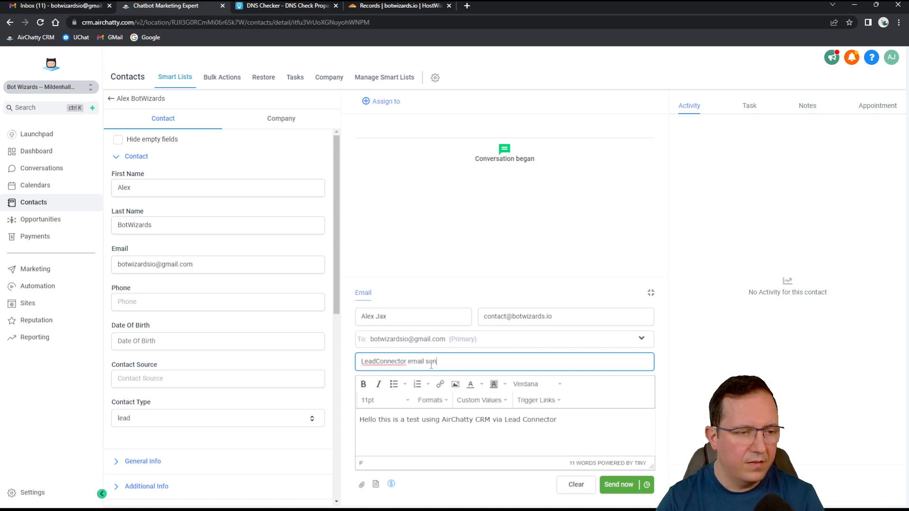
key(Backspace)
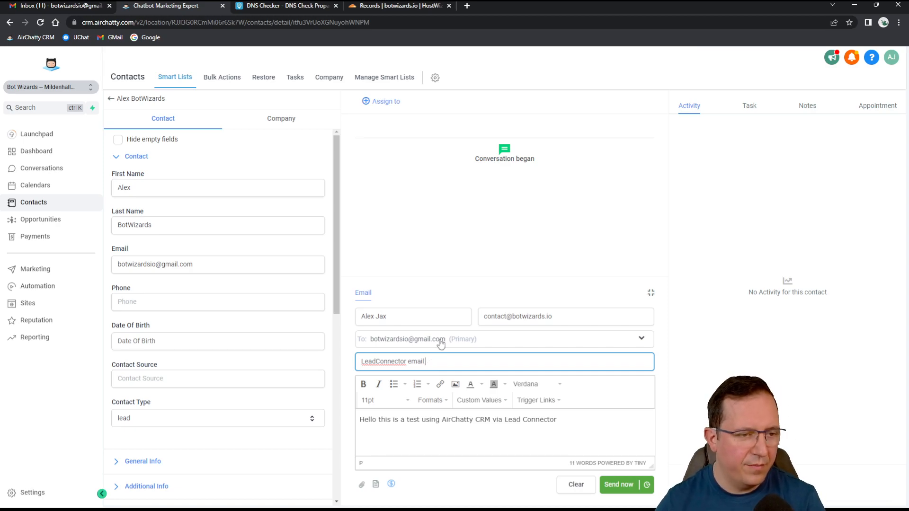
click(490, 444)
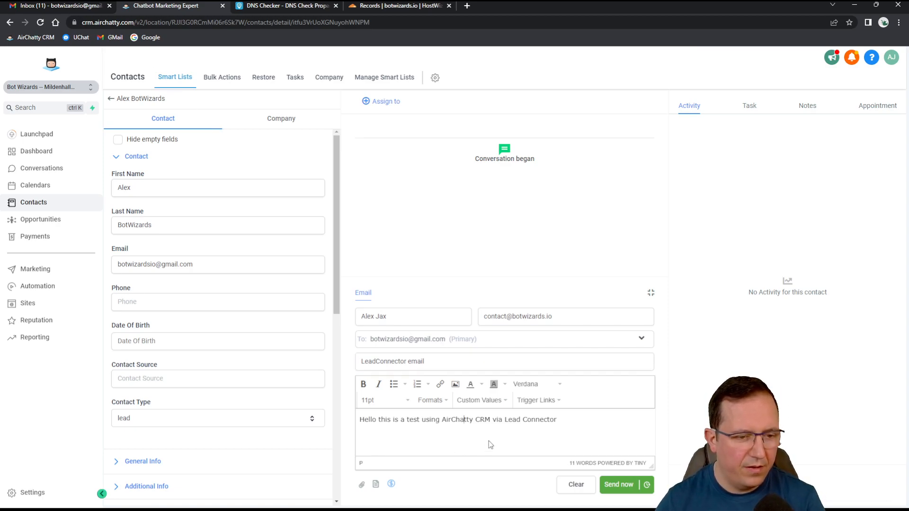
mouse_move(618, 491)
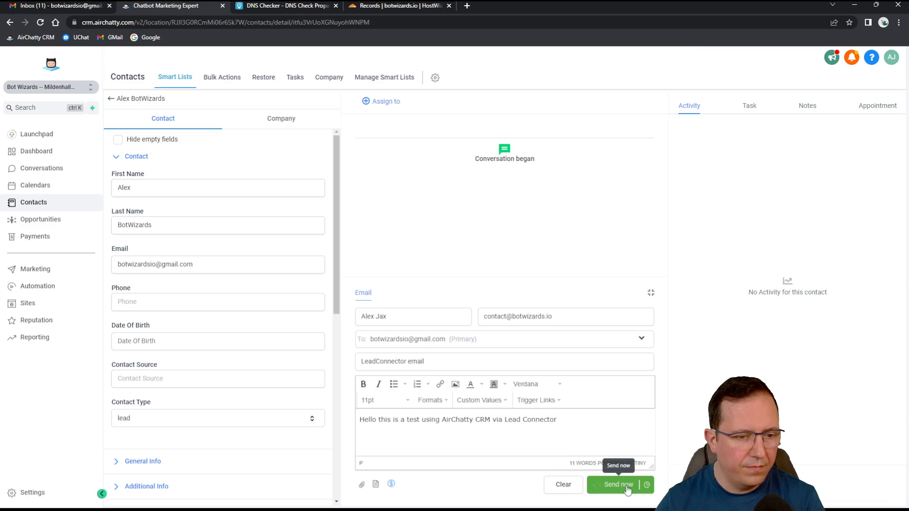
click(618, 484)
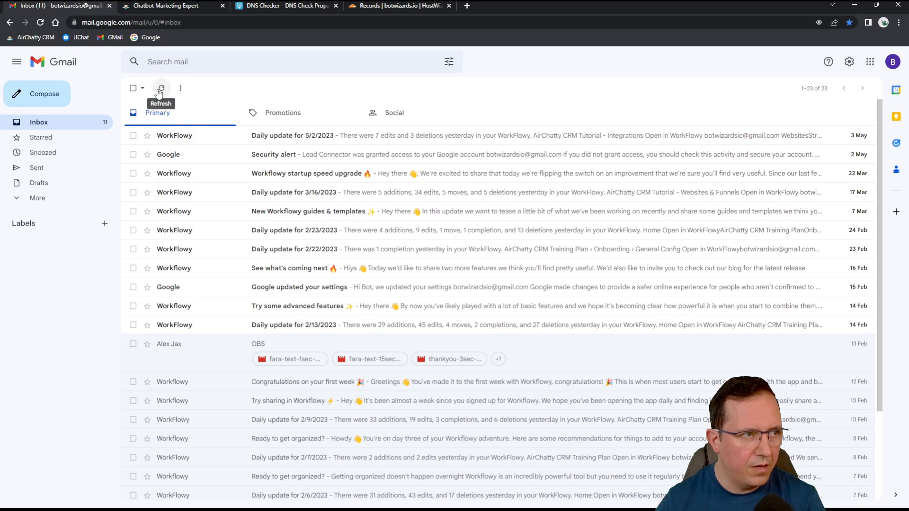
click(160, 88)
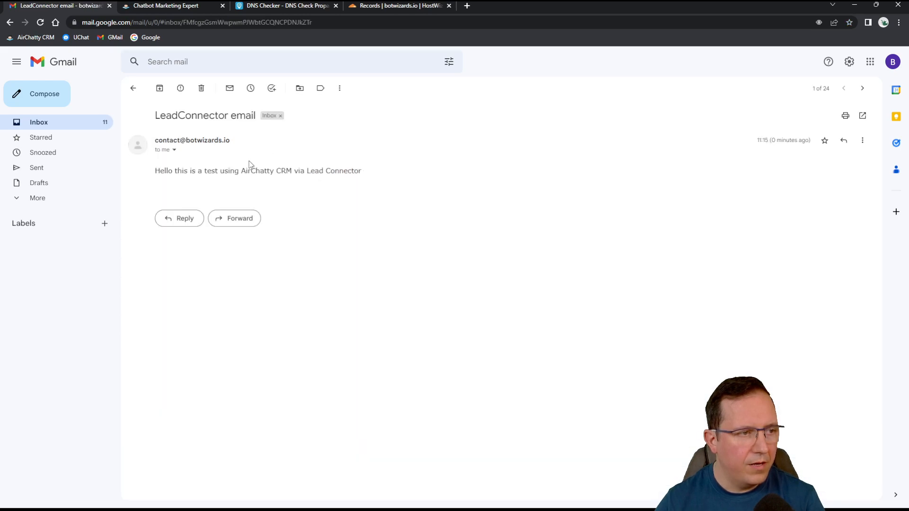
mouse_move(214, 163)
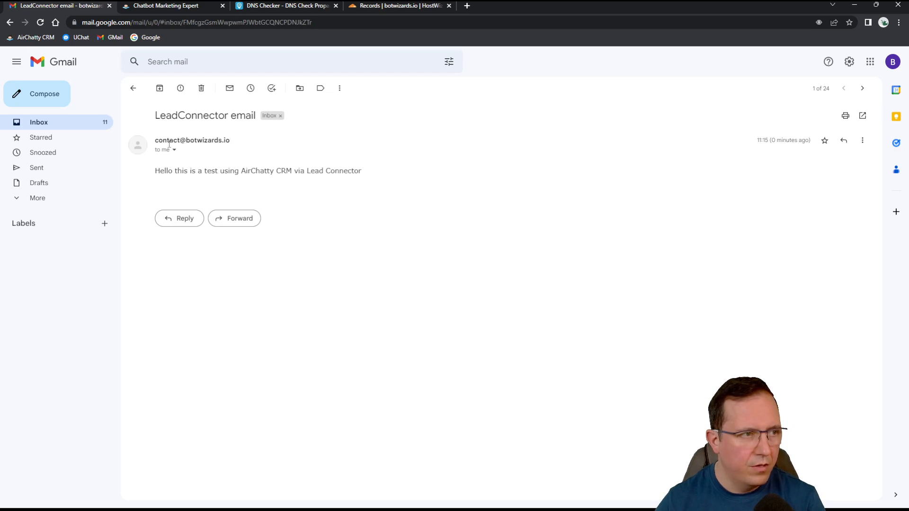
mouse_move(862, 140)
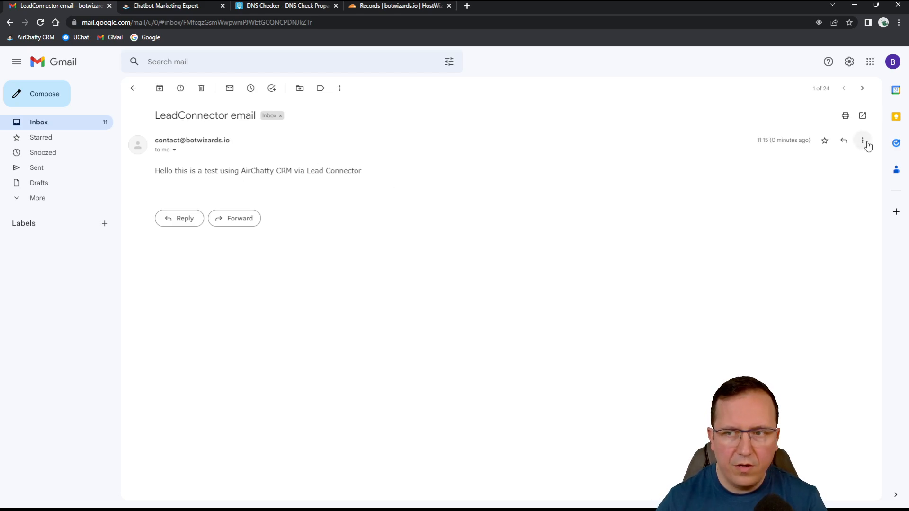
mouse_move(848, 139)
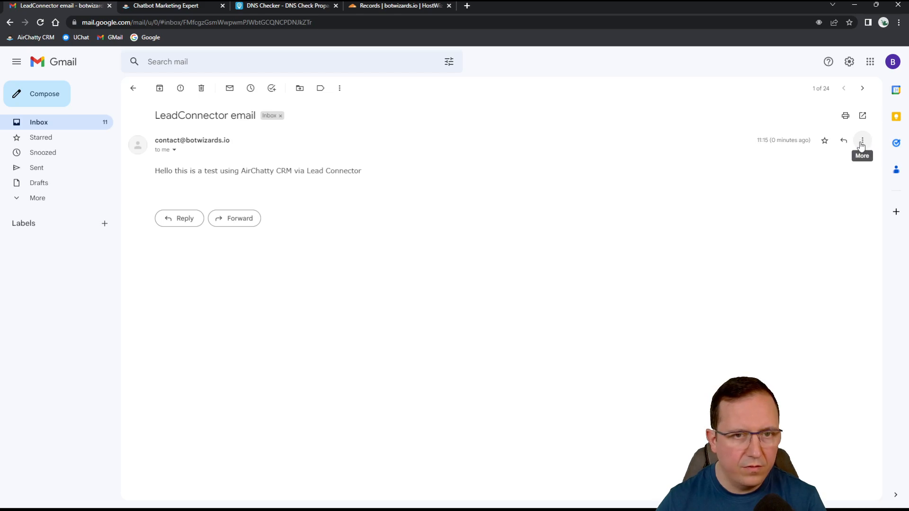
Show the test email's original message and highlight the SPF and DKIM PASS results.
click(861, 140)
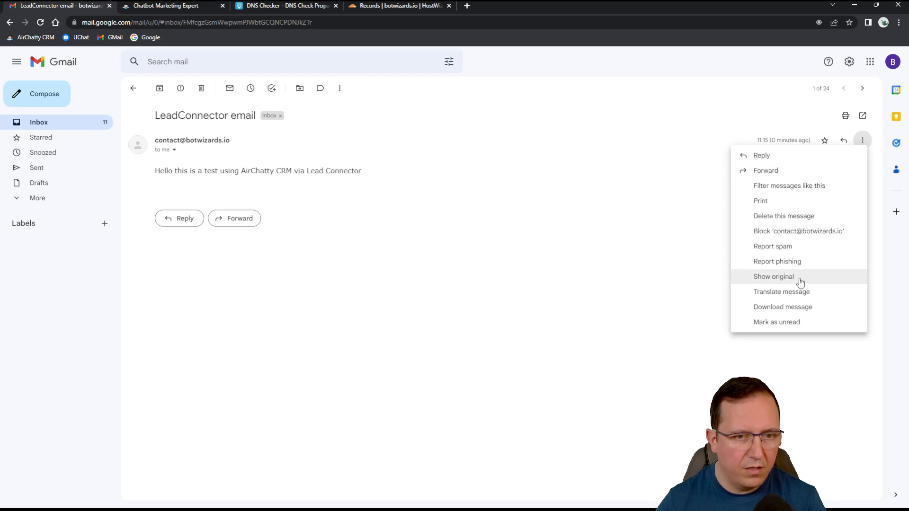
click(773, 276)
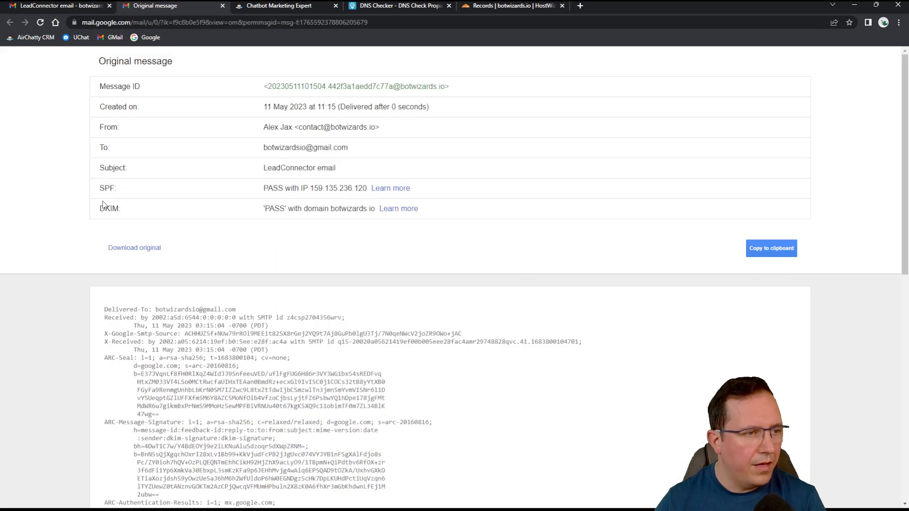
double_click(107, 188)
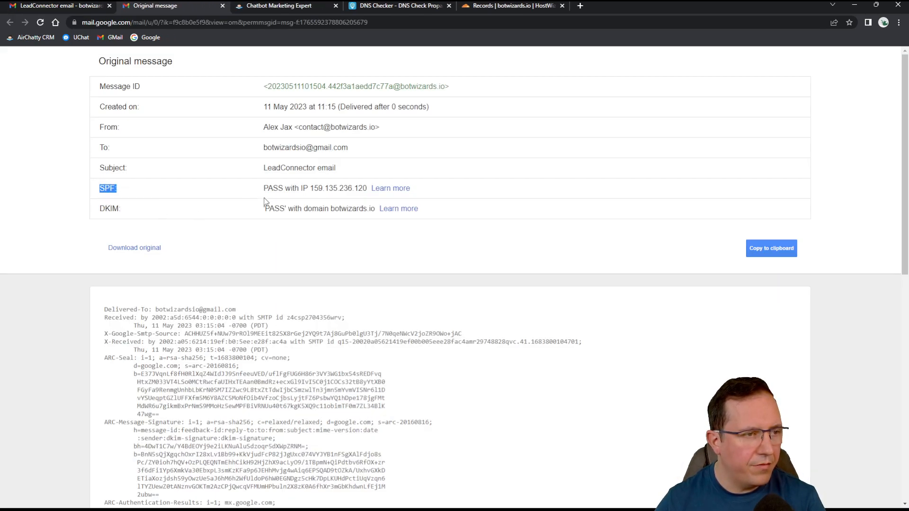
double_click(273, 188)
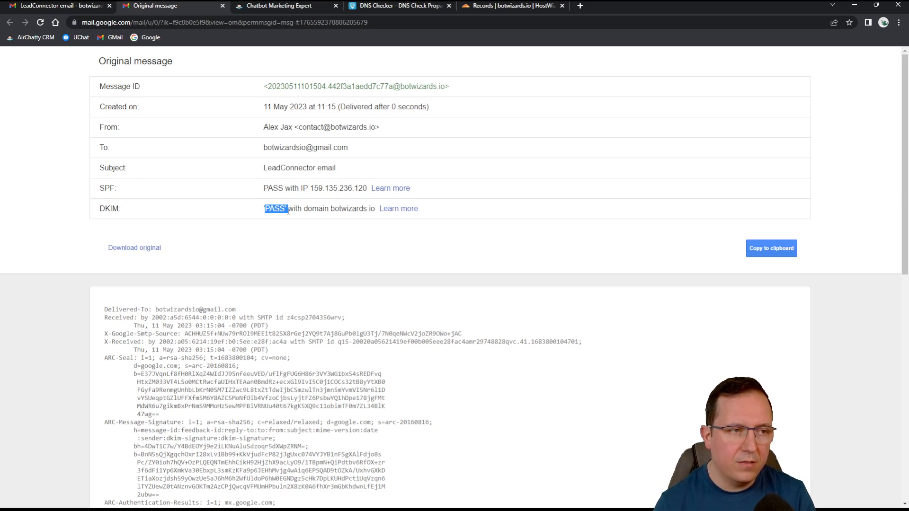
mouse_move(328, 154)
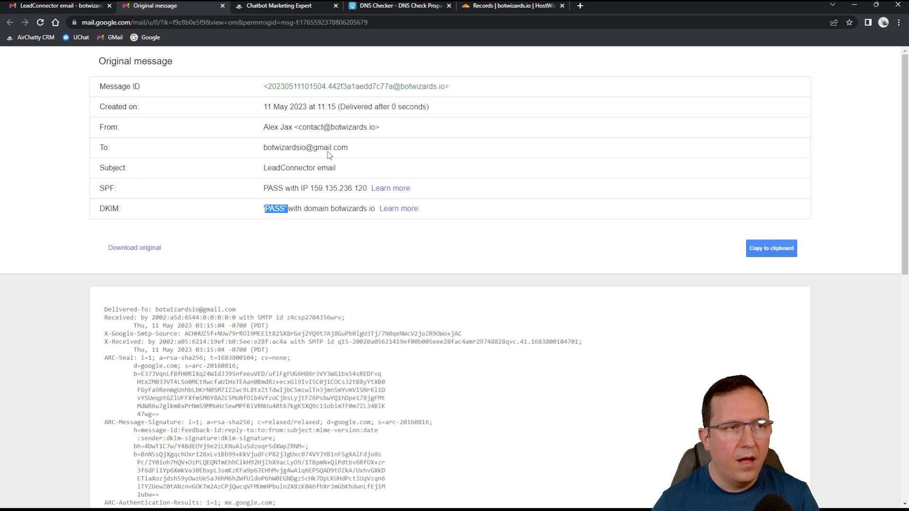
mouse_move(288, 237)
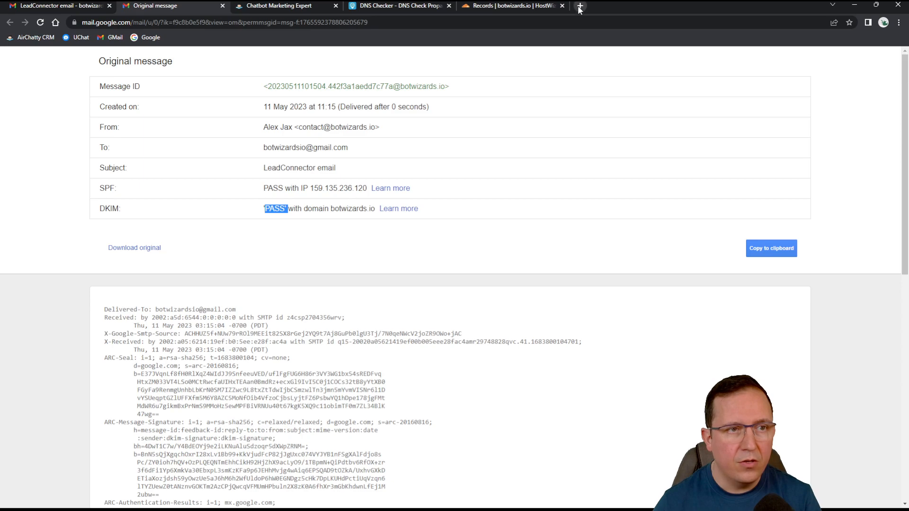
Search Google for 'dmarc generator' from the DNS Checker tab.
click(399, 5)
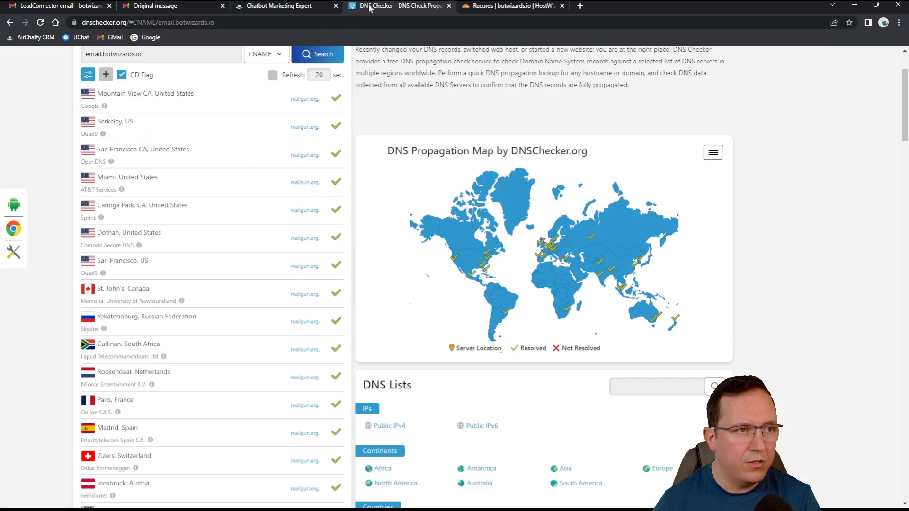
click(145, 22)
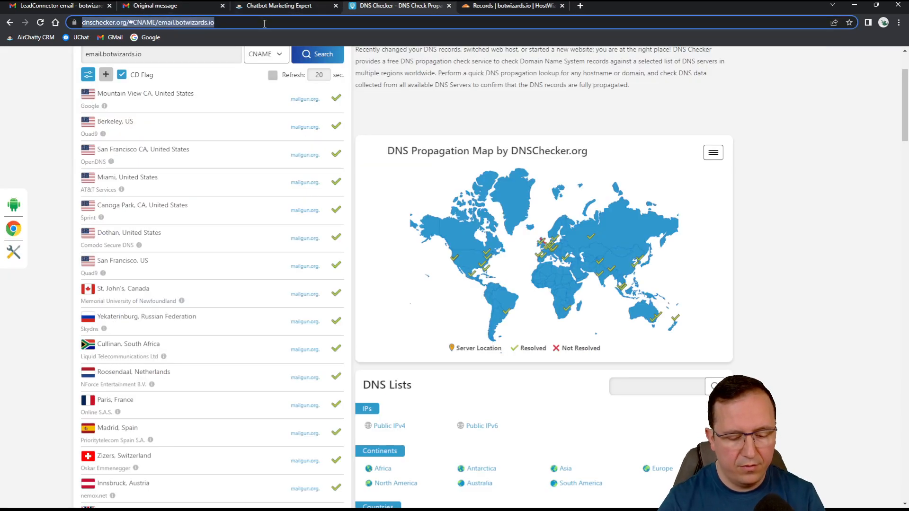
text(dmarc)
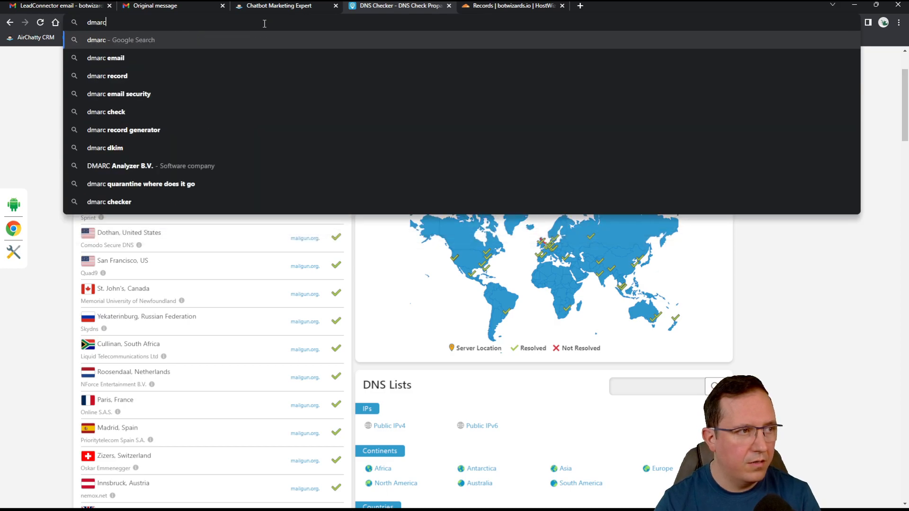
text(generator)
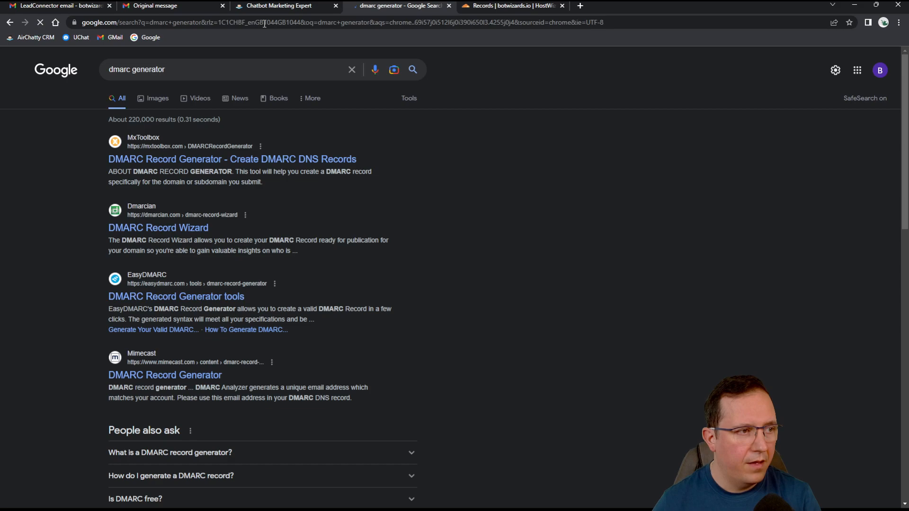
mouse_move(226, 159)
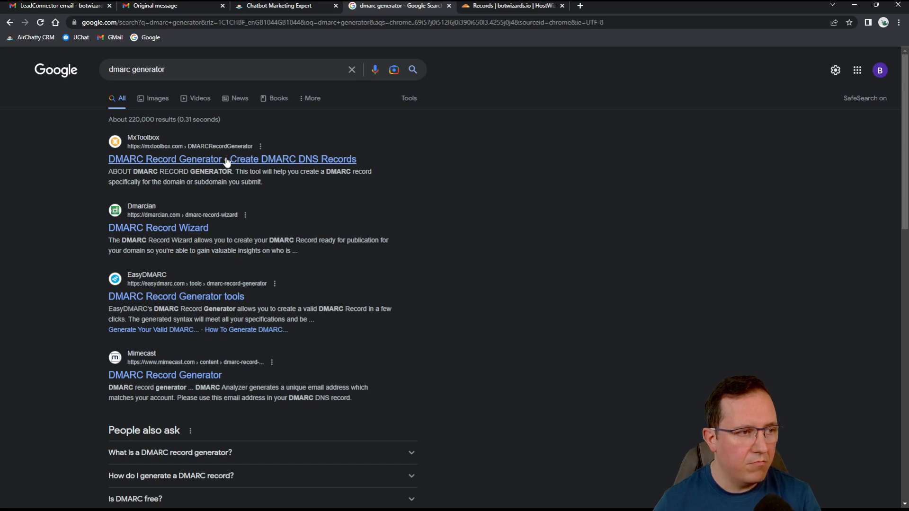
mouse_move(178, 191)
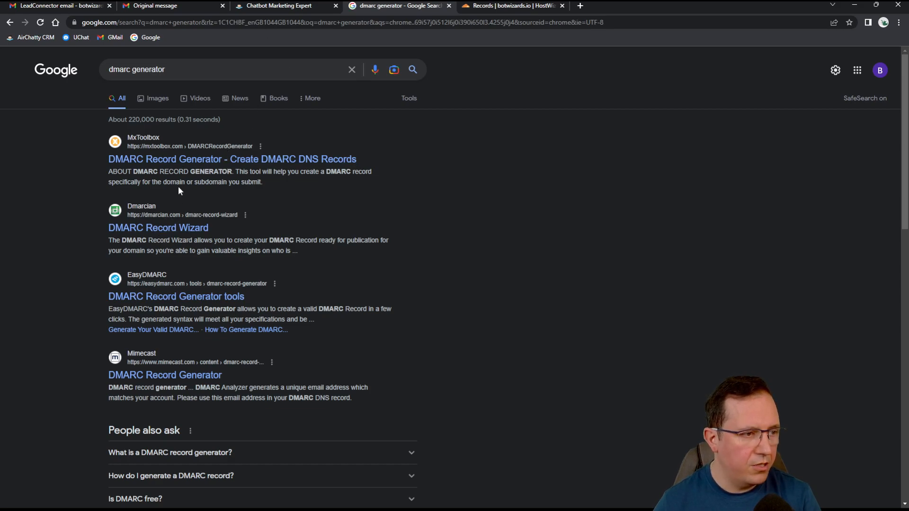
Run MxToolbox's DMARC Record Generator check for the domain botwizards.io.
click(232, 159)
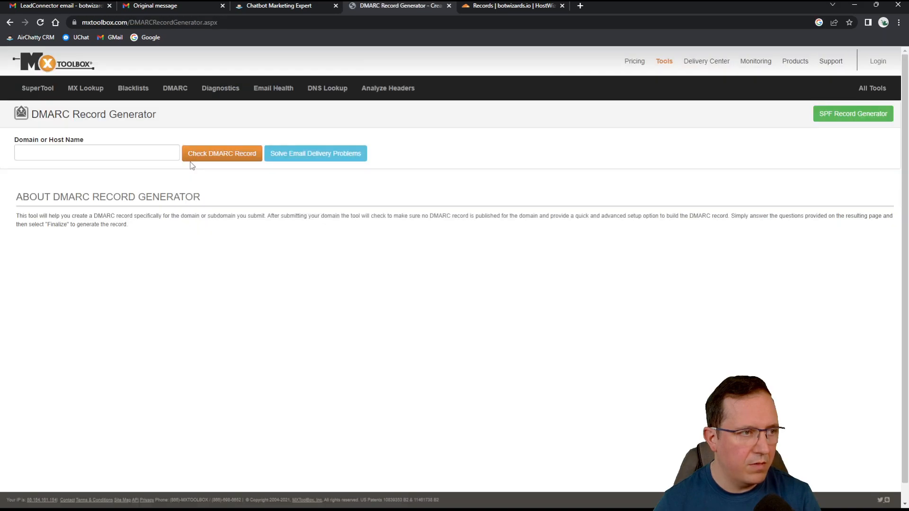
click(96, 152)
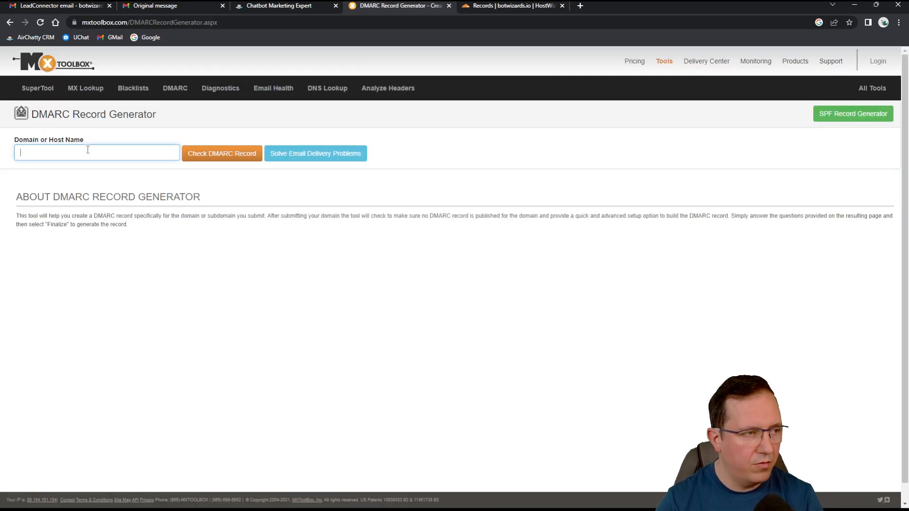
text(botwizards)
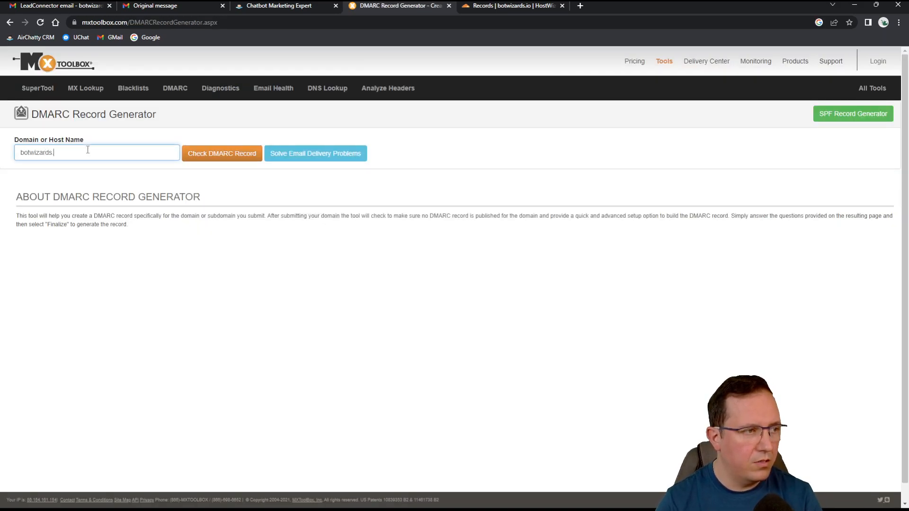
text(.io)
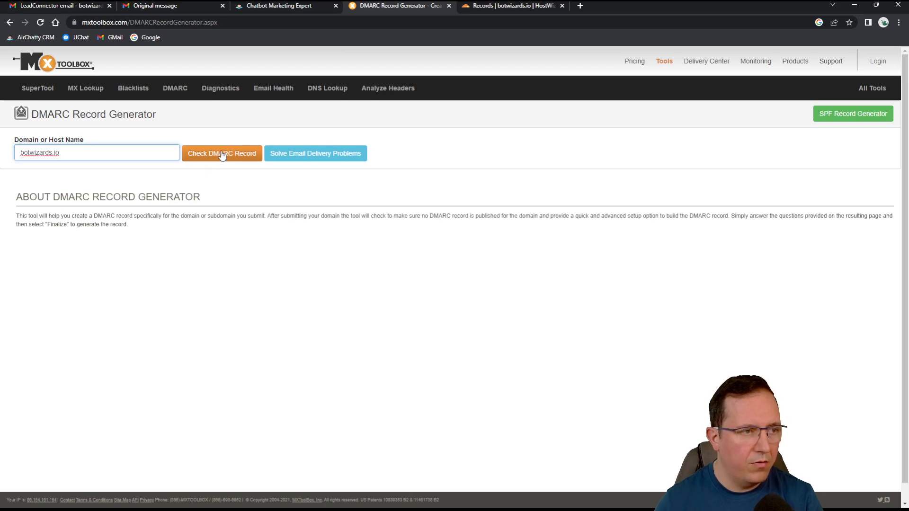
click(222, 152)
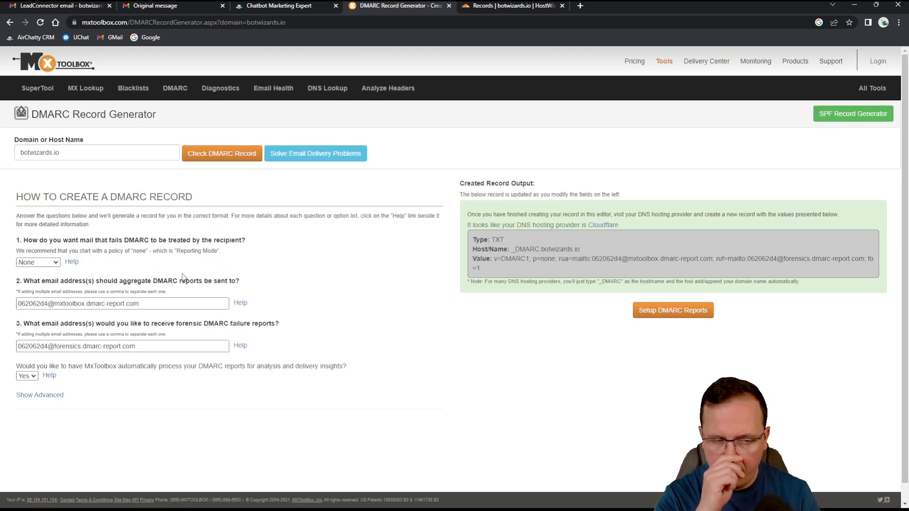
mouse_move(259, 281)
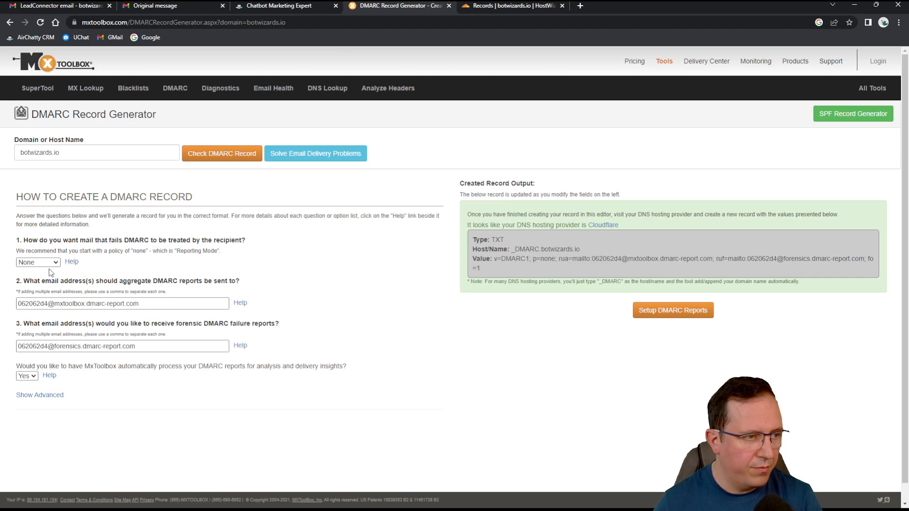
mouse_move(41, 279)
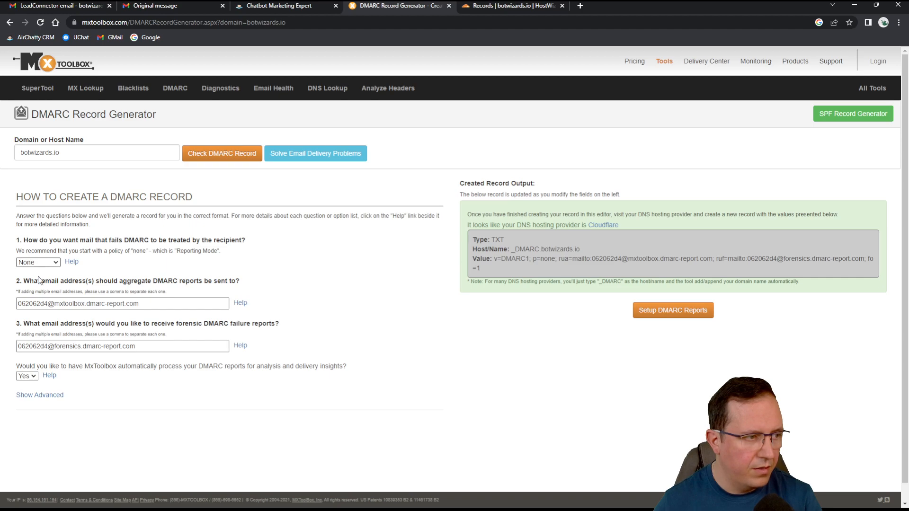
mouse_move(36, 297)
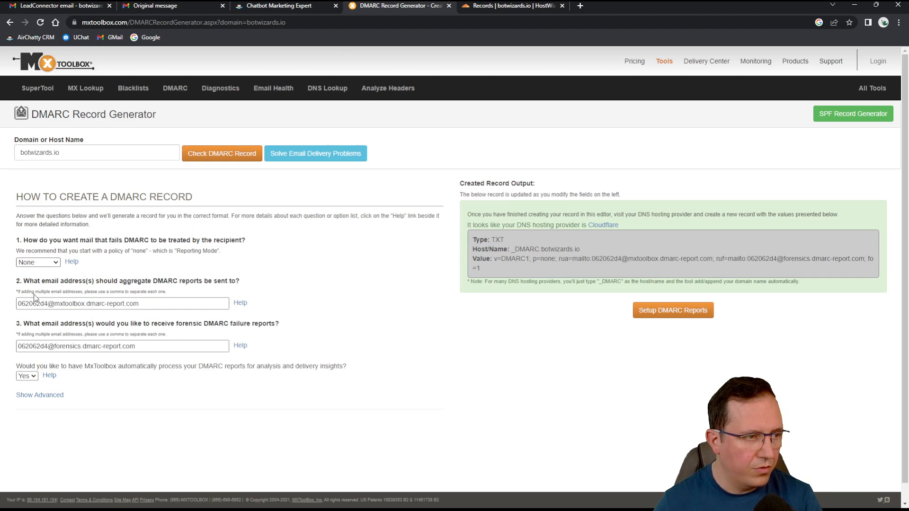
Set the DMARC policy to reject at 100 percent and select the _DMARC host name.
click(37, 262)
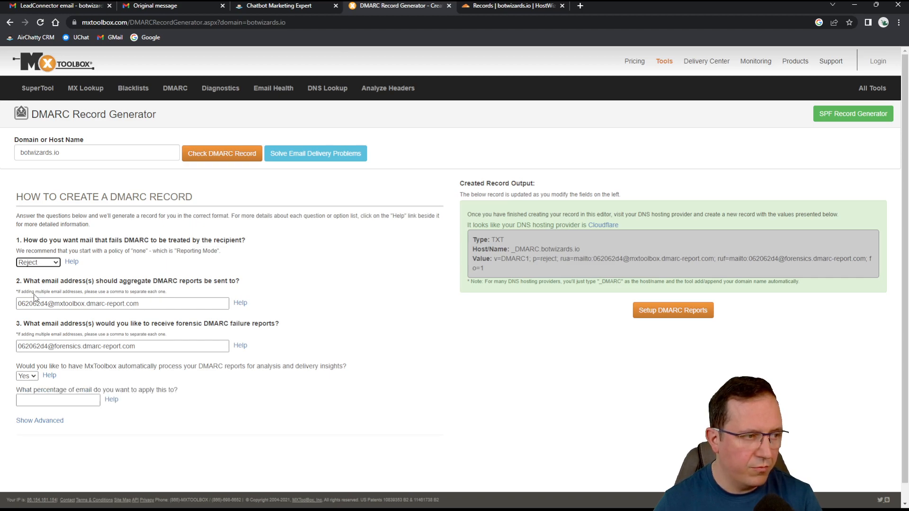
click(52, 400)
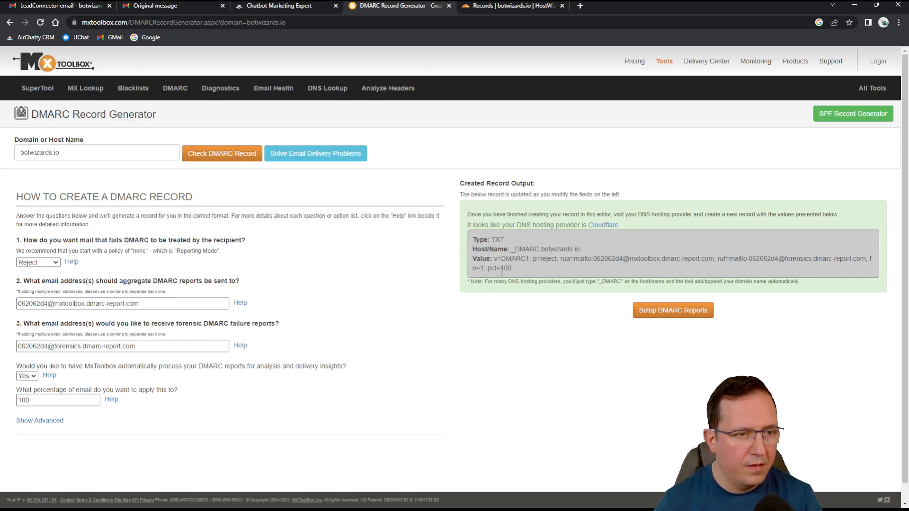
mouse_move(478, 240)
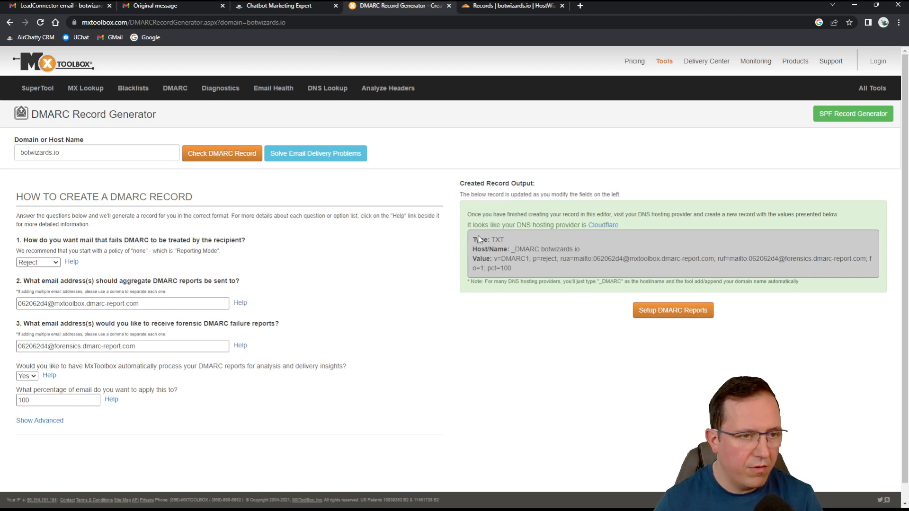
mouse_move(496, 268)
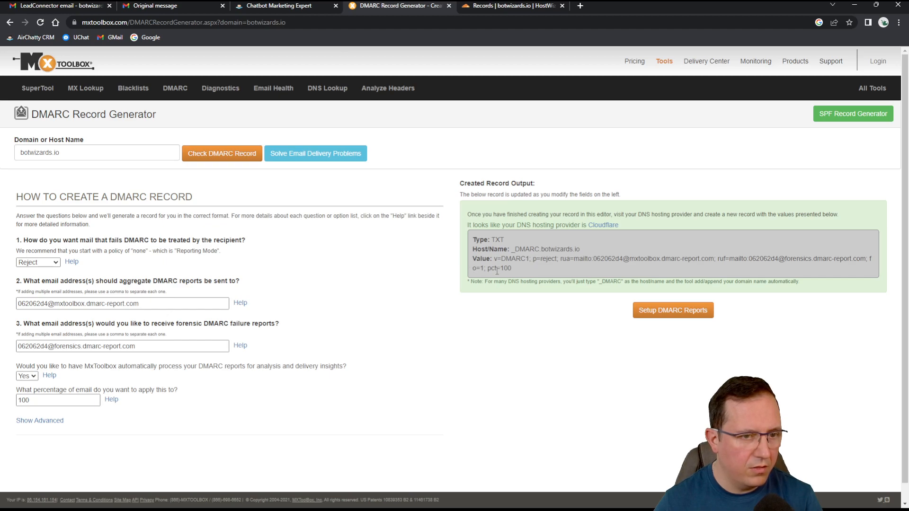
mouse_move(599, 254)
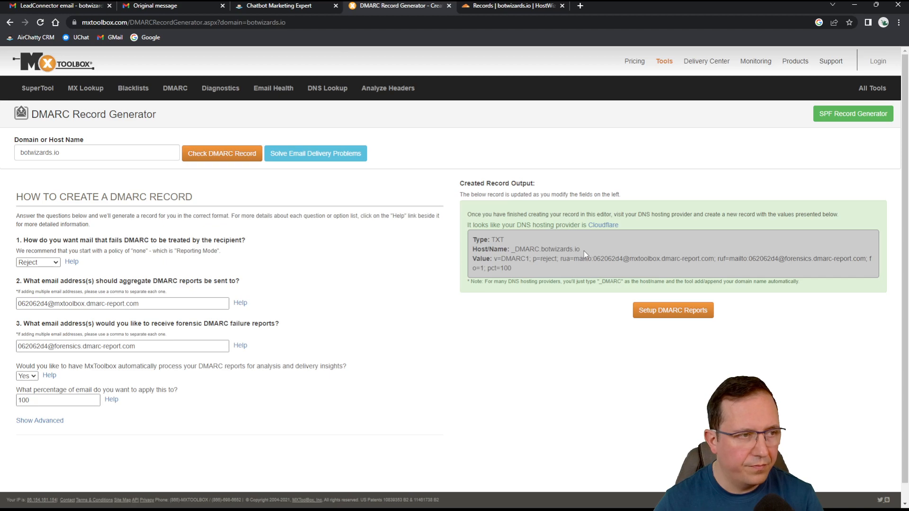
mouse_move(457, 263)
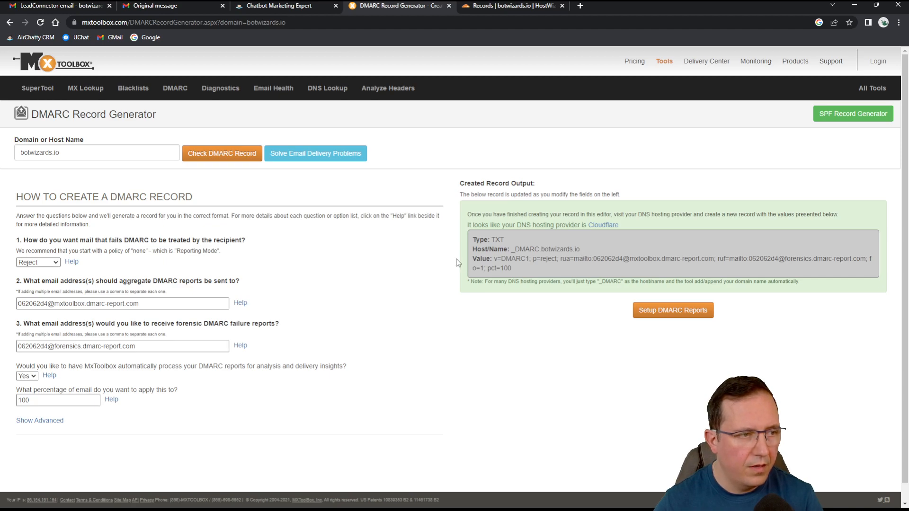
mouse_move(583, 253)
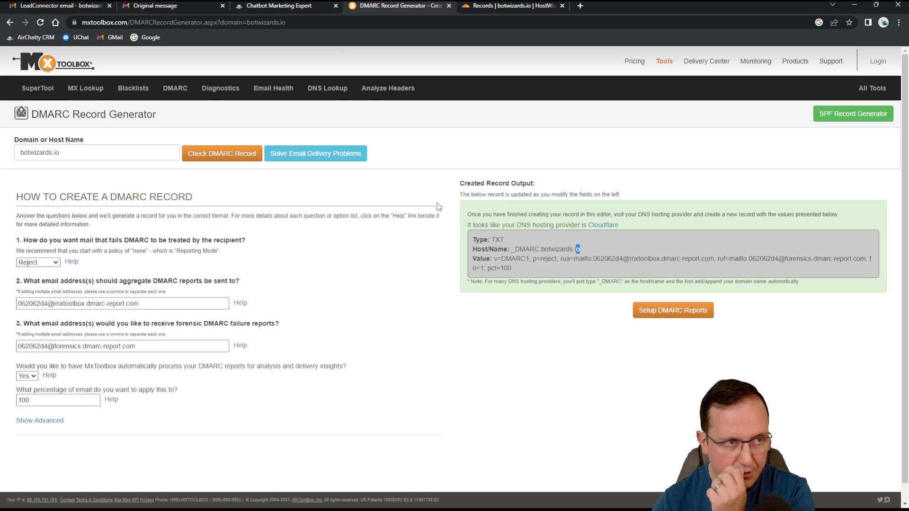
mouse_move(510, 259)
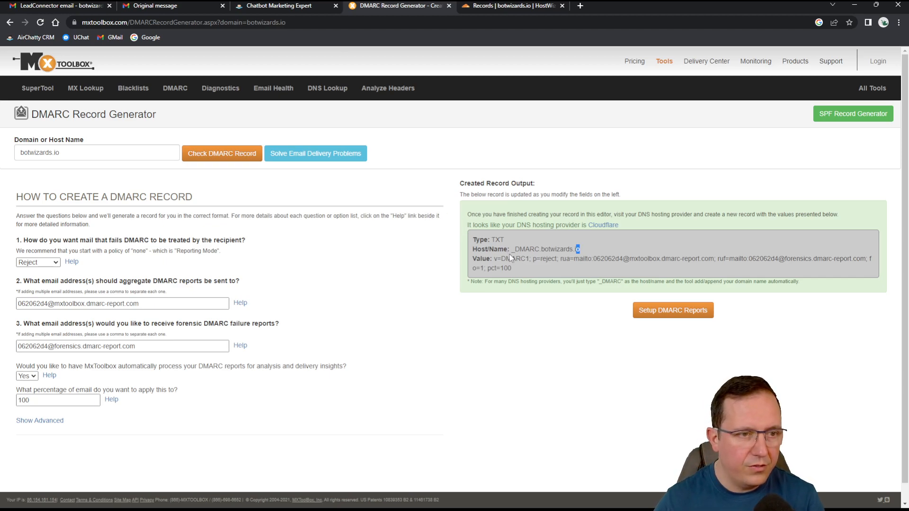
double_click(524, 250)
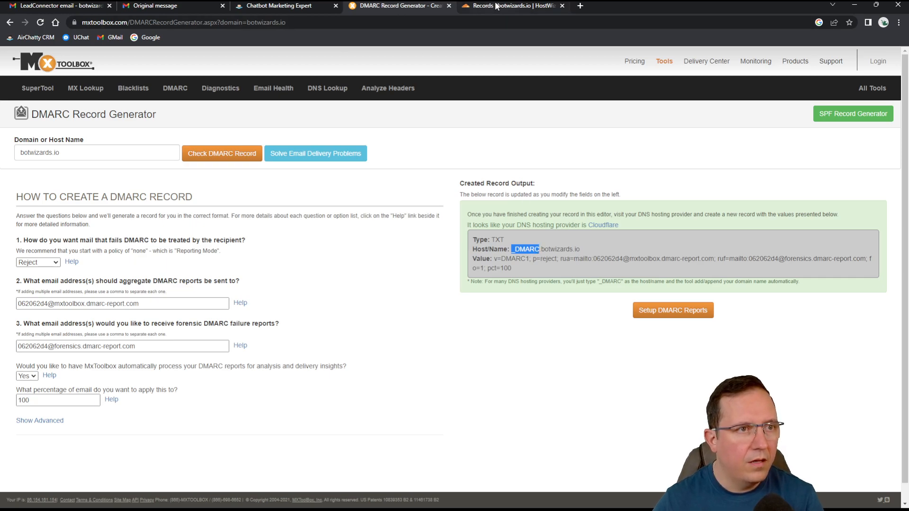
Start a new TXT record named _dmarc on Cloudflare's botwizards.io DNS page.
click(512, 6)
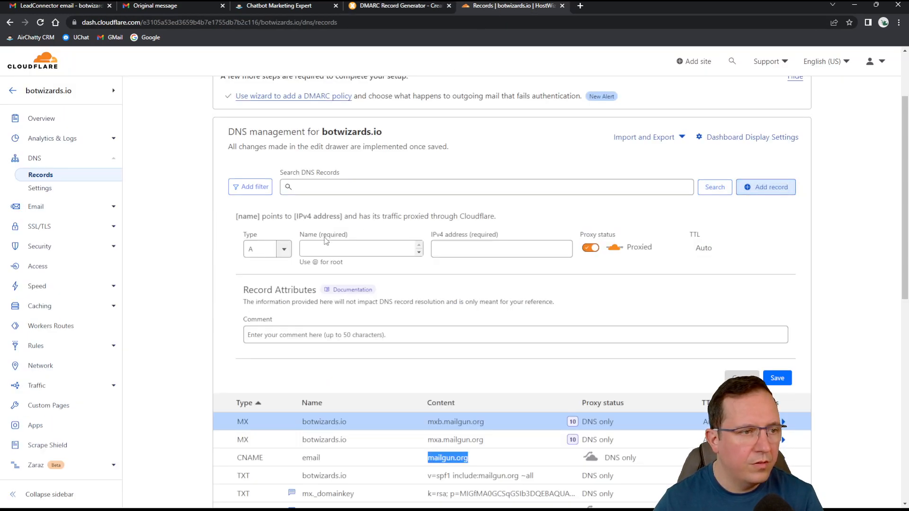
click(266, 248)
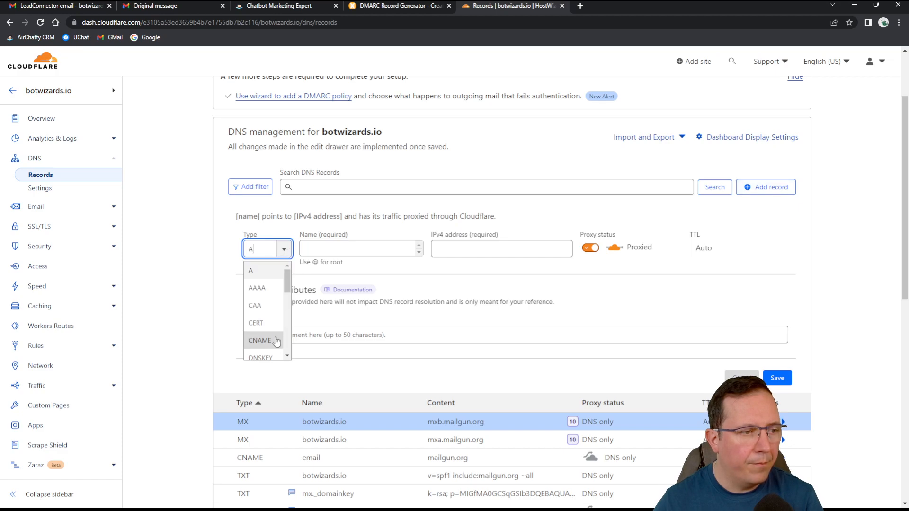
scroll(down, 3)
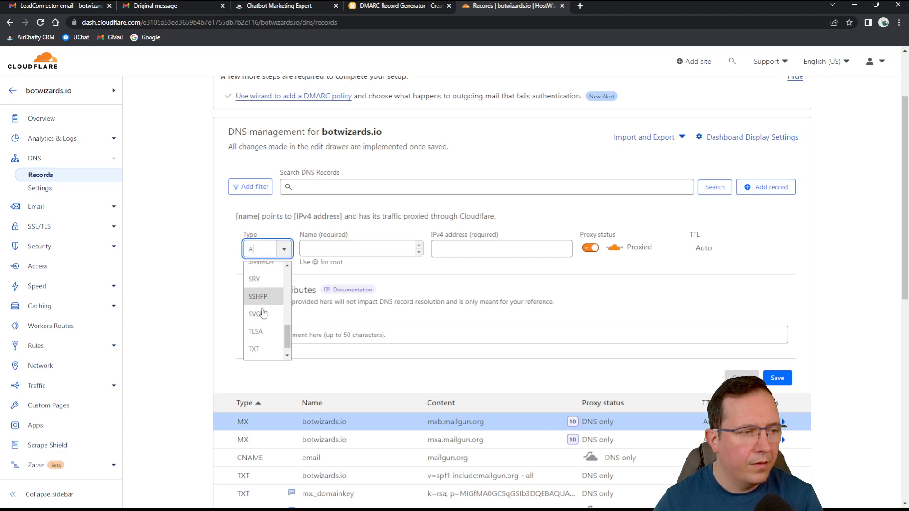
click(253, 348)
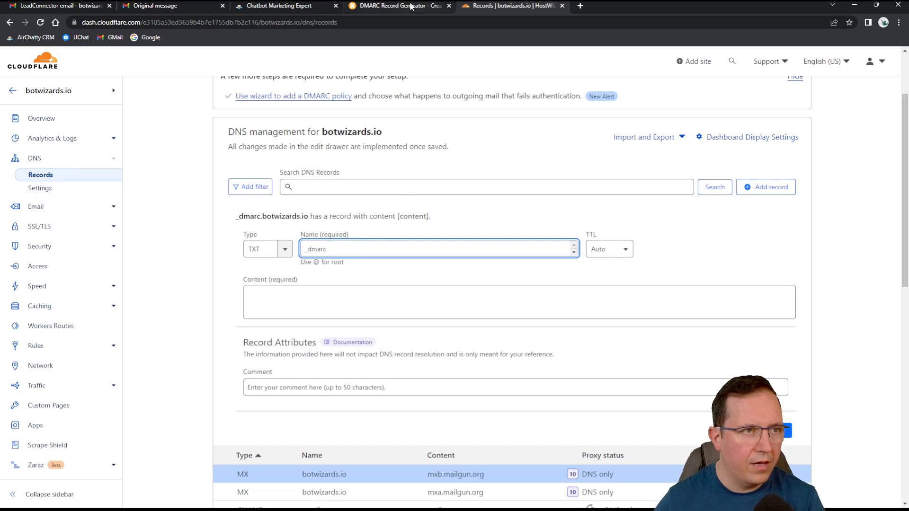
click(398, 5)
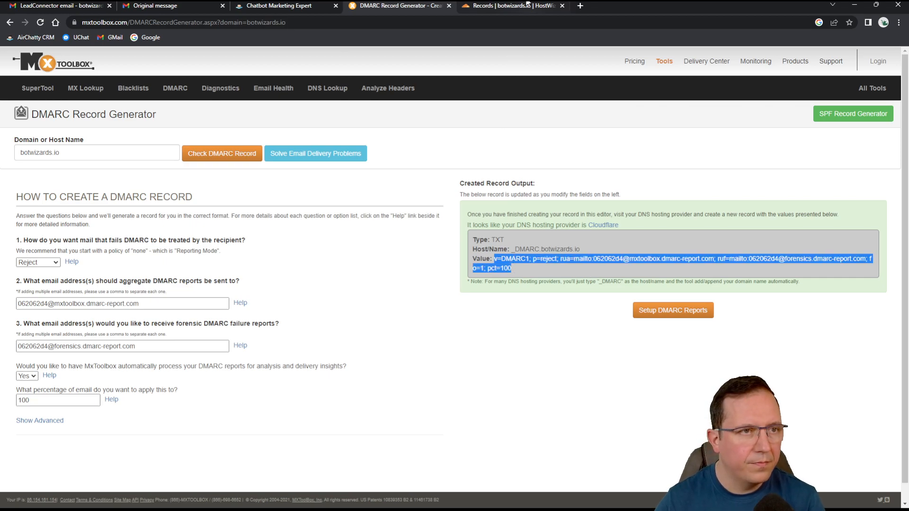
Paste the MxToolbox DMARC value (policy reject, pct=100) into the record's Content box.
click(512, 6)
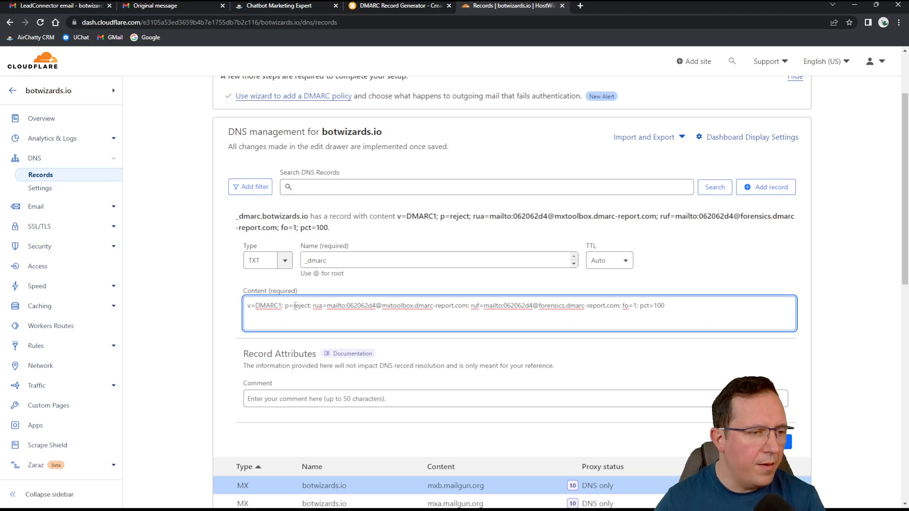
double_click(301, 305)
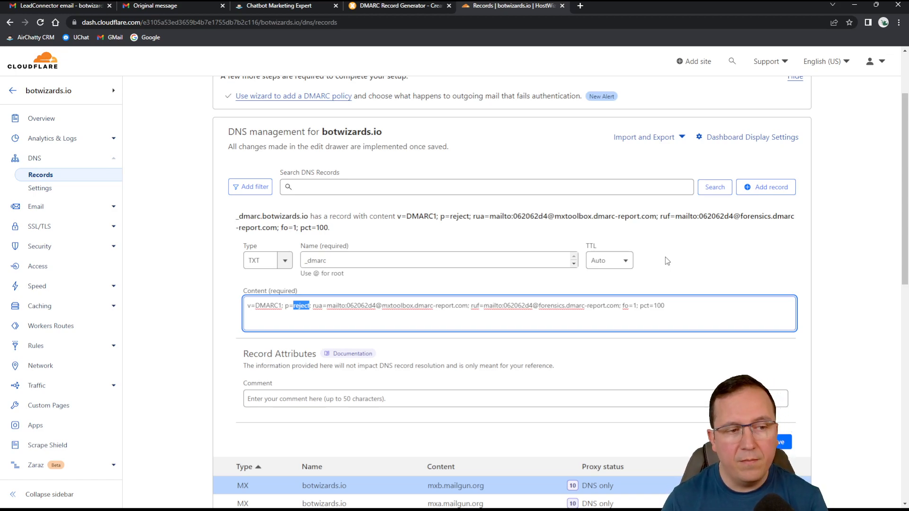
mouse_move(832, 318)
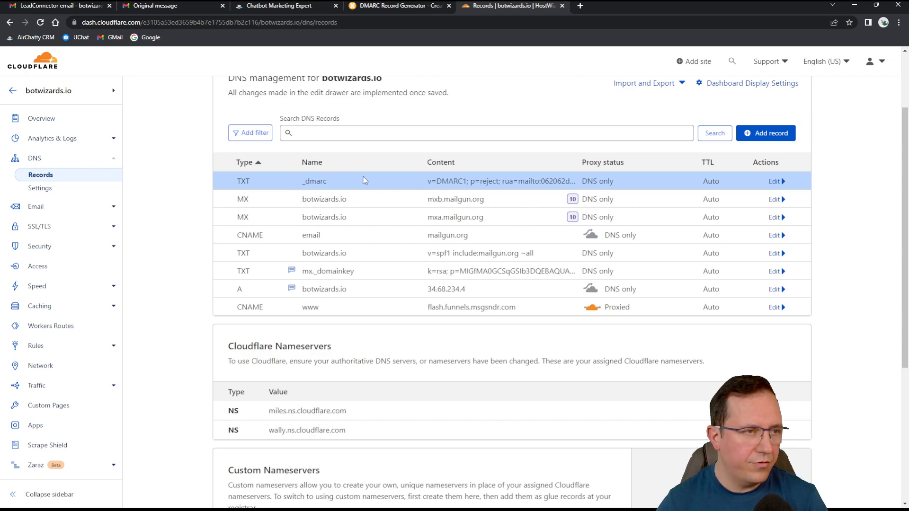
Save the _dmarc TXT record in Cloudflare and return to the CRM contact.
click(168, 5)
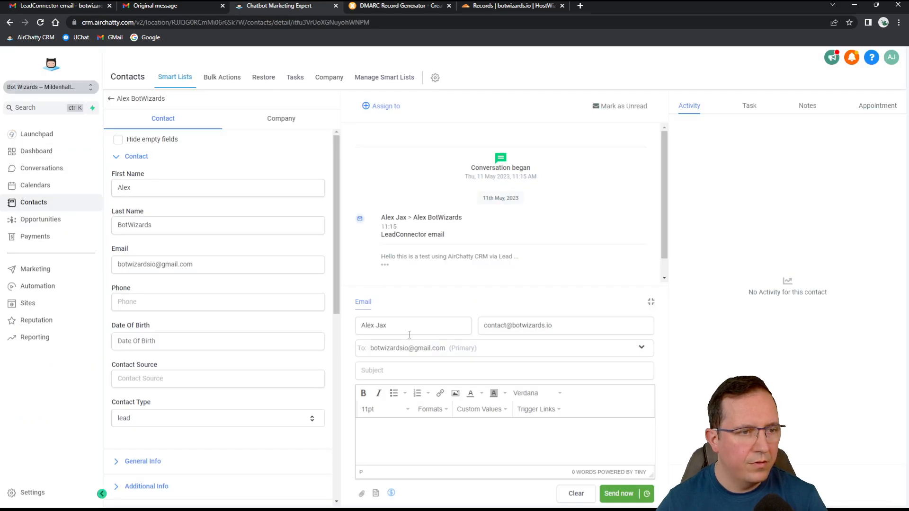
Enter the email subject 'I've updated Dmarc, let's see'.
click(504, 370)
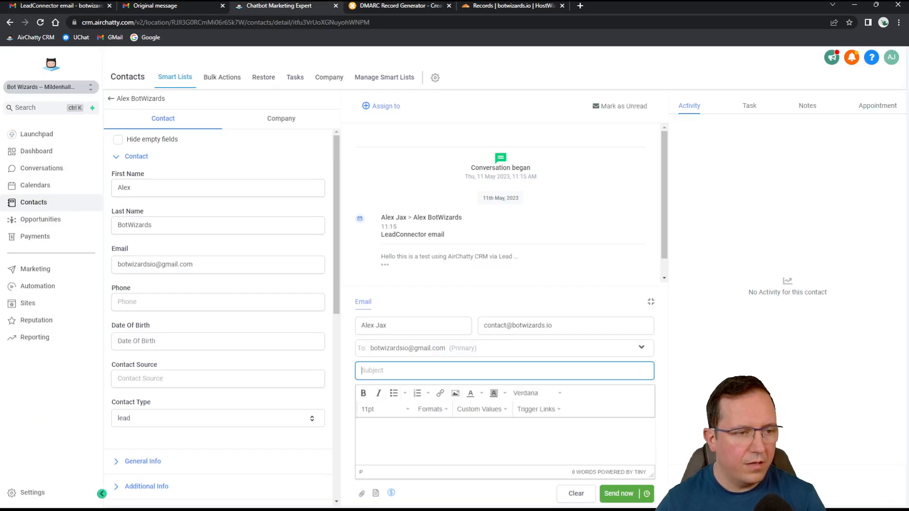
text(T)
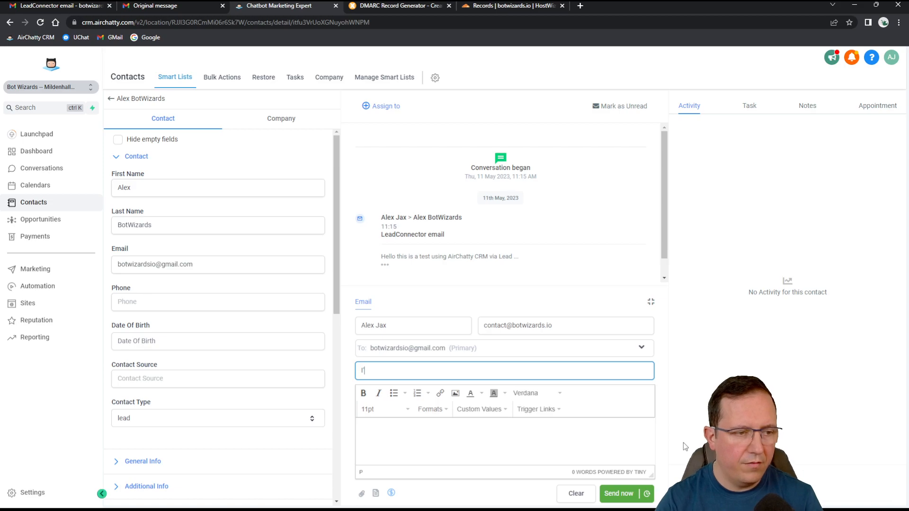
text('ve updated D)
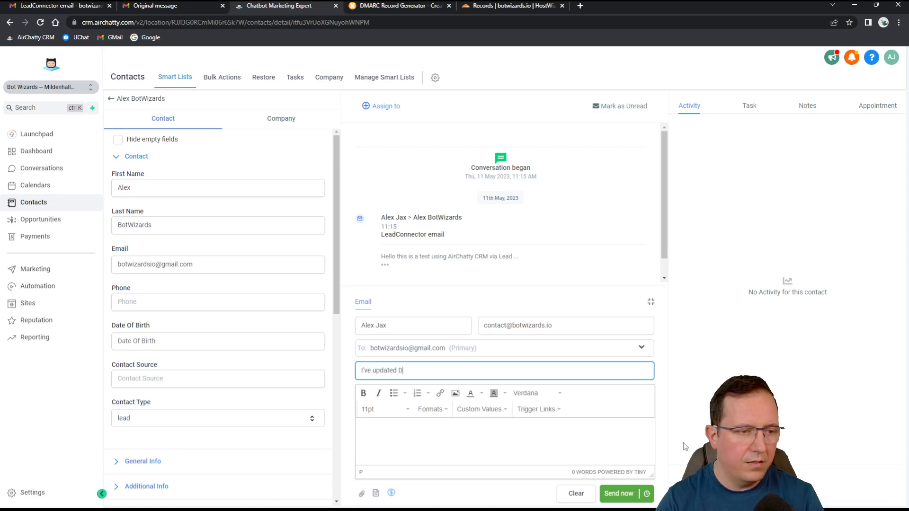
text(marc, let)
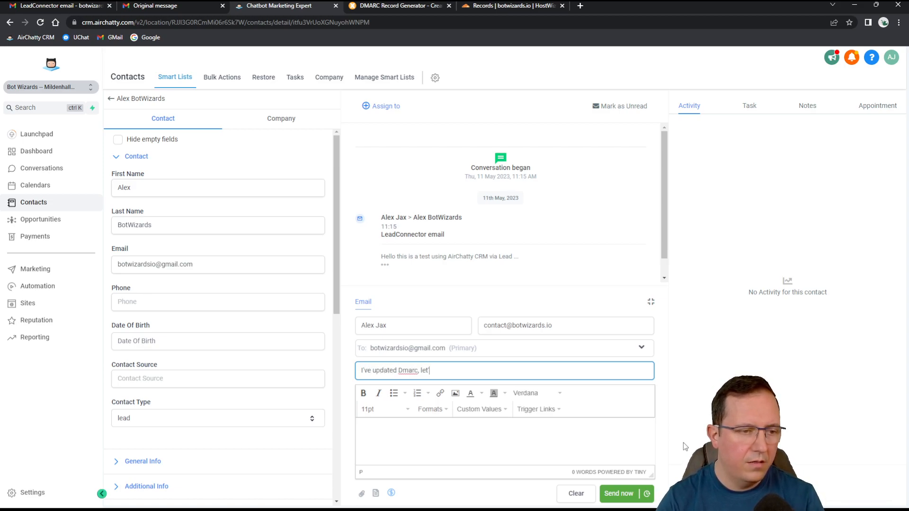
text('s see)
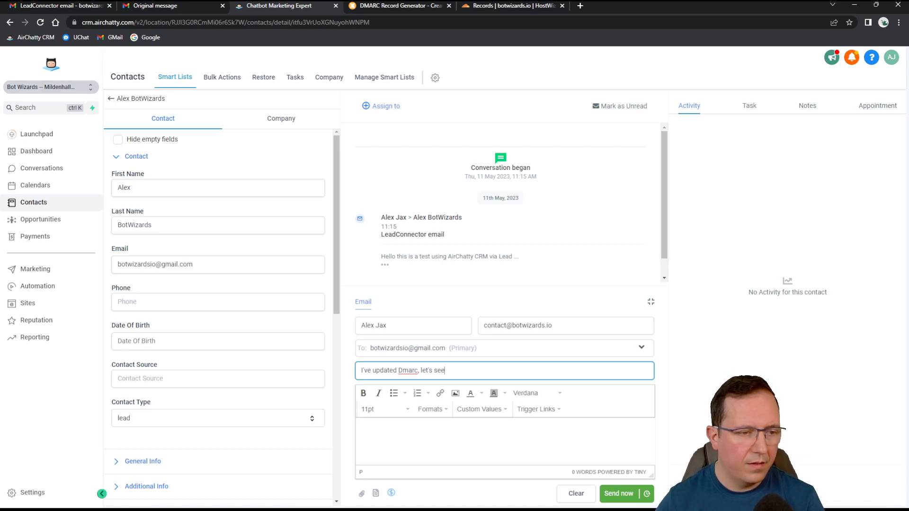
Write Alex that DMARC was added to DNS, ask whether it's visible, and send.
text(Hi Alex,)
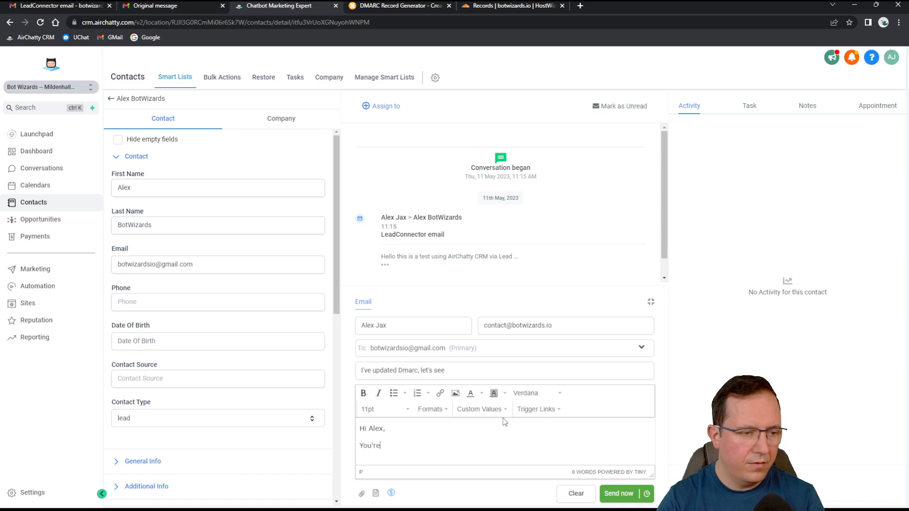
text(dmarc was a)
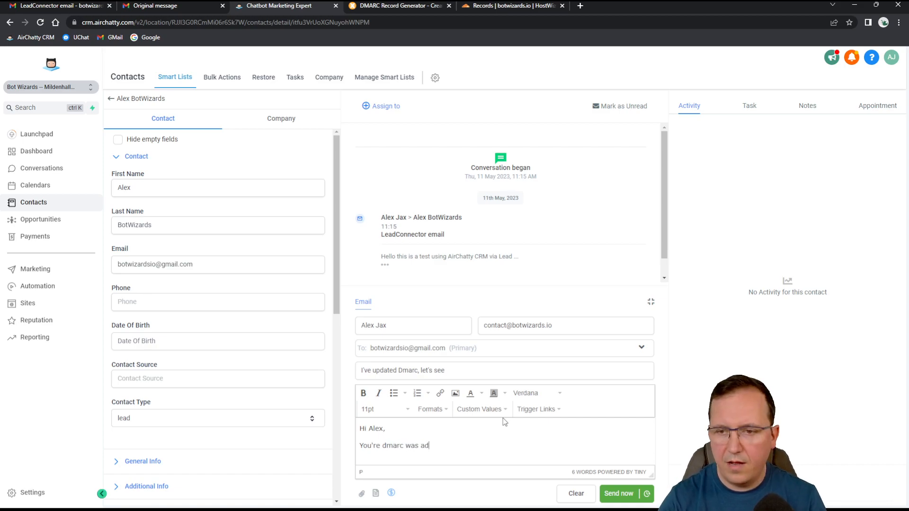
text(ded to the)
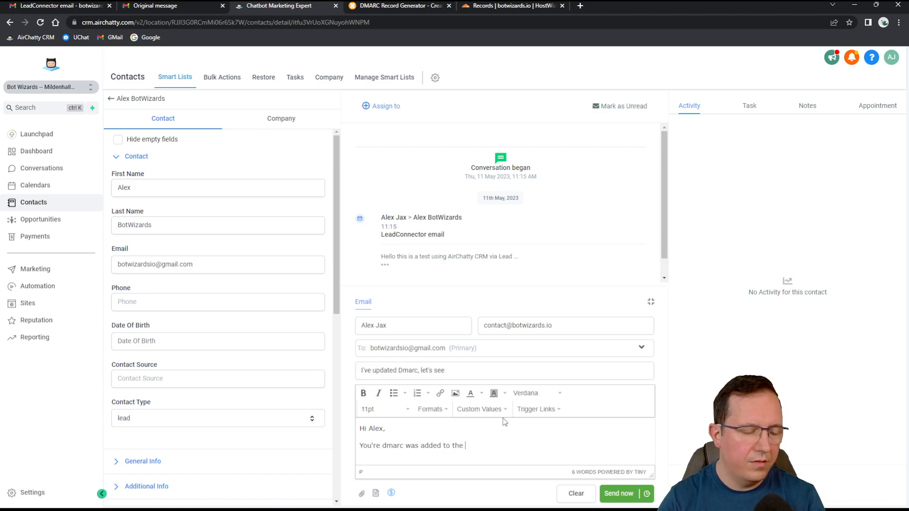
text(DNS service.)
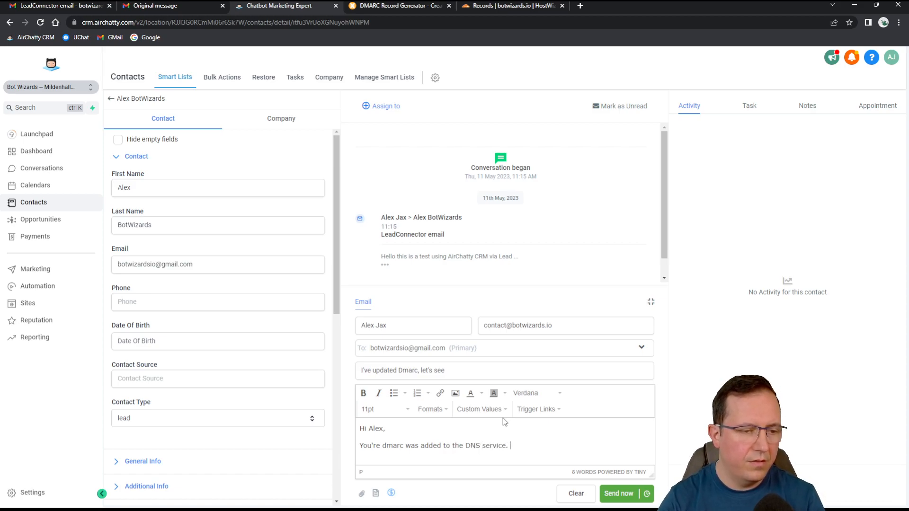
text(Please let)
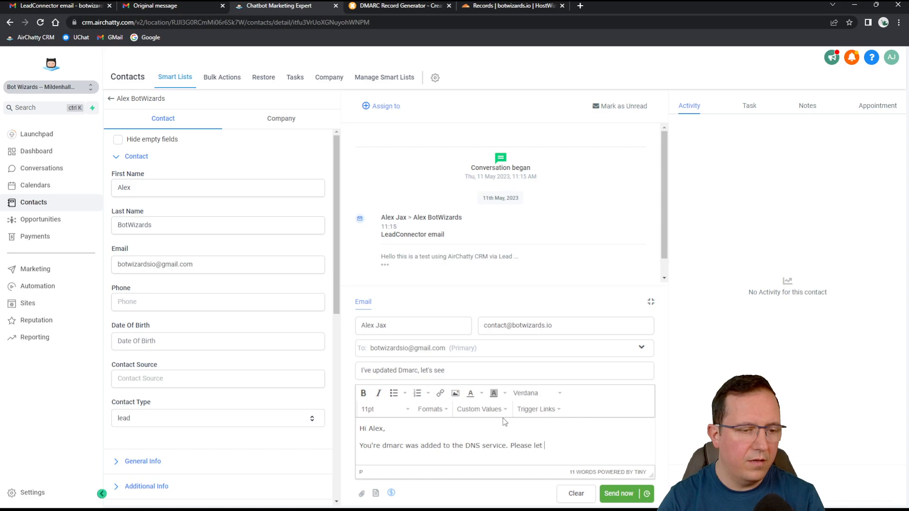
text(me know if that')
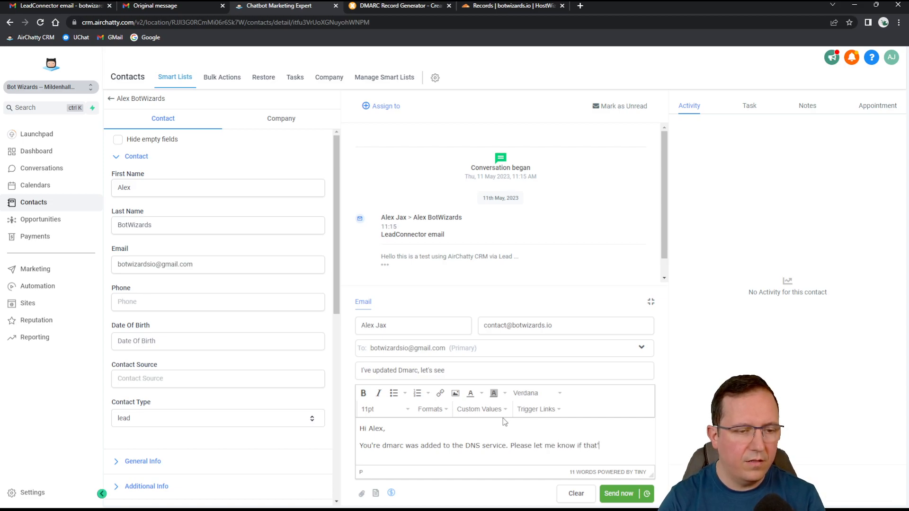
text(s visibi)
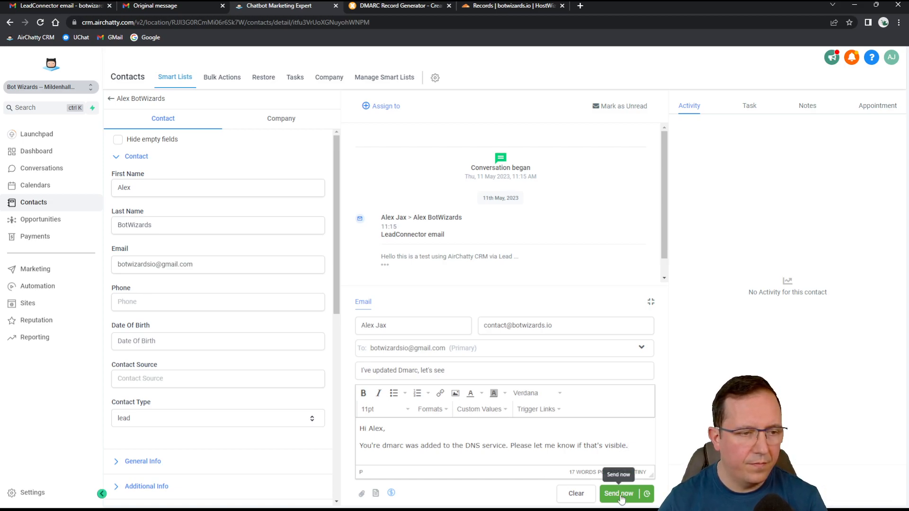
click(617, 493)
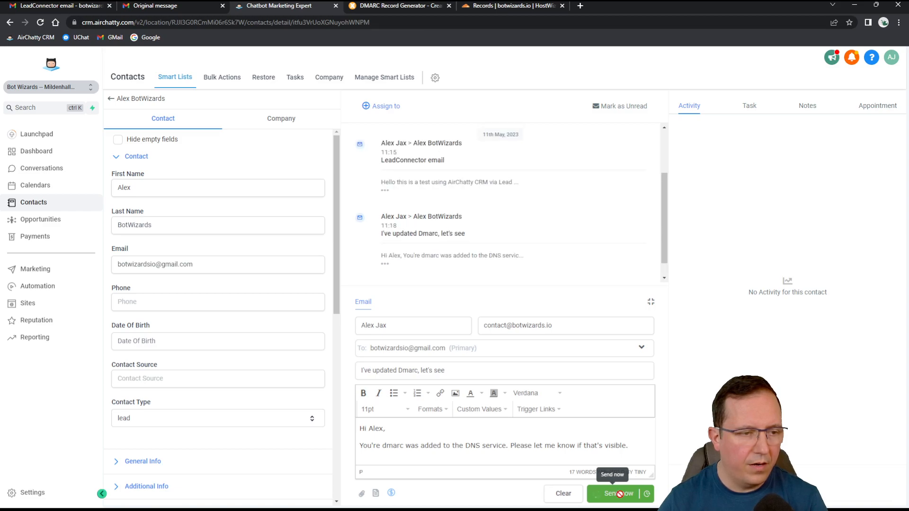
click(619, 493)
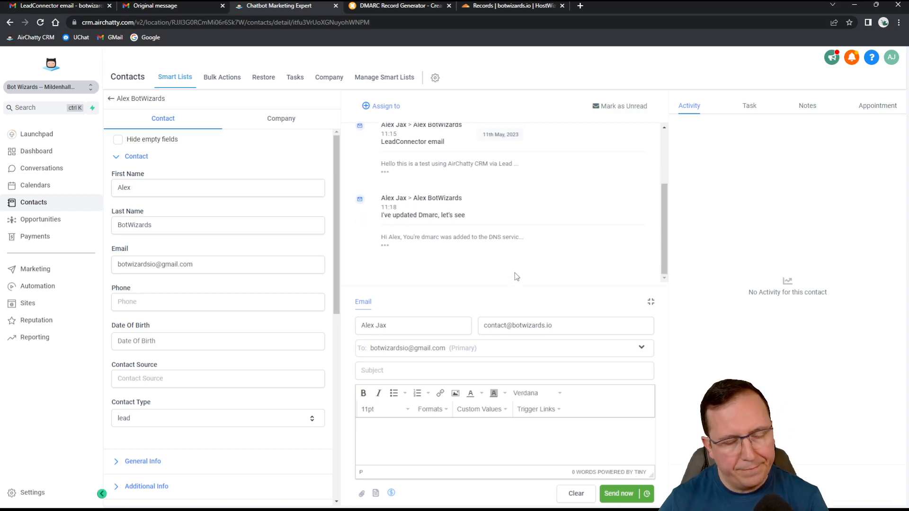
Open the new 'I've updated Dmarc, let's see' email in Gmail.
click(55, 6)
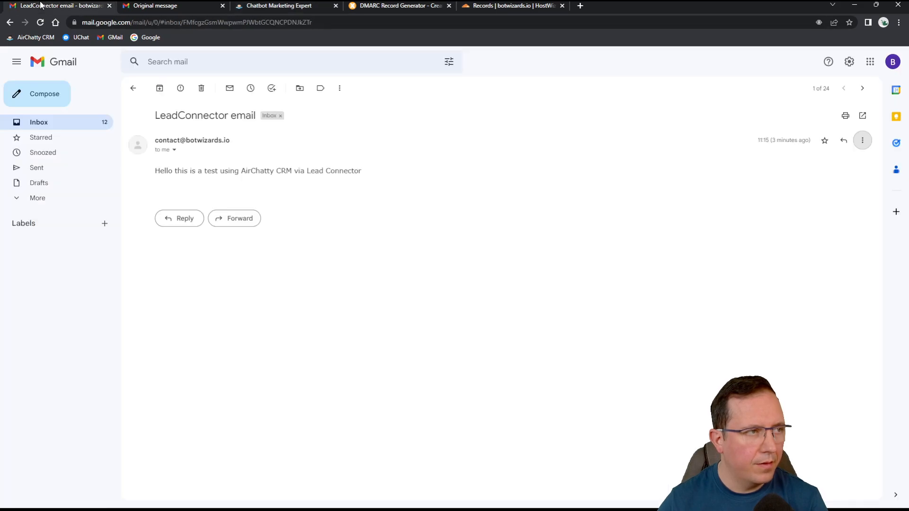
click(132, 88)
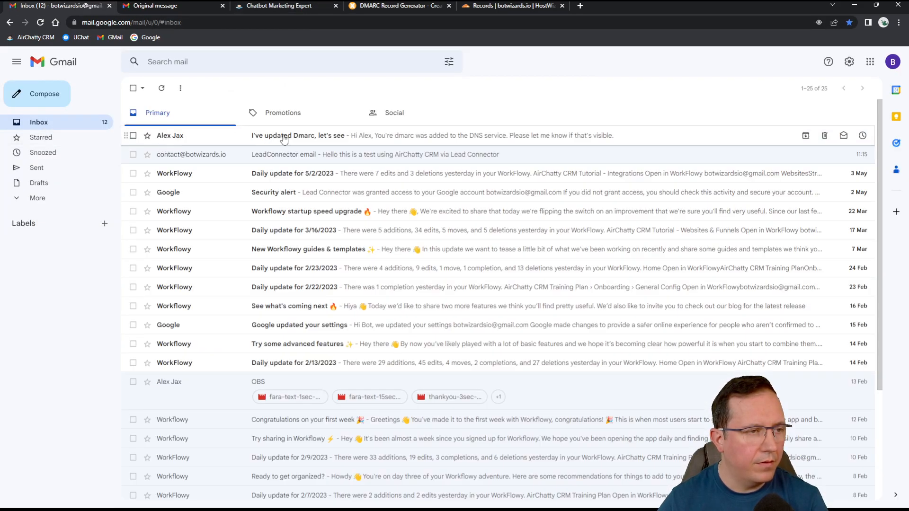
click(297, 135)
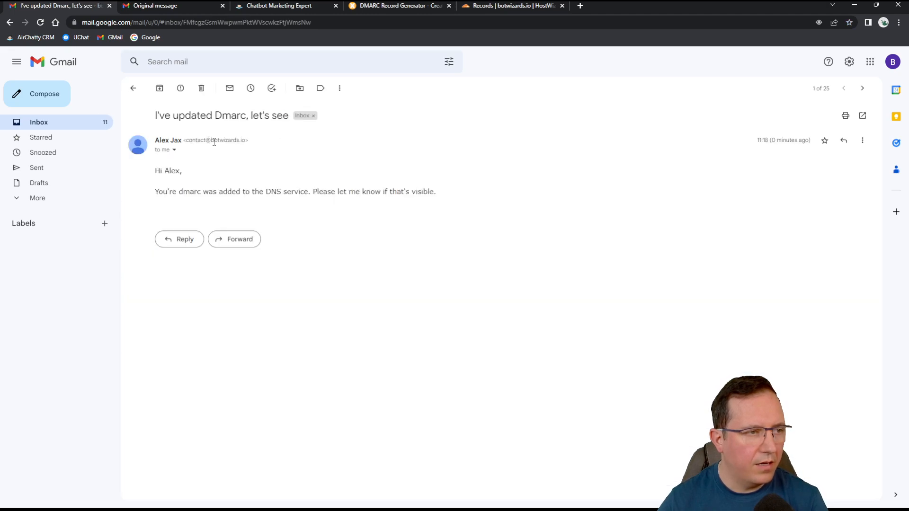
View the email's original headers and confirm SPF, DKIM and DMARC all pass.
click(862, 140)
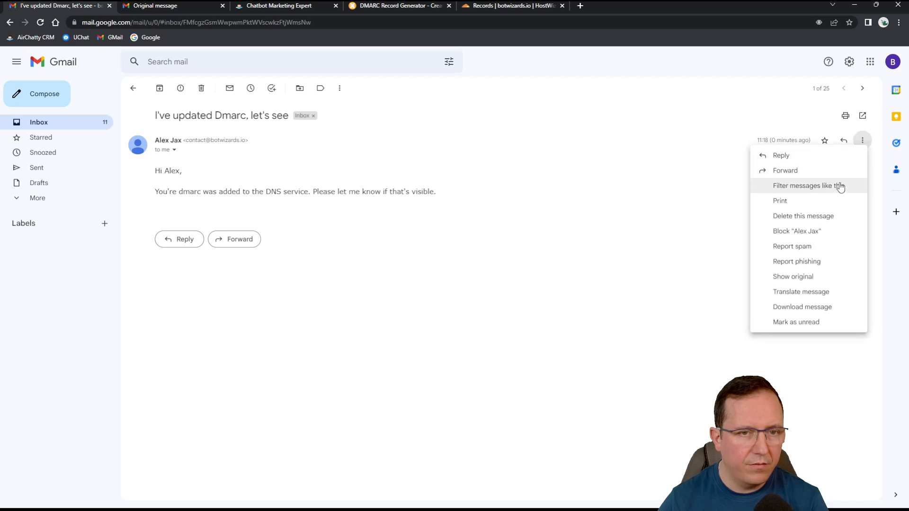
click(792, 277)
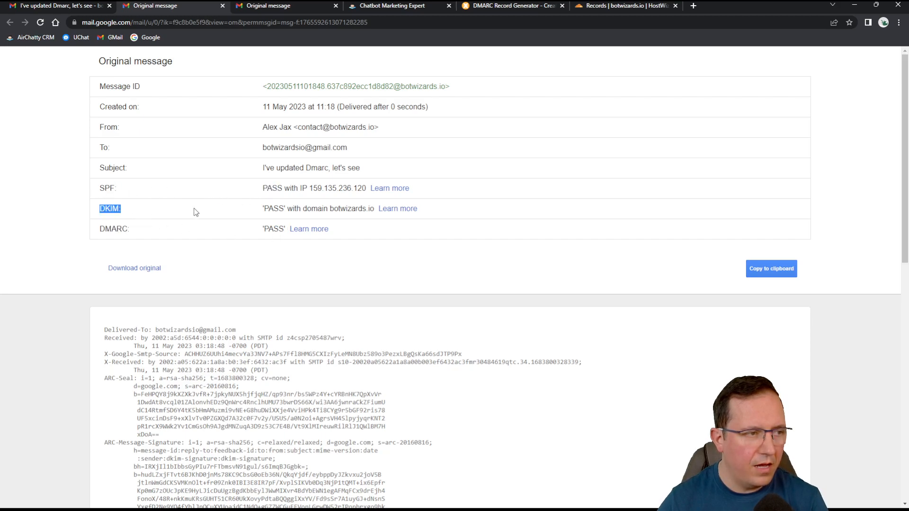
double_click(113, 228)
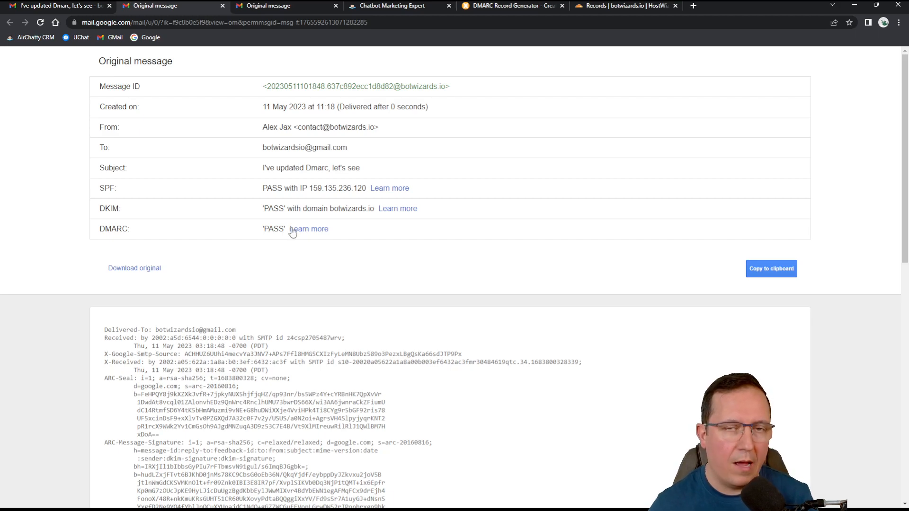
mouse_move(620, 274)
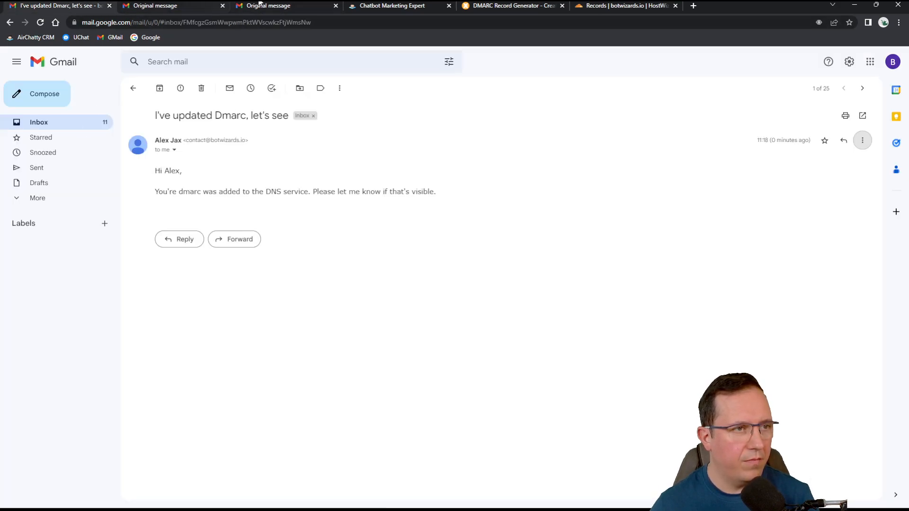
click(269, 5)
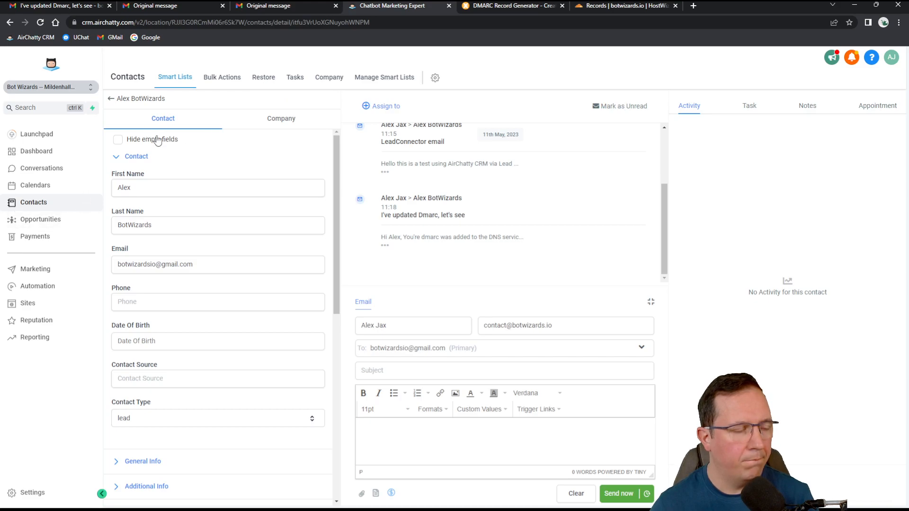
mouse_move(61, 492)
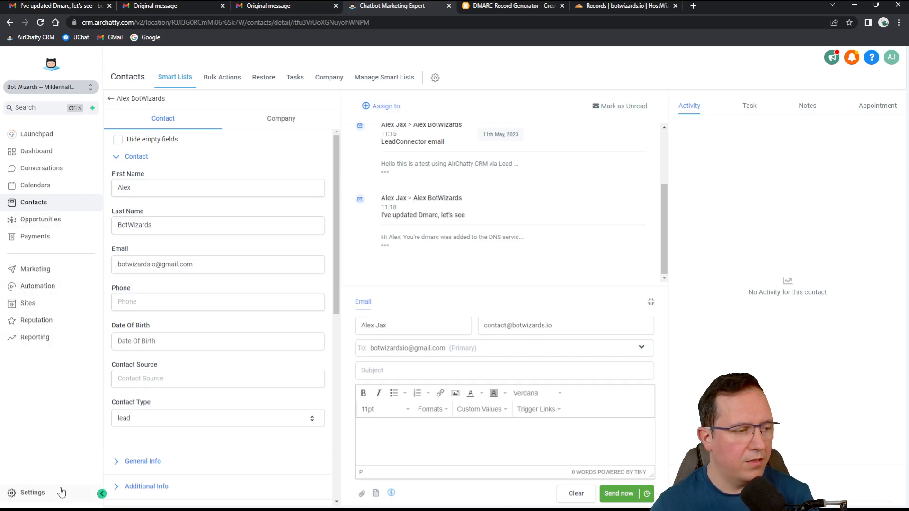
Open Settings > Email Services, where LeadConnector for botwizards.io is the default provider.
click(32, 492)
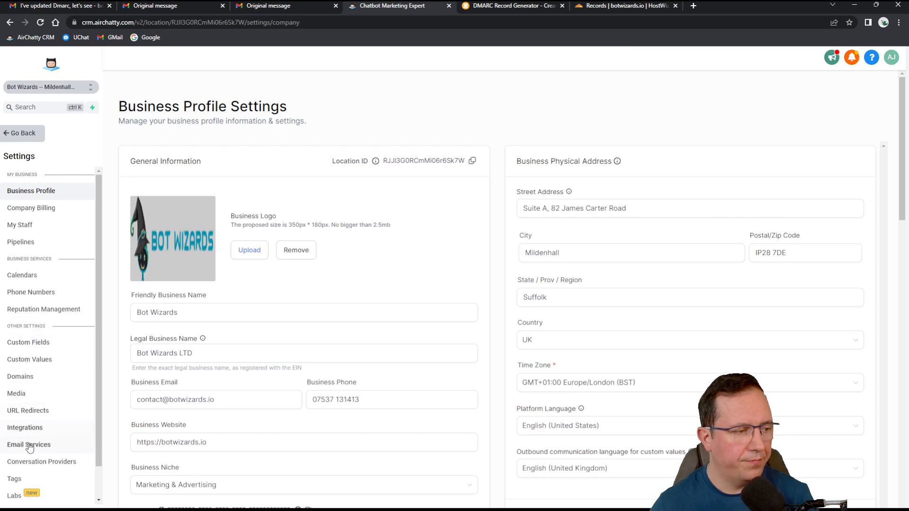
click(29, 444)
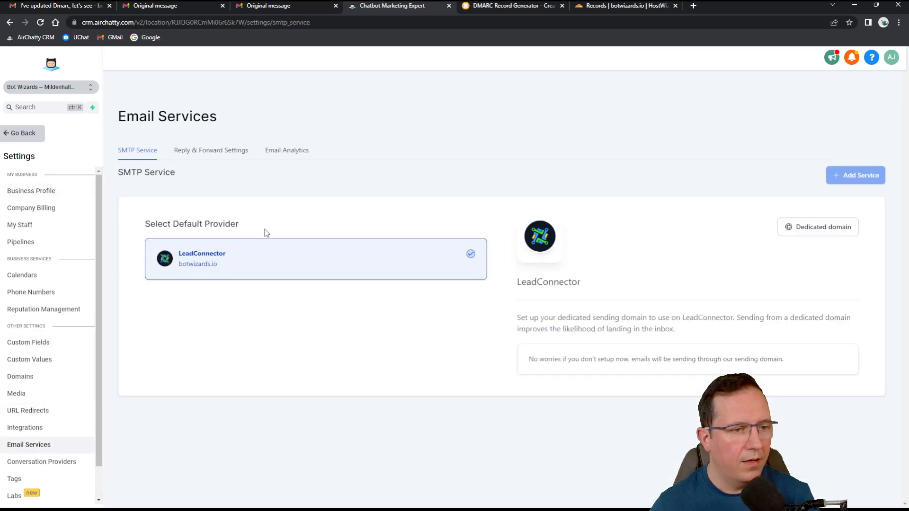
mouse_move(396, 271)
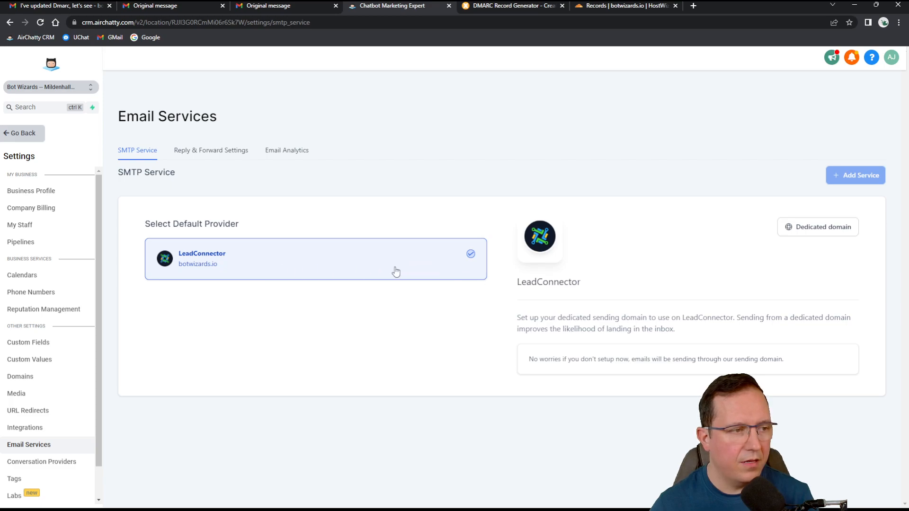
mouse_move(310, 153)
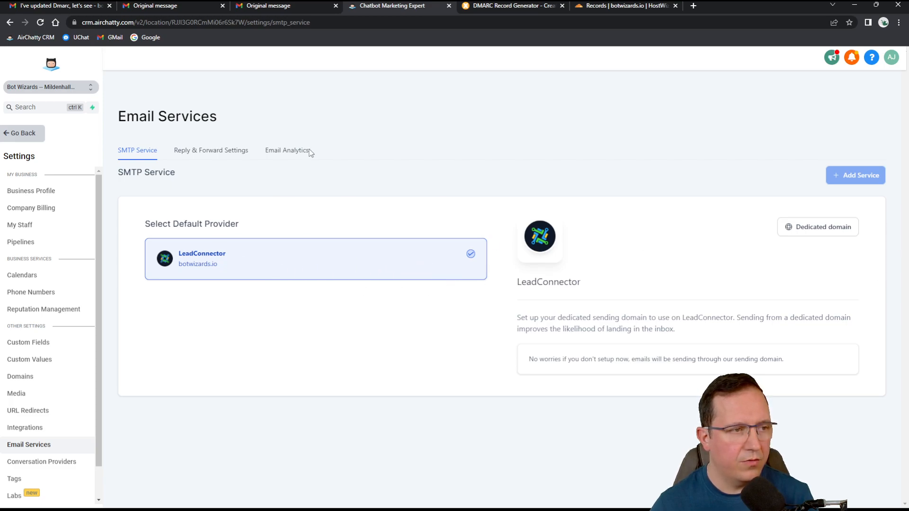
Check Email Analytics (2 sent, delivered and opened, no bounces), then go back to SMTP Service.
click(286, 150)
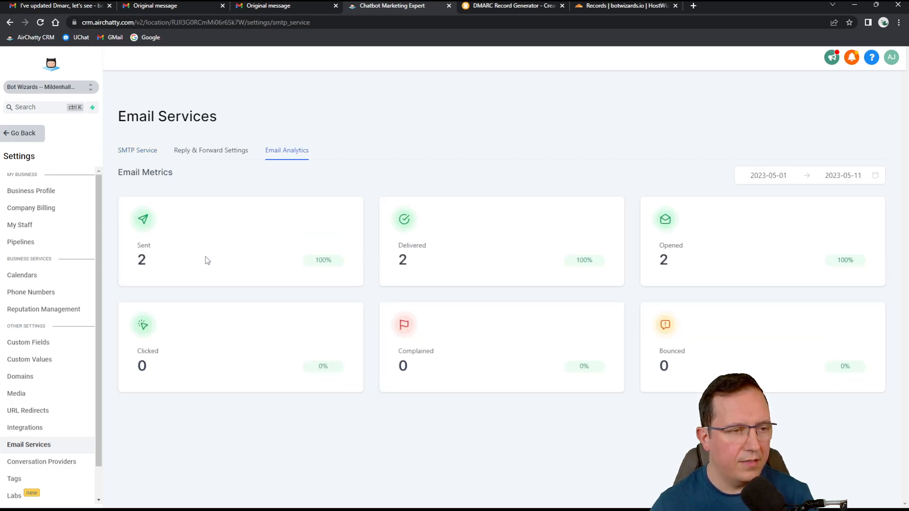
mouse_move(171, 255)
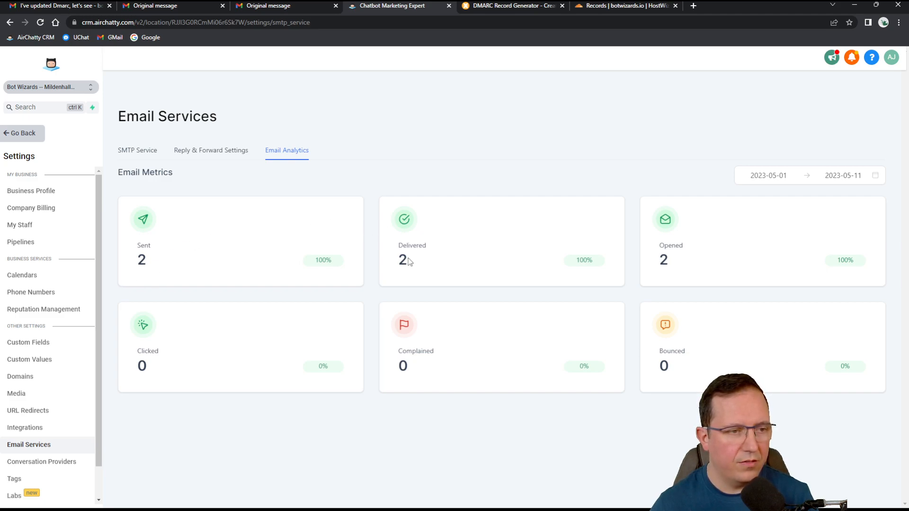
mouse_move(677, 260)
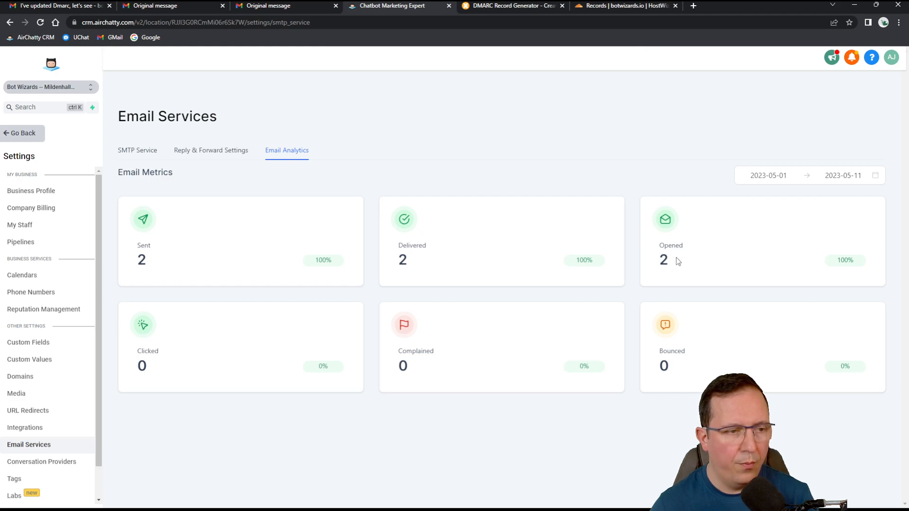
mouse_move(349, 371)
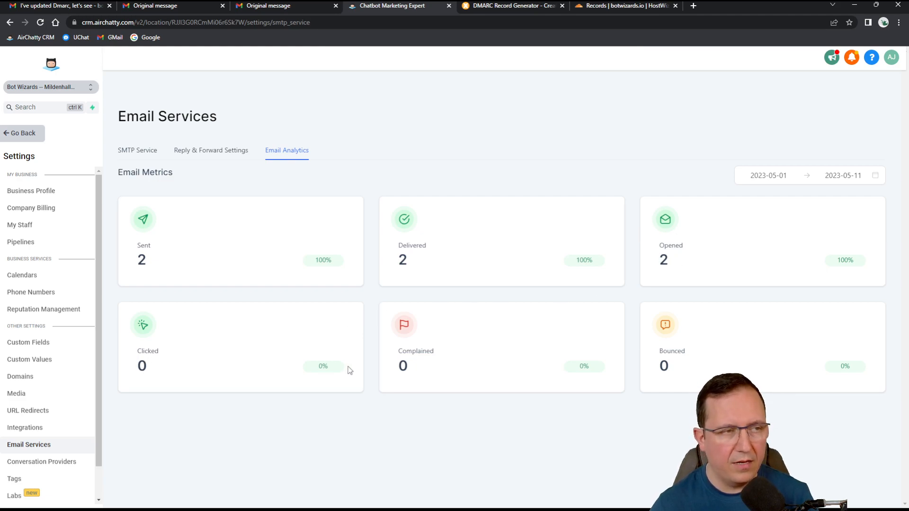
mouse_move(429, 346)
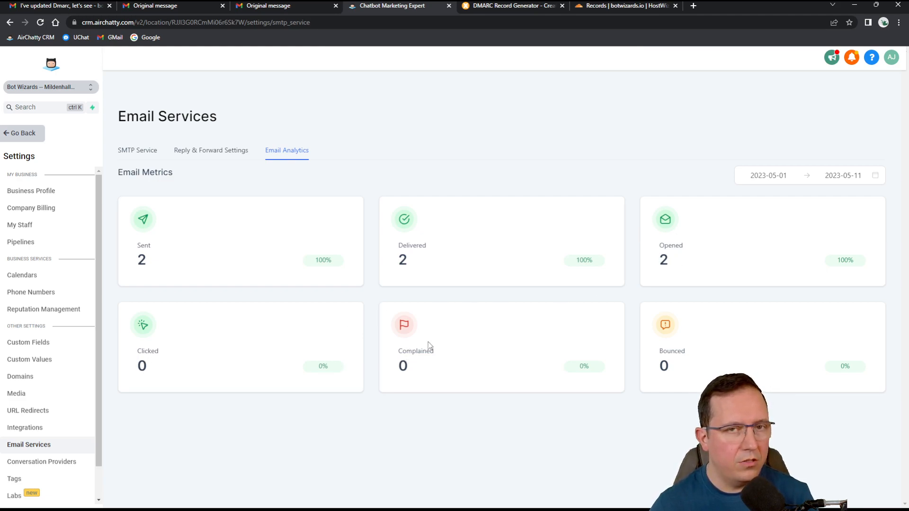
mouse_move(617, 358)
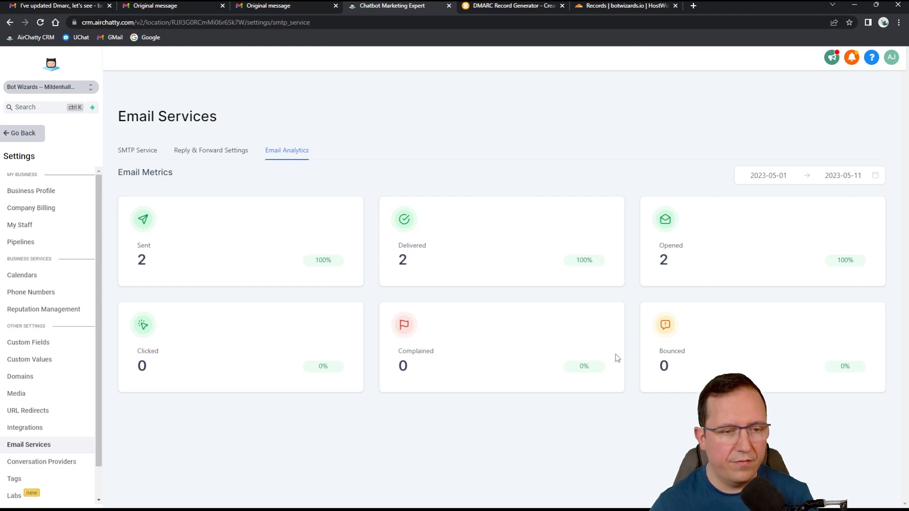
mouse_move(243, 363)
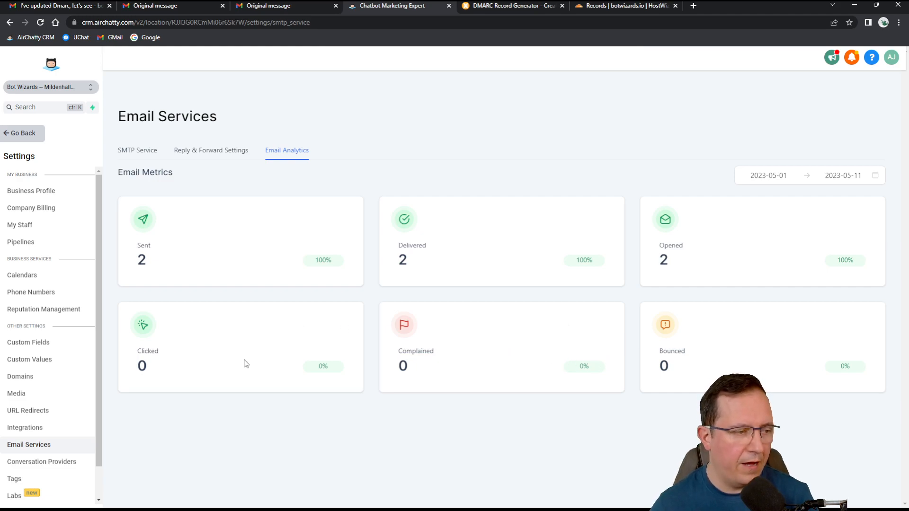
mouse_move(659, 362)
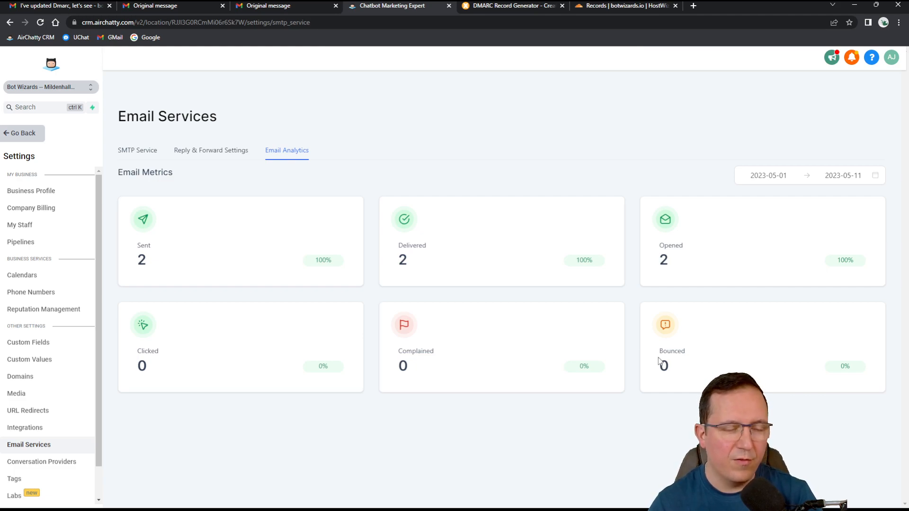
mouse_move(738, 269)
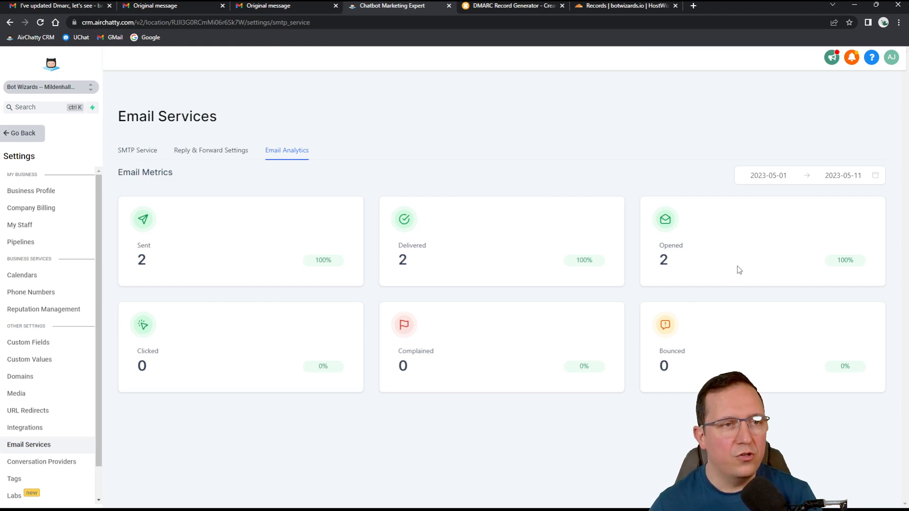
mouse_move(627, 367)
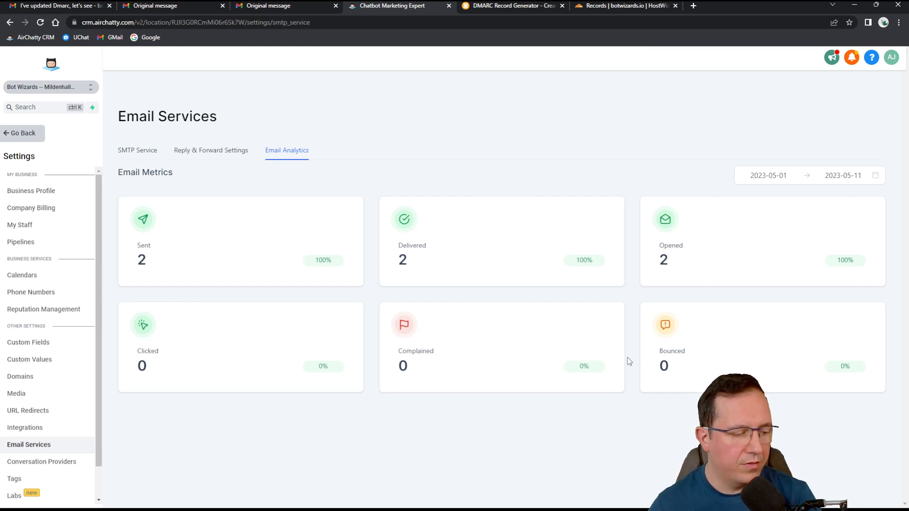
mouse_move(648, 312)
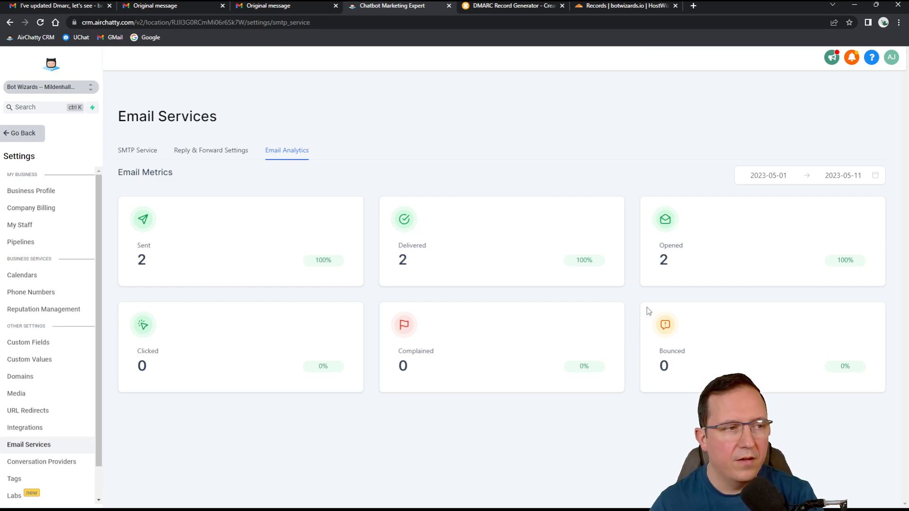
mouse_move(309, 202)
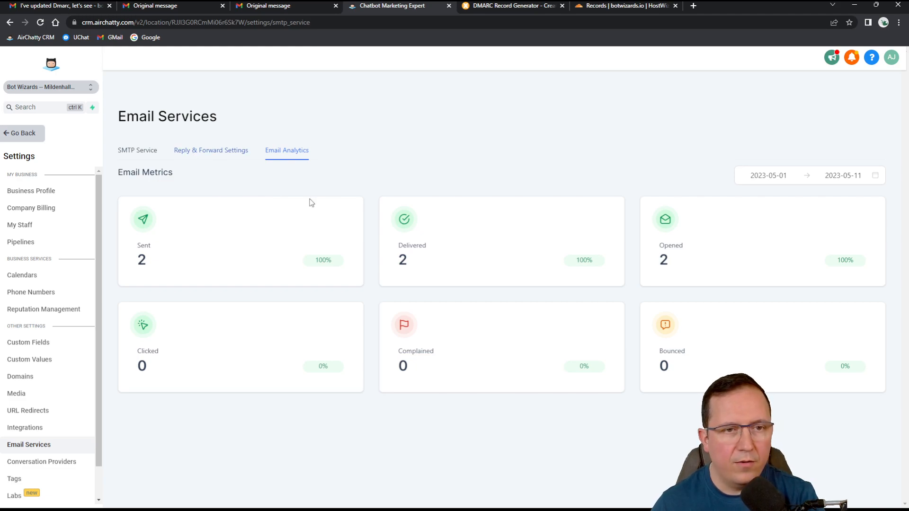
mouse_move(705, 362)
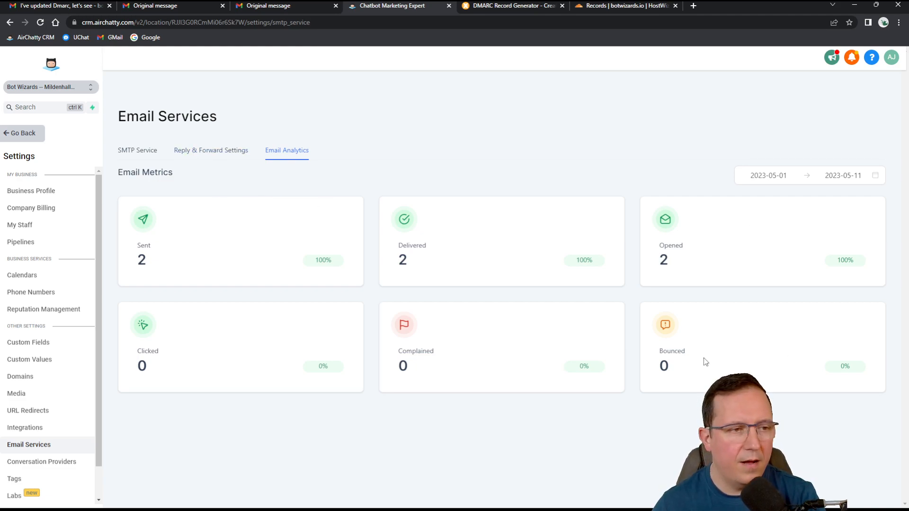
mouse_move(739, 312)
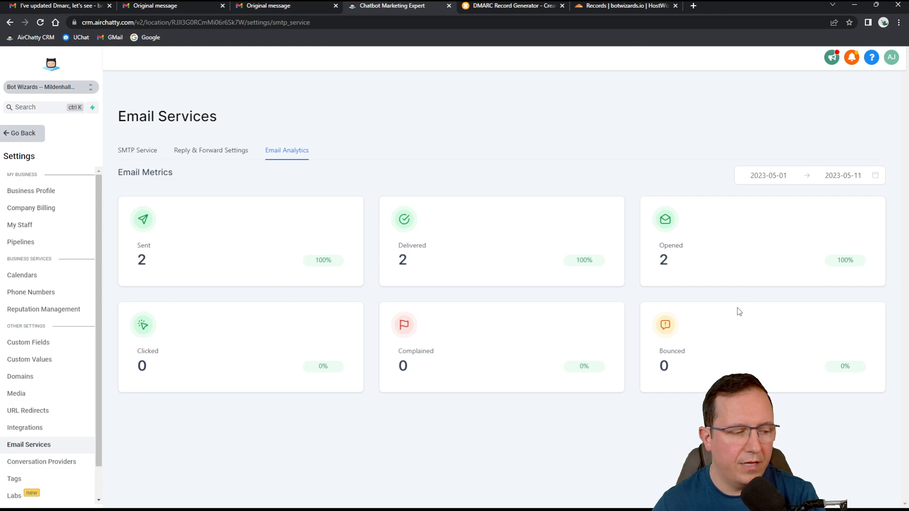
mouse_move(819, 390)
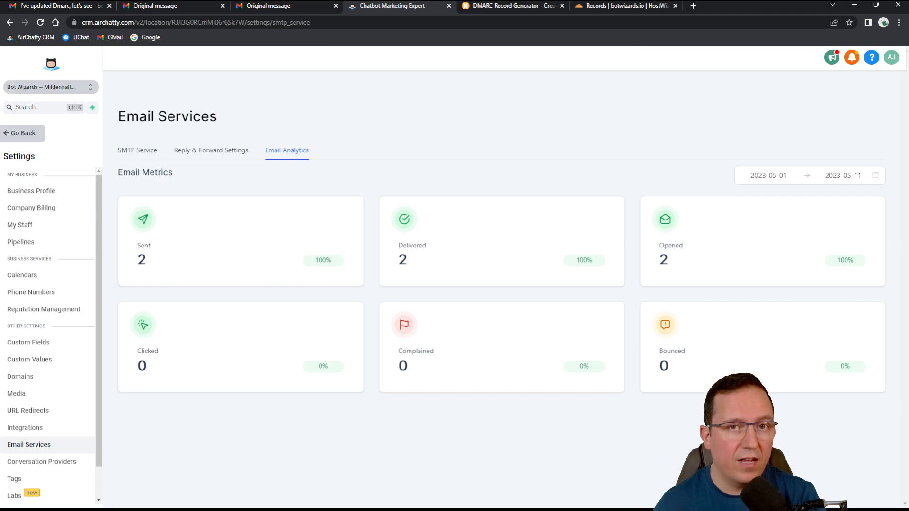
click(137, 150)
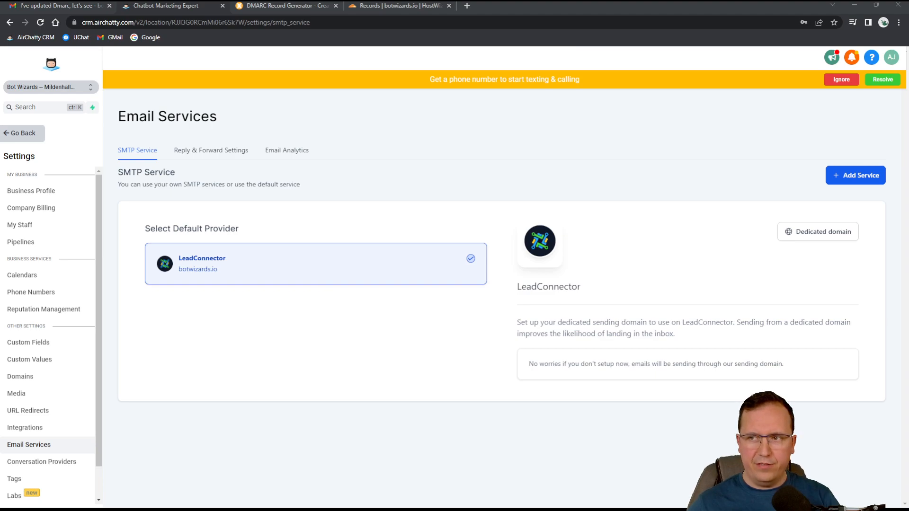
mouse_move(854, 150)
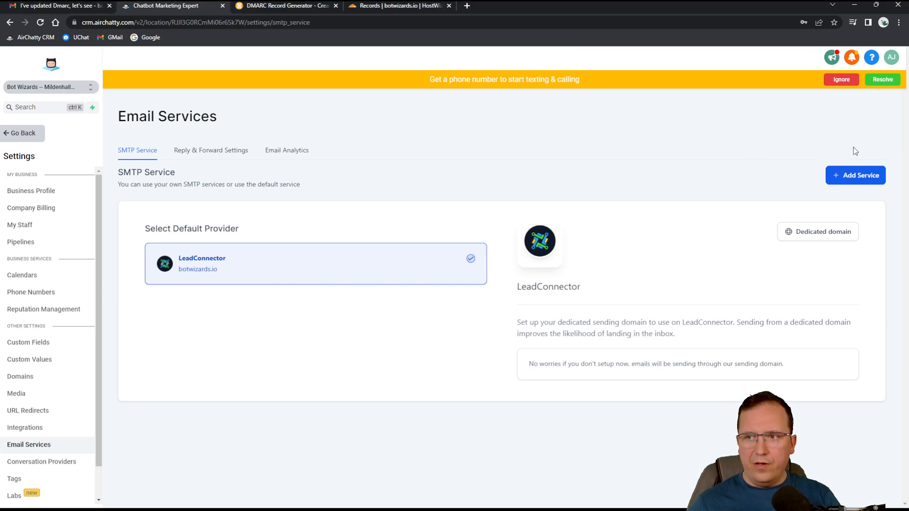
mouse_move(854, 175)
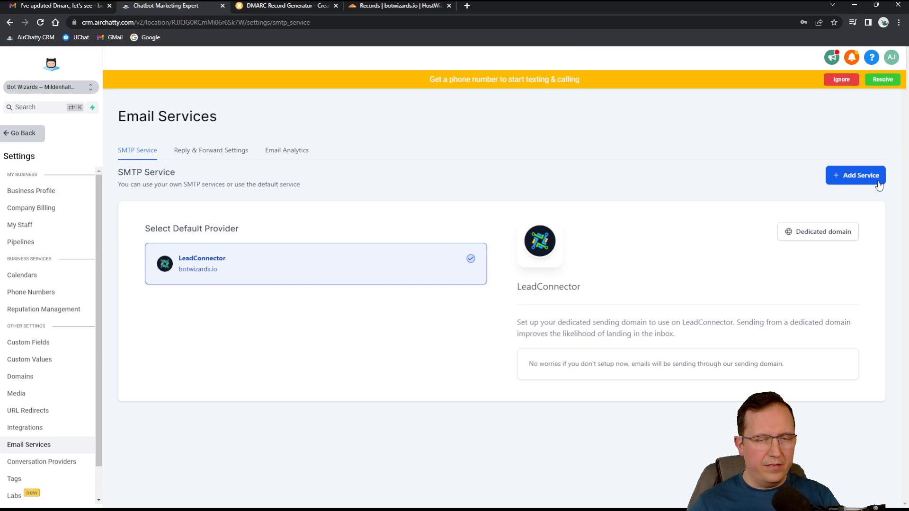
Add a new email service and select Sendgrid as its SMTP provider.
click(855, 175)
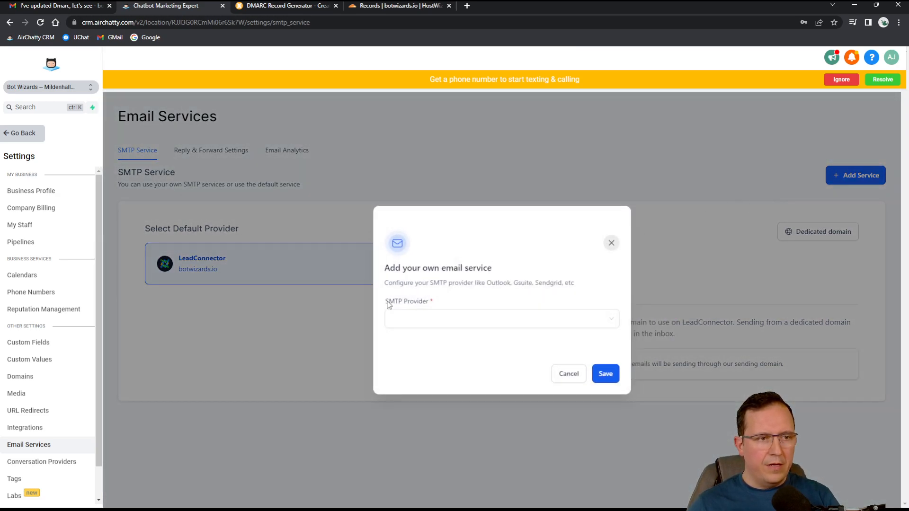
click(500, 318)
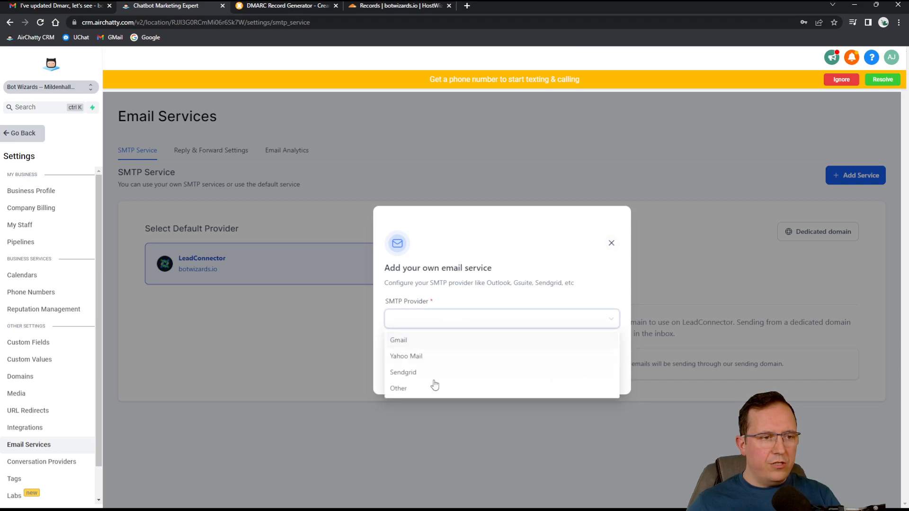
mouse_move(418, 360)
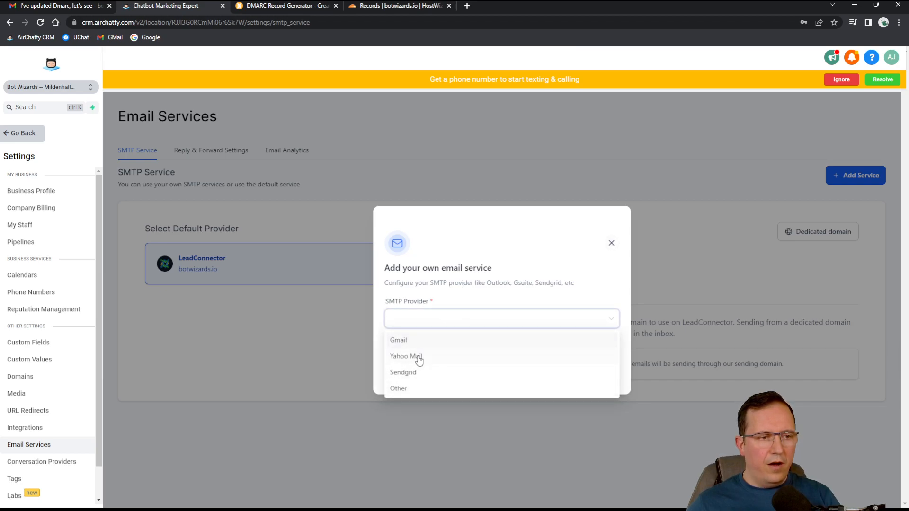
mouse_move(409, 376)
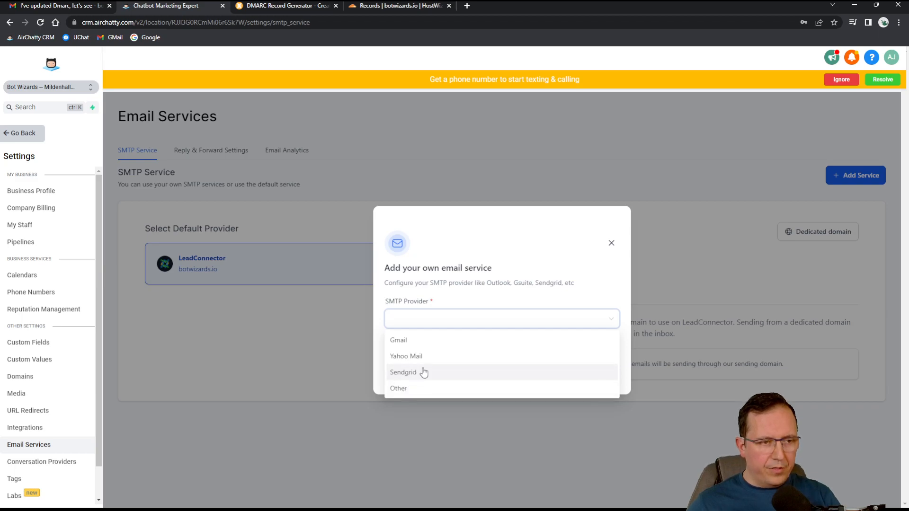
click(403, 372)
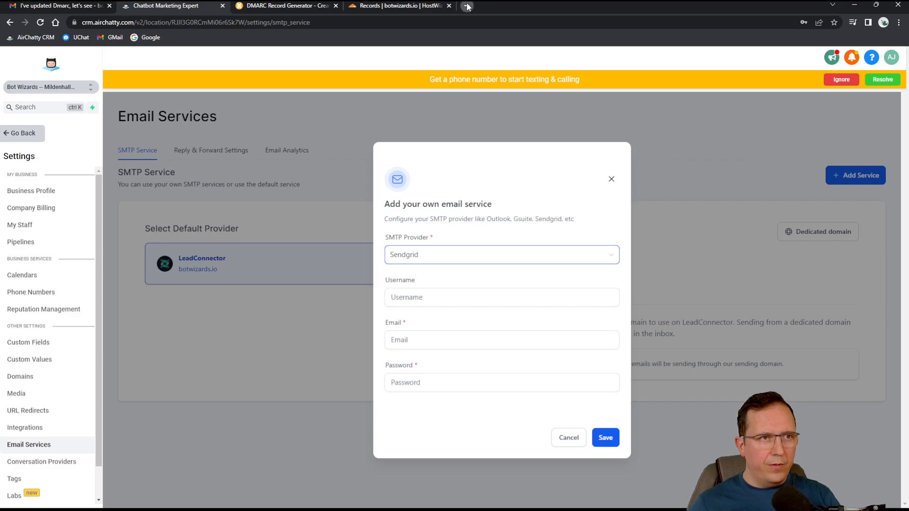
Search for SendGrid in a new Chrome tab and open its Start for free sign-up page.
click(468, 6)
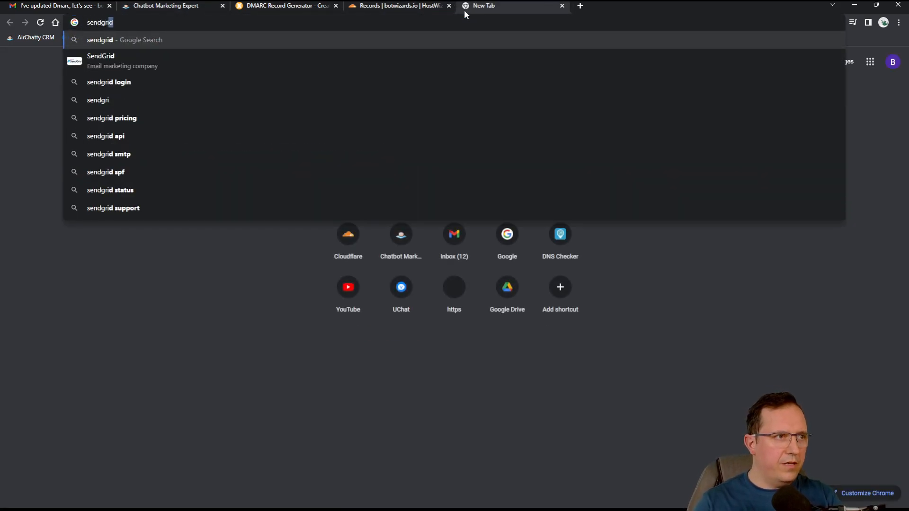
click(101, 60)
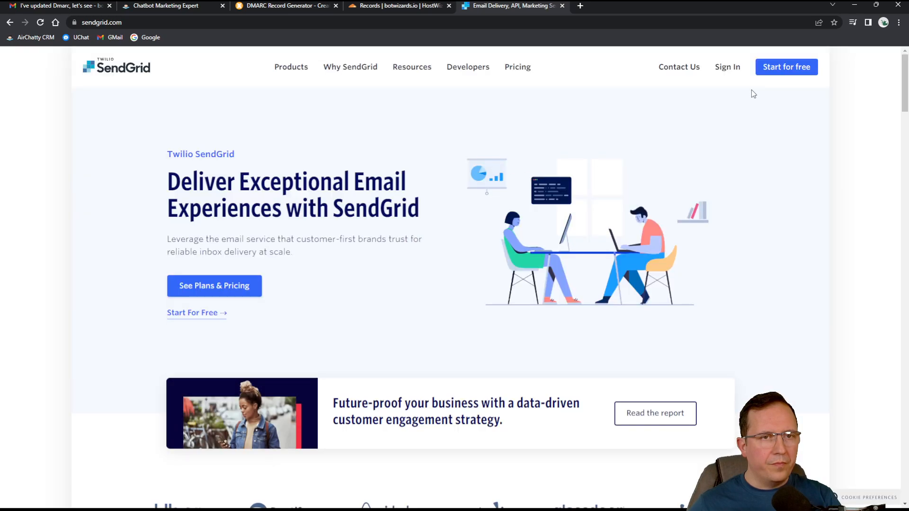
mouse_move(693, 83)
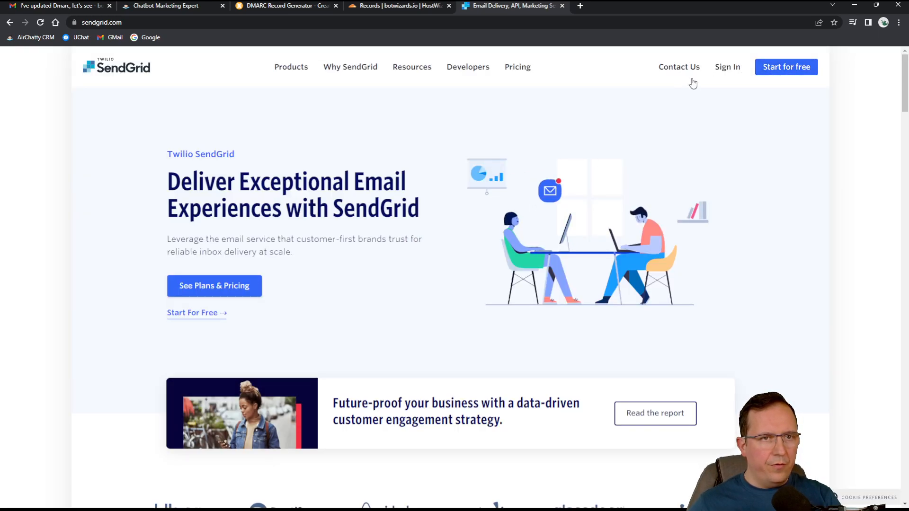
click(785, 67)
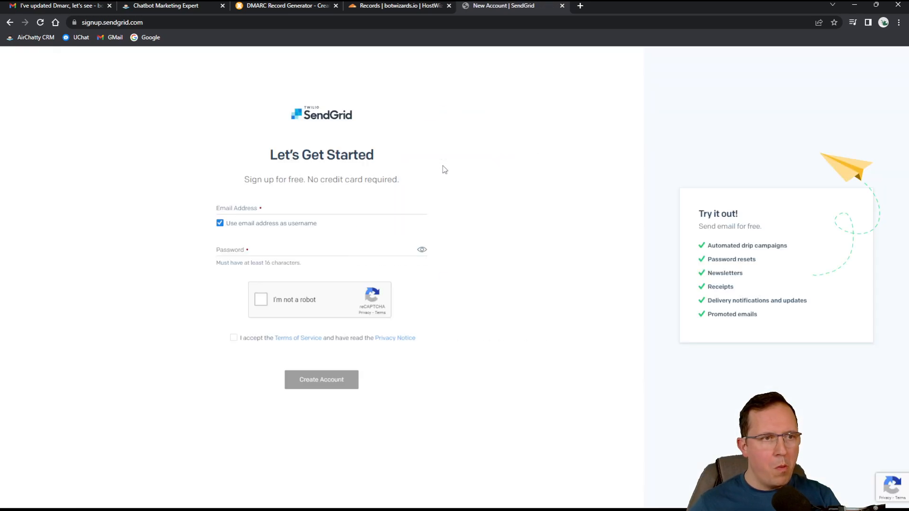
Fill in the botwizardsio Gmail address and the password on the SendGrid sign-up form.
click(320, 208)
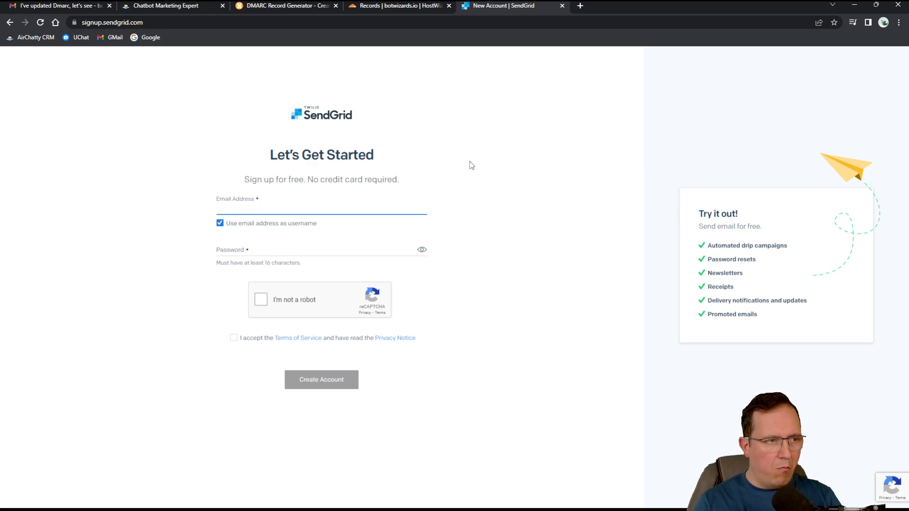
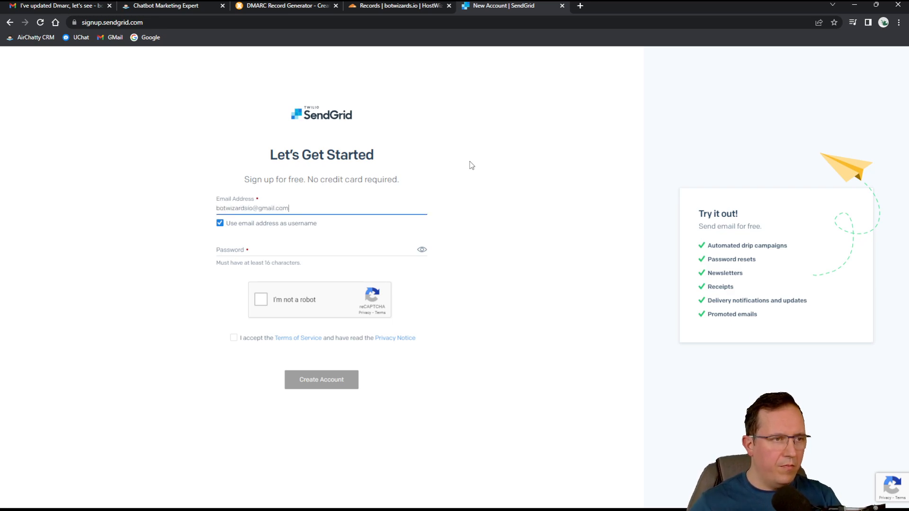
click(320, 250)
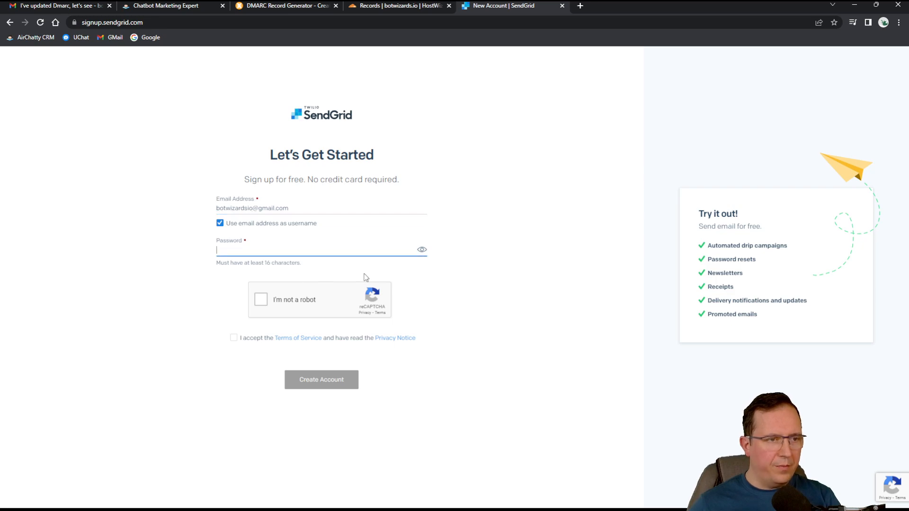
Pass the reCAPTCHA, accept the terms, lengthen the password, and create the account.
click(260, 299)
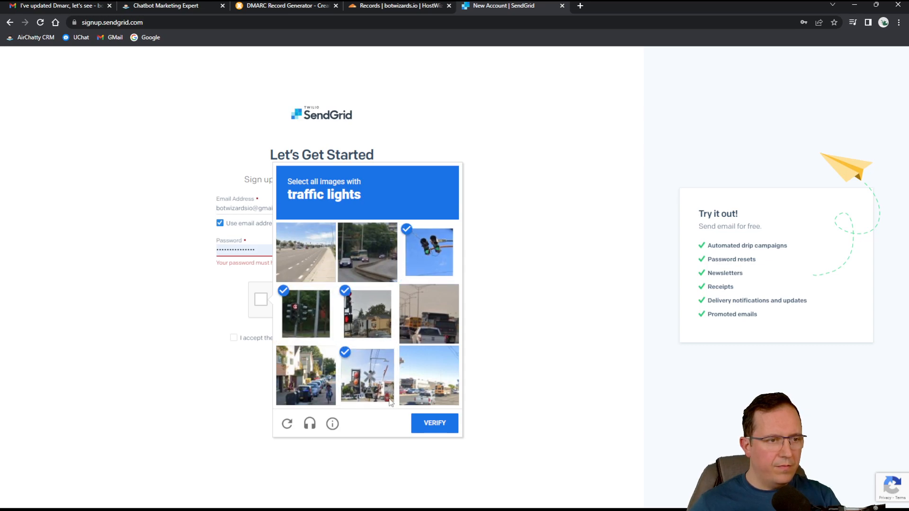
click(434, 422)
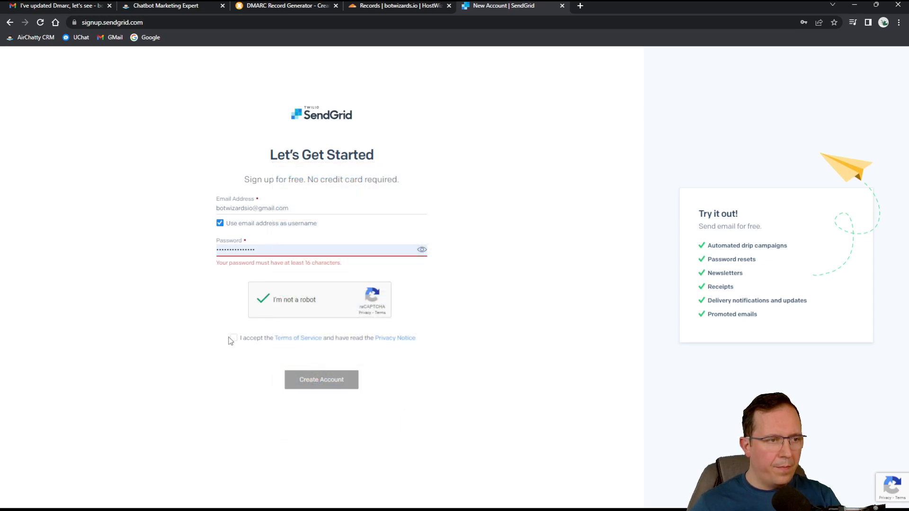
click(233, 337)
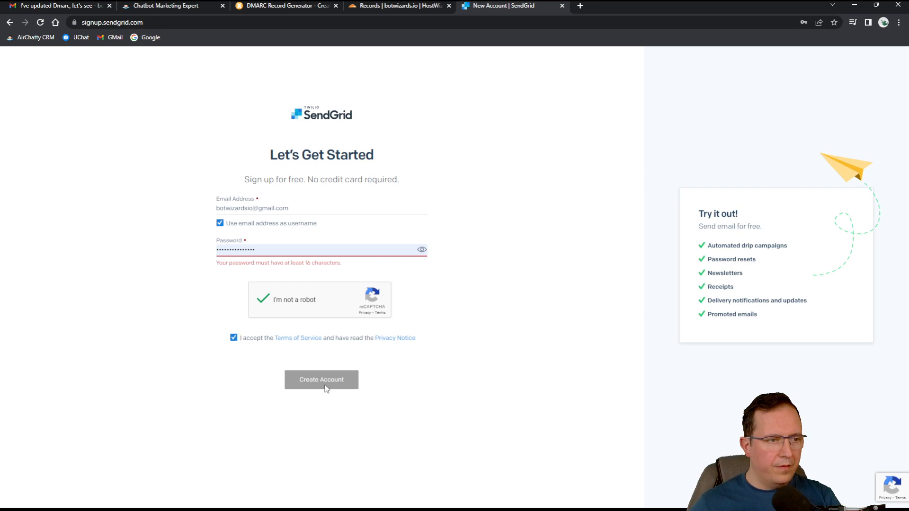
mouse_move(294, 252)
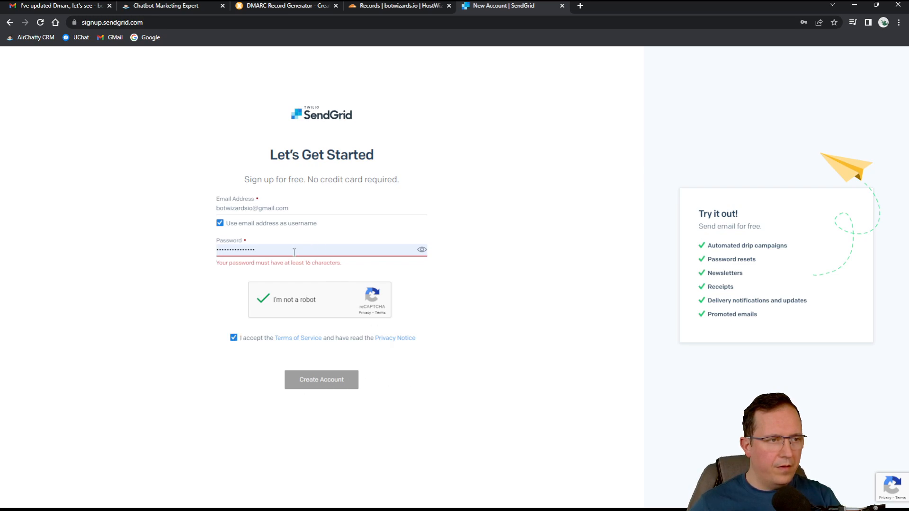
click(421, 249)
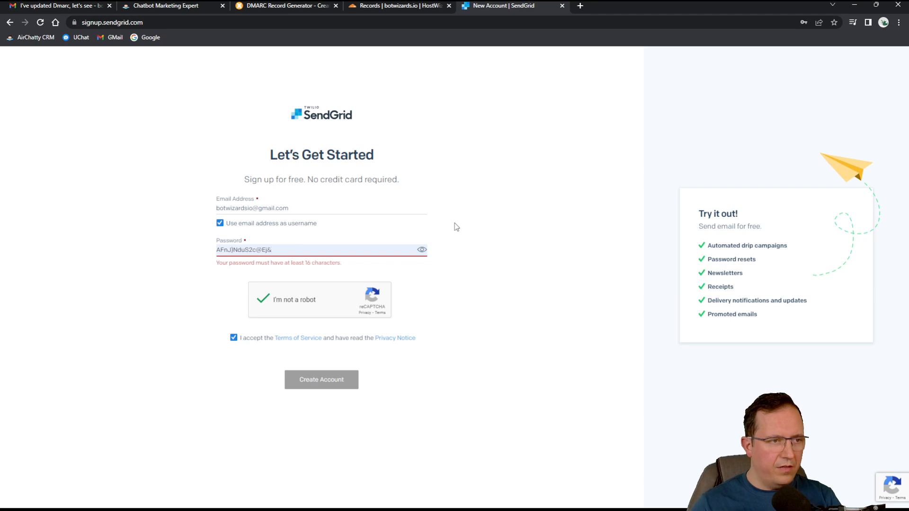
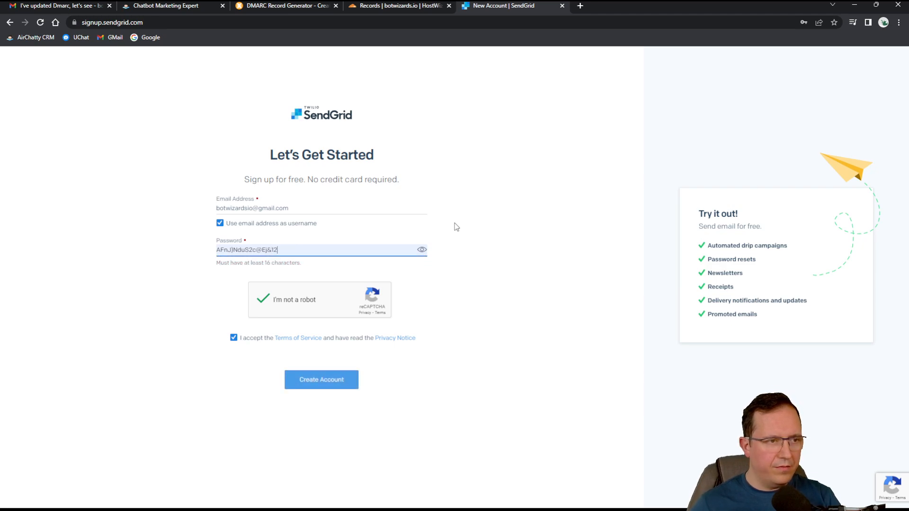
click(421, 249)
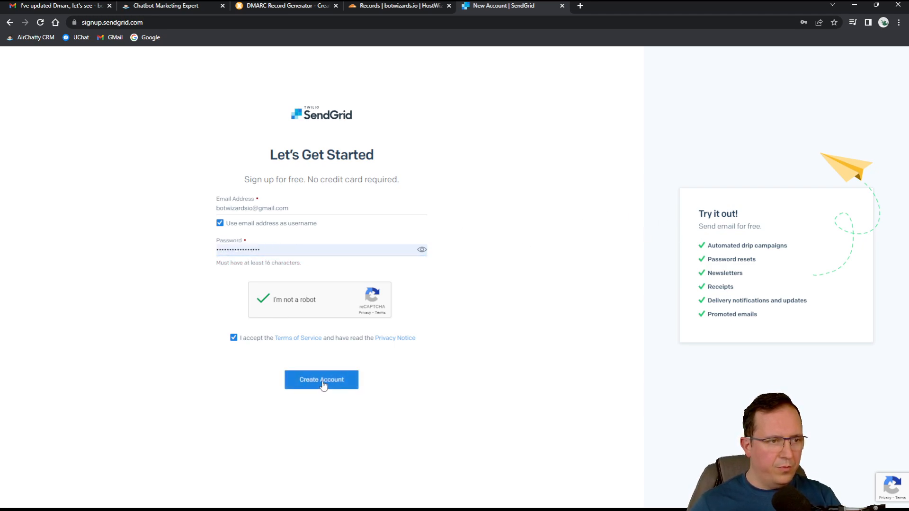
click(321, 379)
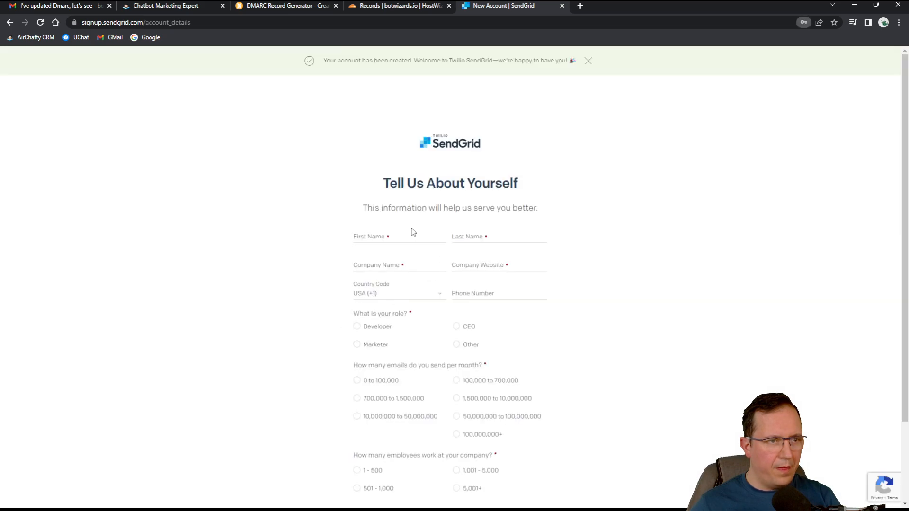
Fill the profile with name Alex Jax, company BotWizards, and 1 - 500 employees.
scroll(down, 3)
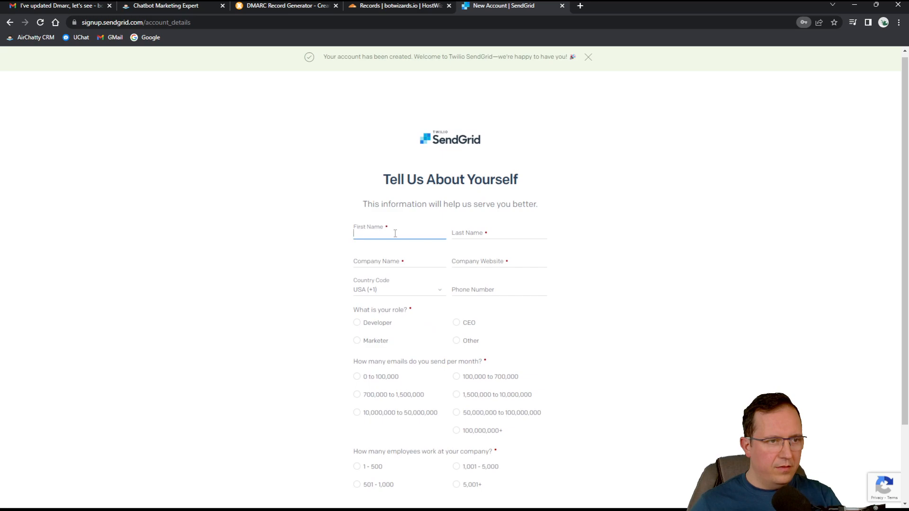
text(A)
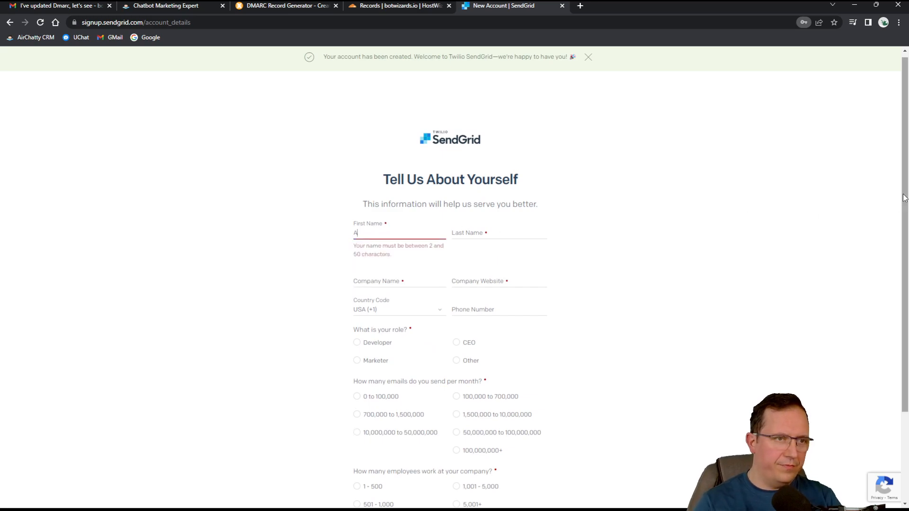
text(Jax)
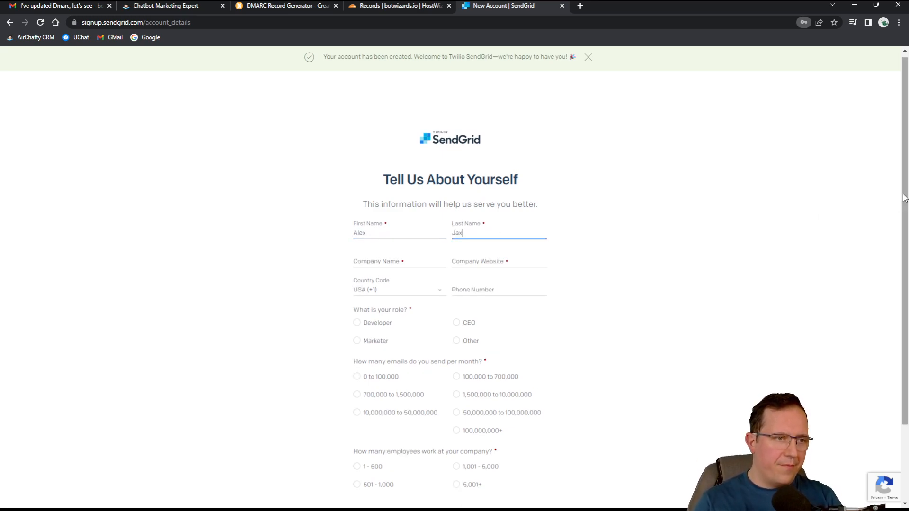
text(BotWizards)
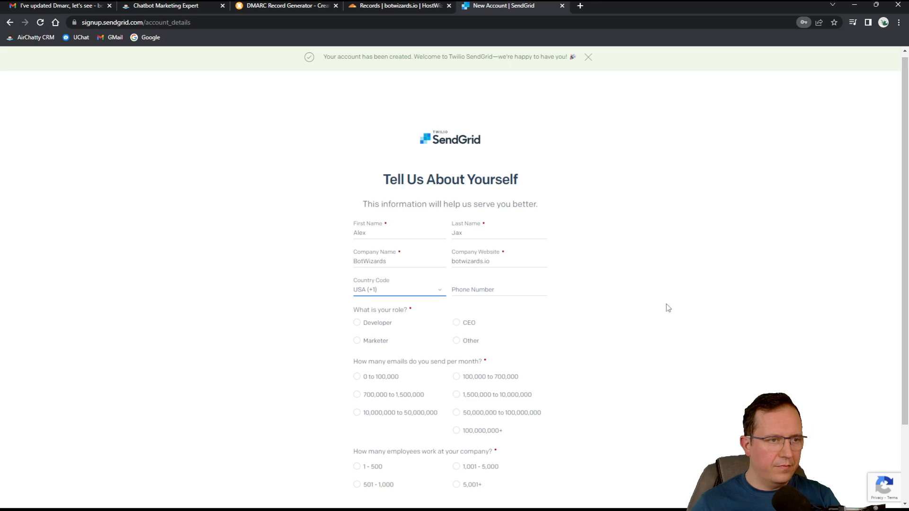
scroll(down, 3)
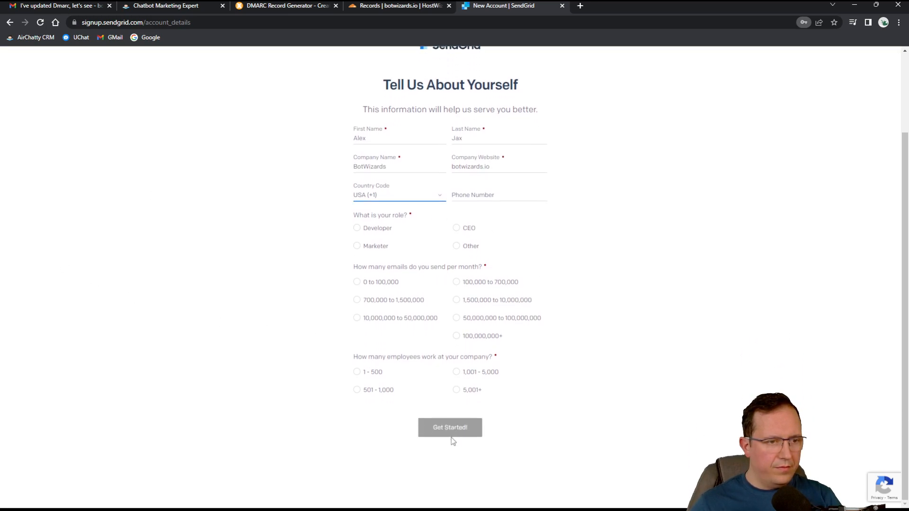
mouse_move(380, 232)
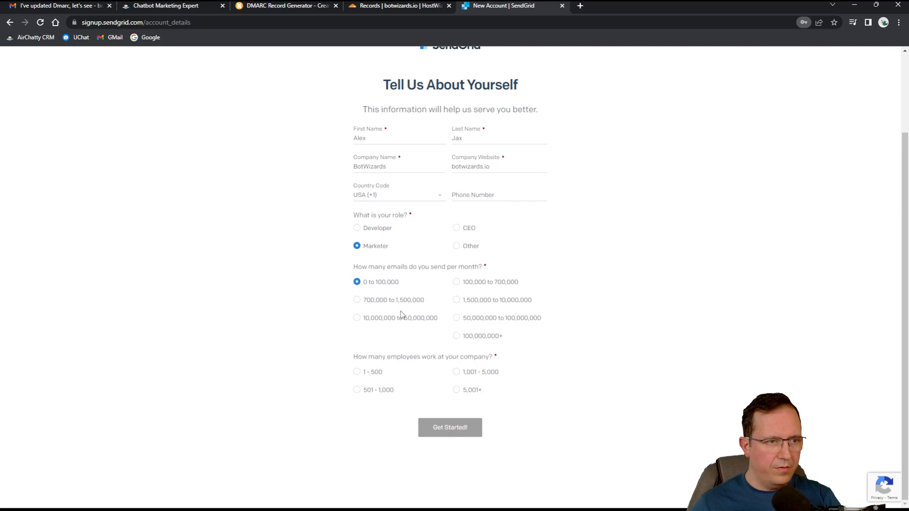
click(356, 371)
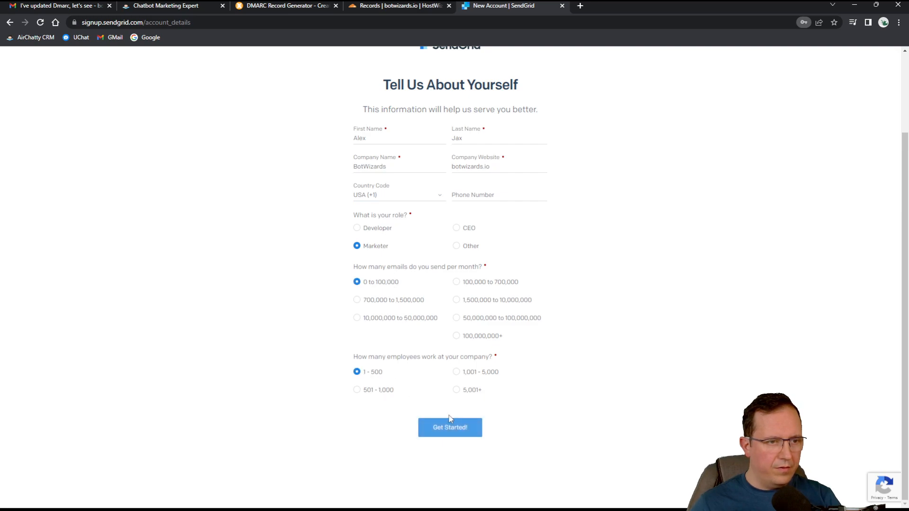
Submit the profile and follow Gmail's Set Up Two-Factor Authentication link.
click(449, 427)
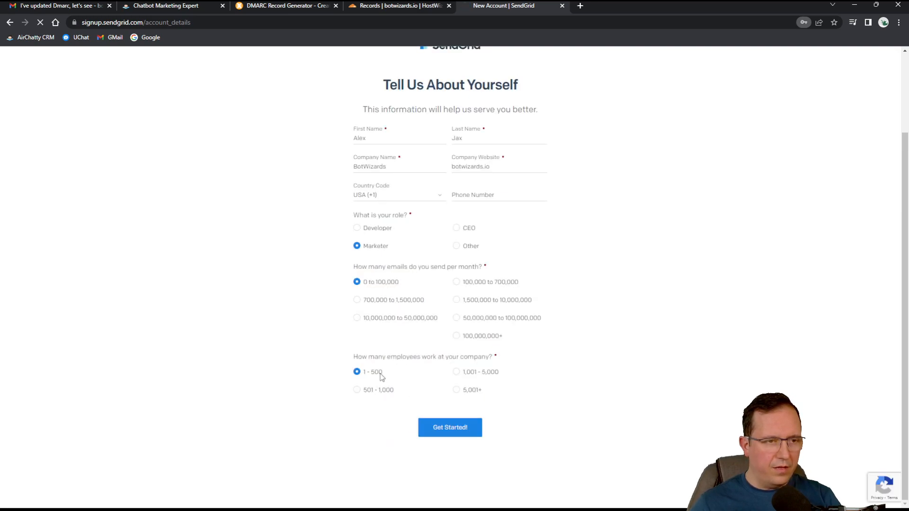
click(449, 427)
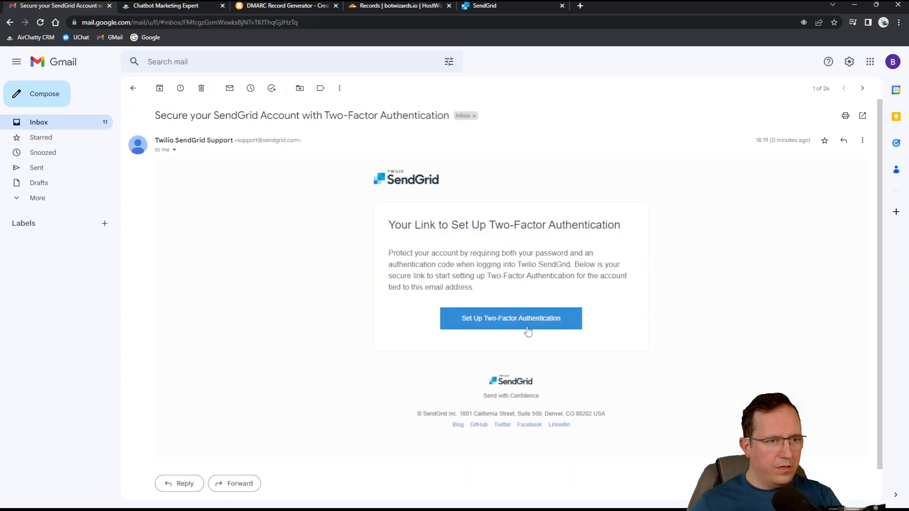
click(510, 318)
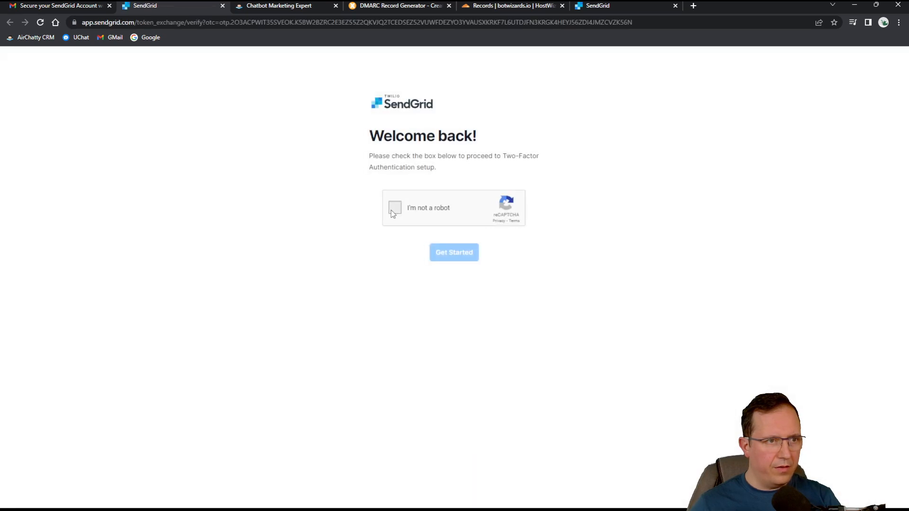
Pass the robot check, choose Authy, and enter the texted two-factor code to reach Welcome, Alex.
click(454, 252)
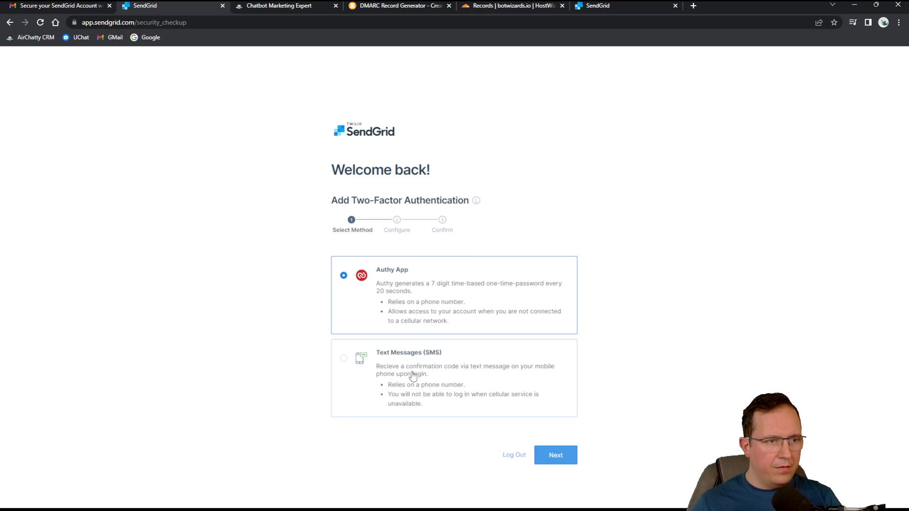
mouse_move(428, 312)
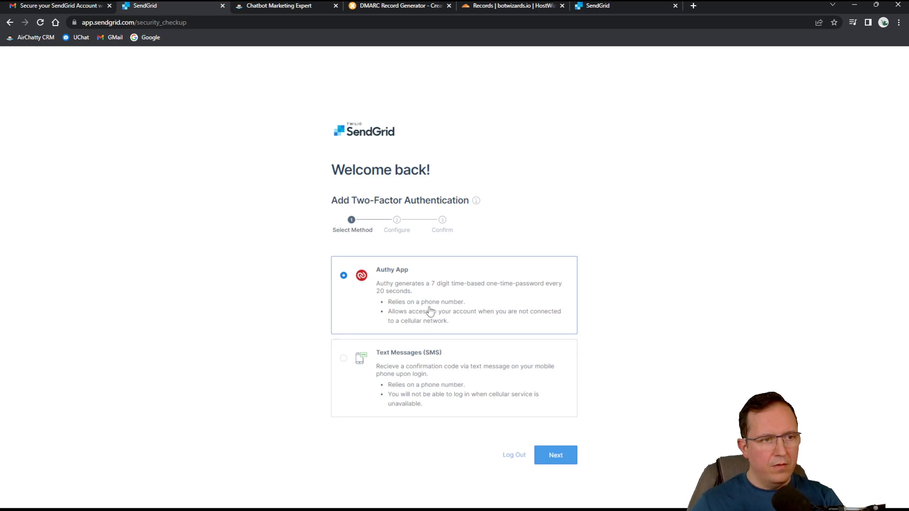
mouse_move(478, 435)
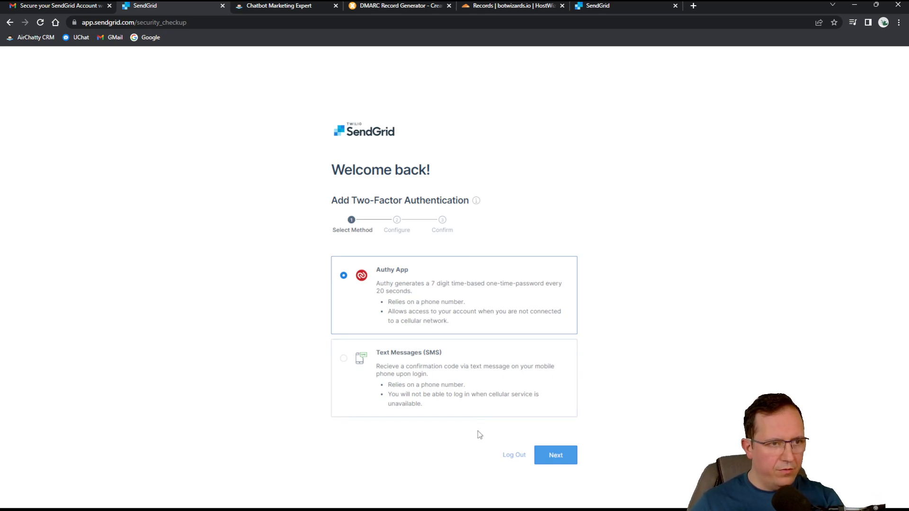
click(554, 454)
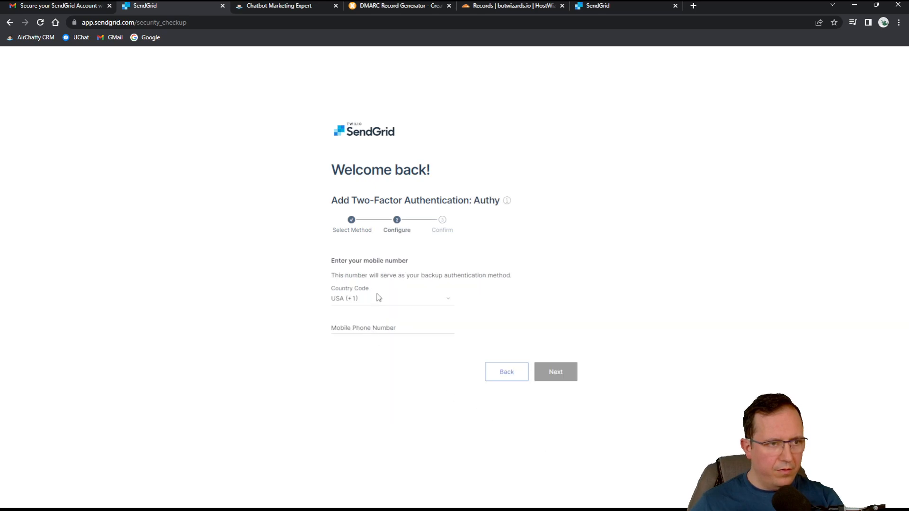
mouse_move(375, 302)
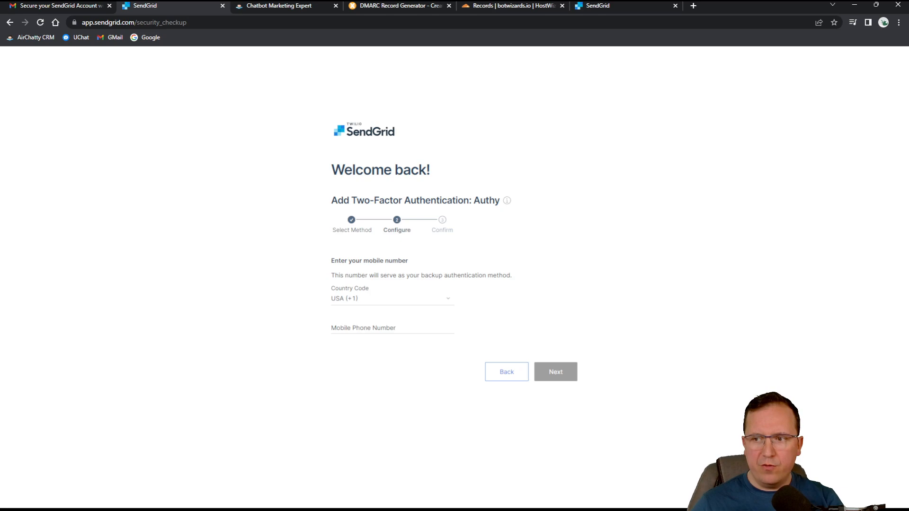
click(554, 372)
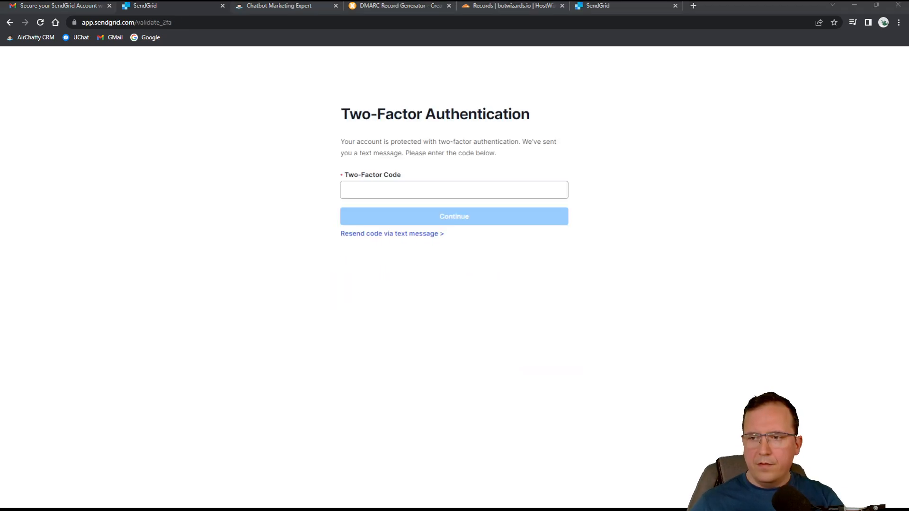
click(453, 189)
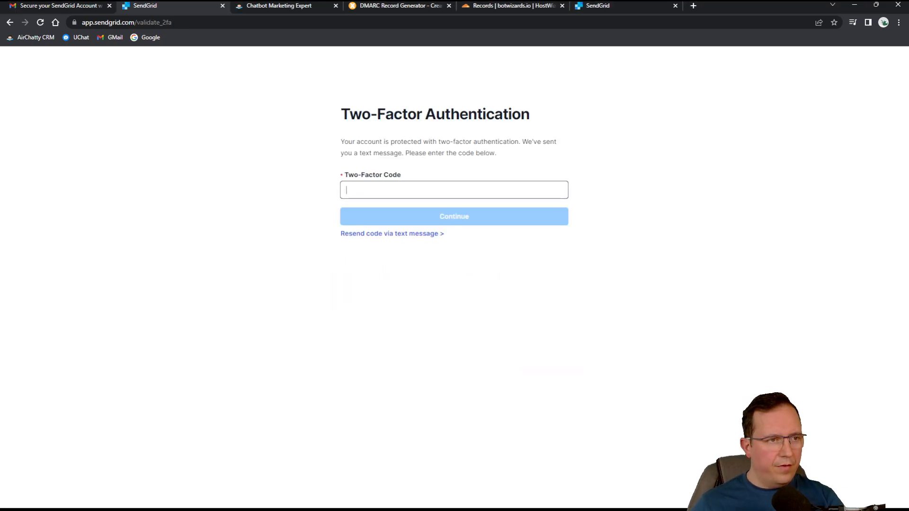
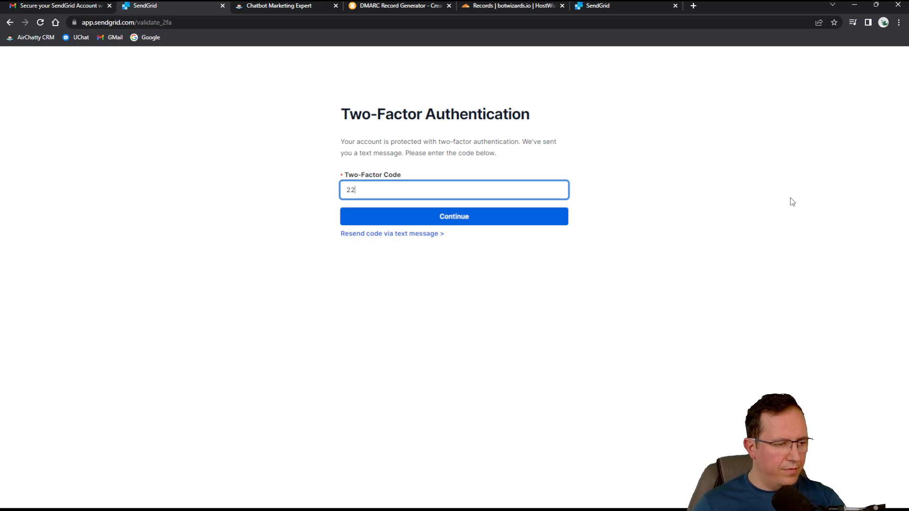
click(453, 216)
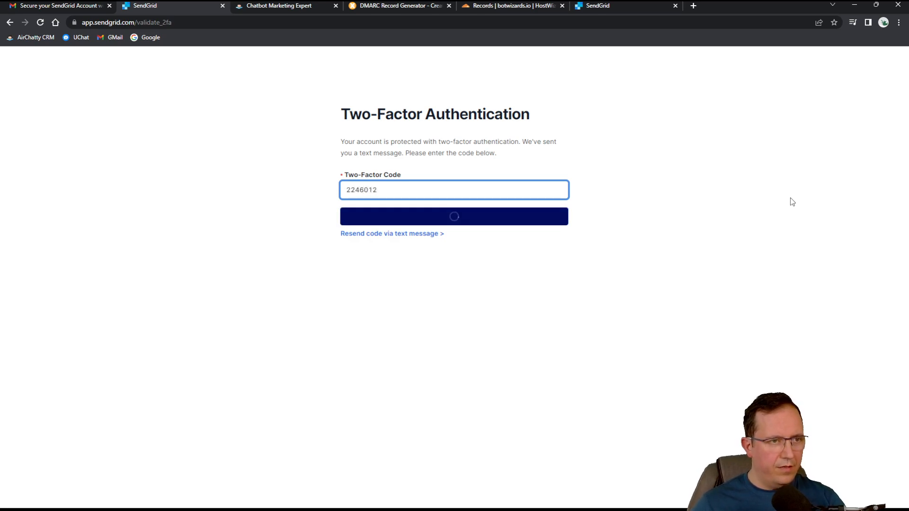
click(454, 216)
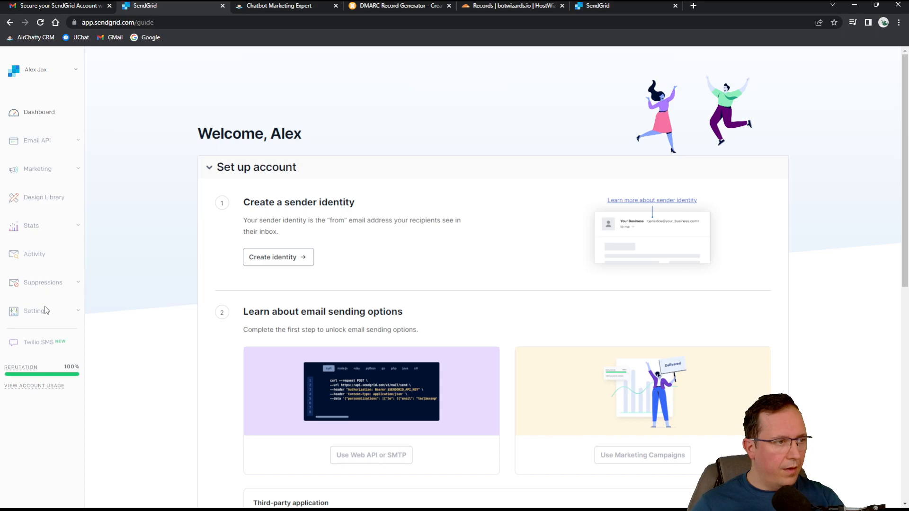
Browse the API Keys and Mail Settings pages, starting then cancelling a new API key.
click(34, 311)
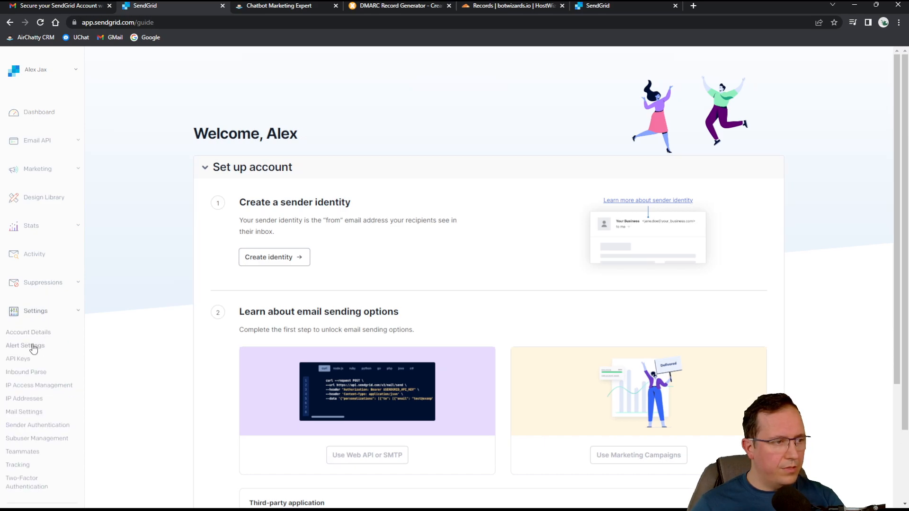
mouse_move(25, 364)
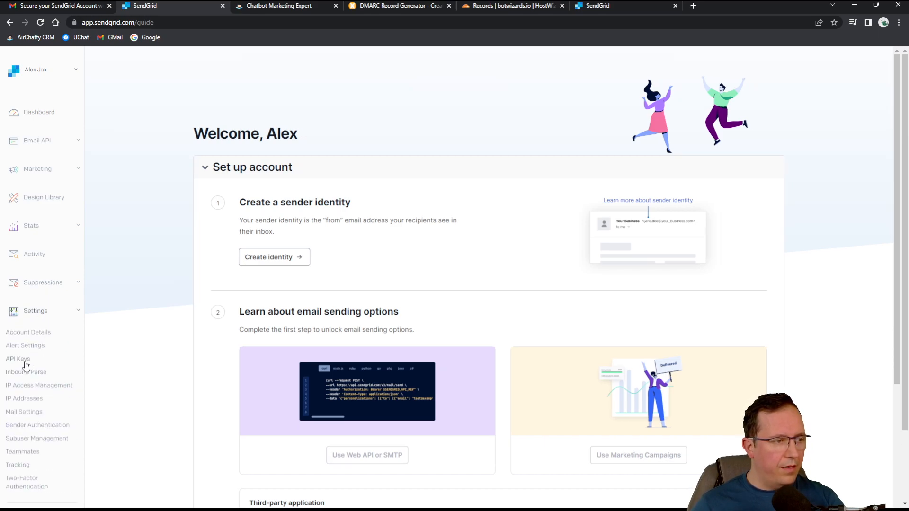
click(18, 359)
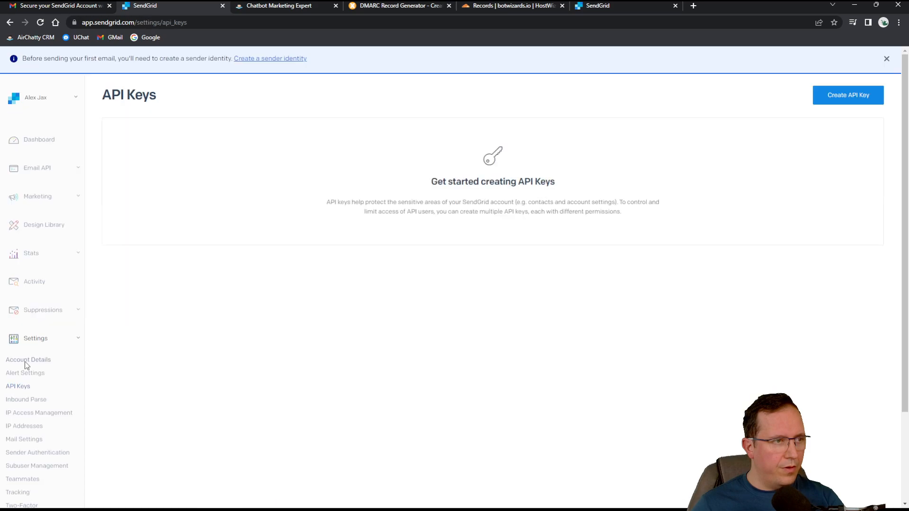
mouse_move(91, 339)
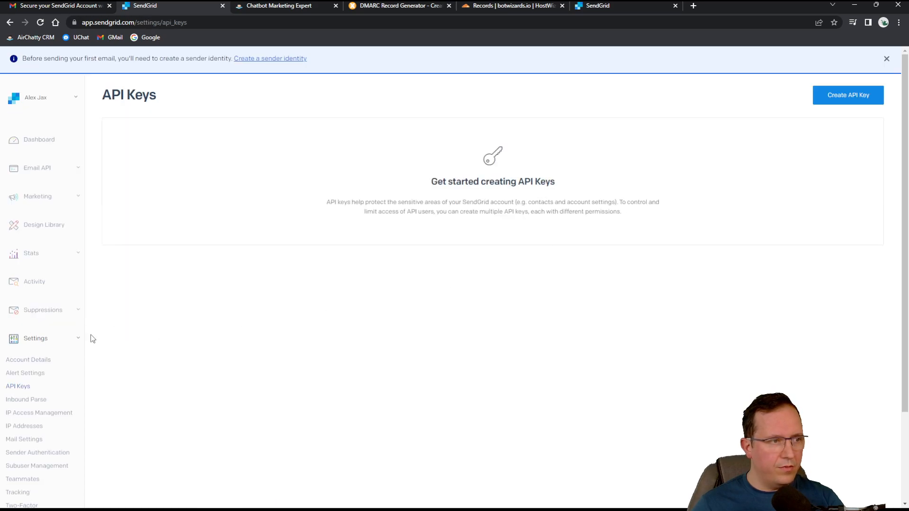
scroll(down, 3)
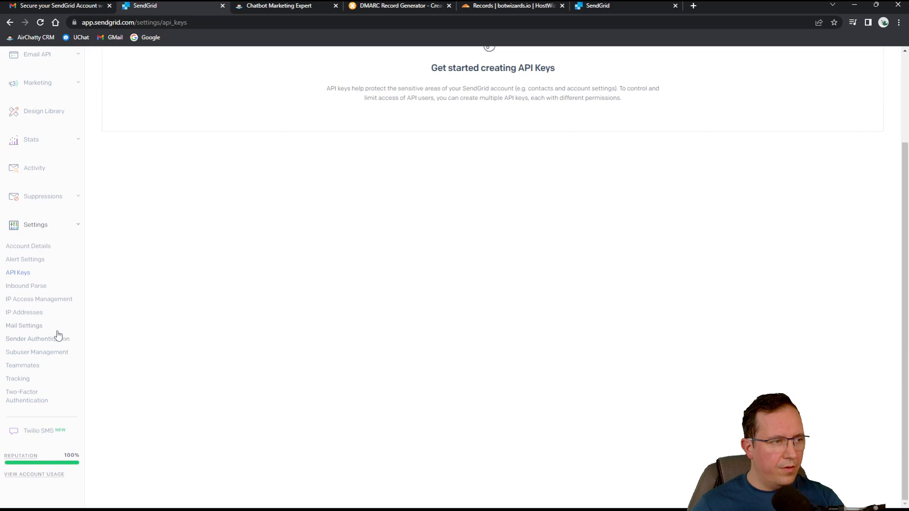
click(24, 325)
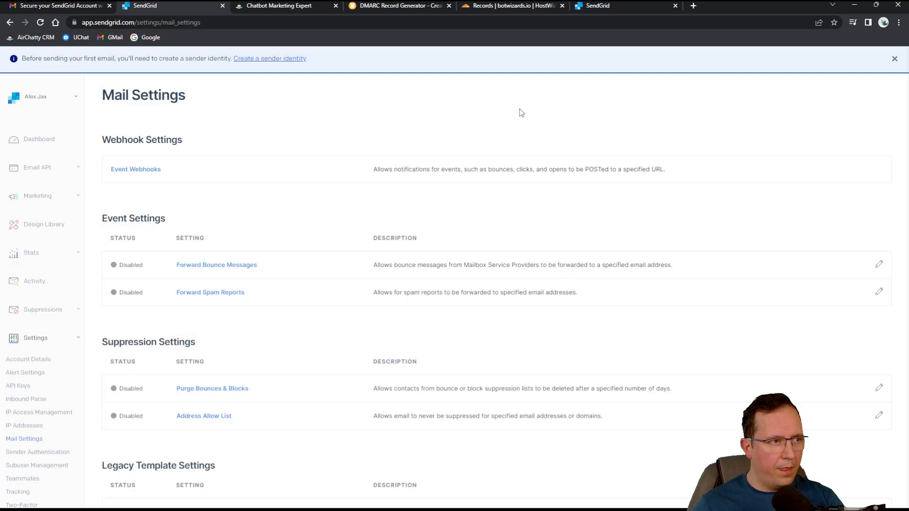
scroll(down, 3)
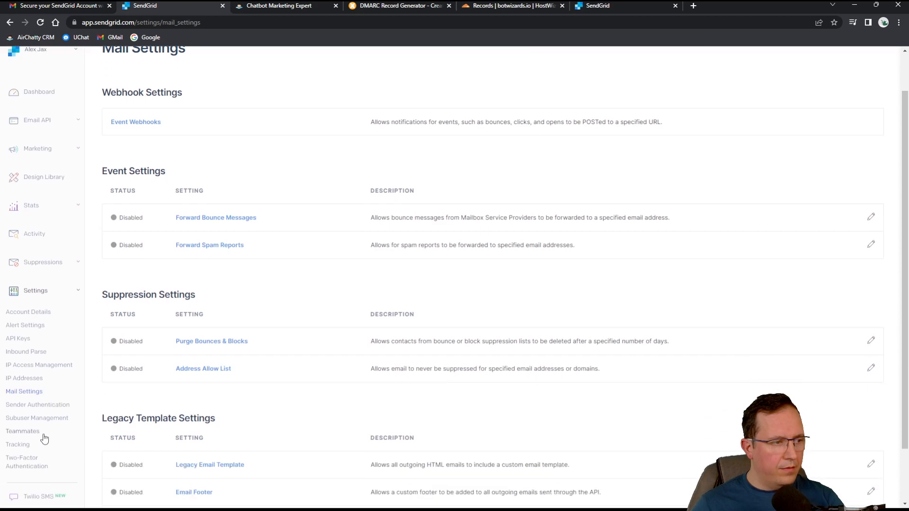
scroll(down, 3)
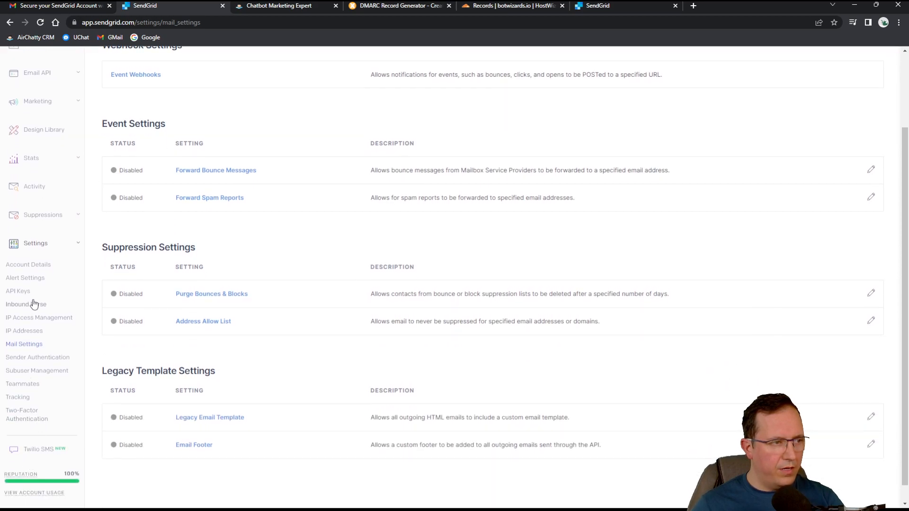
mouse_move(26, 294)
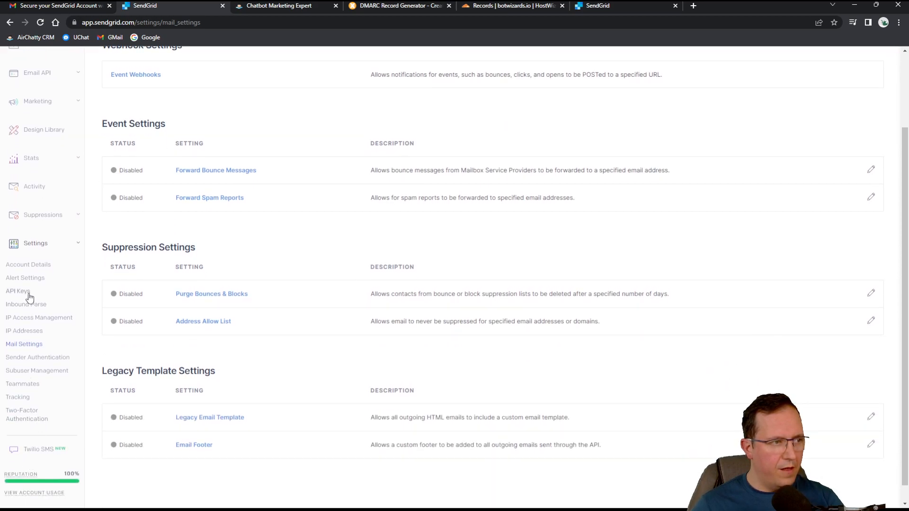
click(18, 290)
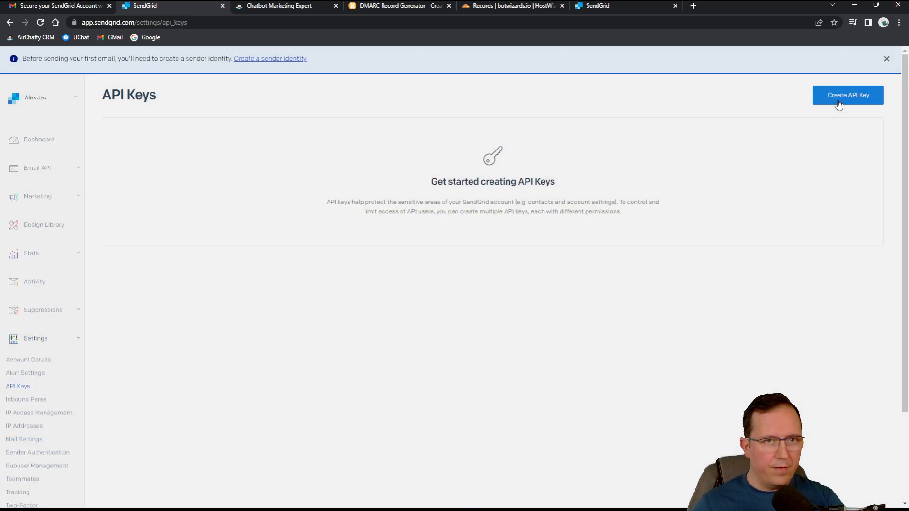
click(847, 95)
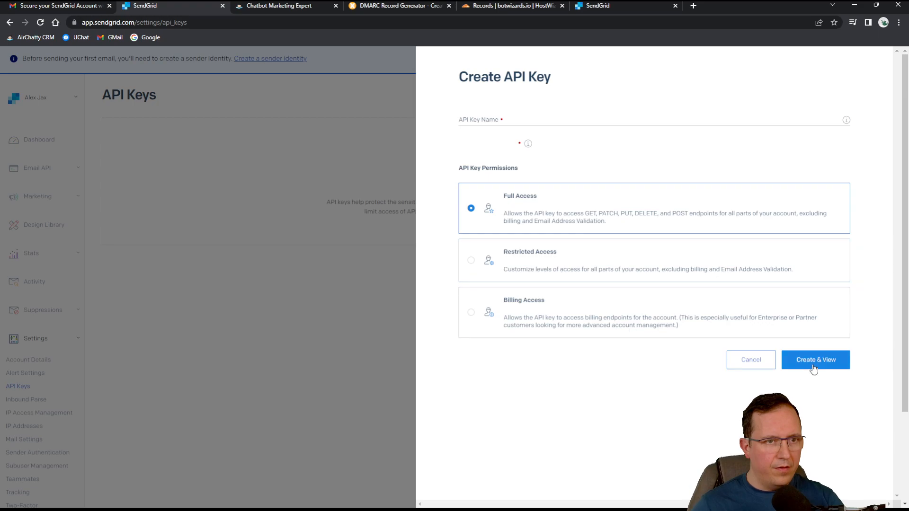
mouse_move(465, 106)
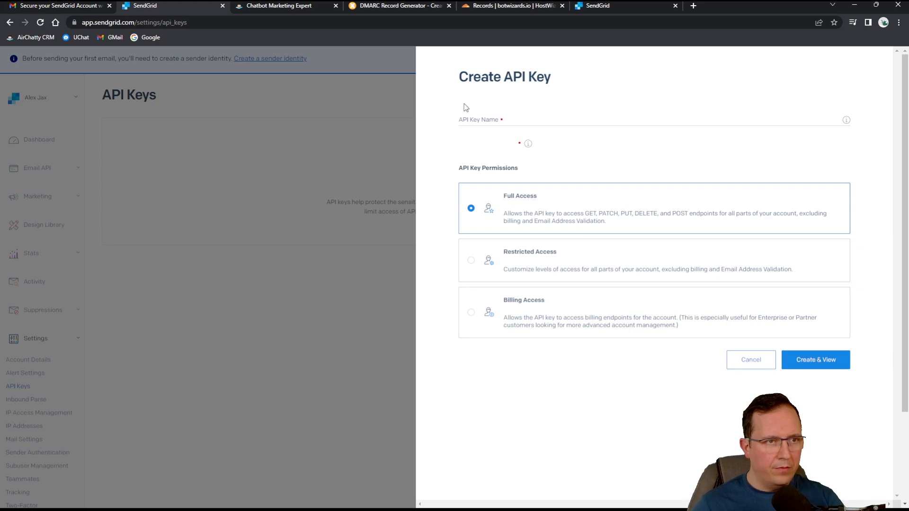
click(750, 359)
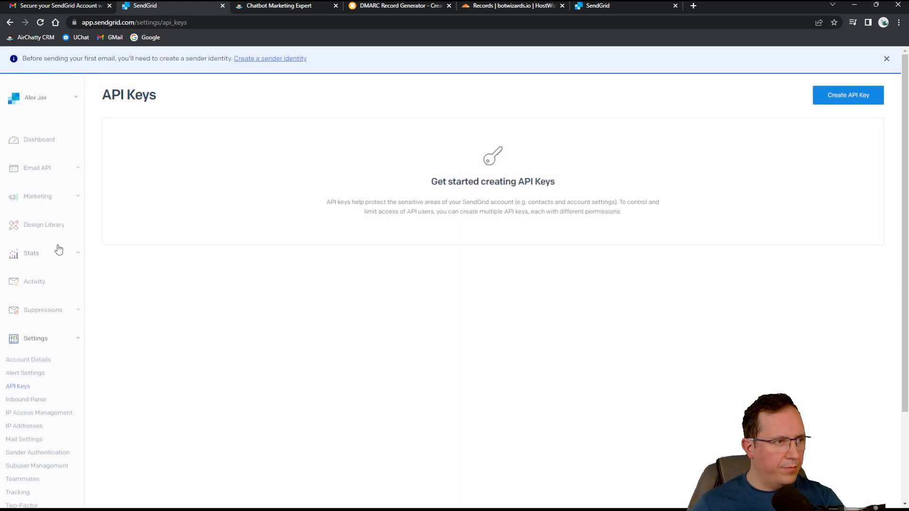
Open Sender Authentication under Email API and review its domain and single sender options.
click(37, 167)
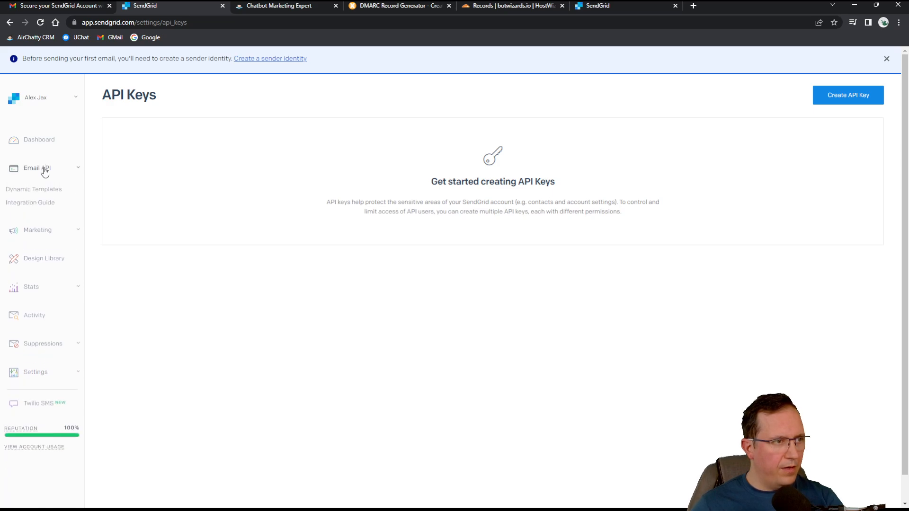
mouse_move(41, 191)
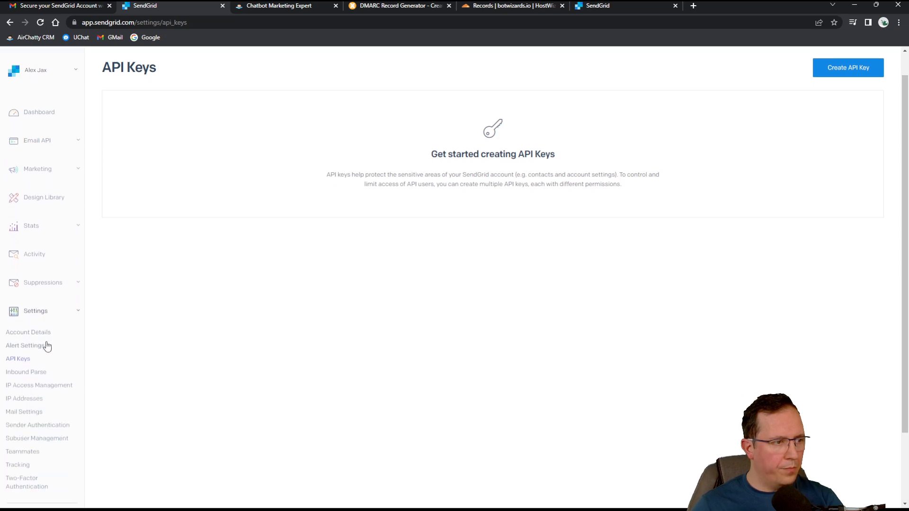
scroll(down, 3)
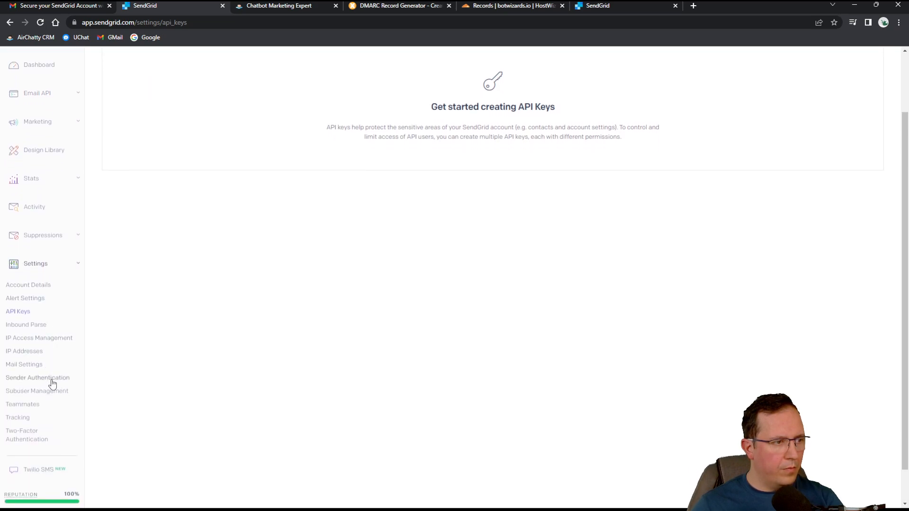
mouse_move(53, 390)
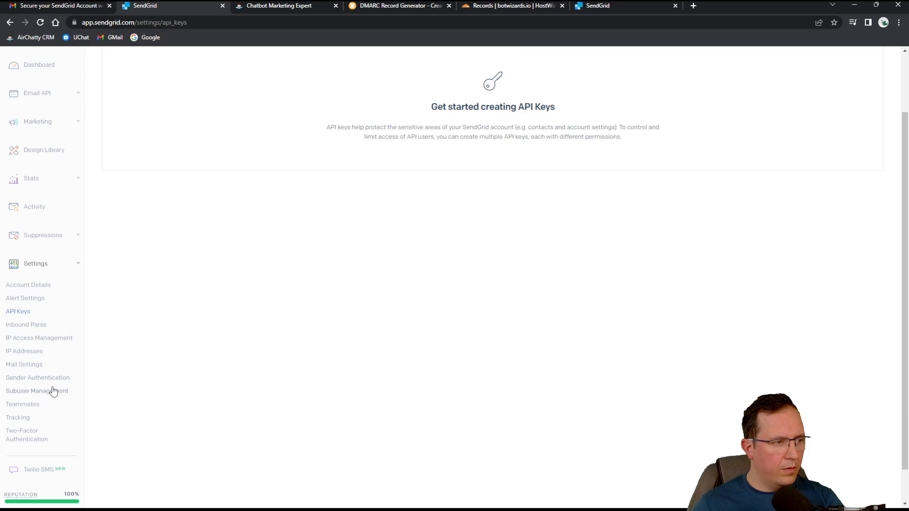
click(37, 377)
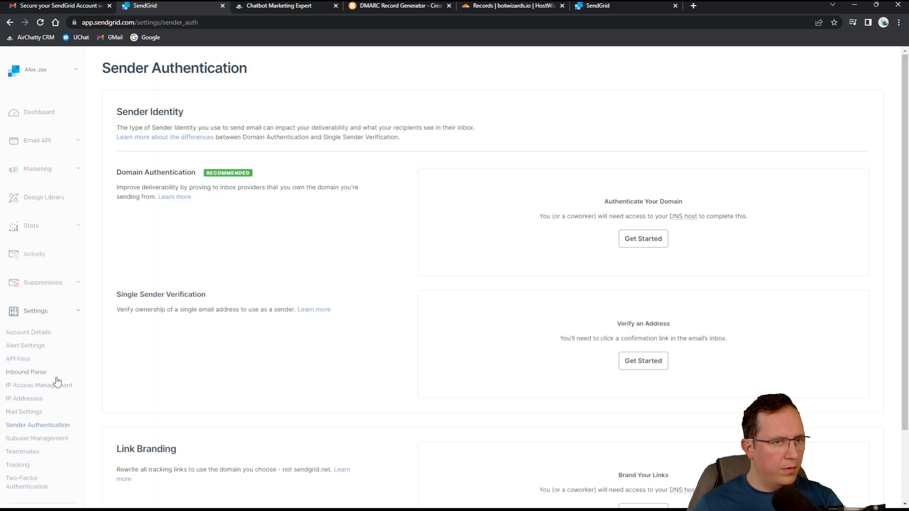
mouse_move(534, 232)
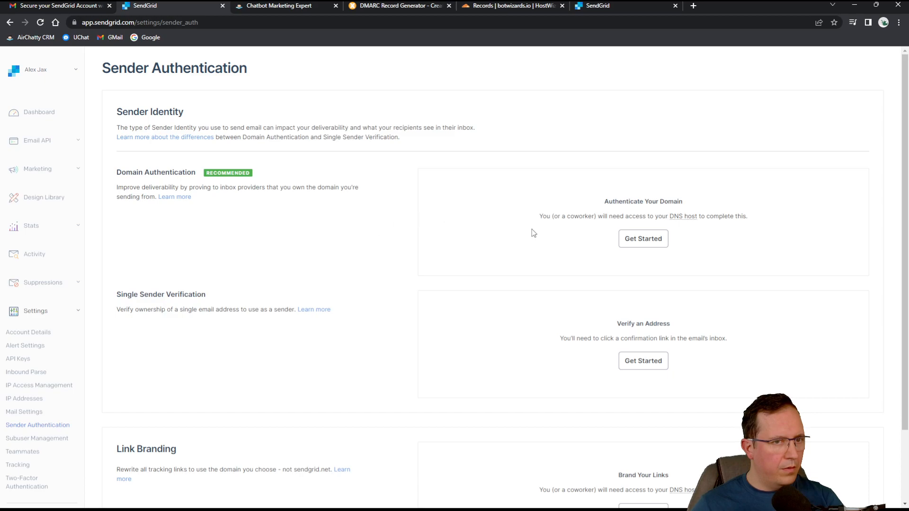
scroll(down, 3)
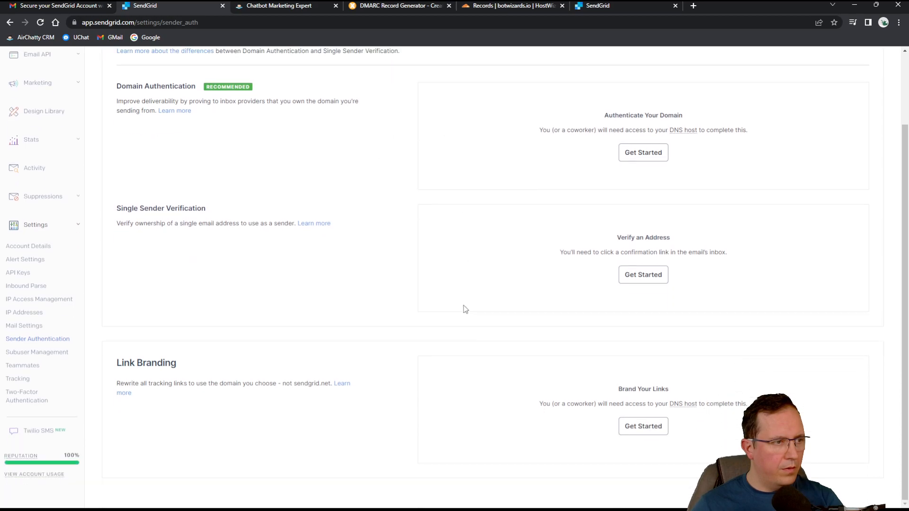
mouse_move(40, 248)
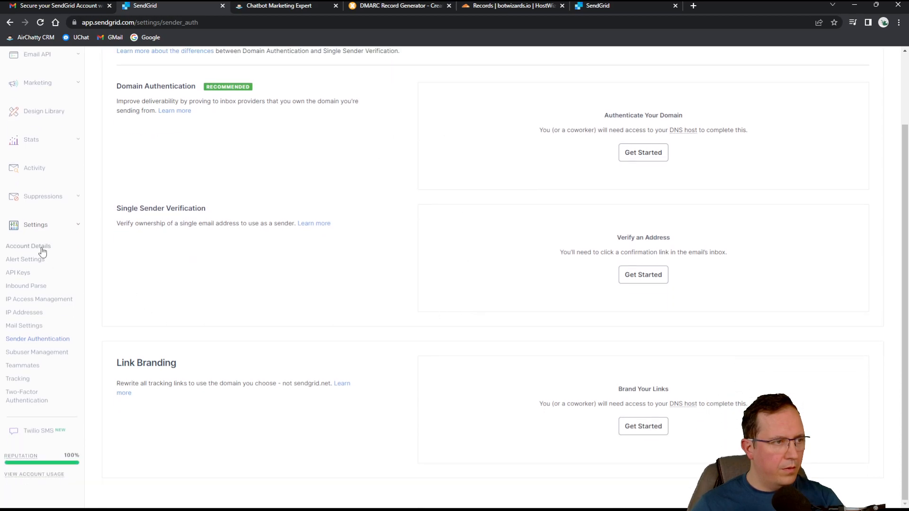
mouse_move(185, 289)
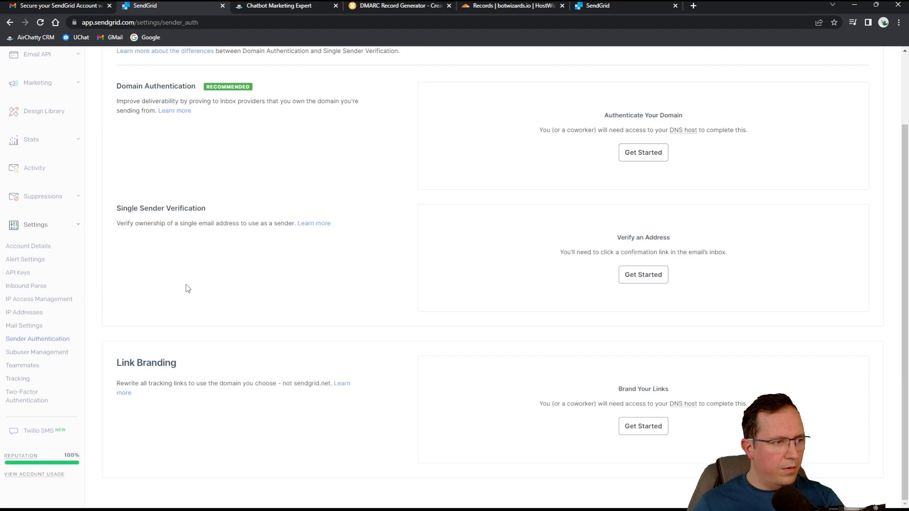
mouse_move(265, 257)
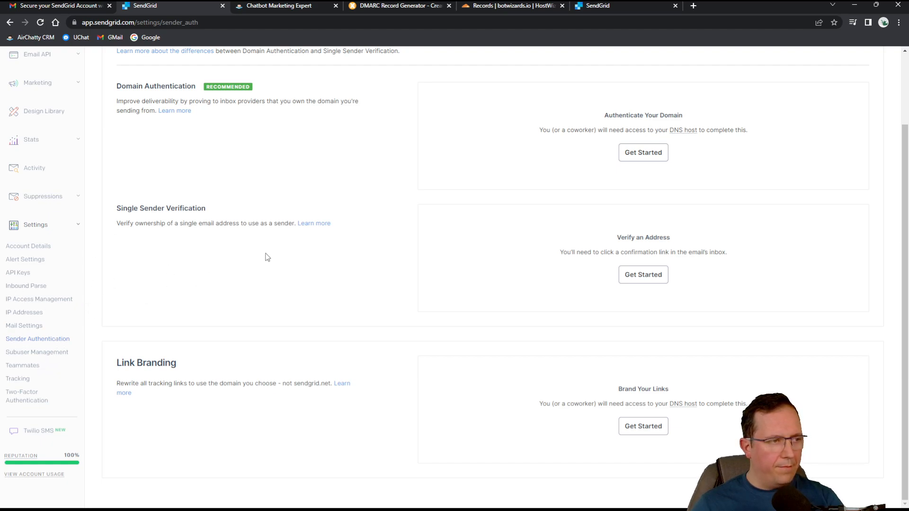
scroll(up, 3)
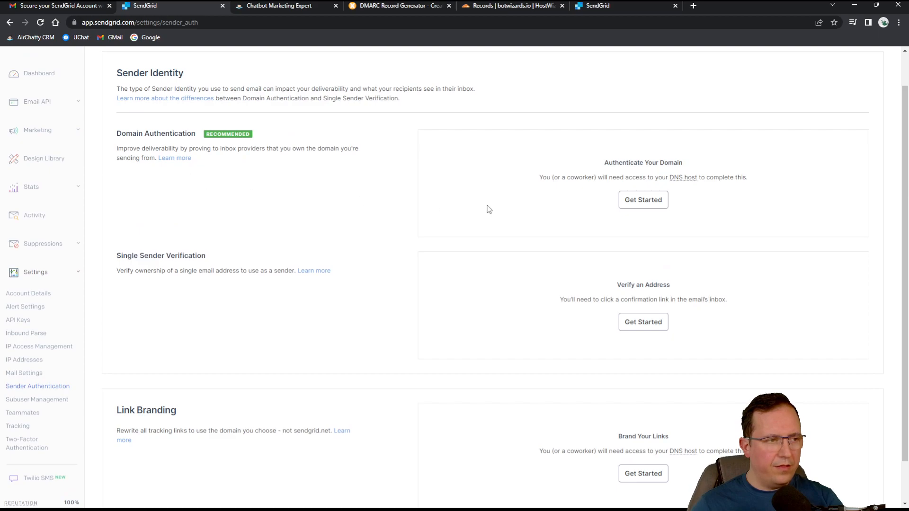
mouse_move(34, 261)
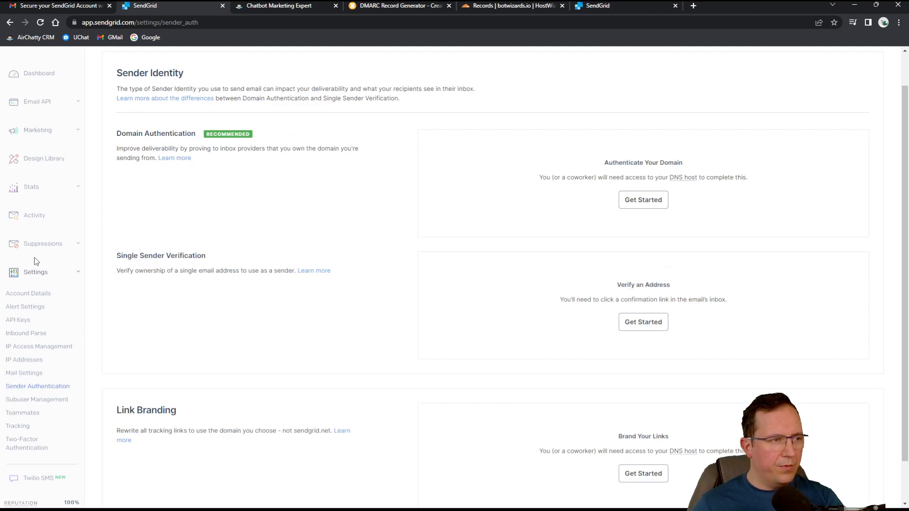
scroll(up, 3)
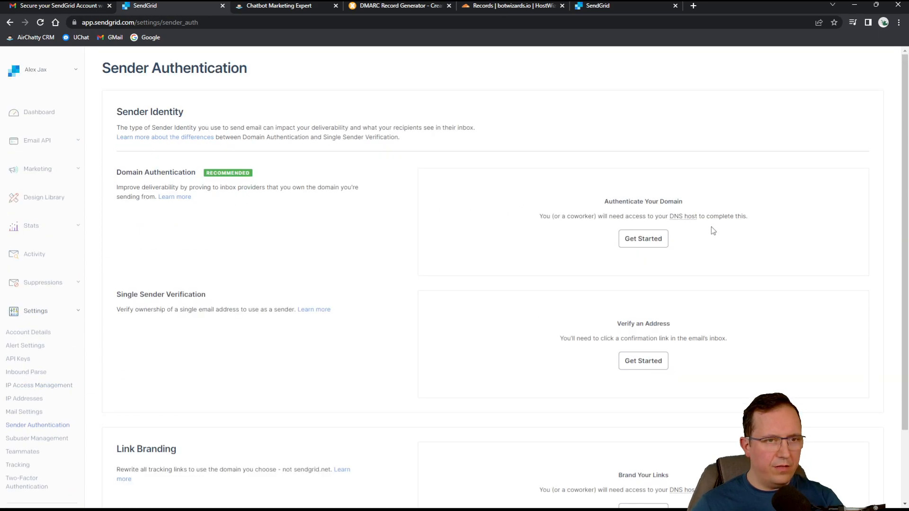
Start domain authentication with Cloudflare as DNS host and link branding set to No.
click(642, 238)
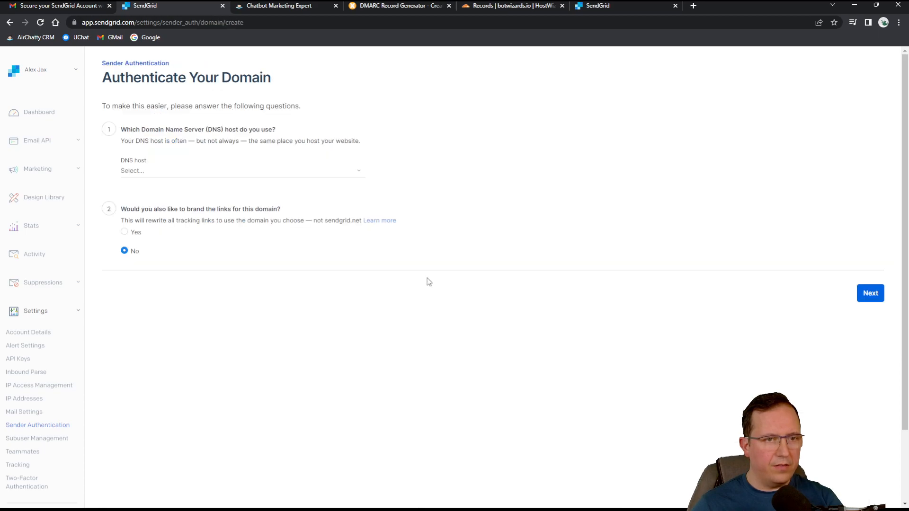
click(240, 171)
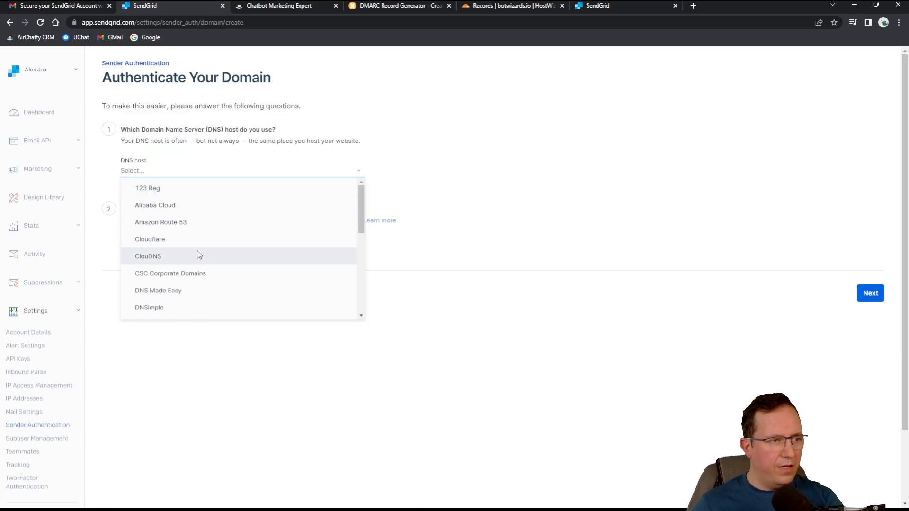
click(150, 238)
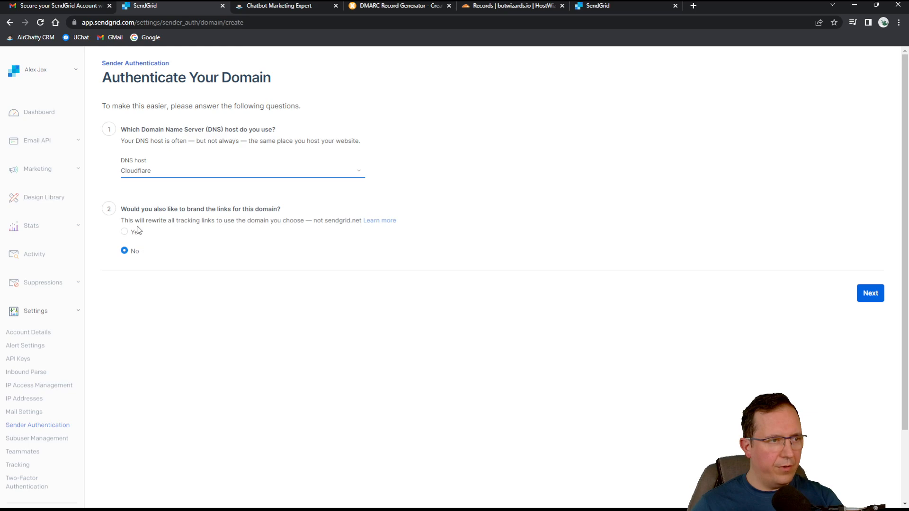
mouse_move(129, 238)
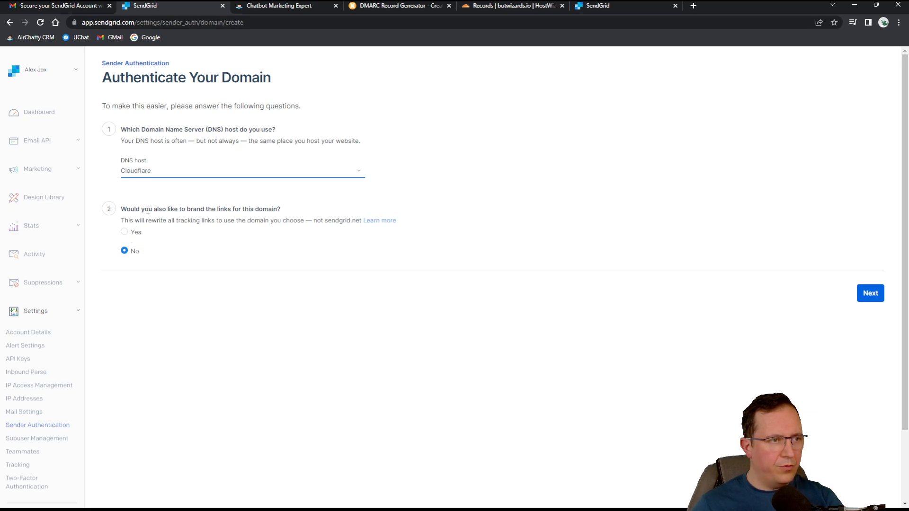
mouse_move(240, 218)
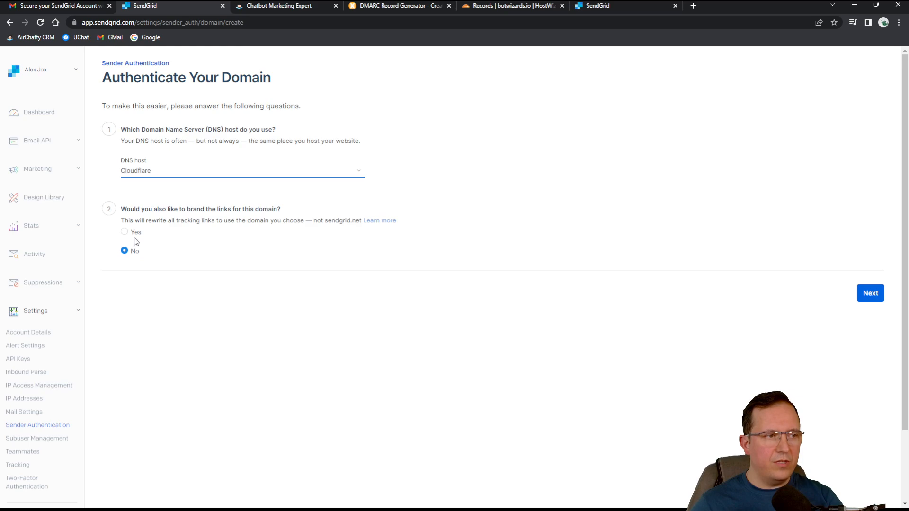
mouse_move(129, 235)
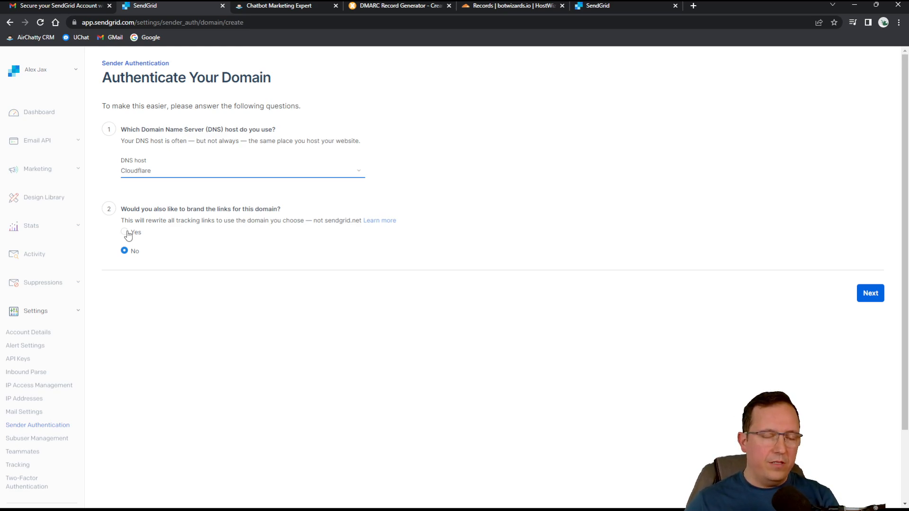
click(124, 232)
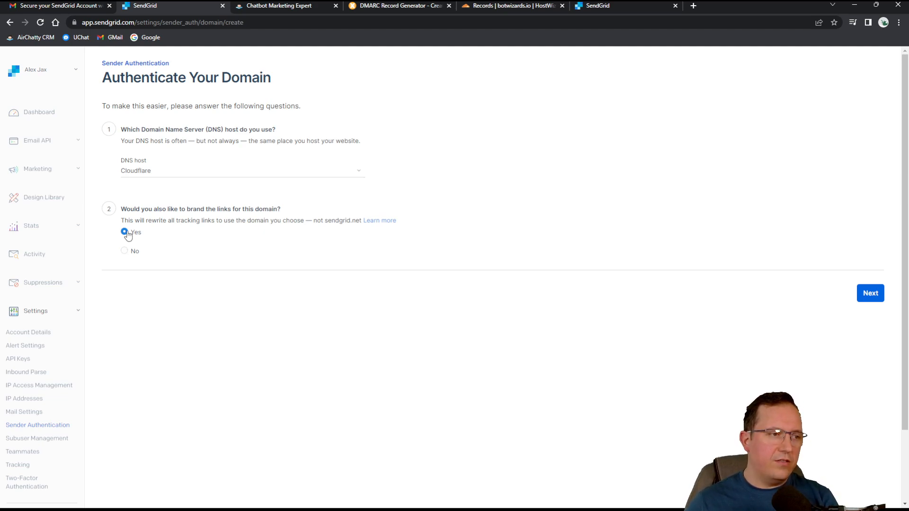
mouse_move(128, 251)
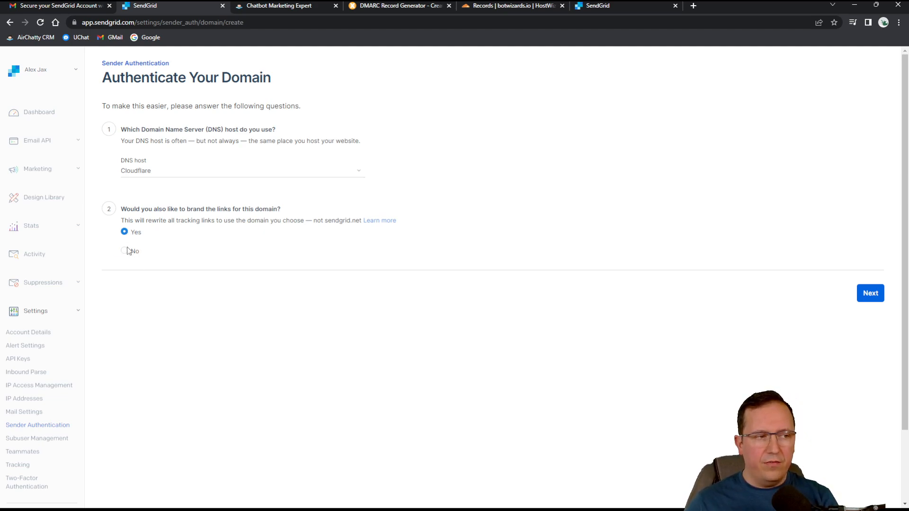
click(124, 251)
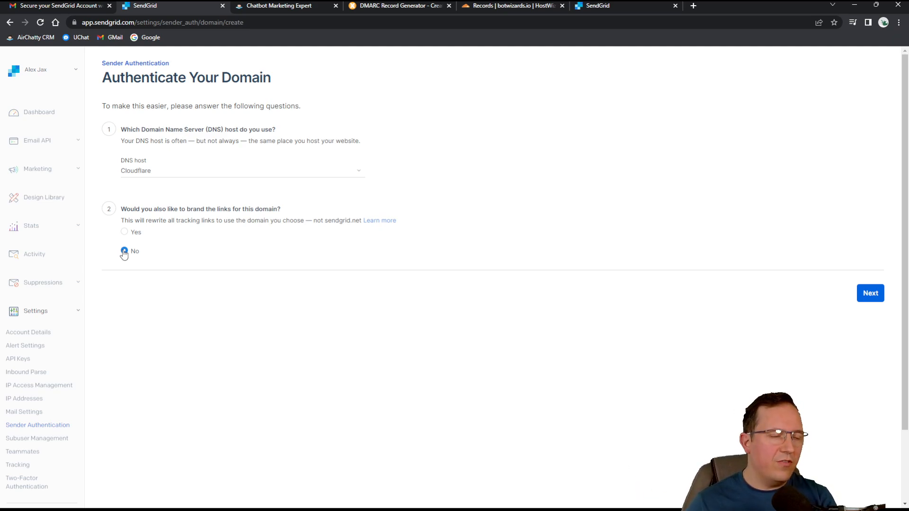
click(124, 251)
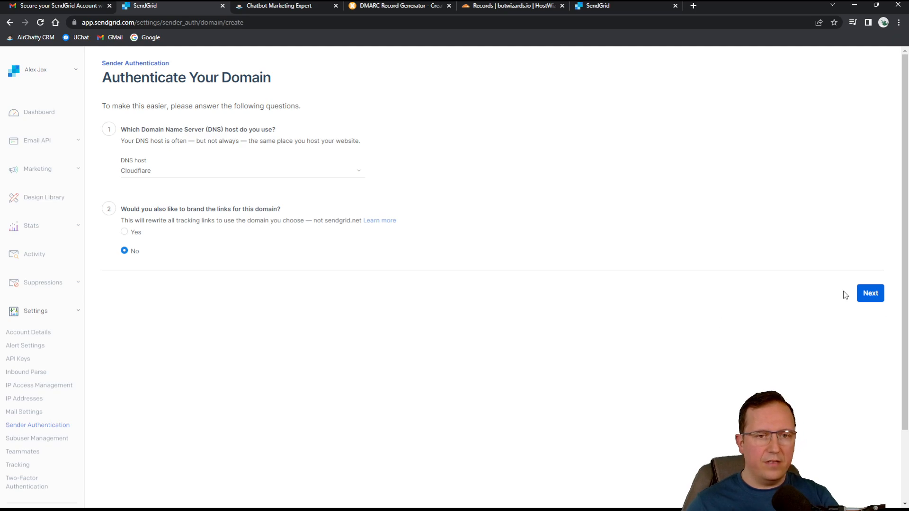
Submit botwizards.io as the From Domain and select em7932 in the first CNAME record.
click(870, 293)
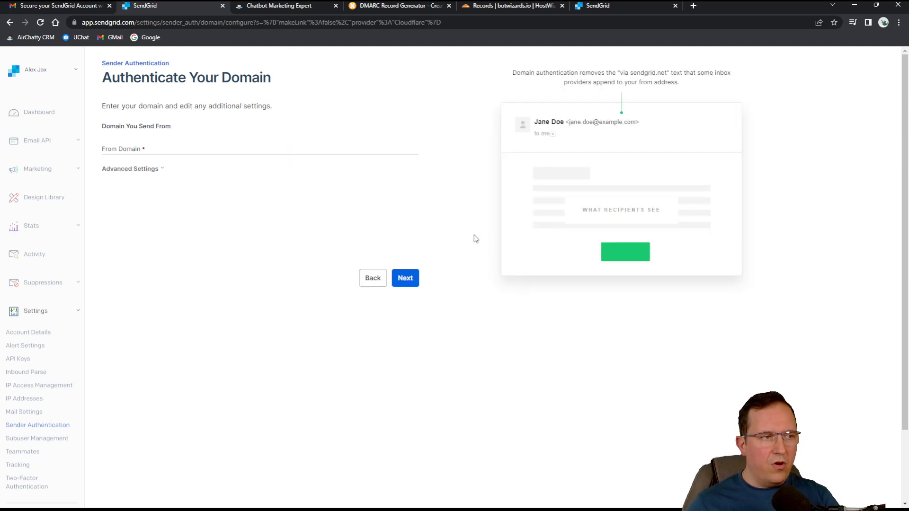
click(260, 148)
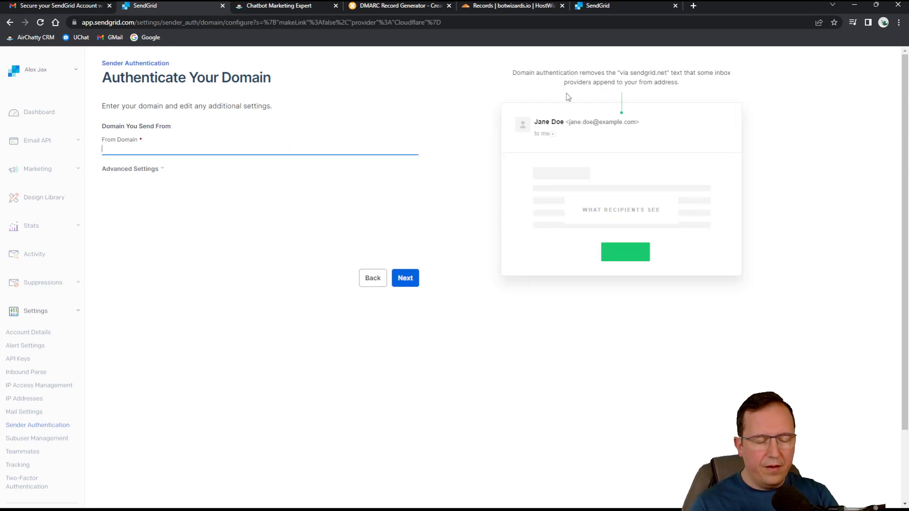
text(botwizards.io)
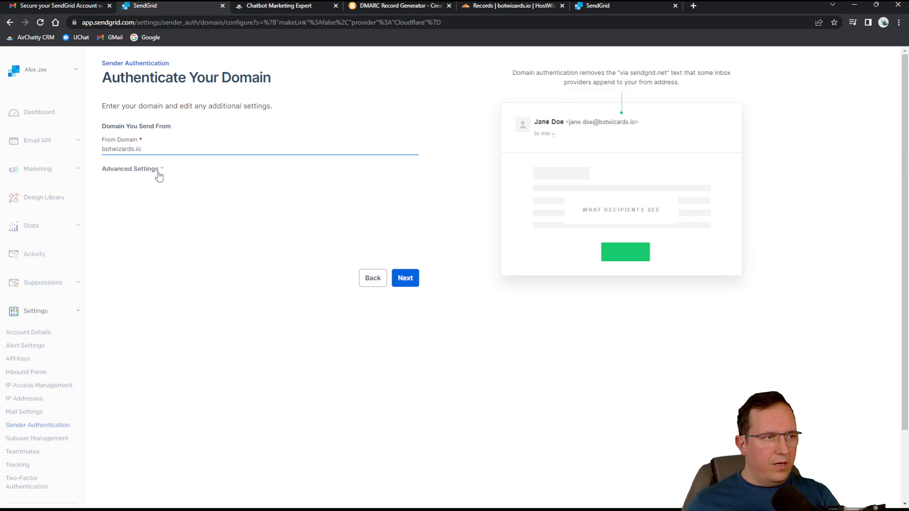
click(132, 169)
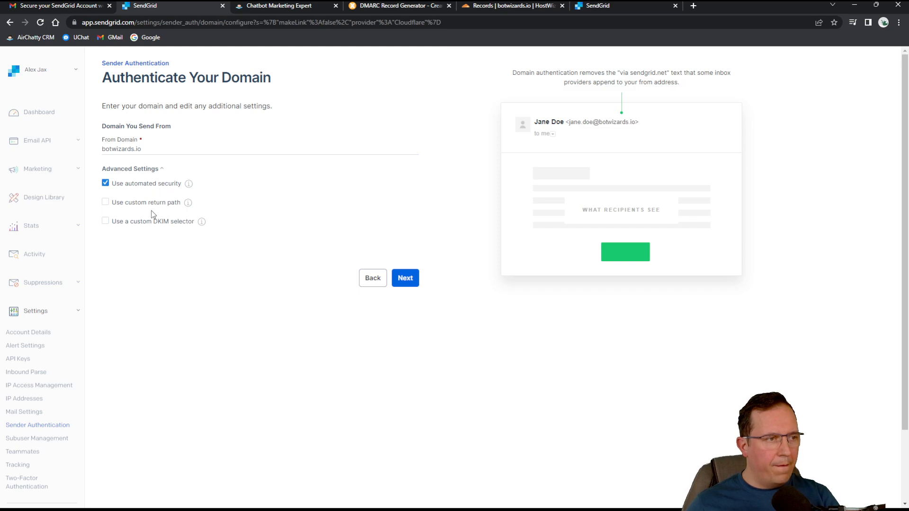
mouse_move(188, 183)
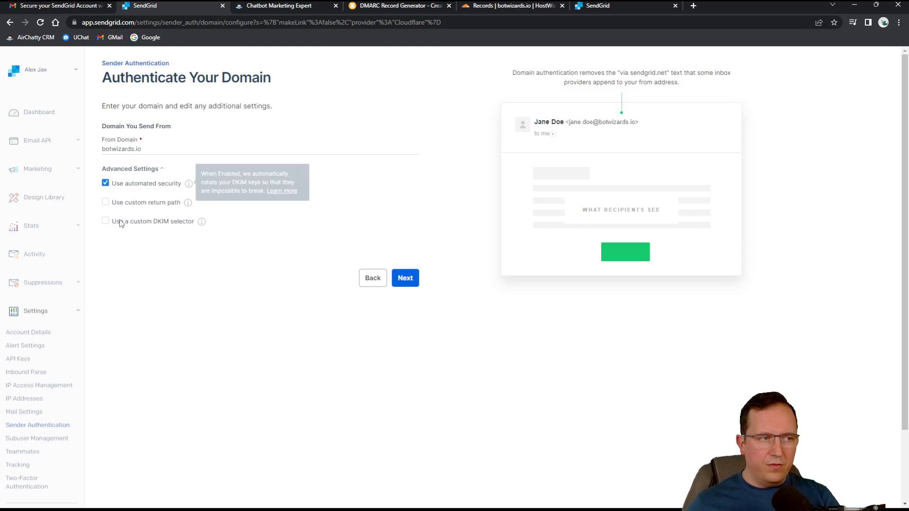
click(405, 278)
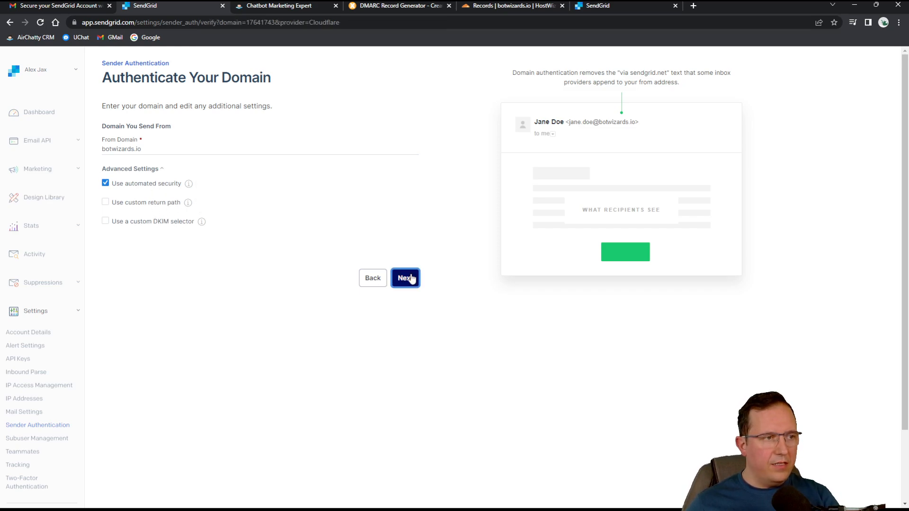
click(404, 278)
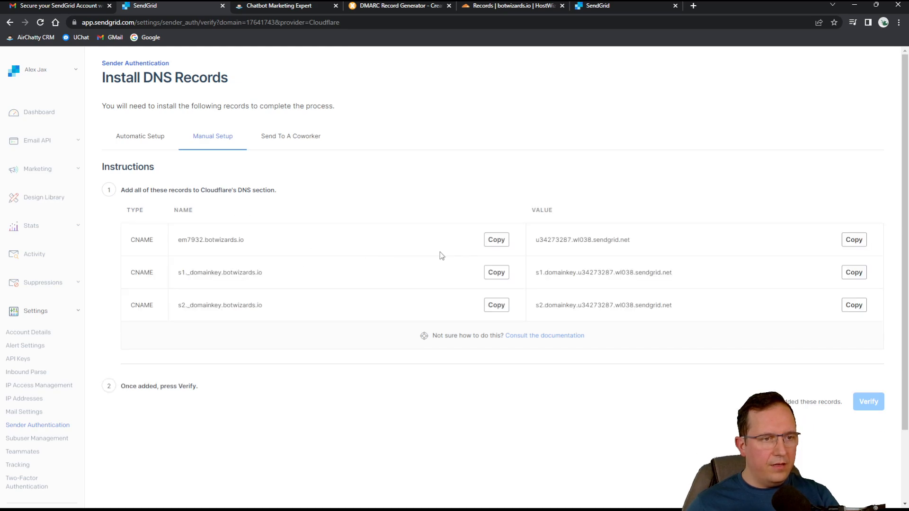
double_click(190, 240)
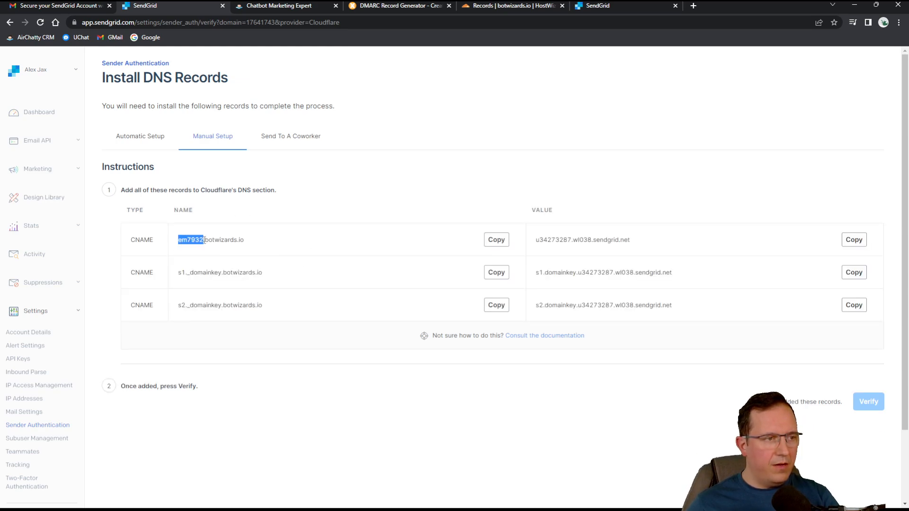
mouse_move(341, 113)
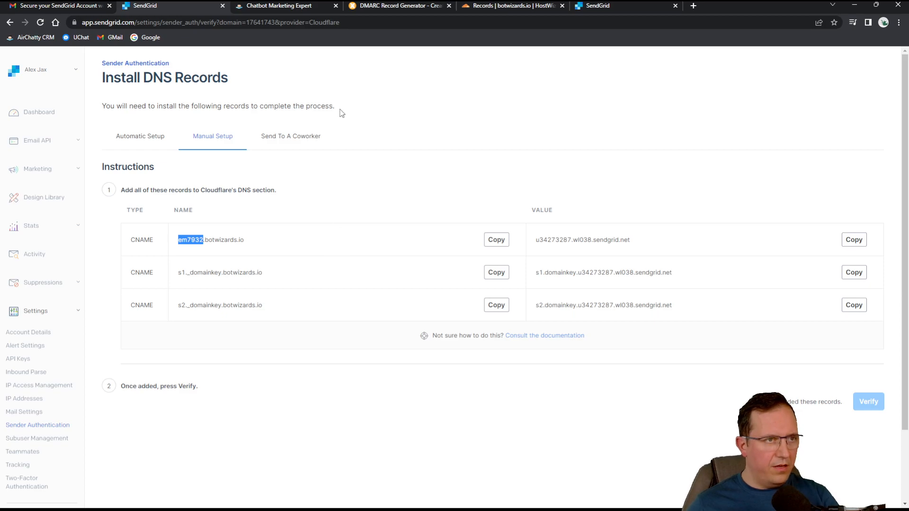
Create and save the em7932 CNAME targeting u34273287.wl038.sendgrid.net, using values from SendGrid.
click(510, 6)
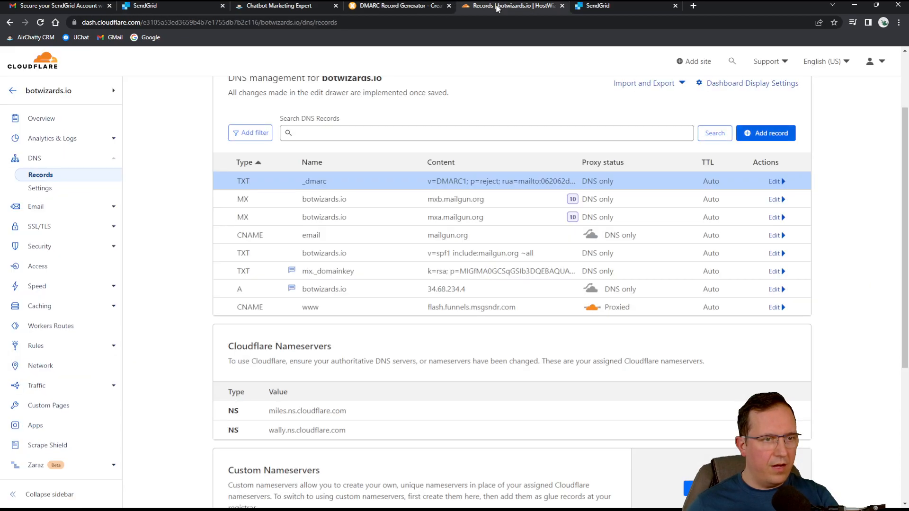
click(765, 132)
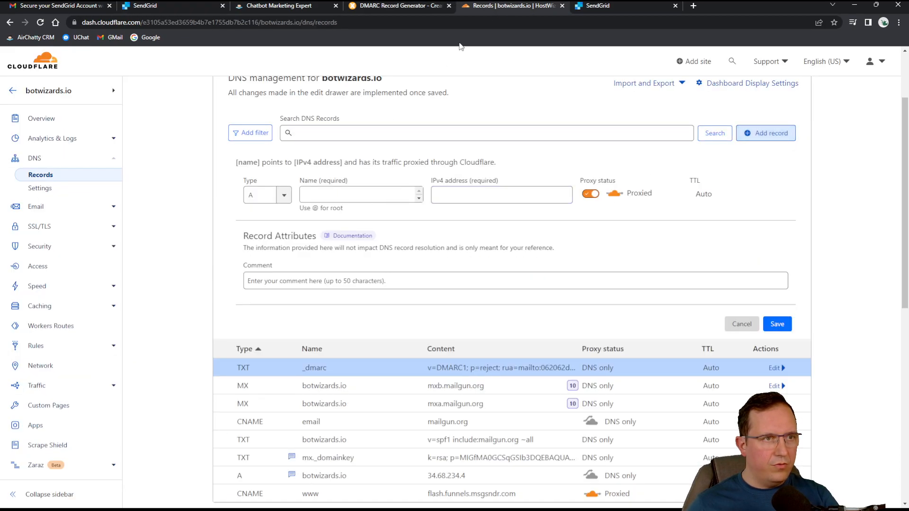
click(597, 6)
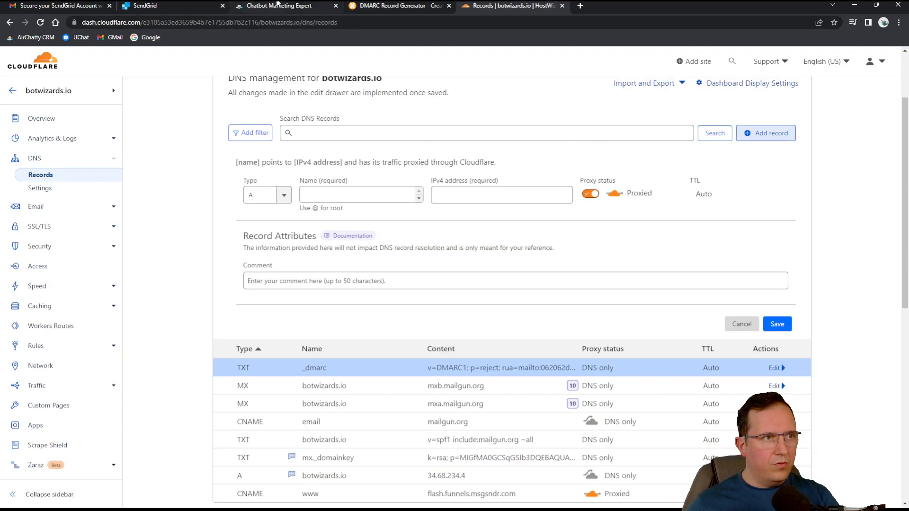
click(162, 5)
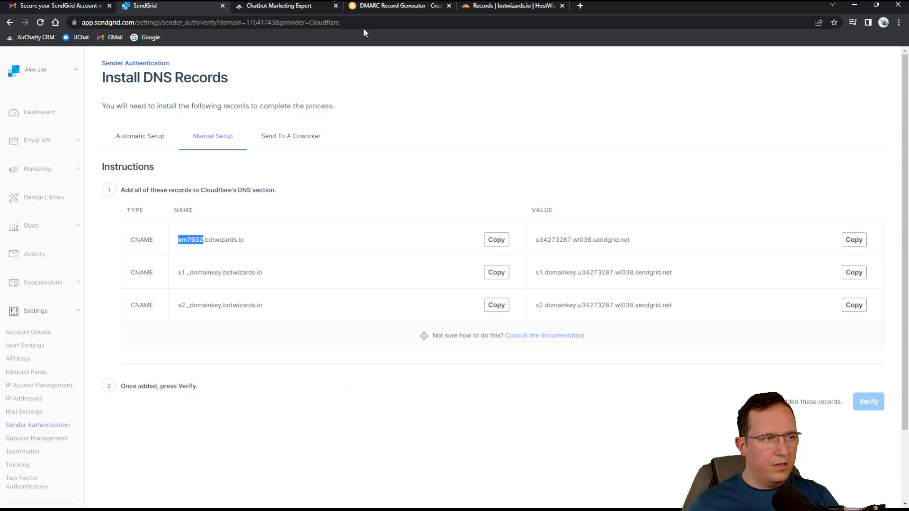
click(512, 5)
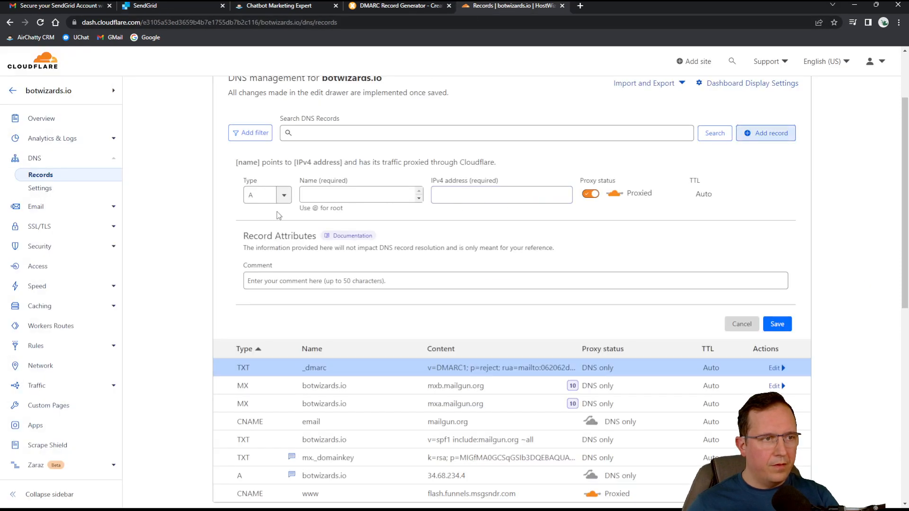
click(266, 194)
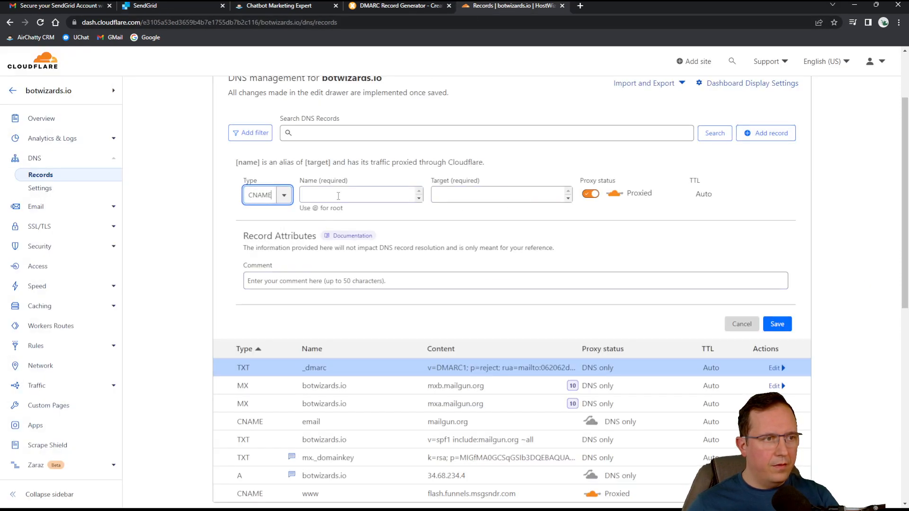
text(em7932)
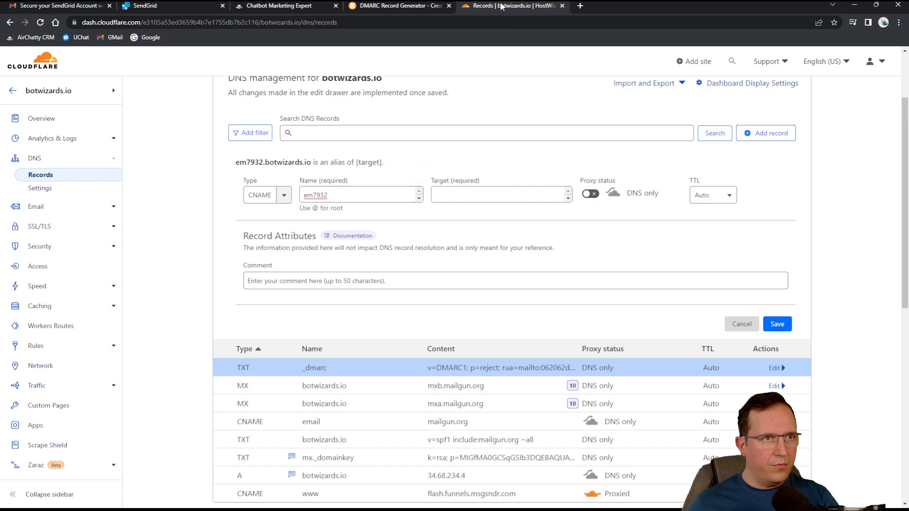
click(168, 6)
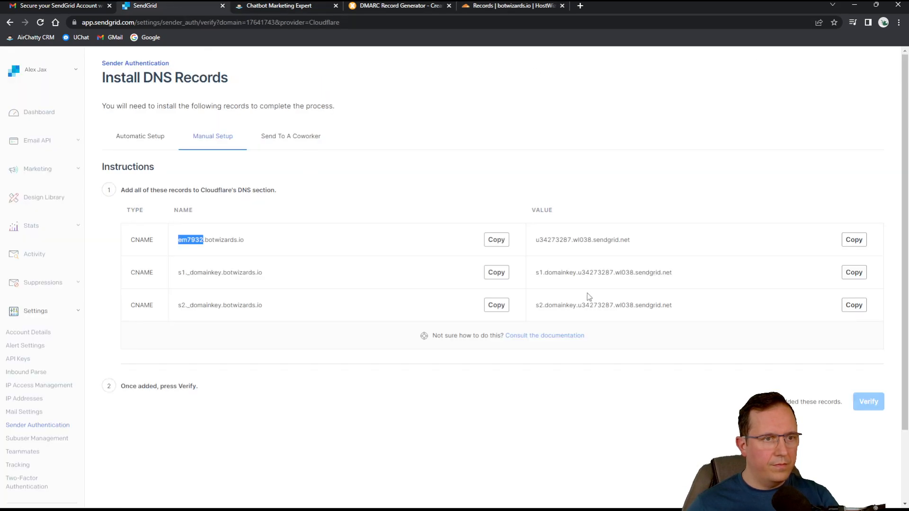
click(512, 6)
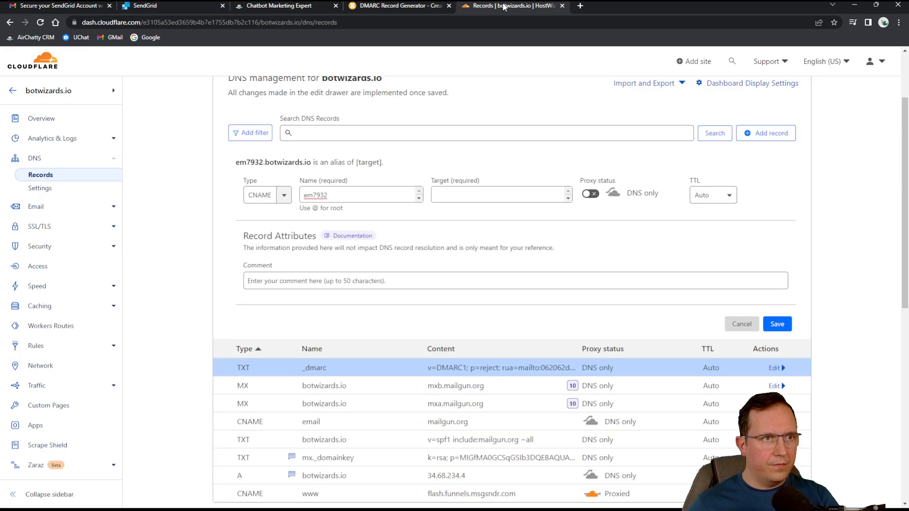
text(u34273287.wl038.sendgrid.net)
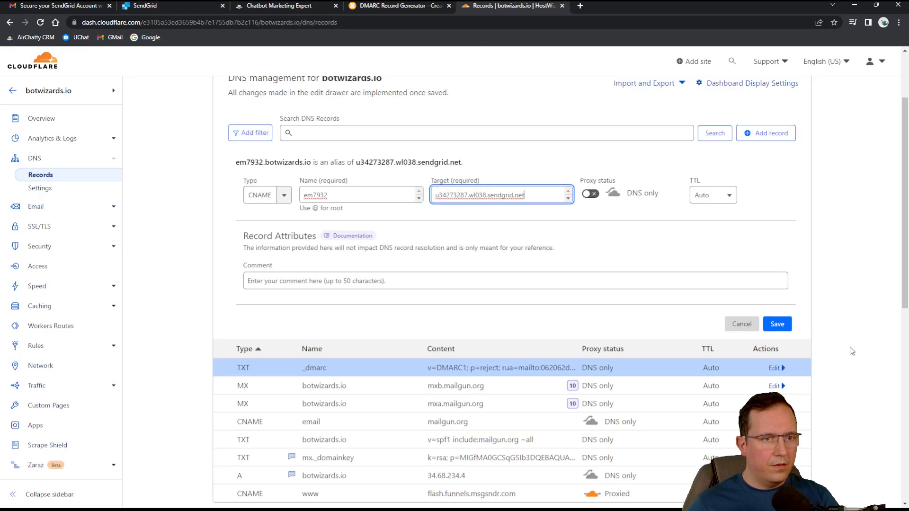
click(776, 323)
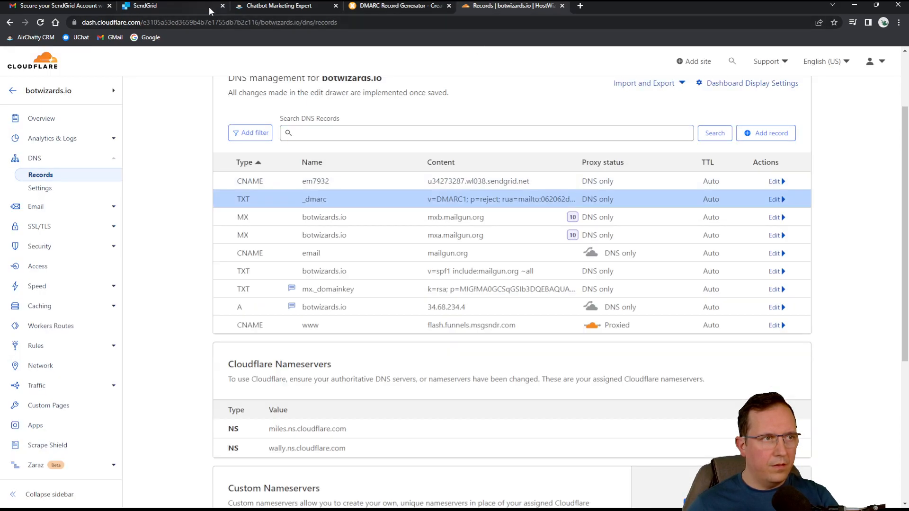
Create and save the s1._domainkey CNAME targeting s1.domainkey.u34273287.wl038.sendgrid.net.
click(168, 5)
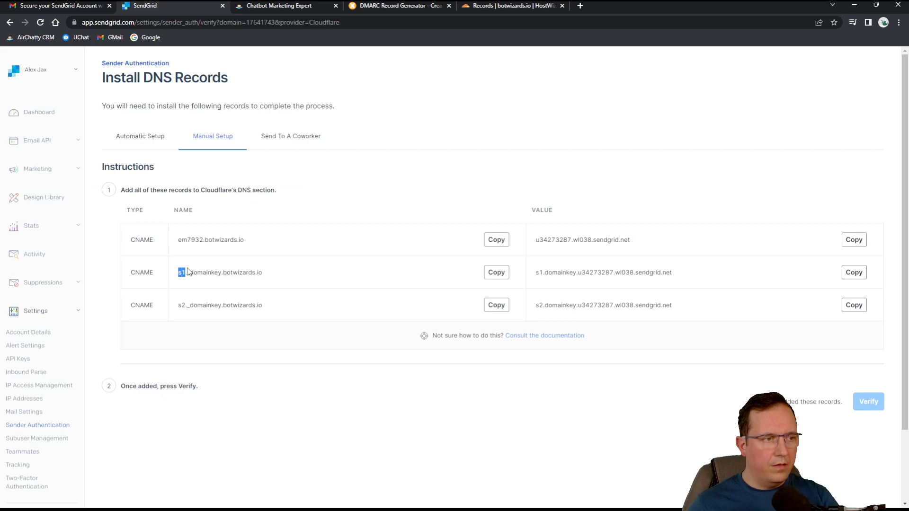
double_click(200, 273)
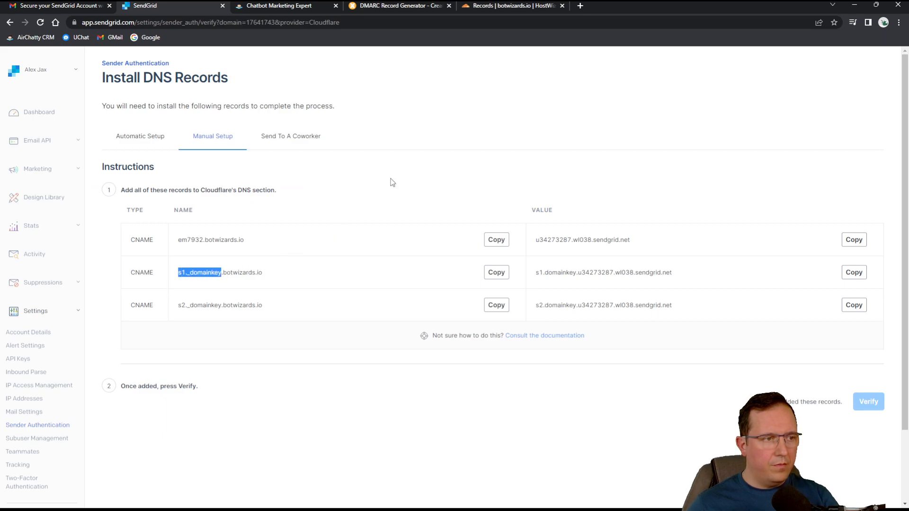
click(512, 5)
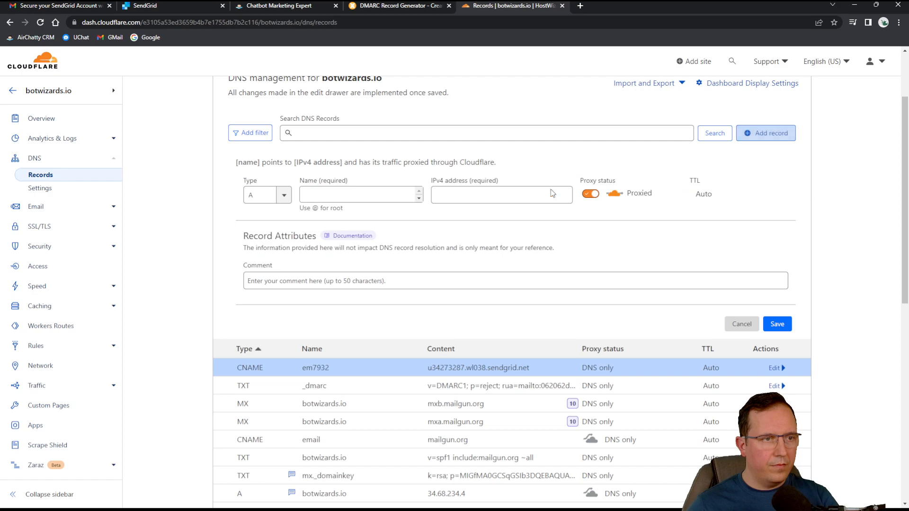
click(266, 194)
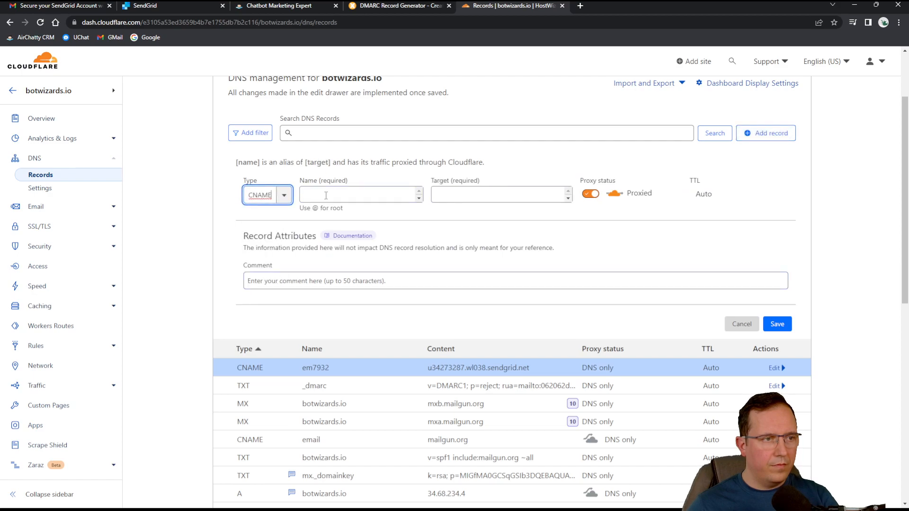
text(s1._domainkey)
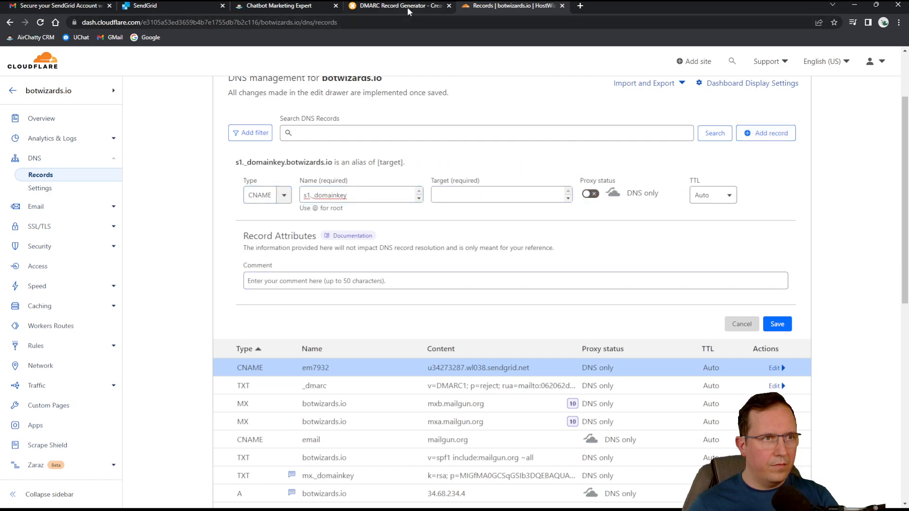
click(145, 5)
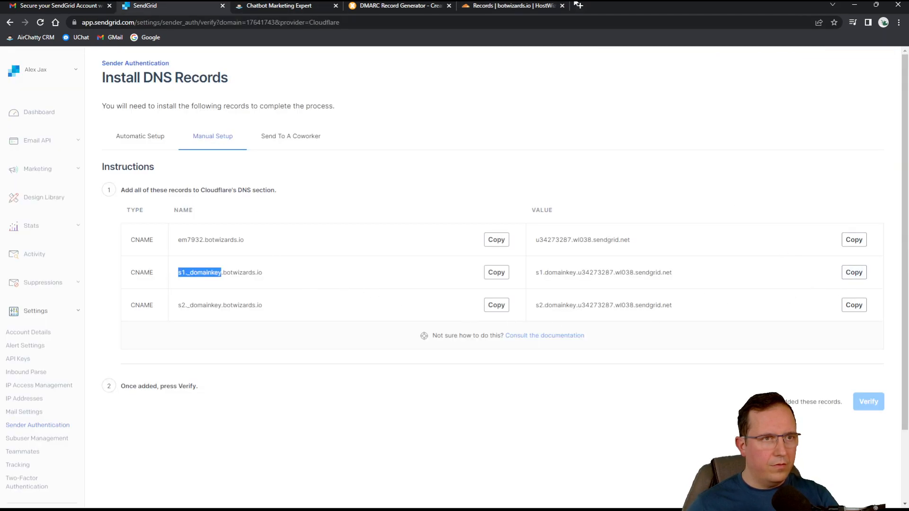
click(512, 5)
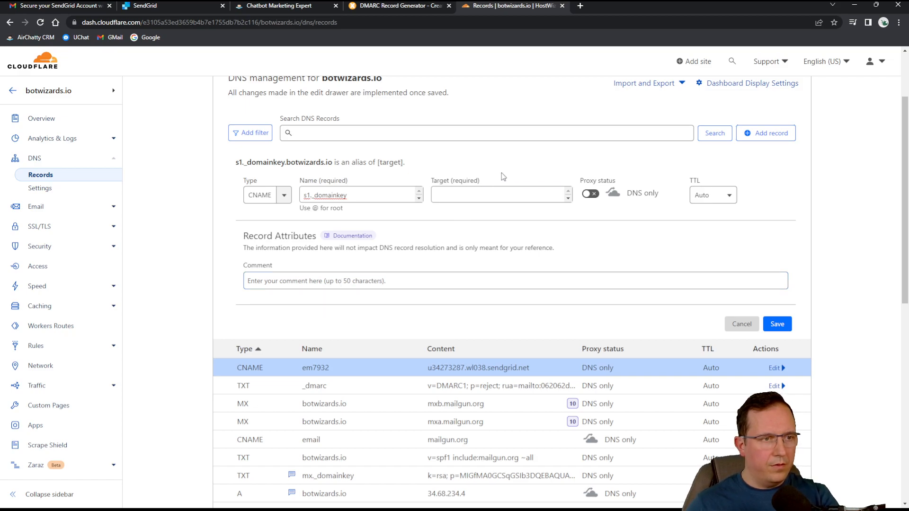
text(s1.domainkey.u34273287.wl038.sendgrid.net)
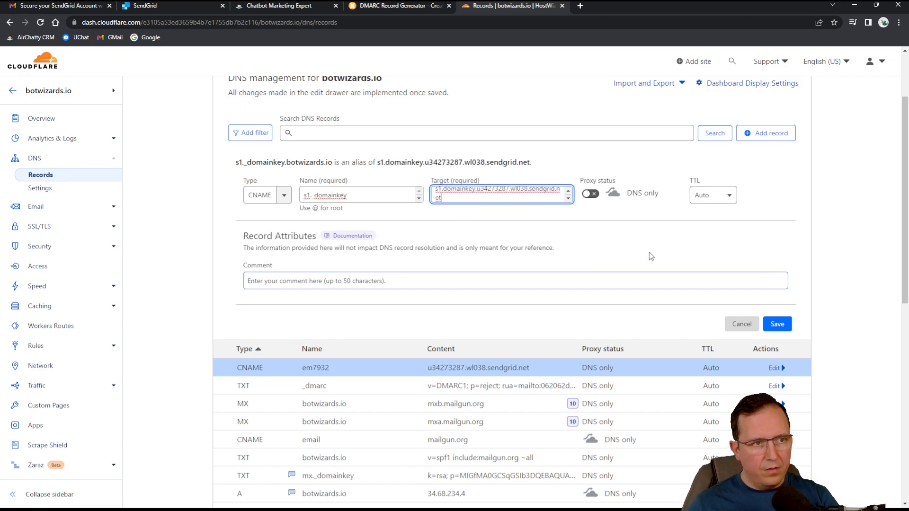
mouse_move(777, 324)
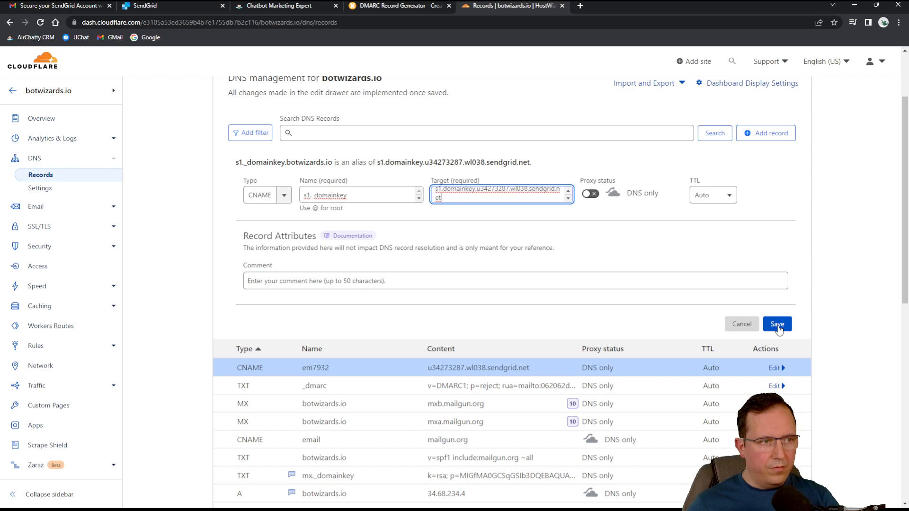
click(777, 324)
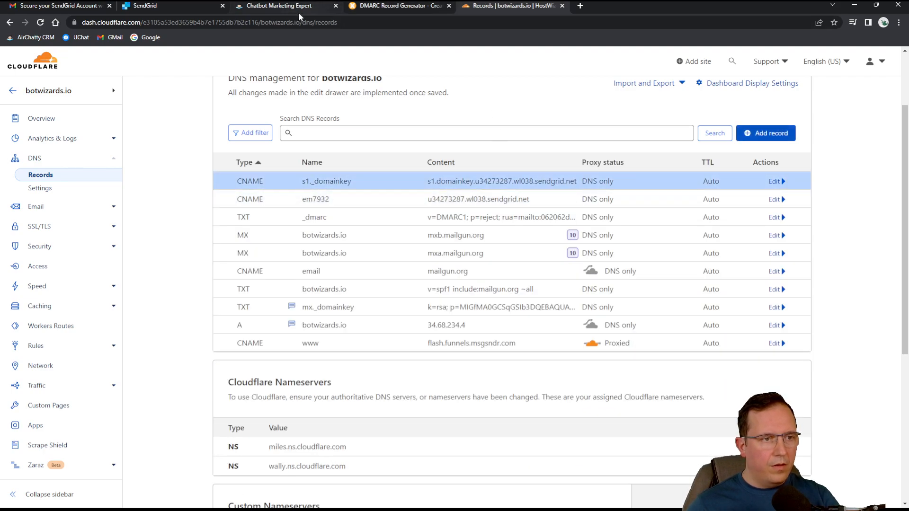
Create and save the s2._domainkey CNAME targeting s2.domainkey.u34273287.wl038.sendgrid.net.
click(765, 133)
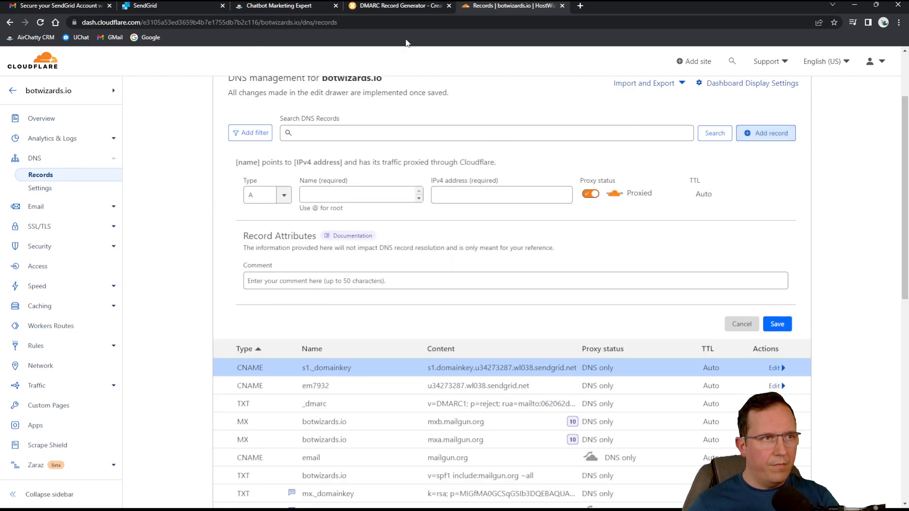
click(168, 6)
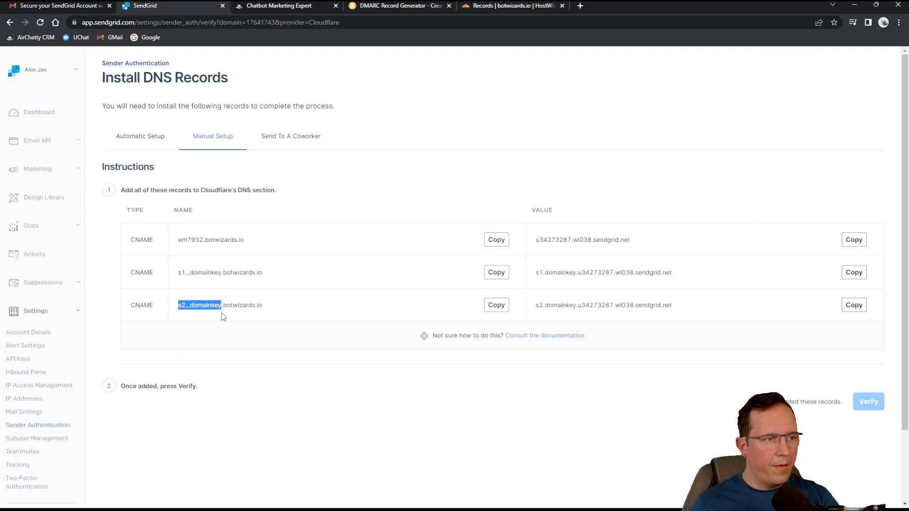
click(512, 6)
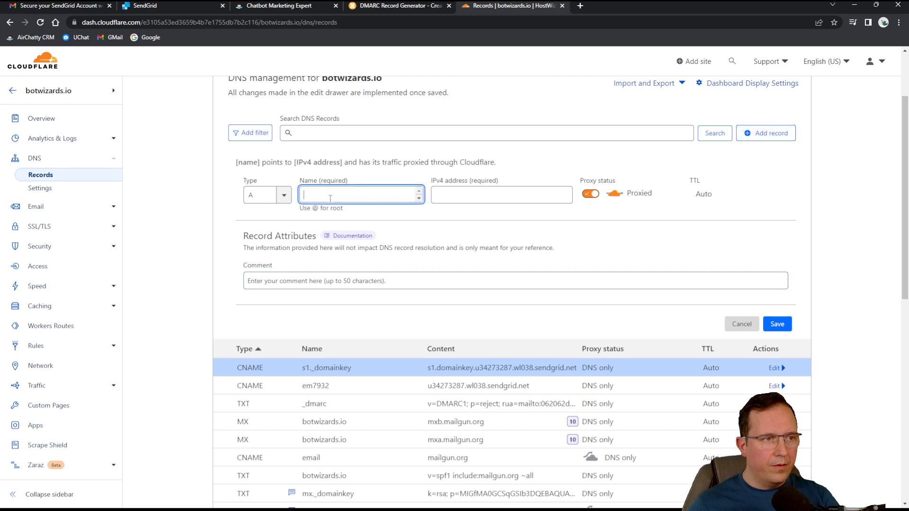
click(266, 195)
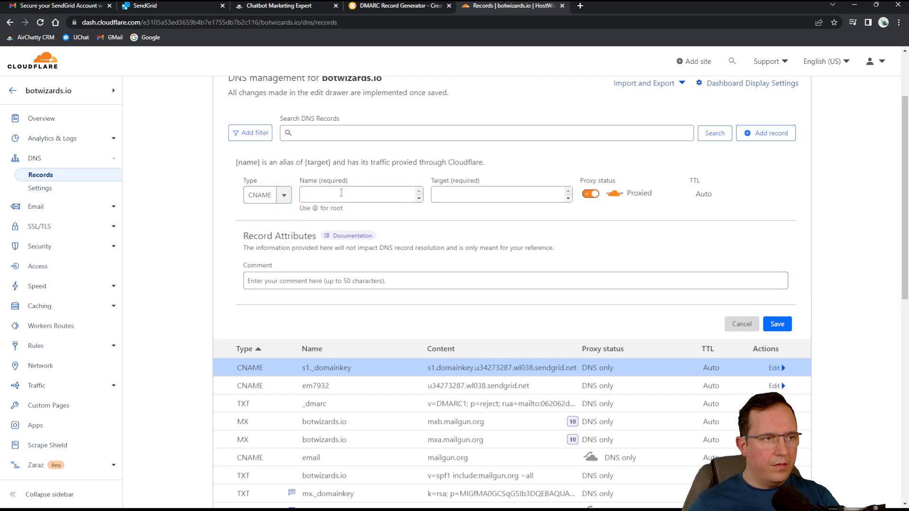
text(s2._domainkey)
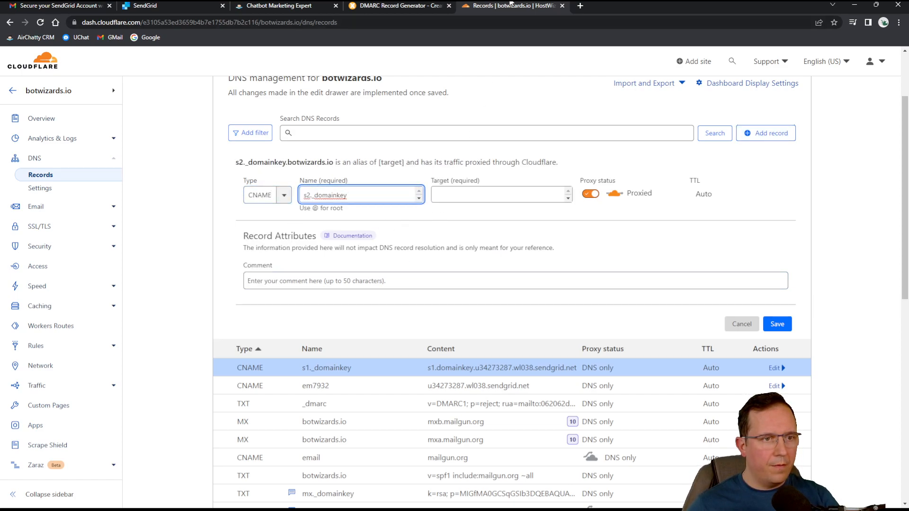
click(170, 5)
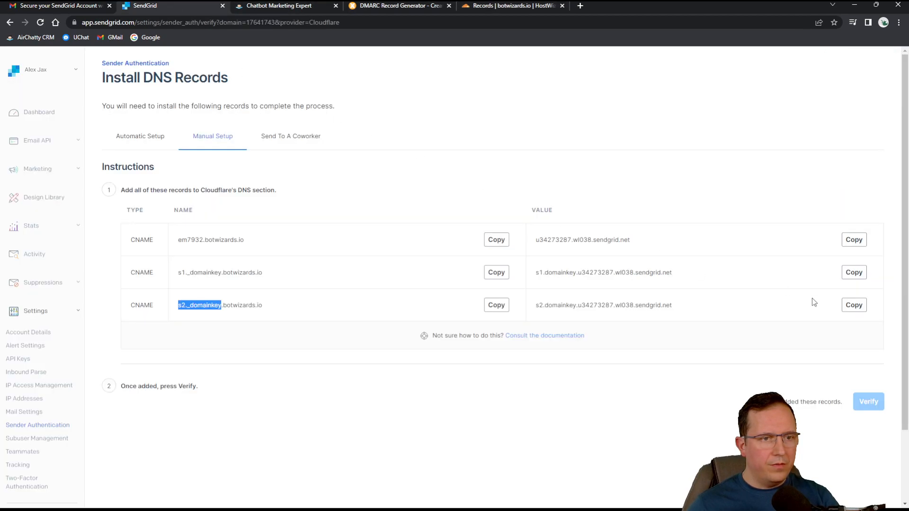
click(512, 6)
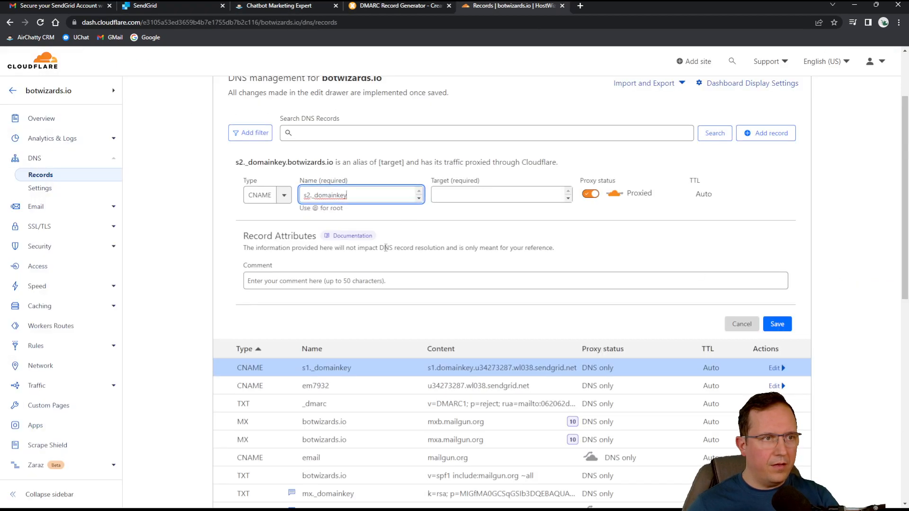
click(501, 194)
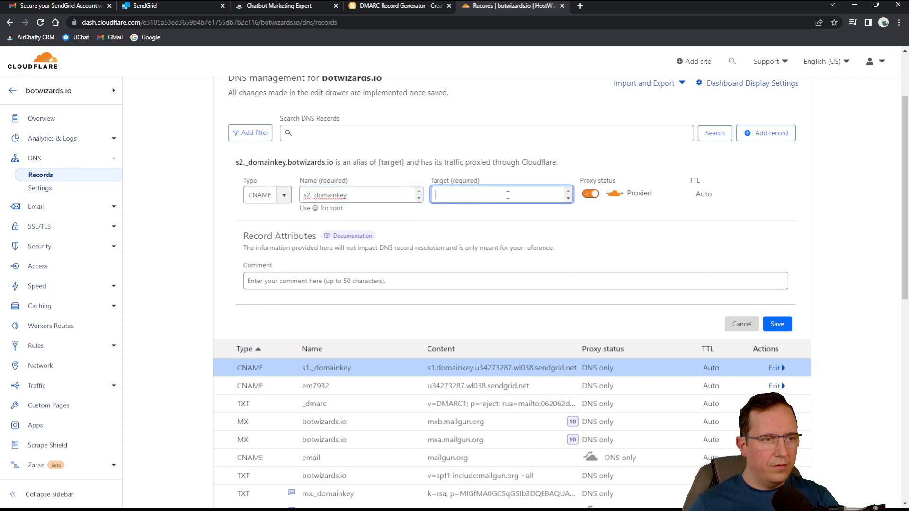
text(s2.domainkey.u34273287.wl038.sendgrid.net)
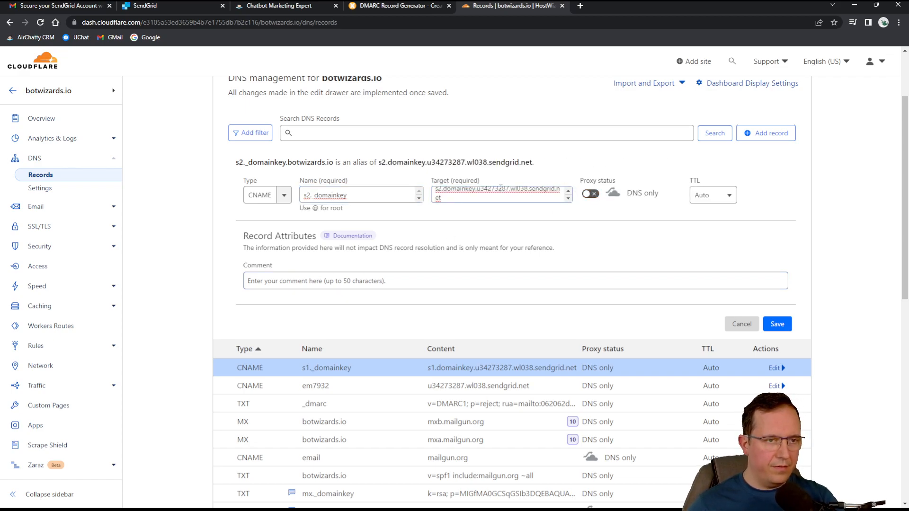
click(777, 324)
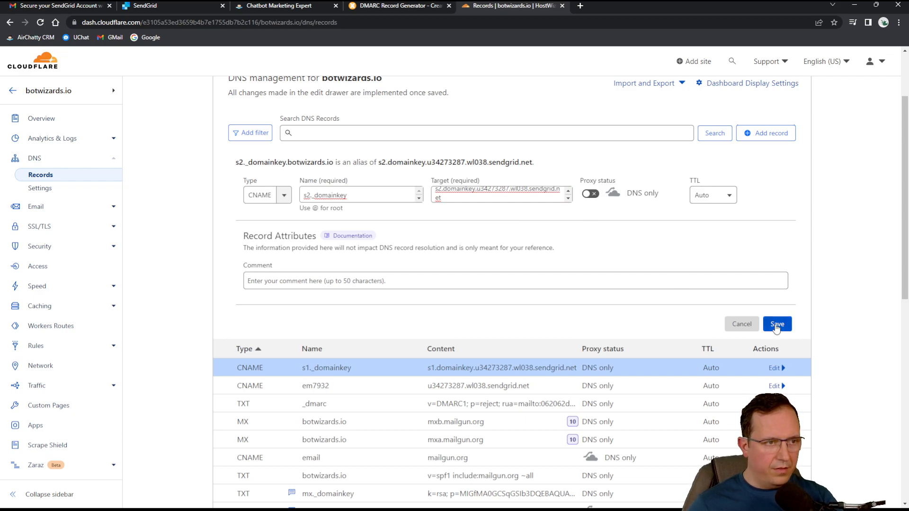
click(777, 323)
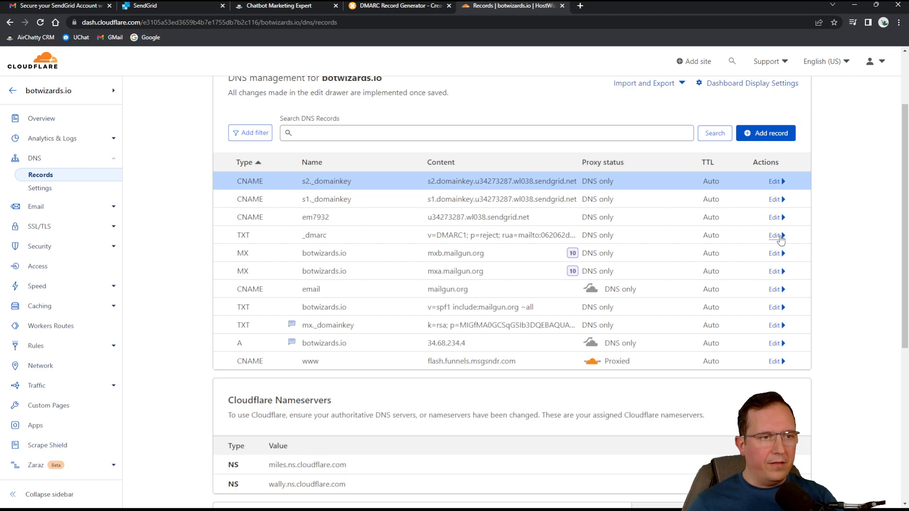
mouse_move(464, 343)
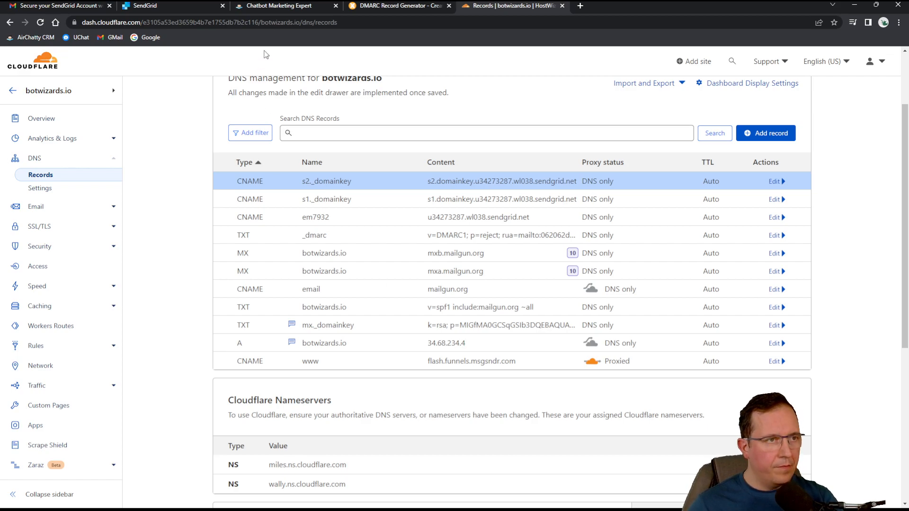
click(168, 5)
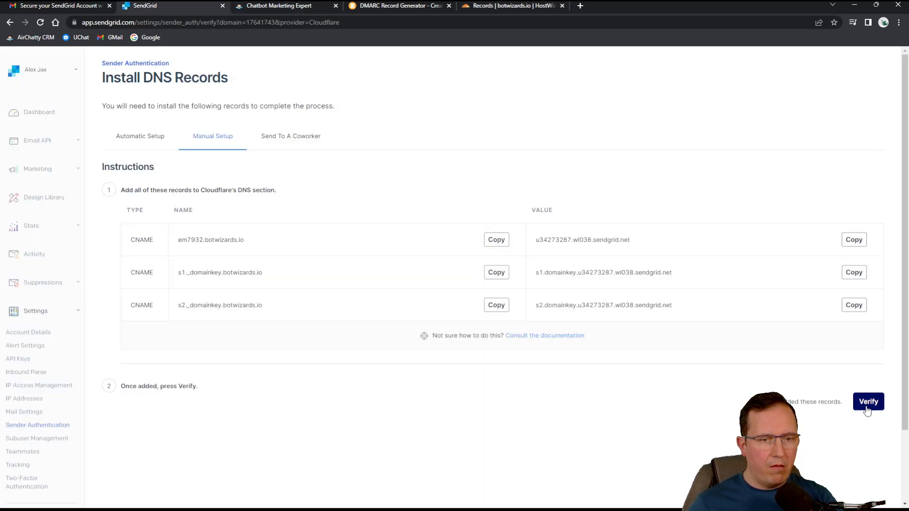
Verify the botwizards.io DNS records, then start Single Sender Verification with Get Started.
click(868, 401)
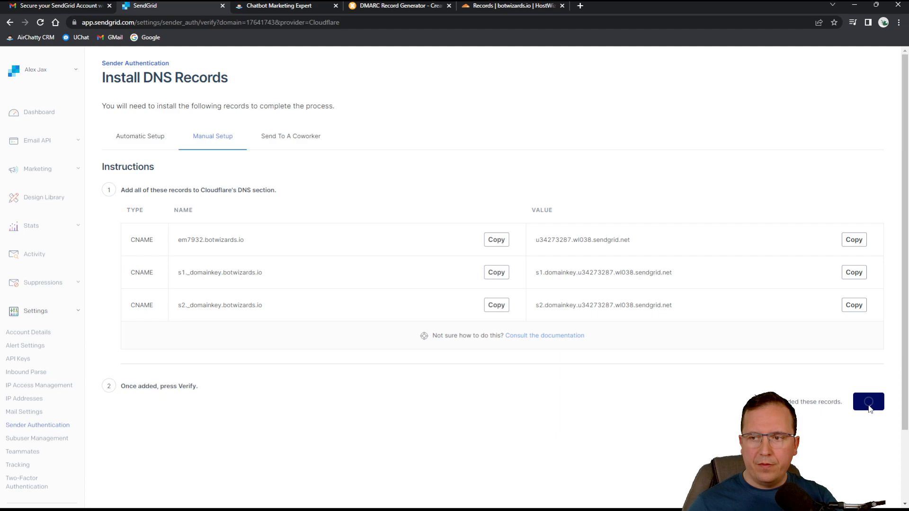
click(867, 401)
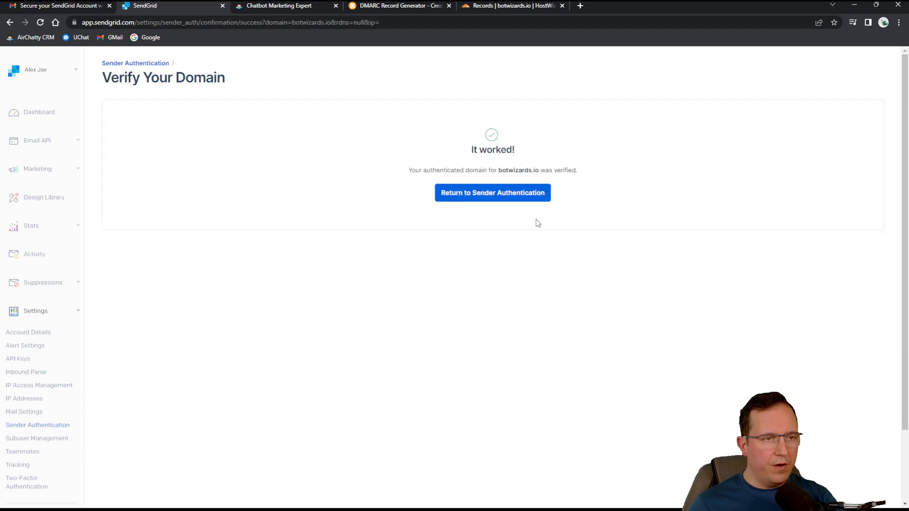
click(491, 193)
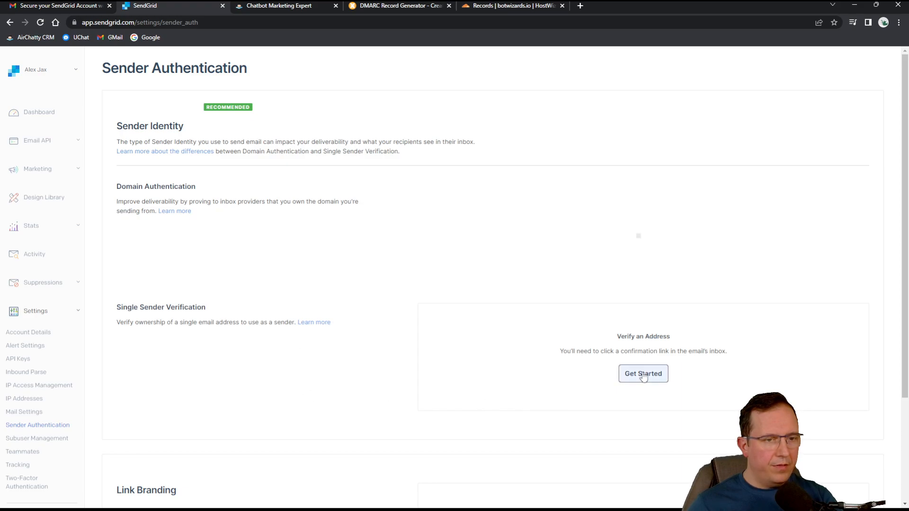
scroll(down, 3)
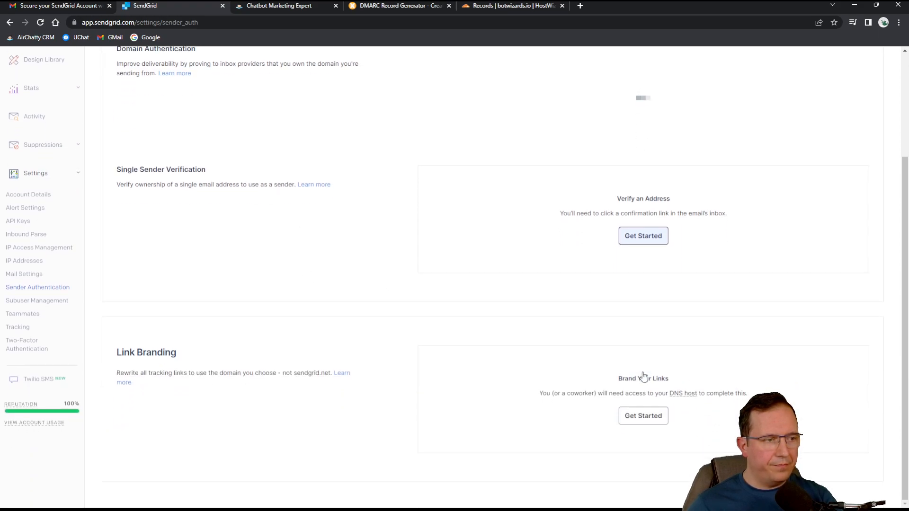
click(642, 235)
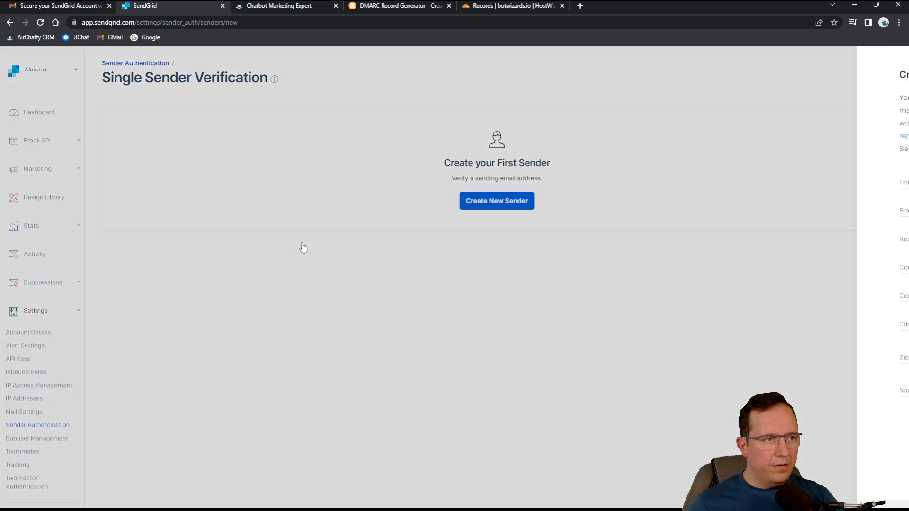
click(496, 201)
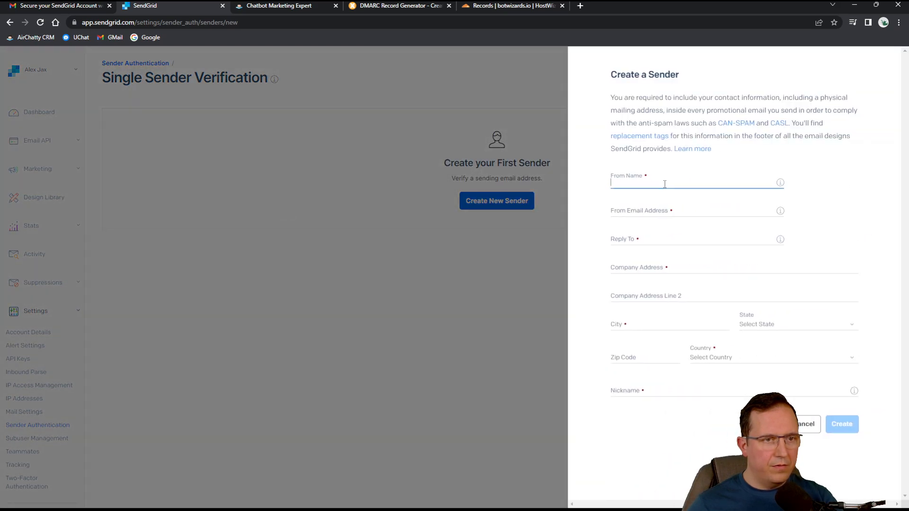
text(Alex Jax)
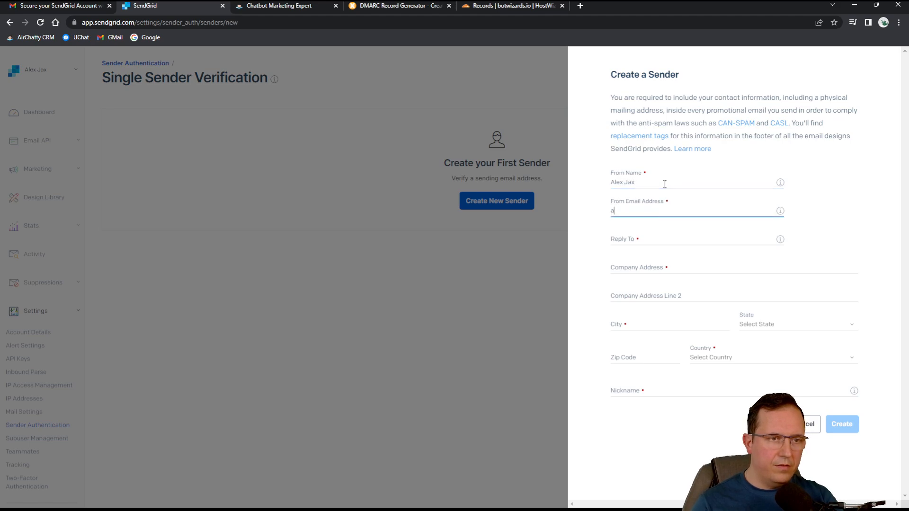
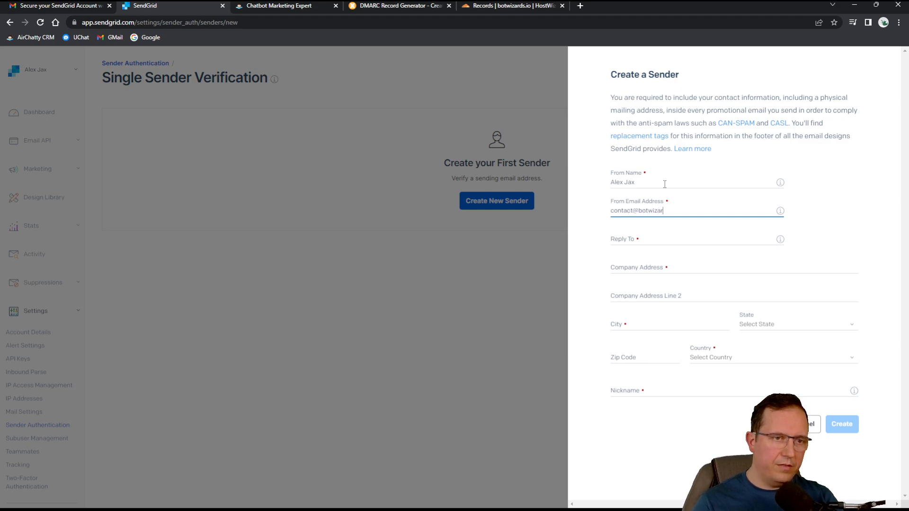
click(695, 238)
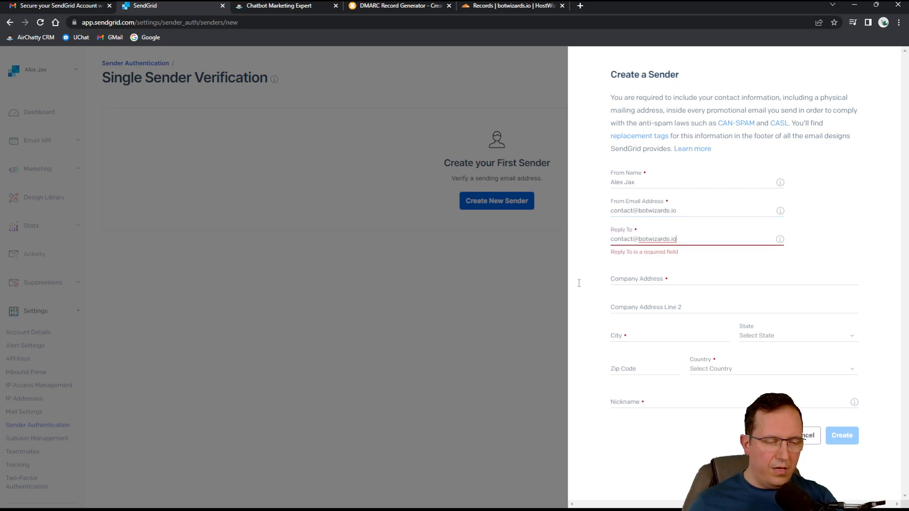
Enter company address PYXAGE, city London, and country United Kingdom.
click(733, 273)
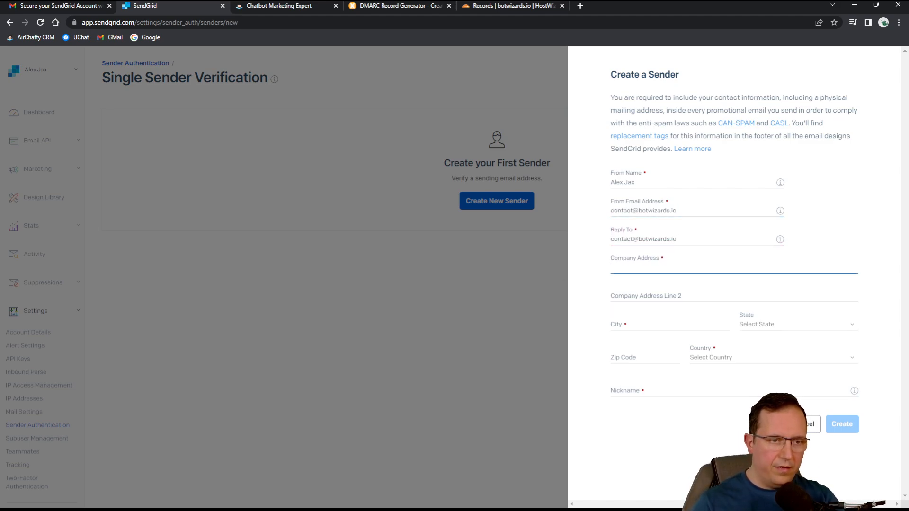
text(PYX)
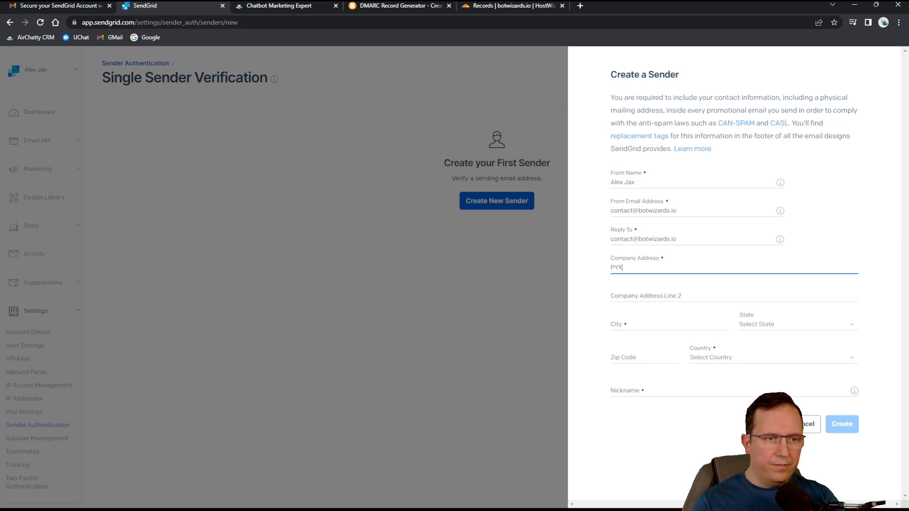
text(AGE)
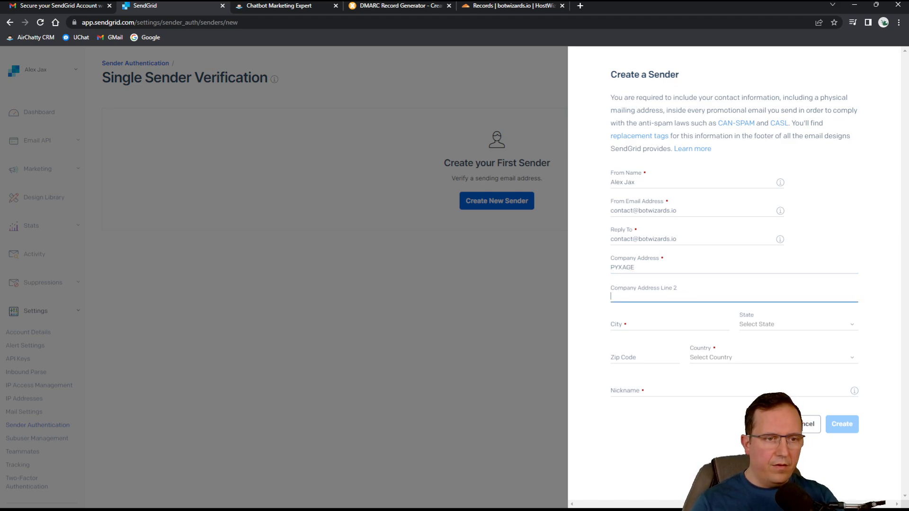
click(666, 323)
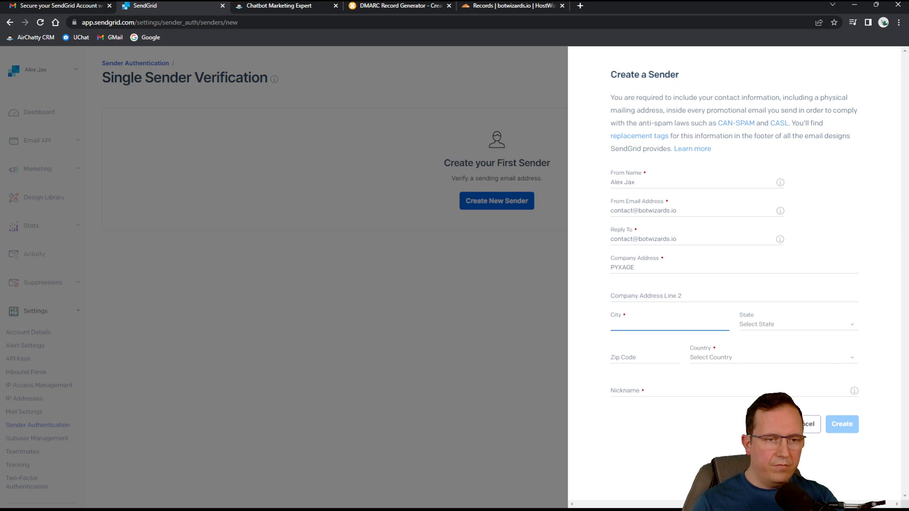
text(London)
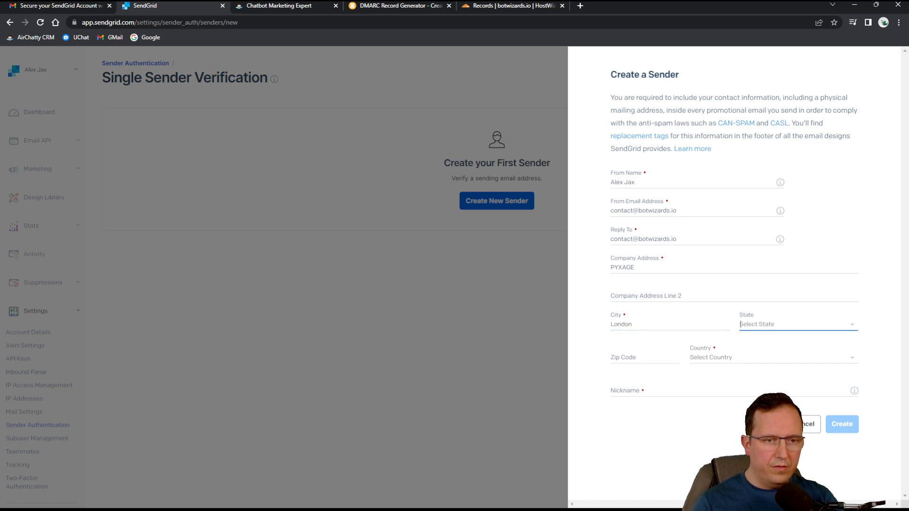
click(772, 357)
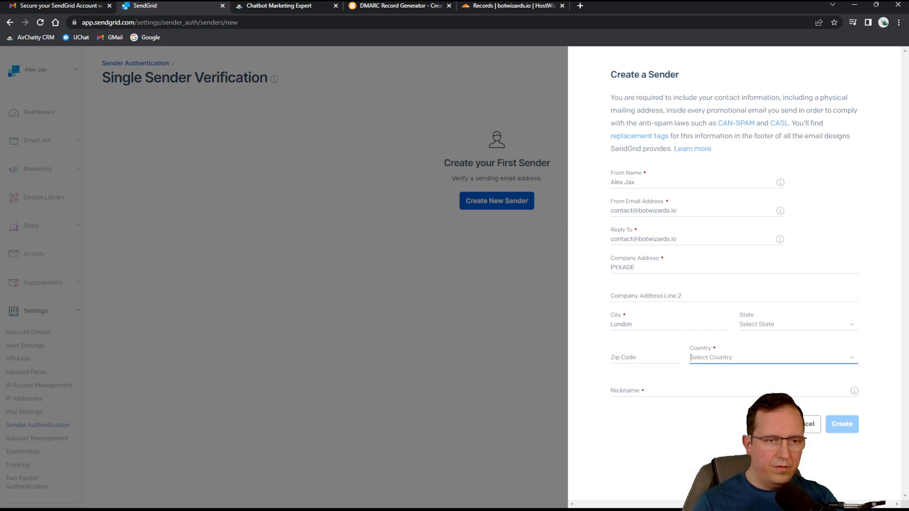
text(unite)
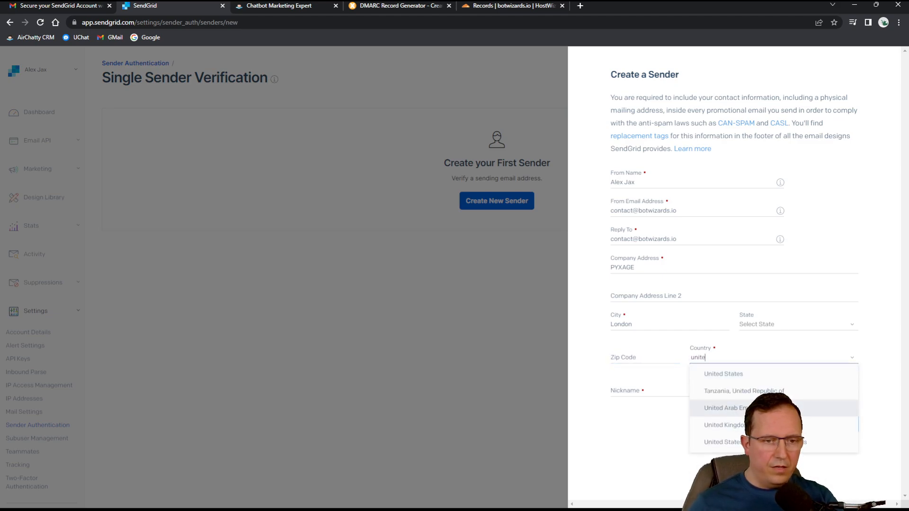
click(723, 425)
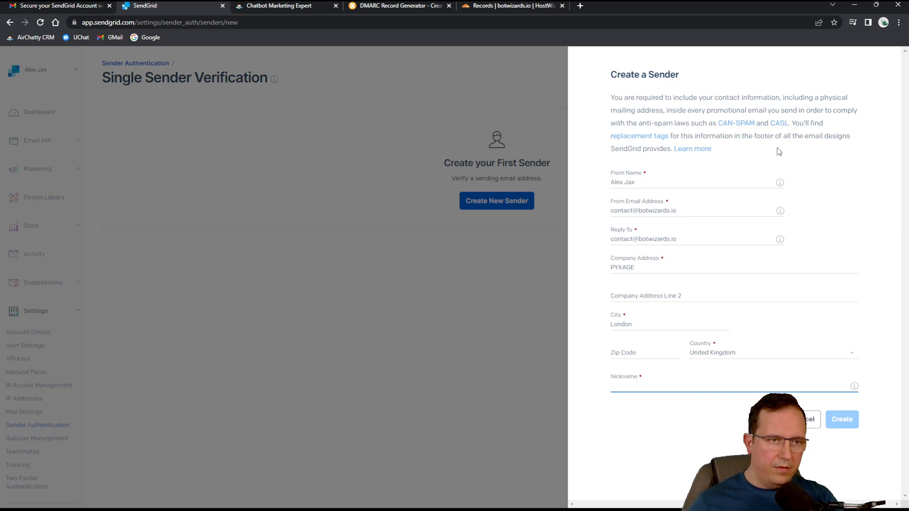
Set the sender nickname to 'Office Email' and create the sender.
text(Offis)
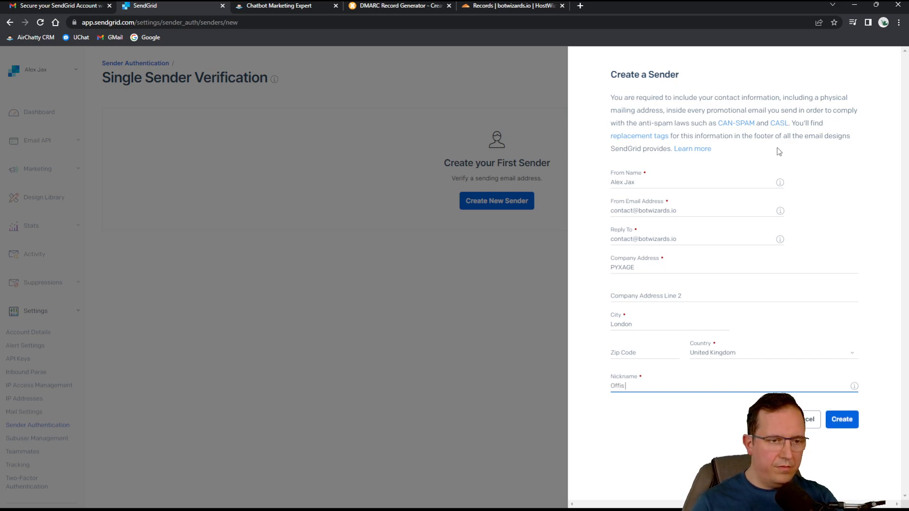
key(Backspace)
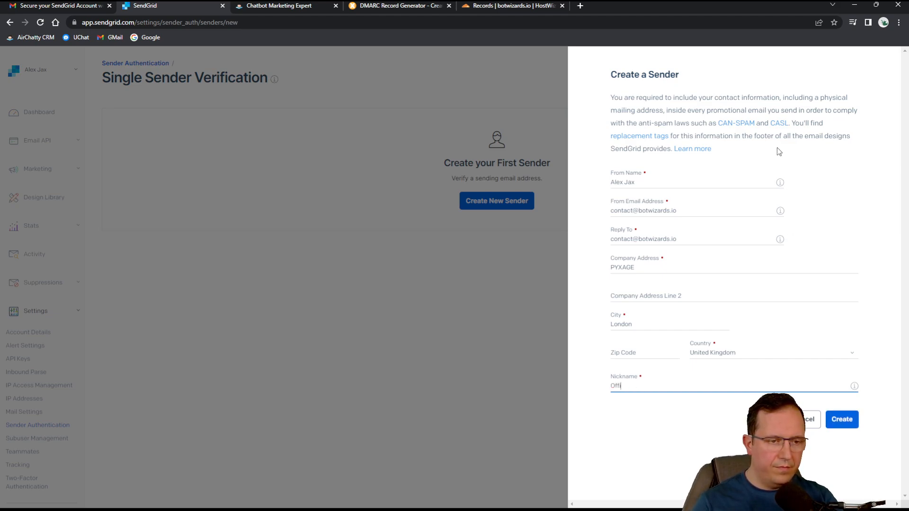
text(ice Email)
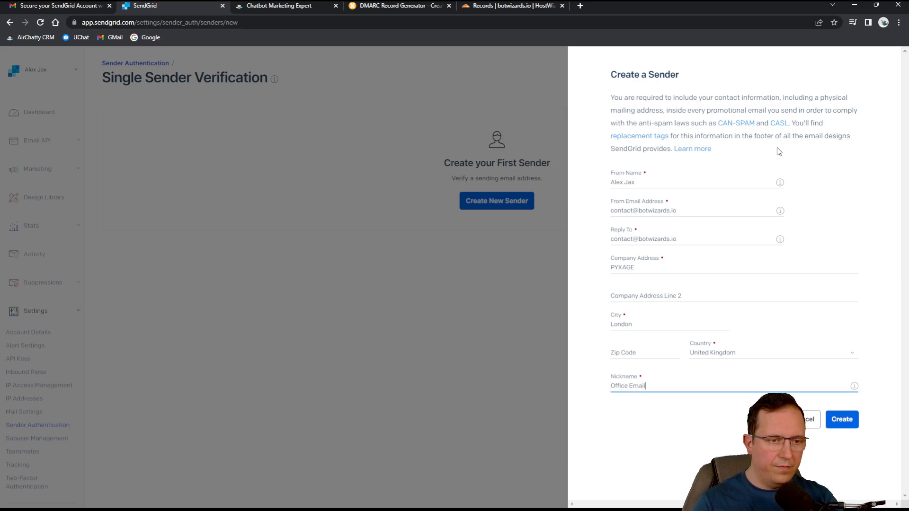
click(841, 419)
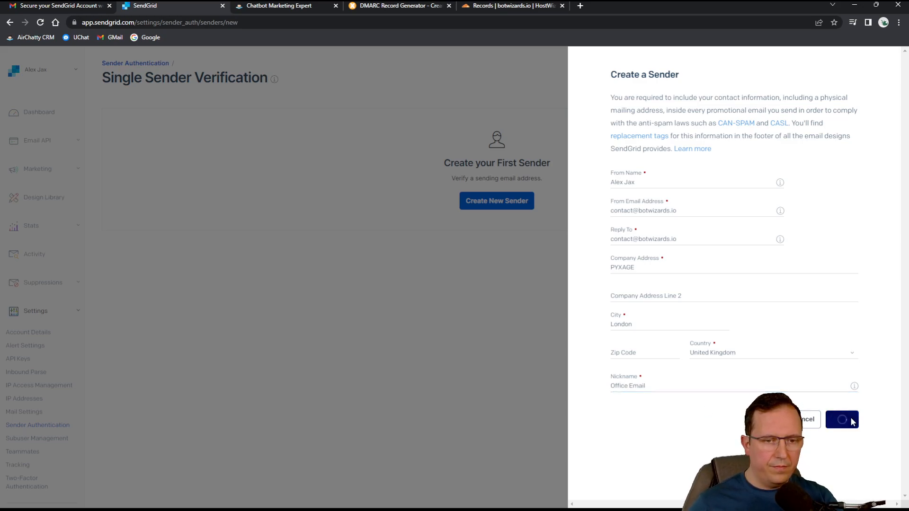
click(841, 419)
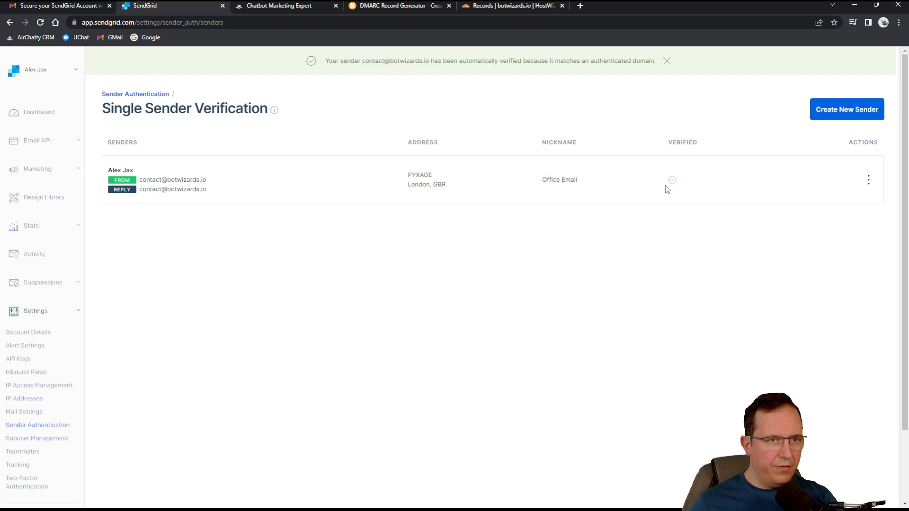
click(666, 61)
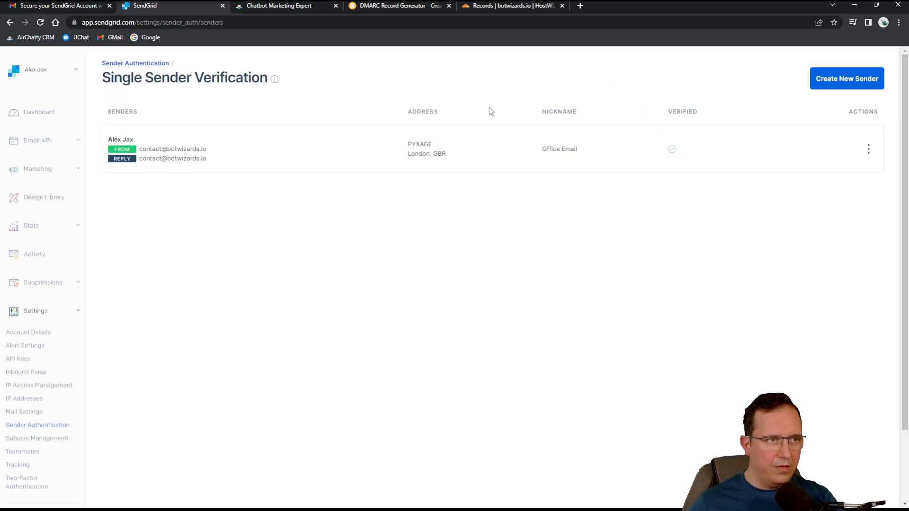
mouse_move(36, 455)
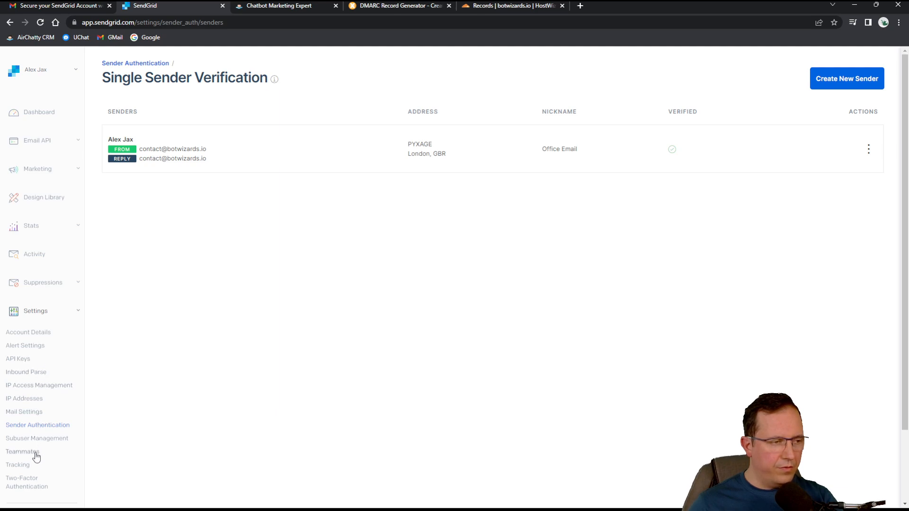
mouse_move(41, 438)
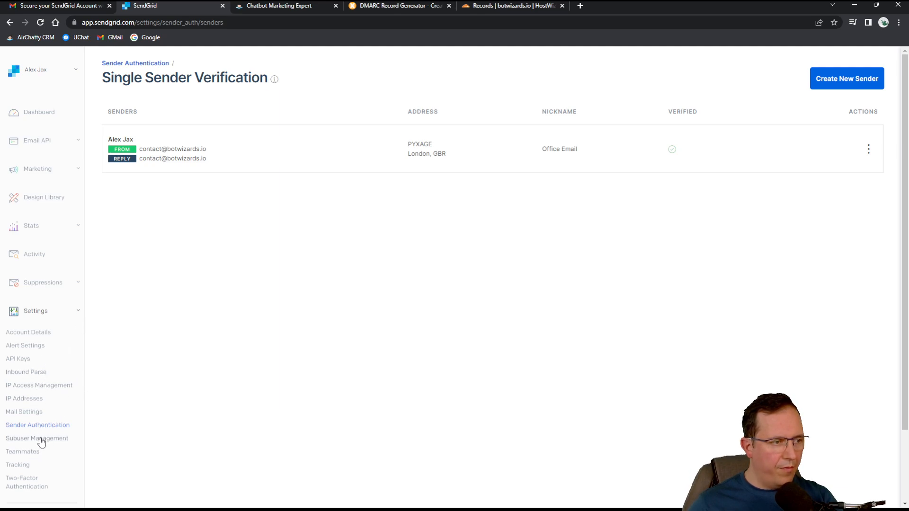
scroll(down, 3)
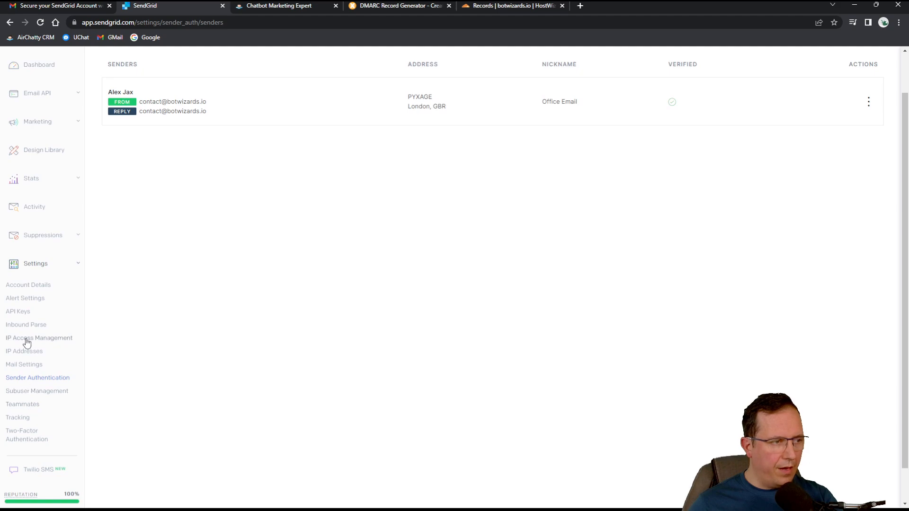
mouse_move(30, 292)
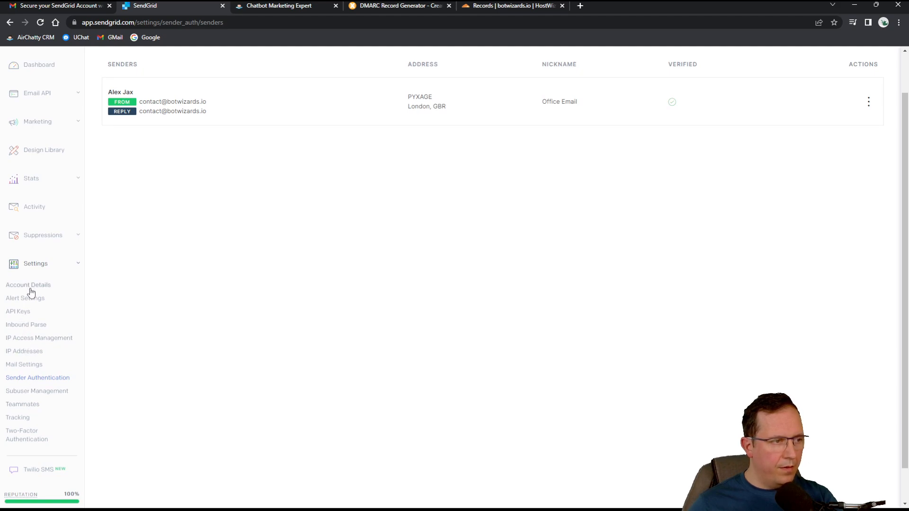
click(28, 284)
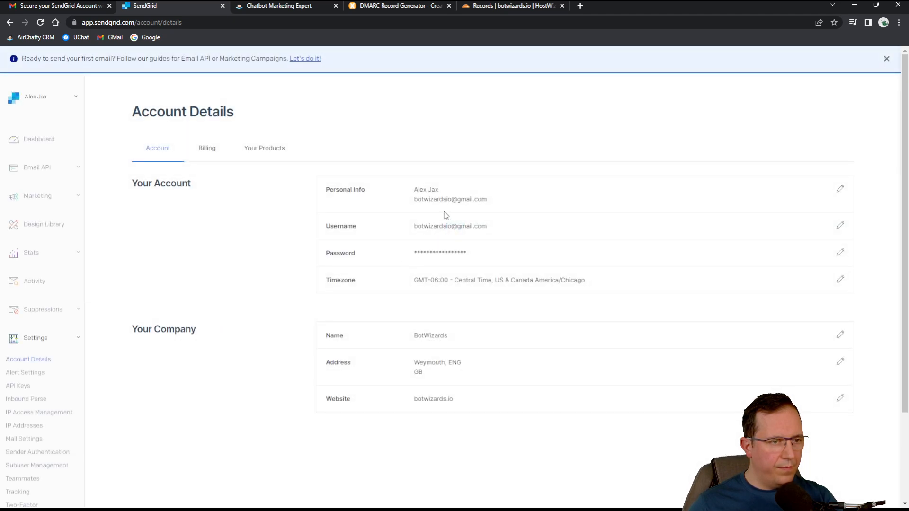
mouse_move(31, 254)
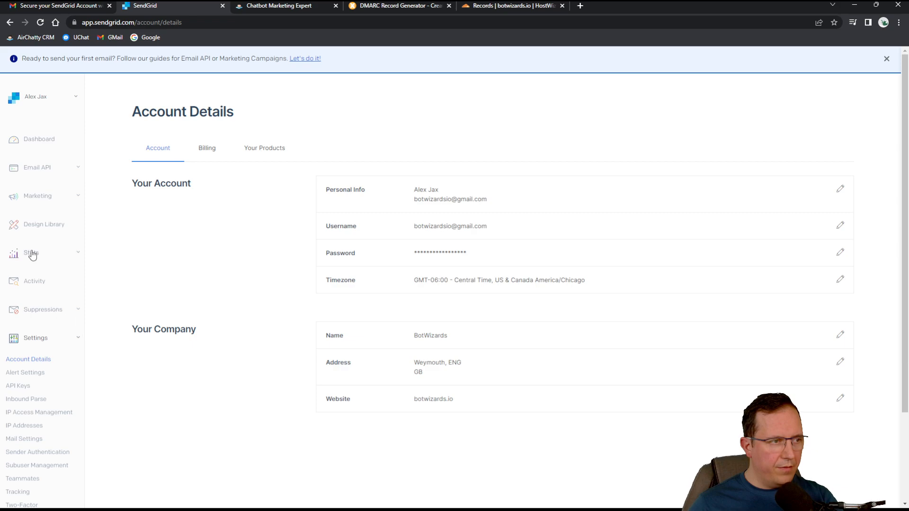
click(37, 167)
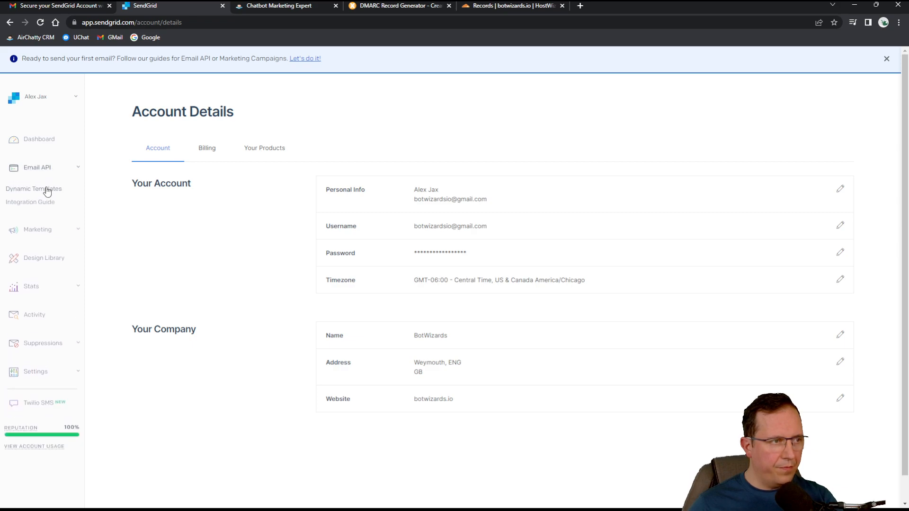
mouse_move(41, 209)
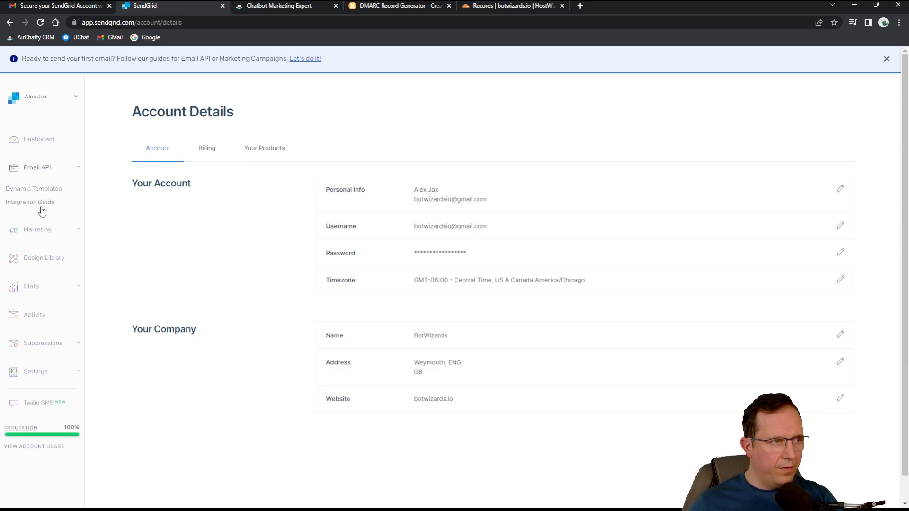
click(37, 195)
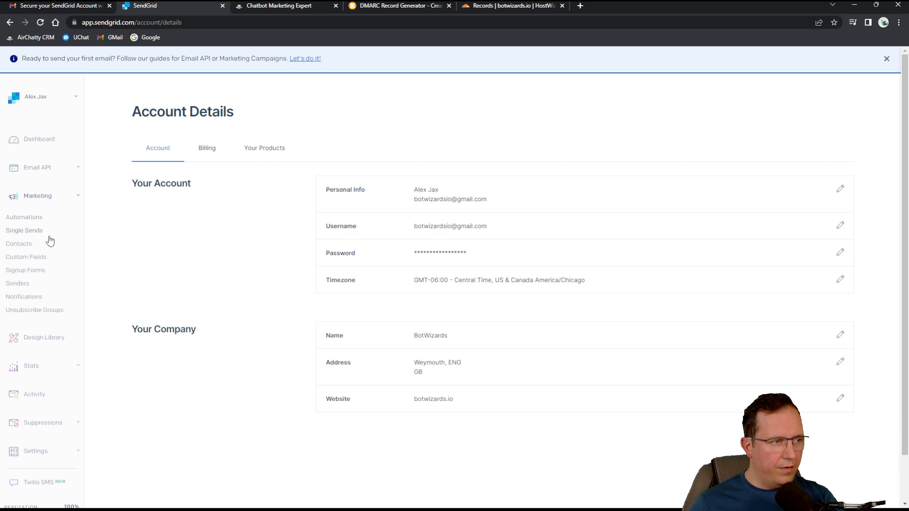
mouse_move(62, 297)
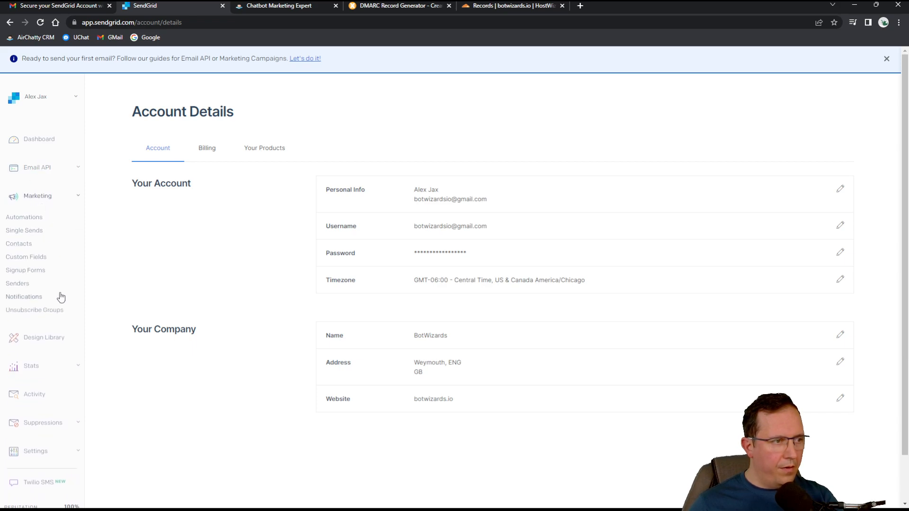
scroll(down, 3)
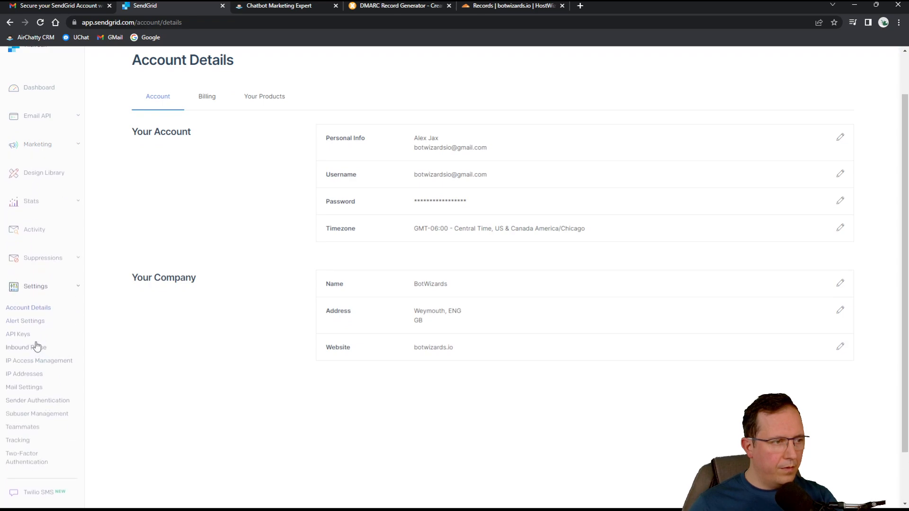
mouse_move(23, 334)
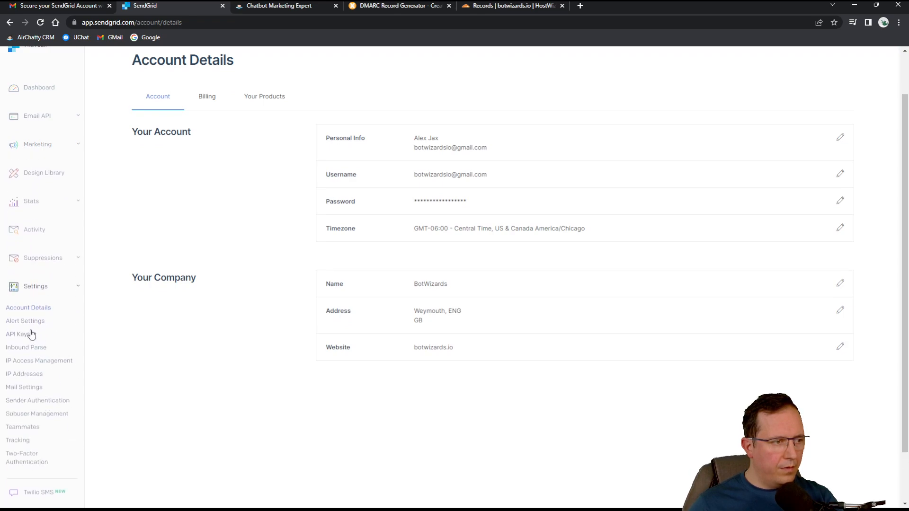
click(23, 387)
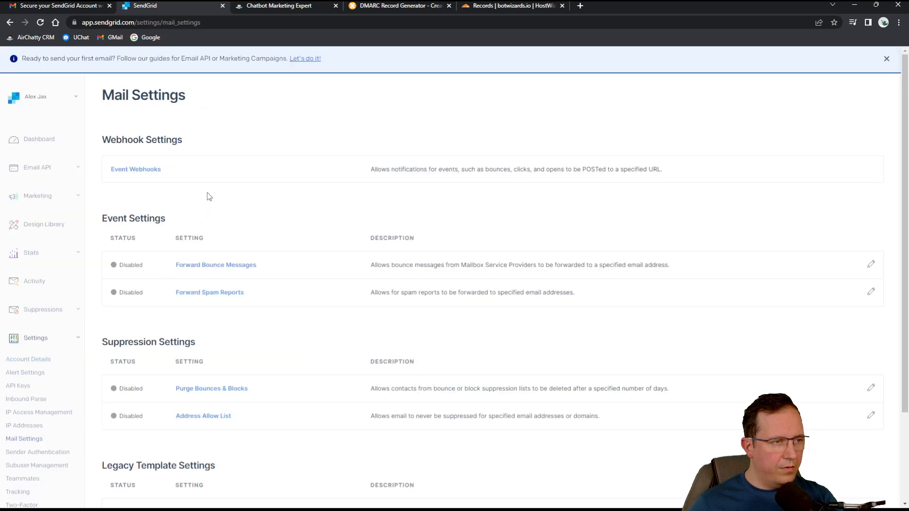
mouse_move(171, 175)
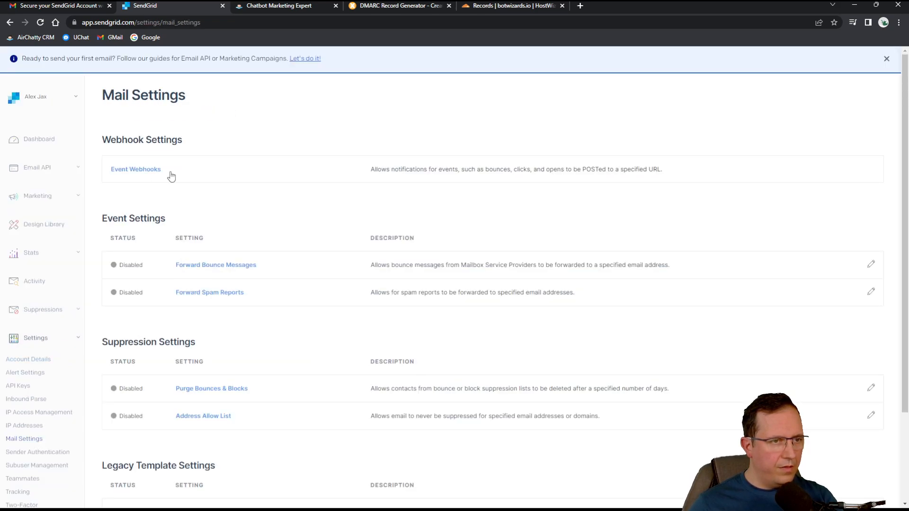
scroll(down, 3)
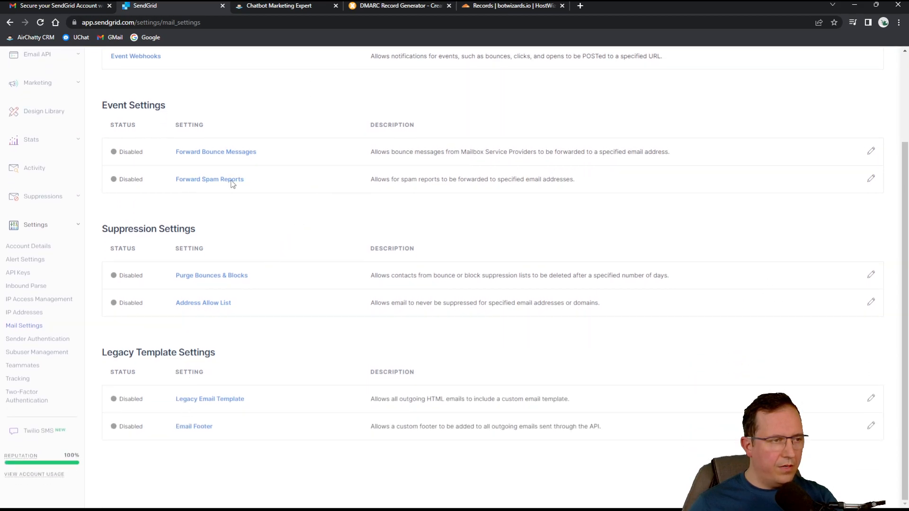
scroll(up, 3)
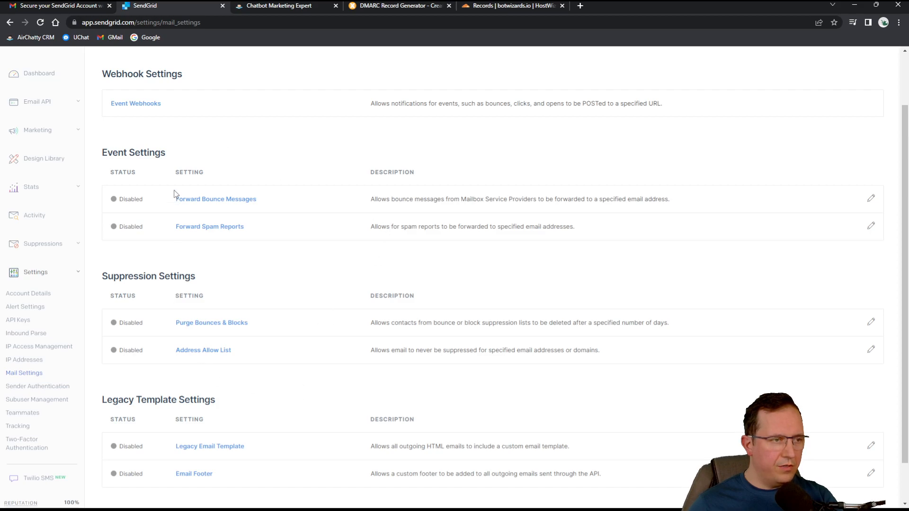
mouse_move(146, 317)
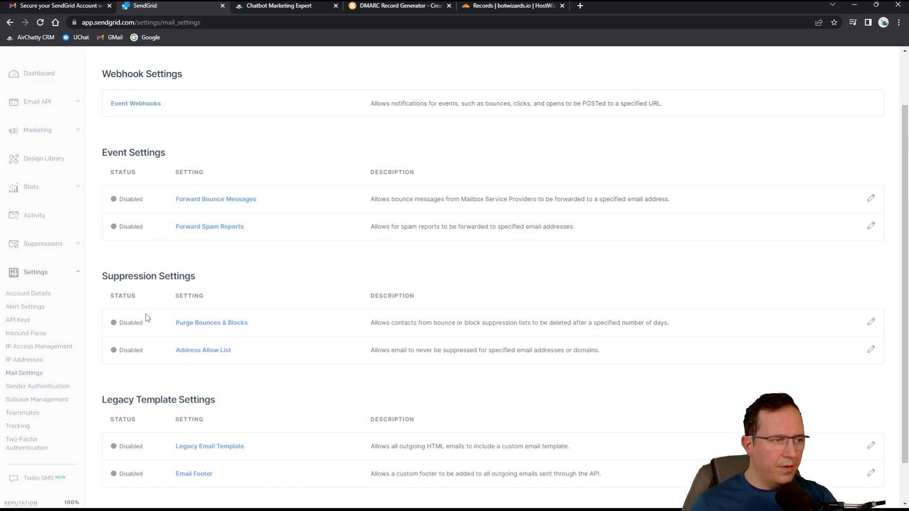
mouse_move(148, 68)
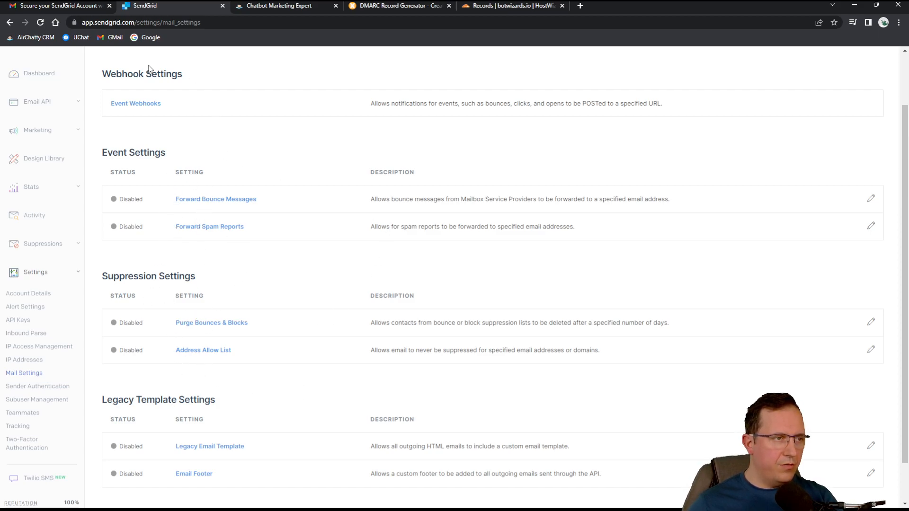
mouse_move(114, 266)
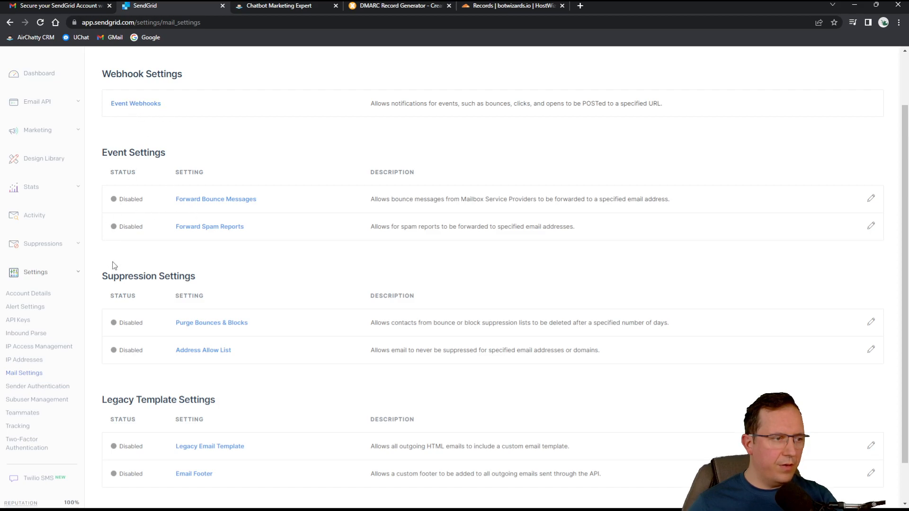
mouse_move(205, 150)
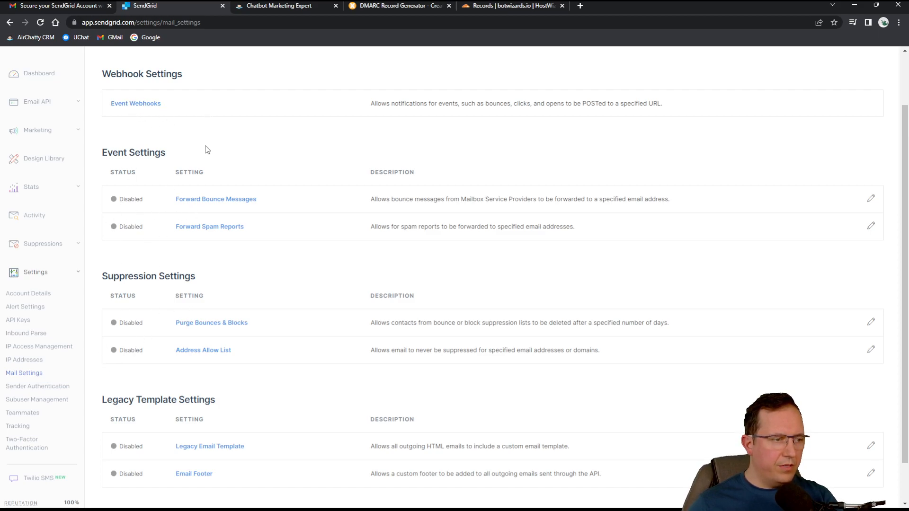
mouse_move(646, 432)
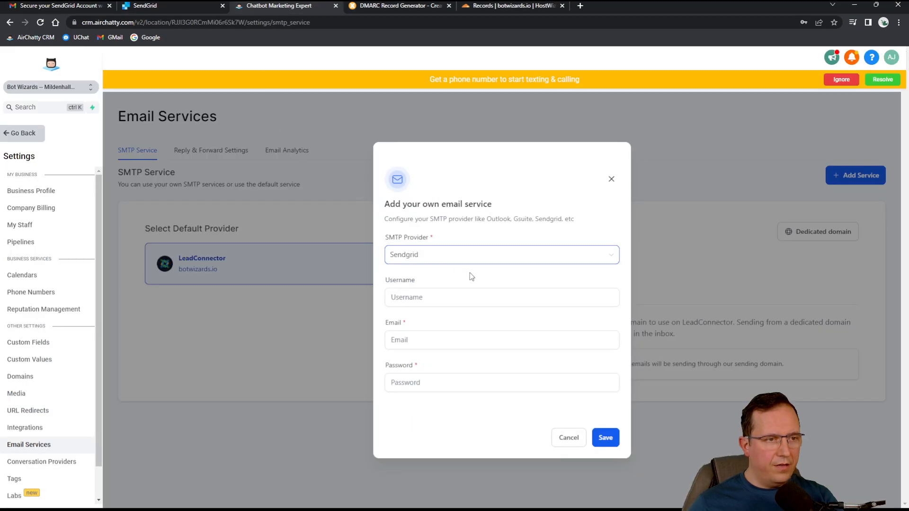
Copy the username from SendGrid Account Details for the CRM Username field.
click(500, 297)
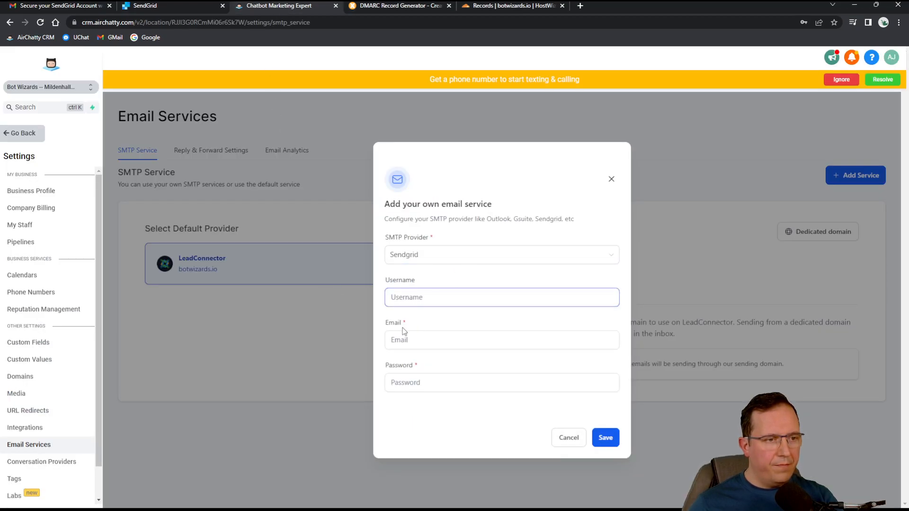
mouse_move(705, 243)
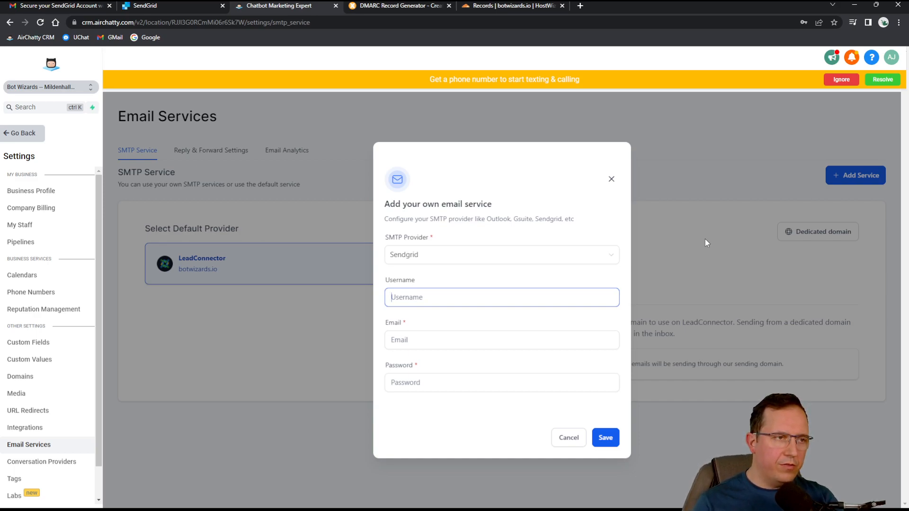
mouse_move(488, 51)
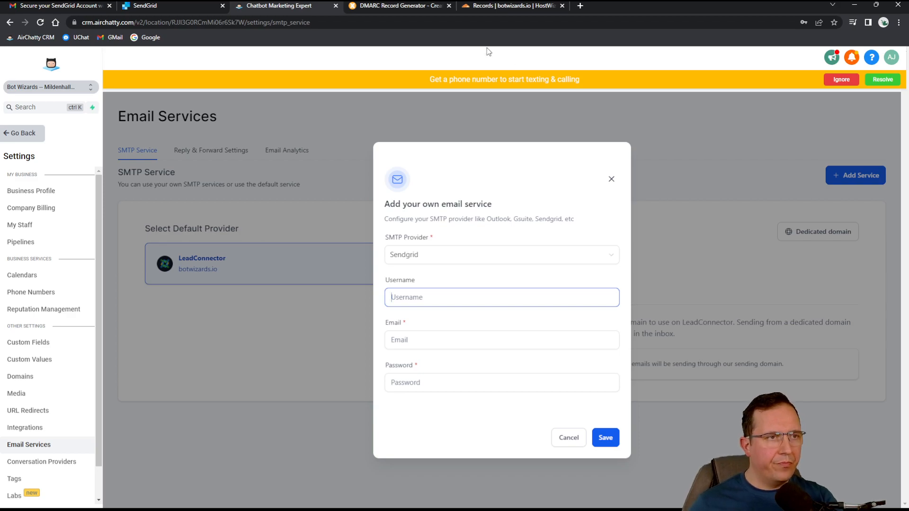
mouse_move(395, 19)
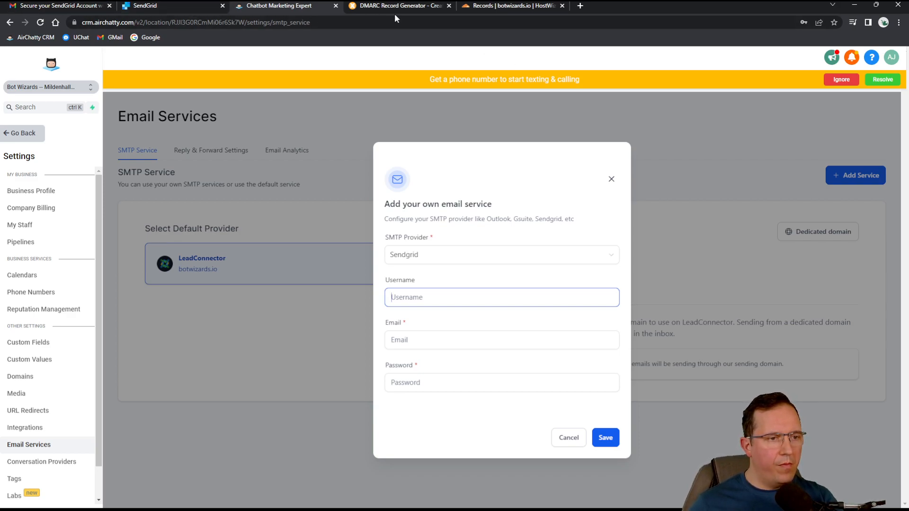
click(168, 6)
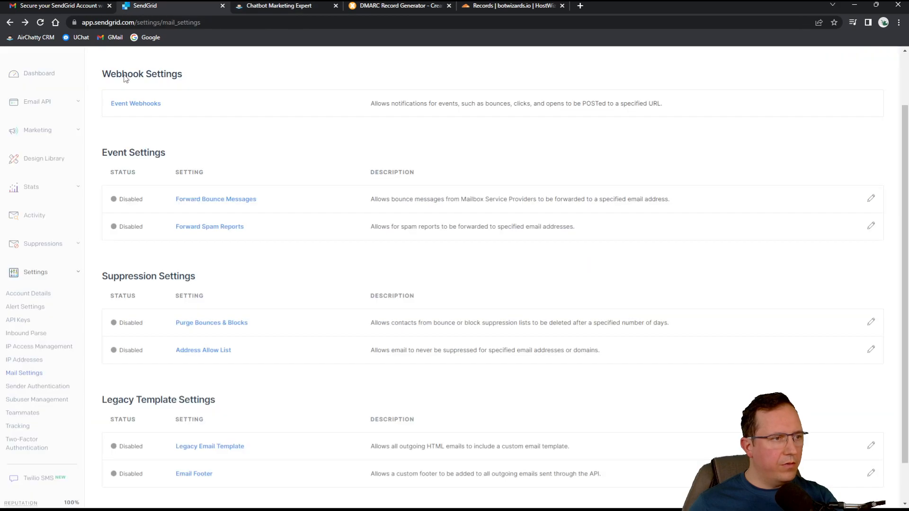
click(27, 293)
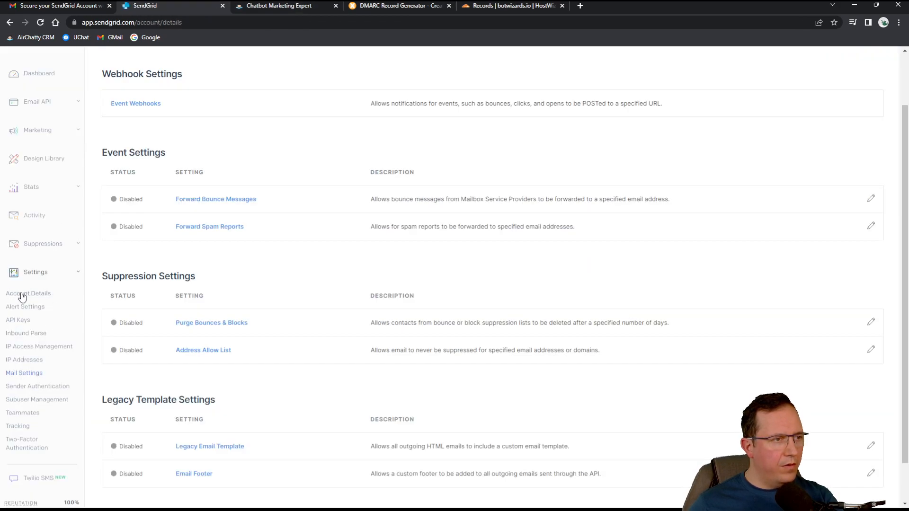
click(28, 293)
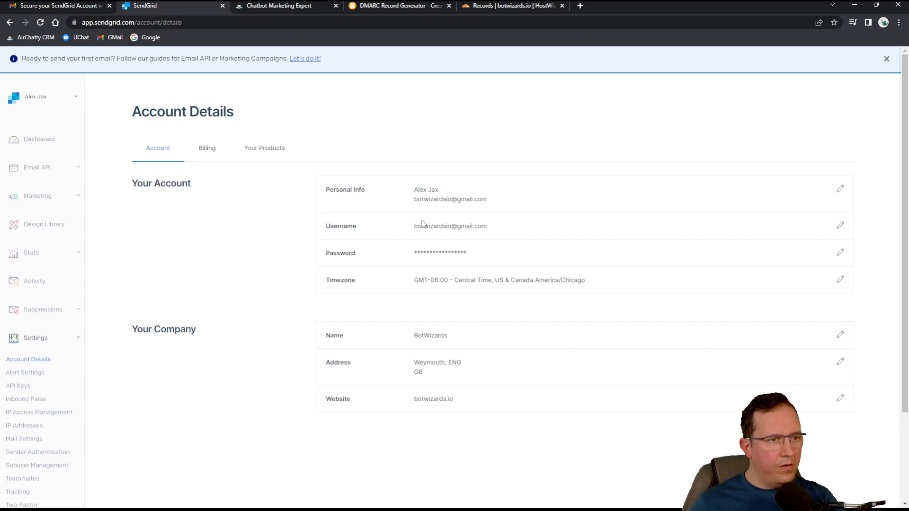
double_click(449, 226)
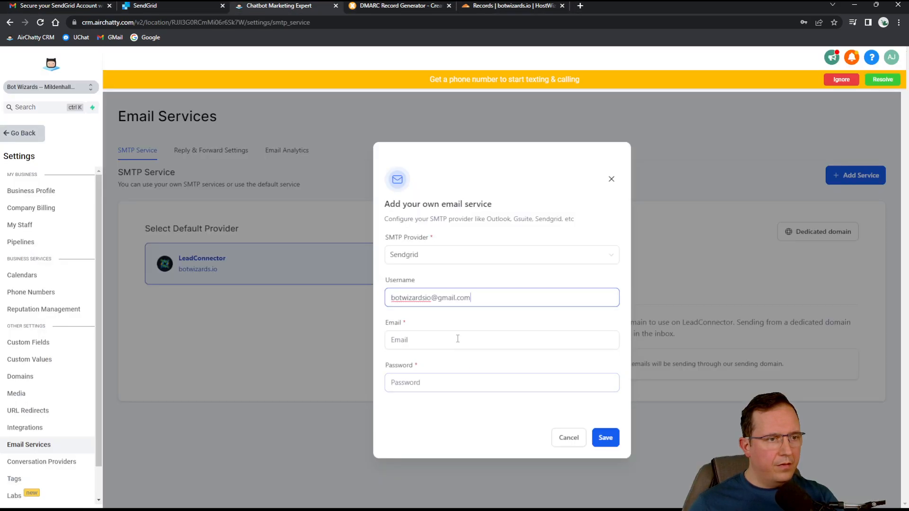
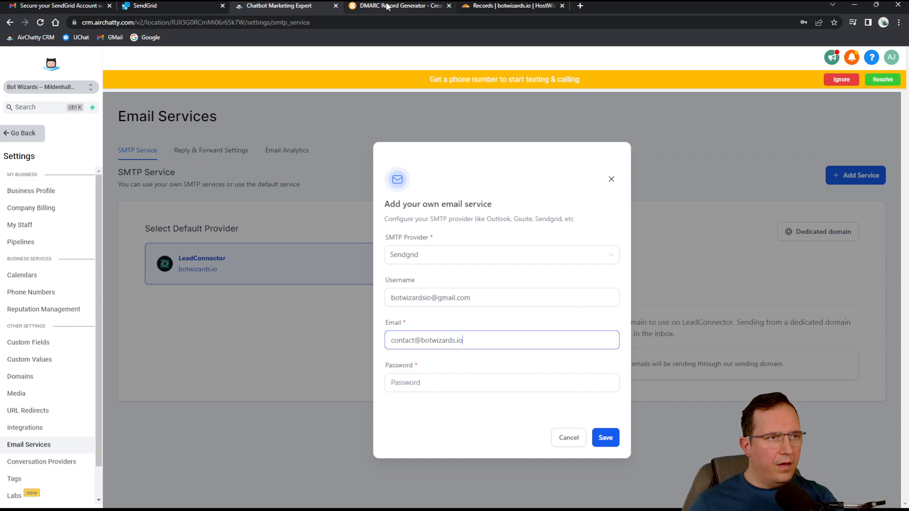
click(168, 6)
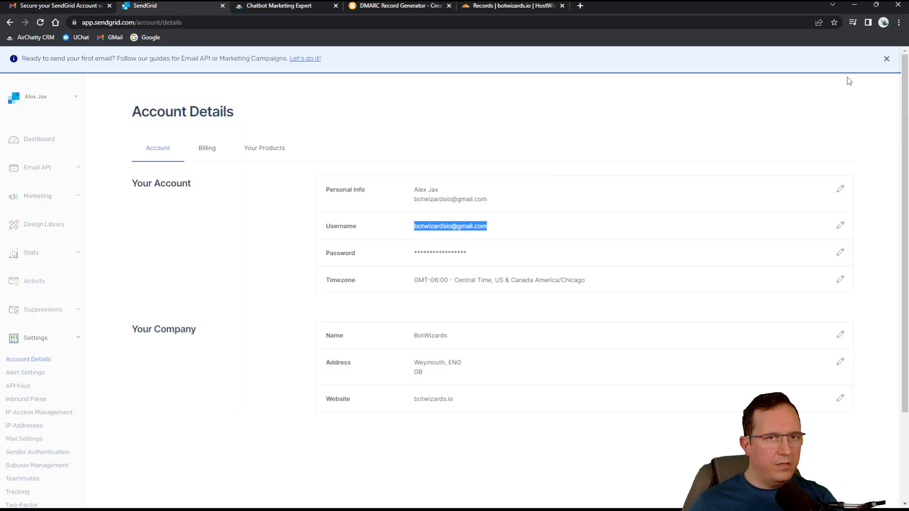
mouse_move(81, 106)
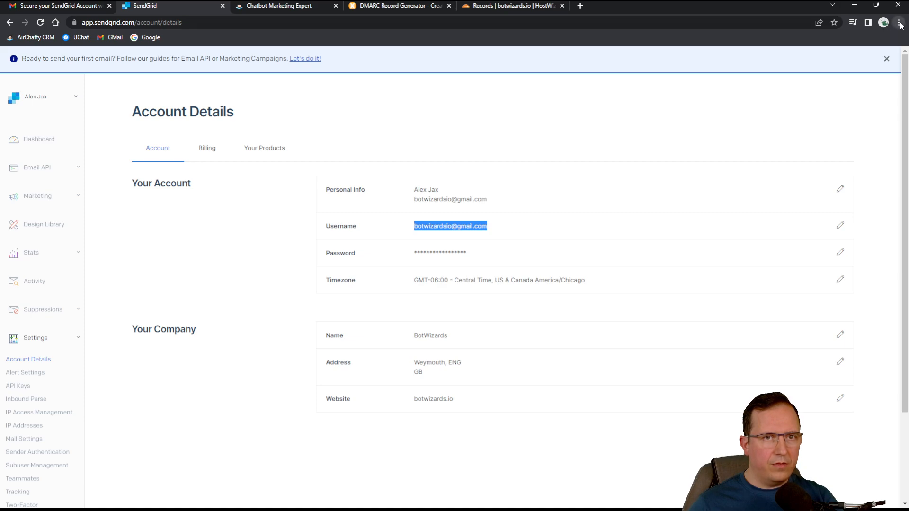
Find and reveal the saved SendGrid password in Chrome's password settings, then return to the CRM.
click(900, 22)
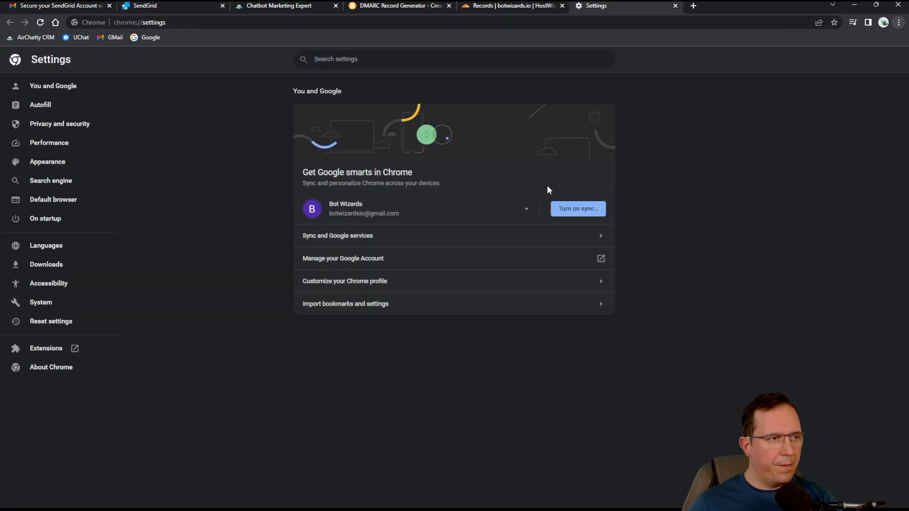
mouse_move(375, 49)
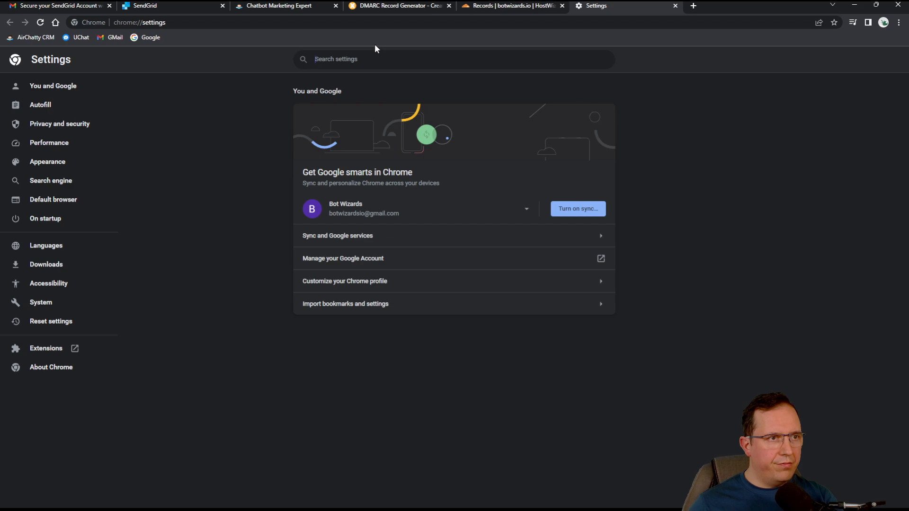
text(passwo)
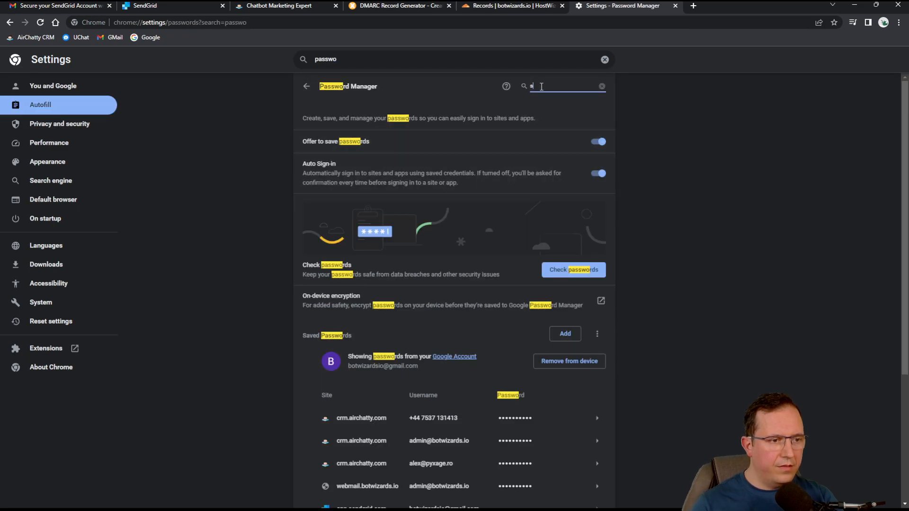
text(endg)
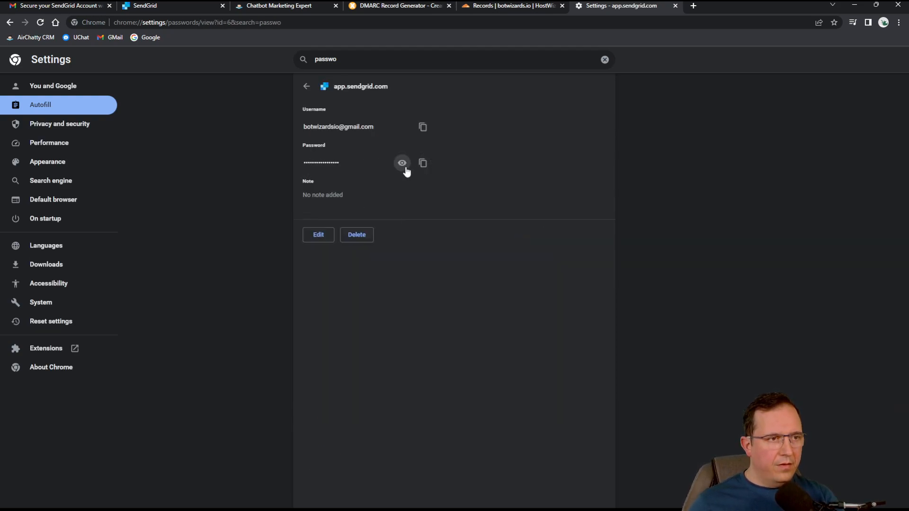
click(423, 163)
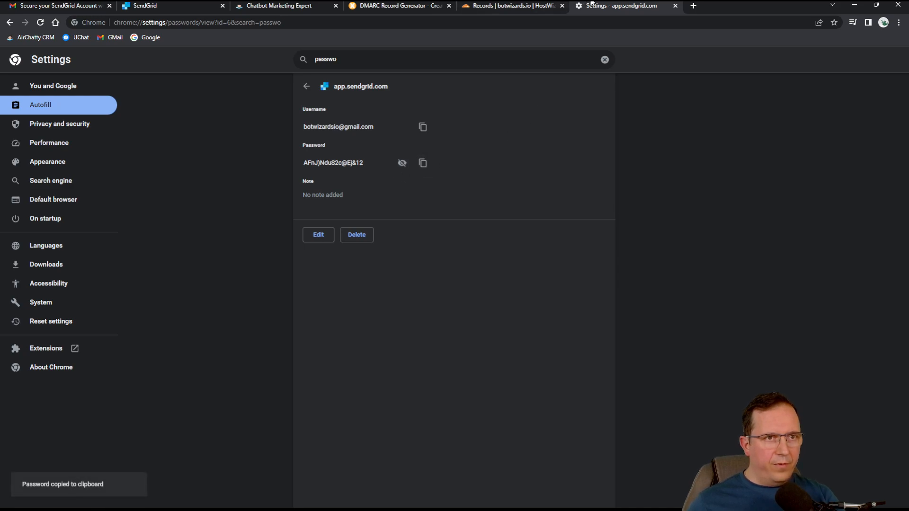
click(279, 5)
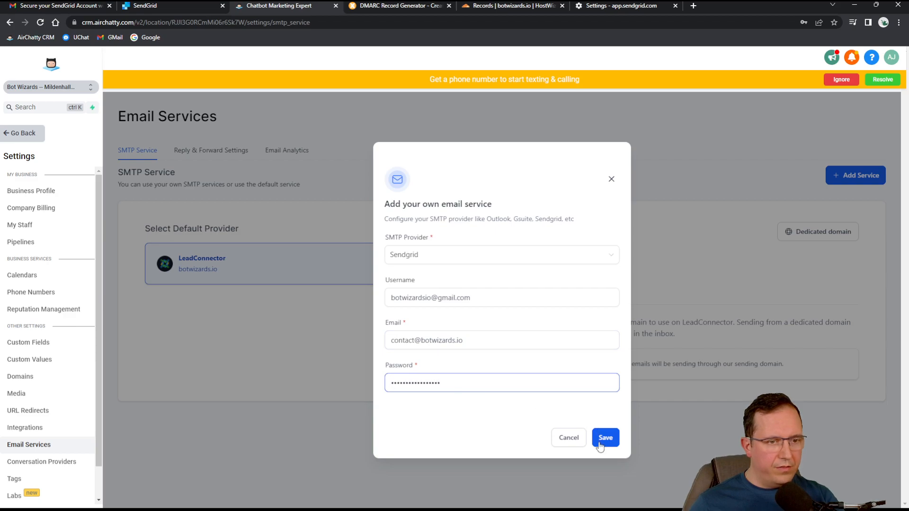
click(605, 438)
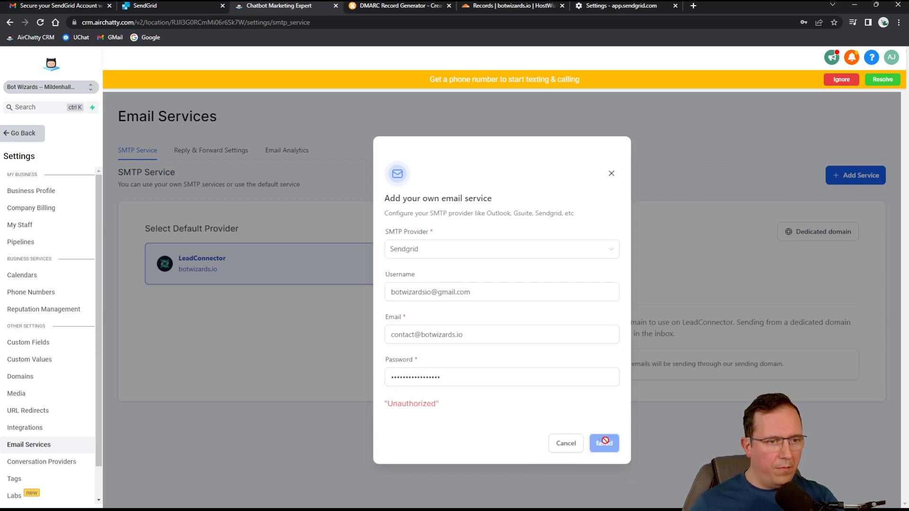
click(501, 334)
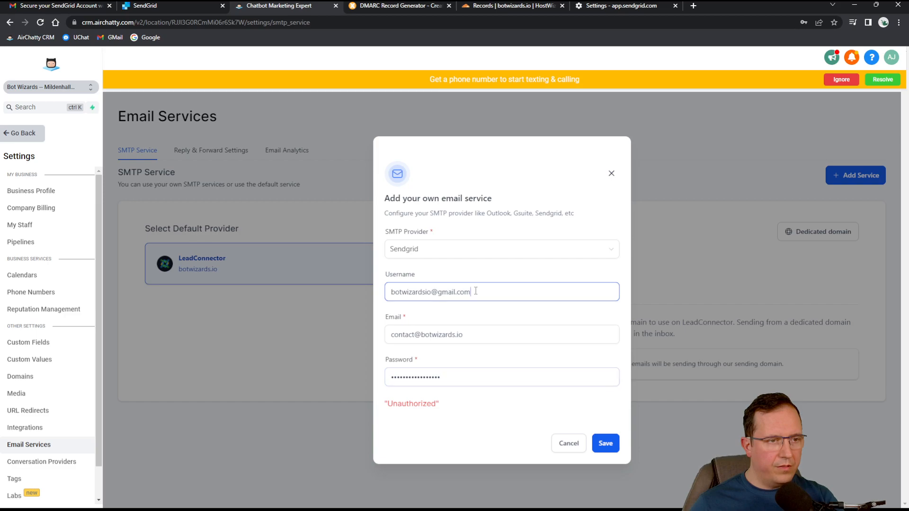
click(501, 335)
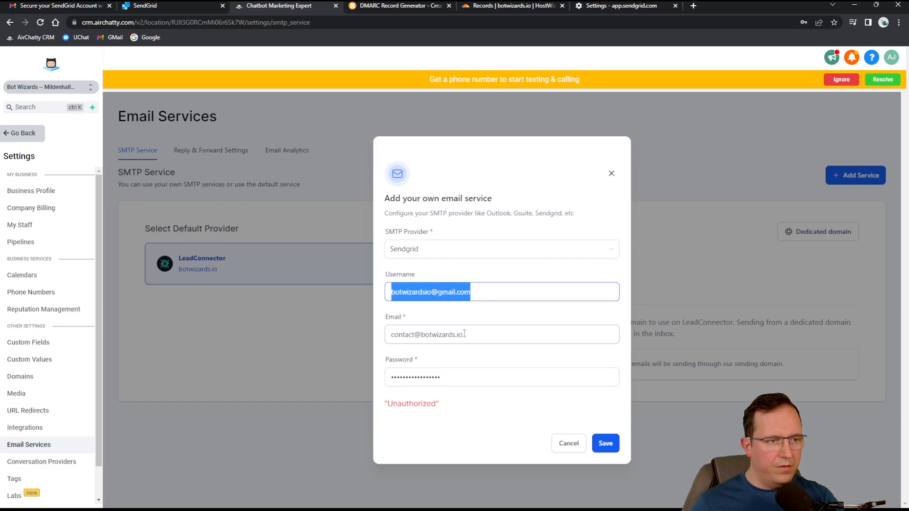
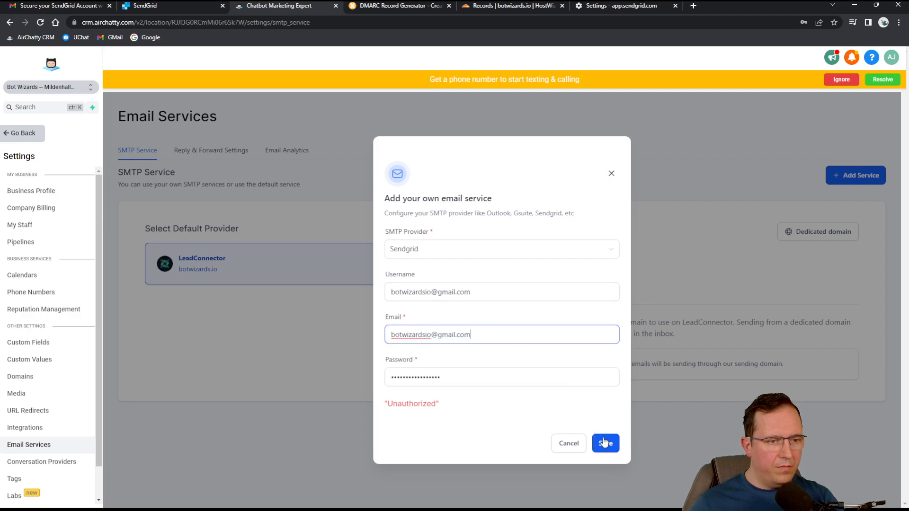
click(605, 443)
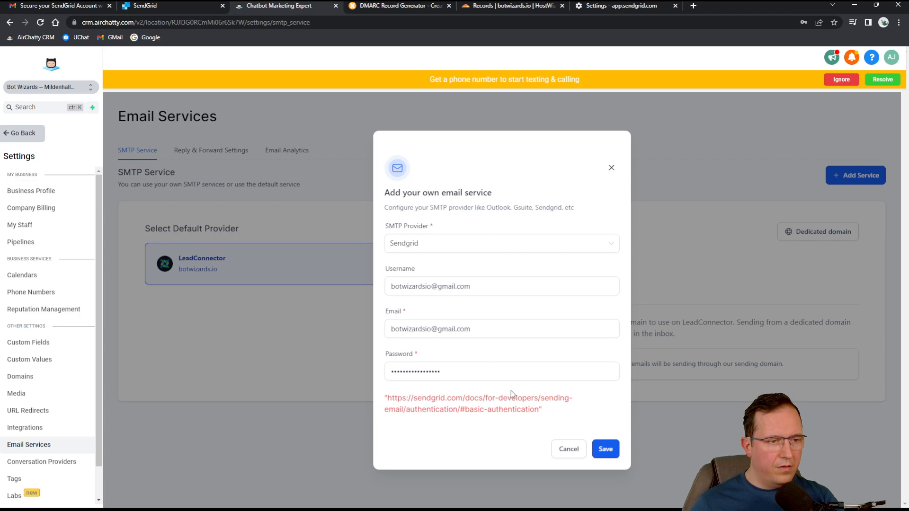
click(501, 329)
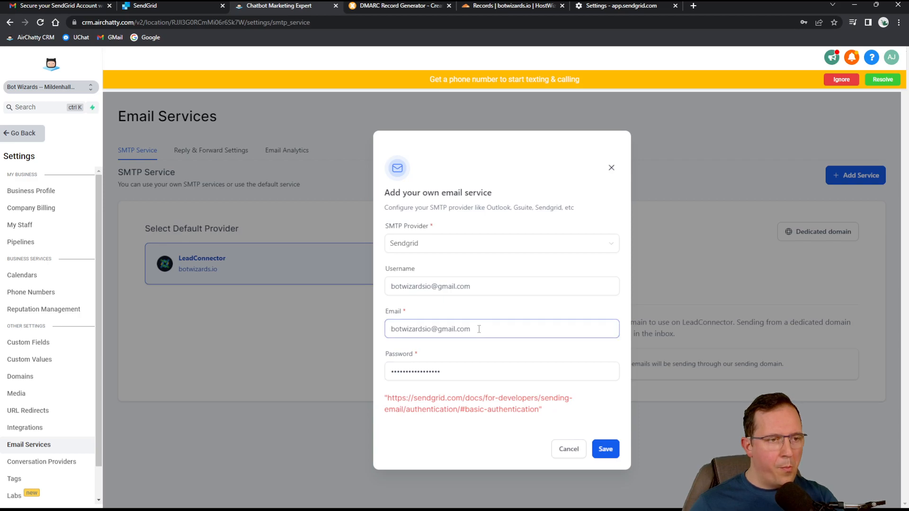
mouse_move(165, 9)
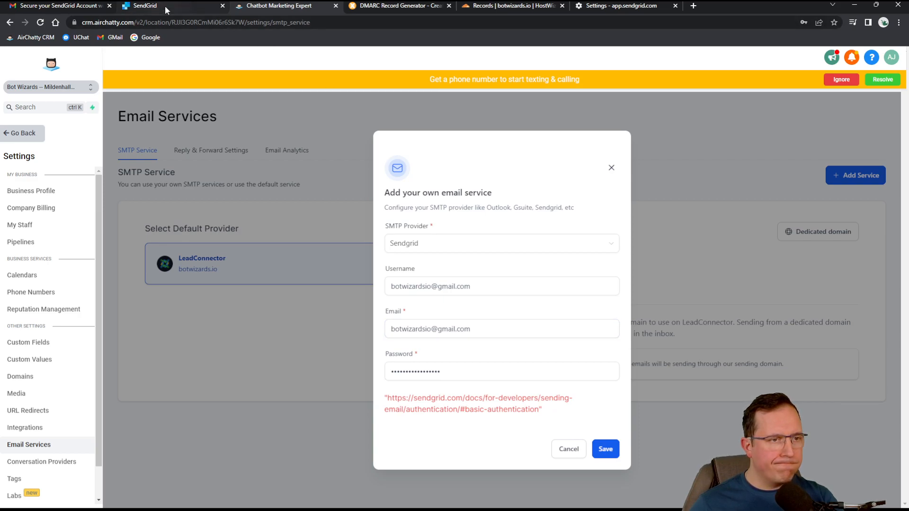
click(501, 328)
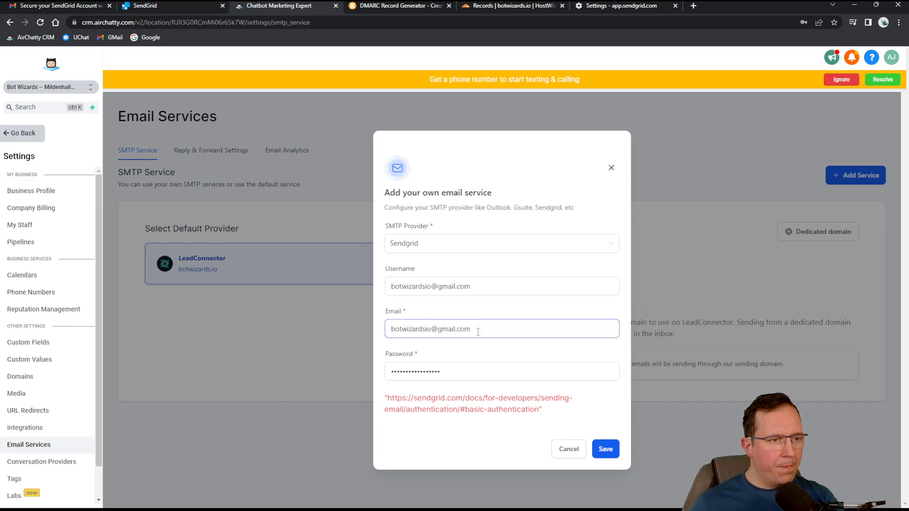
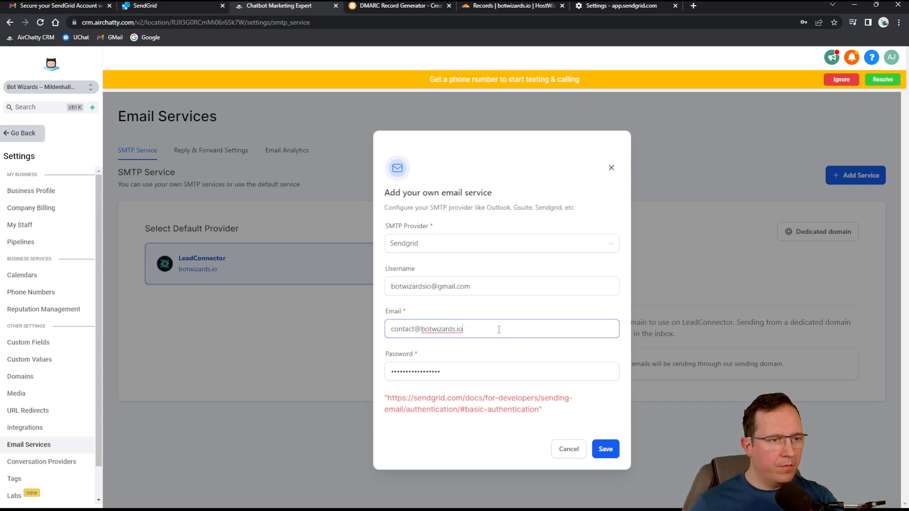
mouse_move(439, 343)
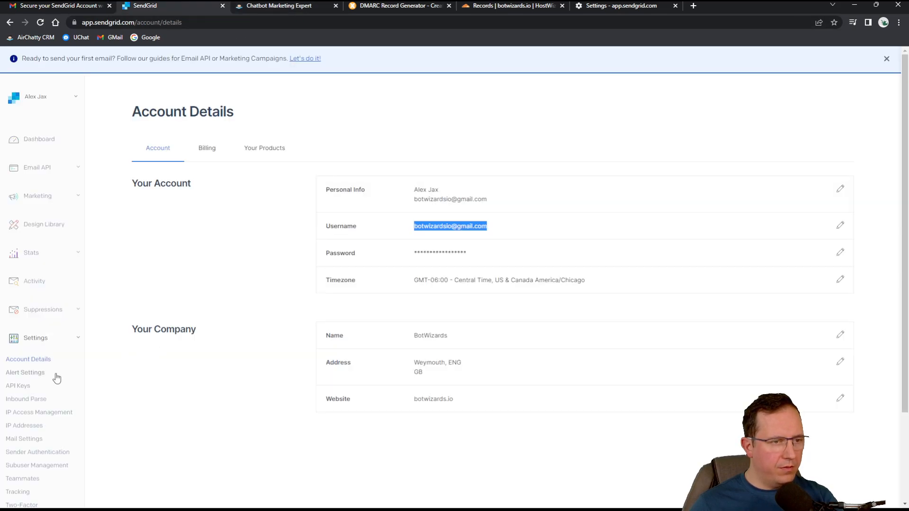
mouse_move(39, 455)
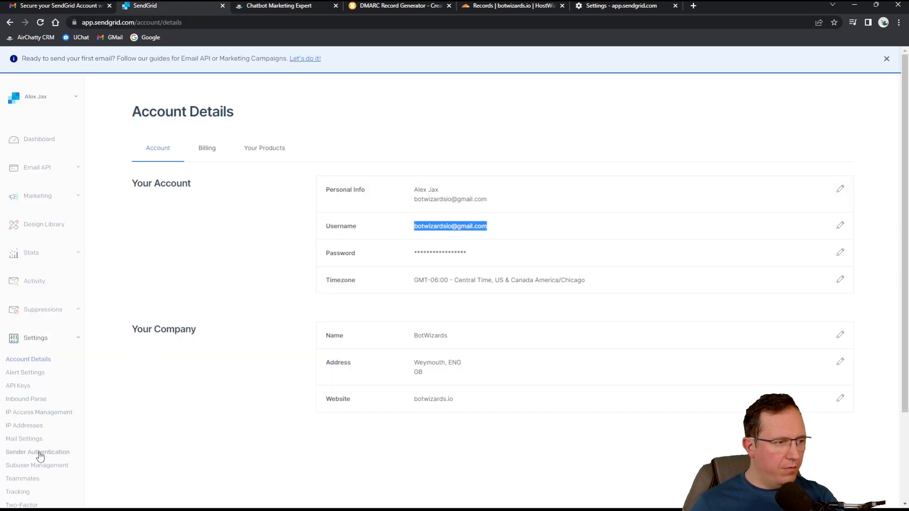
click(37, 452)
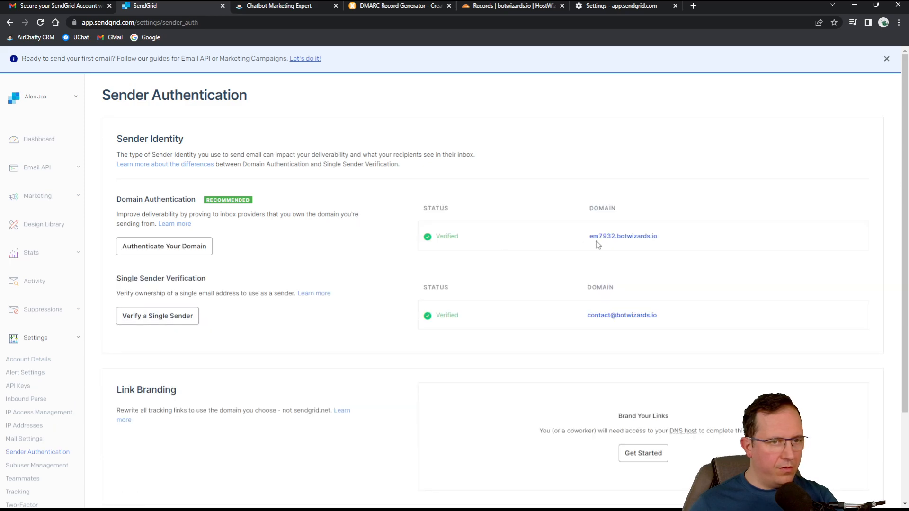
mouse_move(316, 374)
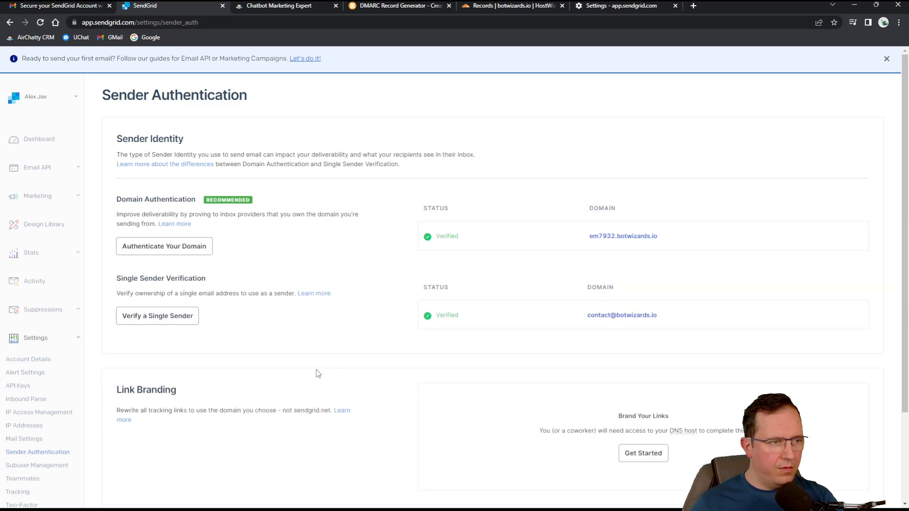
scroll(down, 3)
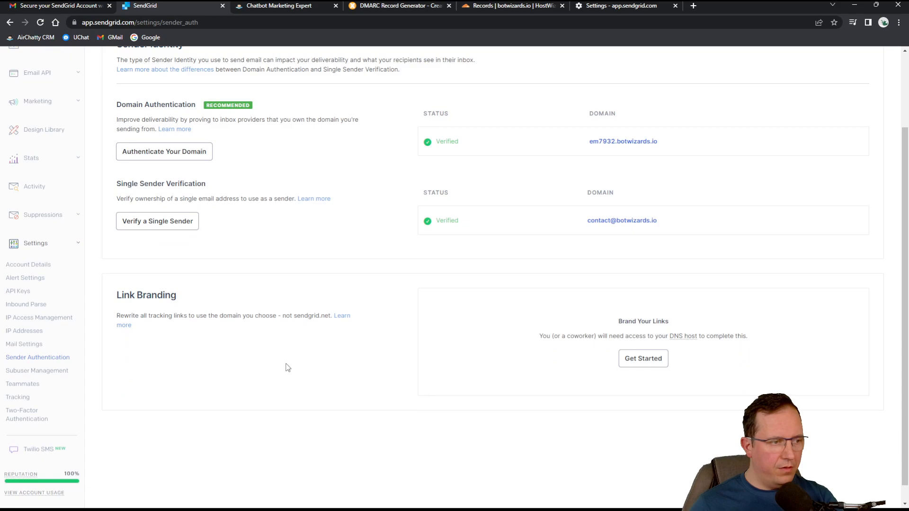
mouse_move(36, 325)
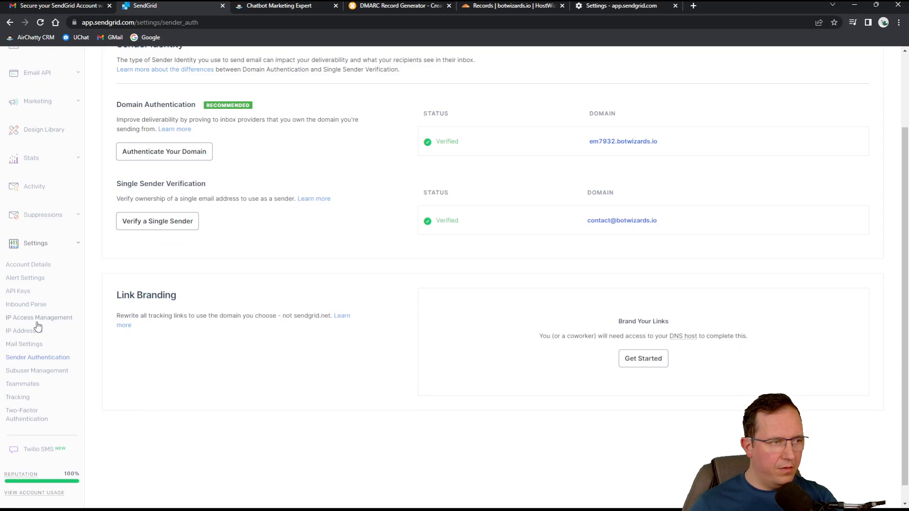
mouse_move(203, 255)
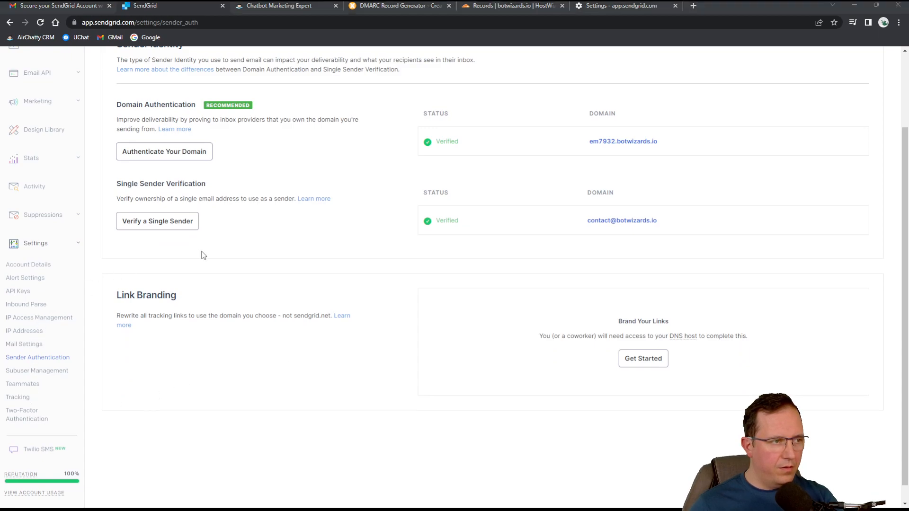
click(279, 6)
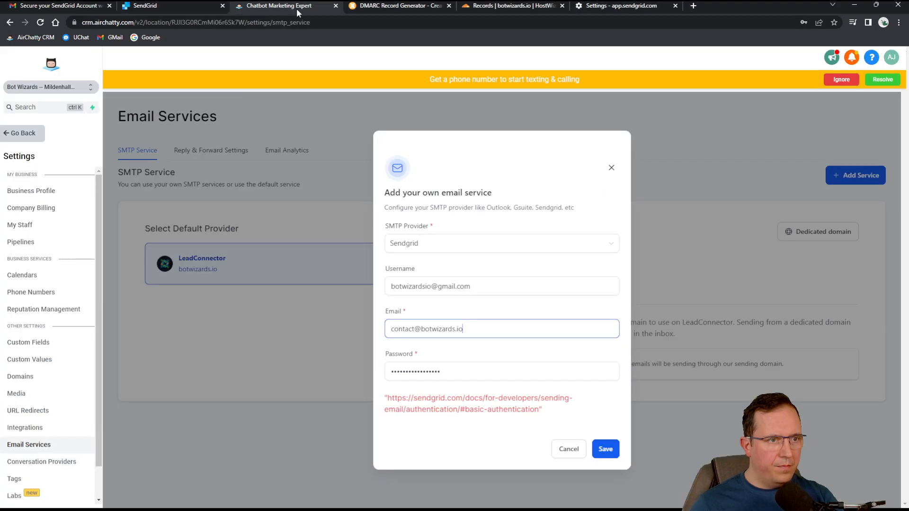
Paste the saved SendGrid password, save again, and open the error's SendGrid docs link.
click(501, 371)
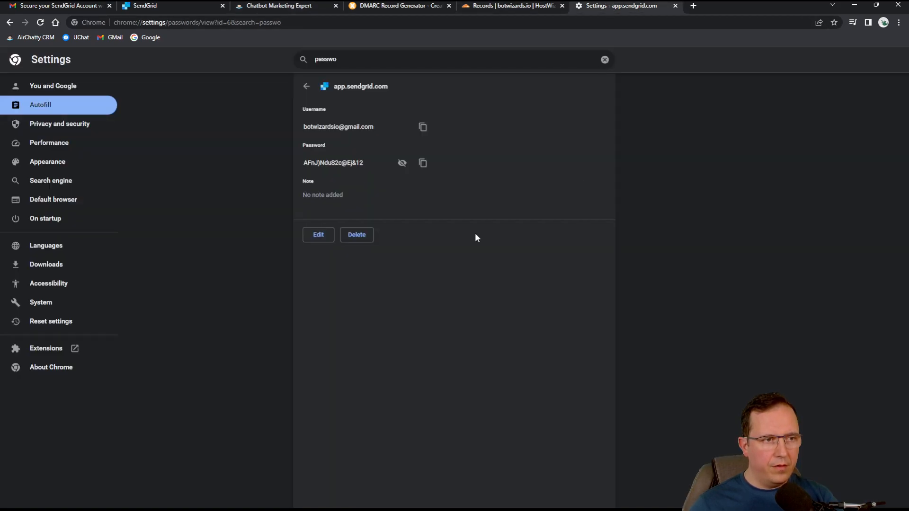
click(168, 6)
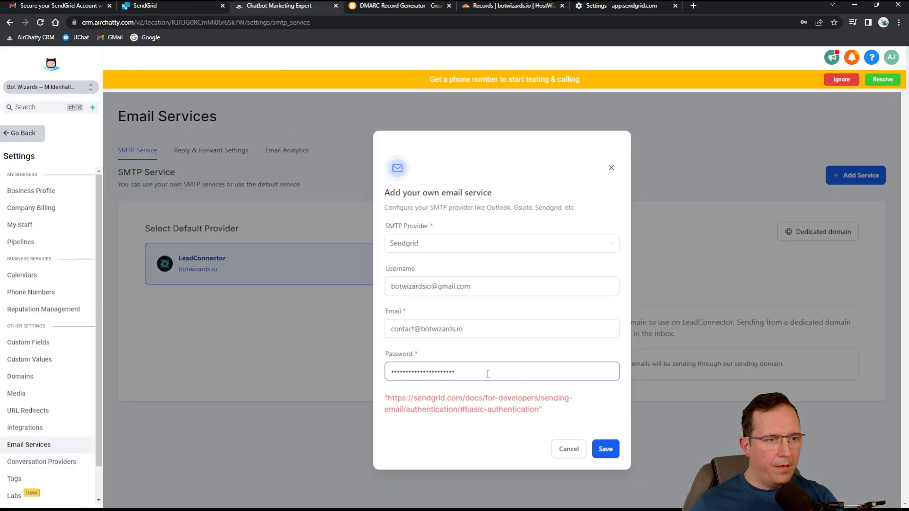
click(604, 448)
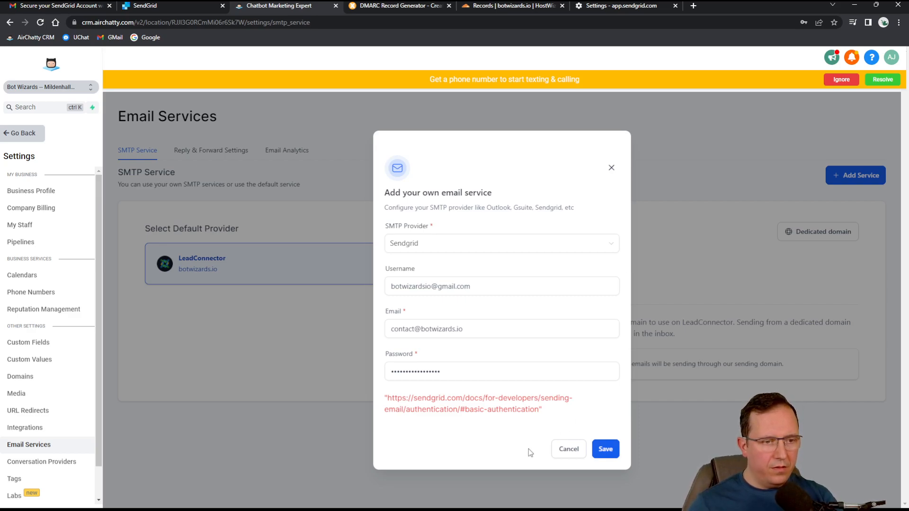
double_click(478, 397)
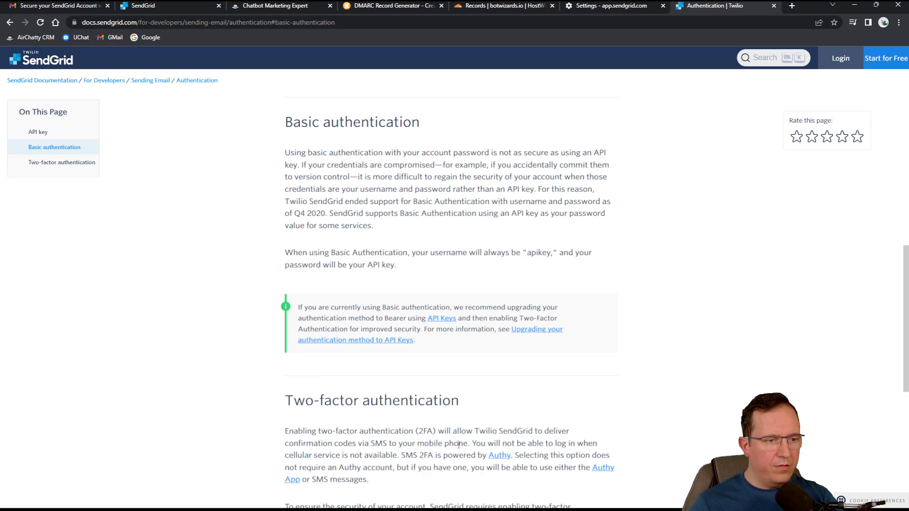
Scroll SendGrid's basic authentication docs: username 'apikey', password an API key.
scroll(up, 3)
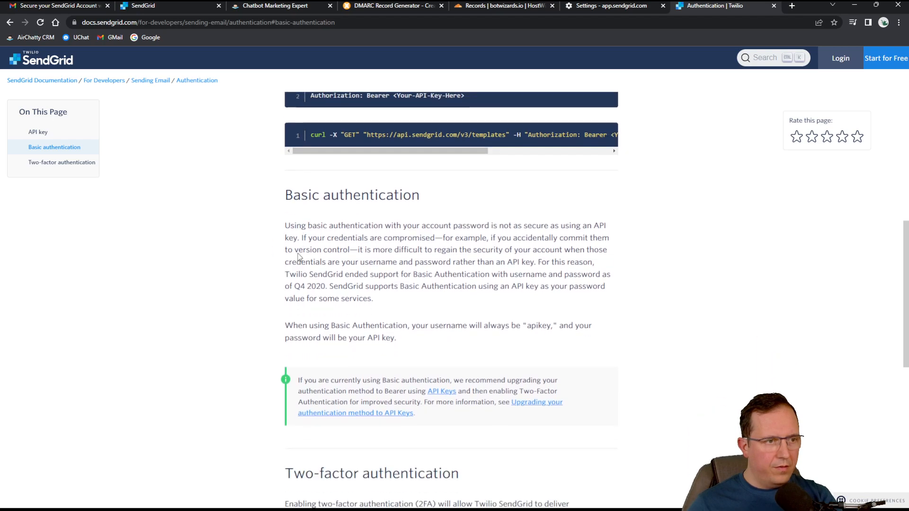
scroll(down, 3)
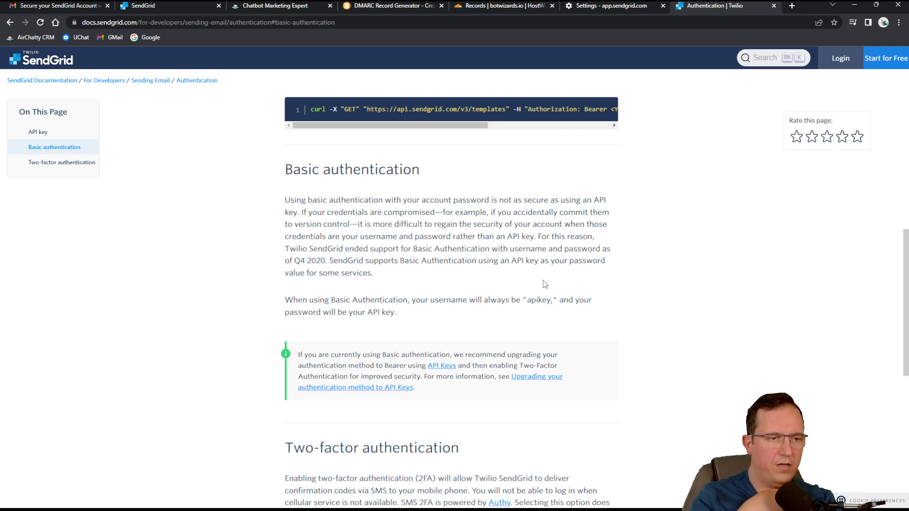
mouse_move(424, 291)
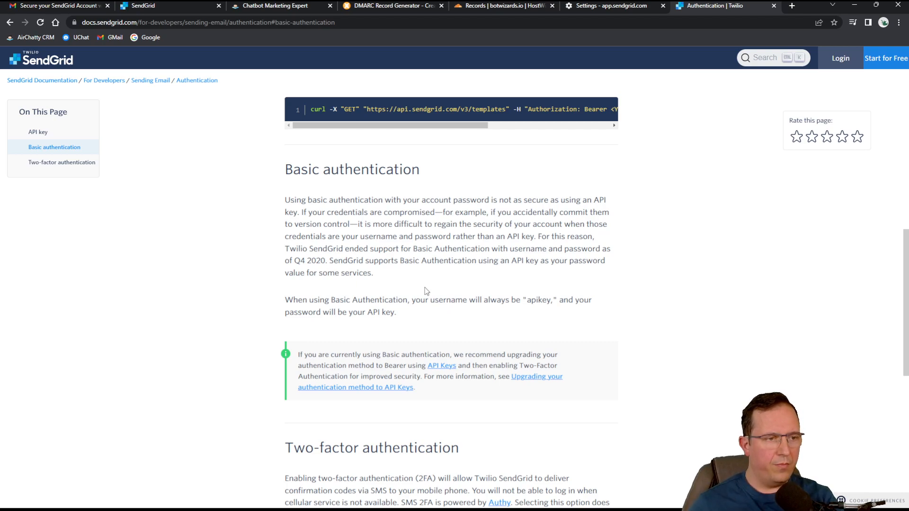
mouse_move(417, 317)
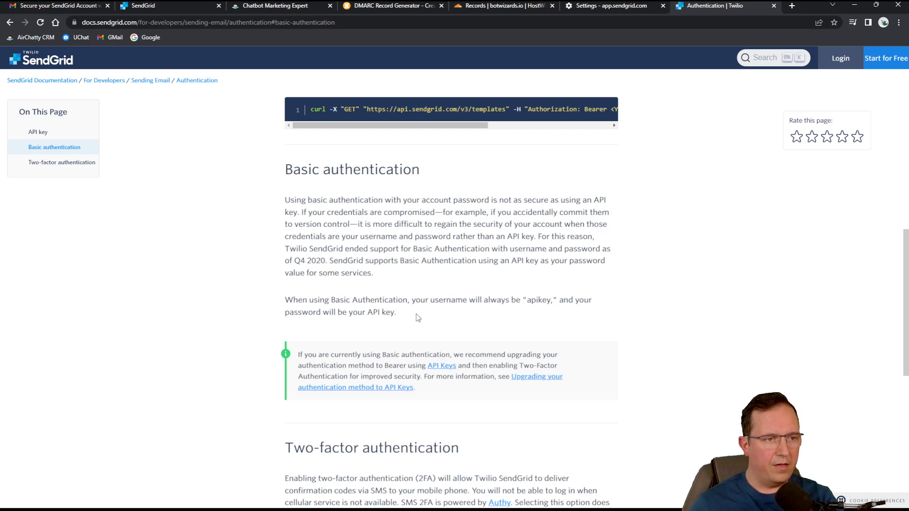
mouse_move(443, 315)
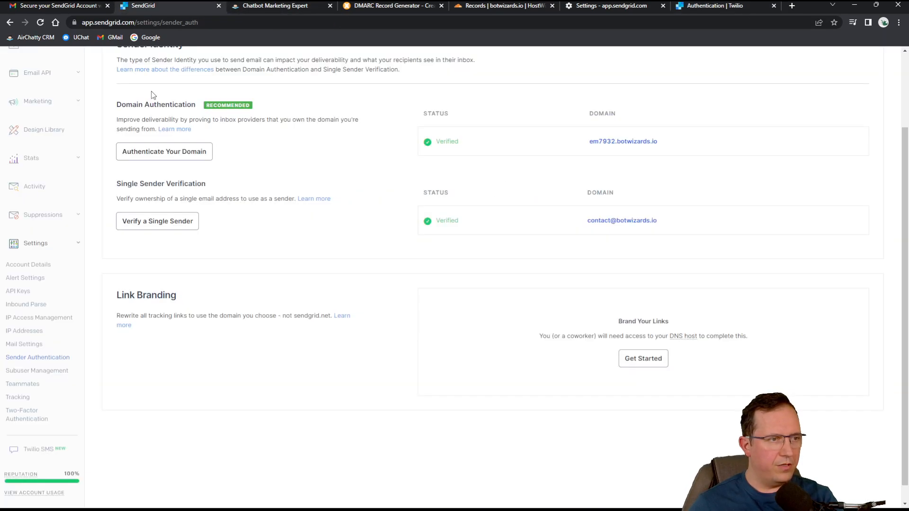
Create a full-access SendGrid API key named 'AirChatty' and copy its value.
click(18, 290)
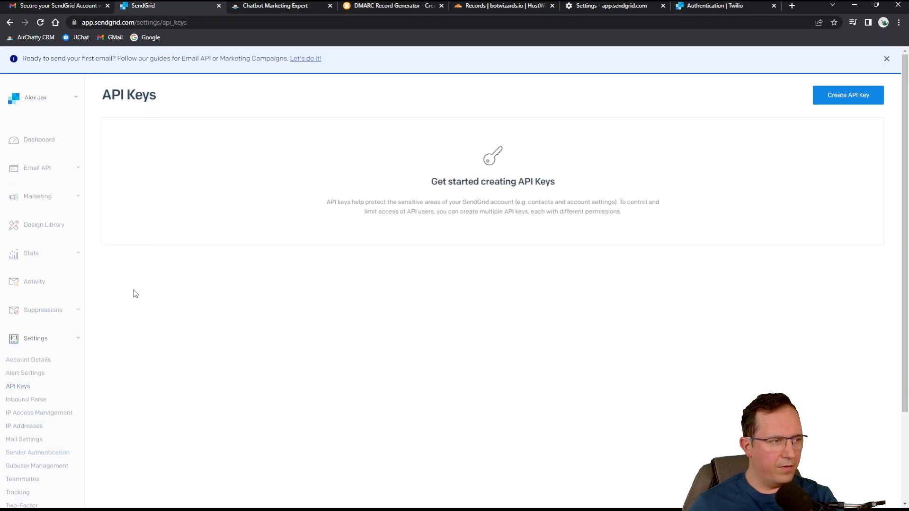
click(847, 94)
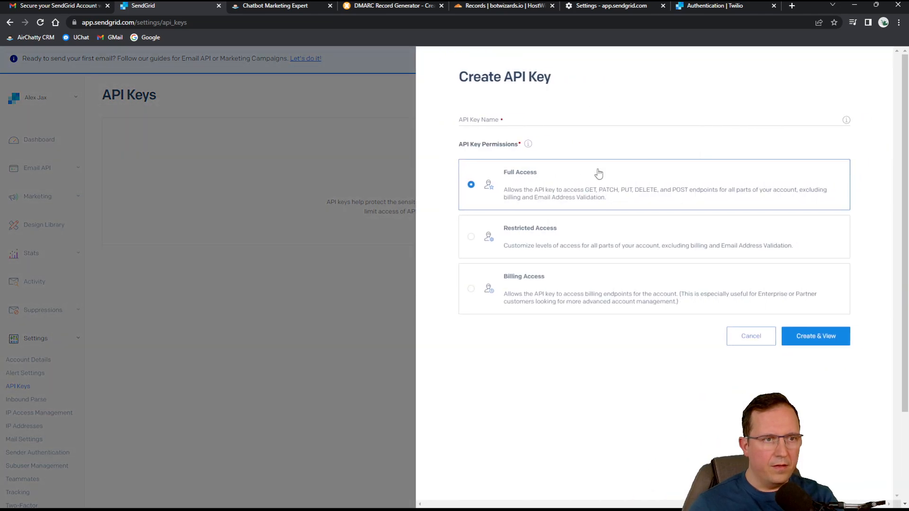
mouse_move(514, 119)
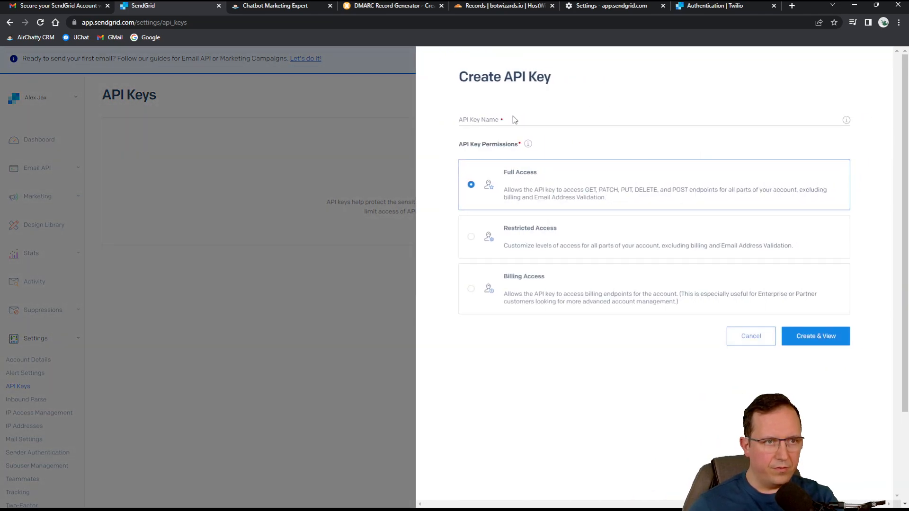
text(AirCha)
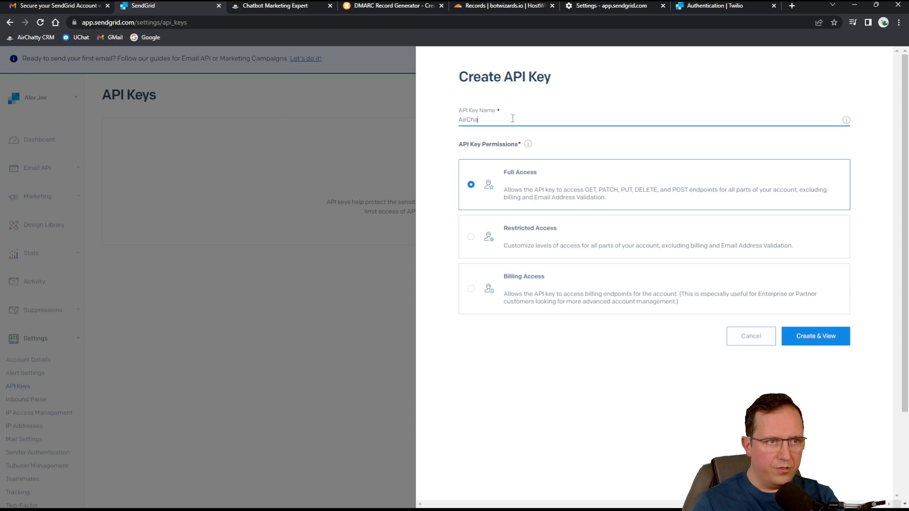
text(tty)
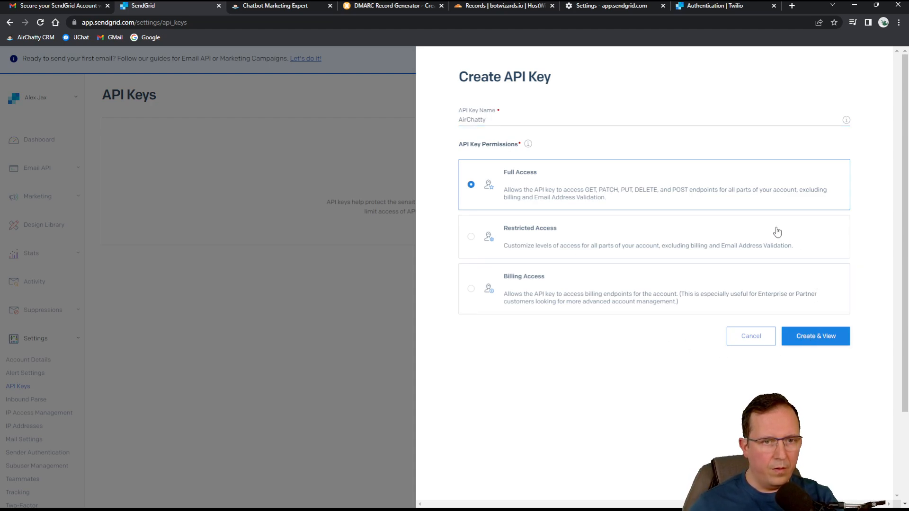
mouse_move(626, 239)
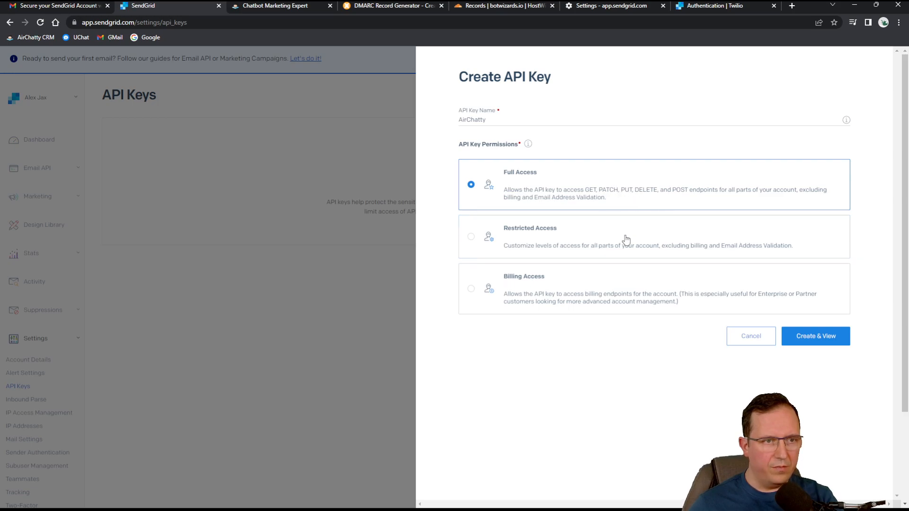
click(815, 336)
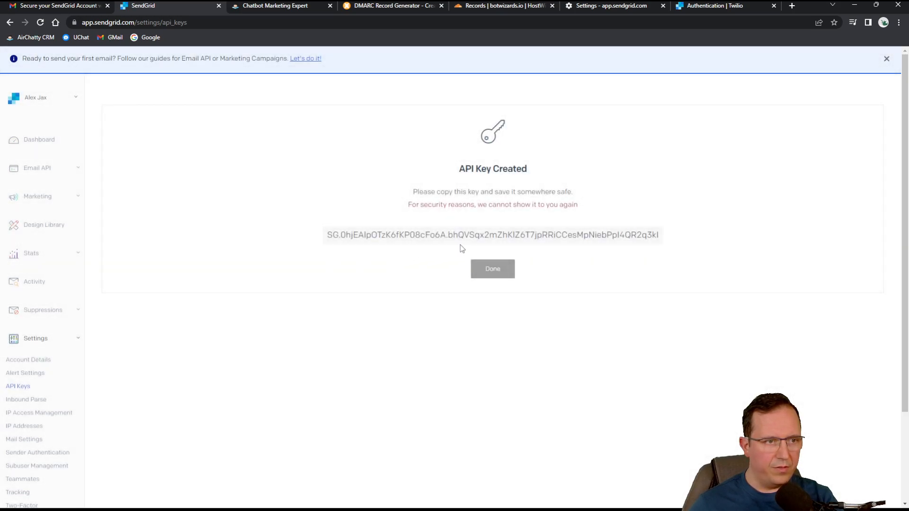
click(492, 235)
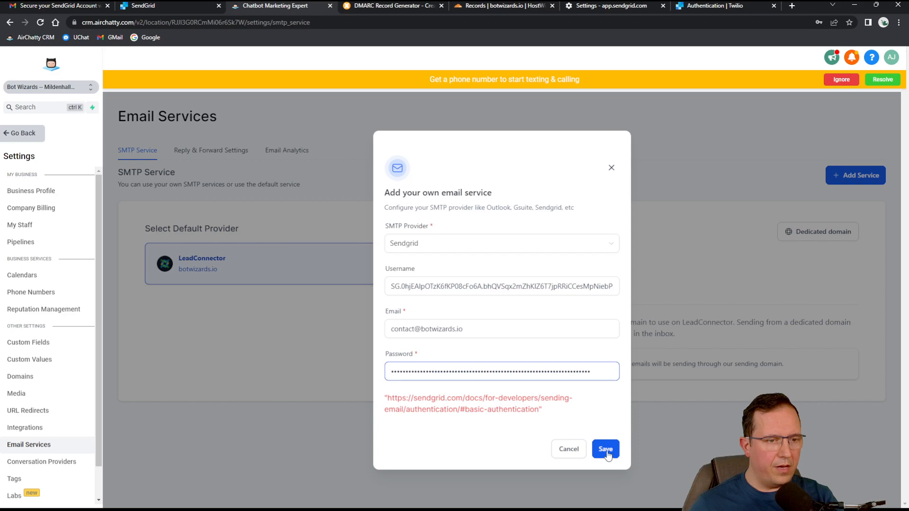
Save the Sendgrid service, get a 535 error, and re-paste the saved account password.
click(604, 449)
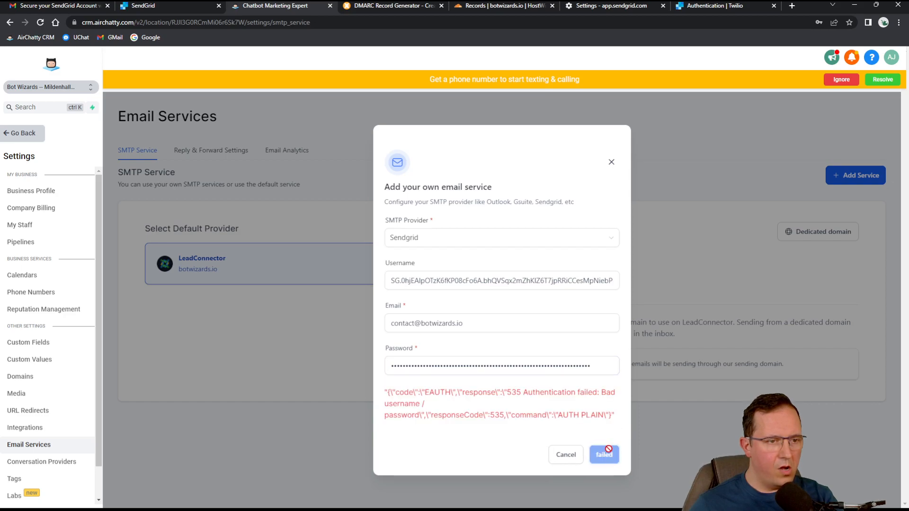
click(609, 6)
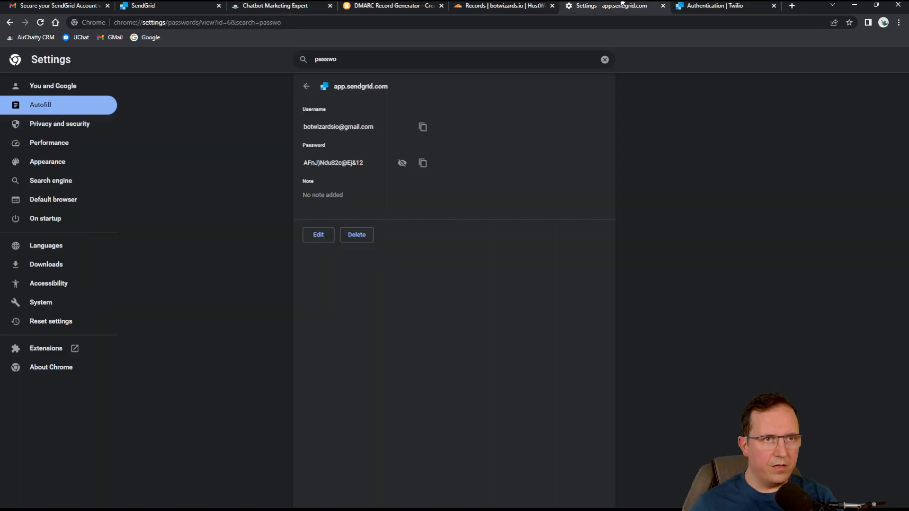
click(423, 163)
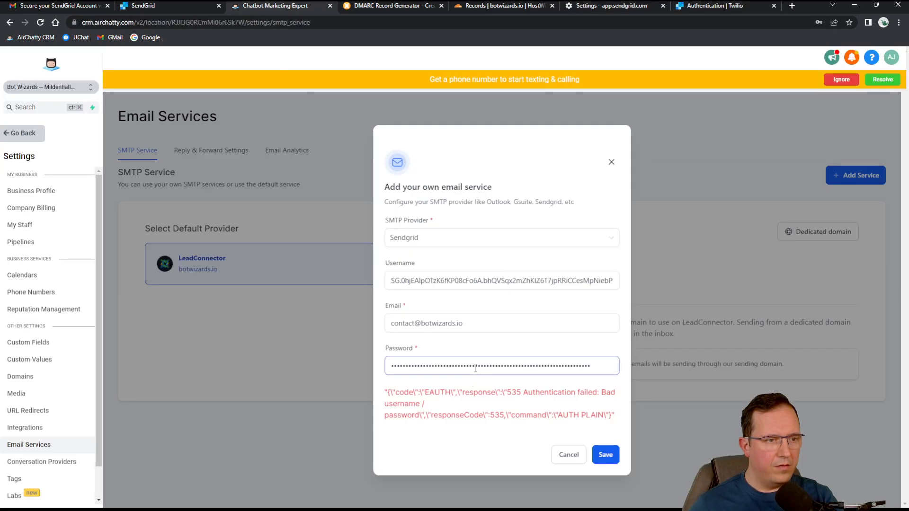
click(605, 454)
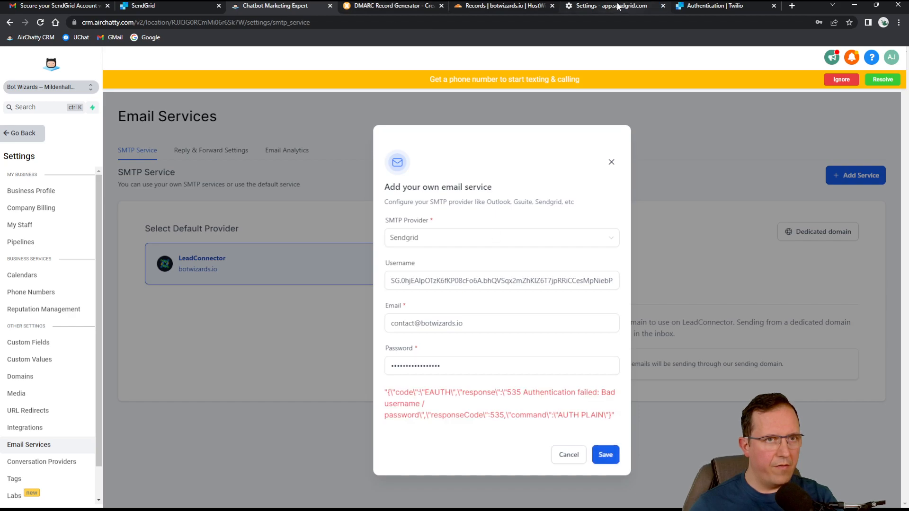
click(718, 5)
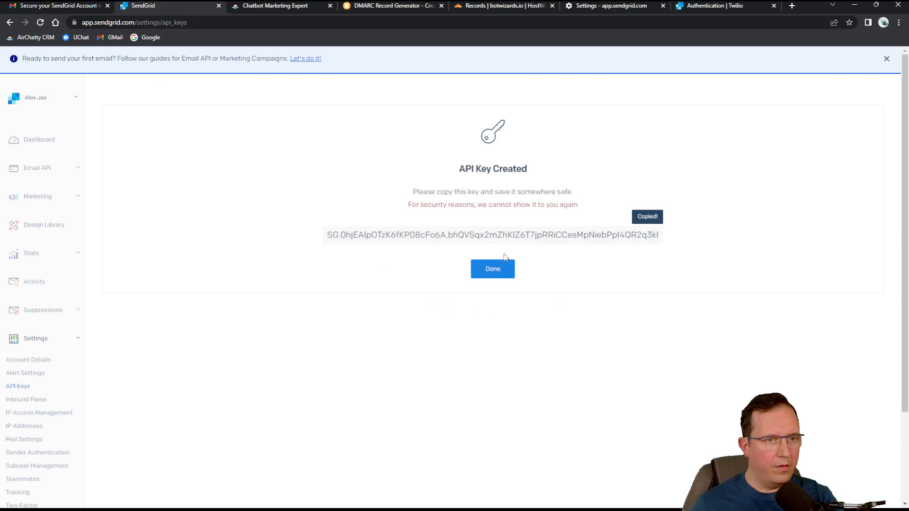
mouse_move(527, 255)
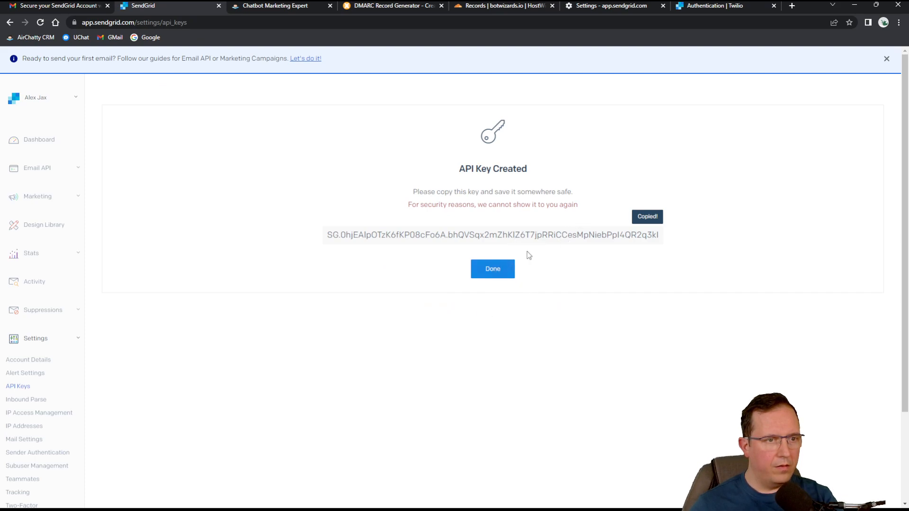
Copy the AirChatty API key again and close its confirmation screen.
double_click(492, 235)
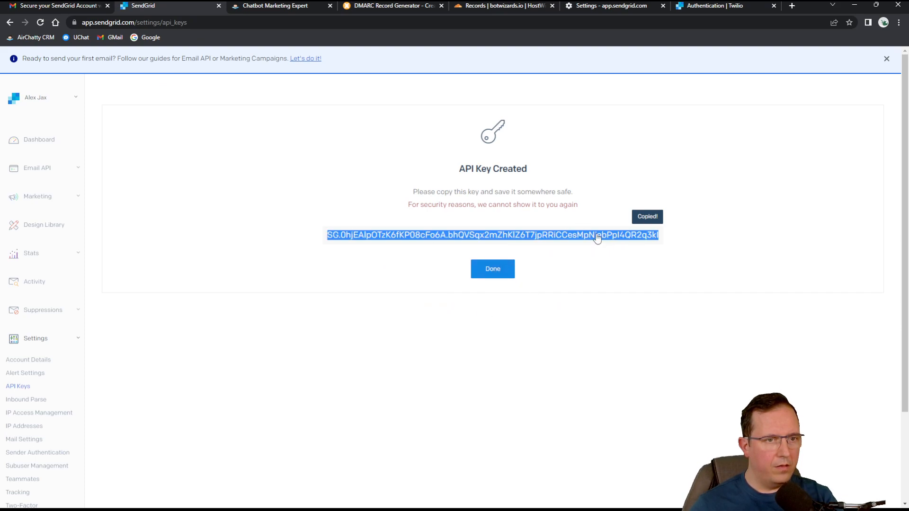
click(492, 268)
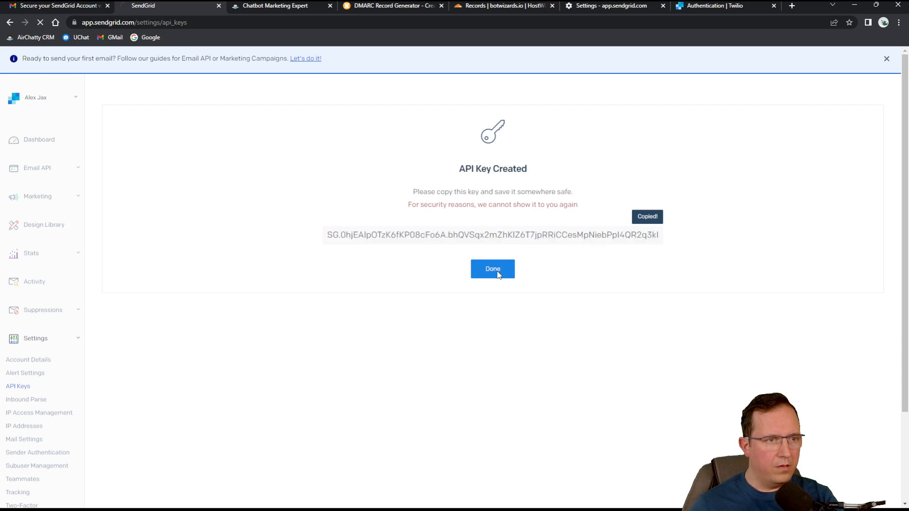
click(492, 268)
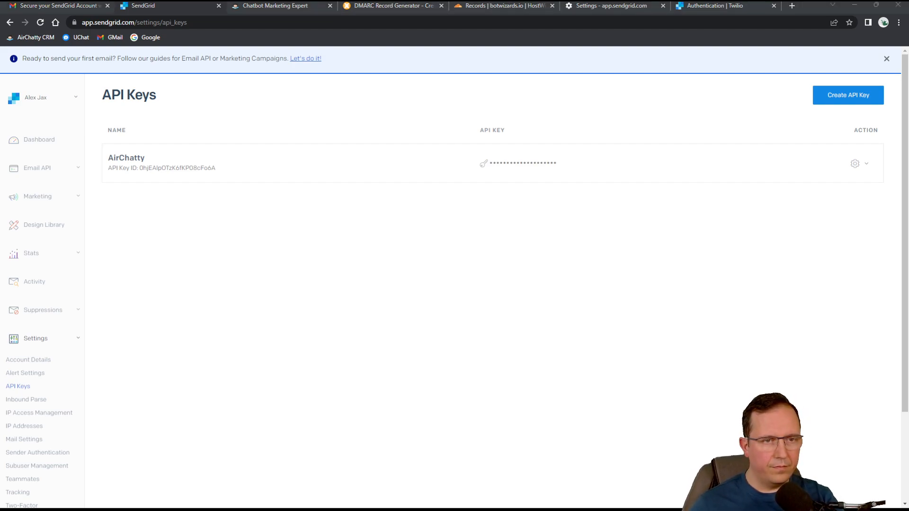
Enter the API key as the Sendgrid service password and recheck SendGrid's login and docs.
click(273, 6)
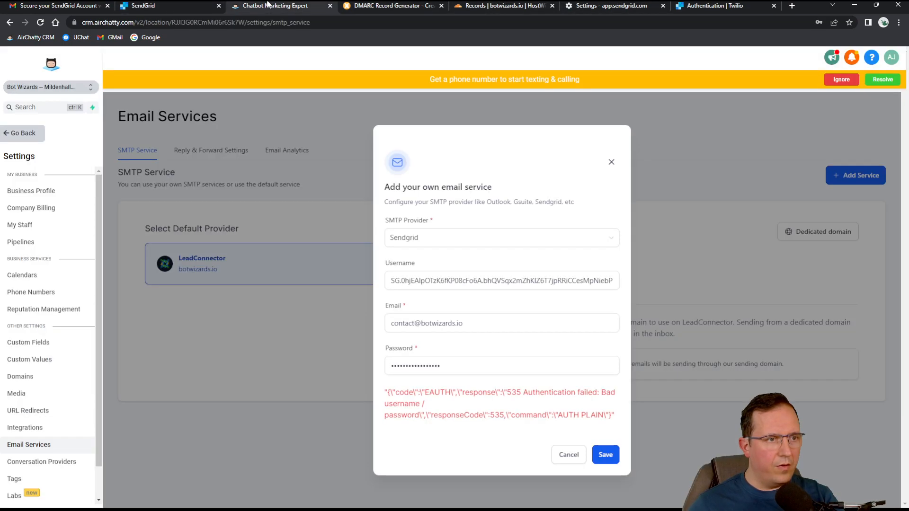
click(605, 454)
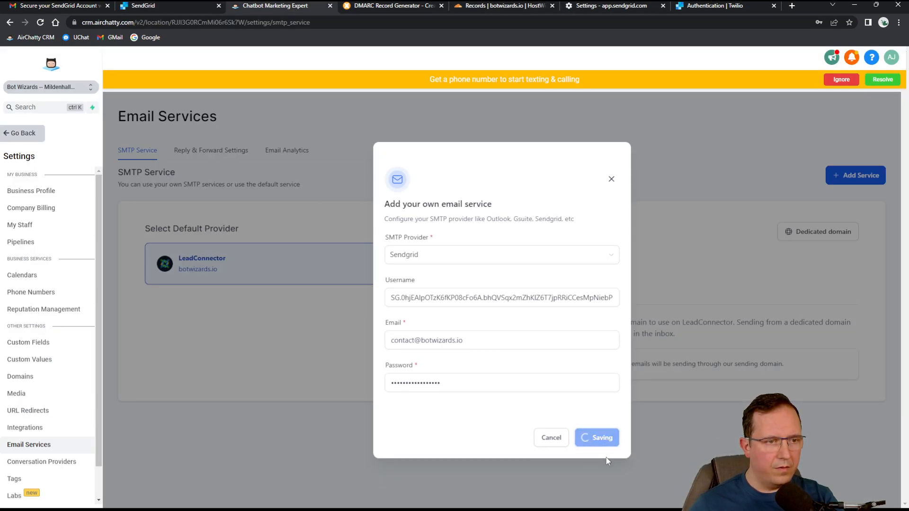
click(596, 437)
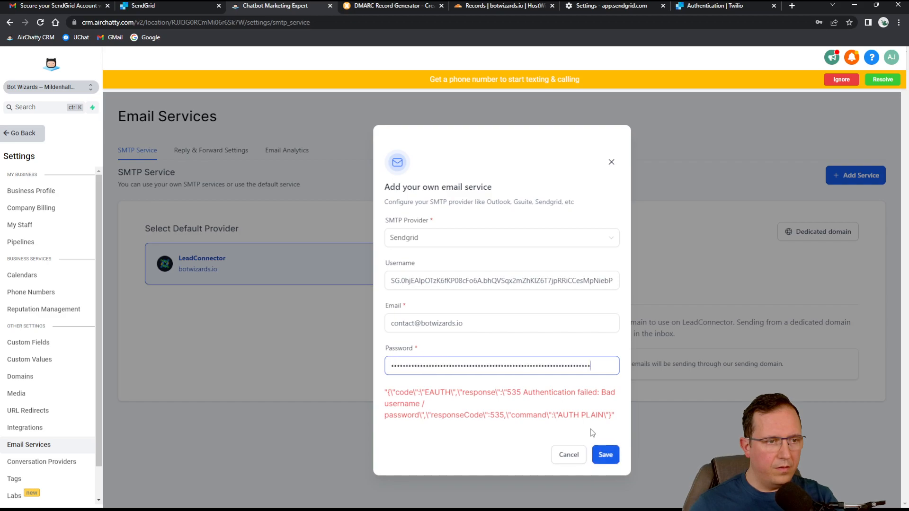
click(609, 6)
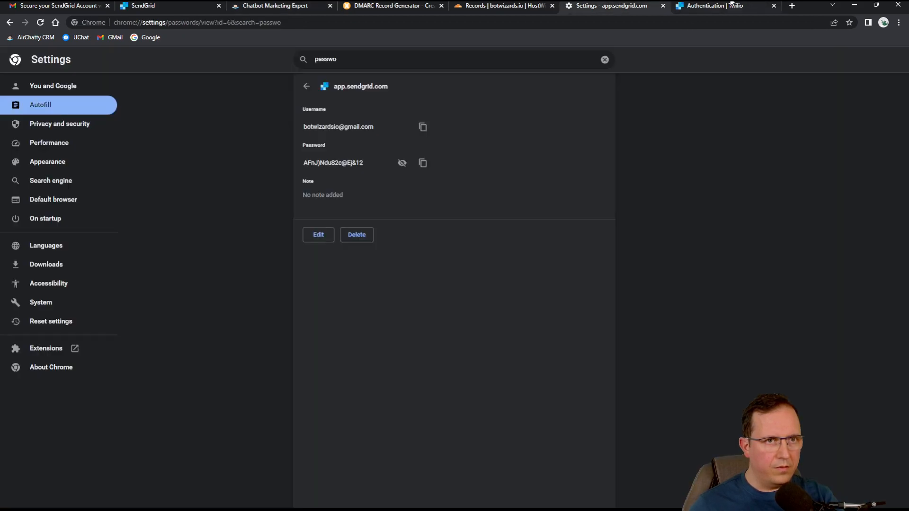
click(718, 6)
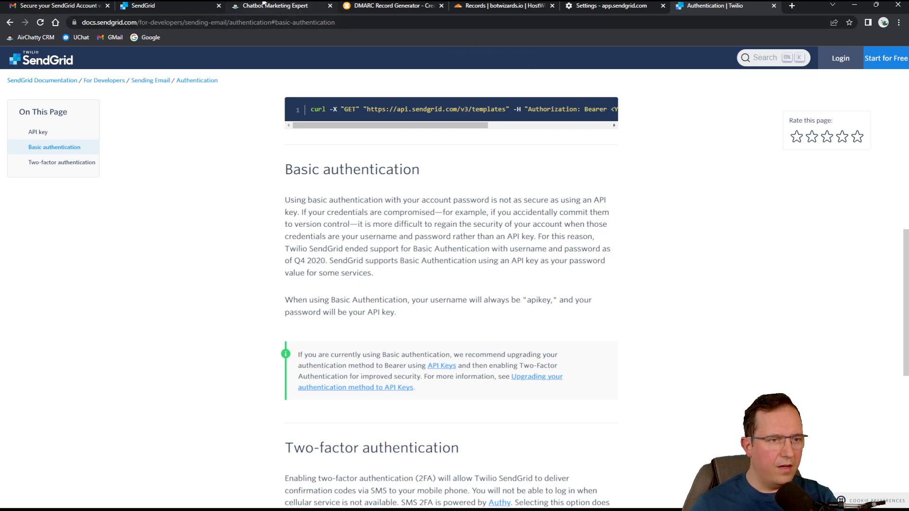
click(609, 6)
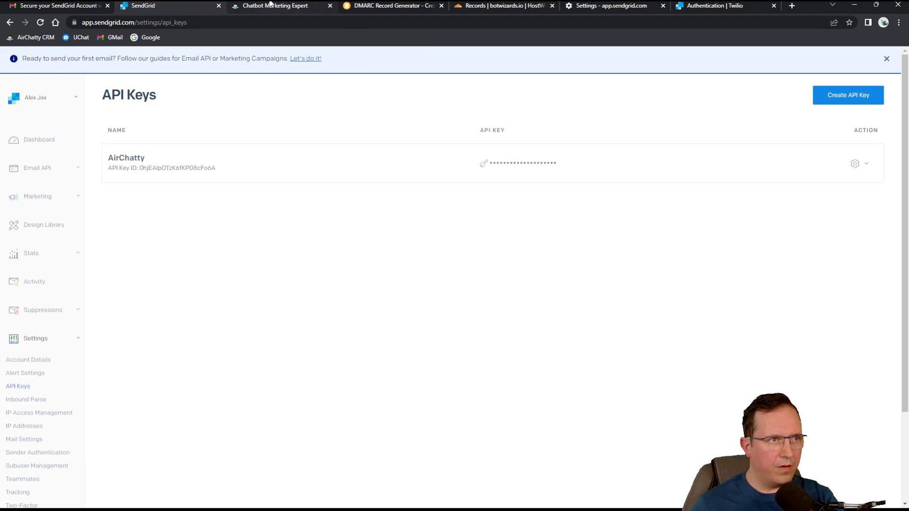
Change the service username to 'apikey' and save the Sendgrid service.
click(274, 6)
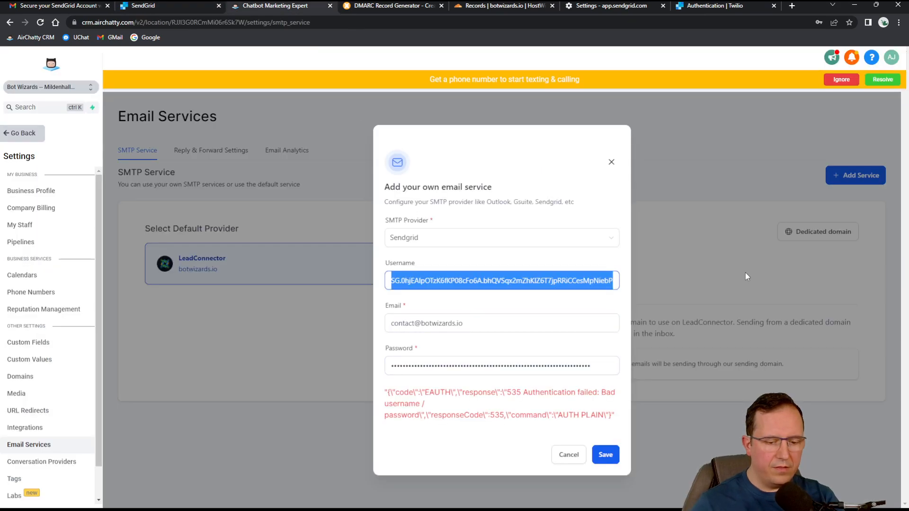
text(apikey)
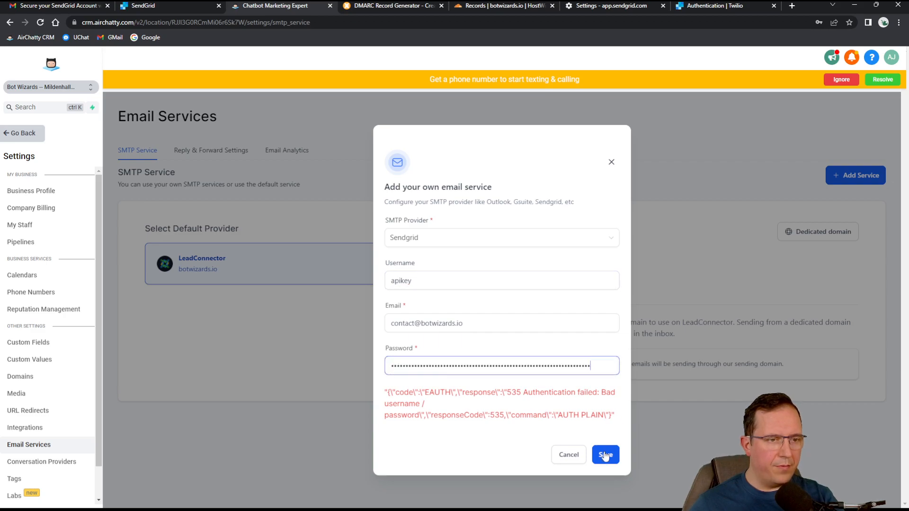
click(604, 454)
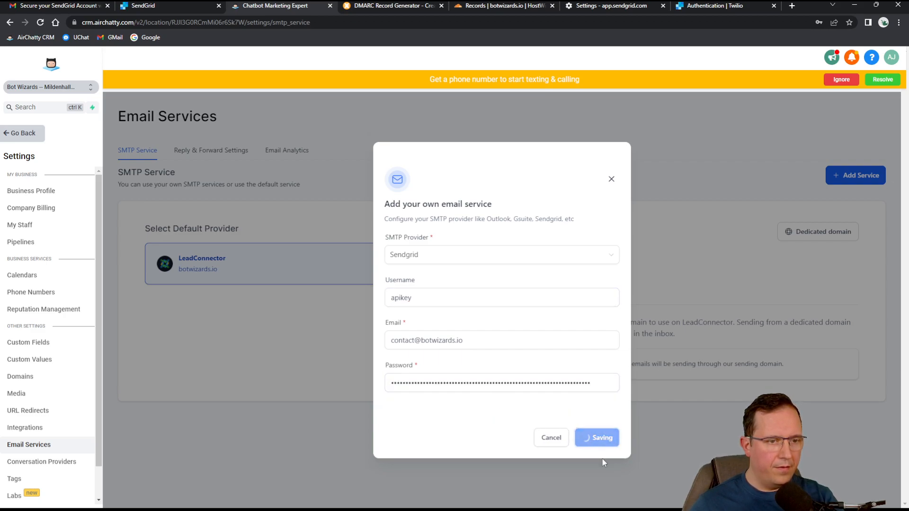
click(596, 438)
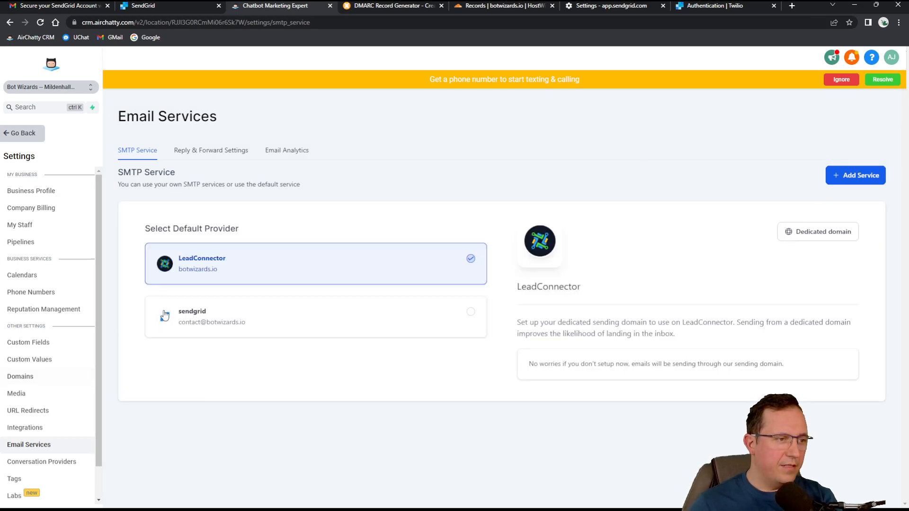
mouse_move(261, 298)
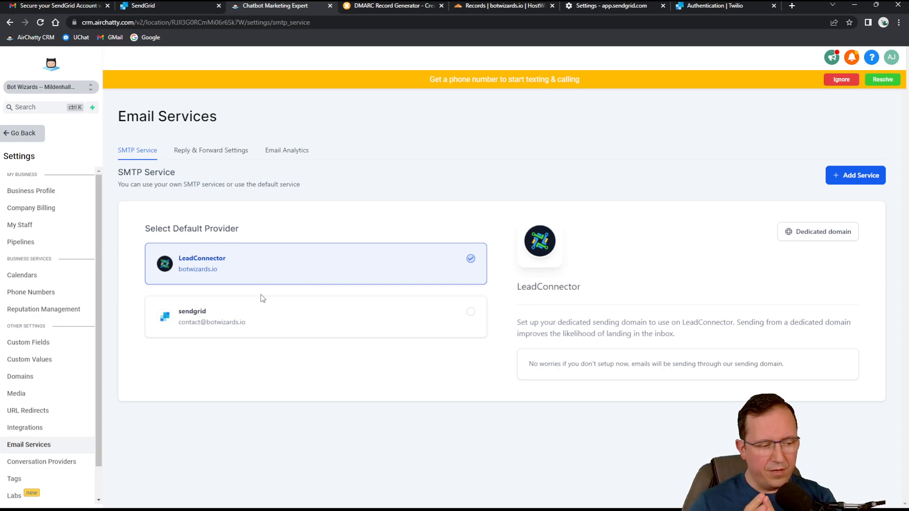
mouse_move(277, 259)
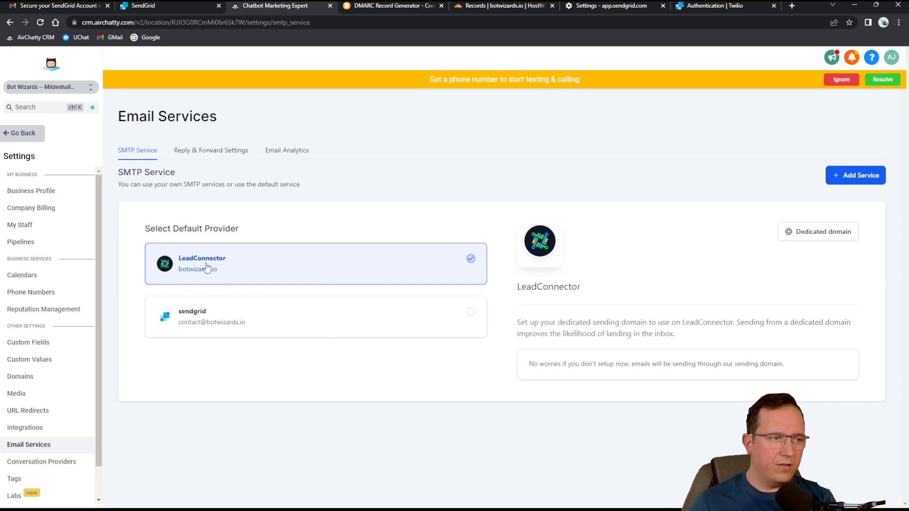
mouse_move(232, 312)
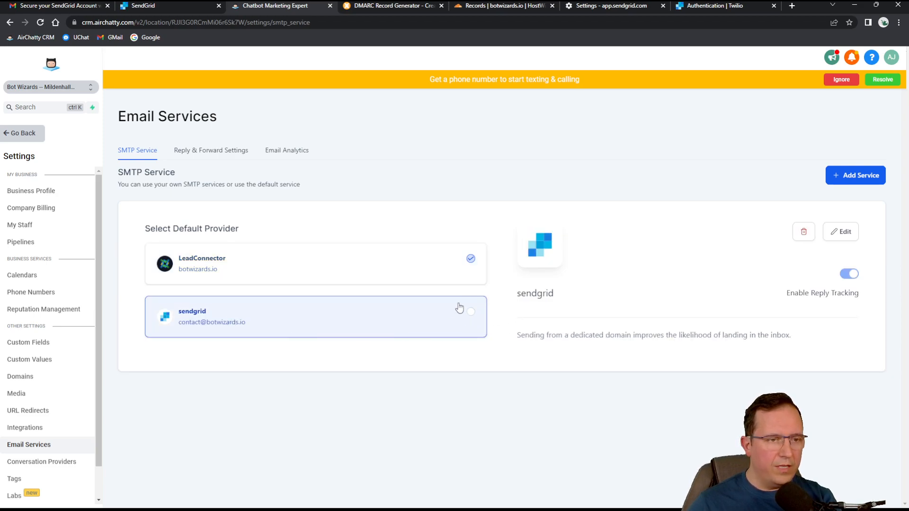
mouse_move(474, 315)
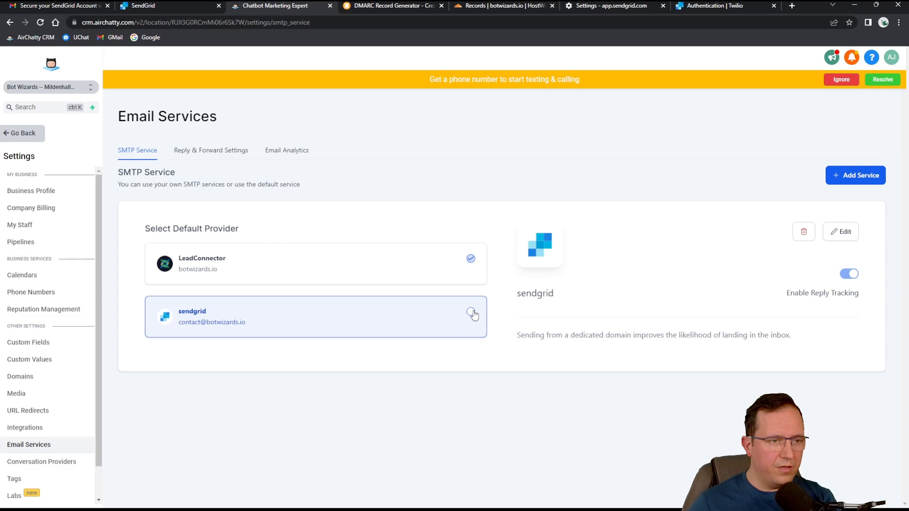
click(470, 313)
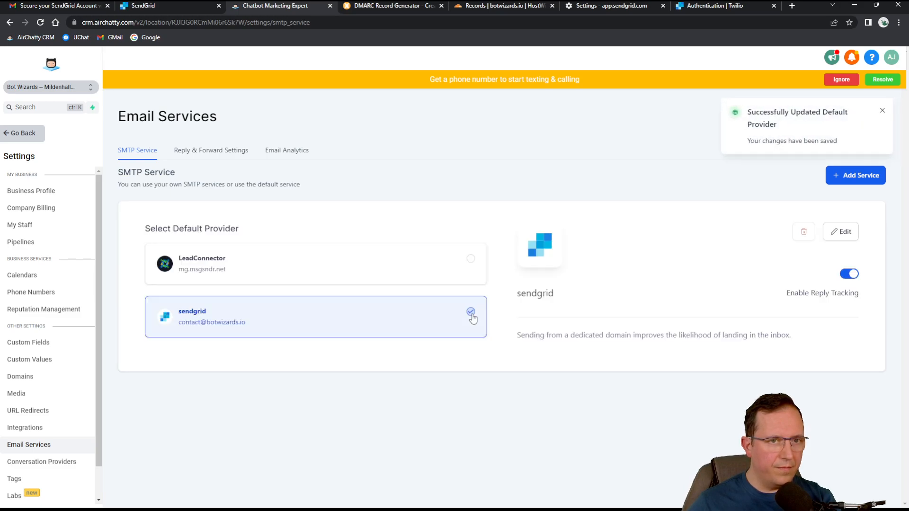
mouse_move(858, 112)
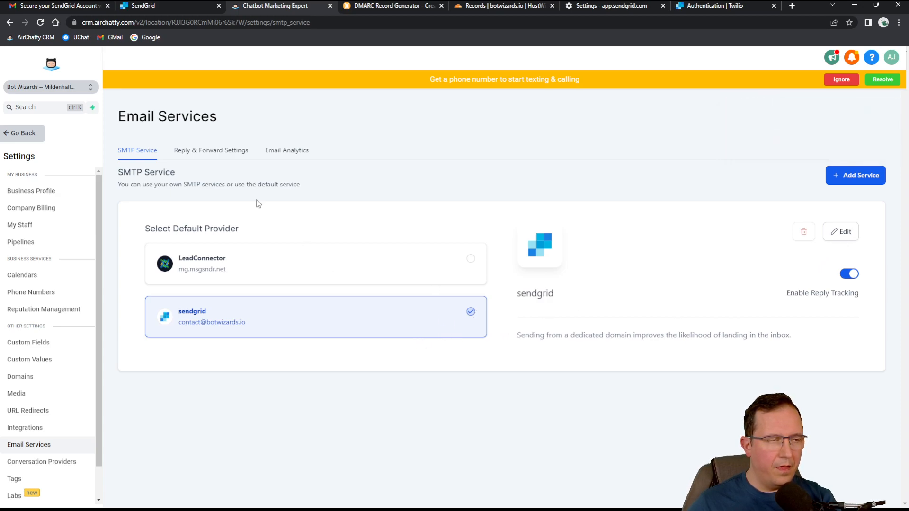
mouse_move(19, 225)
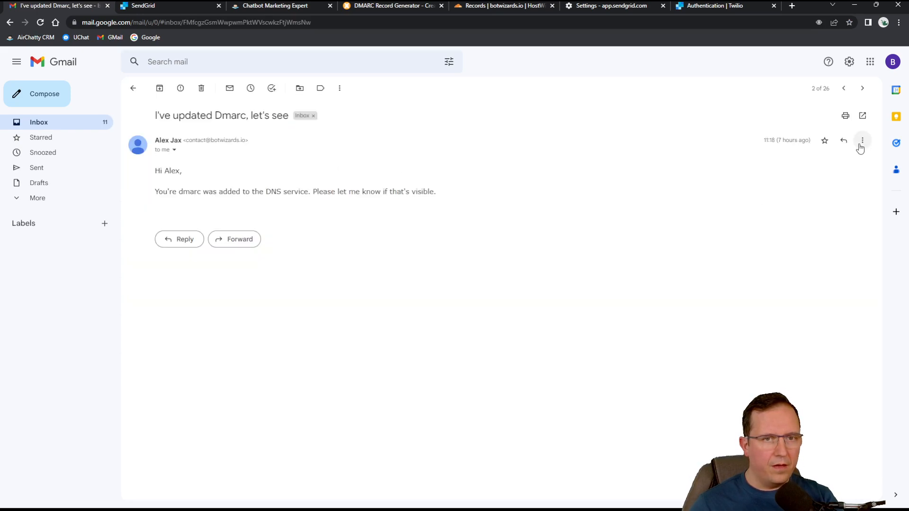
Show the DMARC update email's original headers in Gmail and scroll through them.
click(861, 140)
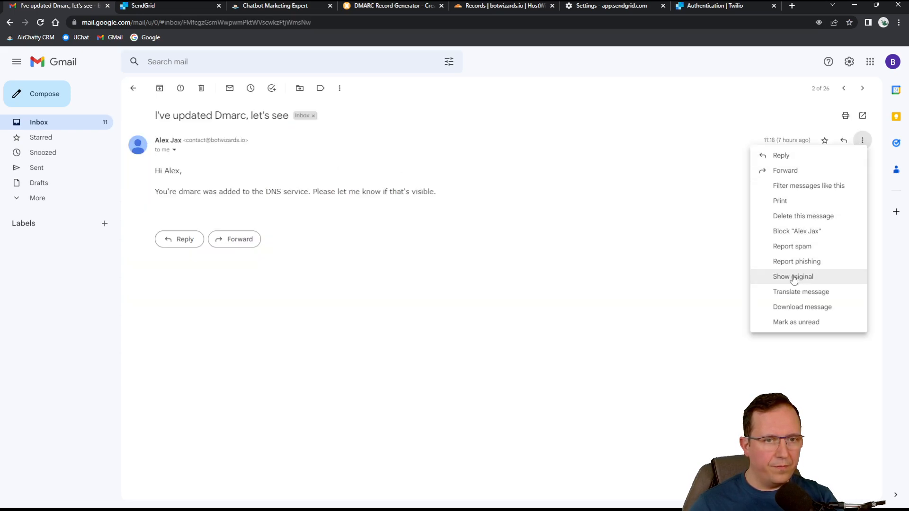
click(792, 277)
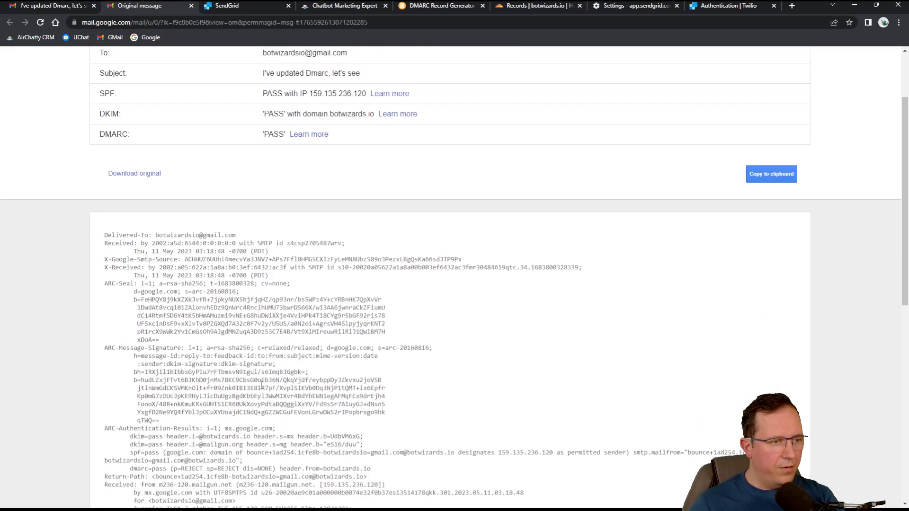
scroll(down, 3)
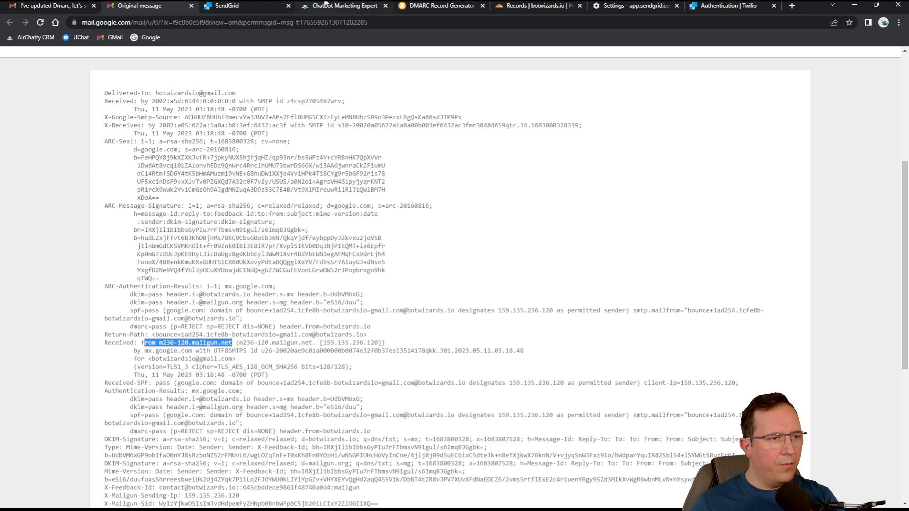
click(341, 5)
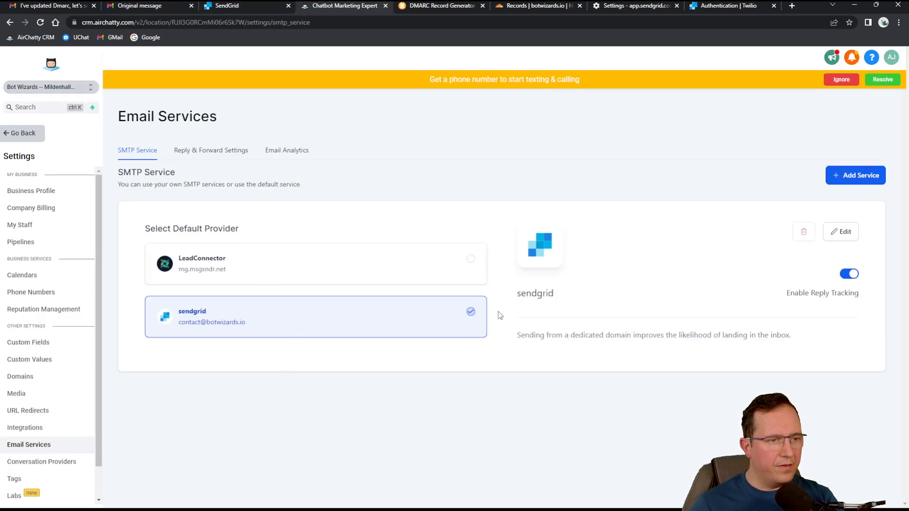
Go through Contacts to open Alex BotWizards' record with the email composer.
click(22, 133)
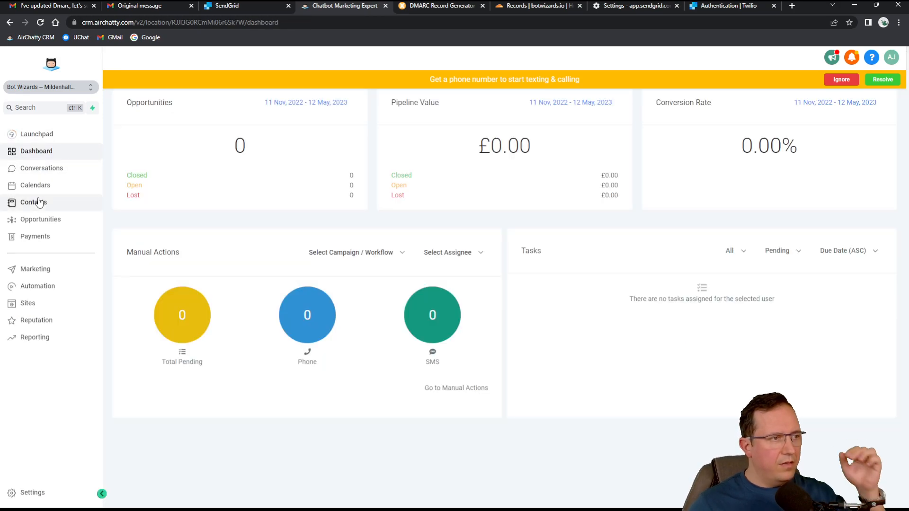
click(41, 168)
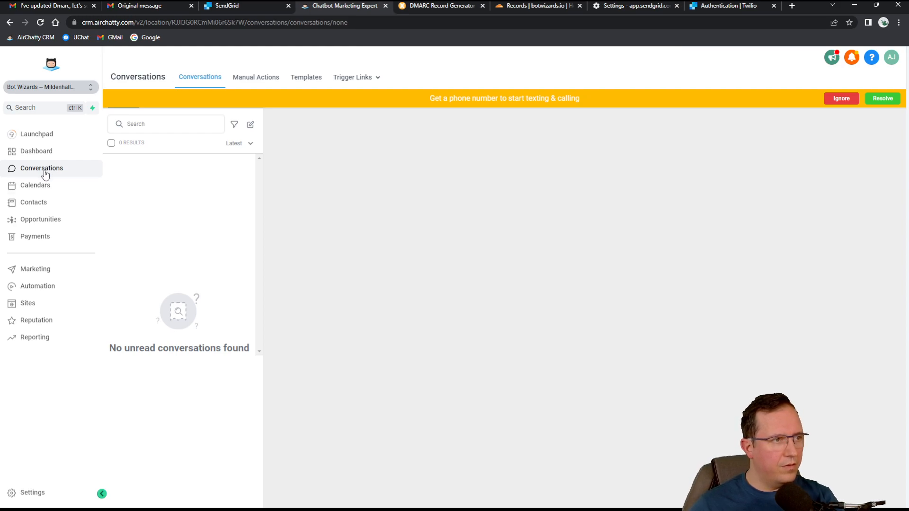
mouse_move(70, 188)
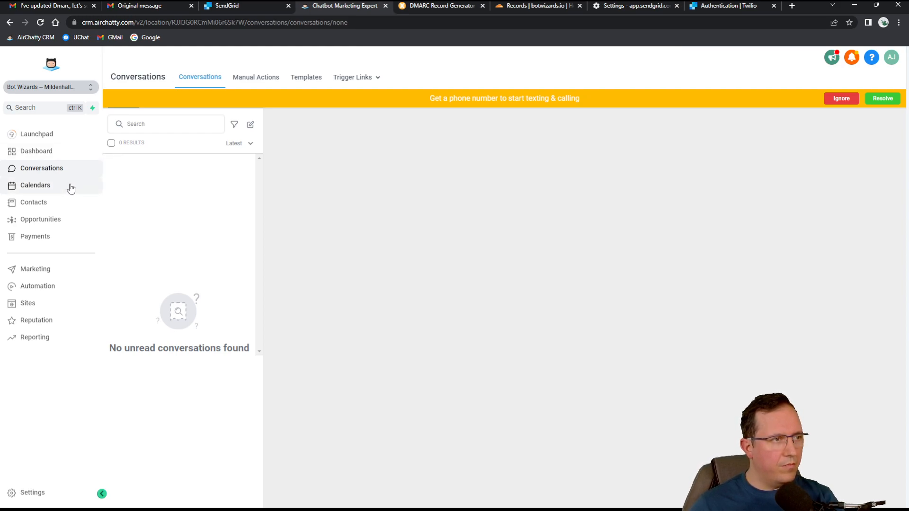
mouse_move(171, 272)
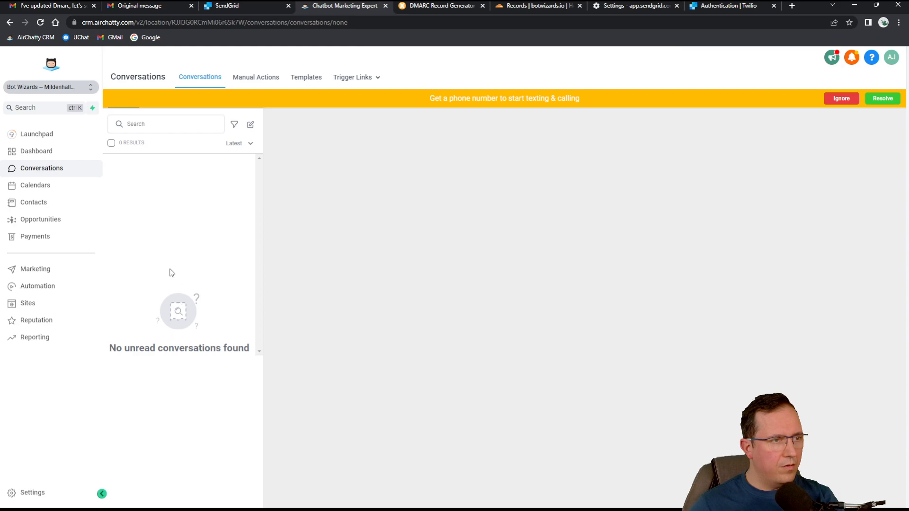
mouse_move(33, 202)
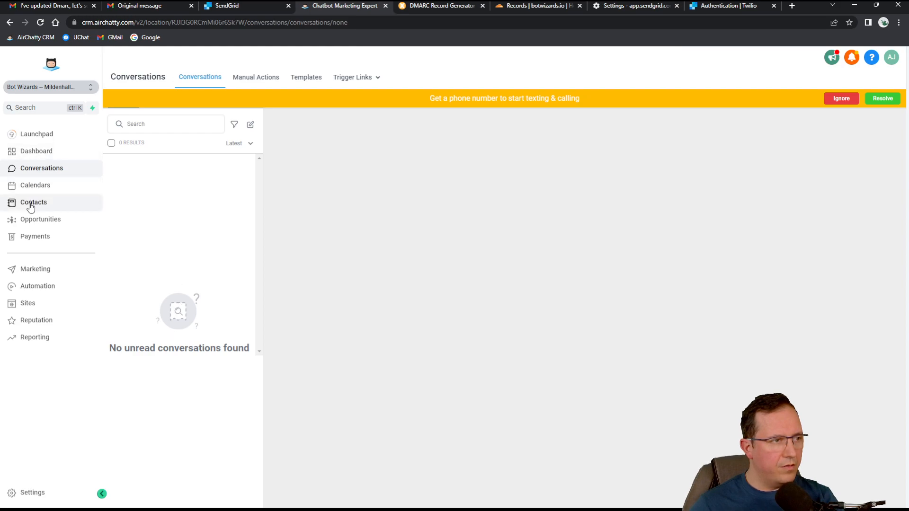
click(33, 202)
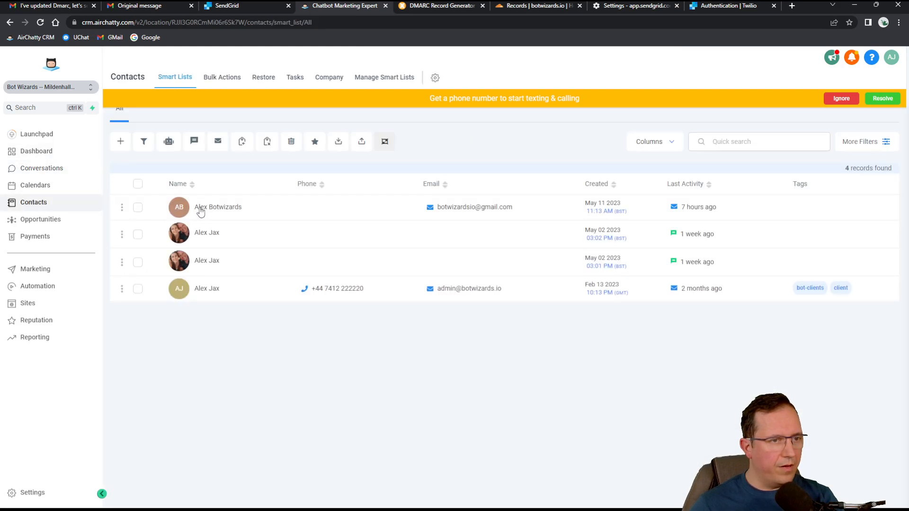
mouse_move(266, 298)
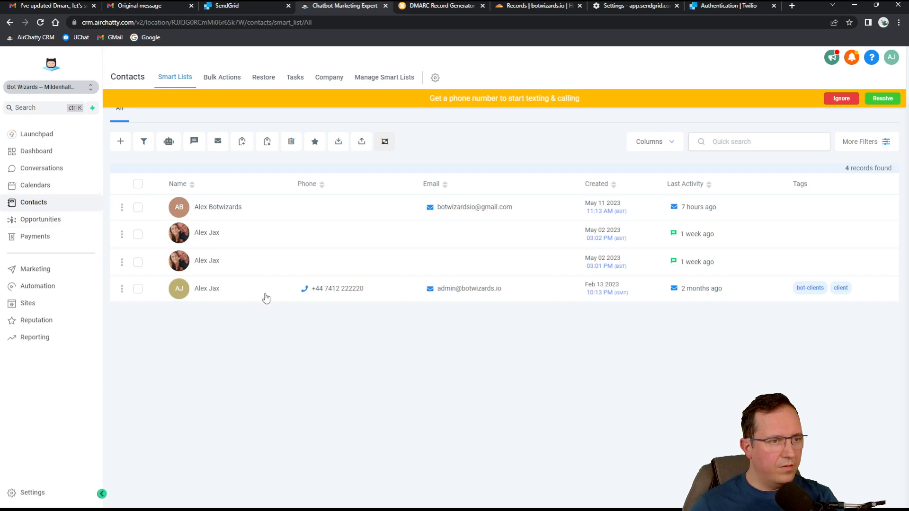
click(218, 207)
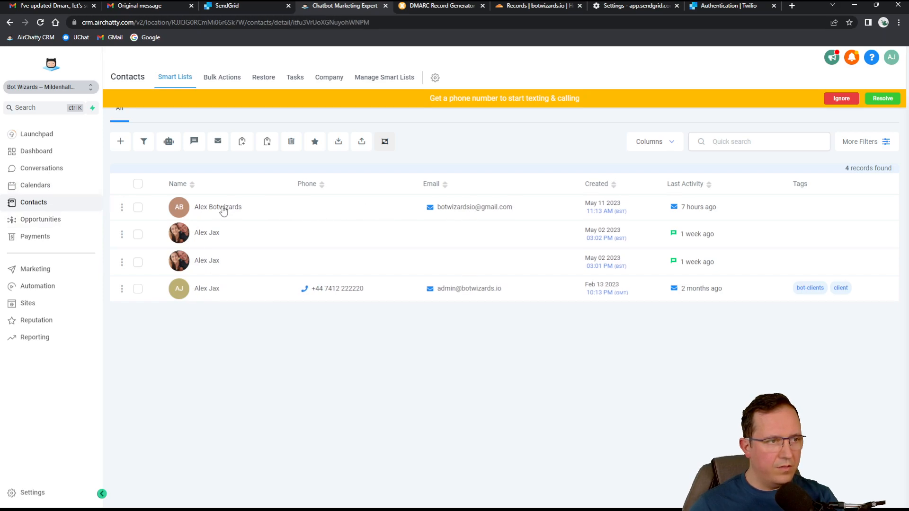
click(218, 207)
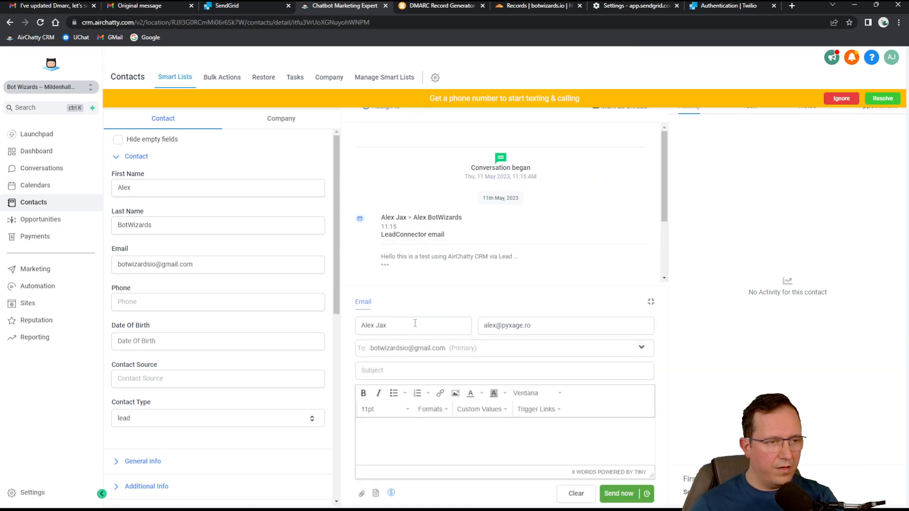
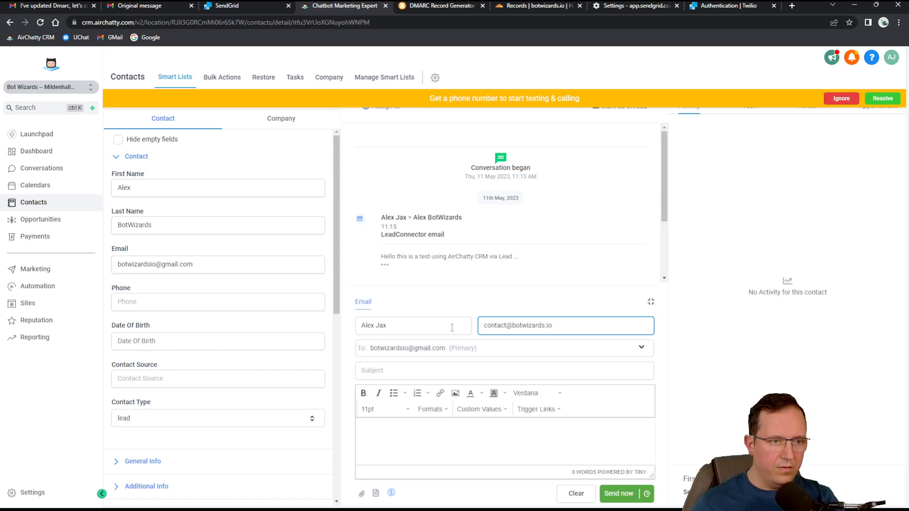
Fill in the contact@ sender address and the subject 'Hello from SendGrid'.
click(503, 370)
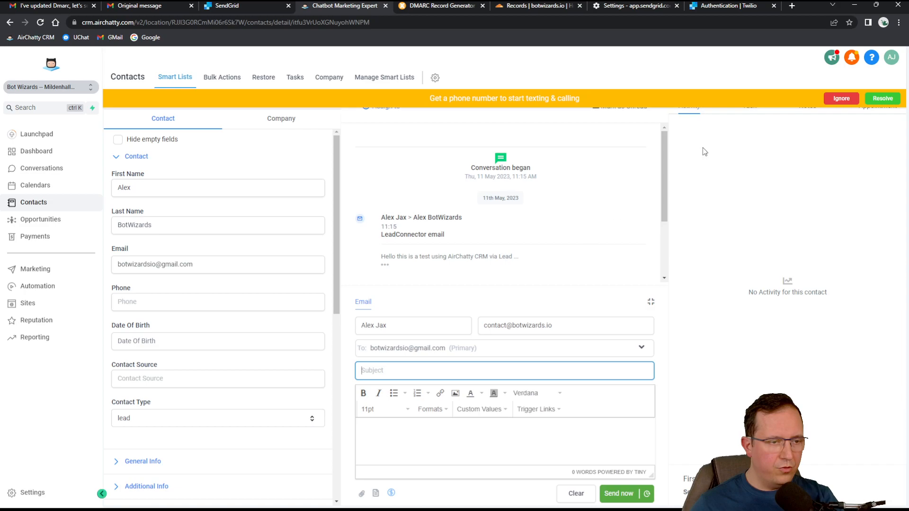
text(Hello from S)
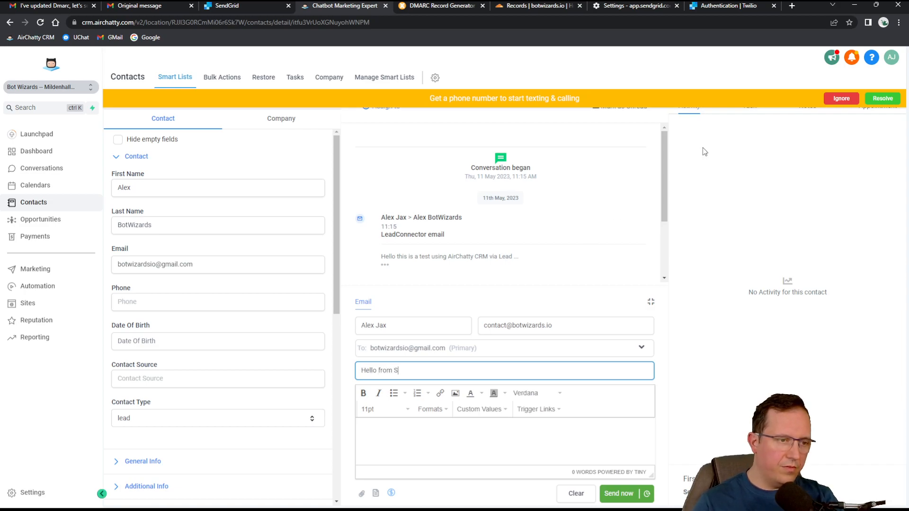
text(endGrid)
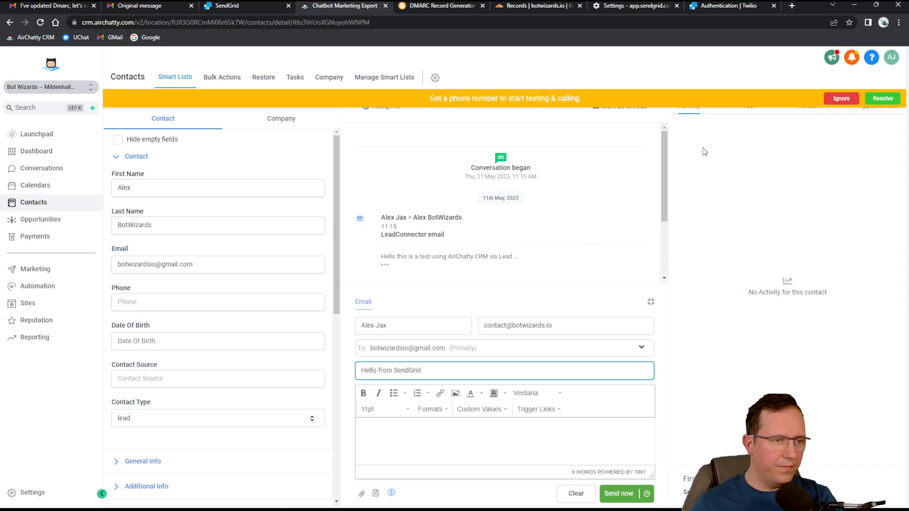
Write a body saying the email was sent from SendGrid and send it.
text(This)
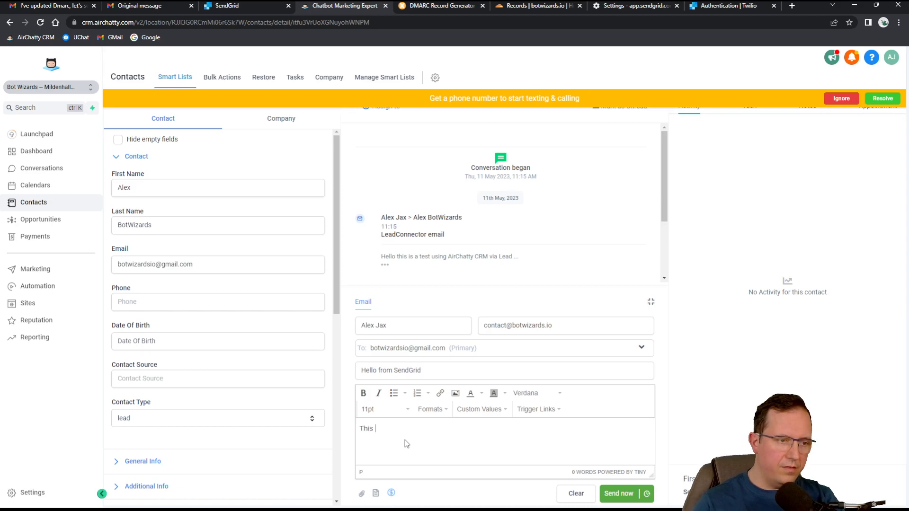
text(is my email sent f)
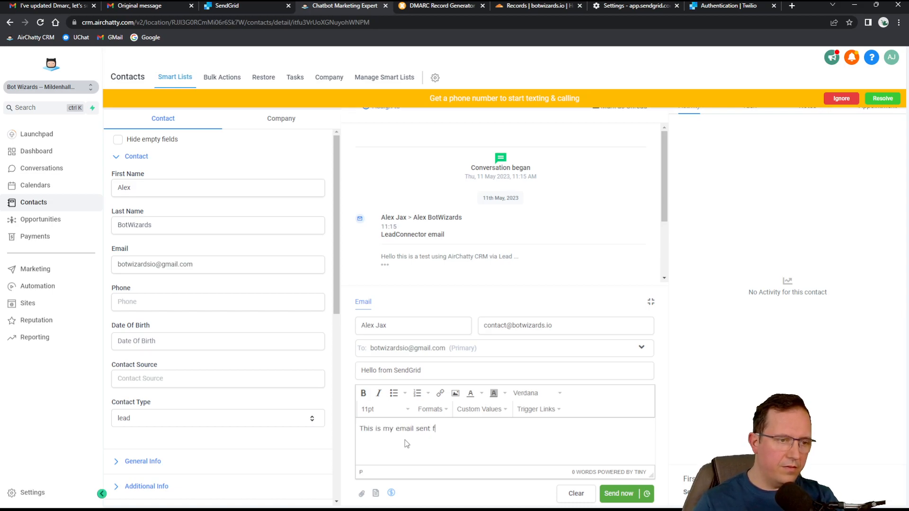
text(rom SendGri)
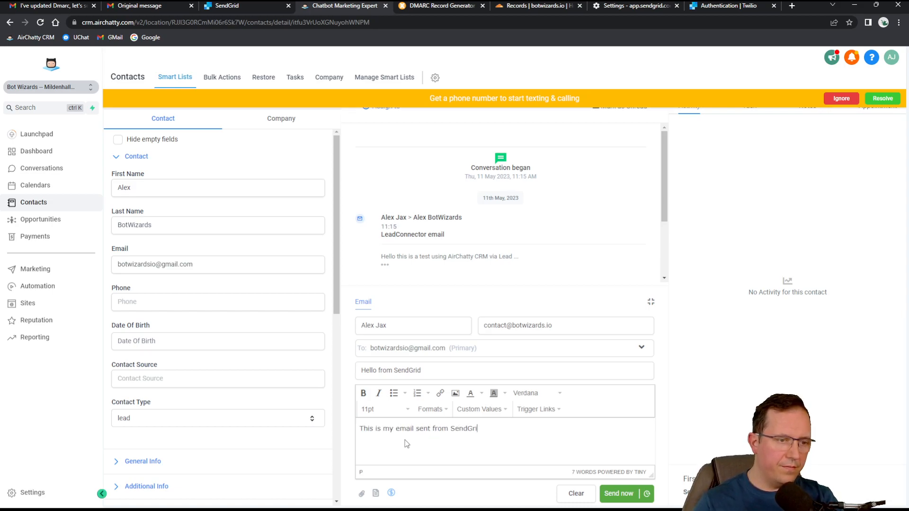
mouse_move(471, 393)
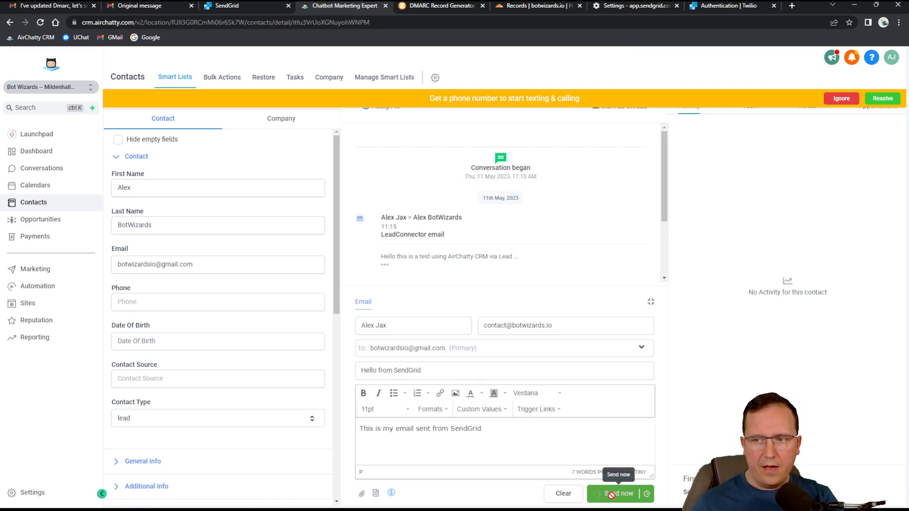
click(619, 493)
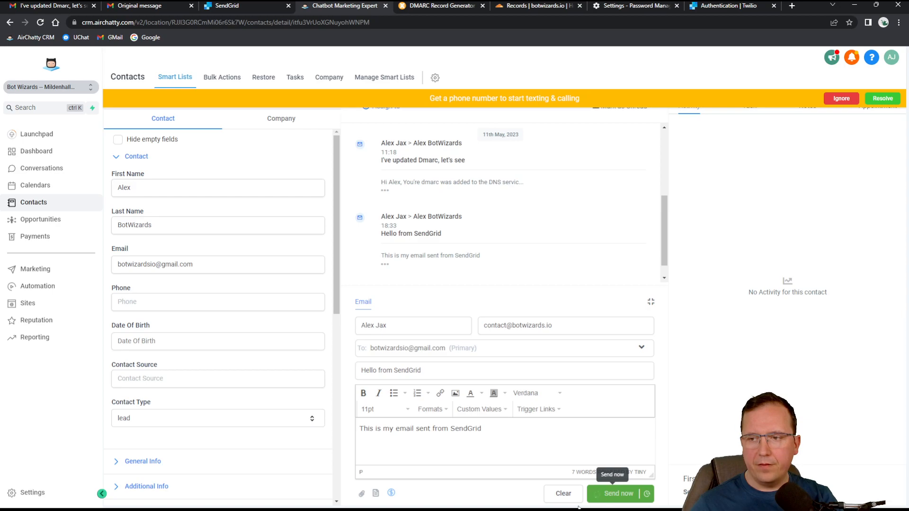
click(562, 493)
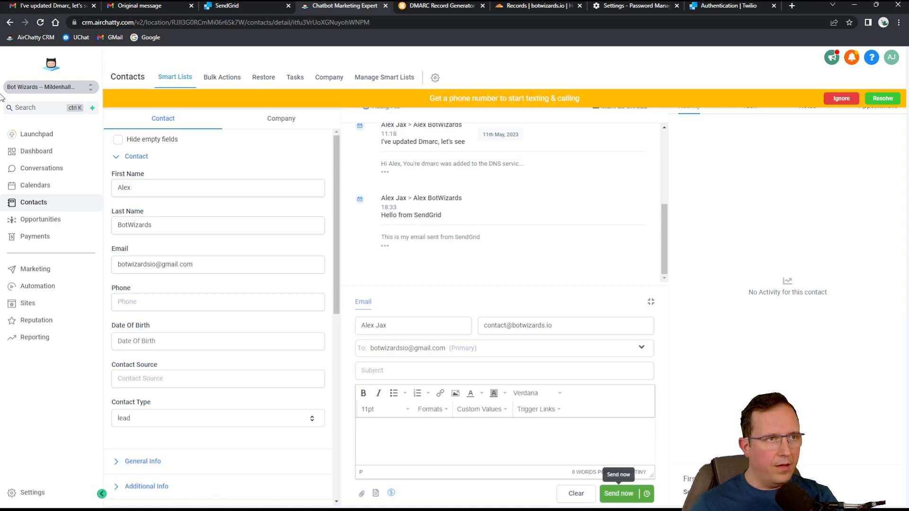
click(52, 5)
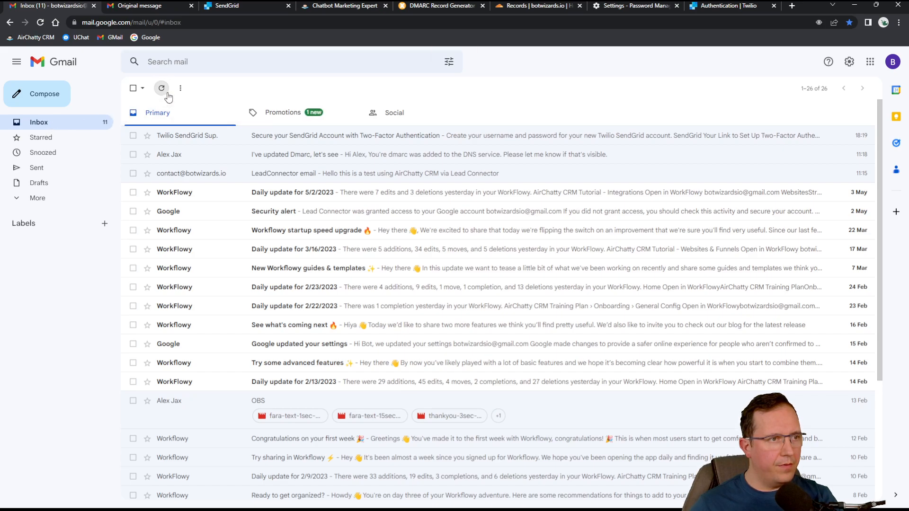
mouse_move(290, 122)
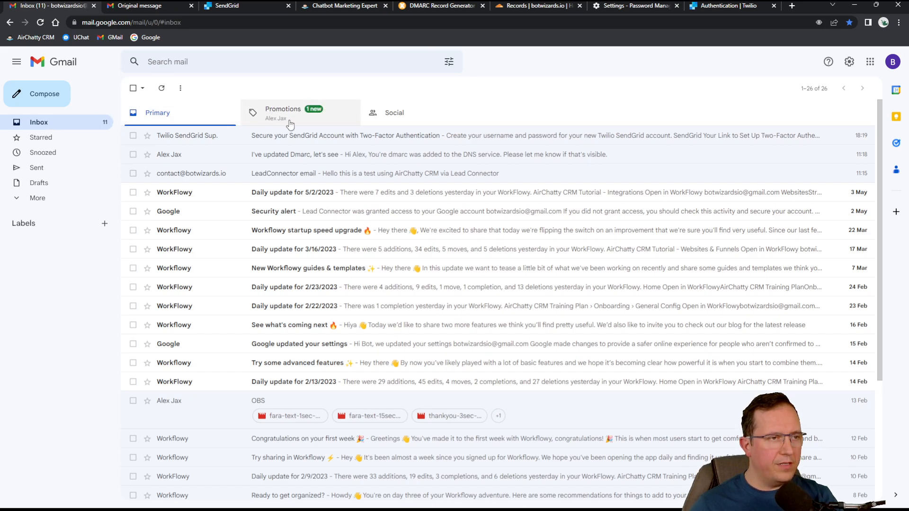
Open 'Hello from SendGrid' under Promotions and view its original authentication headers.
click(283, 113)
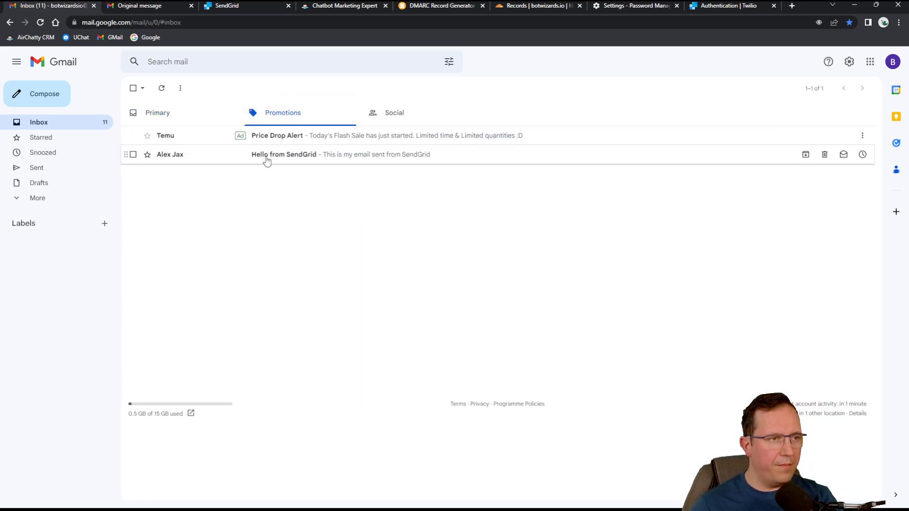
click(284, 154)
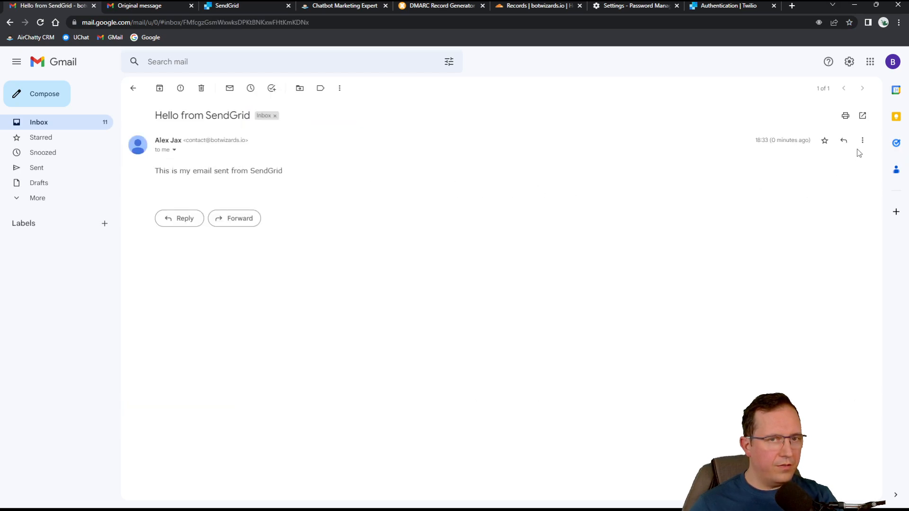
click(863, 140)
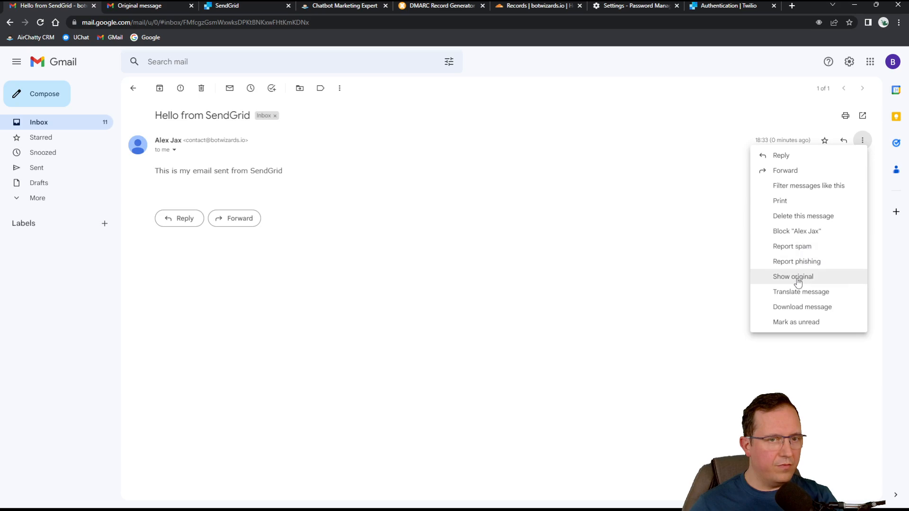
click(793, 276)
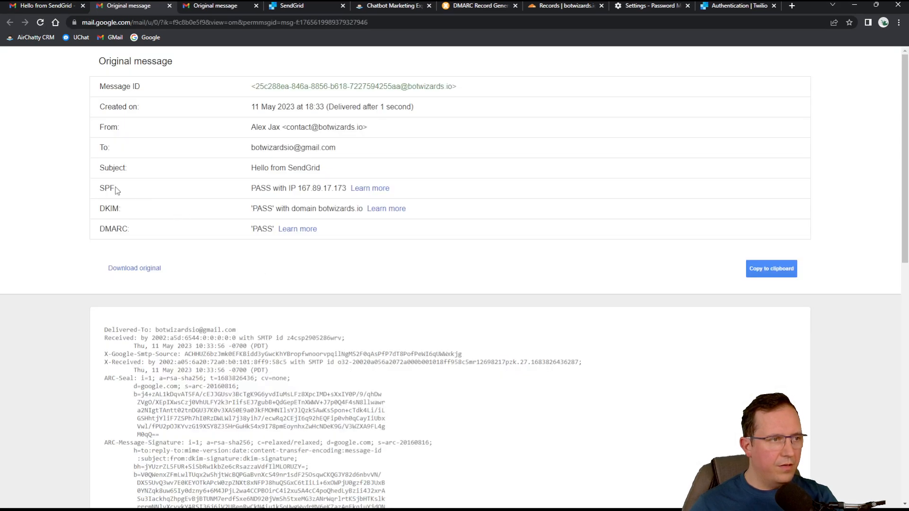
Confirm DMARC passes and the Received header shows sendgrid.net, then return to the SendGrid tab.
double_click(109, 208)
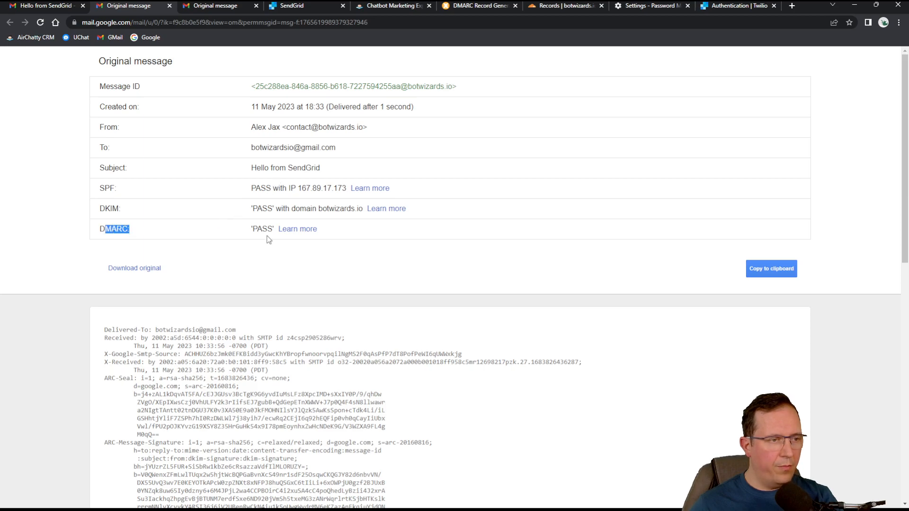
scroll(down, 3)
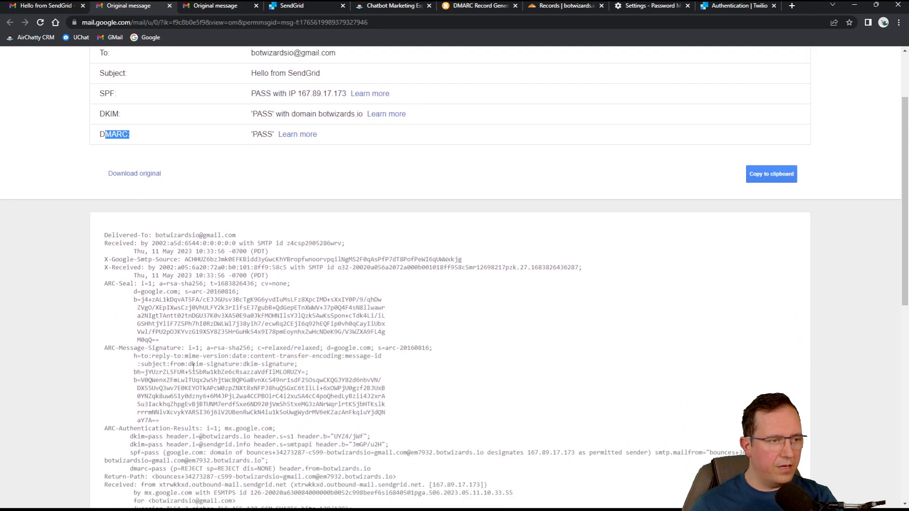
scroll(down, 3)
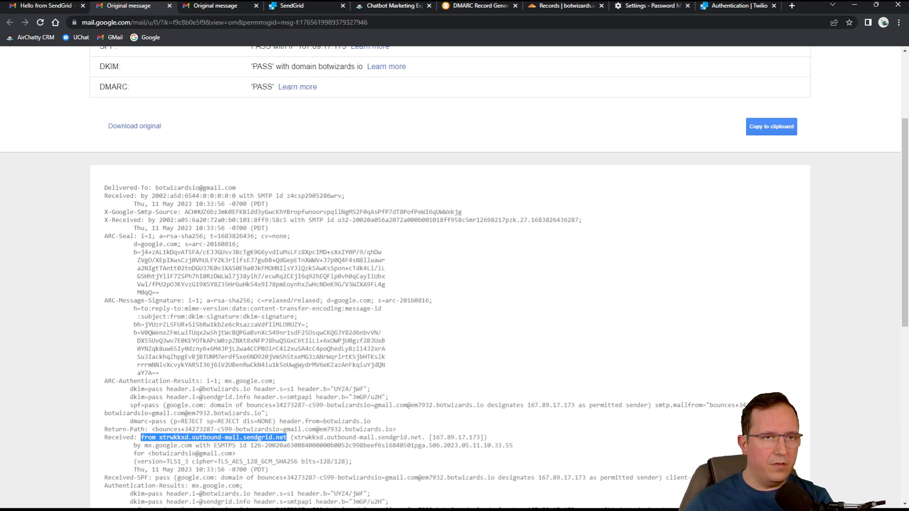
click(735, 6)
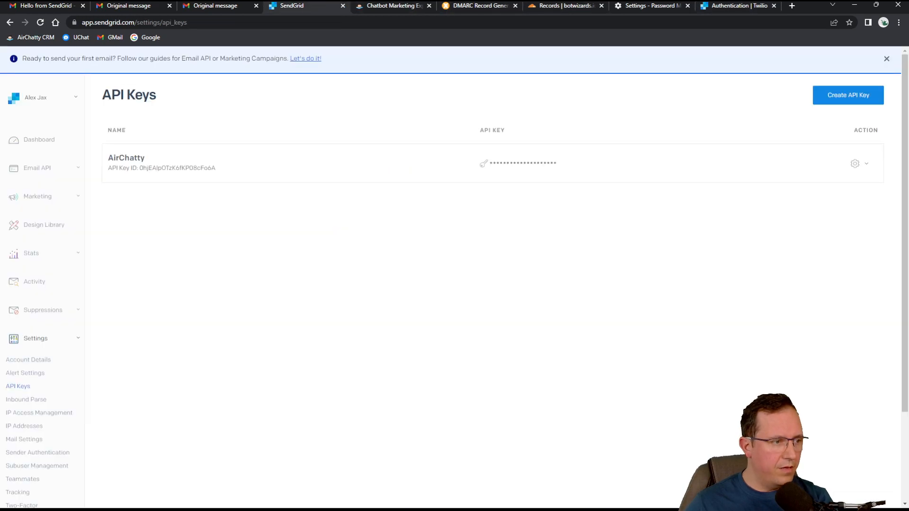
Open View Account Usage to see the Free 100 Email API plan with 0 emails sent today.
scroll(down, 3)
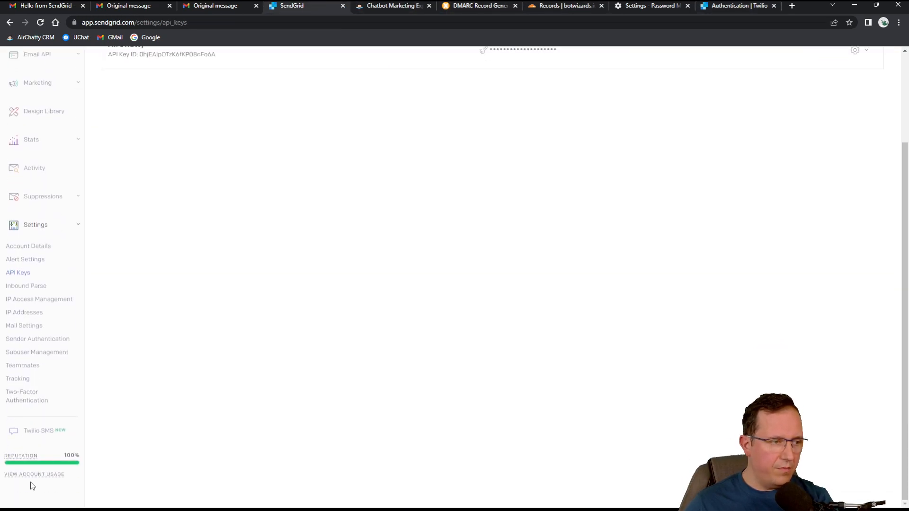
mouse_move(34, 475)
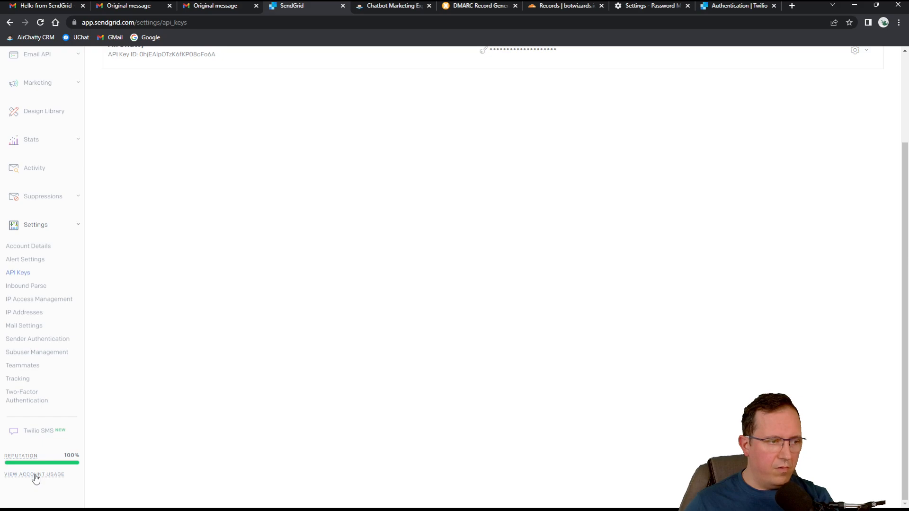
click(34, 475)
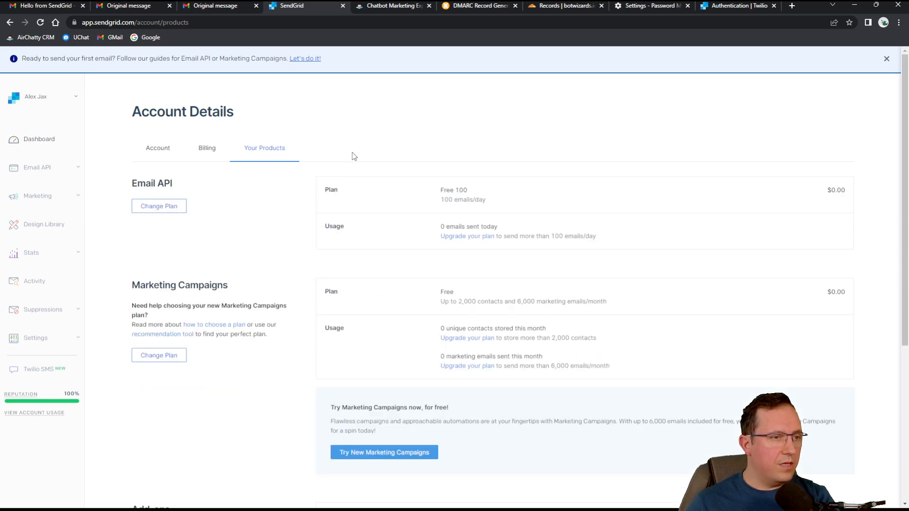
mouse_move(492, 214)
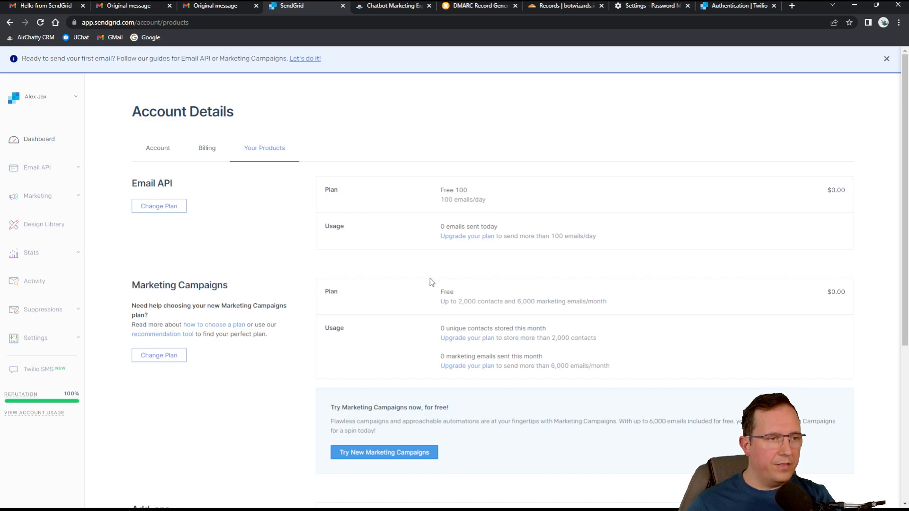
mouse_move(4, 500)
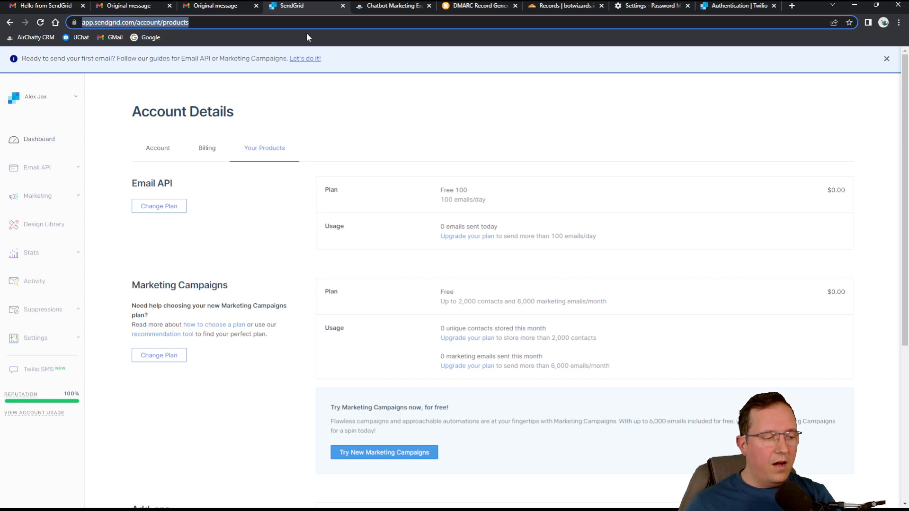
mouse_move(186, 34)
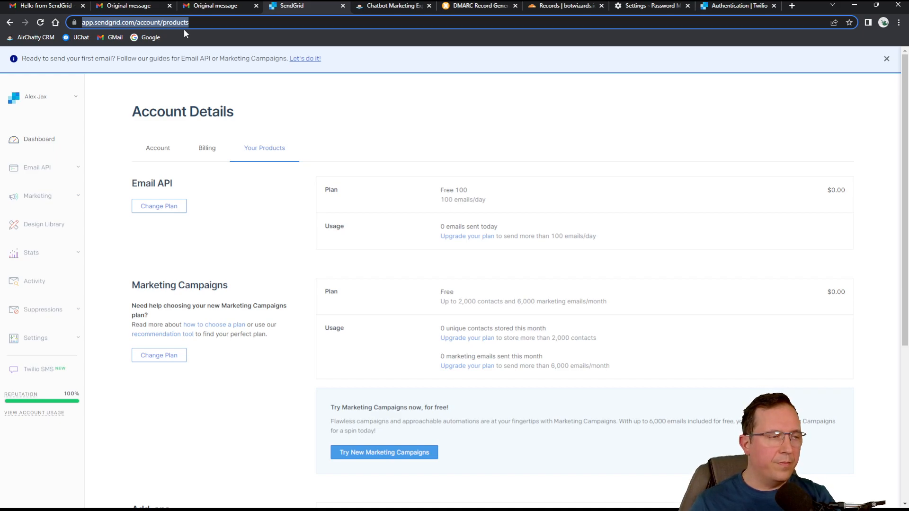
Find the AWS Management Console and sign in as the root user to reach Console Home.
text(aws.amazon)
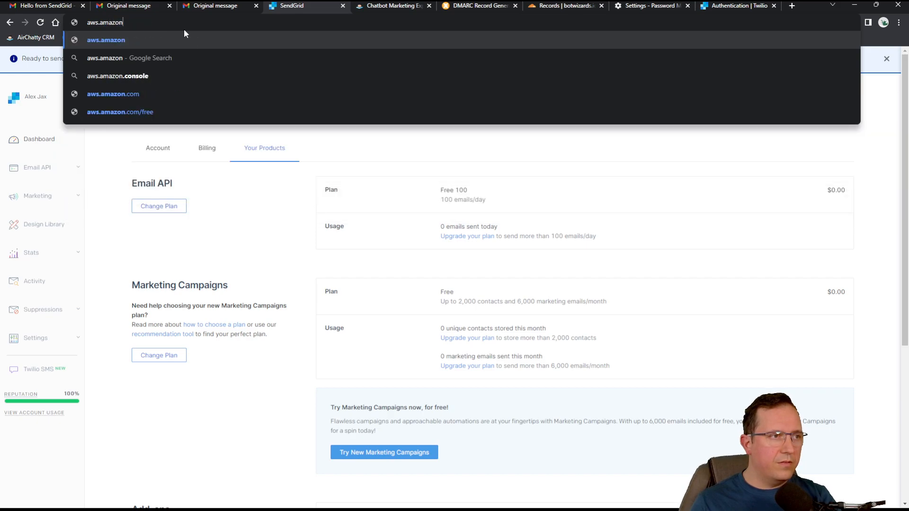
click(117, 75)
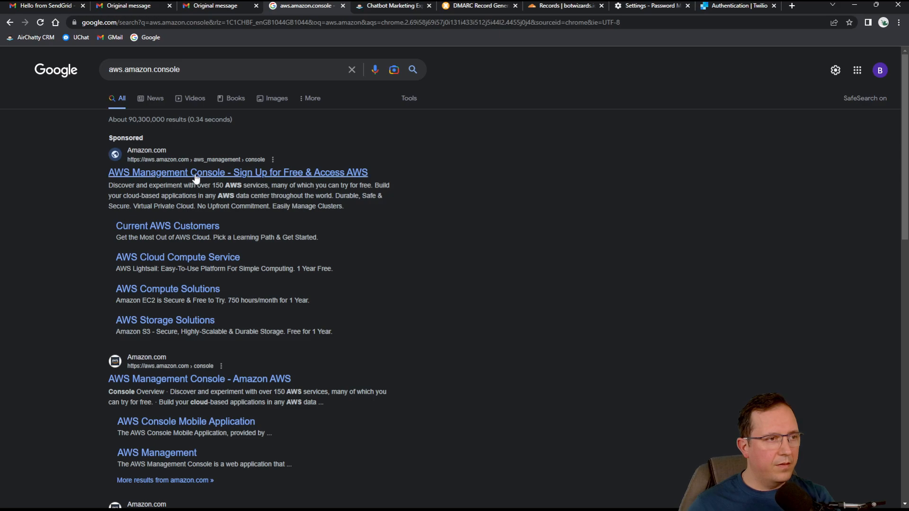
click(237, 173)
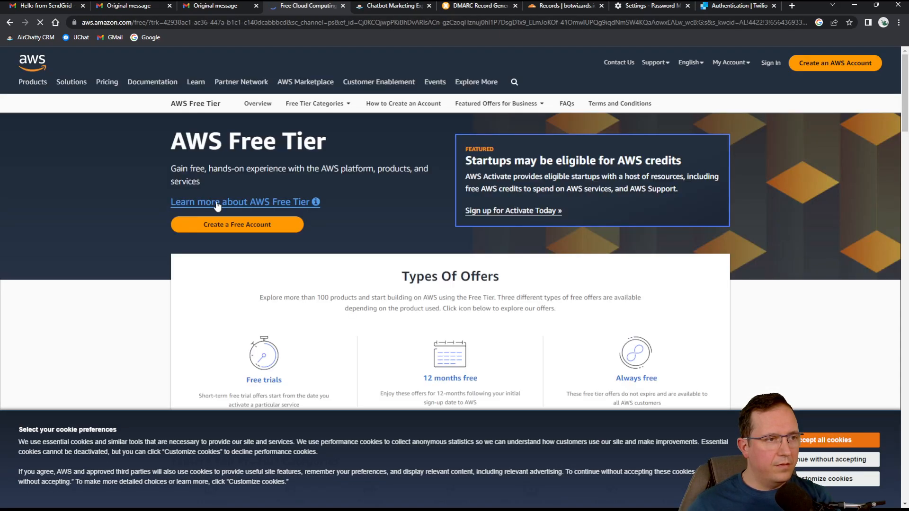
click(769, 62)
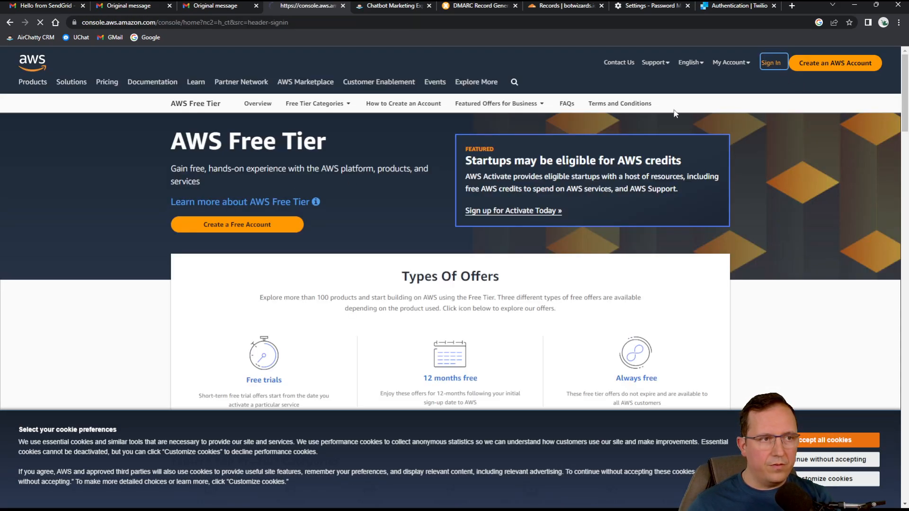
click(771, 63)
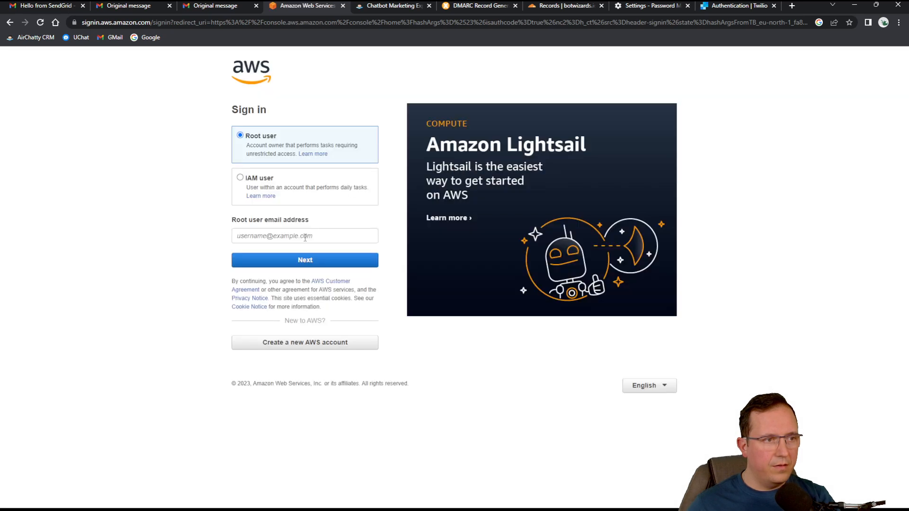
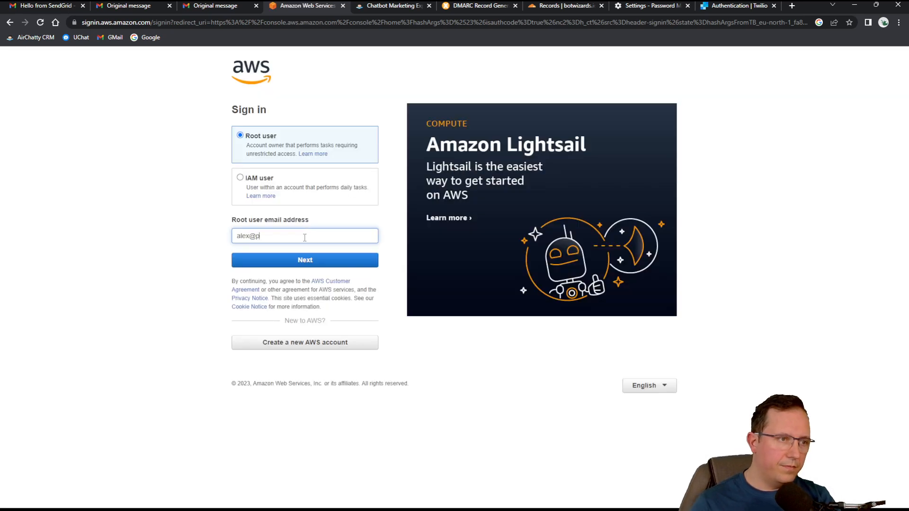
click(304, 260)
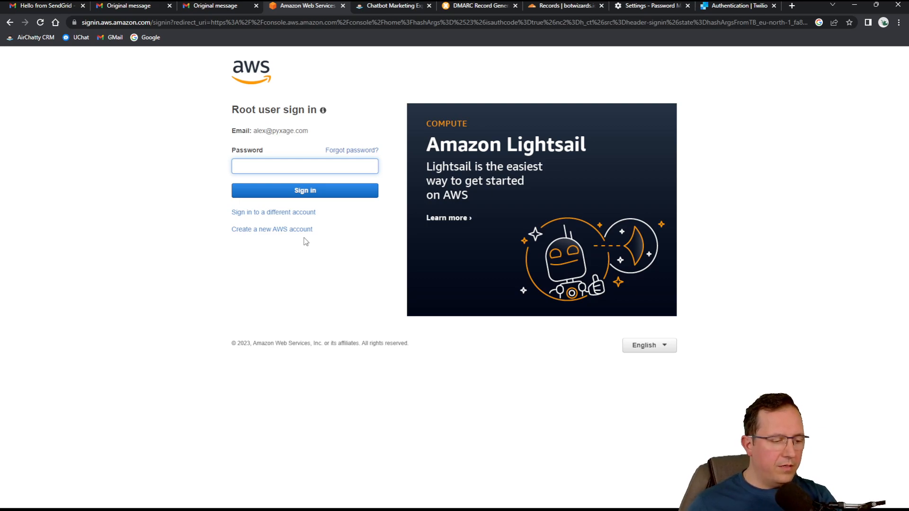
click(304, 166)
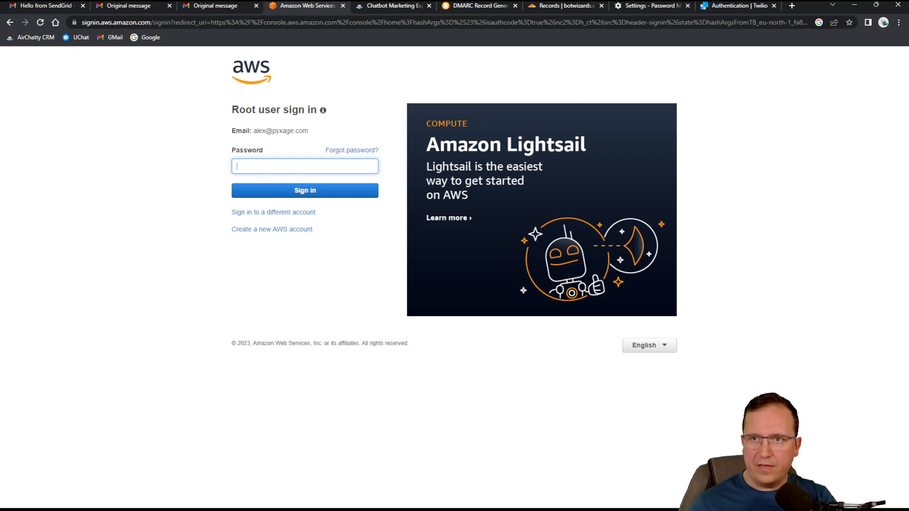
click(305, 190)
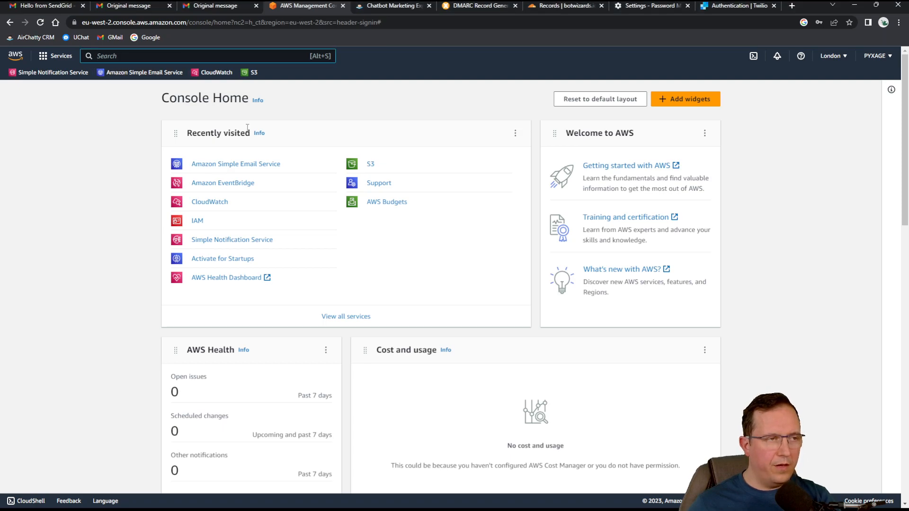
mouse_move(280, 313)
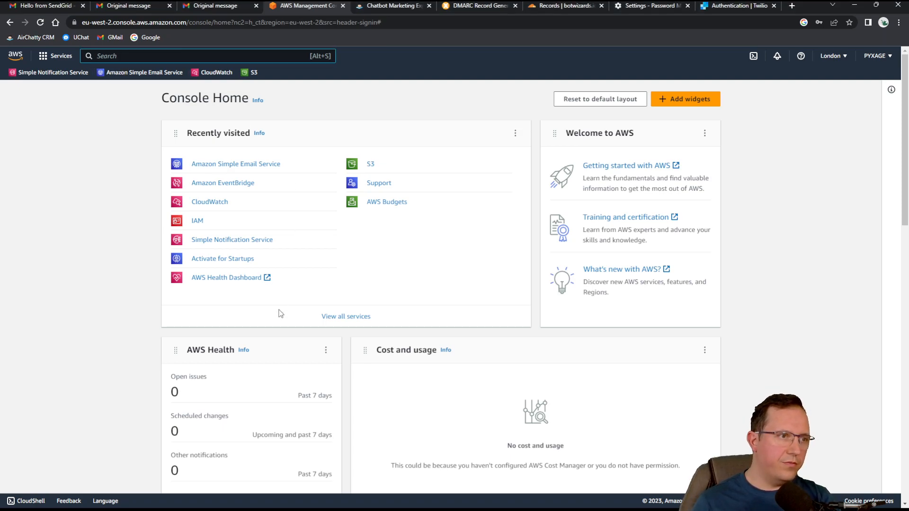
Search the services bar and launch Amazon Simple Email Service from its favourite shortcut.
text(session Manager)
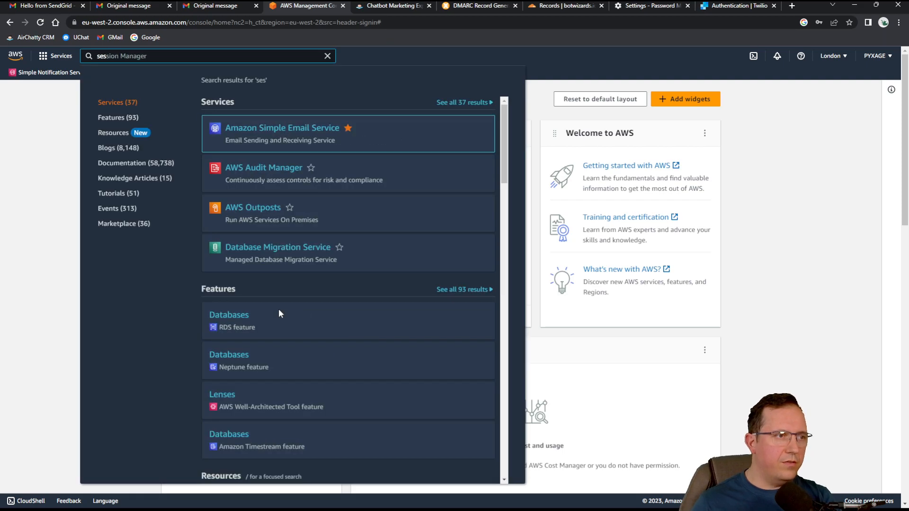
mouse_move(268, 137)
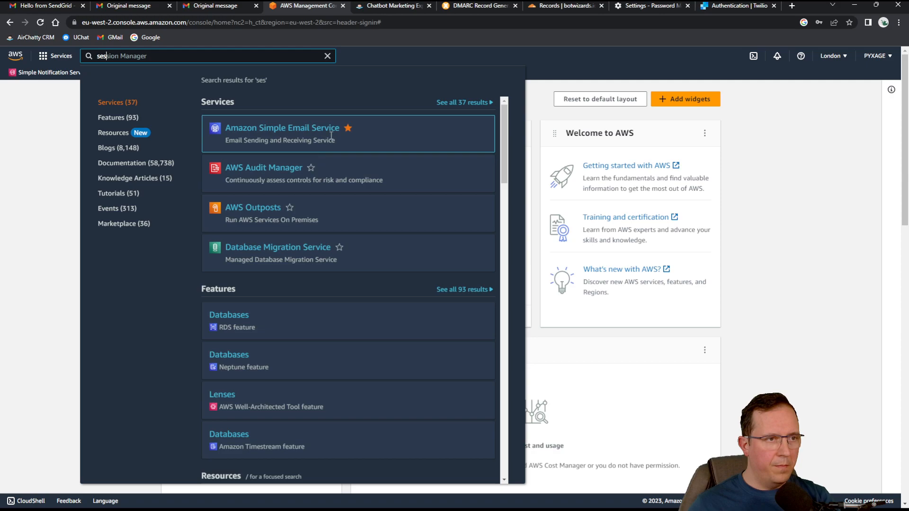
mouse_move(348, 130)
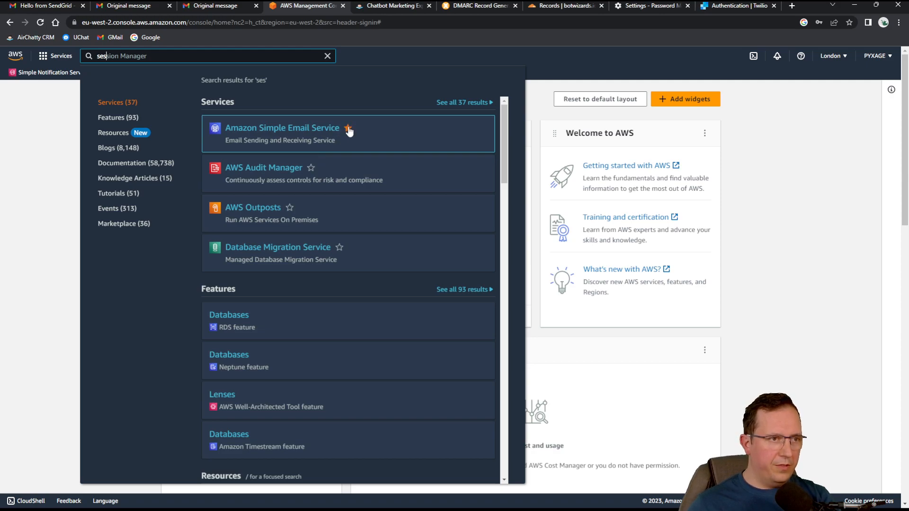
click(348, 128)
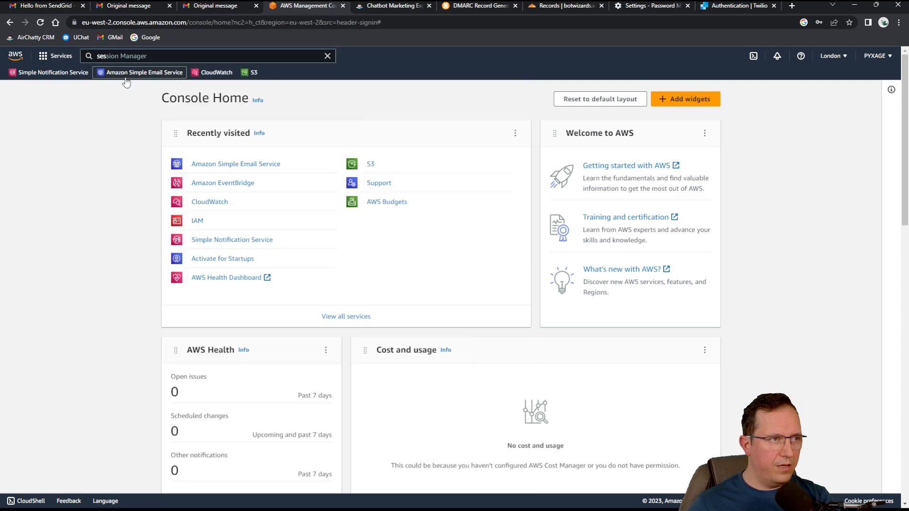
mouse_move(226, 83)
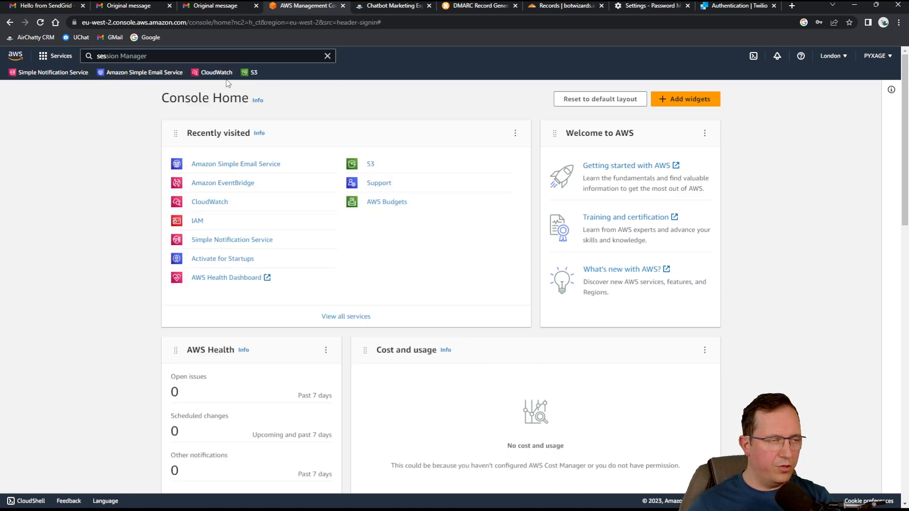
click(144, 72)
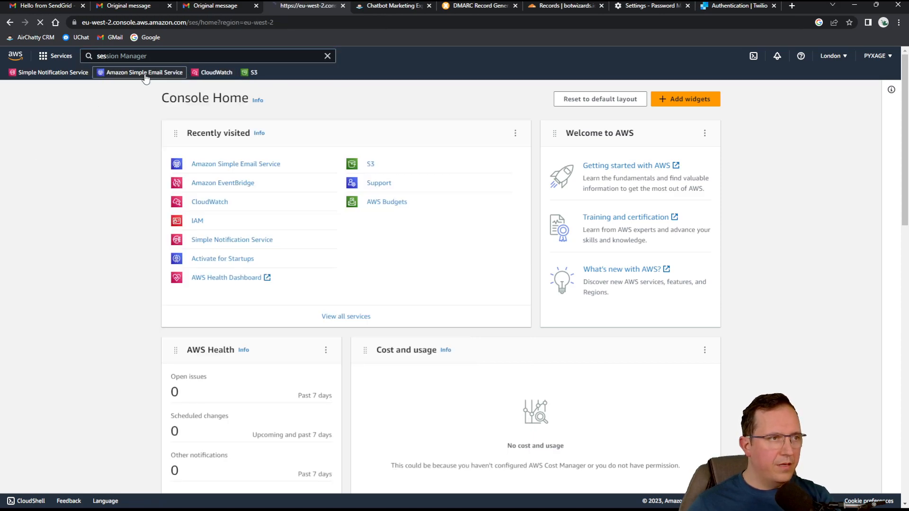
Go through the Account dashboard to Verified identities, listing chartmundi.ro and four email addresses.
click(144, 72)
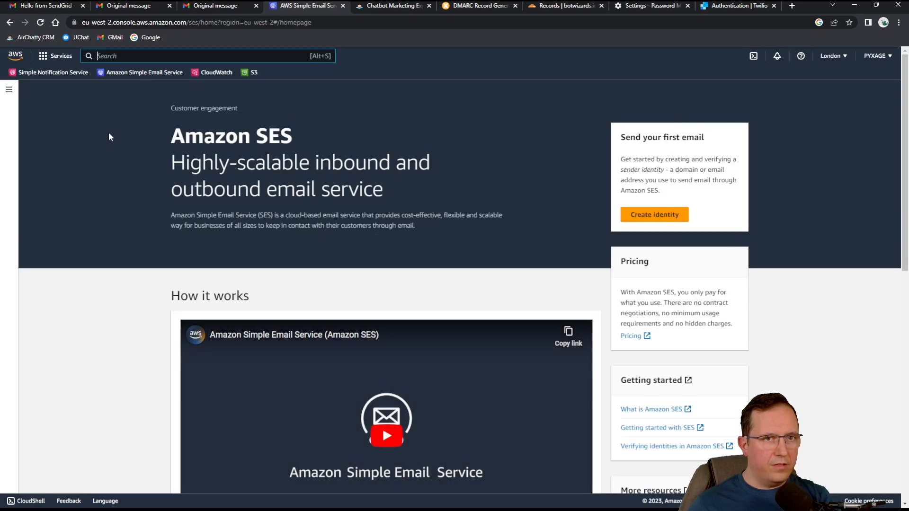
click(9, 89)
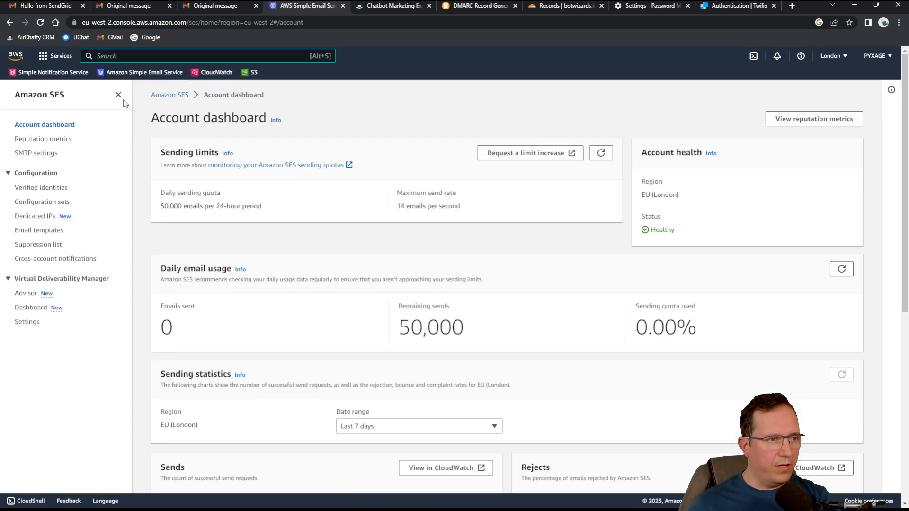
mouse_move(478, 201)
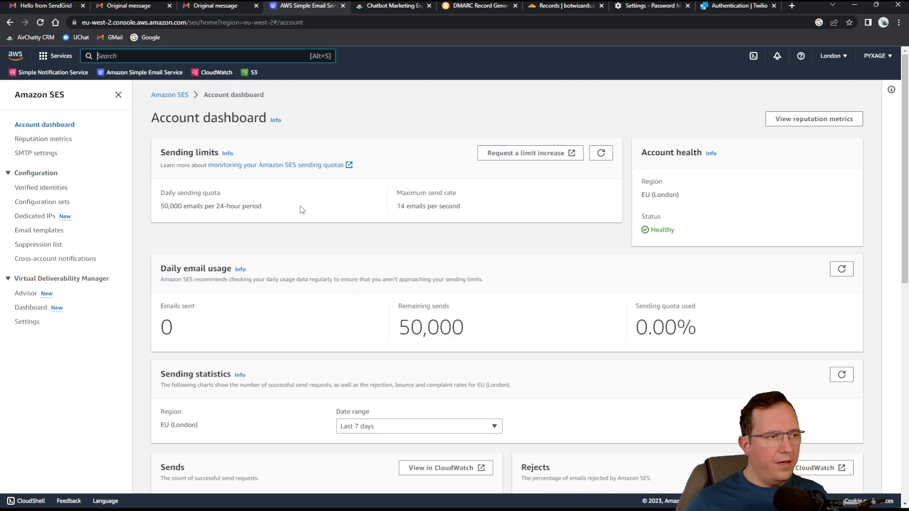
mouse_move(61, 188)
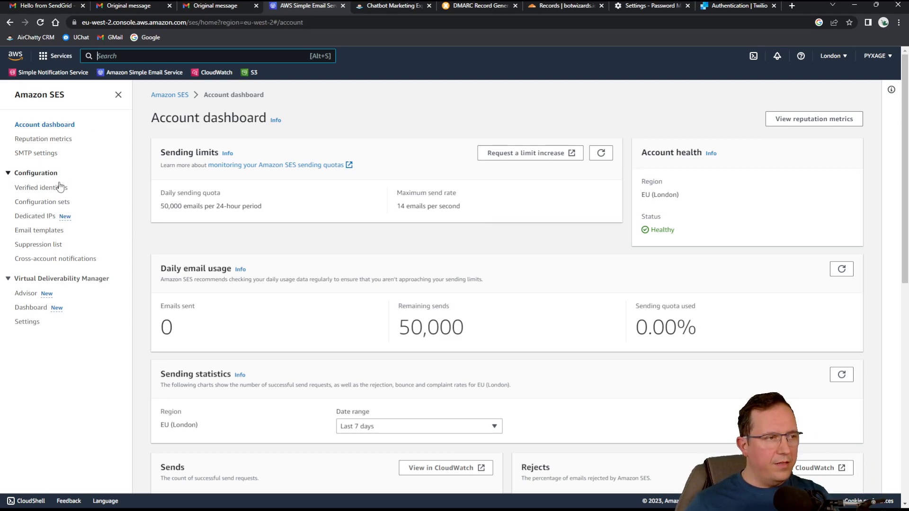
click(42, 187)
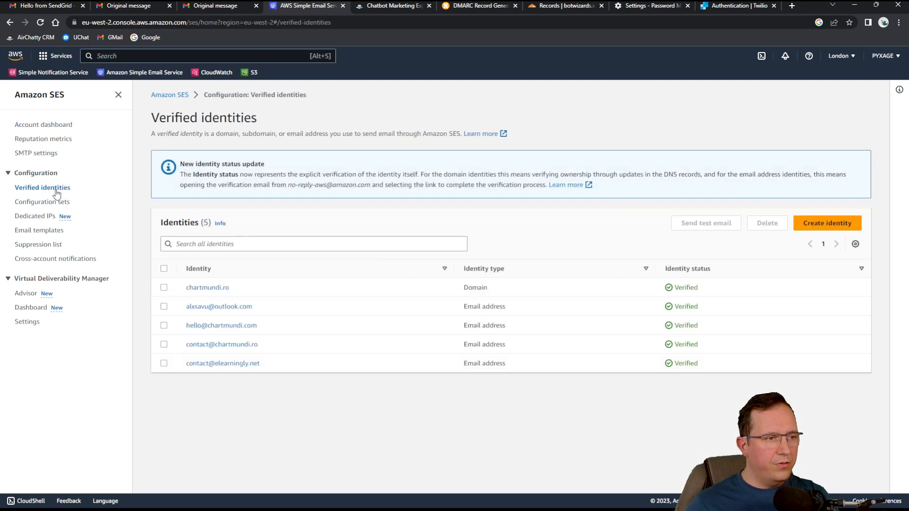
mouse_move(51, 213)
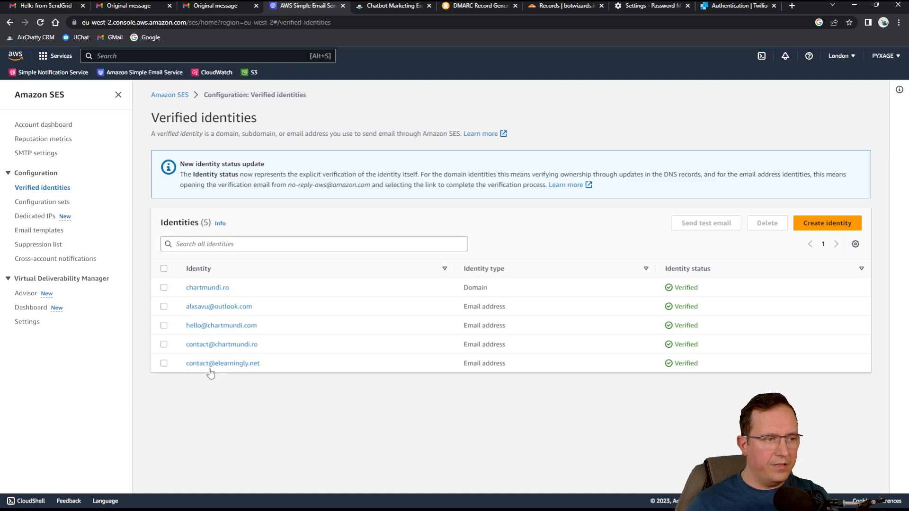
mouse_move(834, 218)
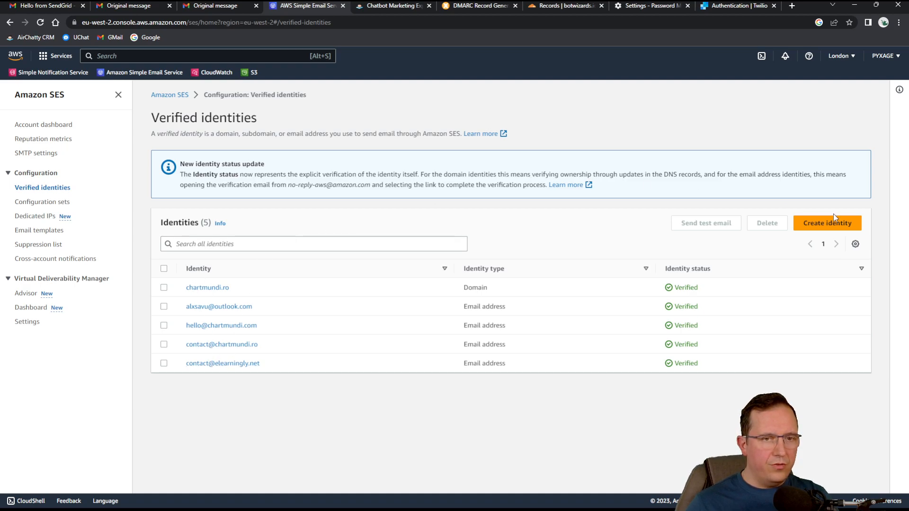
mouse_move(827, 223)
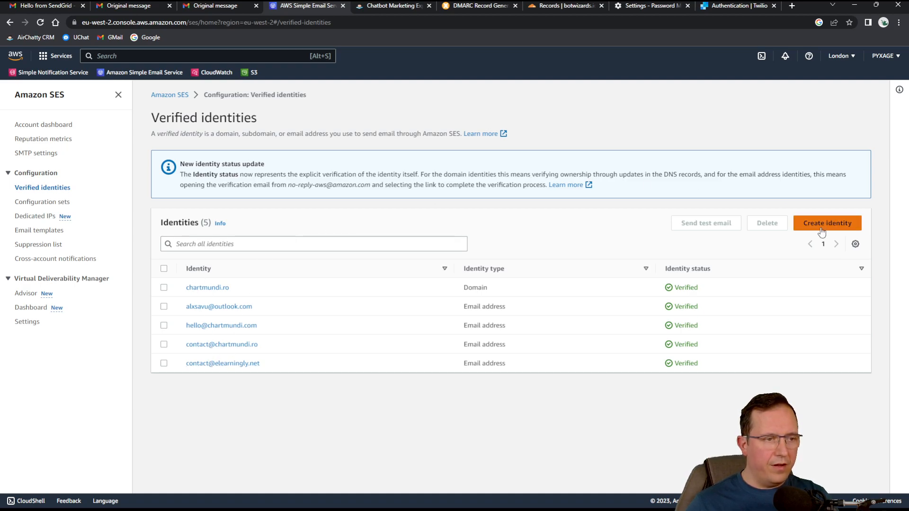
Start a new Domain identity and enter botwizards.io as the domain.
click(826, 222)
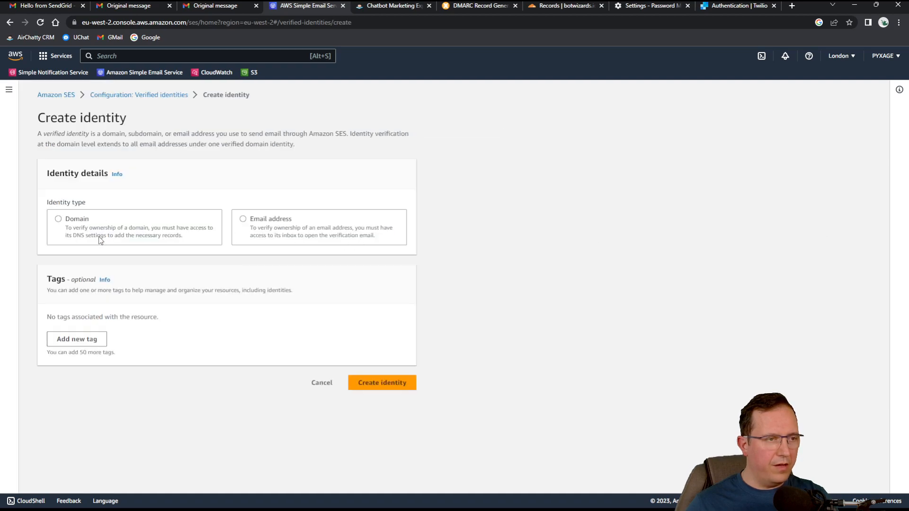
click(58, 219)
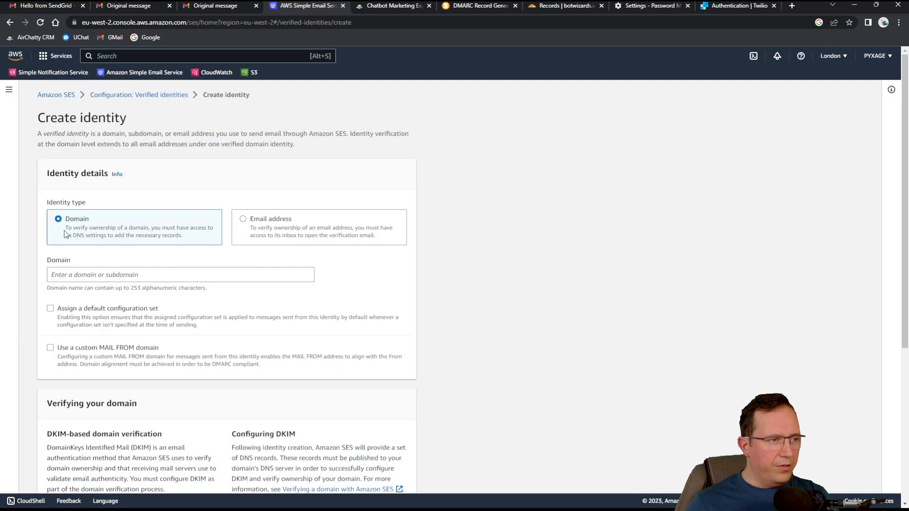
text(botwizards.i)
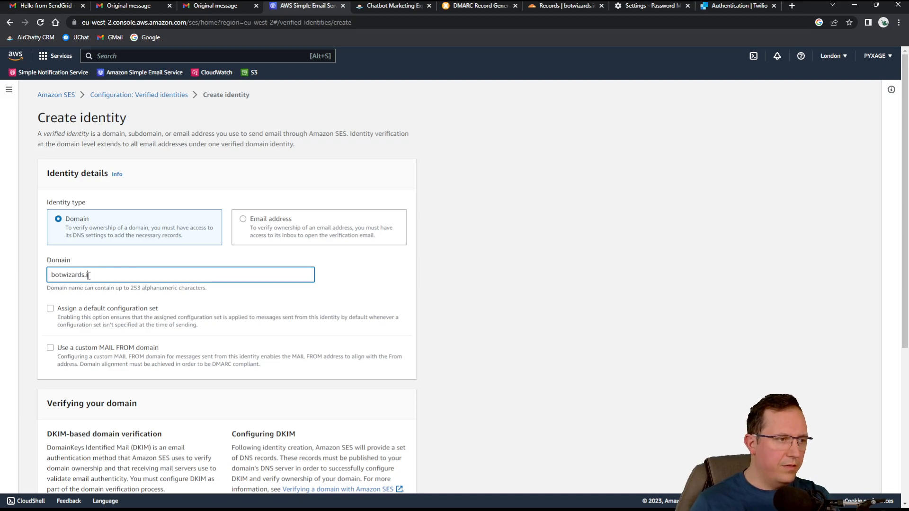
text(o)
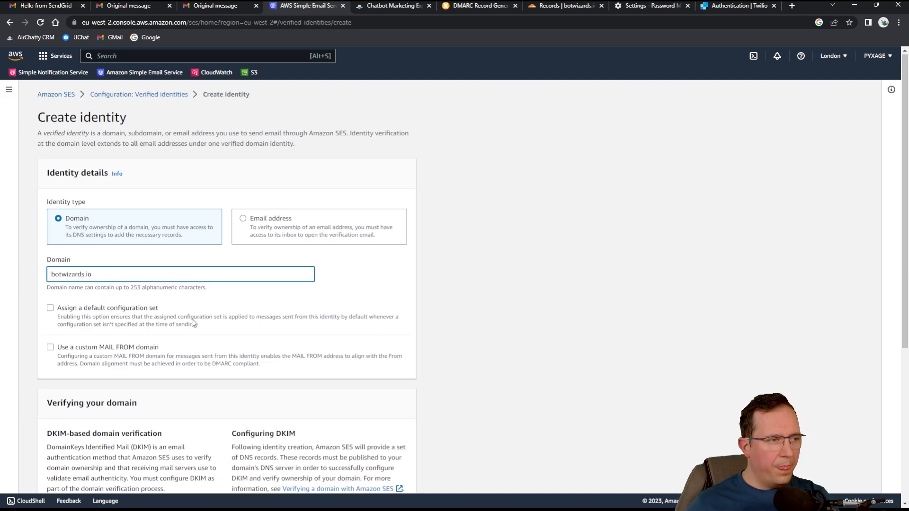
scroll(down, 3)
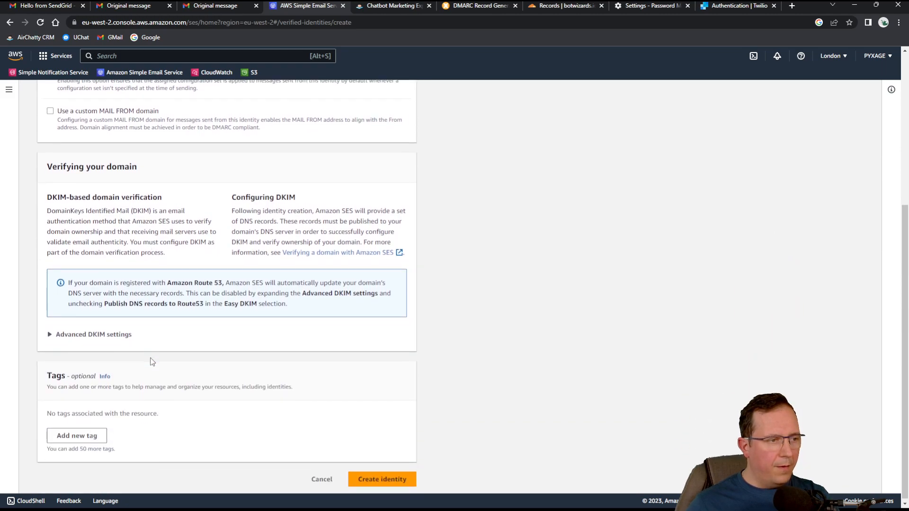
Choose Easy DKIM with a 2048-bit key and disable Route53 DNS record publishing.
click(93, 333)
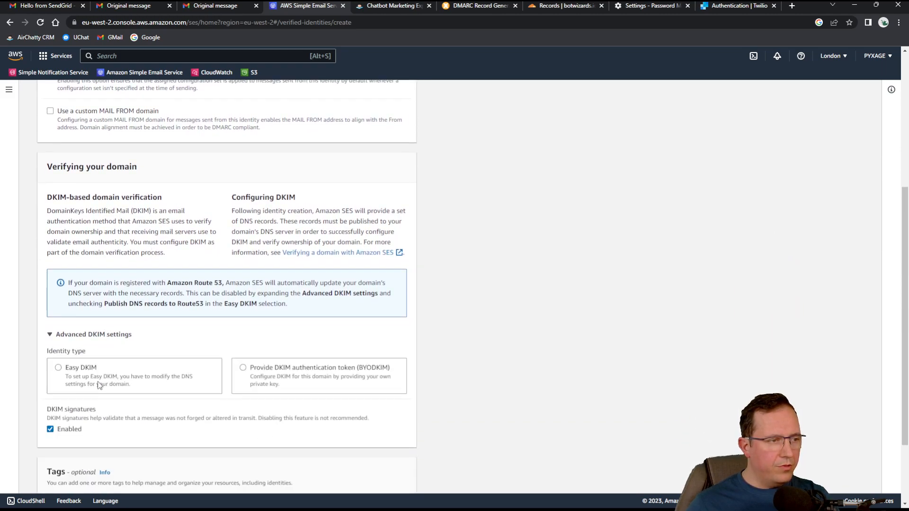
click(58, 367)
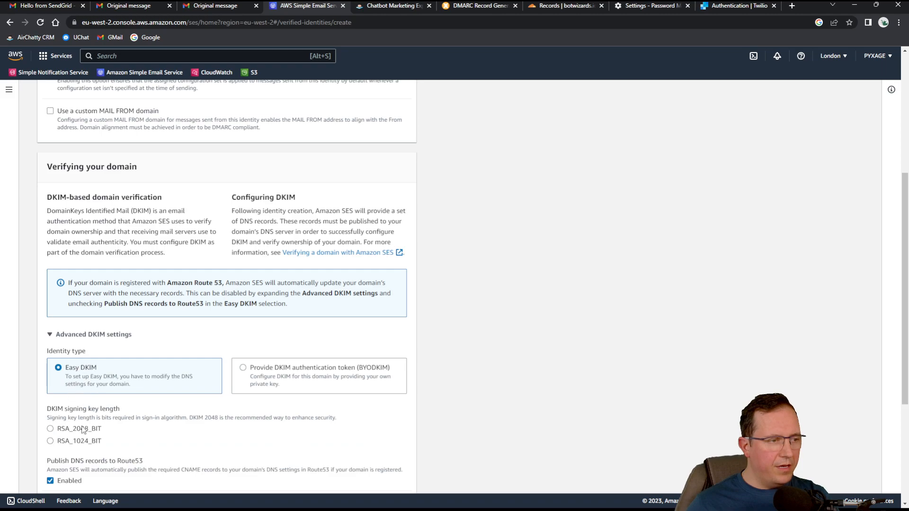
click(50, 428)
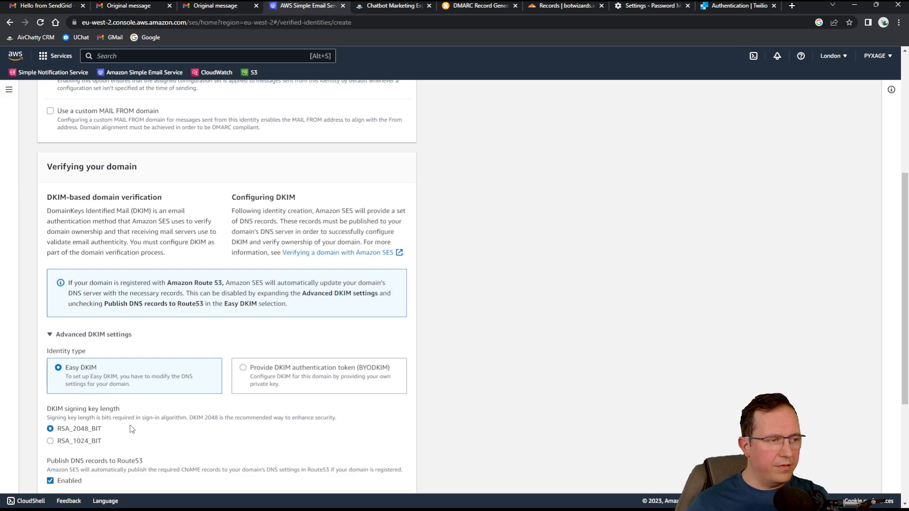
scroll(down, 3)
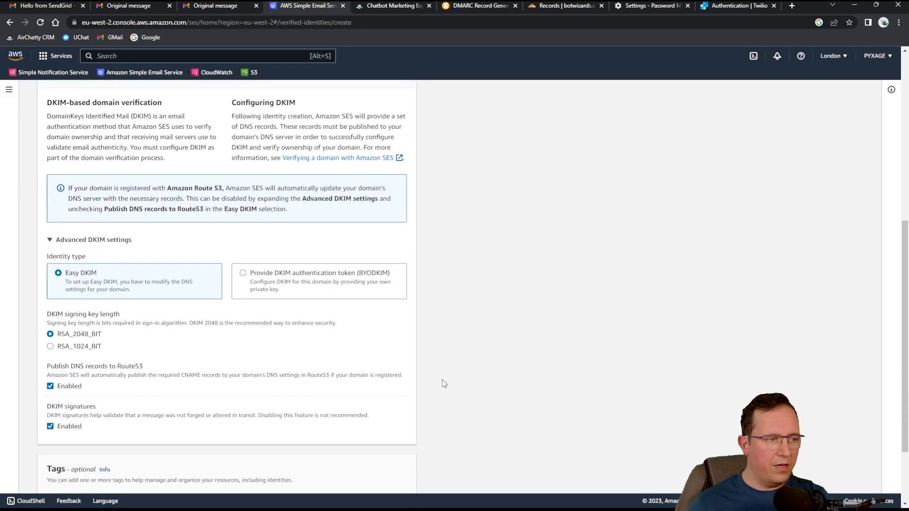
scroll(down, 3)
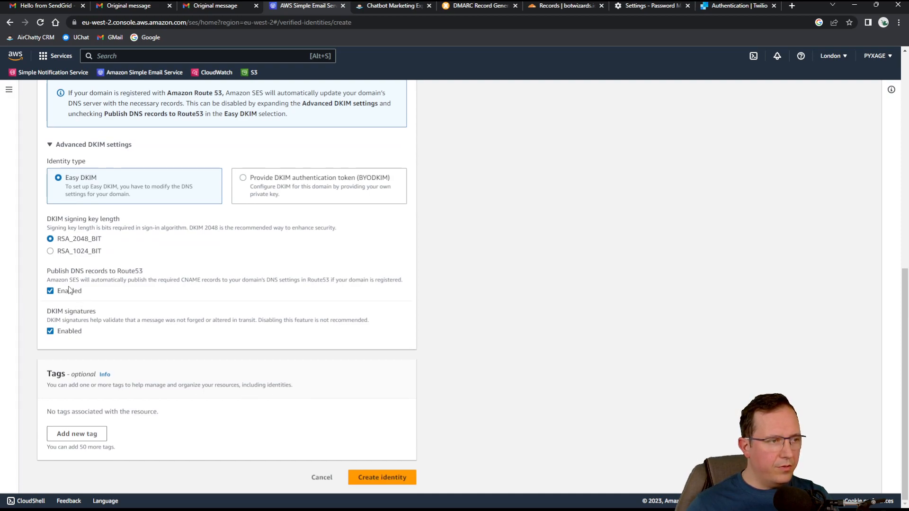
click(49, 290)
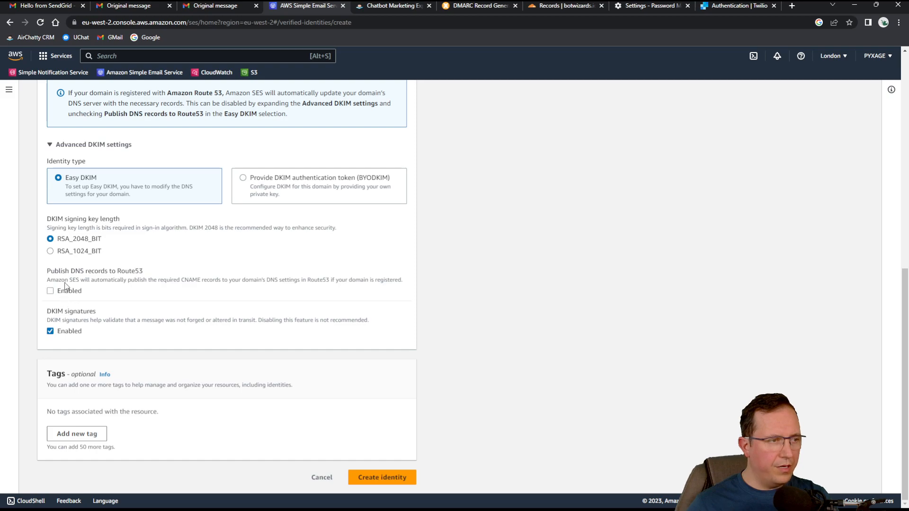
mouse_move(150, 273)
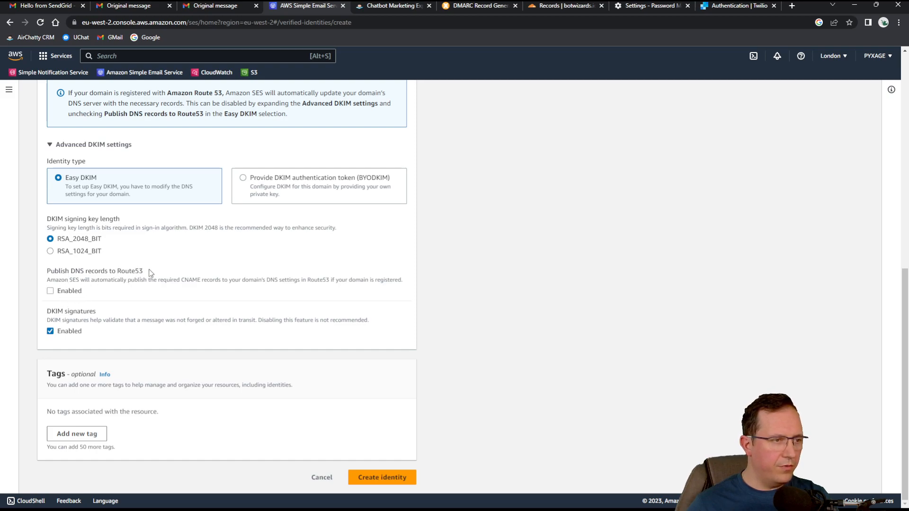
mouse_move(59, 337)
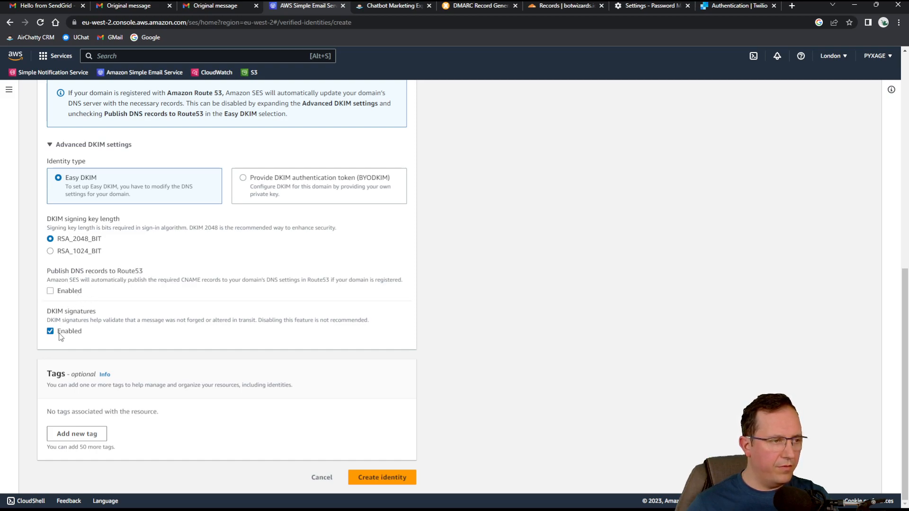
mouse_move(100, 331)
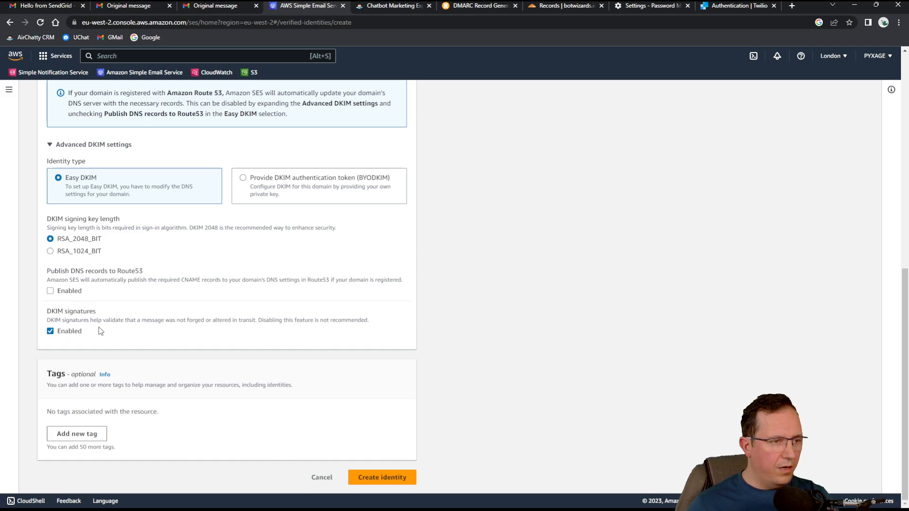
mouse_move(68, 337)
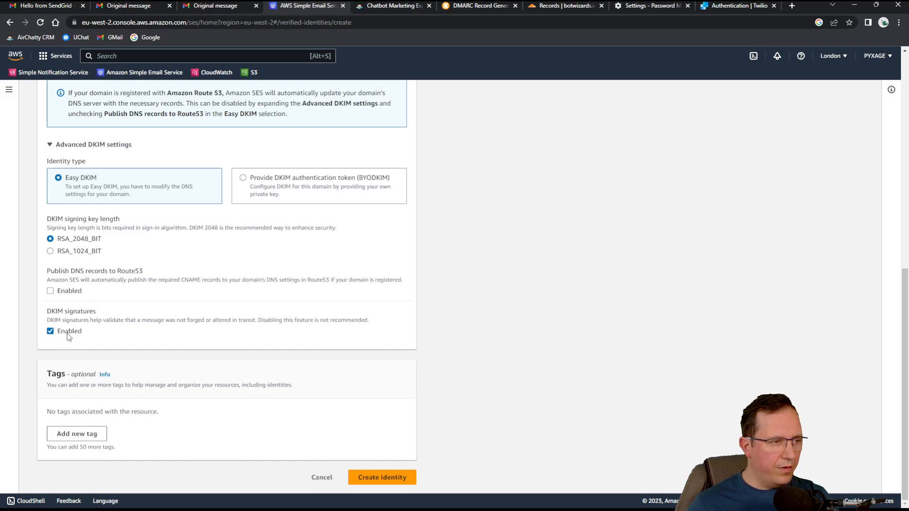
mouse_move(117, 328)
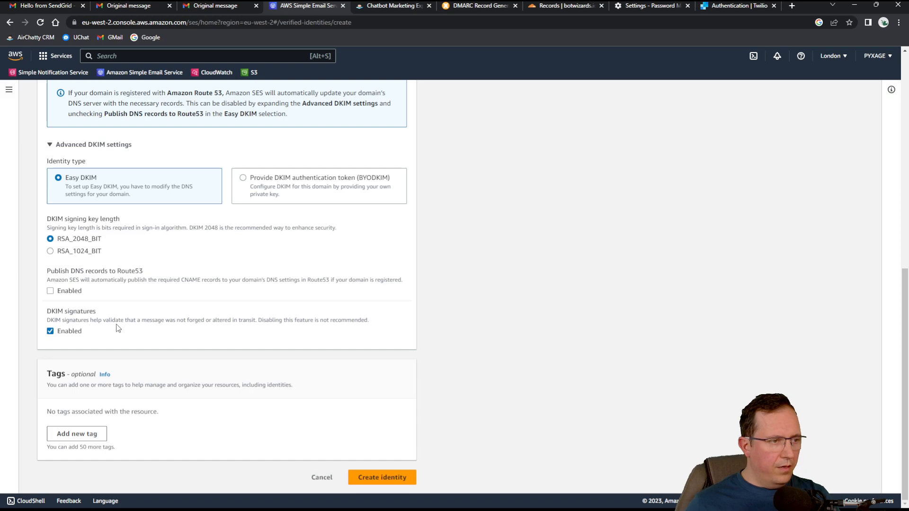
mouse_move(128, 371)
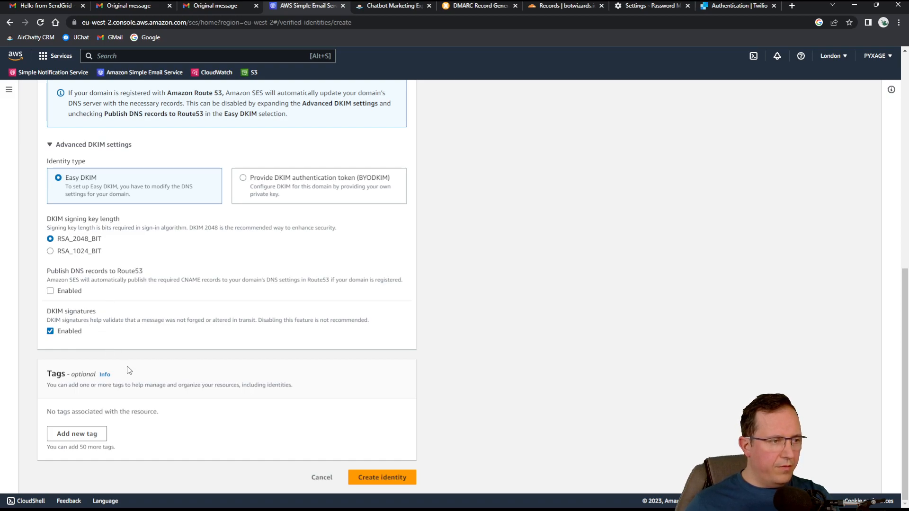
scroll(up, 3)
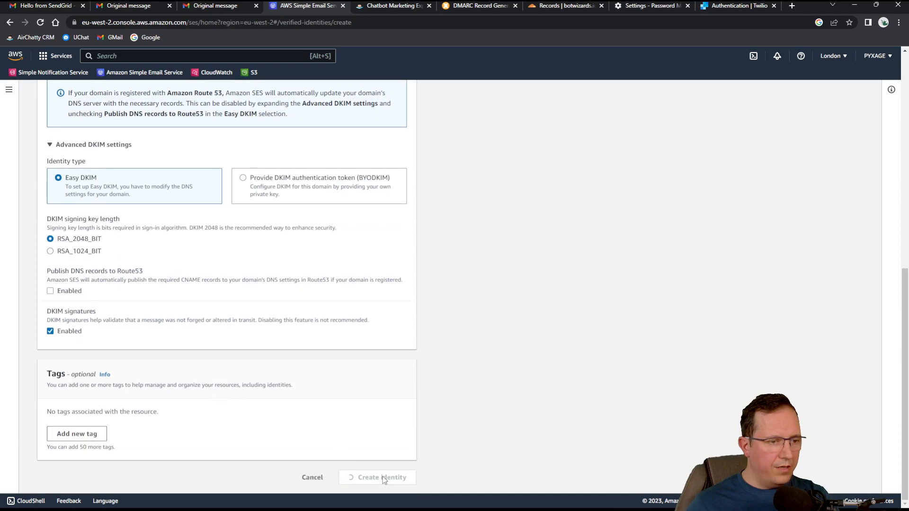
Submit the identity, scroll to the three DKIM CNAME records and select the first record's name.
click(381, 477)
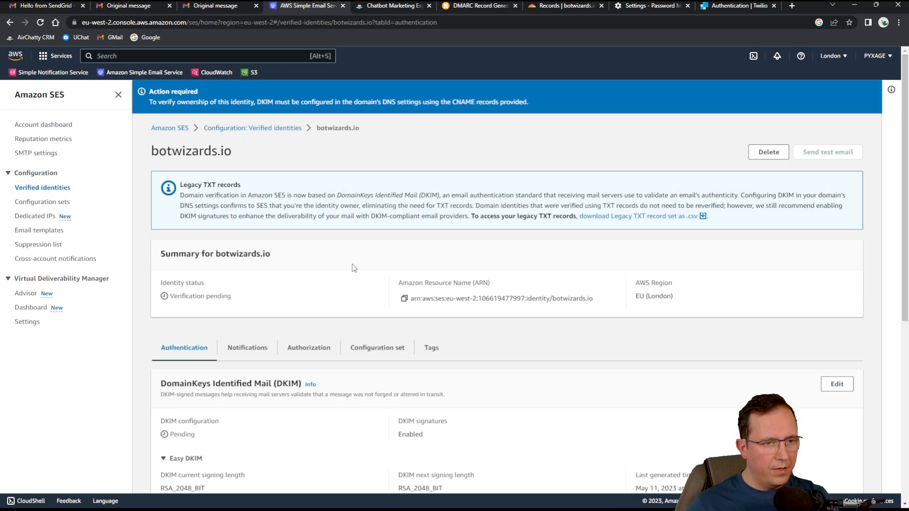
scroll(down, 3)
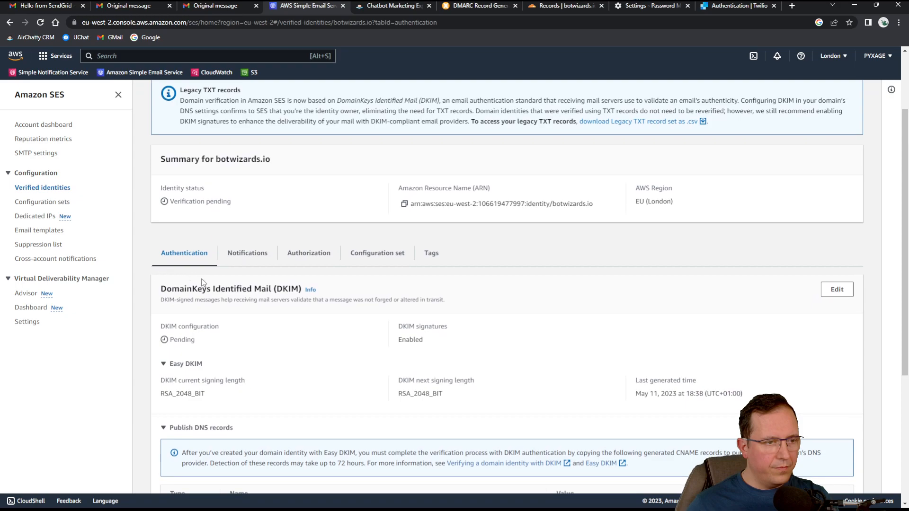
scroll(down, 3)
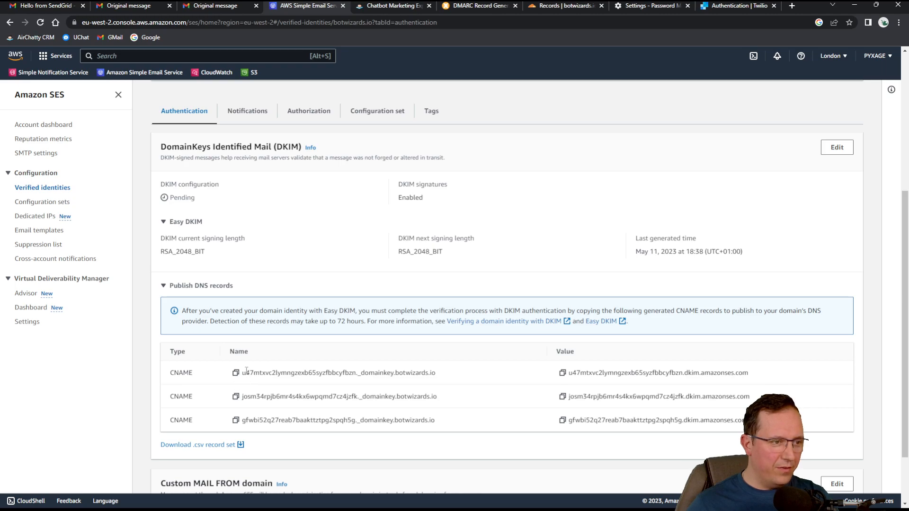
double_click(261, 372)
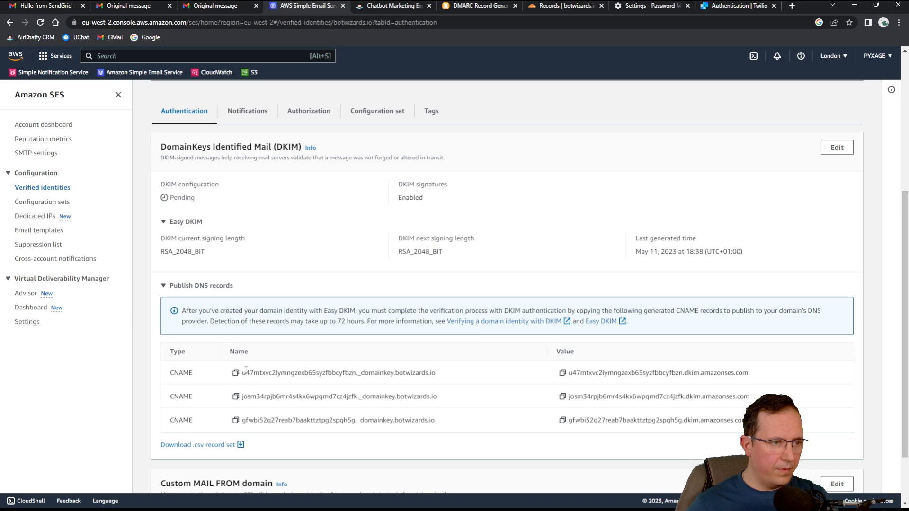
double_click(279, 373)
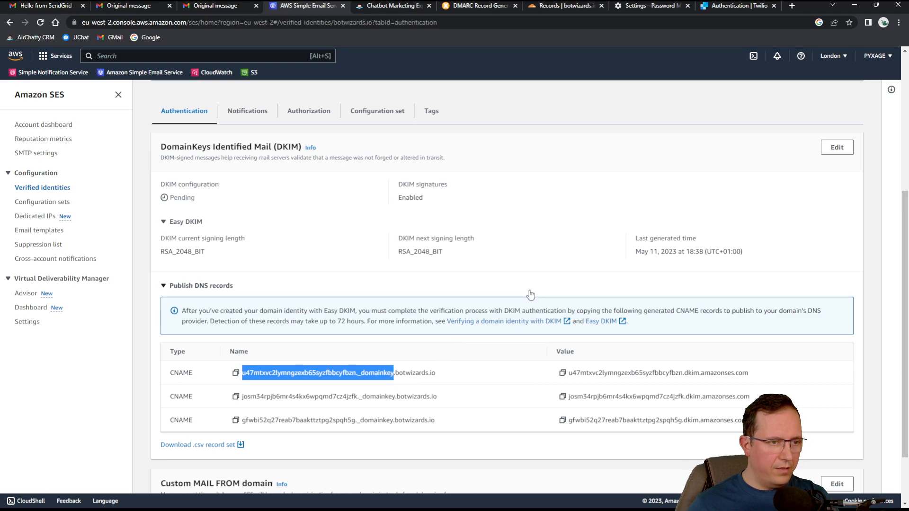
Add the first DKIM CNAME record in Cloudflare as DNS only, using its value from SES.
click(565, 5)
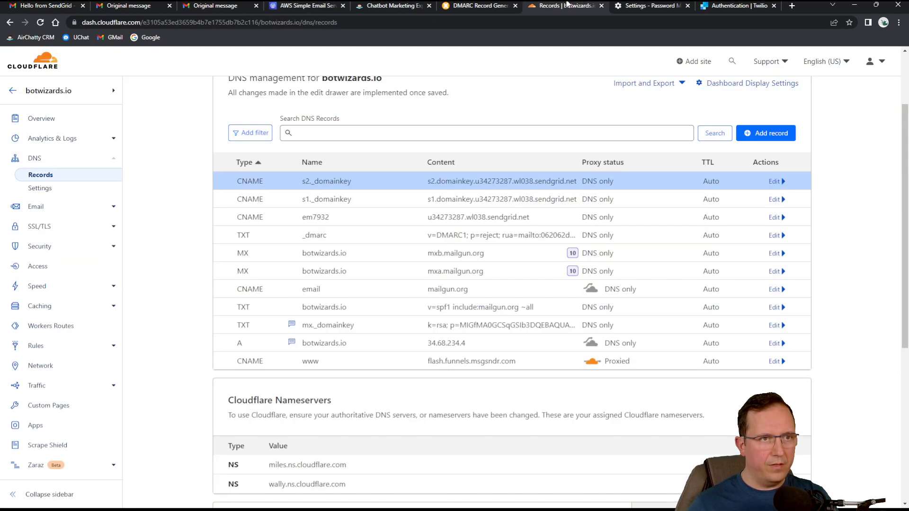
click(765, 132)
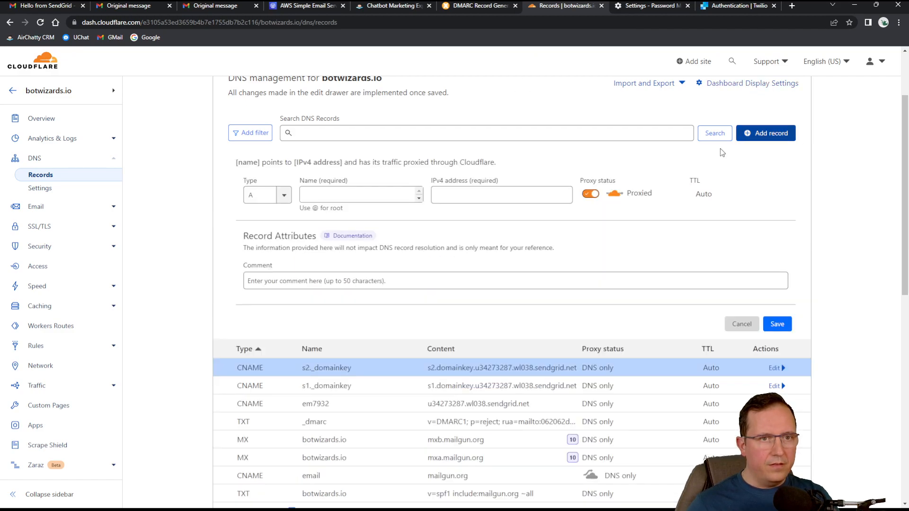
click(266, 194)
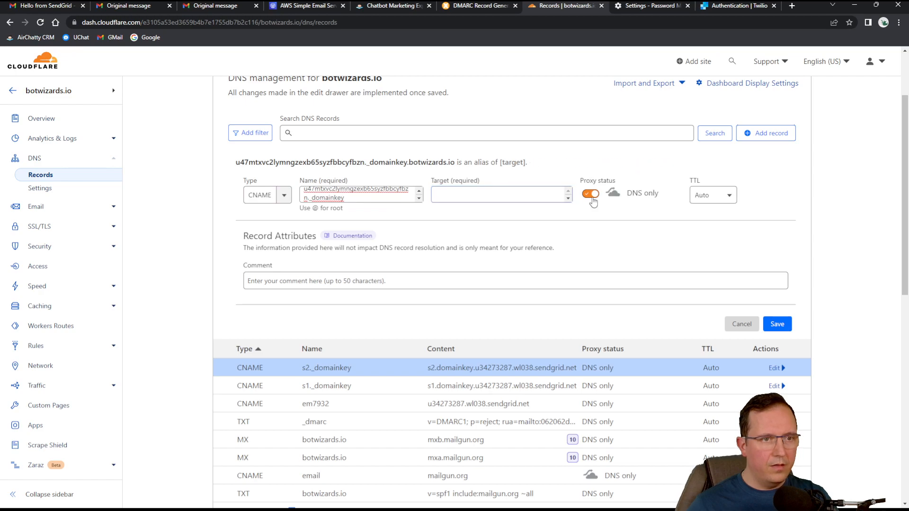
click(588, 193)
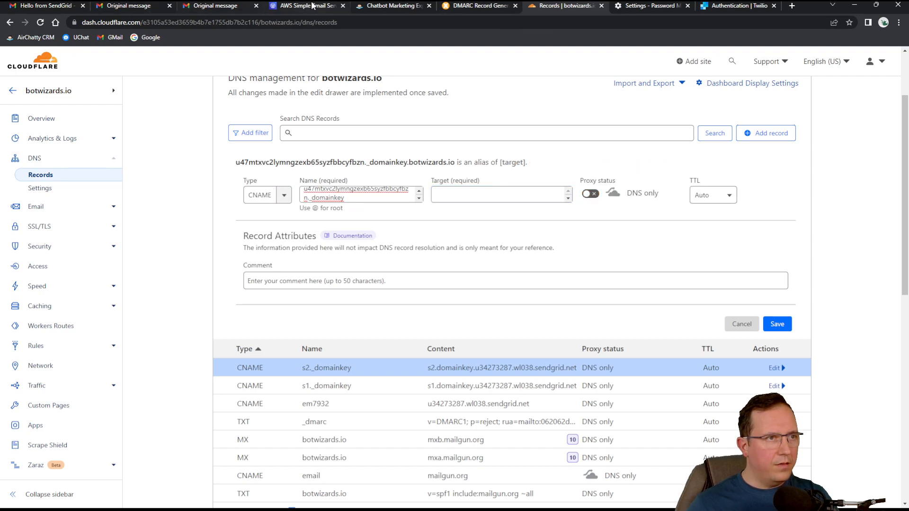
click(305, 6)
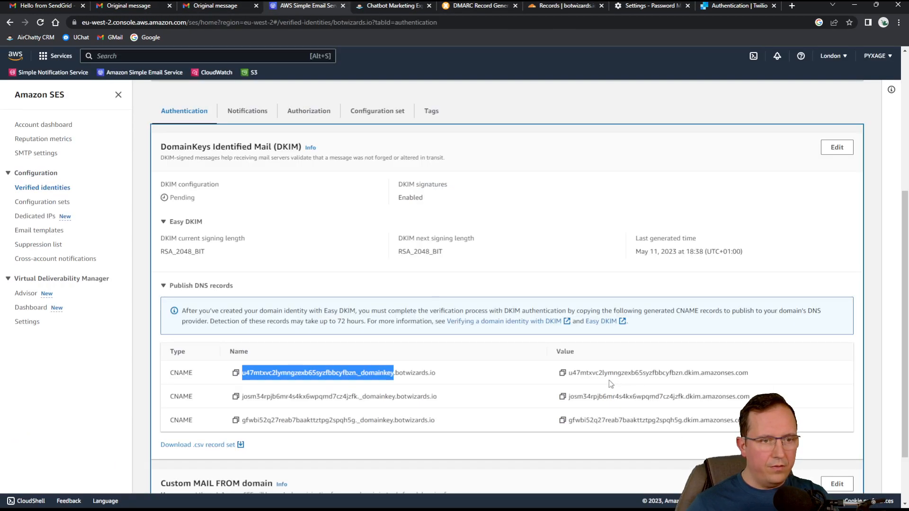
click(560, 6)
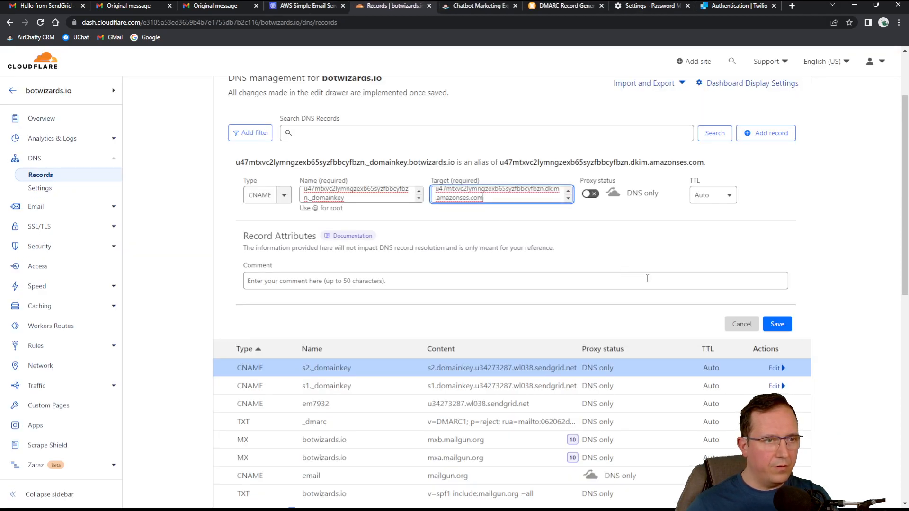
click(777, 324)
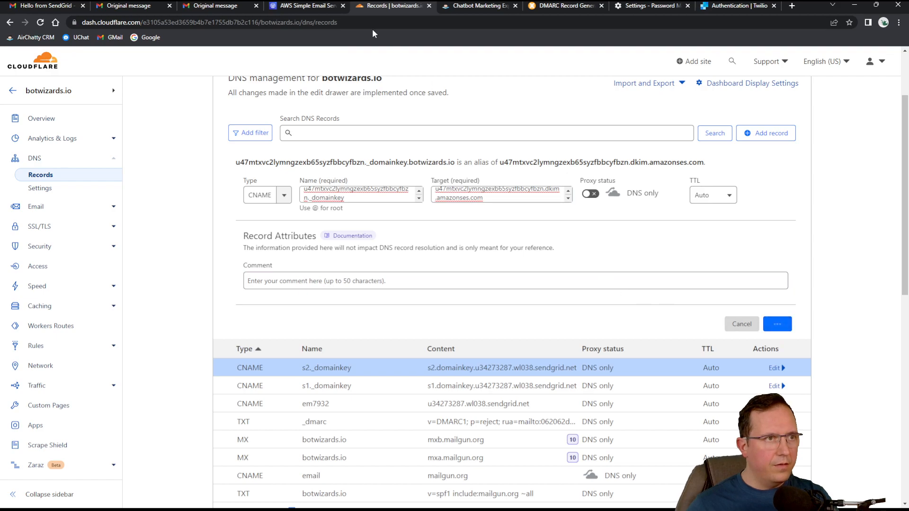
Add the second DKIM CNAME targeting josm34rpjb6mr4s4kx6wpqmd7cz4jzfk.dkim.amazonses.com.
click(305, 6)
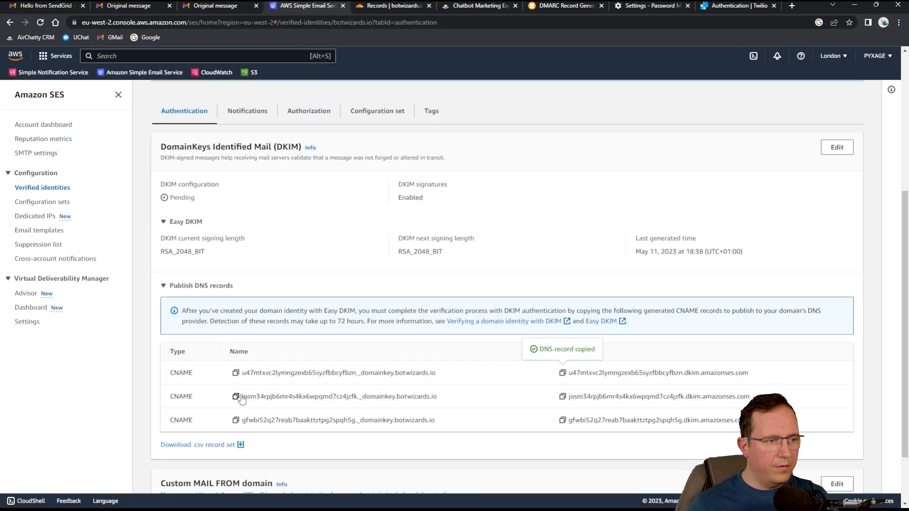
click(391, 5)
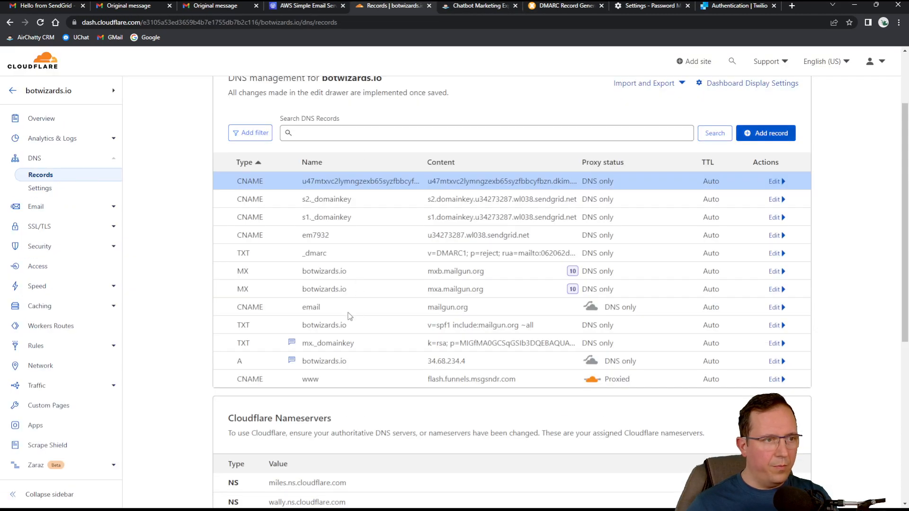
click(765, 133)
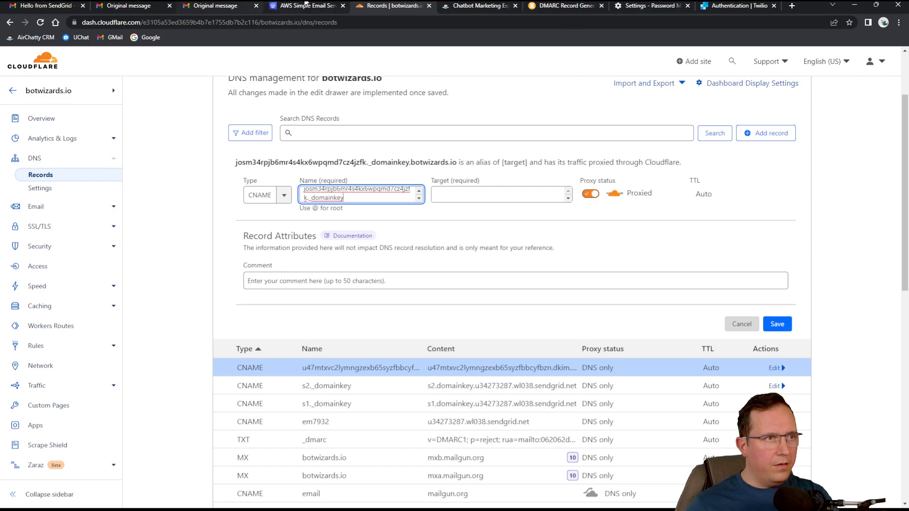
click(306, 6)
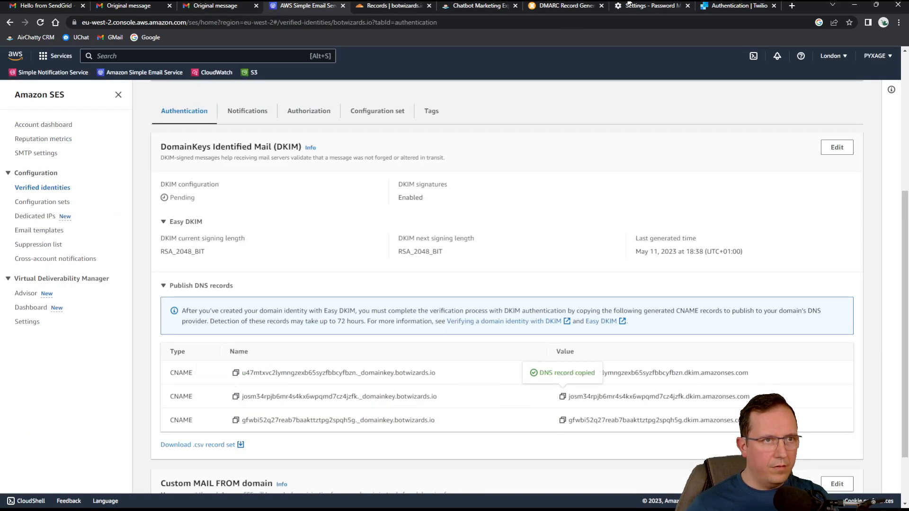
click(393, 6)
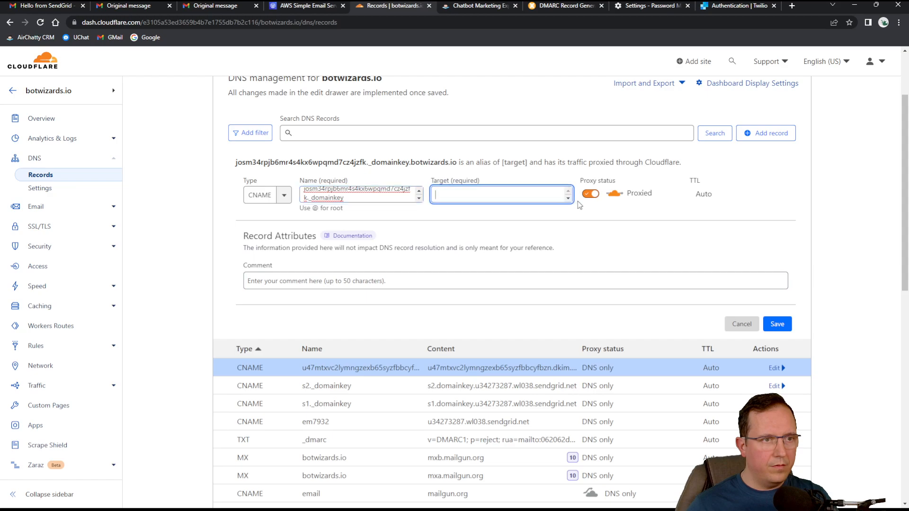
text(josm34rpjb6mr4s4kx6wpqmd7cz4jzfk.dkim.amazonses.com)
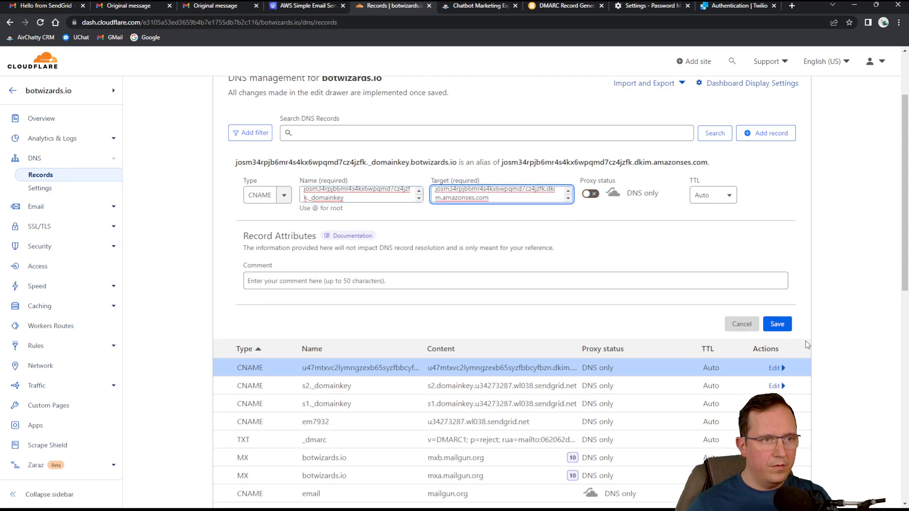
click(777, 323)
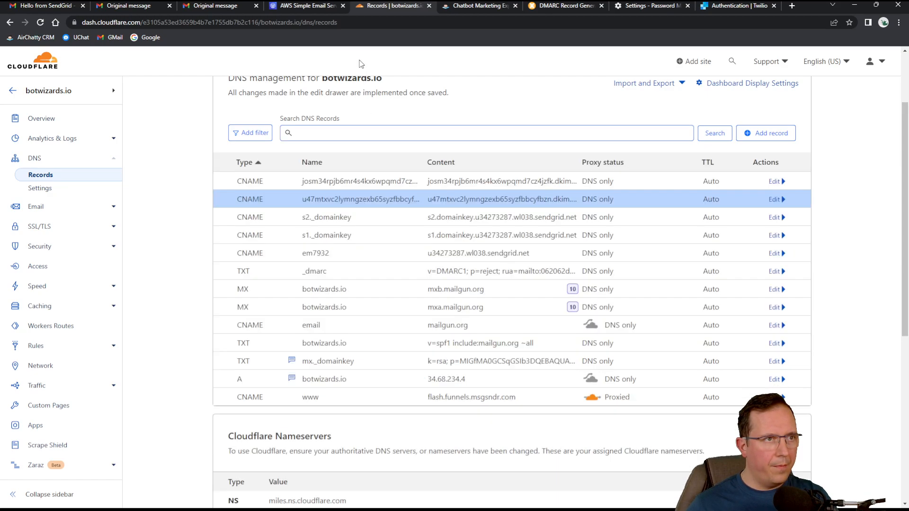
Draft the third CNAME gfwbi52q27reab7baakttztpg2spqh5g._domainkey.botwizards.io with its SES value, DNS only.
click(302, 6)
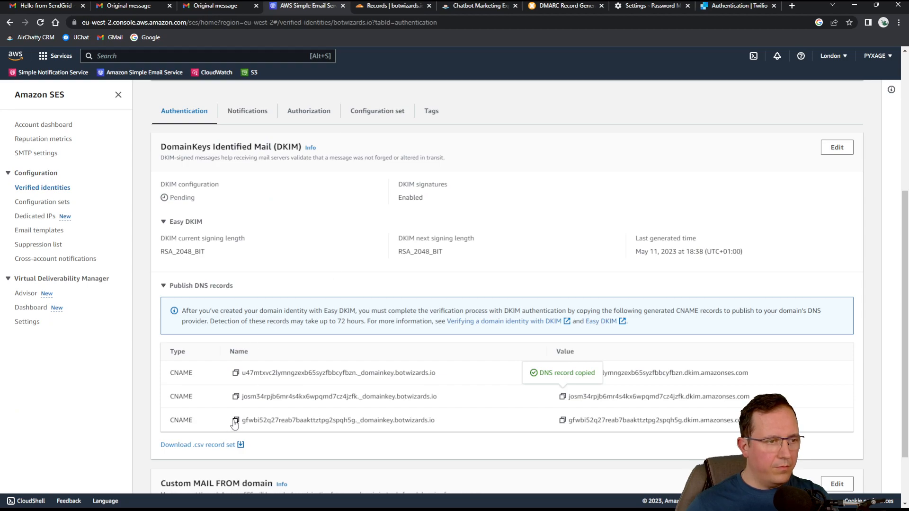
click(393, 6)
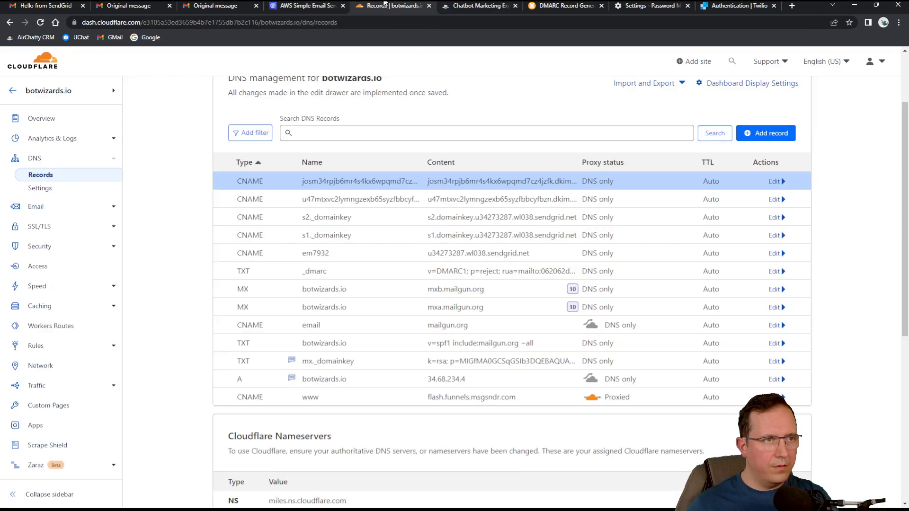
click(765, 133)
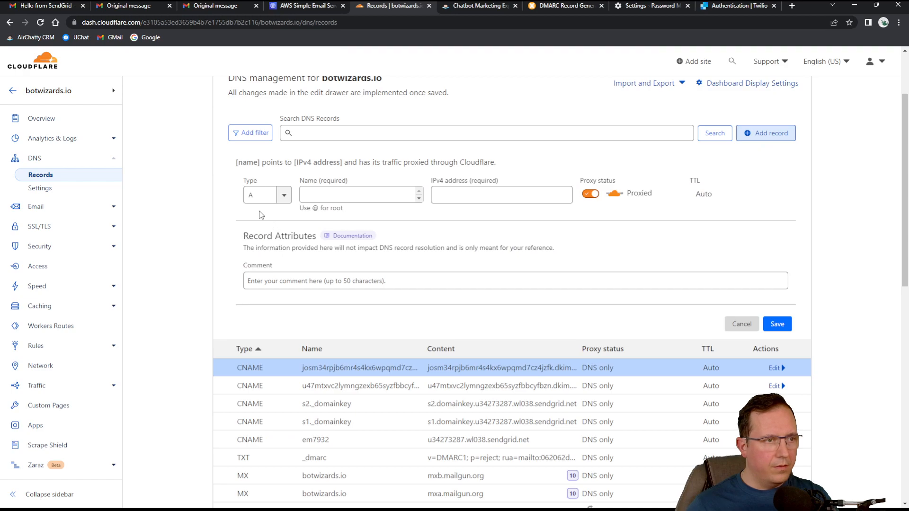
text(gfwbi52q27reab7baakttztpg2spqh5g._domainkey.botwizards.io)
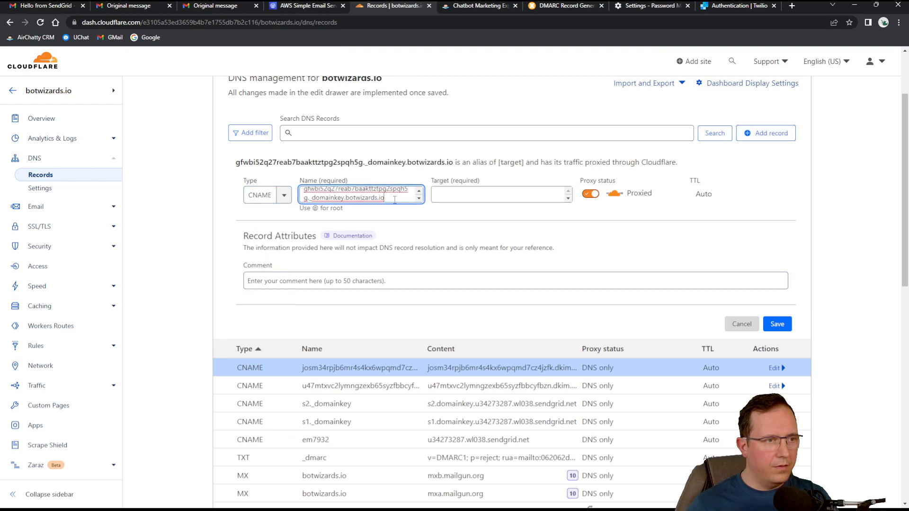
mouse_move(520, 236)
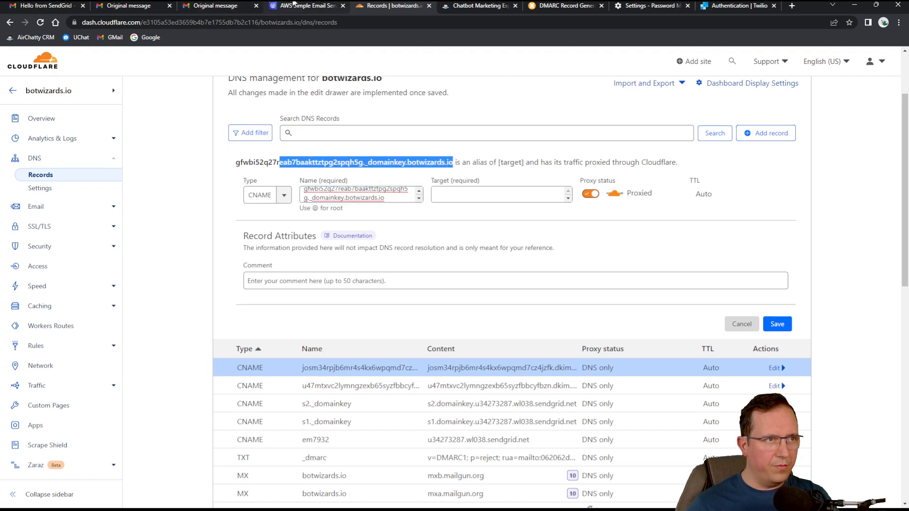
click(305, 6)
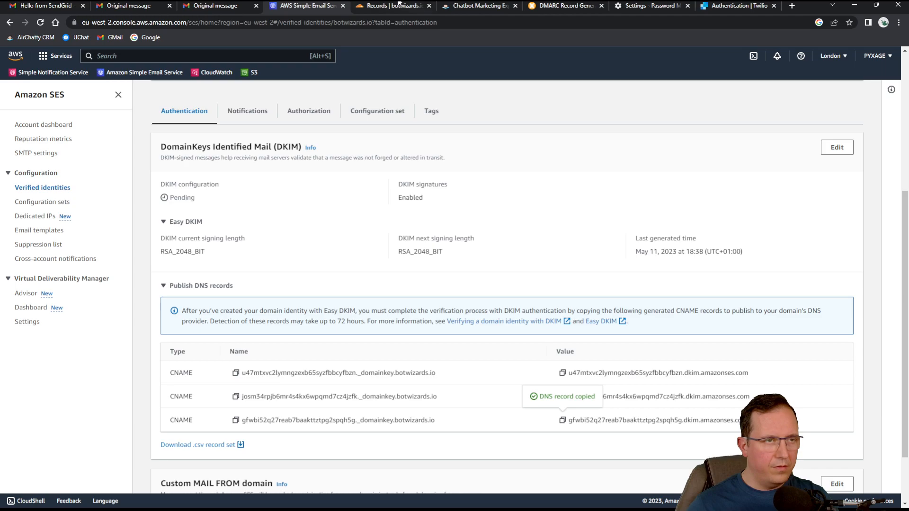
click(392, 6)
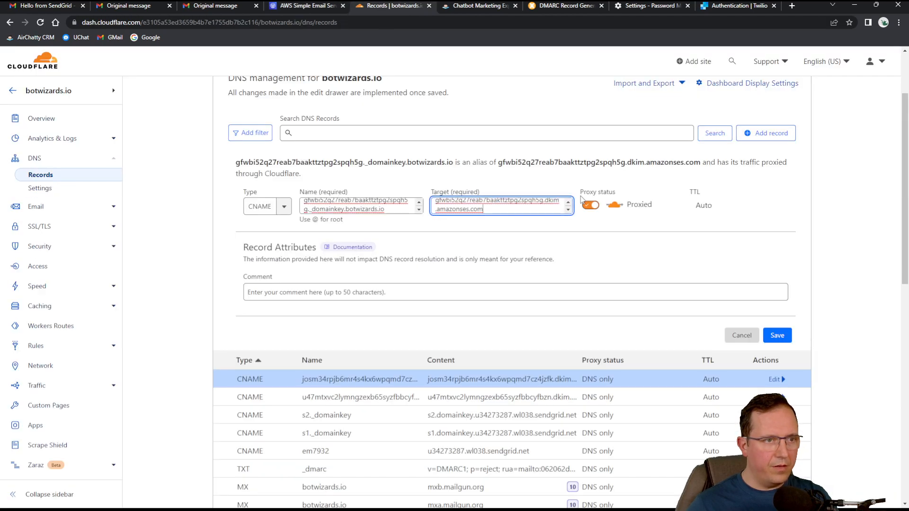
click(588, 204)
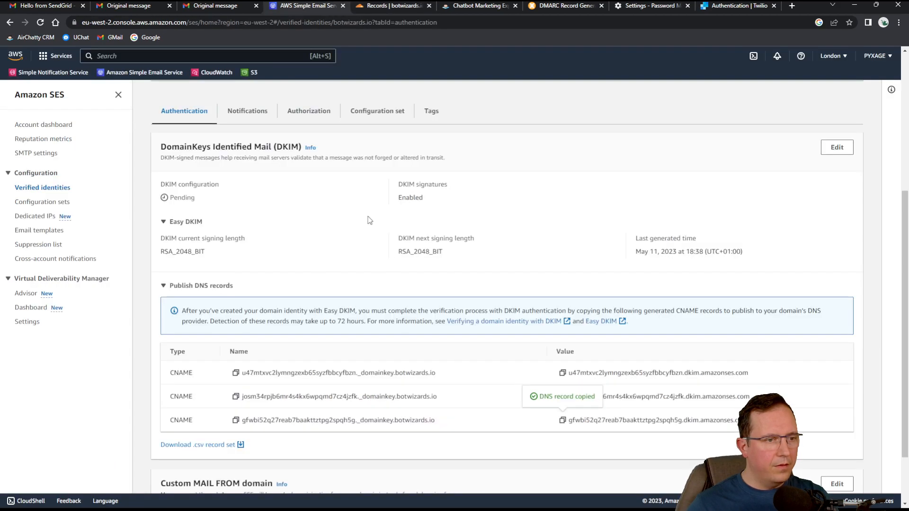
Read the Custom MAIL FROM domain help panel, then edit botwizards.io's MAIL FROM settings.
scroll(down, 3)
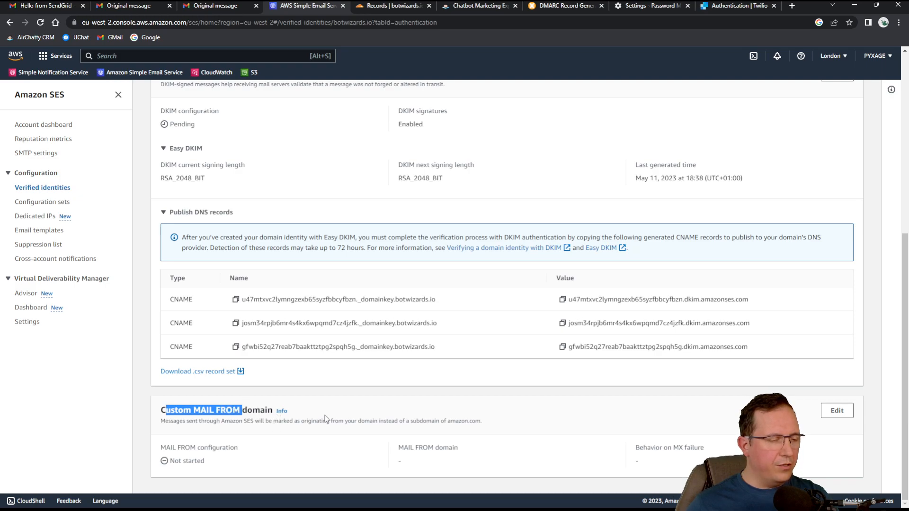
mouse_move(421, 401)
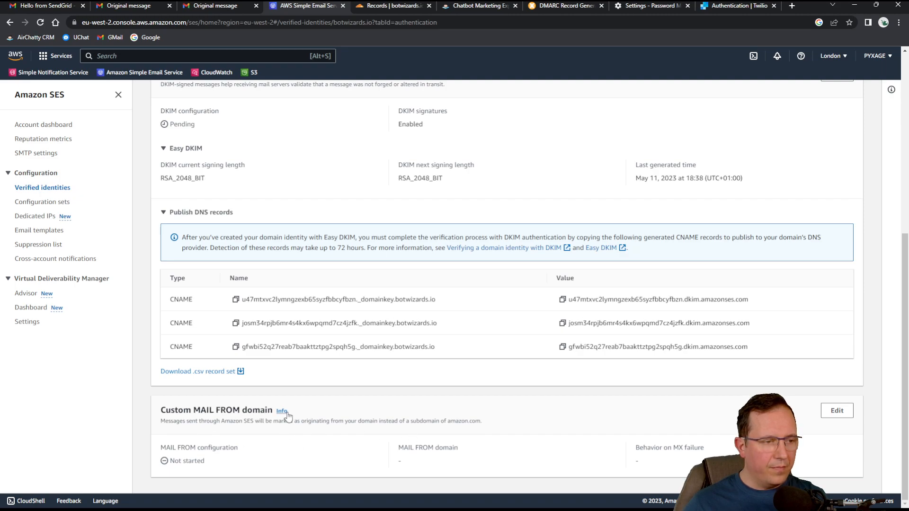
click(281, 410)
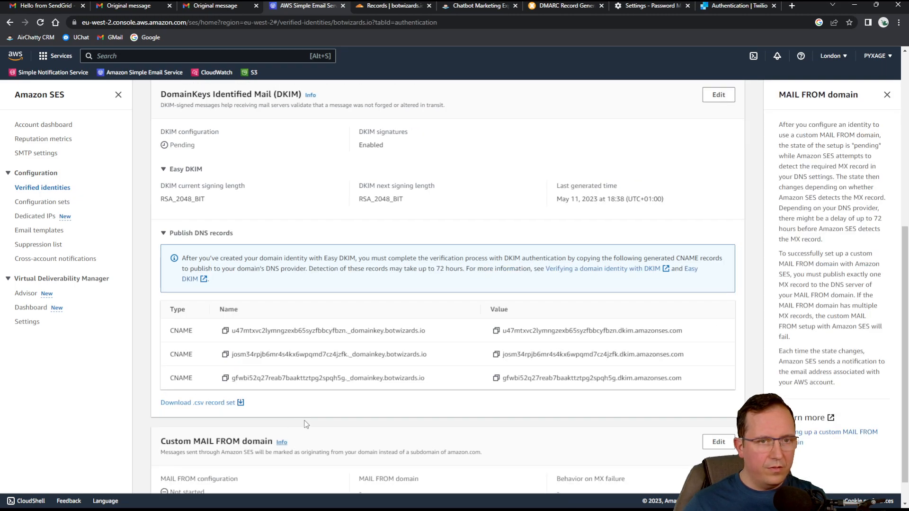
scroll(down, 3)
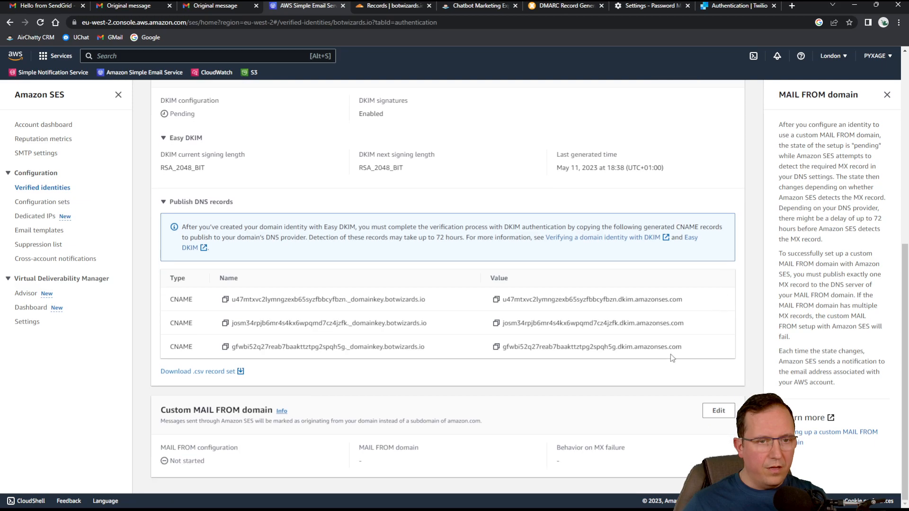
mouse_move(807, 428)
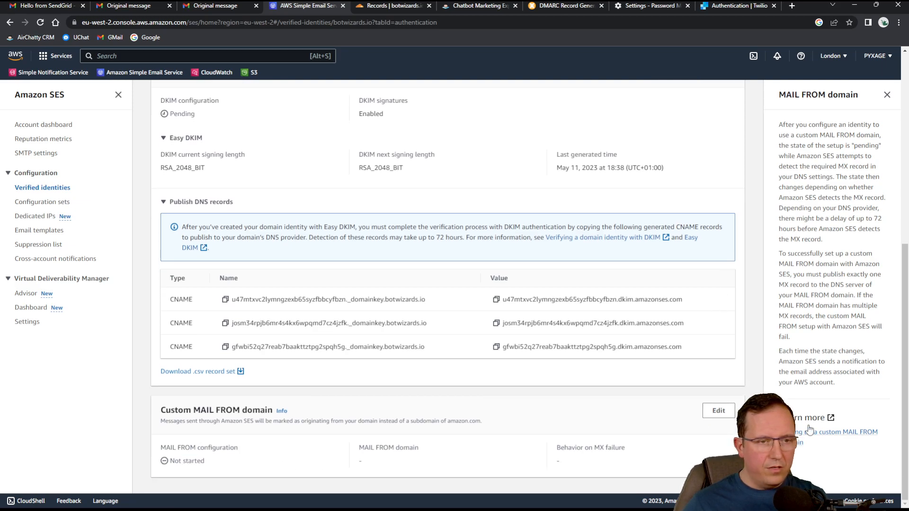
mouse_move(656, 442)
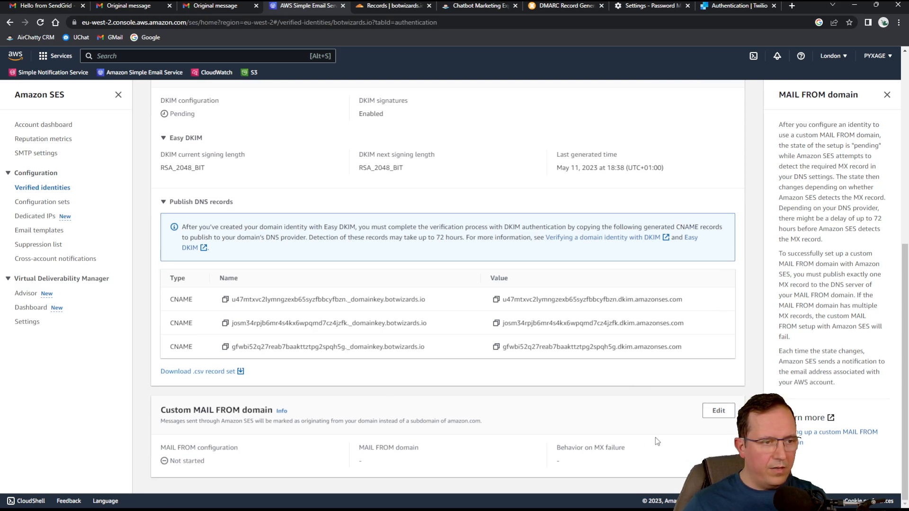
double_click(223, 410)
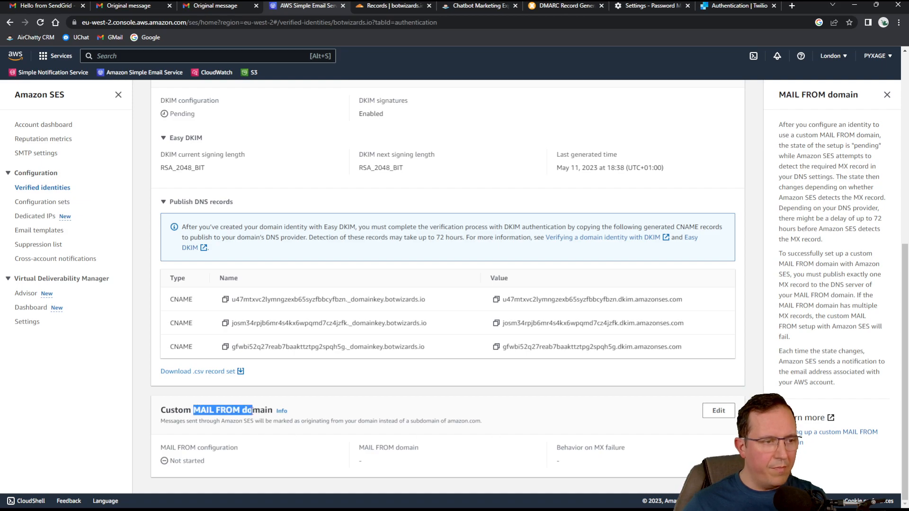
click(717, 410)
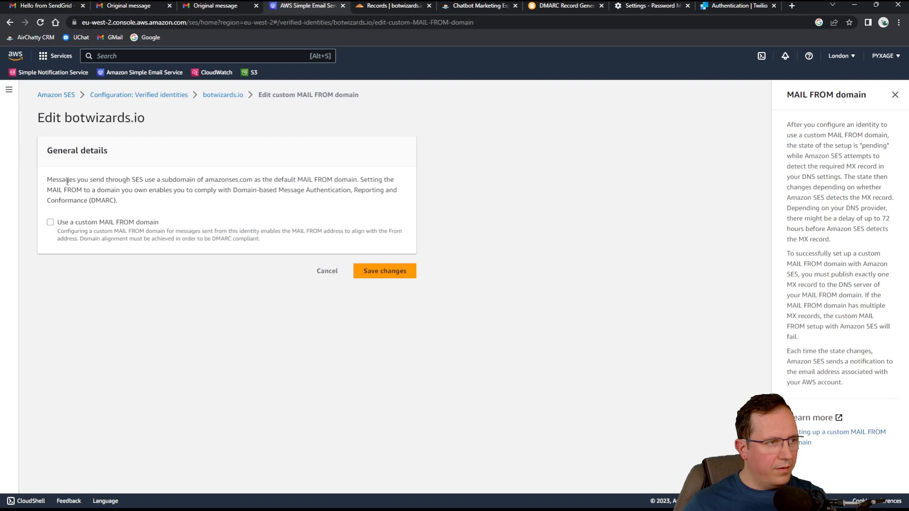
Highlight the MAIL FROM explanation text, including the phrase about using a domain you own.
drag(58, 179, 191, 179)
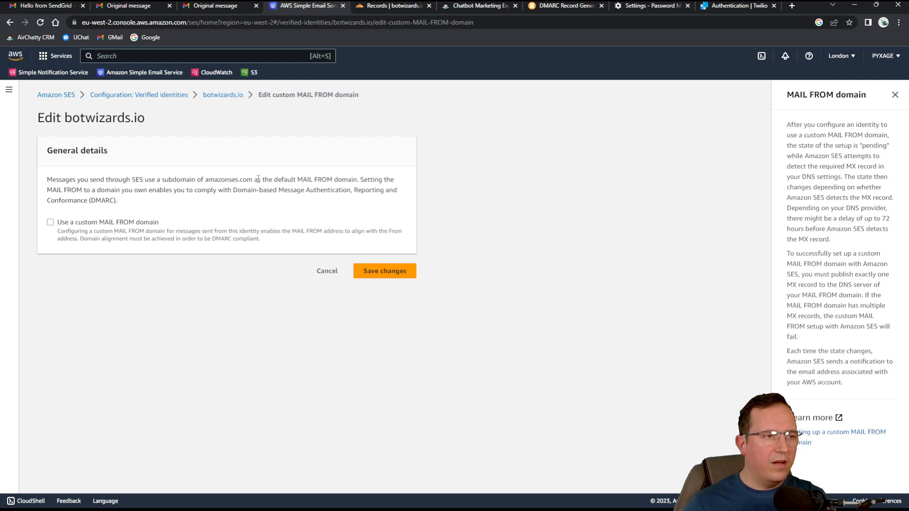
drag(257, 179, 357, 178)
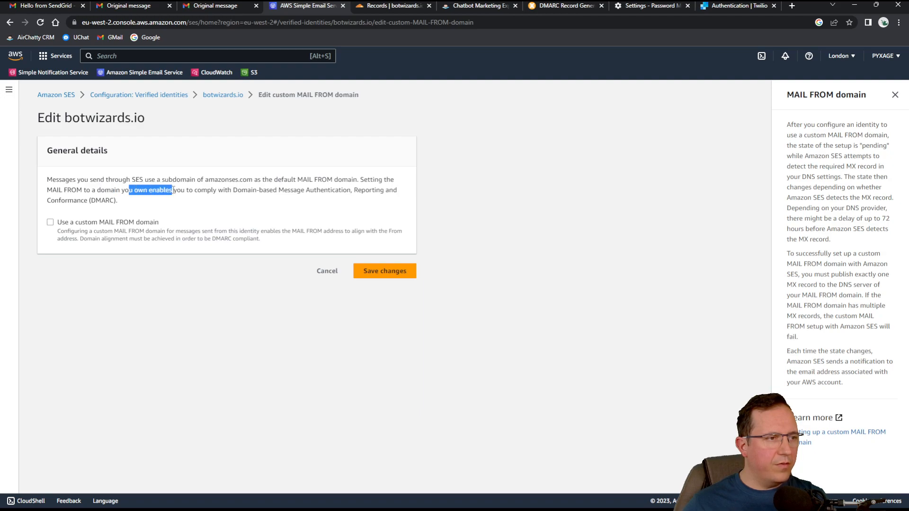
drag(173, 189, 259, 190)
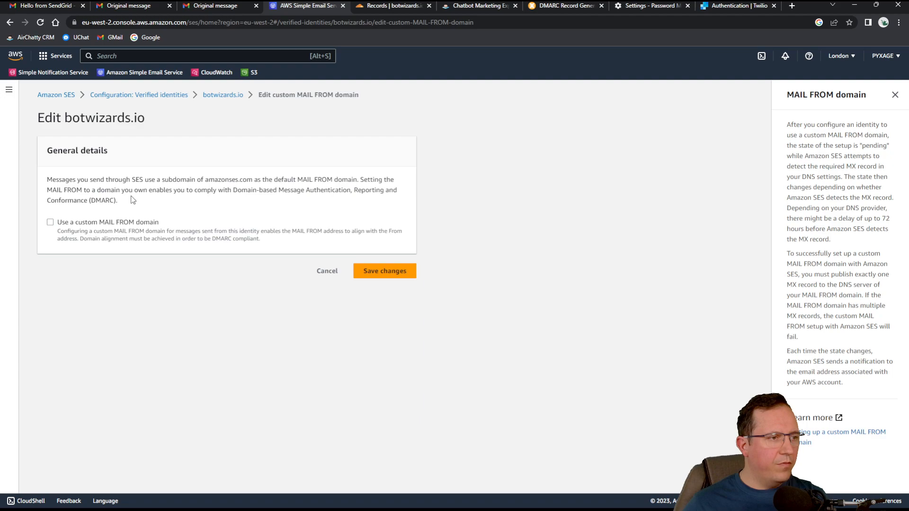
Enable a custom MAIL FROM domain with subdomain 'post' and save the changes.
click(50, 222)
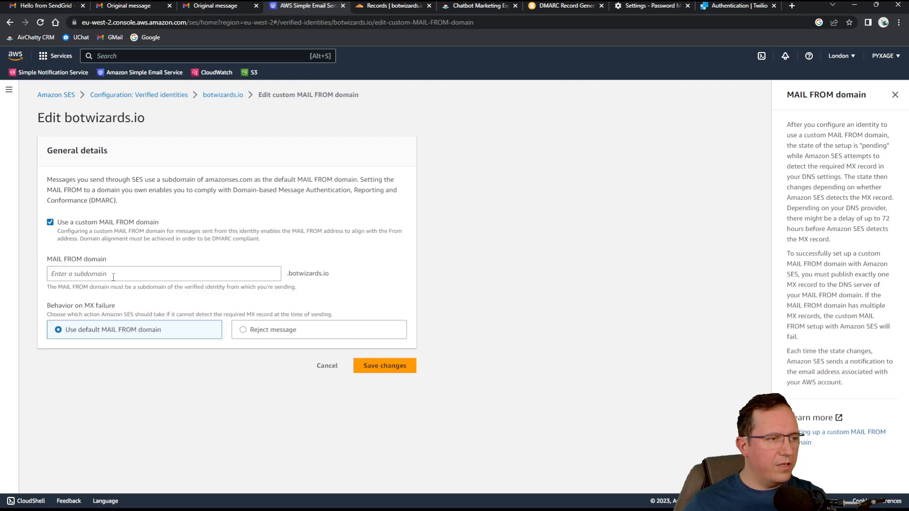
text(p)
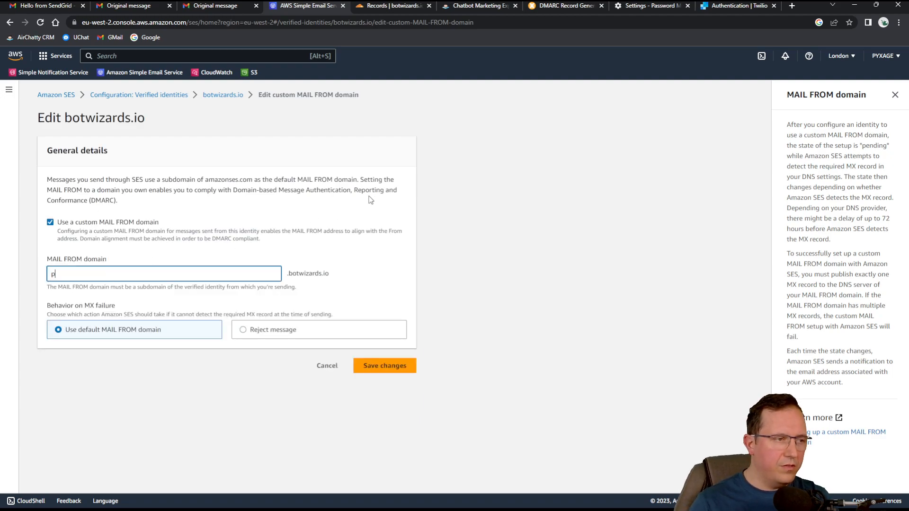
text(ost)
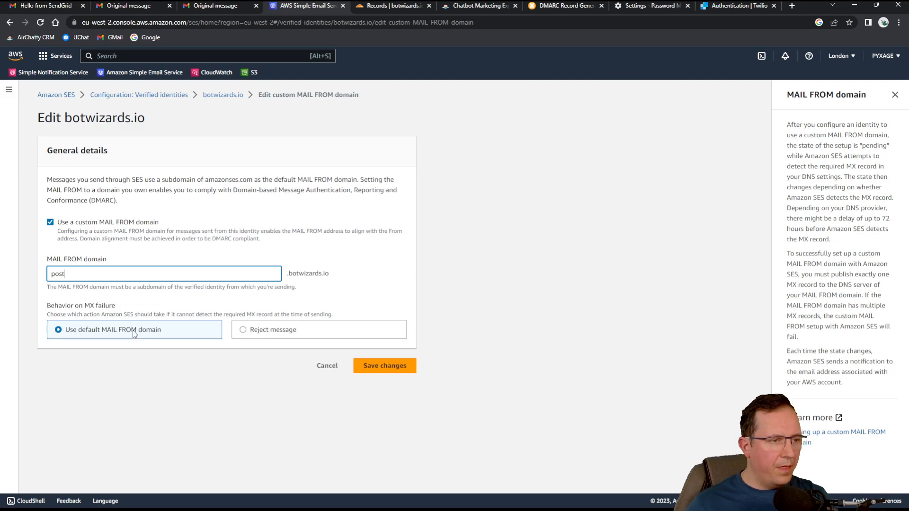
click(384, 365)
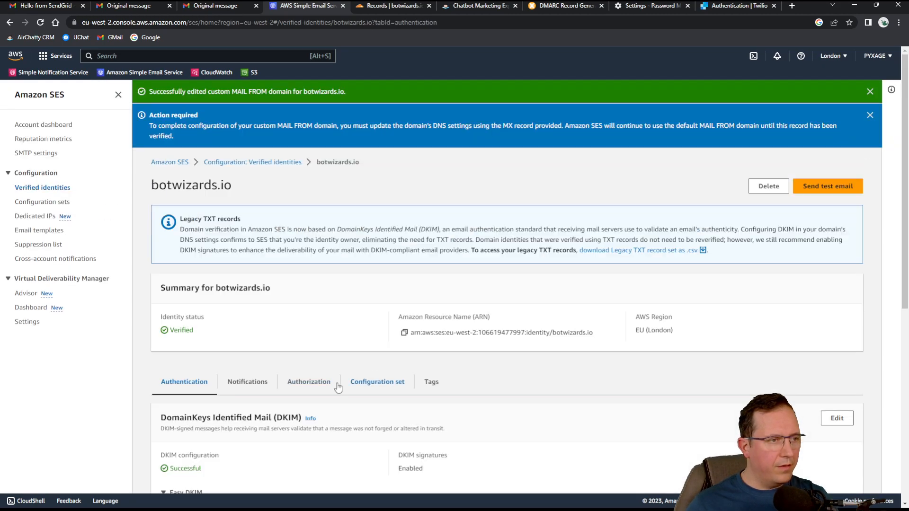
Copy the post.botwizards.io MX record name and return to Cloudflare's DNS records.
scroll(down, 3)
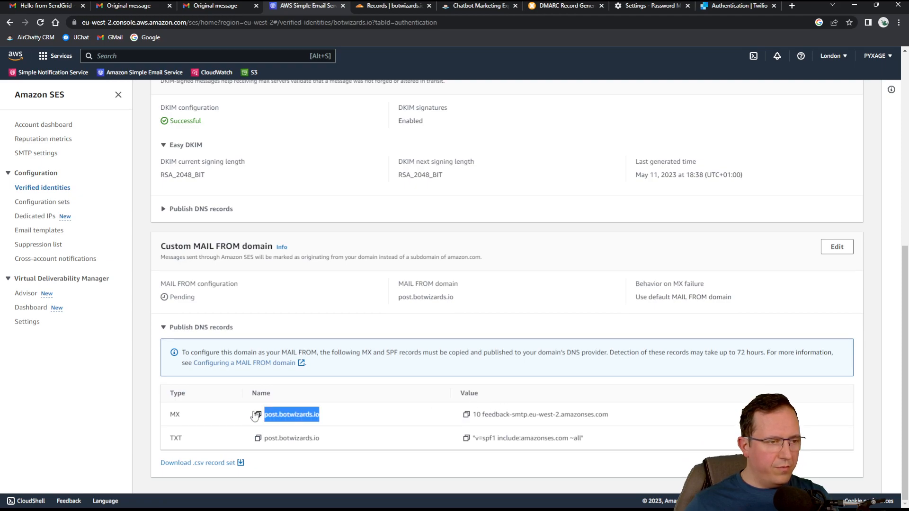
click(256, 413)
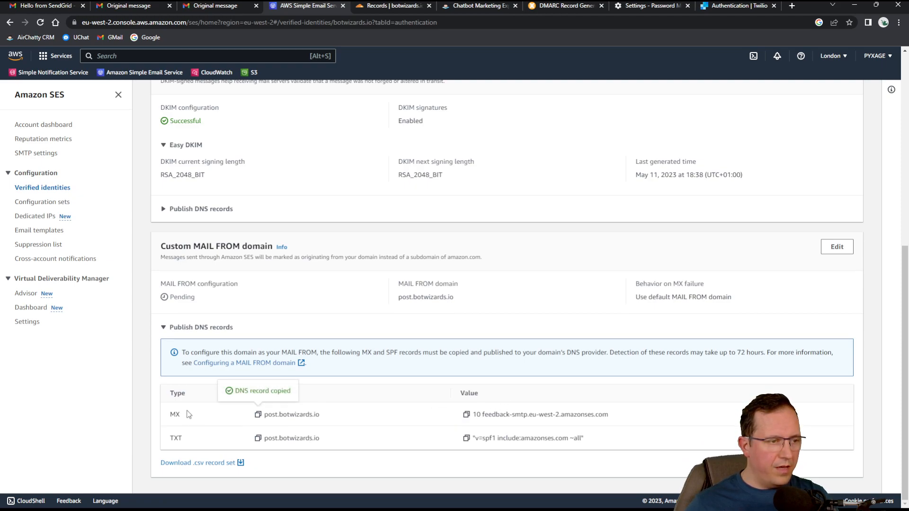
click(392, 6)
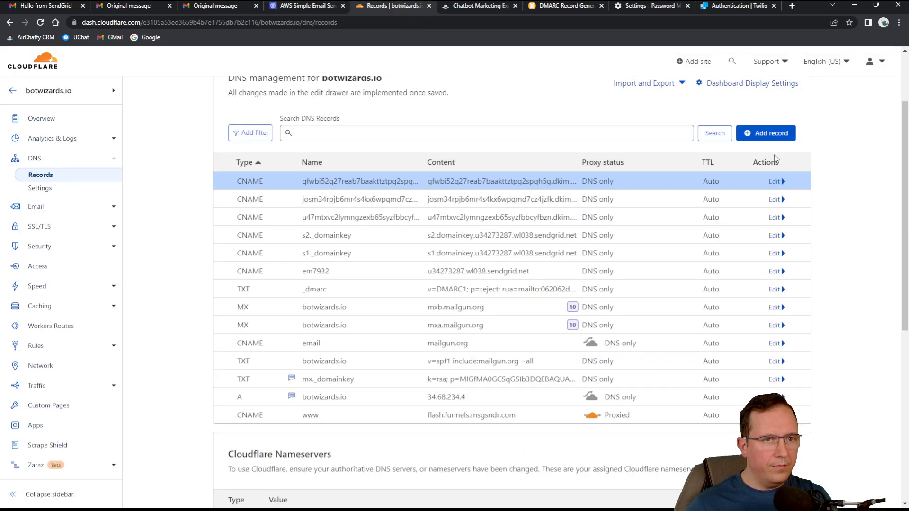
Add an MX record for post.botwizards.io to feedback-smtp.eu-west-2.amazonses.com with priority 10.
click(764, 133)
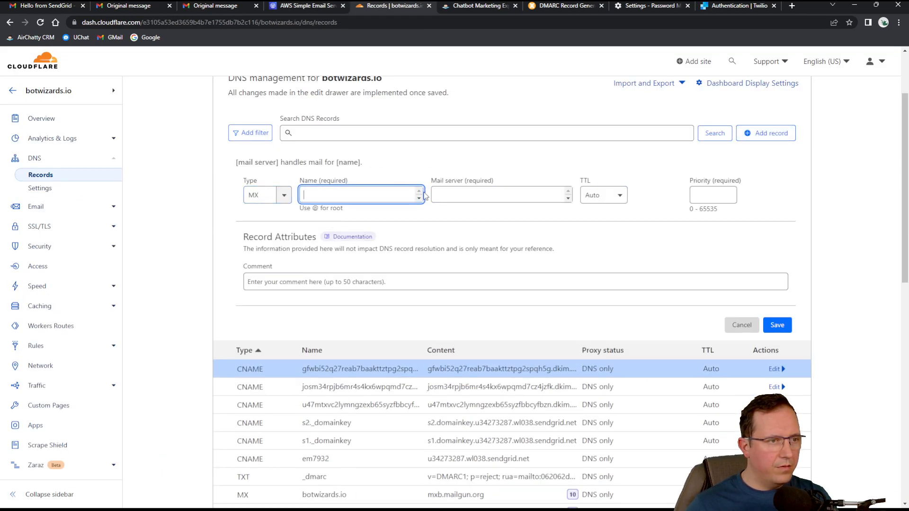
click(304, 5)
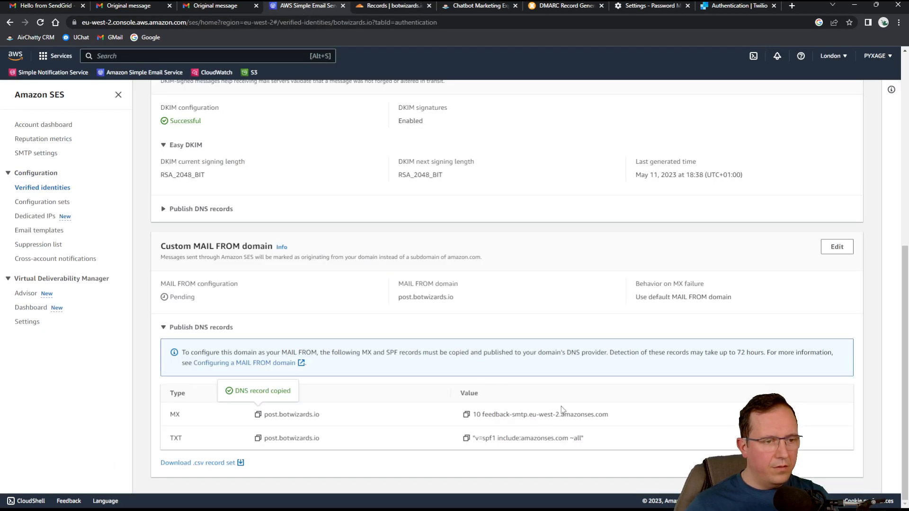
mouse_move(615, 416)
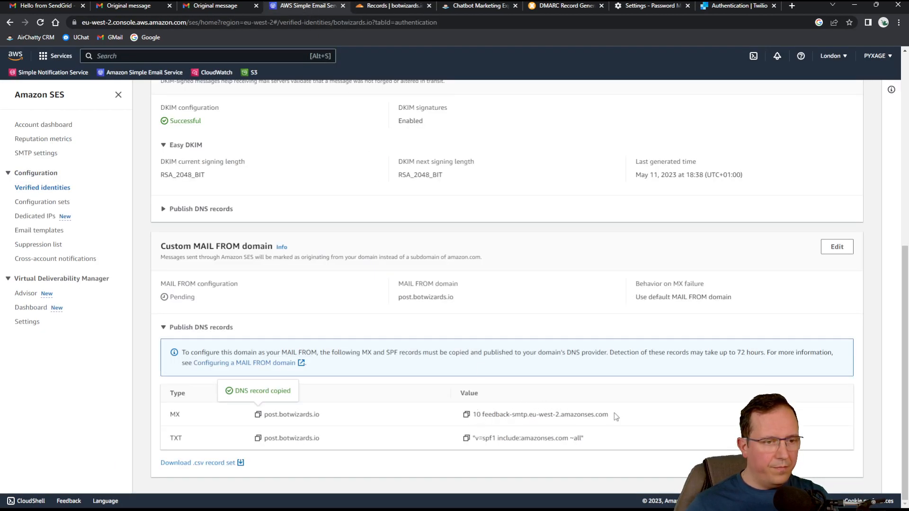
double_click(542, 414)
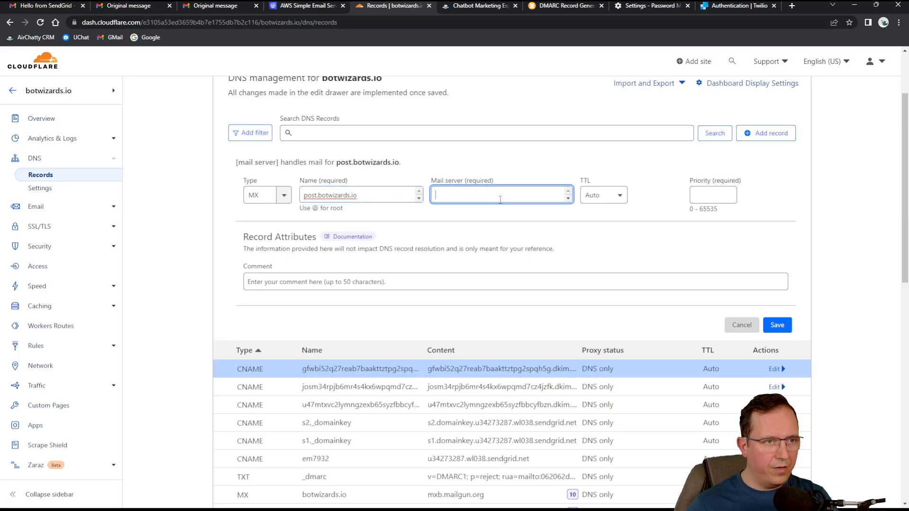
text(feedback-smtp.eu-west-2.amazonses.com)
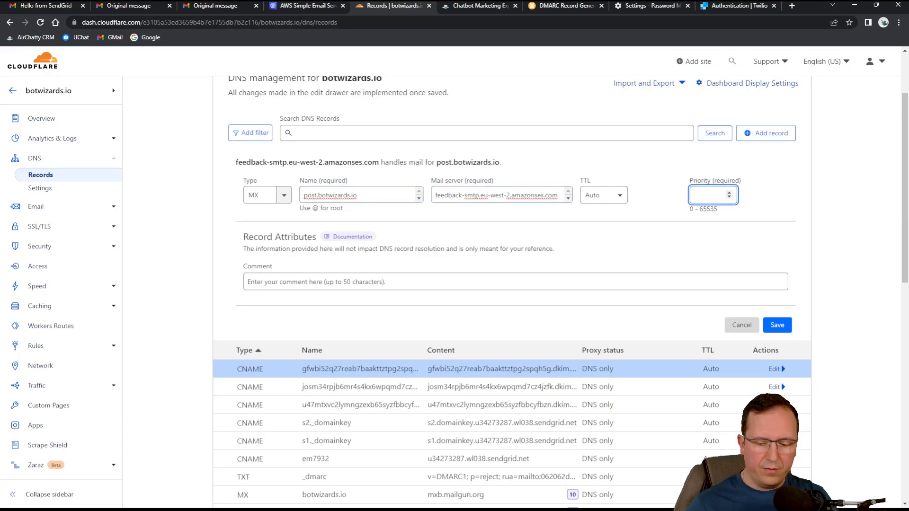
text(10)
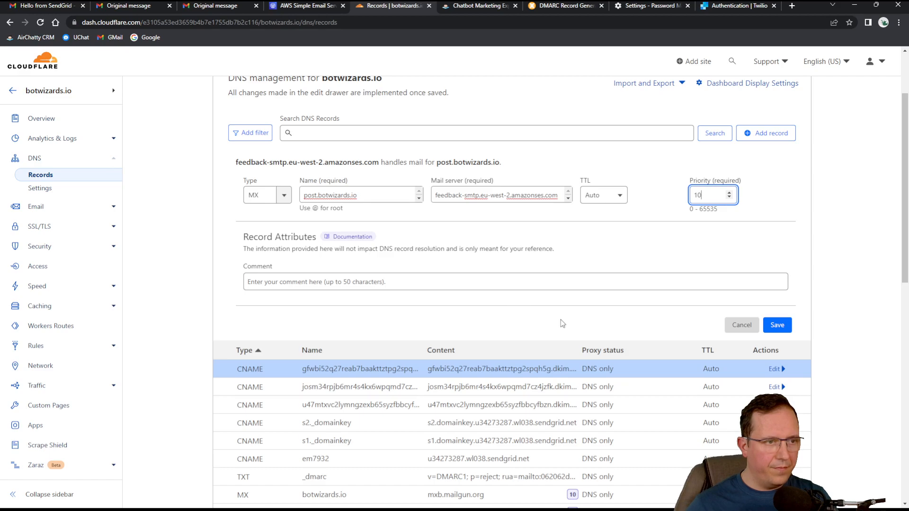
click(776, 325)
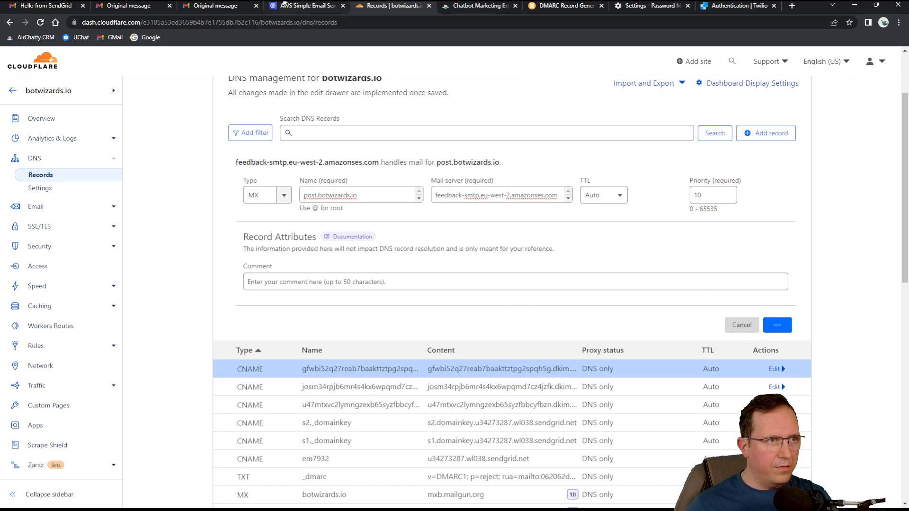
click(304, 6)
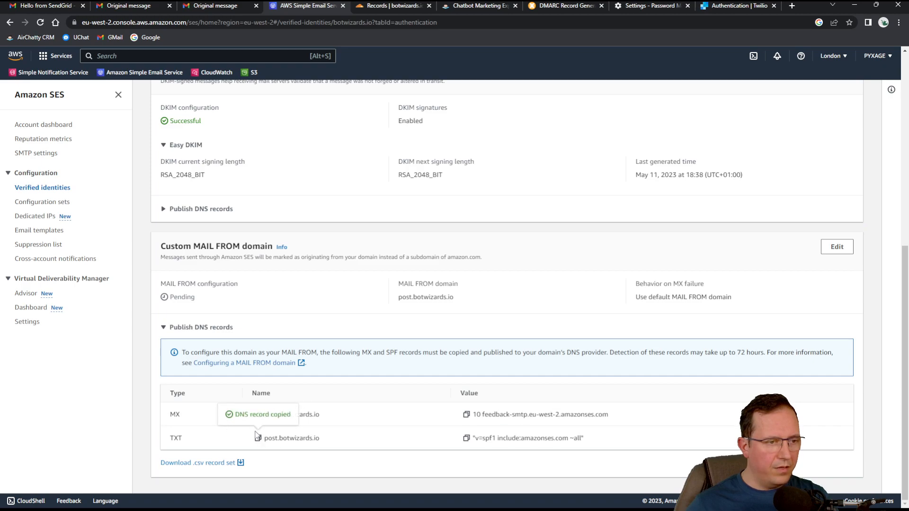
click(392, 5)
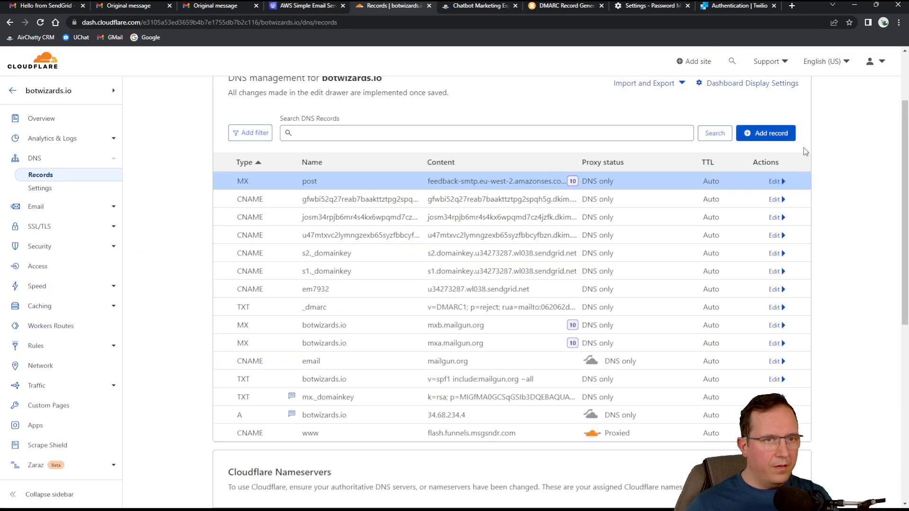
Add a 'post' TXT record with content v=spf1 include:amazonses.com ~all.
click(766, 132)
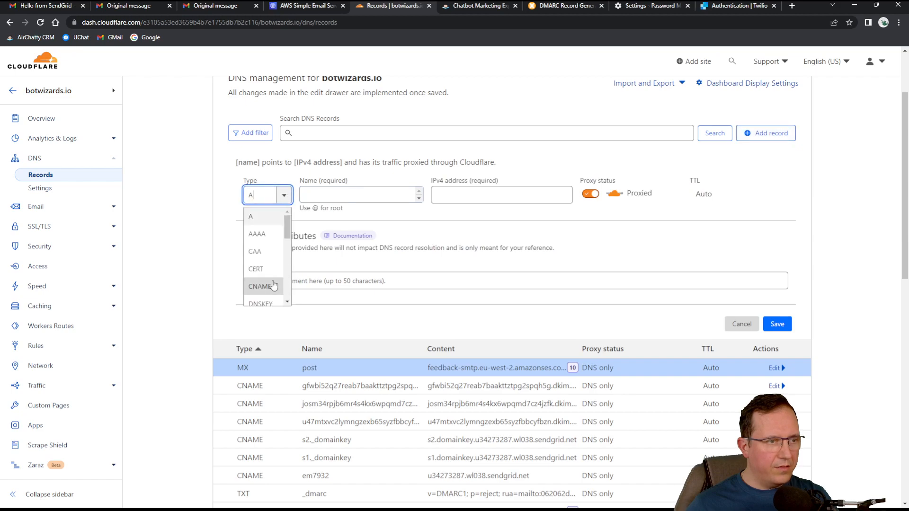
scroll(down, 3)
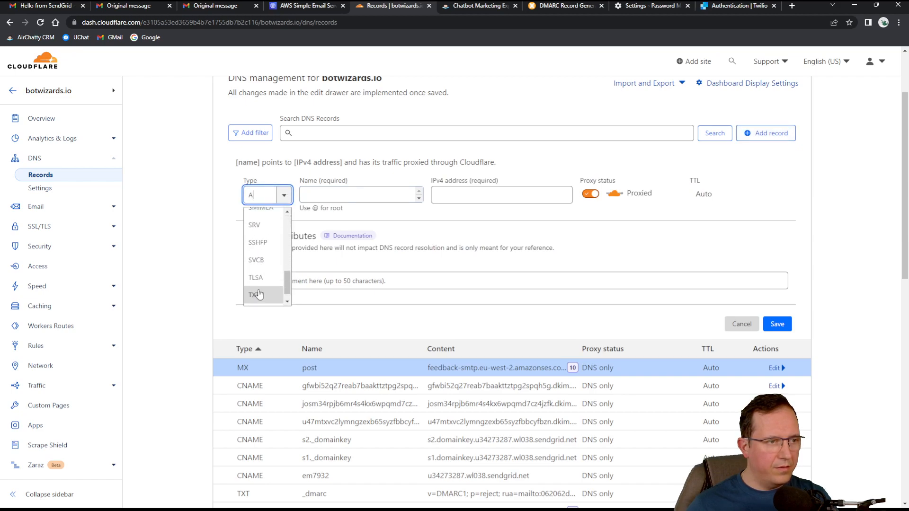
click(253, 294)
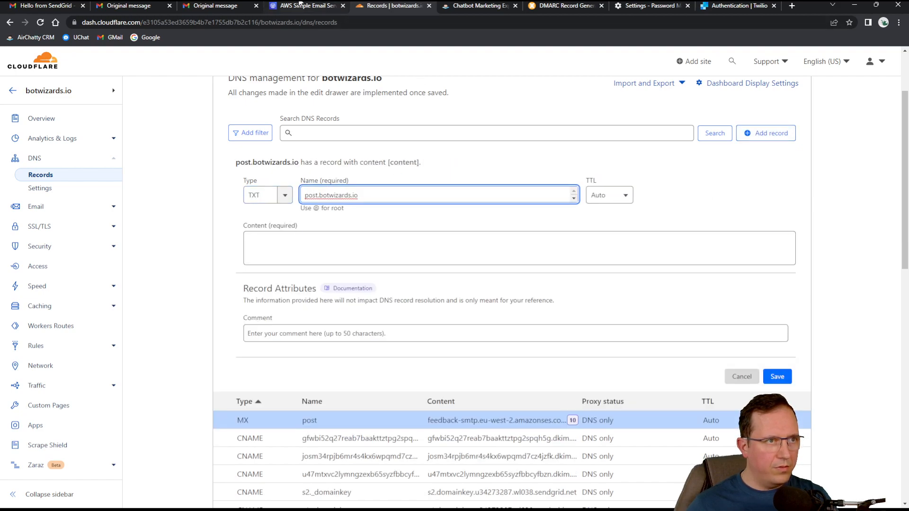
click(306, 5)
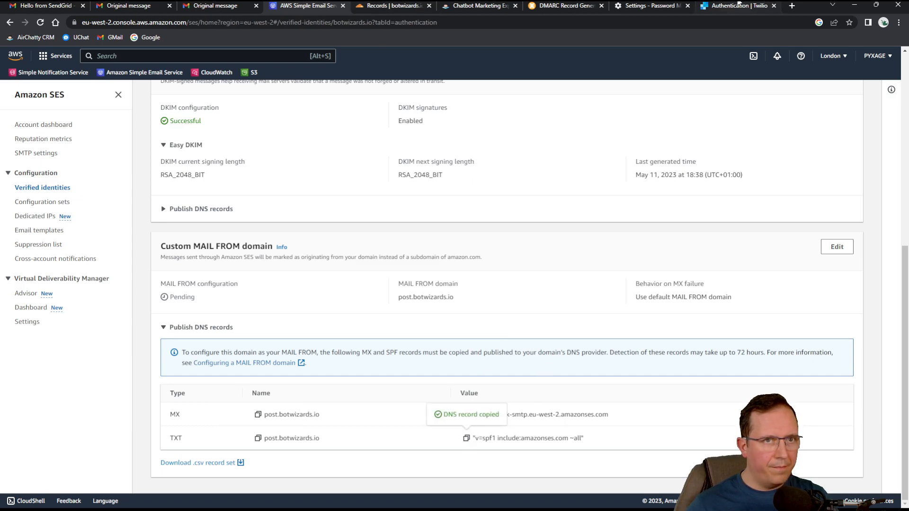
click(392, 5)
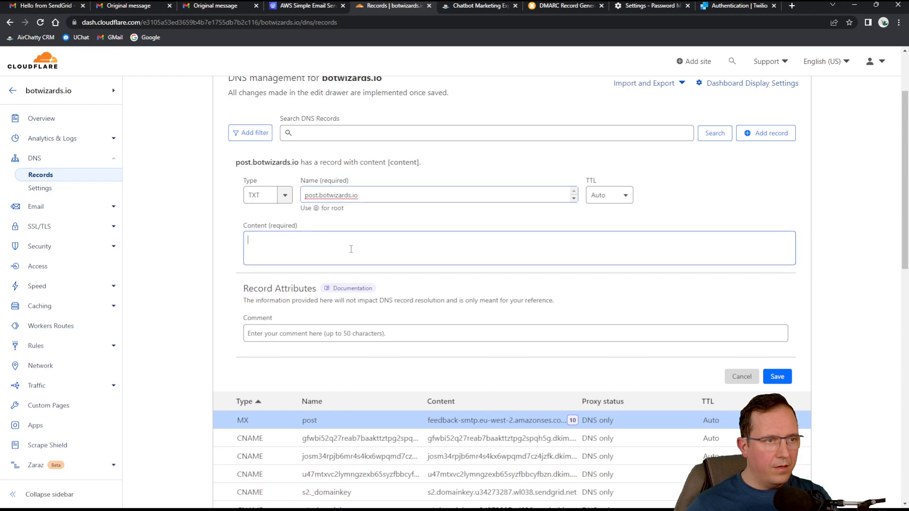
text("v=spf1 include:amazonses.com ~all")
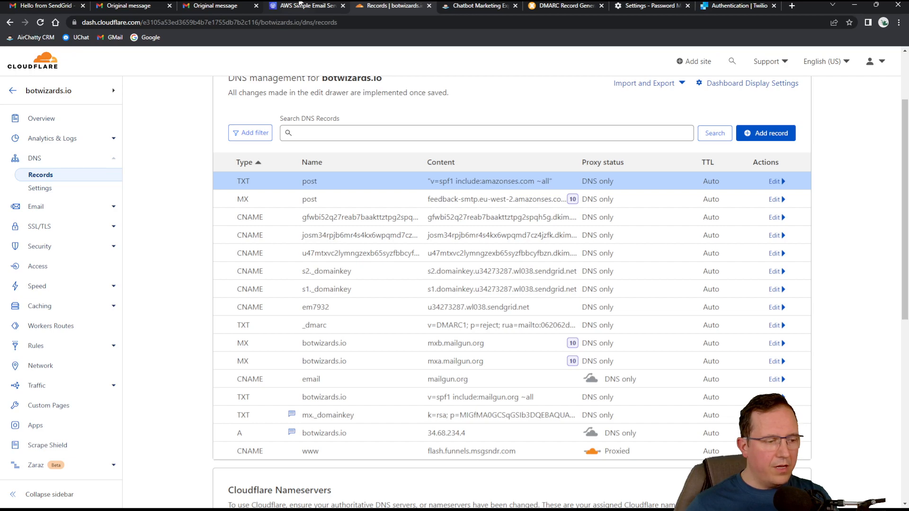
click(304, 5)
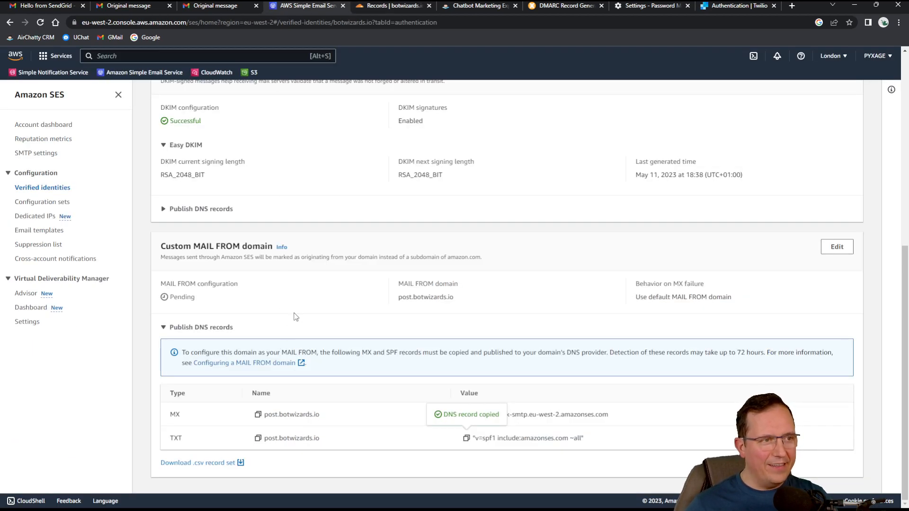
Reload the botwizards.io identity until MAIL FROM shows Successful, then open Verified identities.
scroll(up, 3)
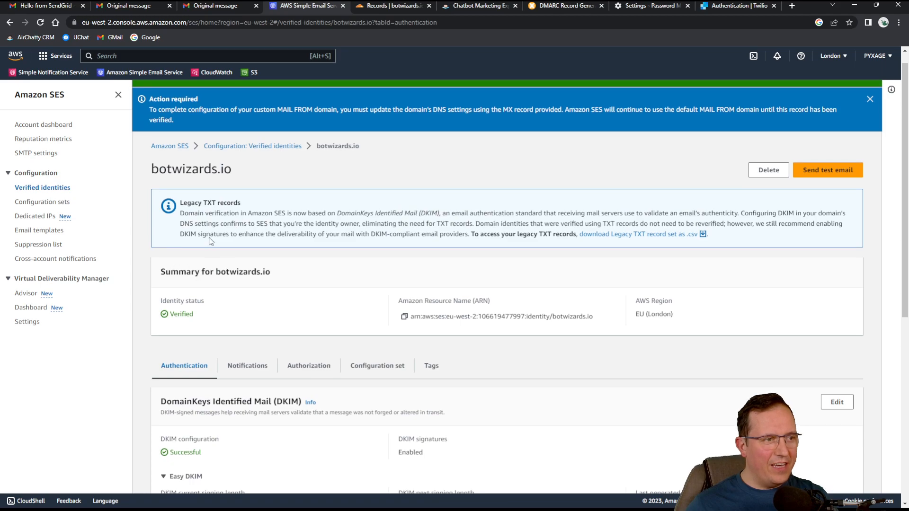
mouse_move(201, 299)
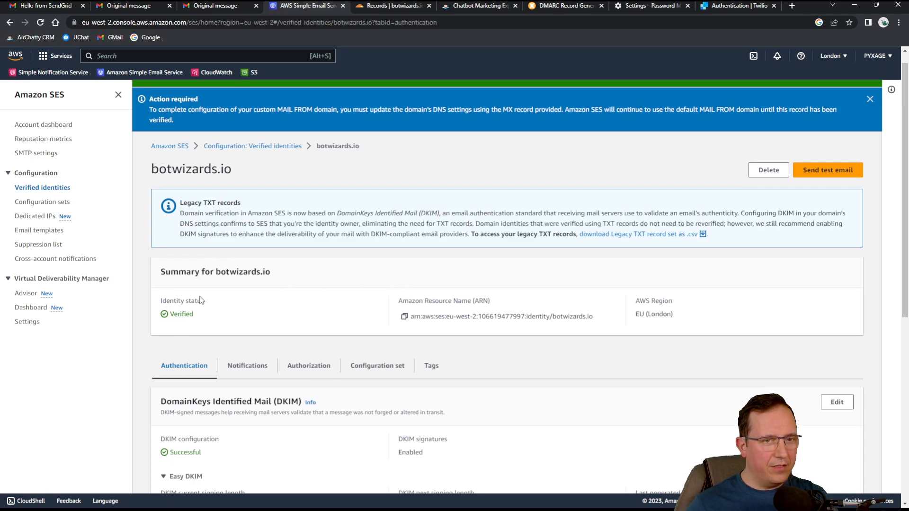
scroll(down, 3)
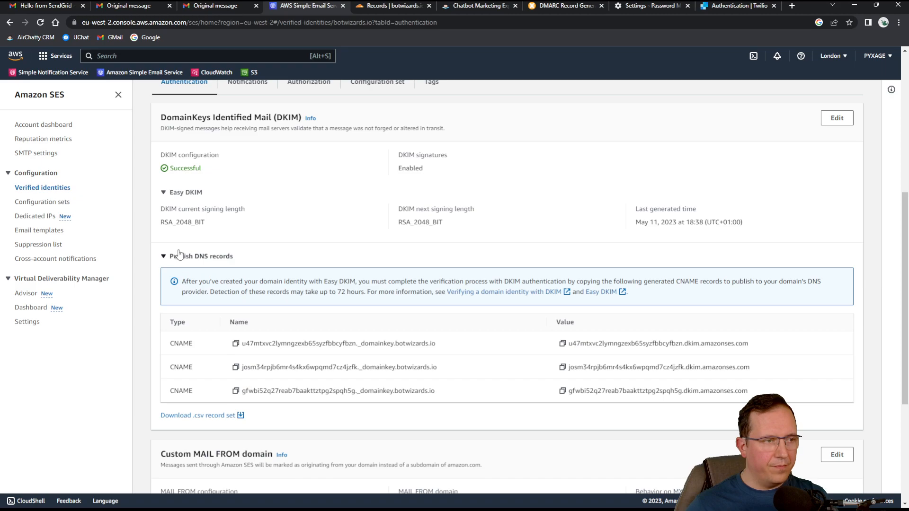
scroll(down, 3)
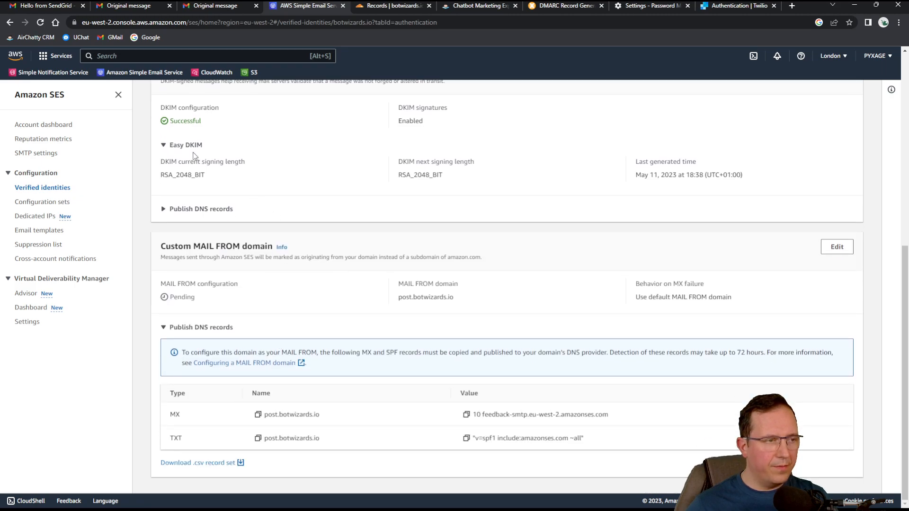
click(40, 22)
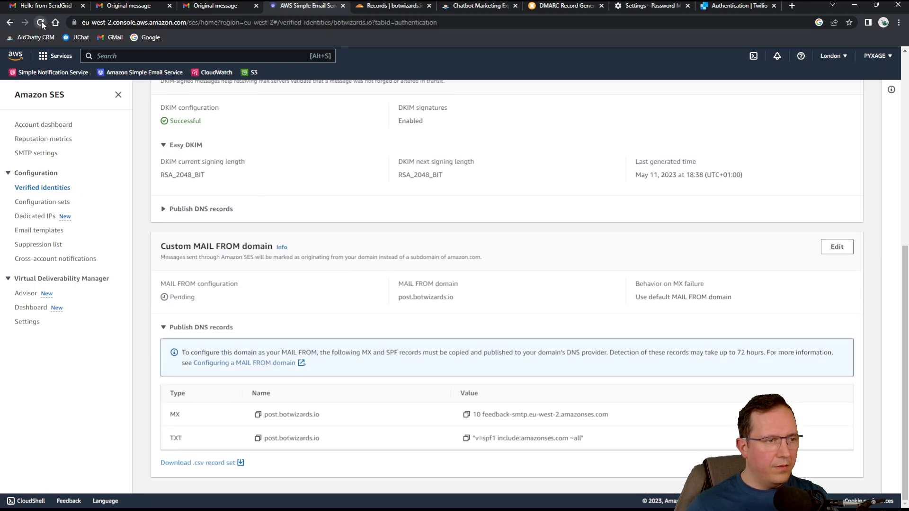
click(40, 23)
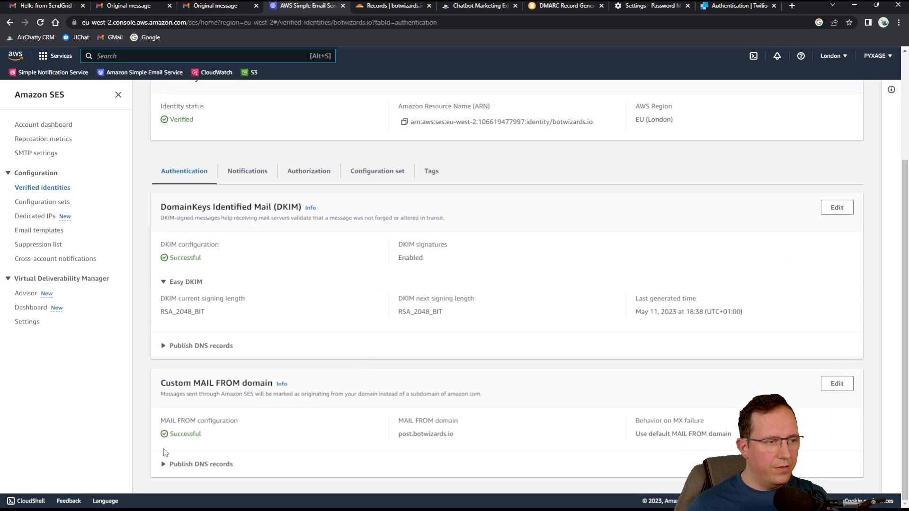
scroll(up, 3)
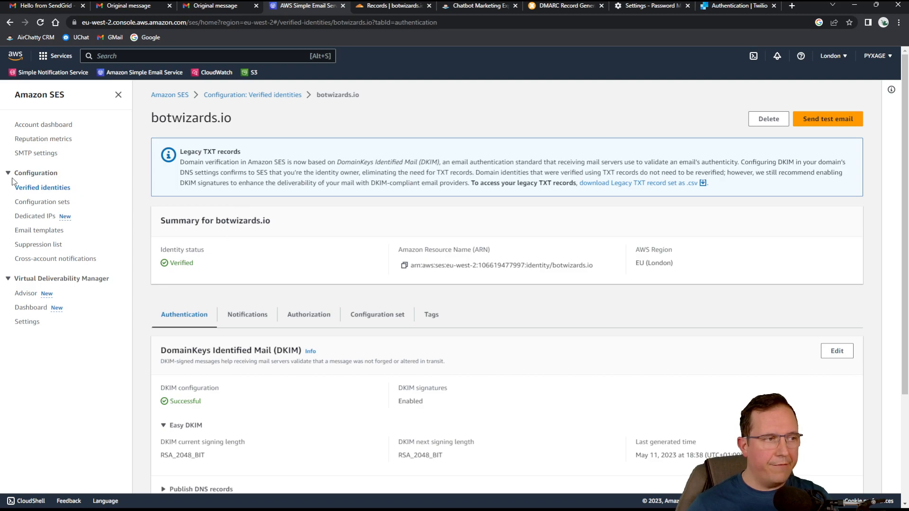
click(42, 187)
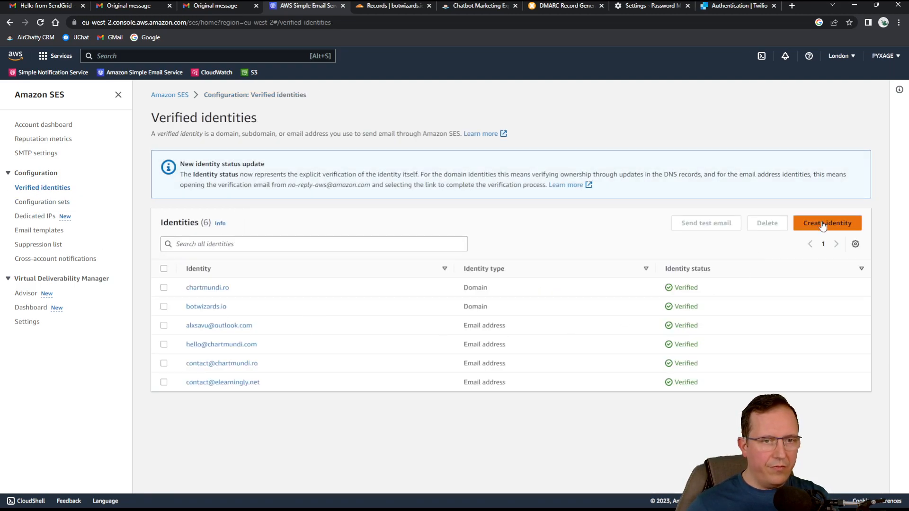
click(827, 222)
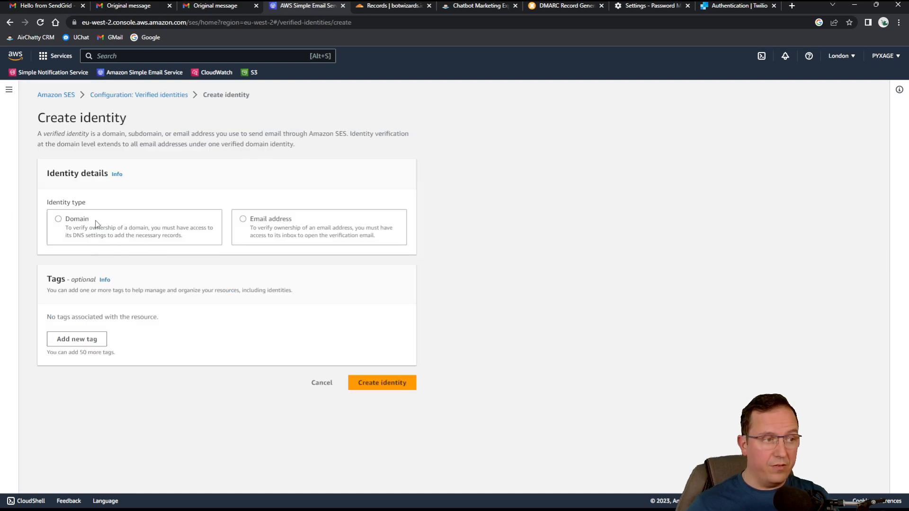
click(242, 218)
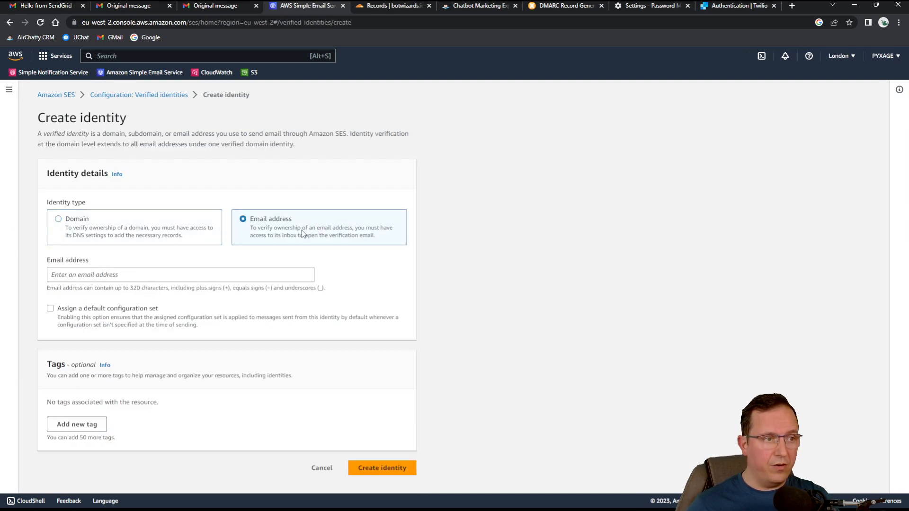
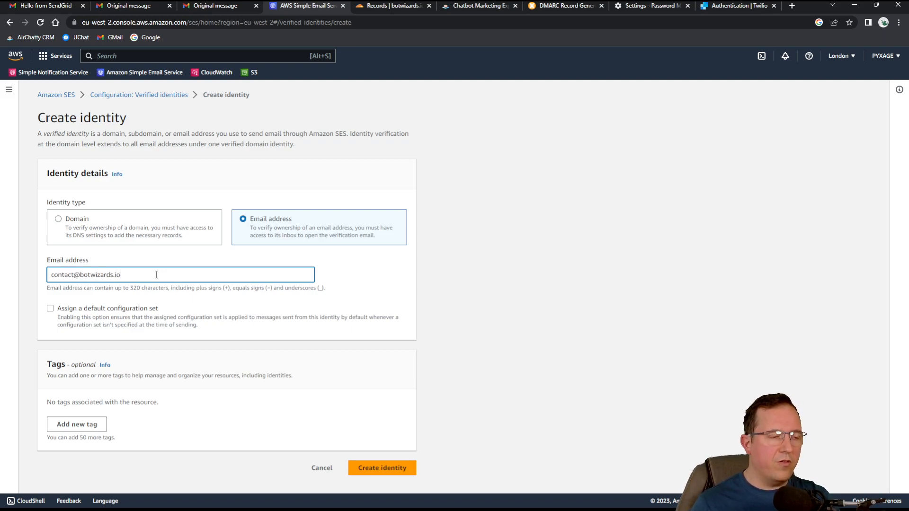
mouse_move(106, 312)
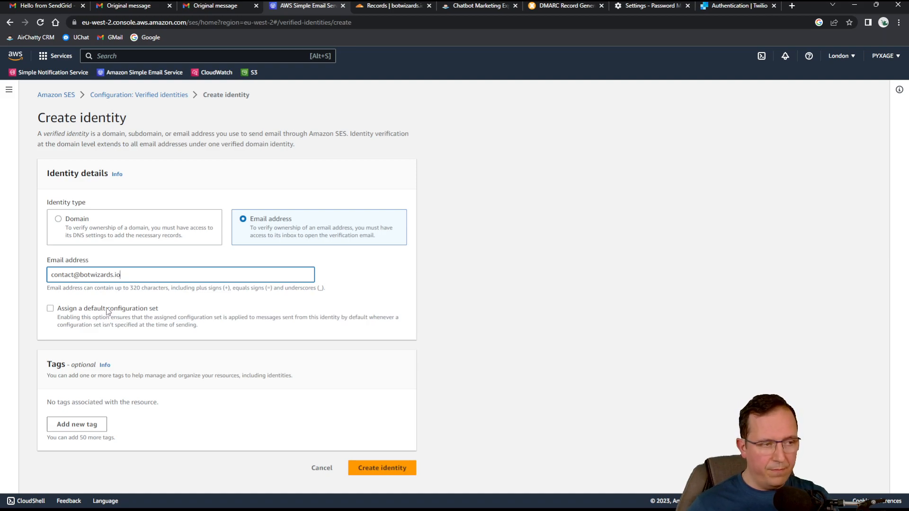
mouse_move(349, 85)
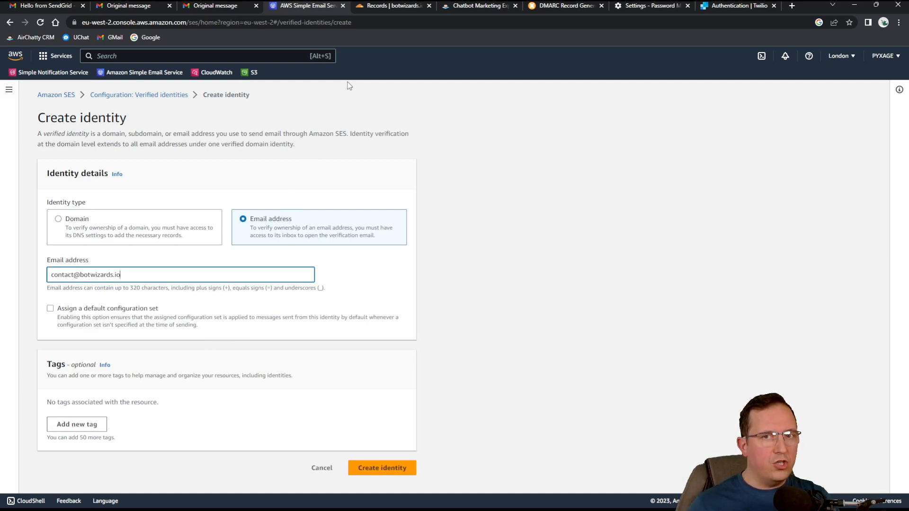
mouse_move(339, 111)
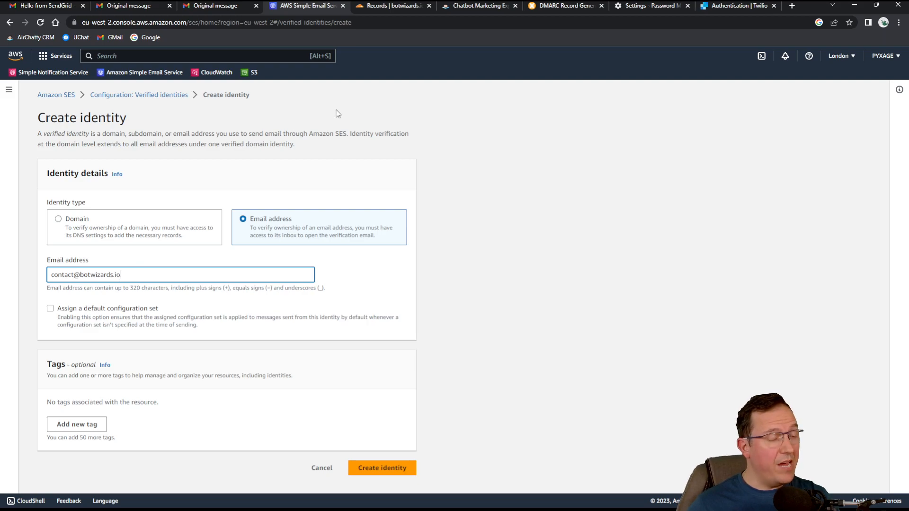
mouse_move(333, 120)
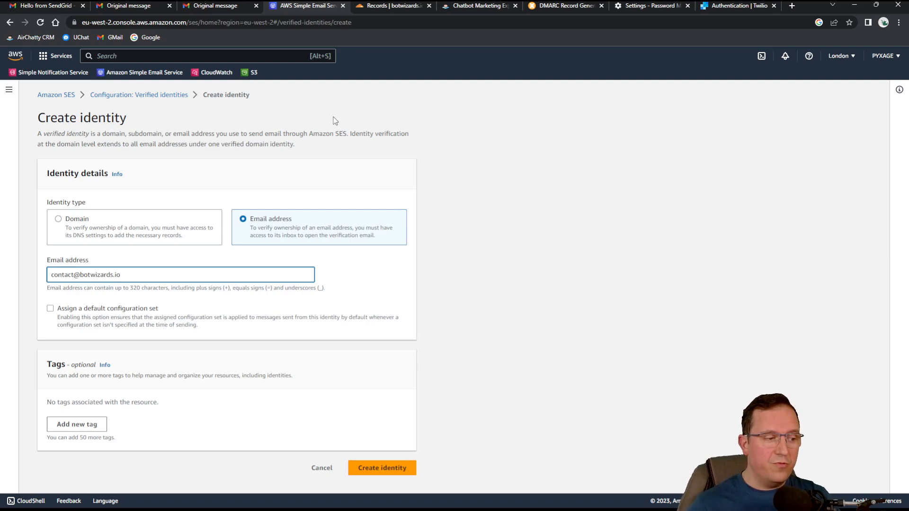
mouse_move(311, 180)
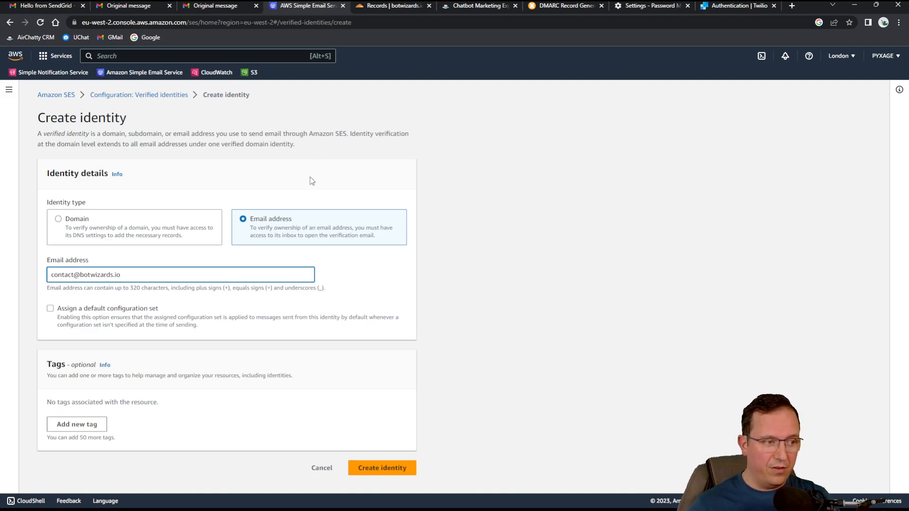
mouse_move(114, 302)
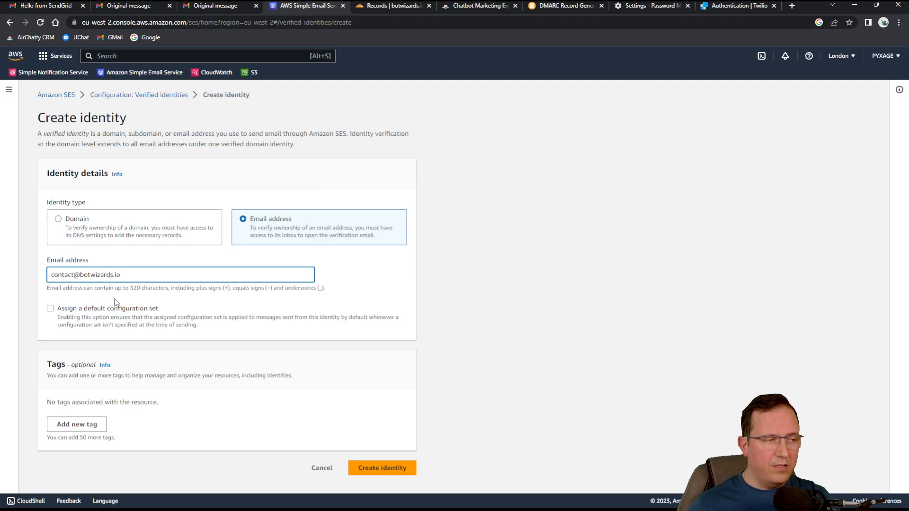
mouse_move(201, 378)
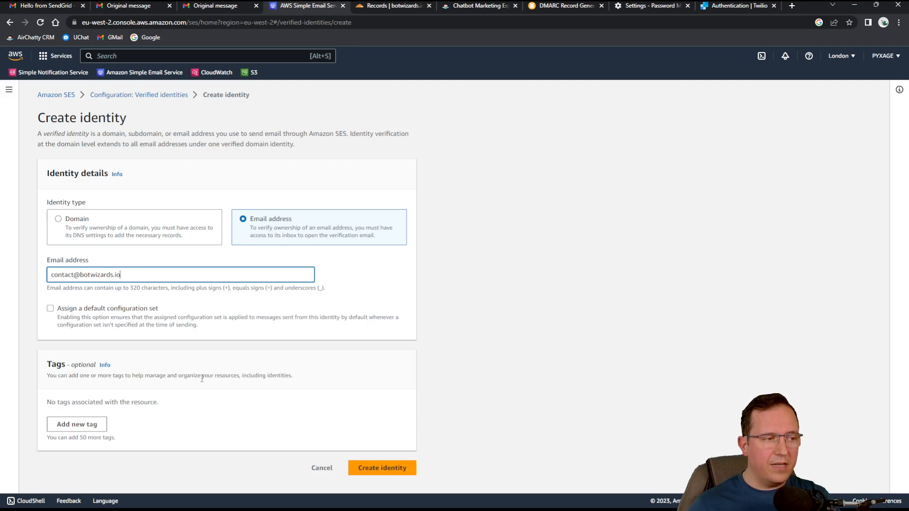
mouse_move(137, 346)
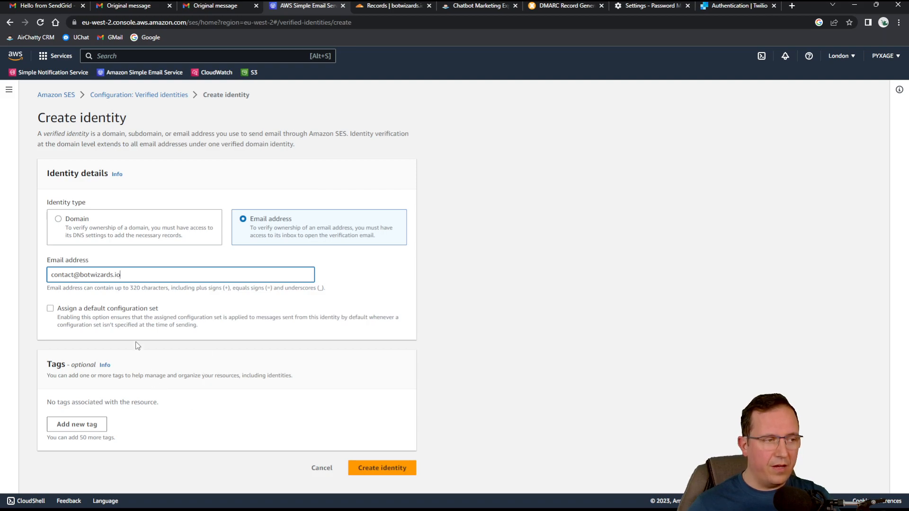
mouse_move(356, 460)
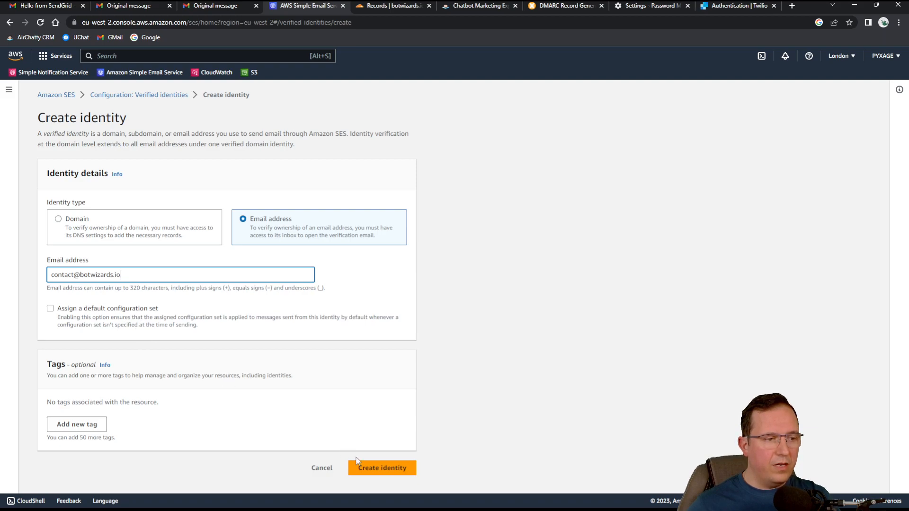
mouse_move(382, 467)
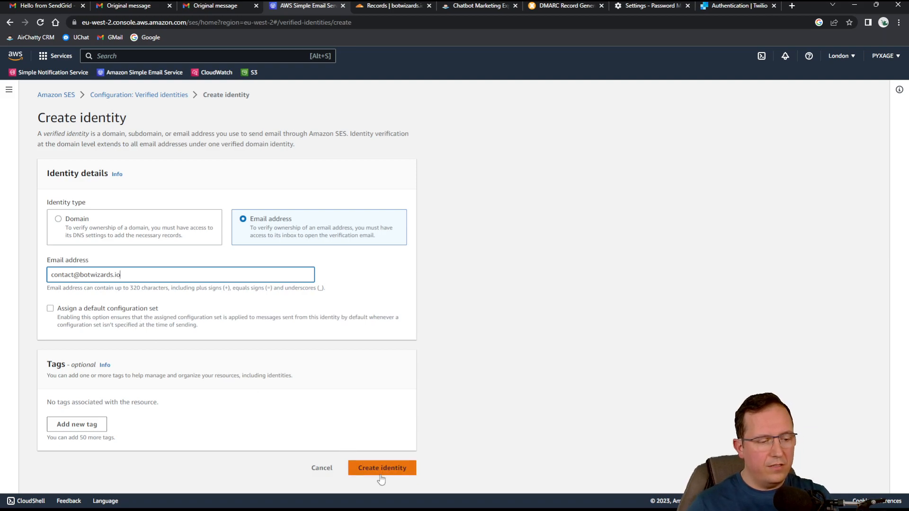
mouse_move(381, 467)
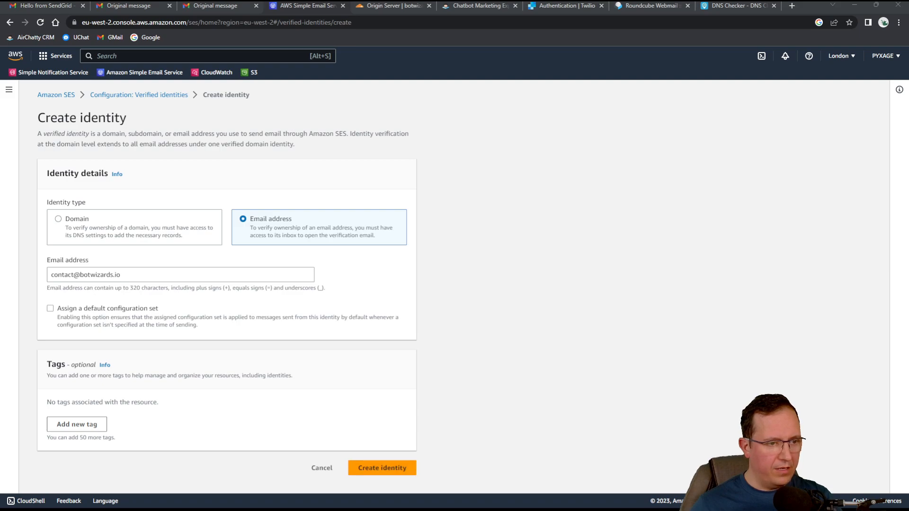
click(381, 467)
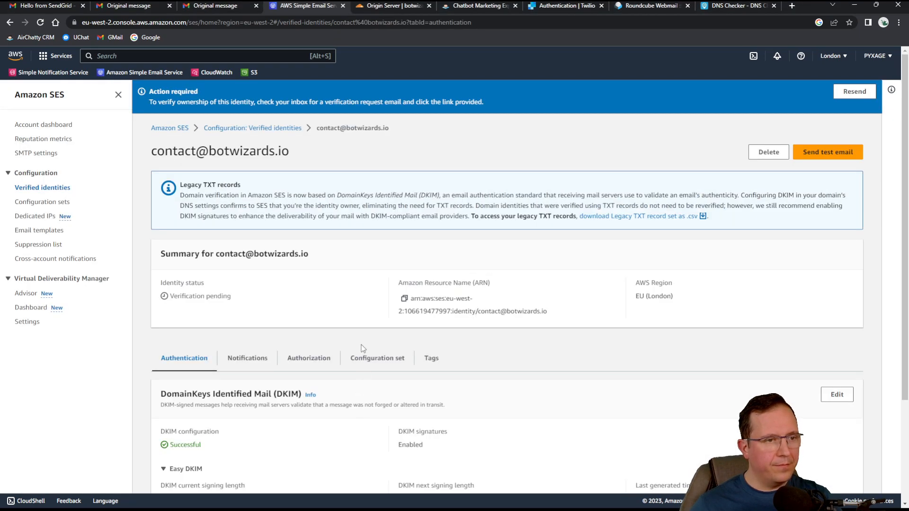
scroll(down, 3)
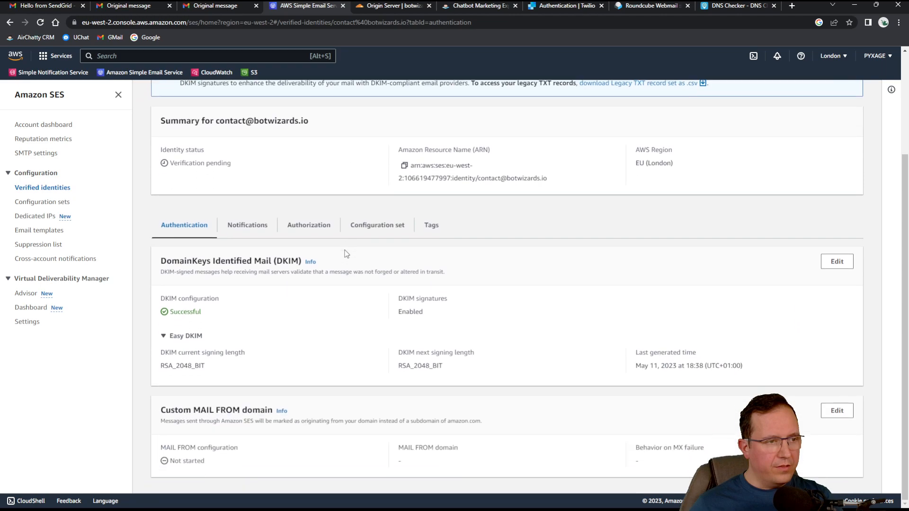
scroll(up, 3)
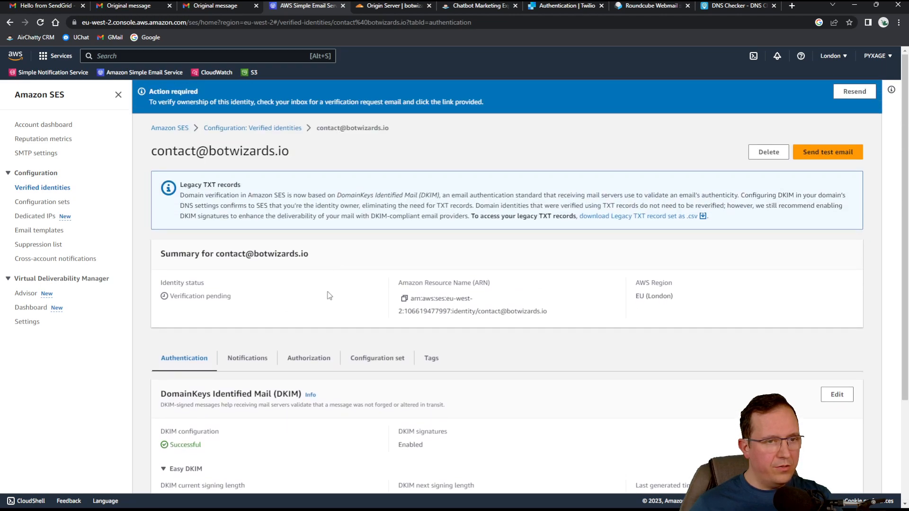
click(651, 5)
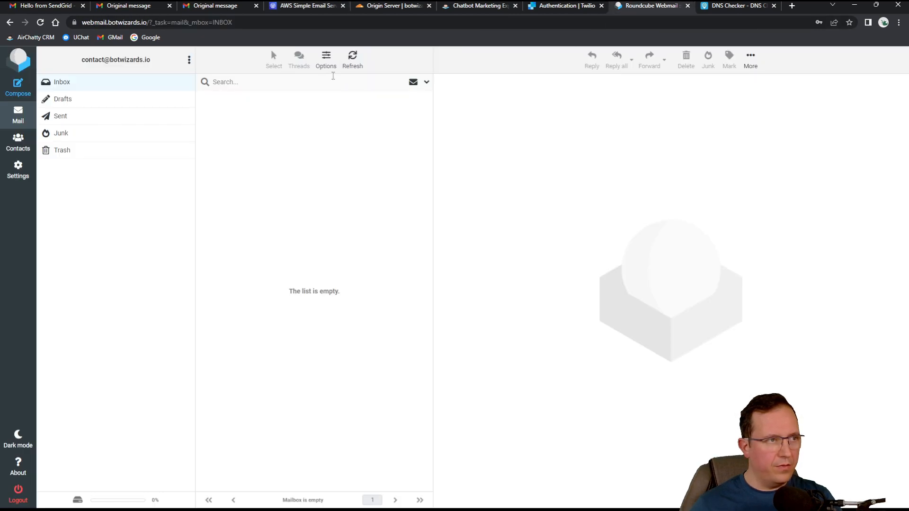
Refresh Roundcube, open Amazon's verification email, follow its link, then open CRM Settings.
click(352, 58)
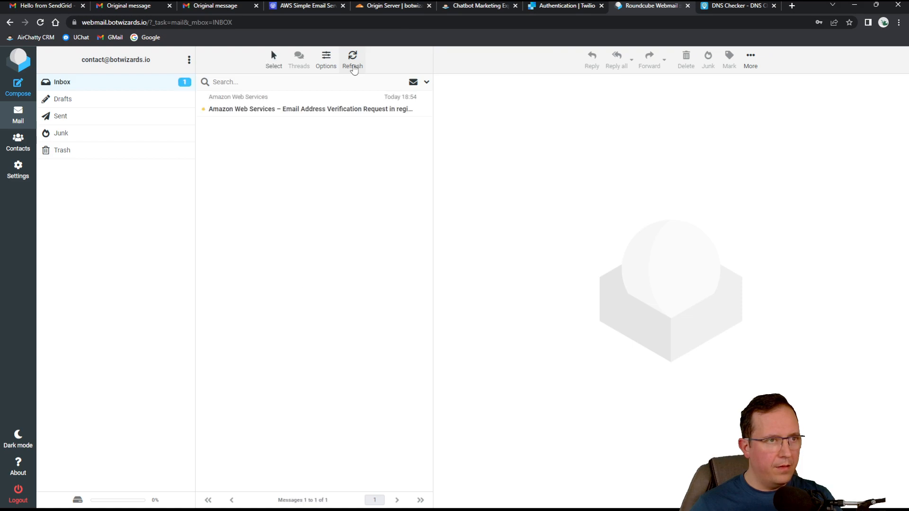
click(310, 108)
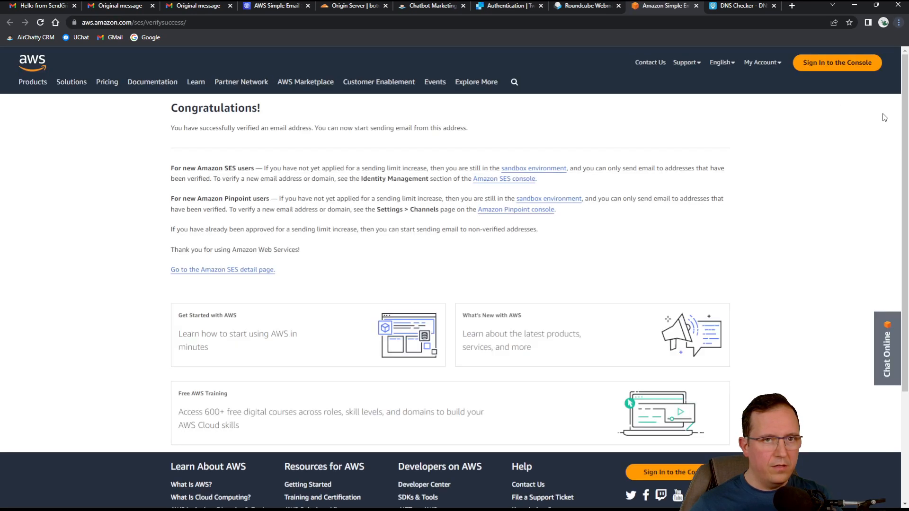
double_click(214, 108)
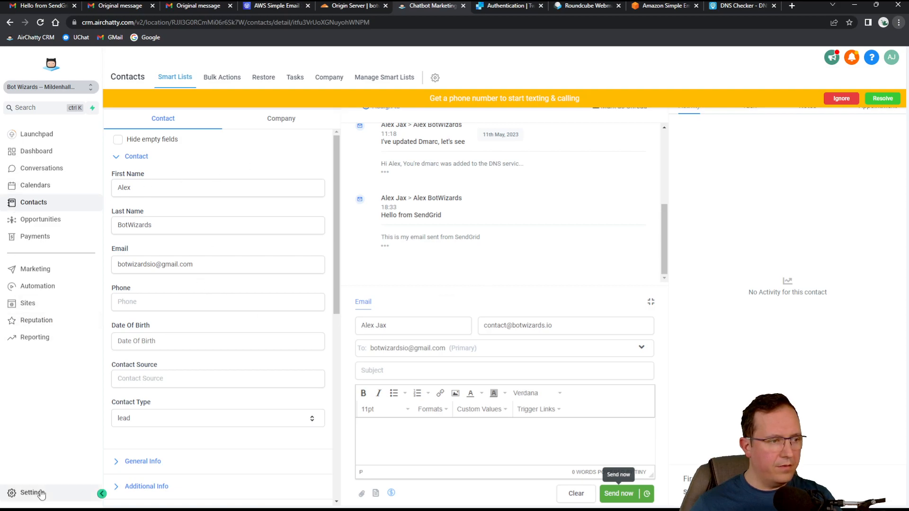
click(32, 493)
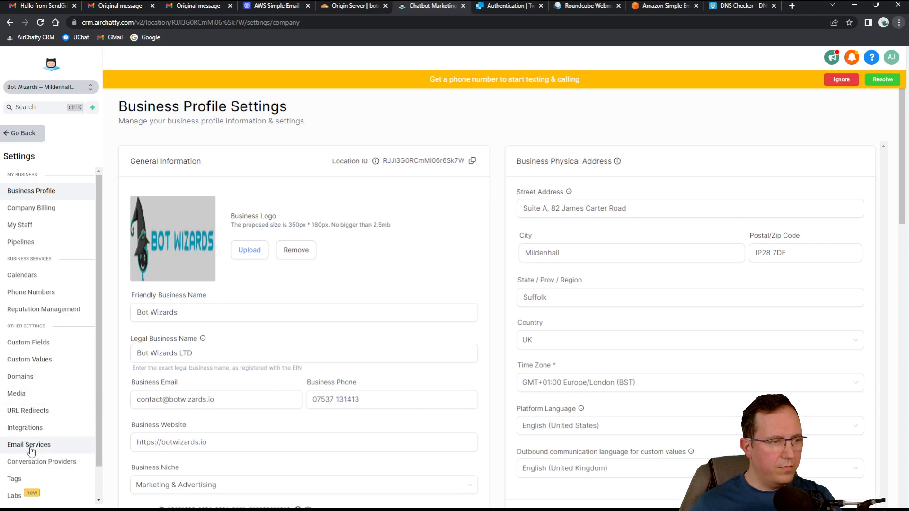
click(29, 444)
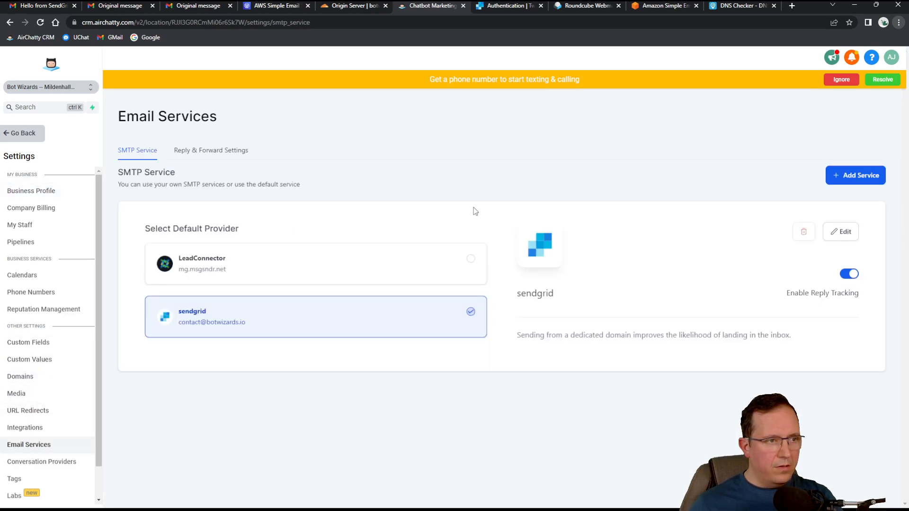
click(854, 175)
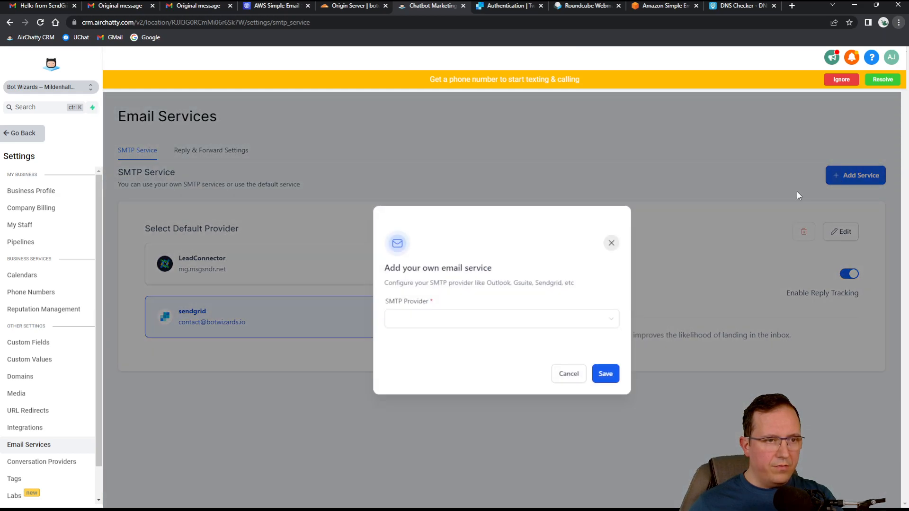
click(501, 318)
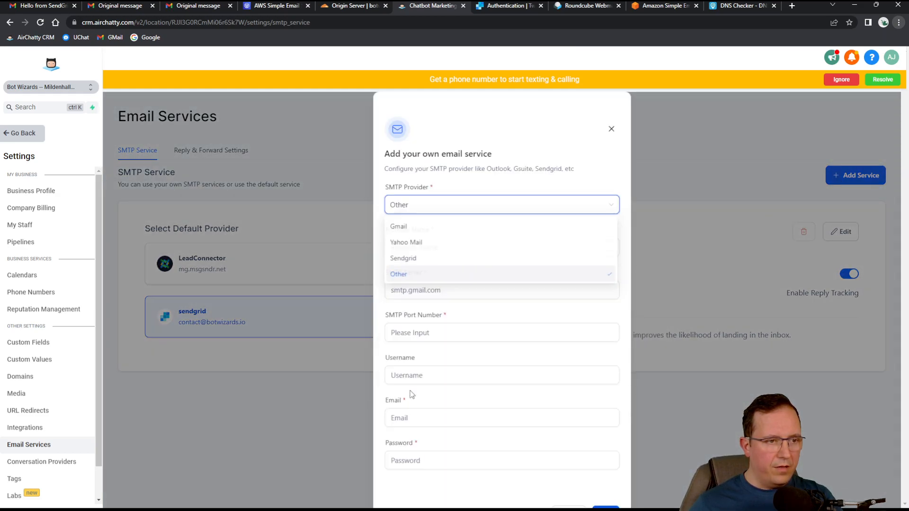
click(398, 274)
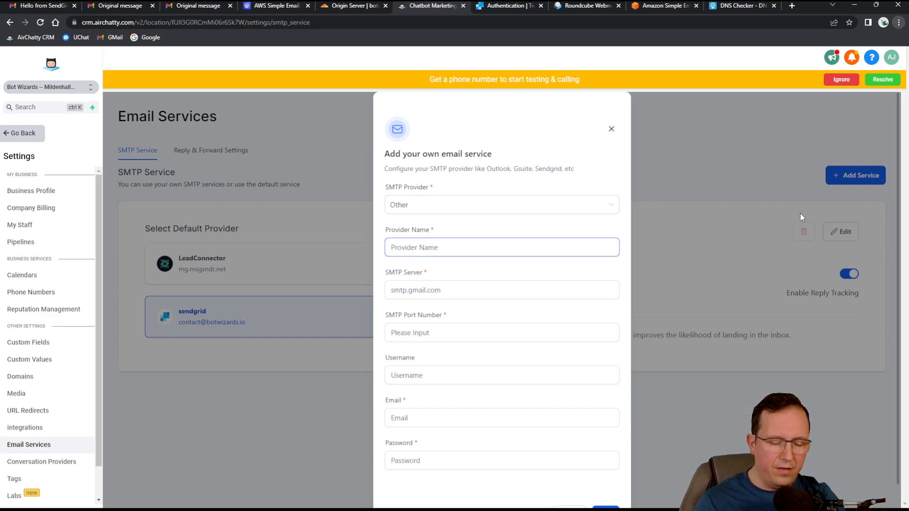
text(Amazon SE)
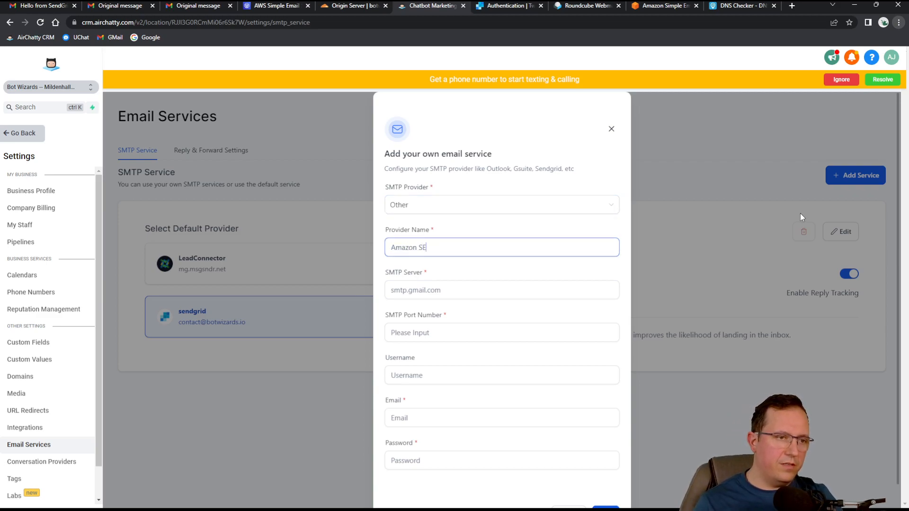
click(501, 332)
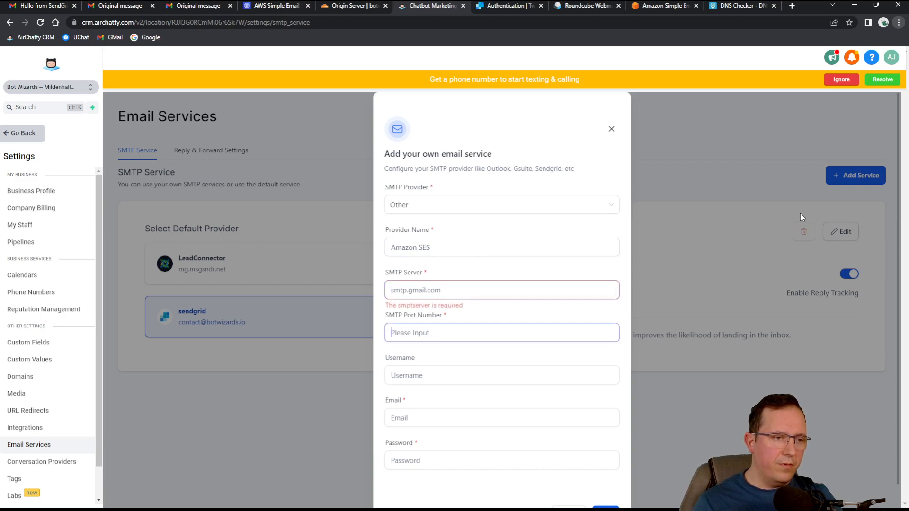
click(501, 332)
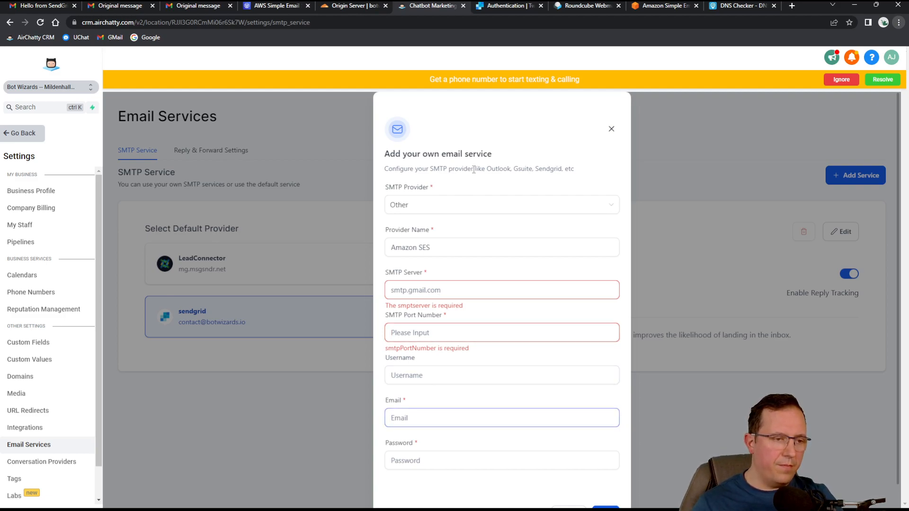
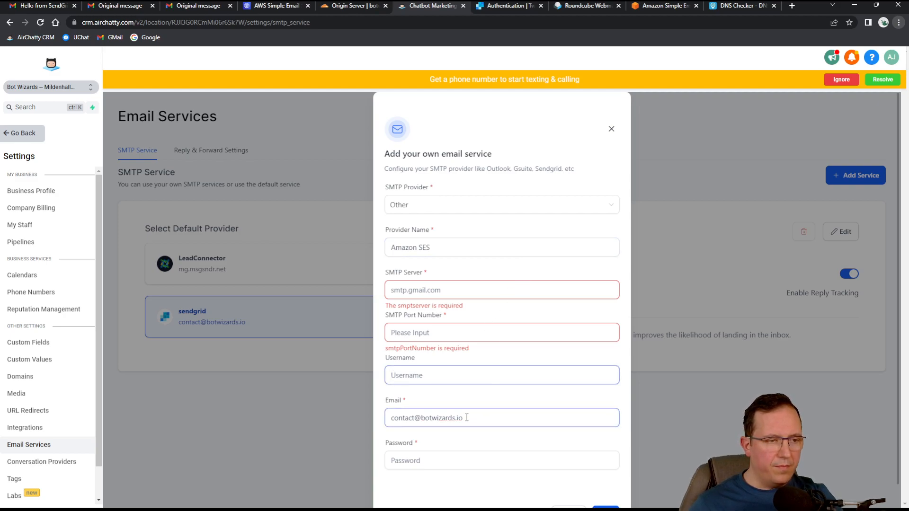
click(501, 375)
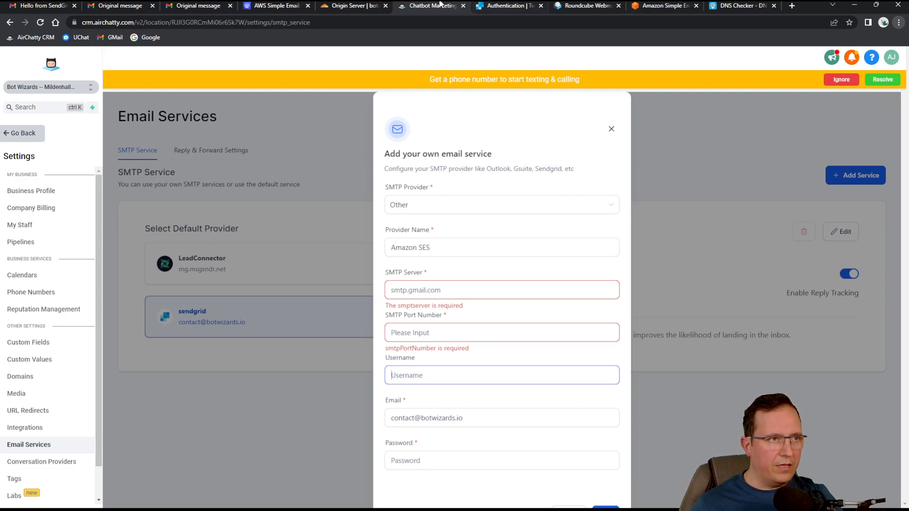
Open the SES SMTP settings and select the email-smtp.eu-west-2.amazonaws.com endpoint.
click(275, 5)
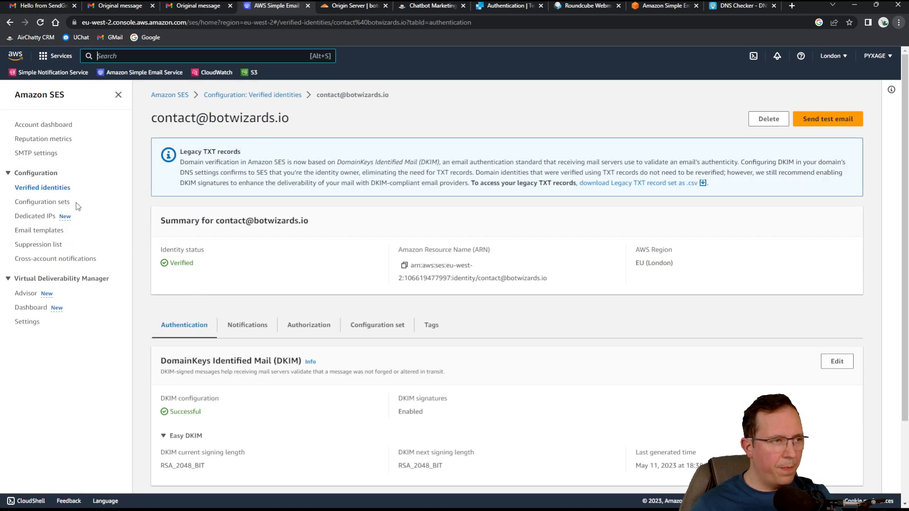
mouse_move(53, 237)
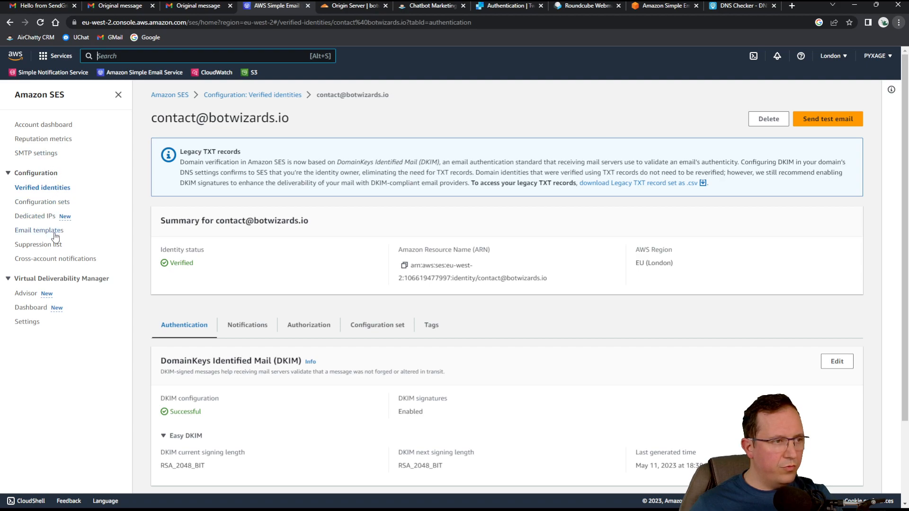
click(36, 152)
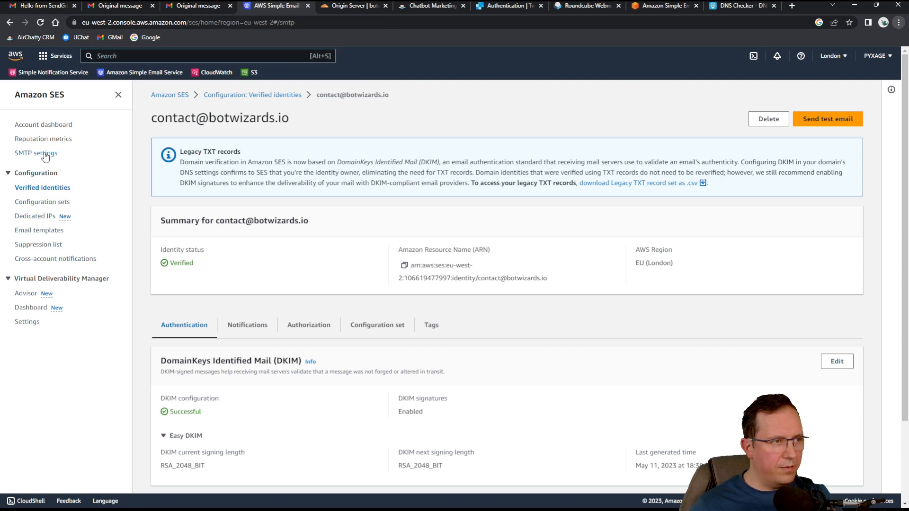
click(35, 152)
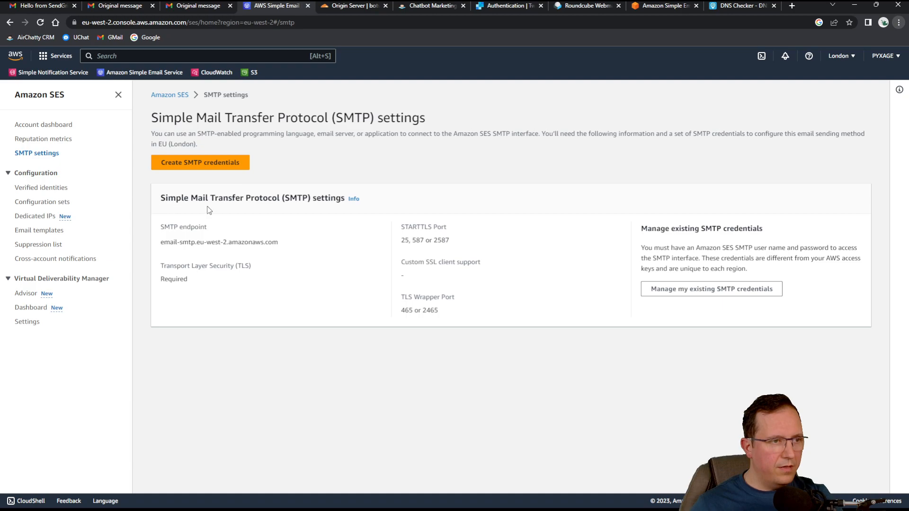
double_click(260, 242)
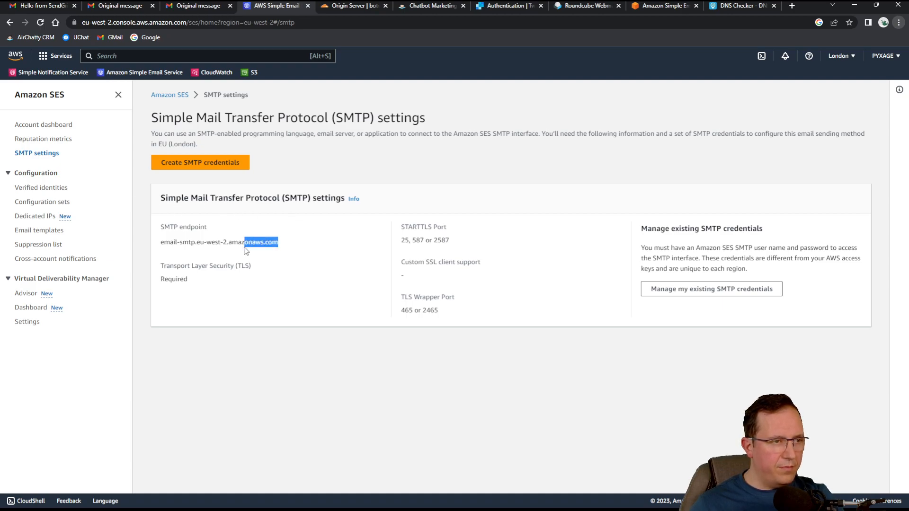
triple_click(219, 241)
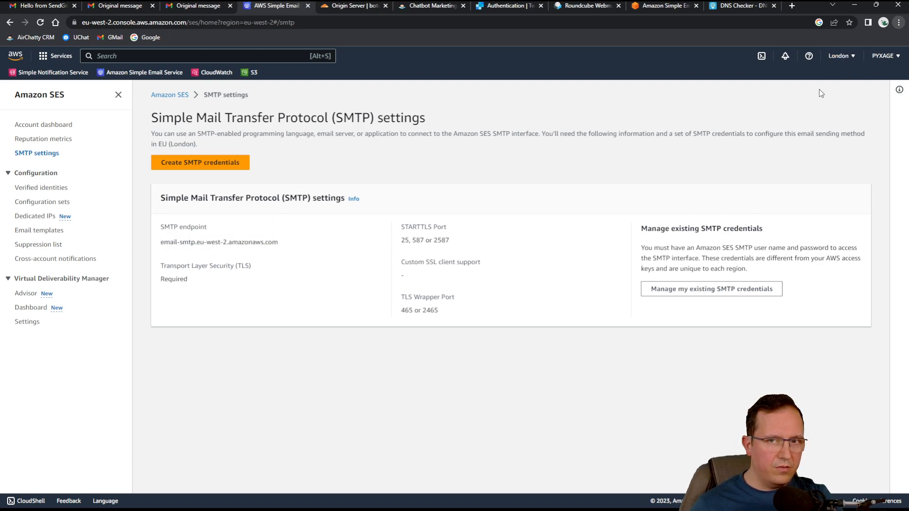
mouse_move(251, 258)
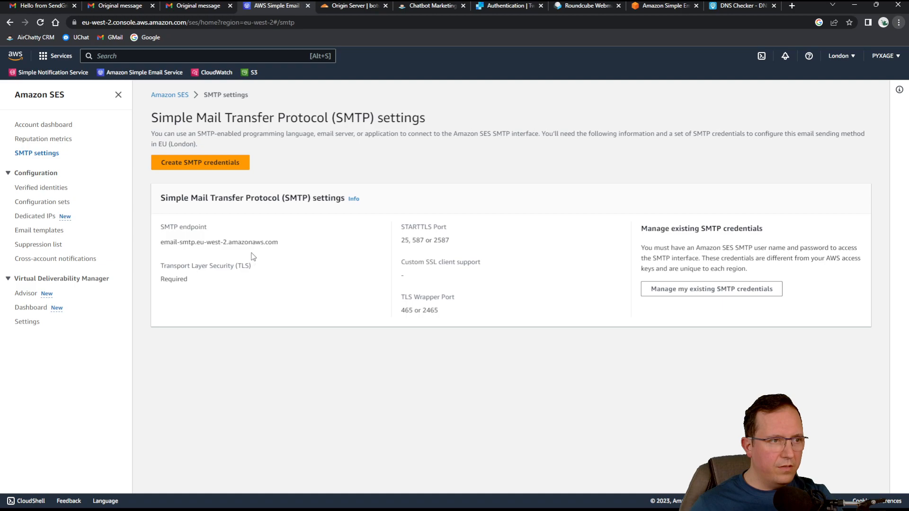
double_click(226, 242)
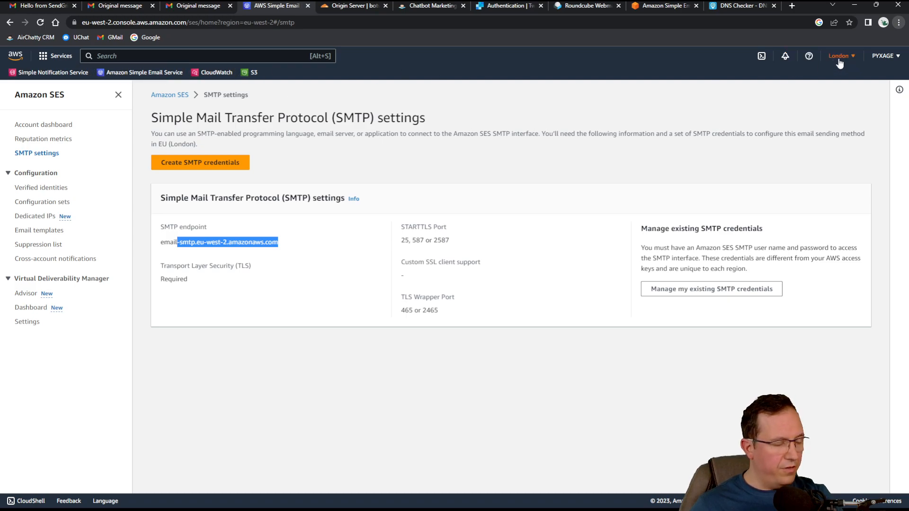
Check the region list, keep London, and copy the SMTP endpoint.
click(838, 56)
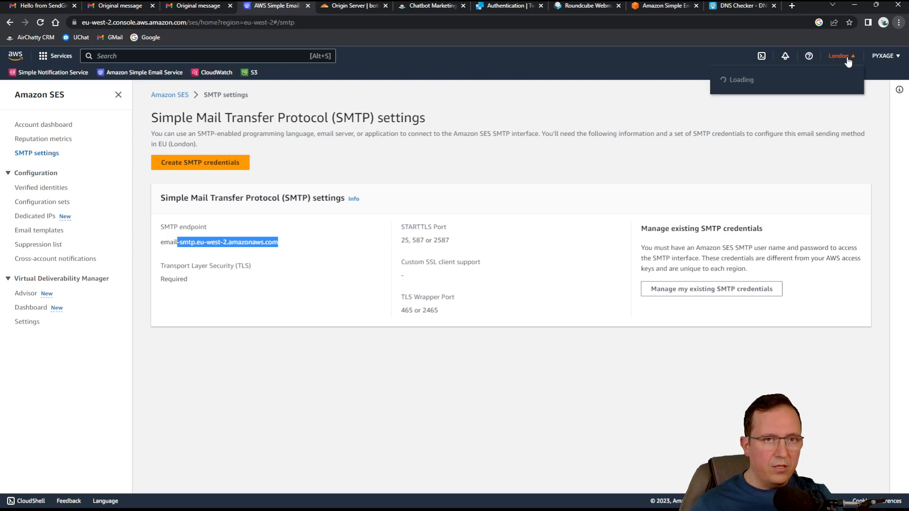
click(838, 56)
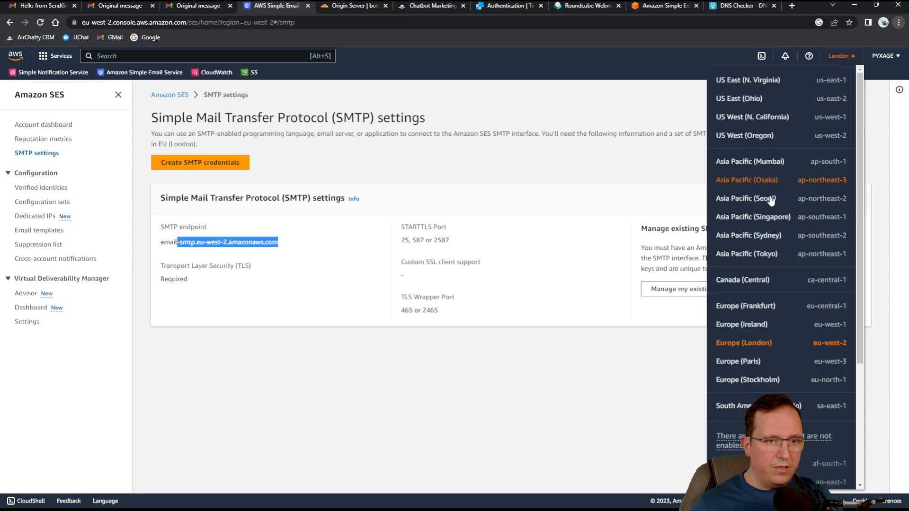
mouse_move(750, 341)
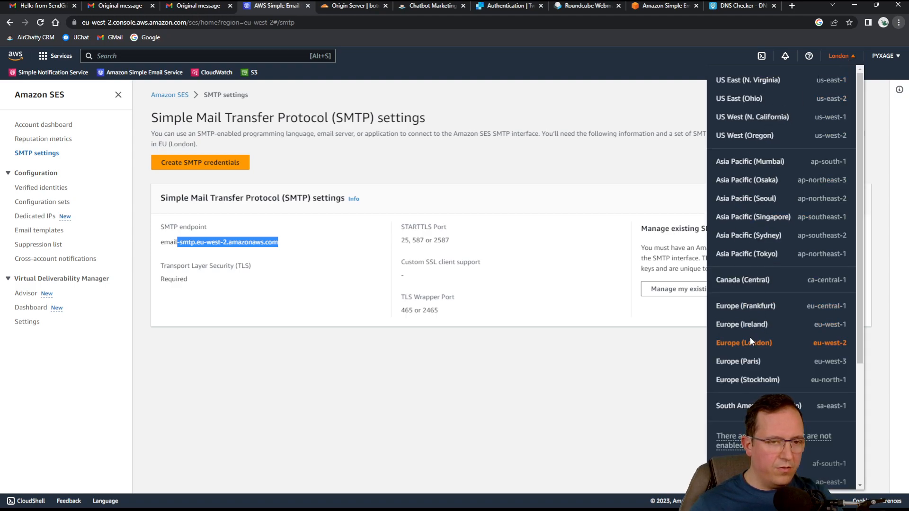
mouse_move(750, 315)
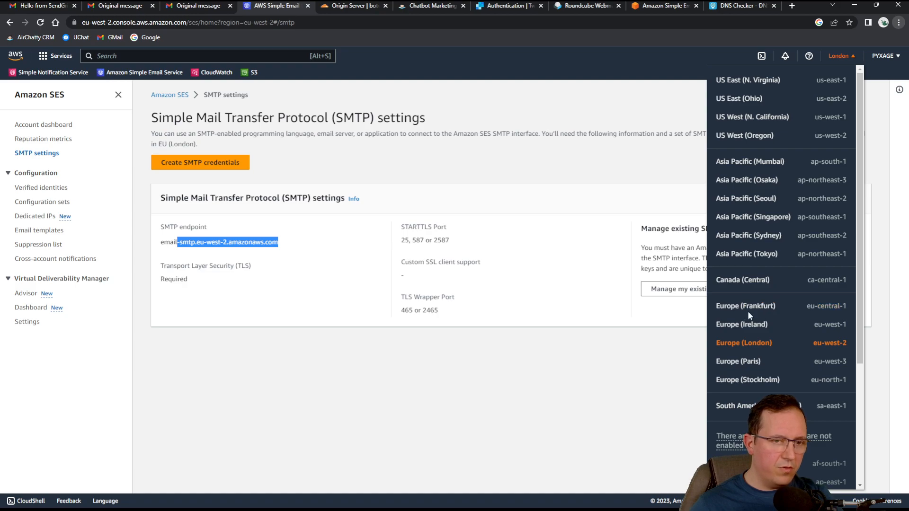
mouse_move(738, 361)
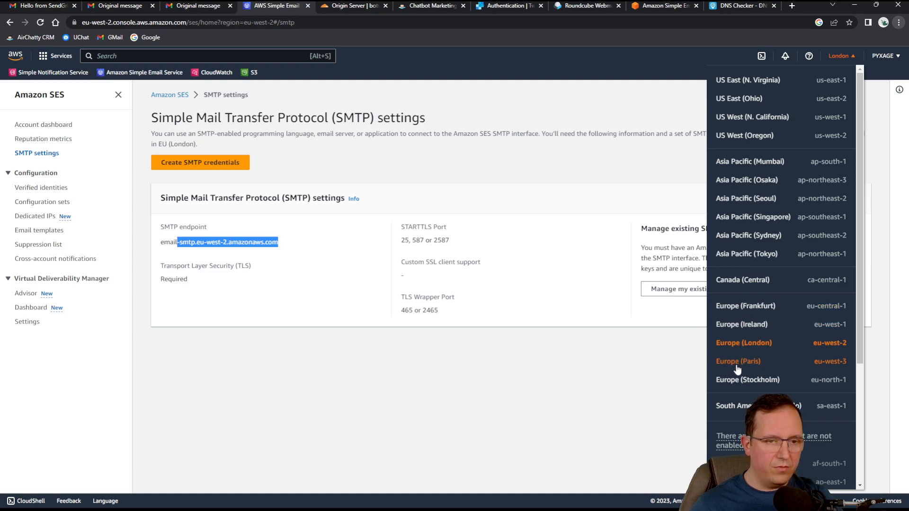
mouse_move(769, 369)
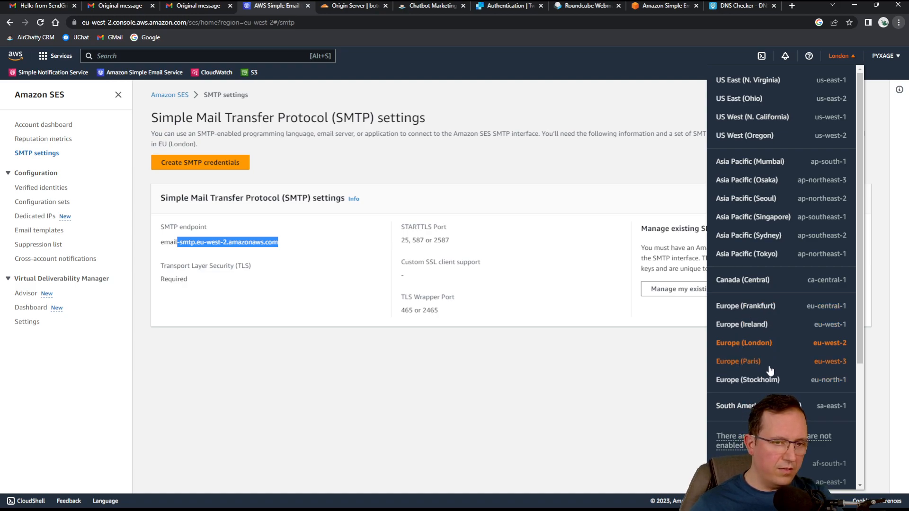
mouse_move(775, 244)
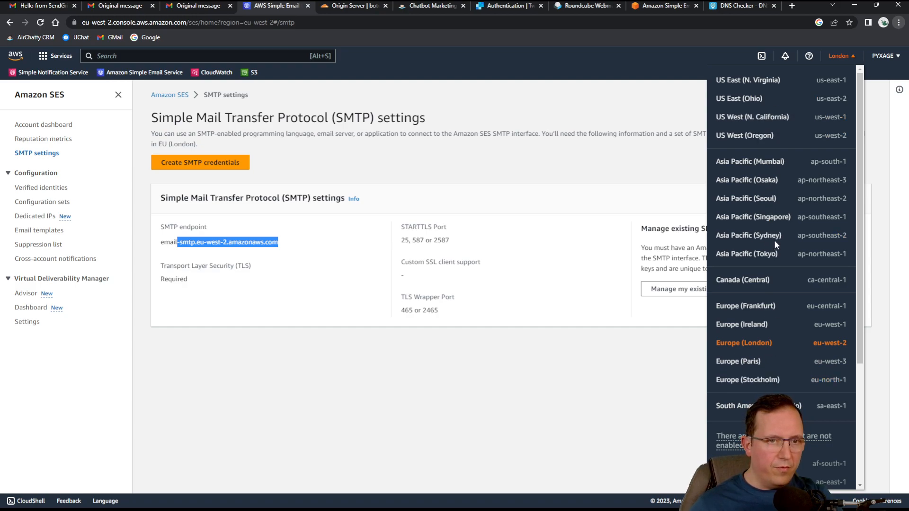
mouse_move(786, 198)
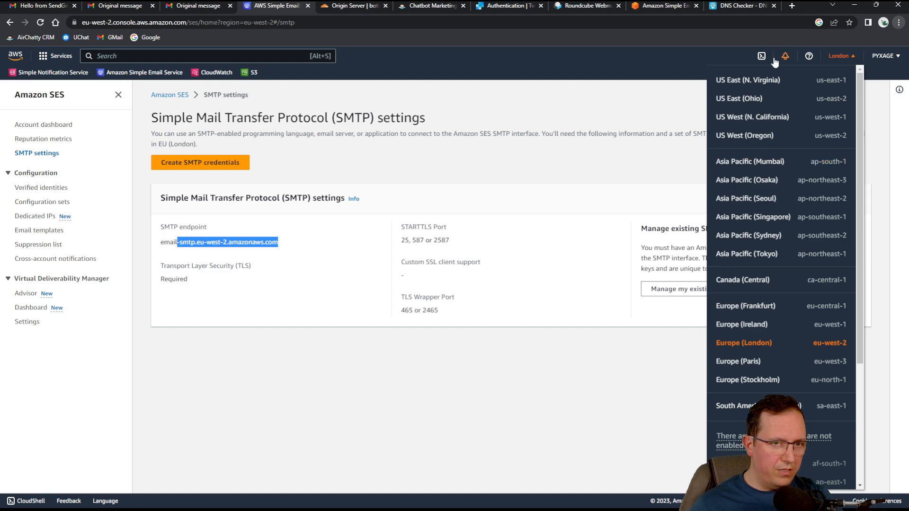
click(333, 249)
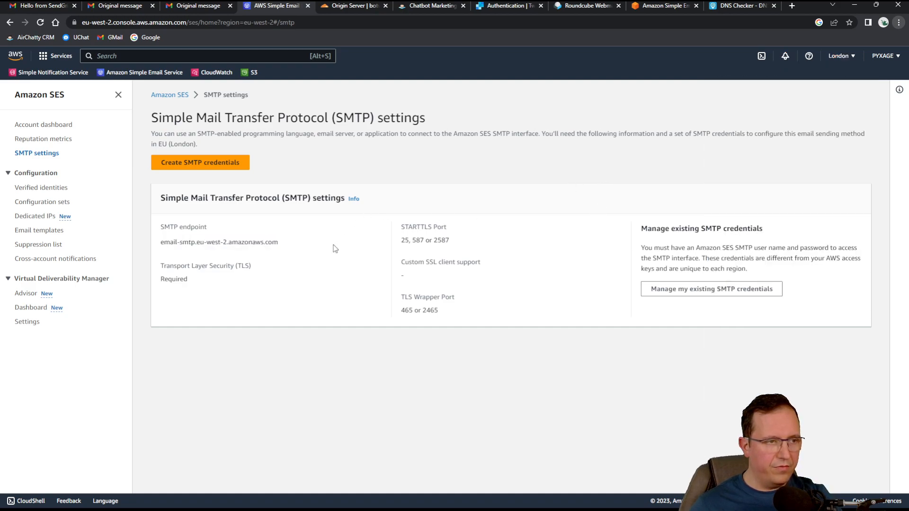
double_click(219, 242)
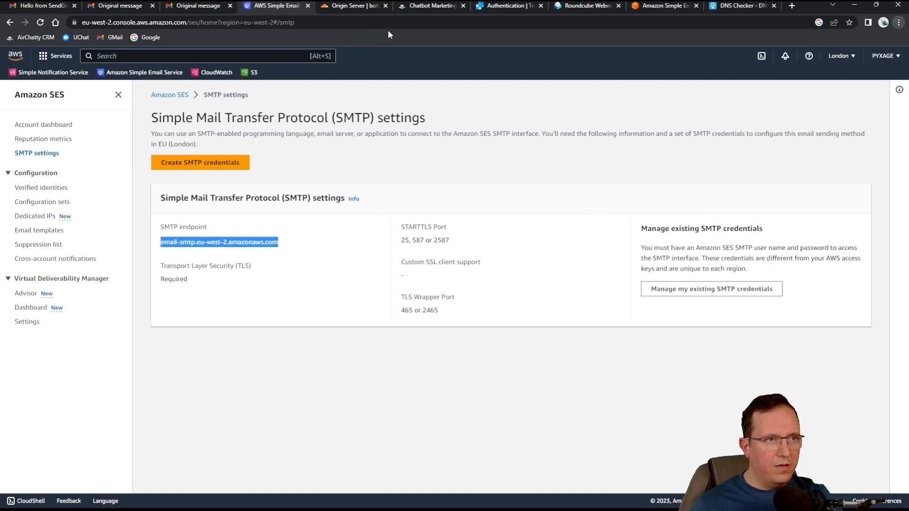
mouse_move(341, 11)
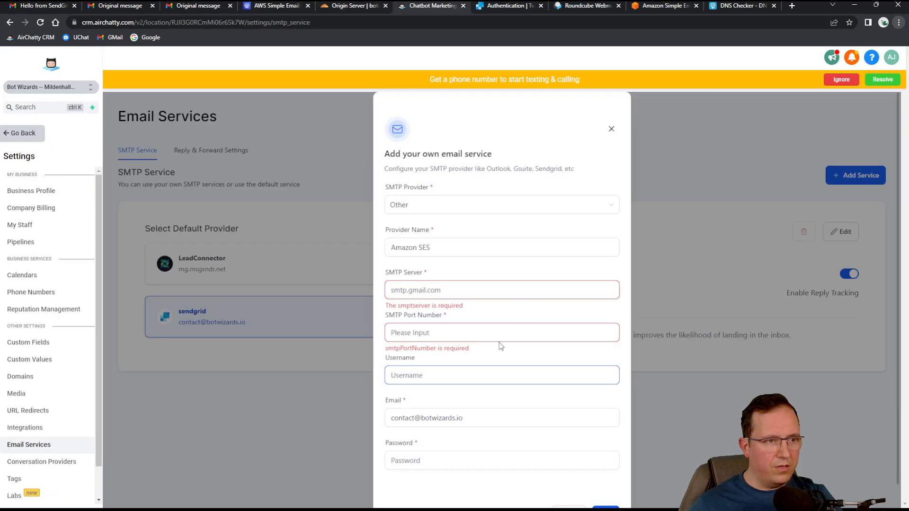
Fill the SES service form with server email-smtp.eu-west-2.amazonaws.com and port 587.
text(email-smtp.eu-west-2.amazonaws.com)
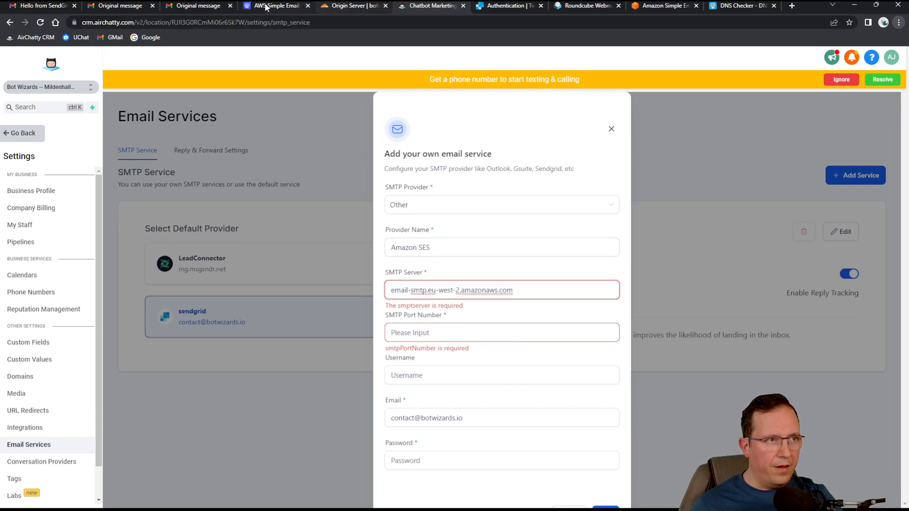
click(276, 6)
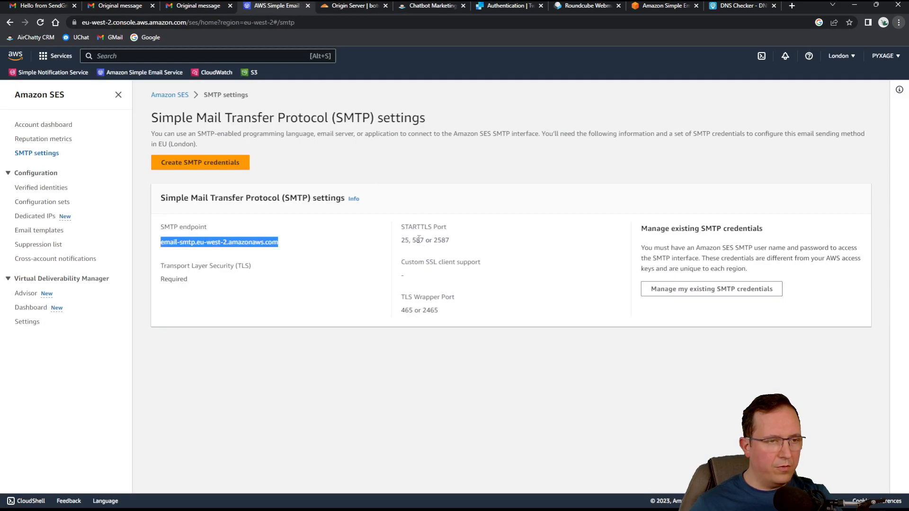
double_click(416, 240)
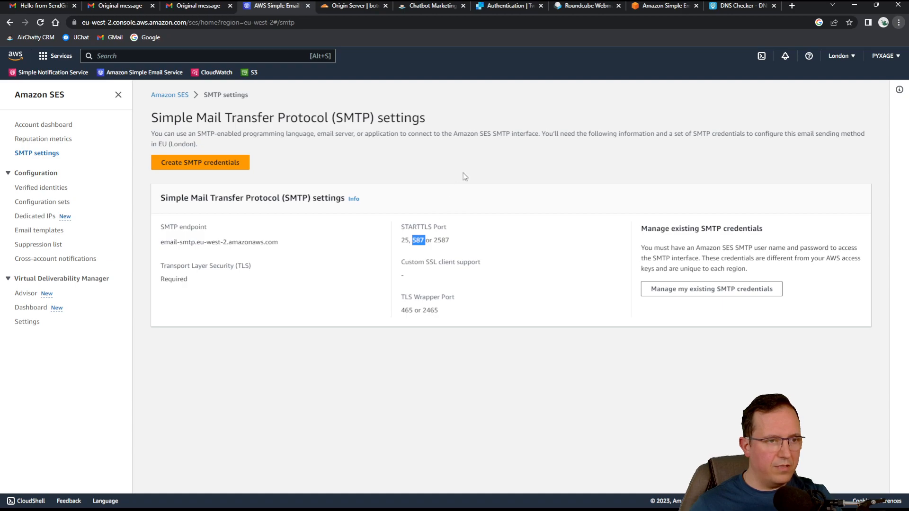
mouse_move(435, 167)
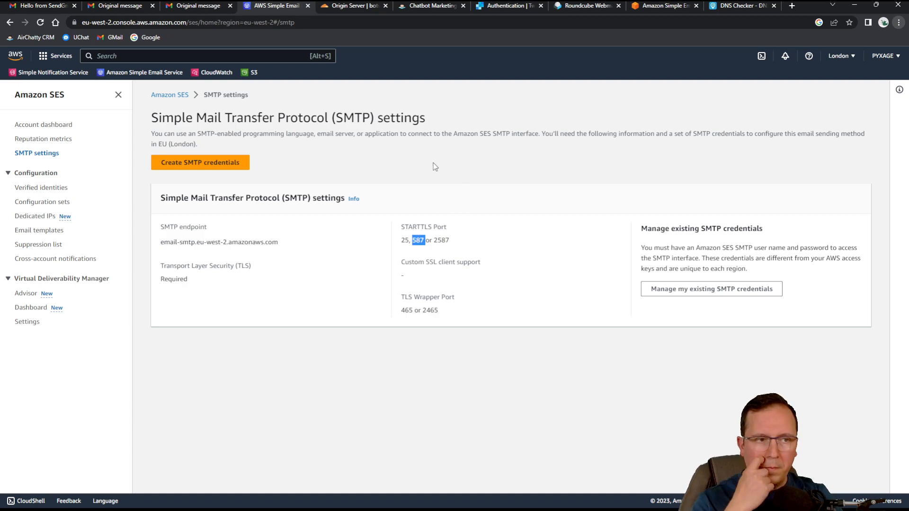
mouse_move(402, 321)
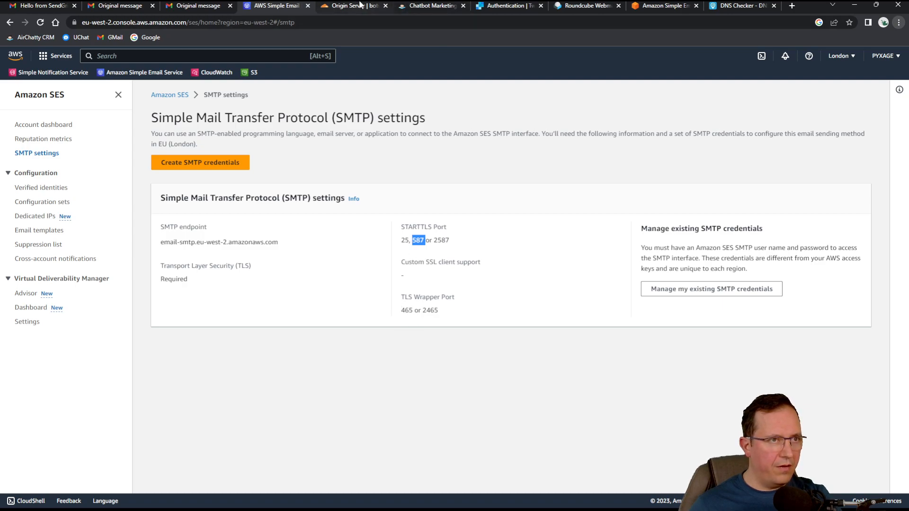
mouse_move(435, 18)
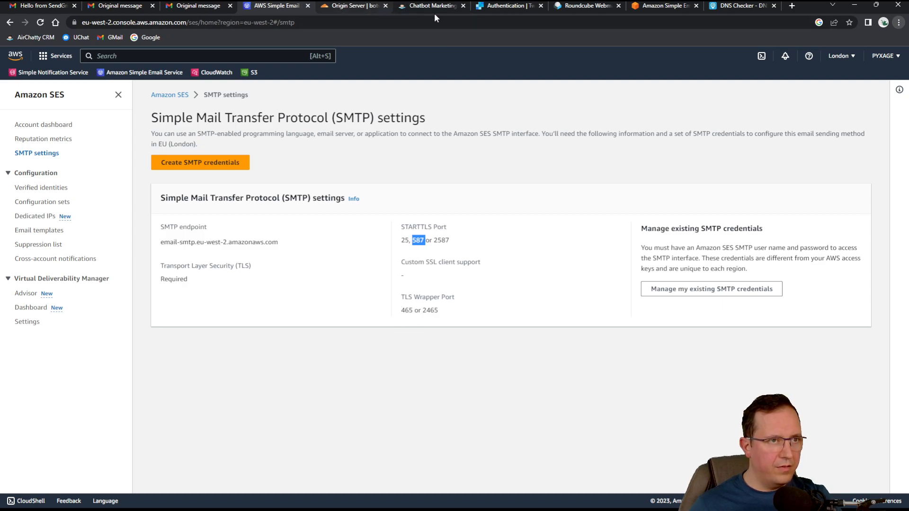
click(430, 5)
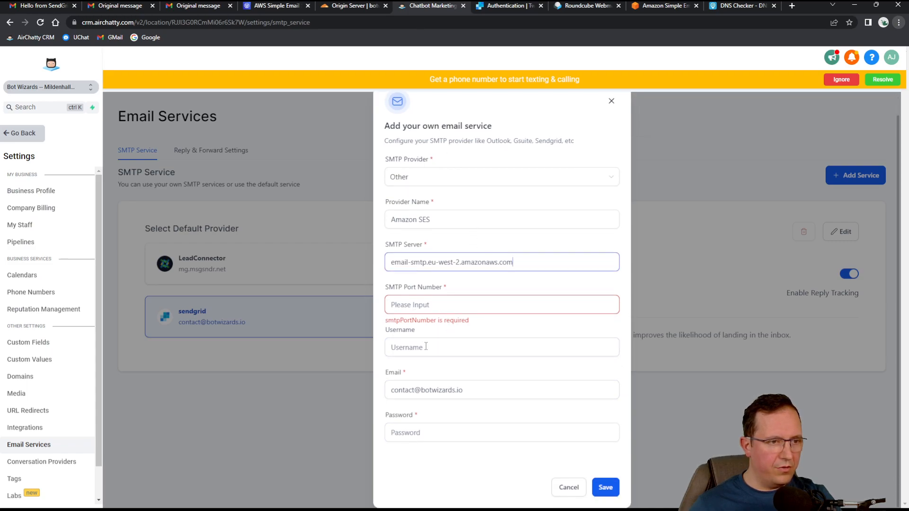
text(587)
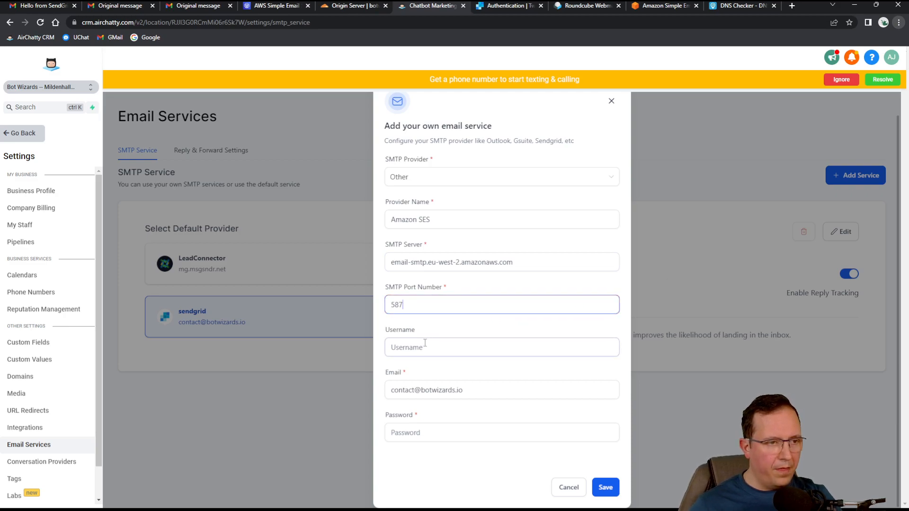
click(501, 347)
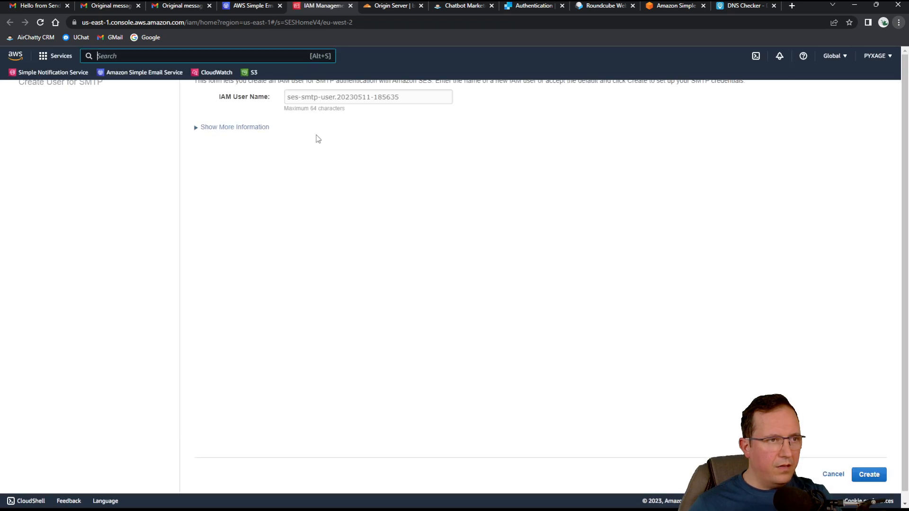
mouse_move(235, 120)
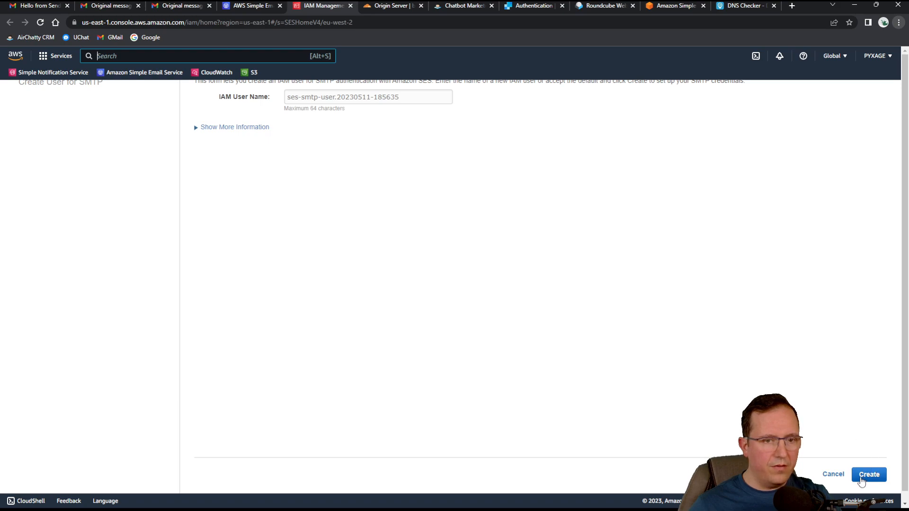
Create the SES SMTP user, reveal its credentials, and copy the SMTP username.
click(867, 473)
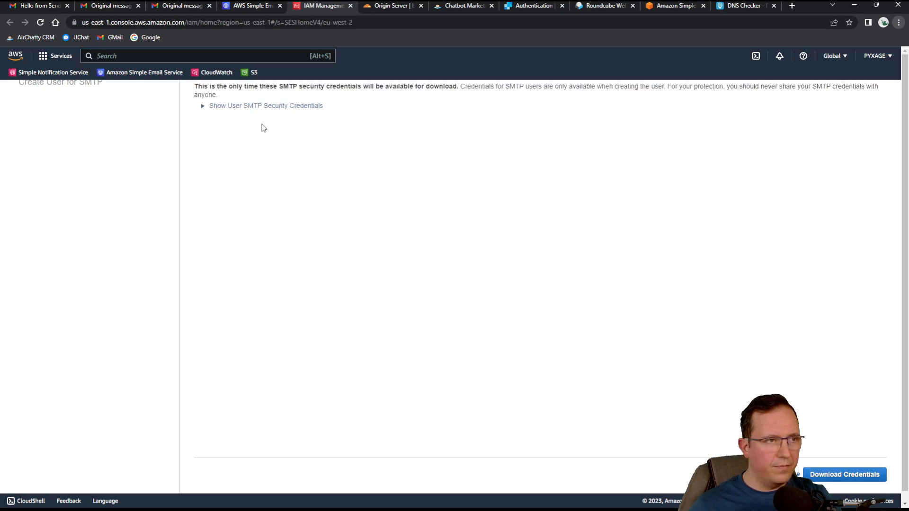
click(266, 106)
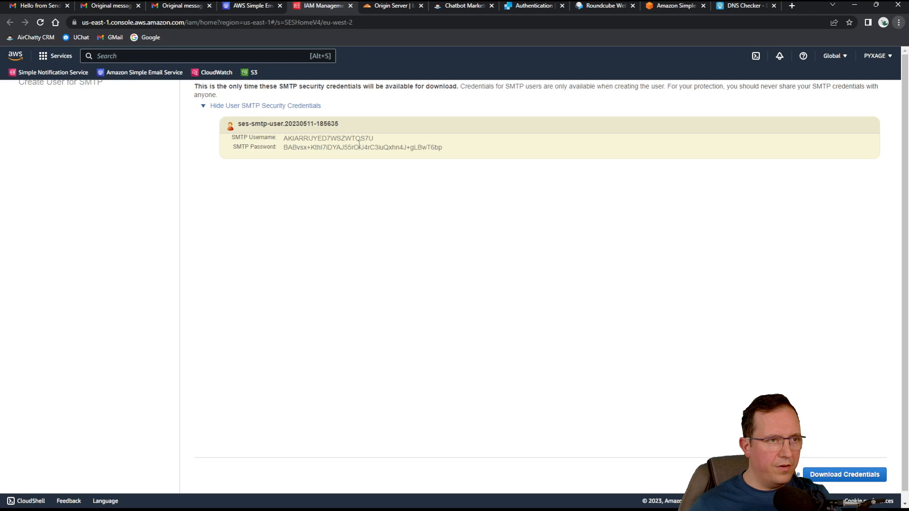
double_click(328, 138)
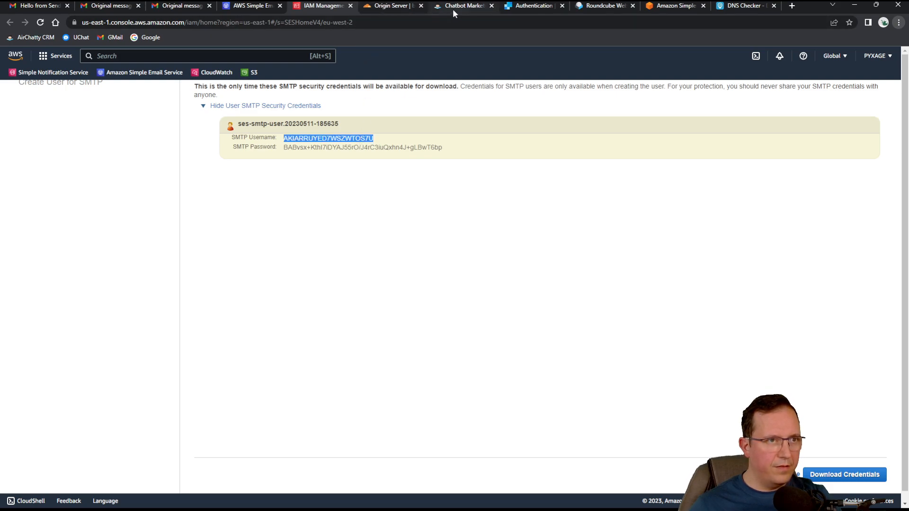
Paste the SMTP username and copied password into the SES service, then save it.
click(462, 6)
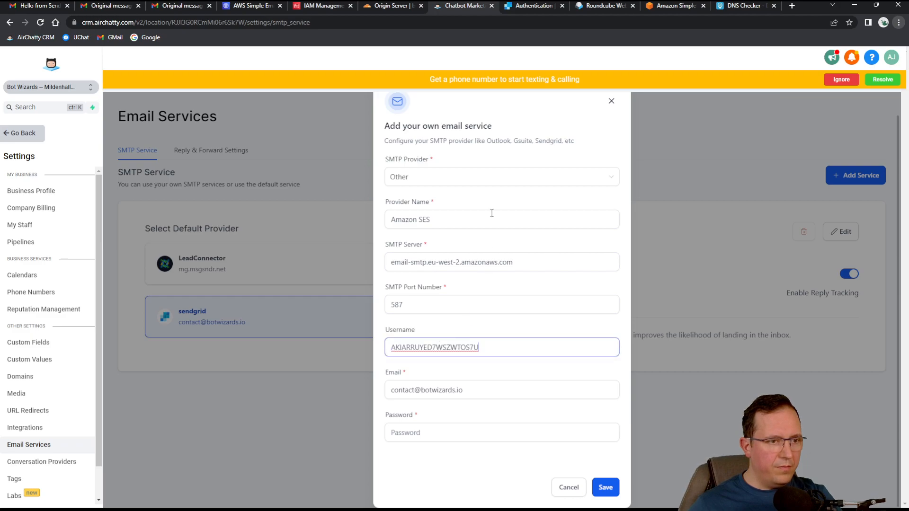
click(322, 5)
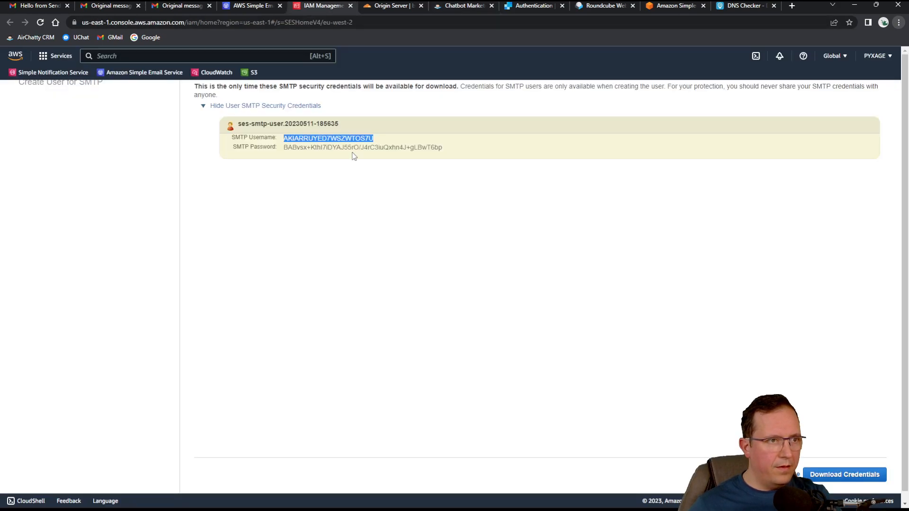
double_click(362, 147)
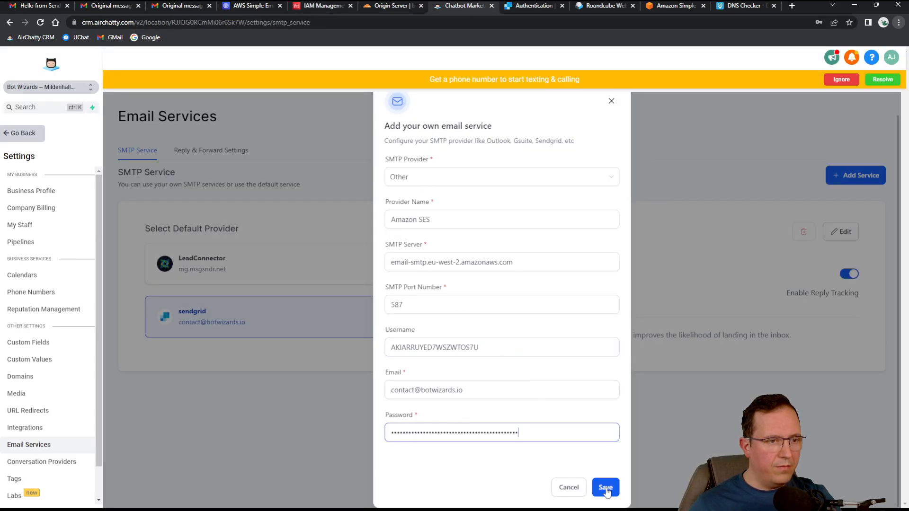
click(605, 488)
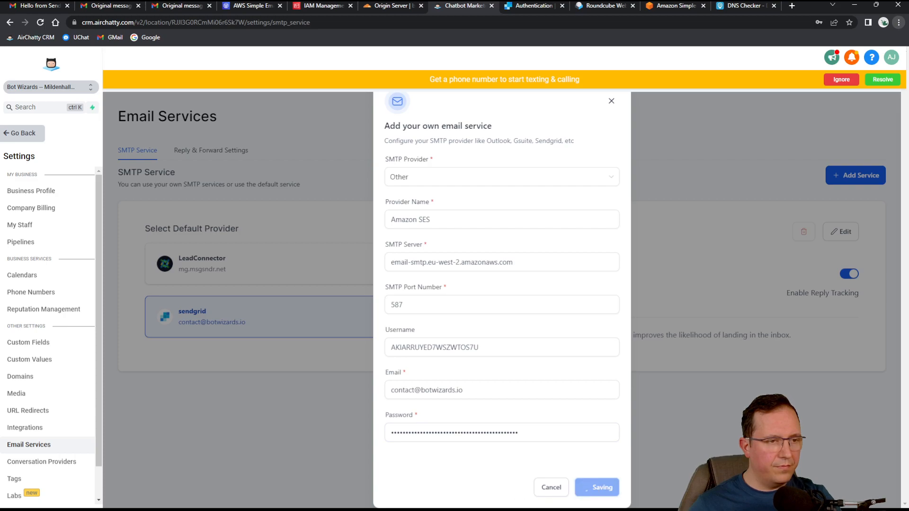
click(597, 487)
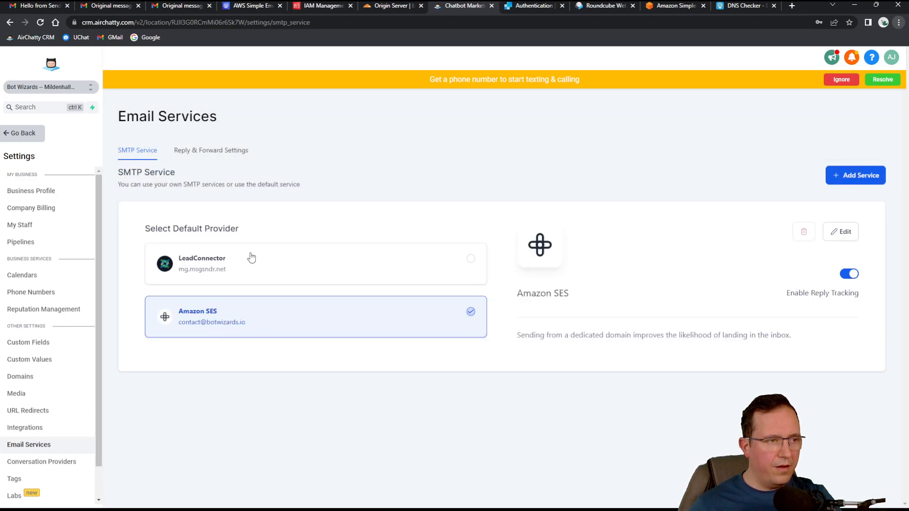
mouse_move(316, 312)
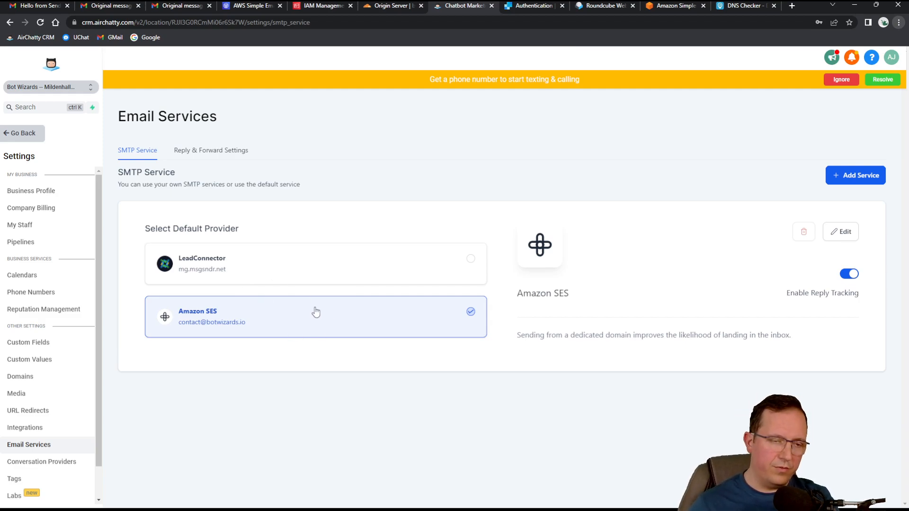
mouse_move(258, 246)
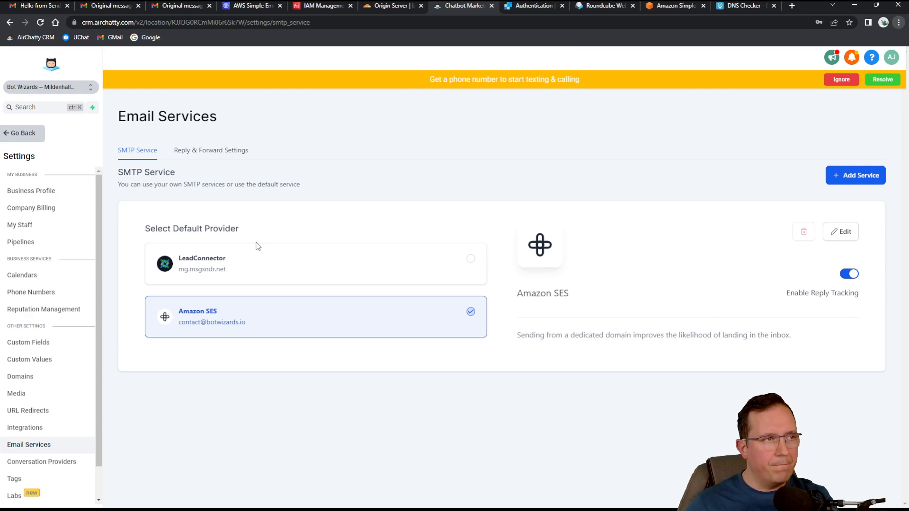
Leave Amazon SES as the default provider and go back to the Dashboard.
click(40, 22)
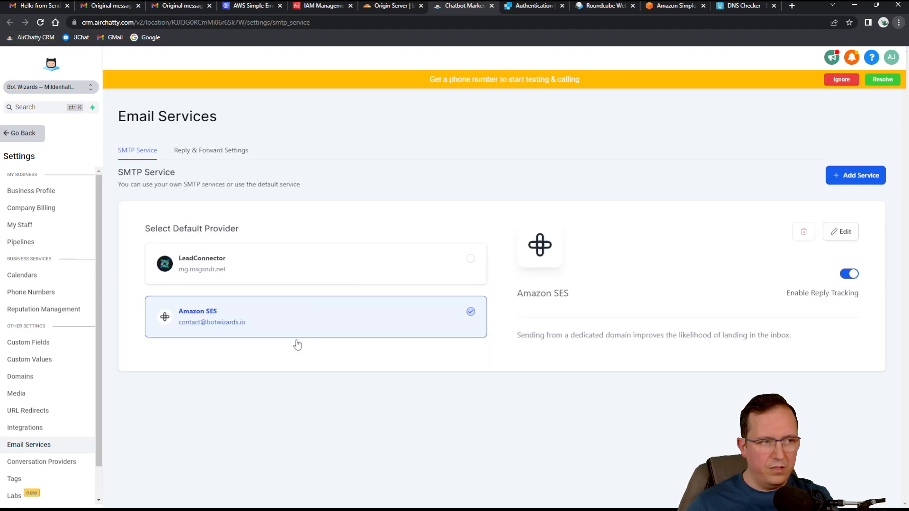
mouse_move(320, 278)
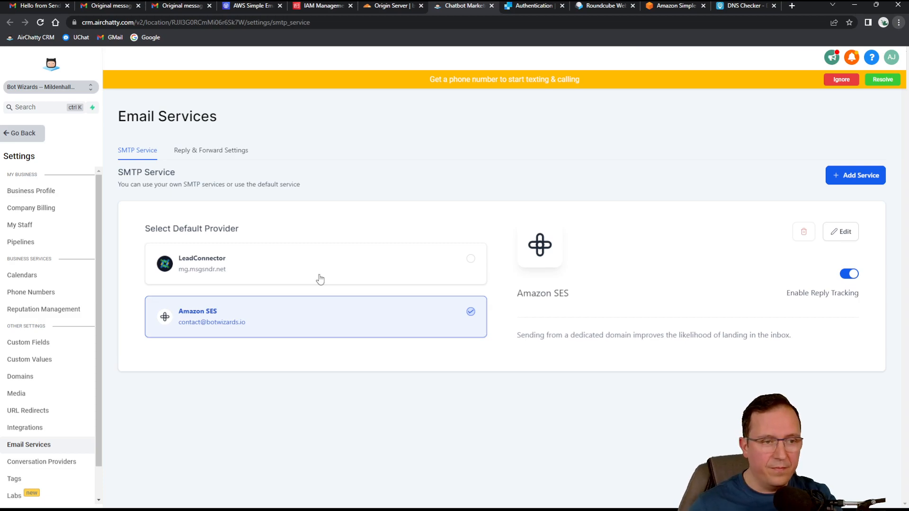
mouse_move(312, 329)
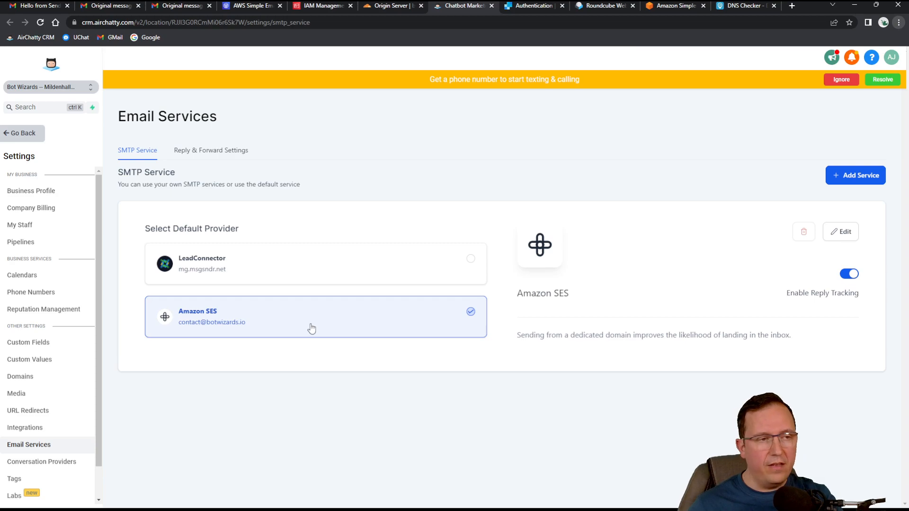
mouse_move(294, 140)
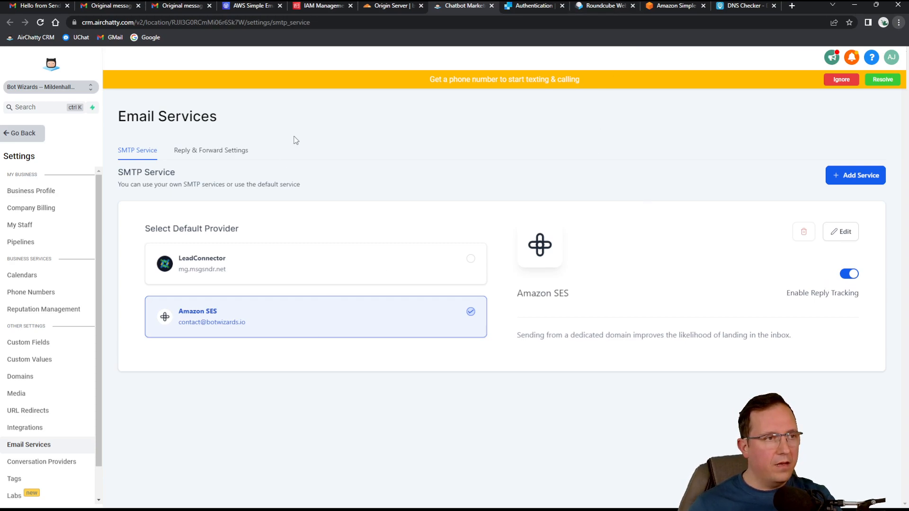
mouse_move(14, 295)
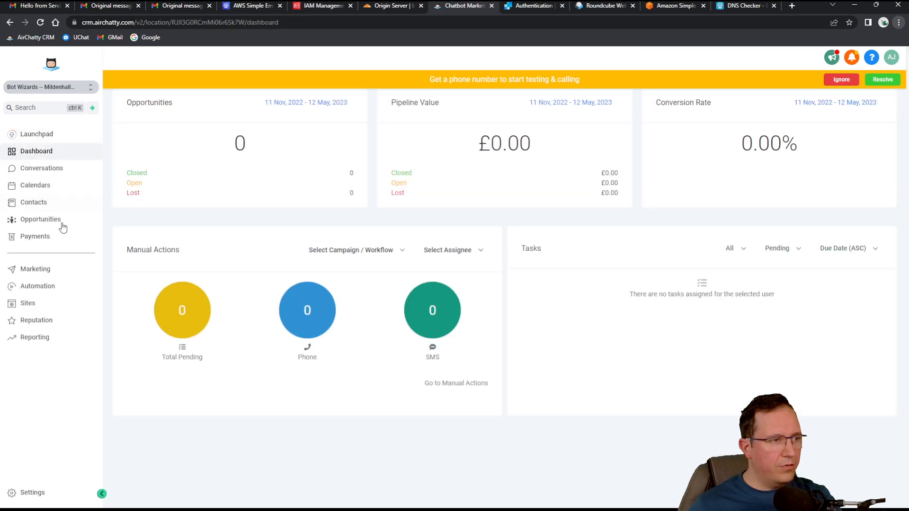
Open Alex's contact, start a new email, and enter subject 'Email sent using Amazon SeS'.
click(34, 202)
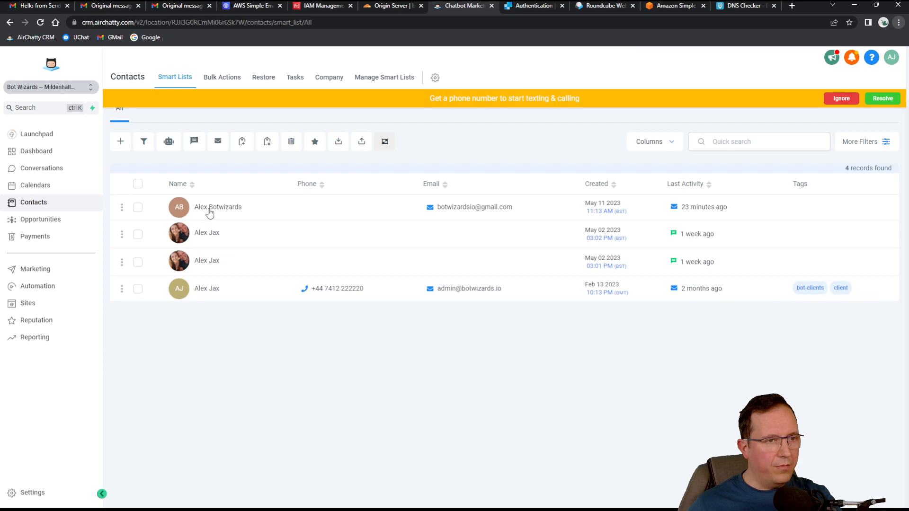
click(219, 207)
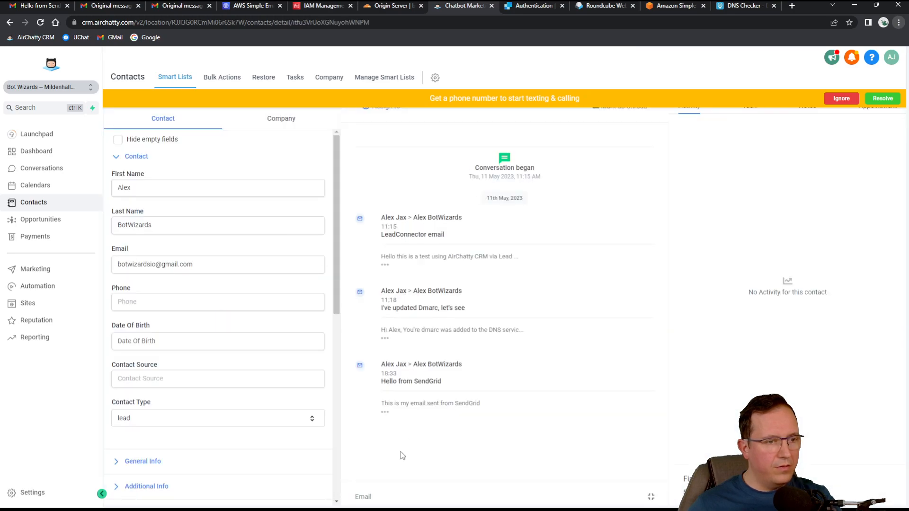
click(363, 496)
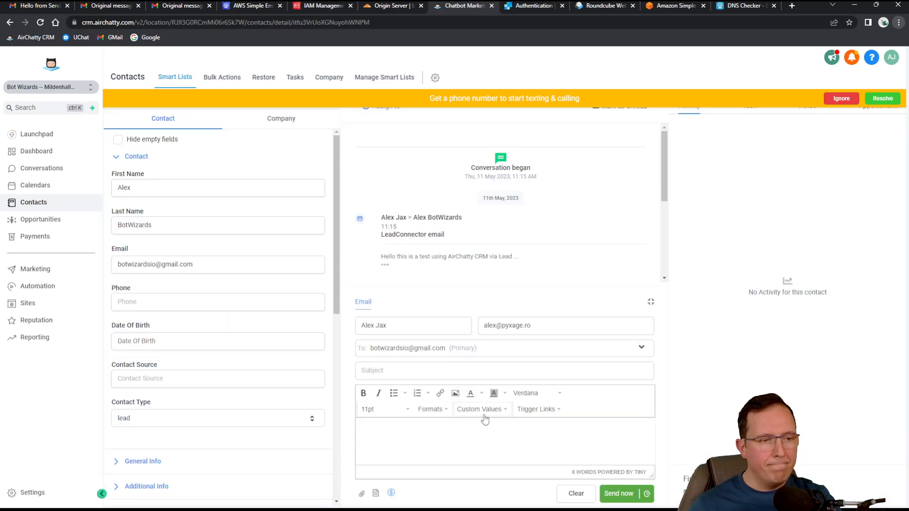
click(504, 370)
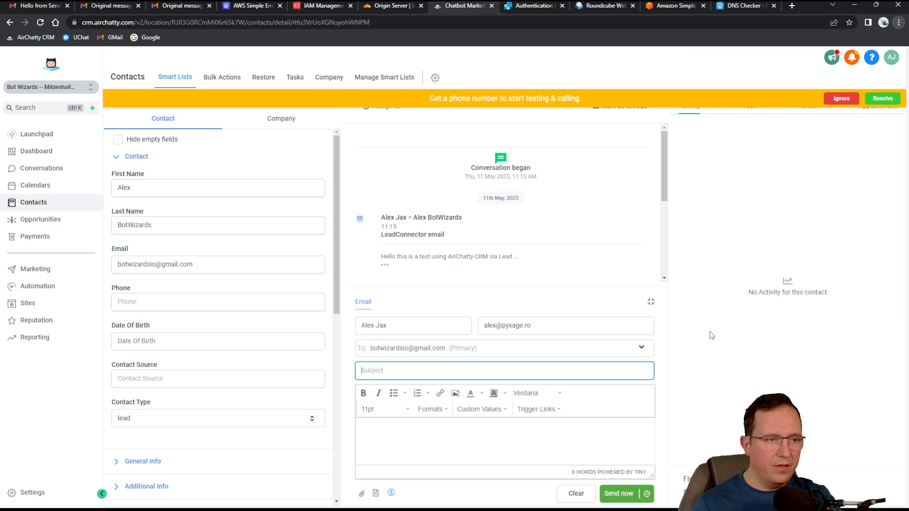
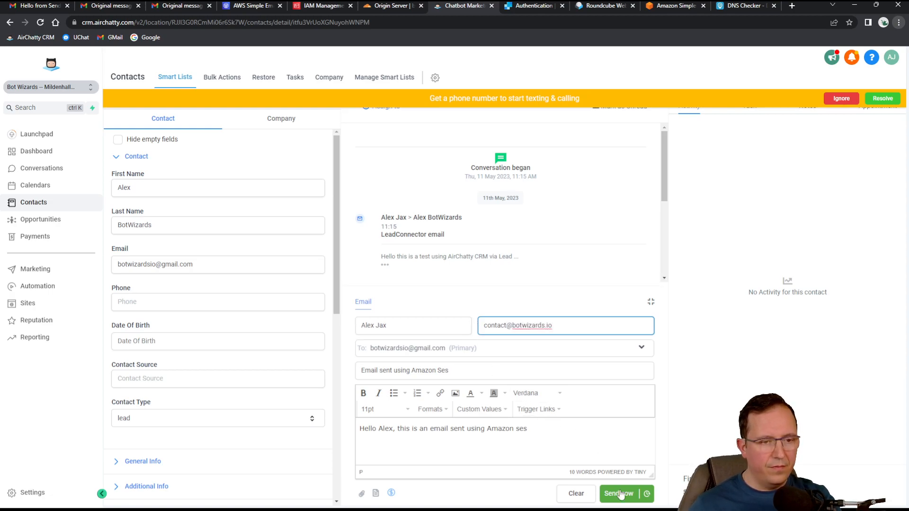
click(619, 493)
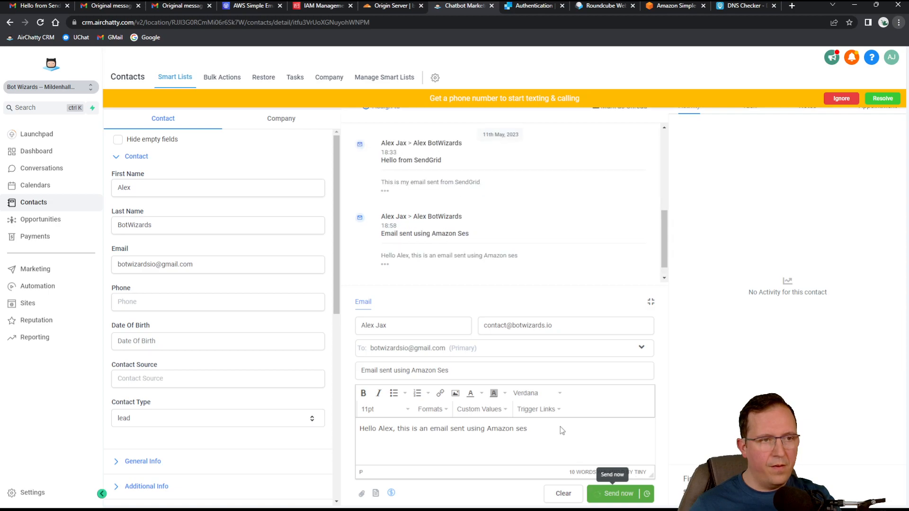
Refresh Gmail, open the 'Email sent using Amazon Ses' message, and open its More menu.
click(38, 5)
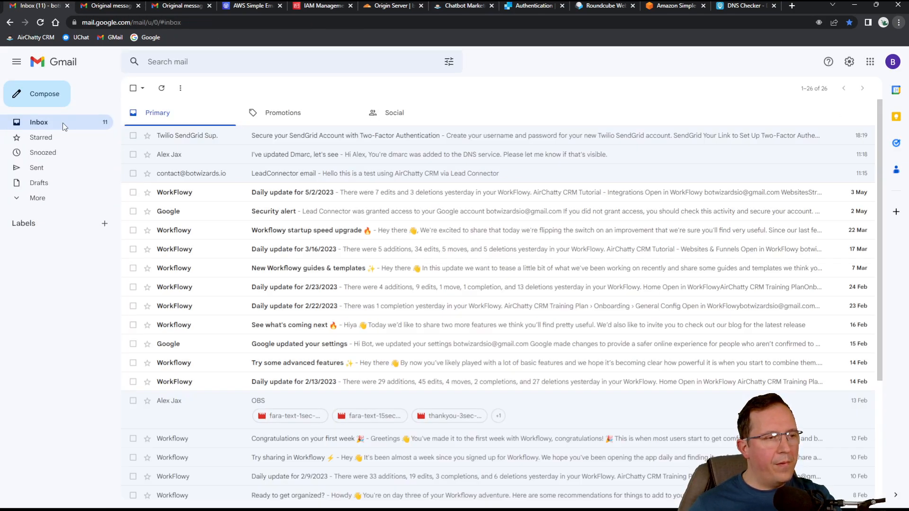
mouse_move(162, 88)
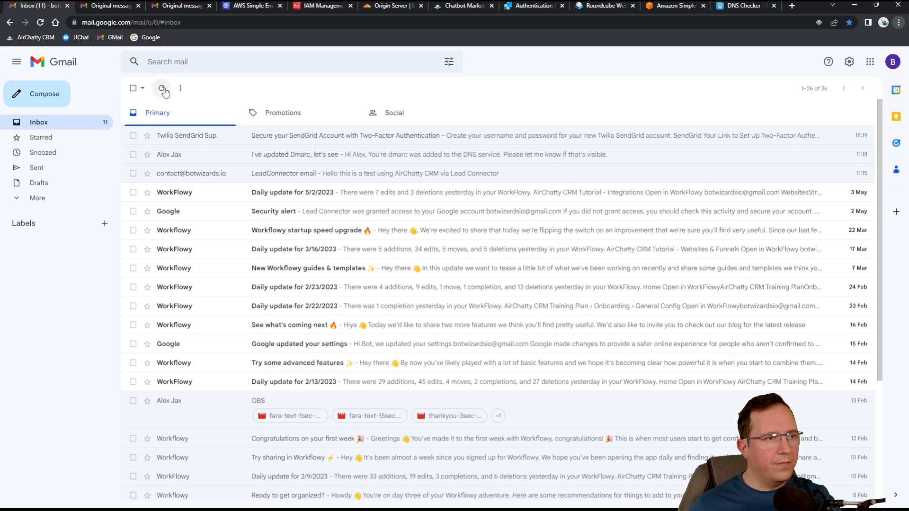
click(162, 88)
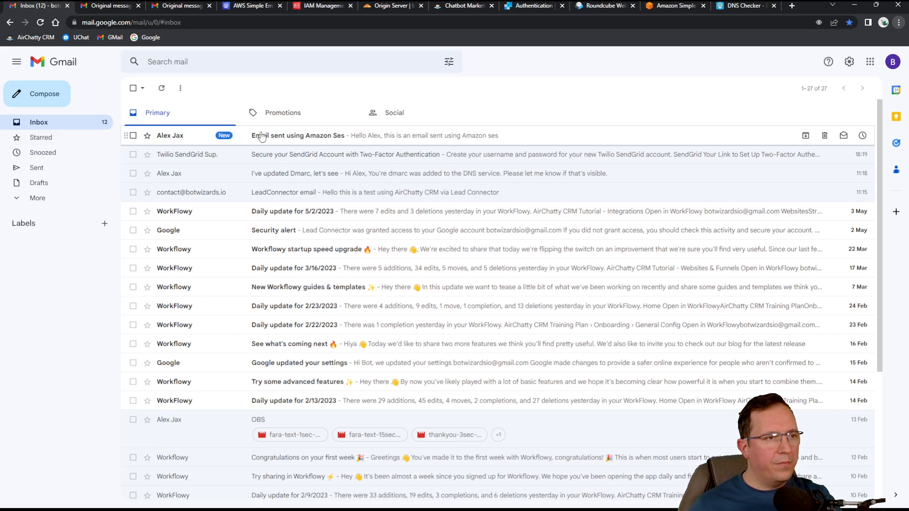
mouse_move(170, 135)
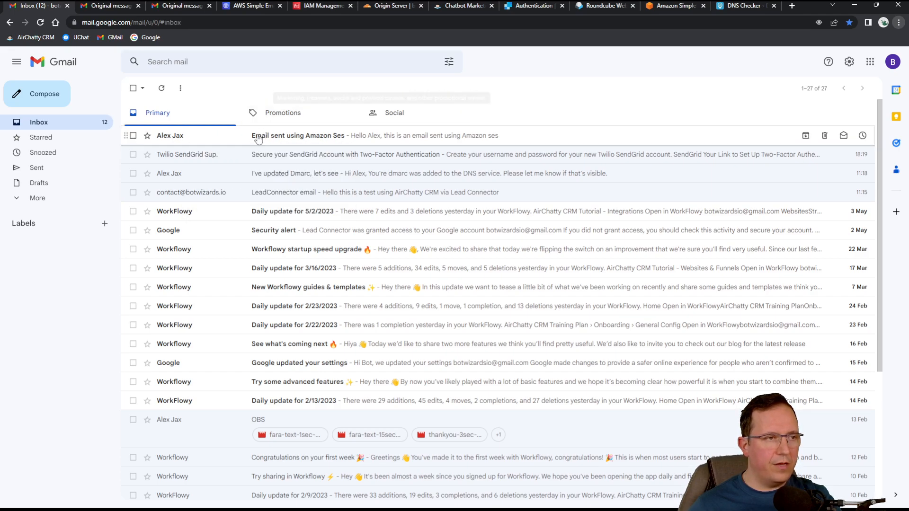
mouse_move(283, 113)
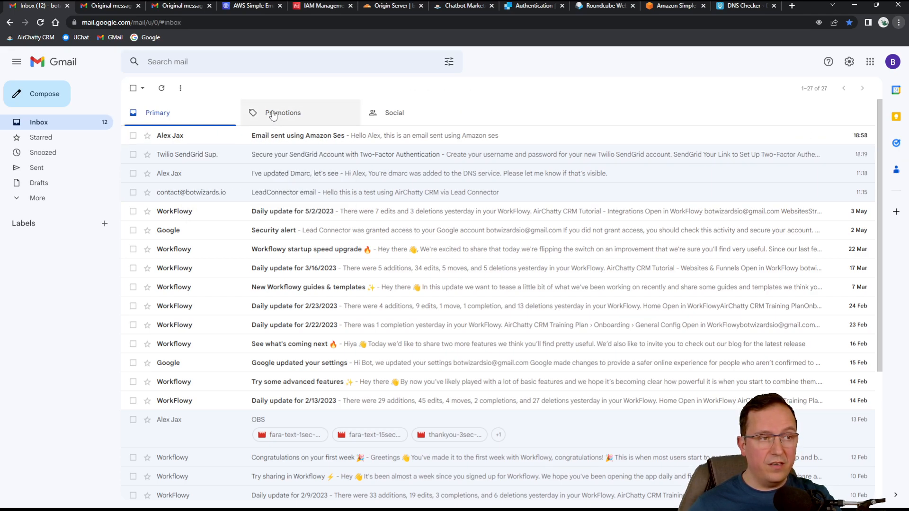
mouse_move(283, 113)
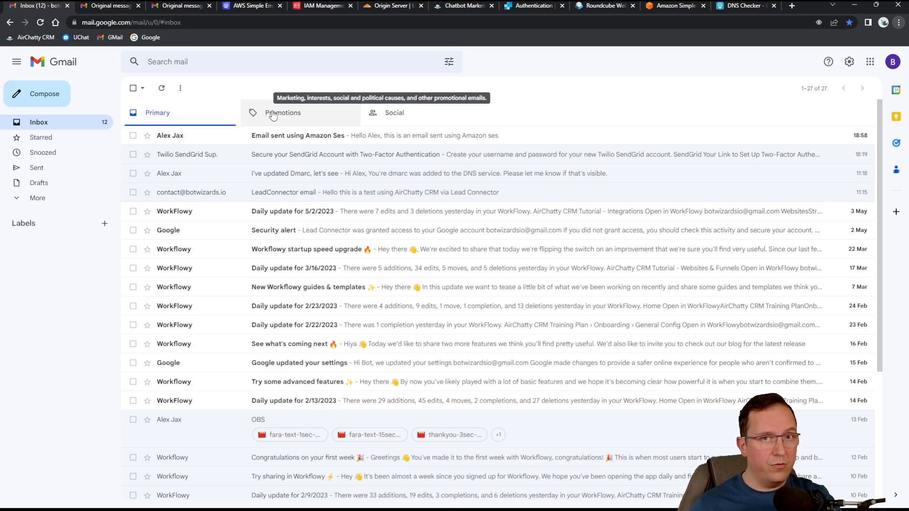
mouse_move(268, 121)
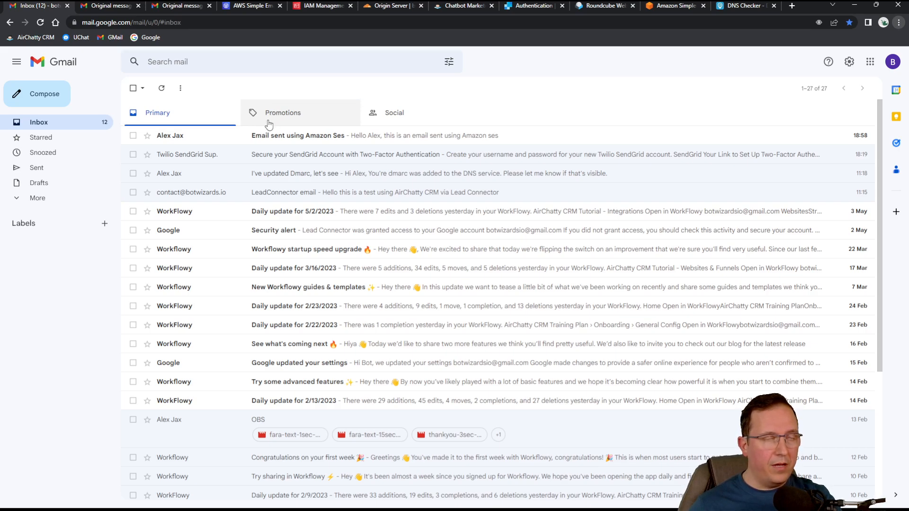
mouse_move(264, 135)
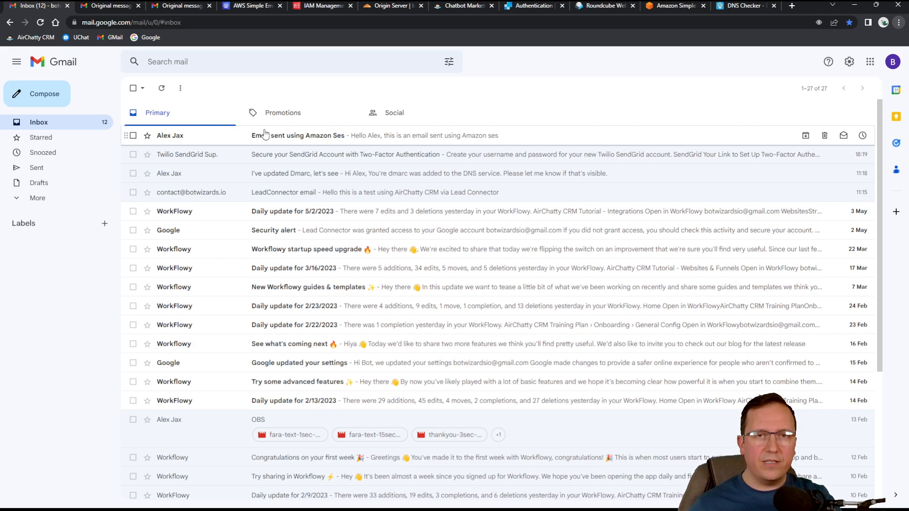
mouse_move(262, 141)
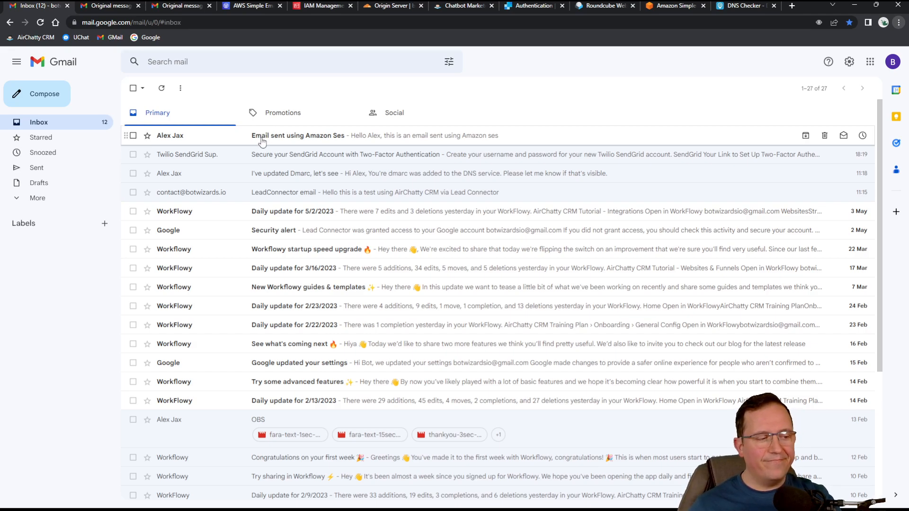
mouse_move(273, 138)
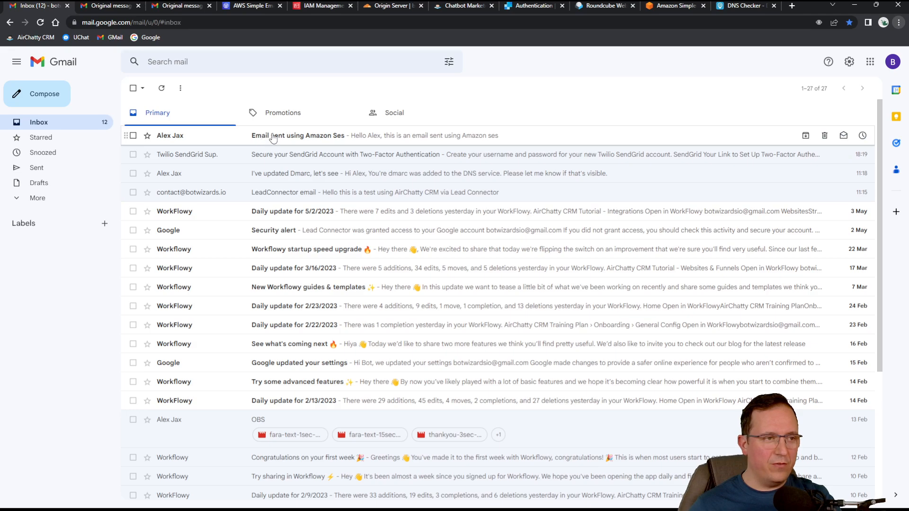
click(299, 135)
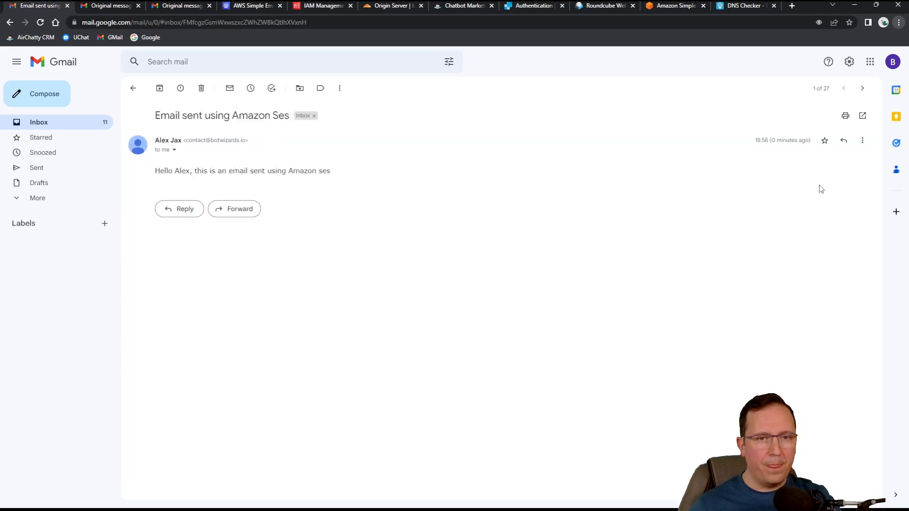
click(862, 140)
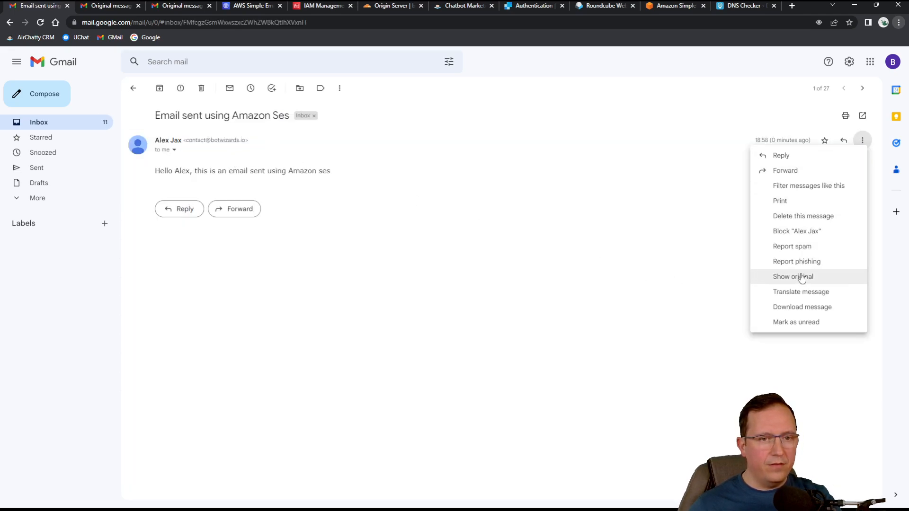
View the message's original headers to confirm SPF, DKIM and DMARC pass, then return to AWS.
click(792, 276)
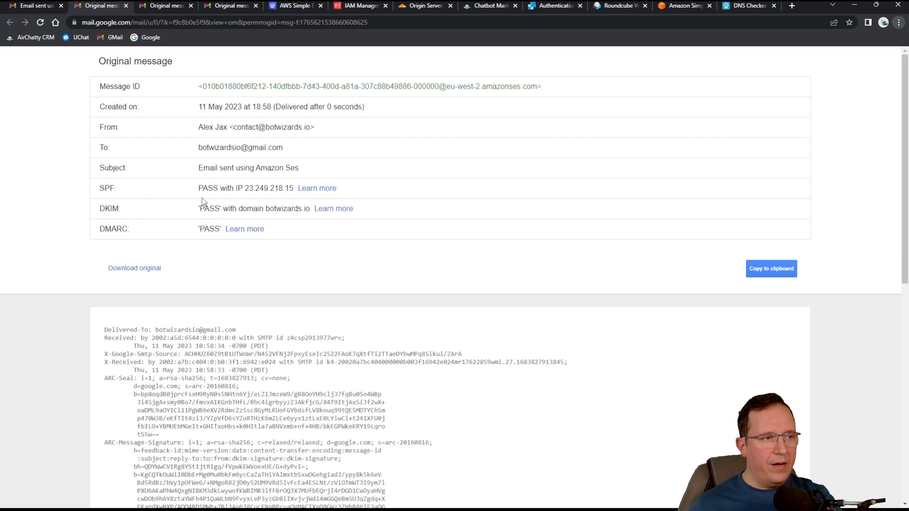
scroll(down, 3)
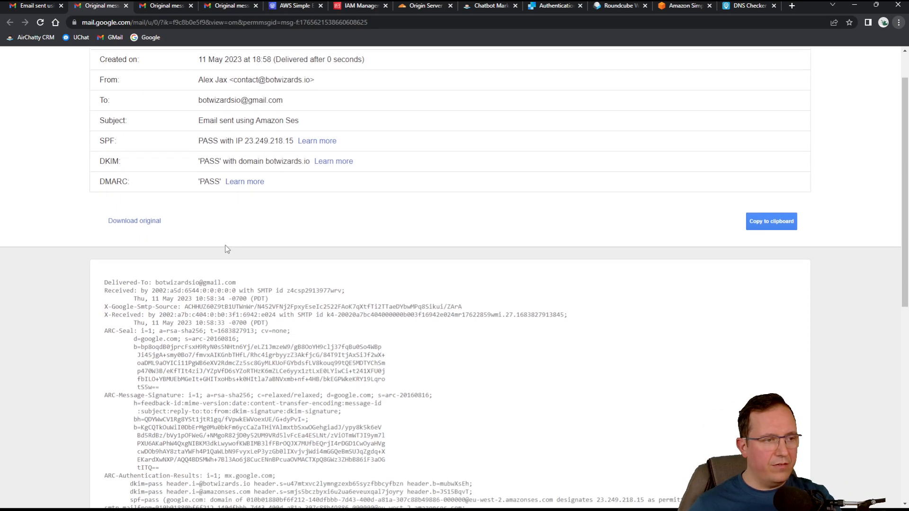
scroll(down, 3)
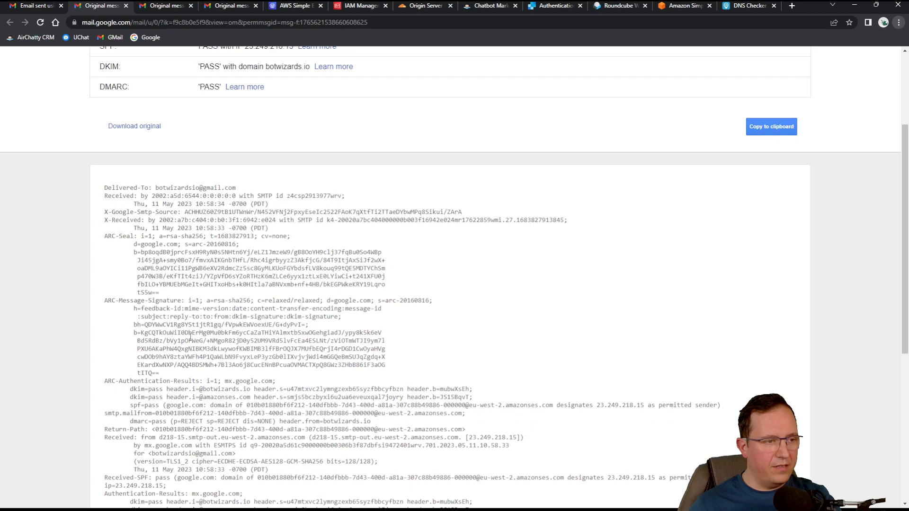
scroll(down, 3)
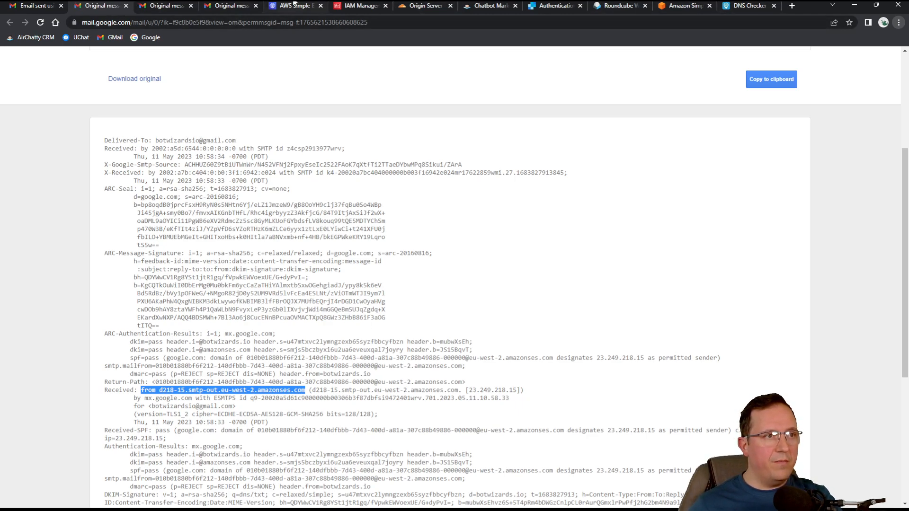
click(359, 5)
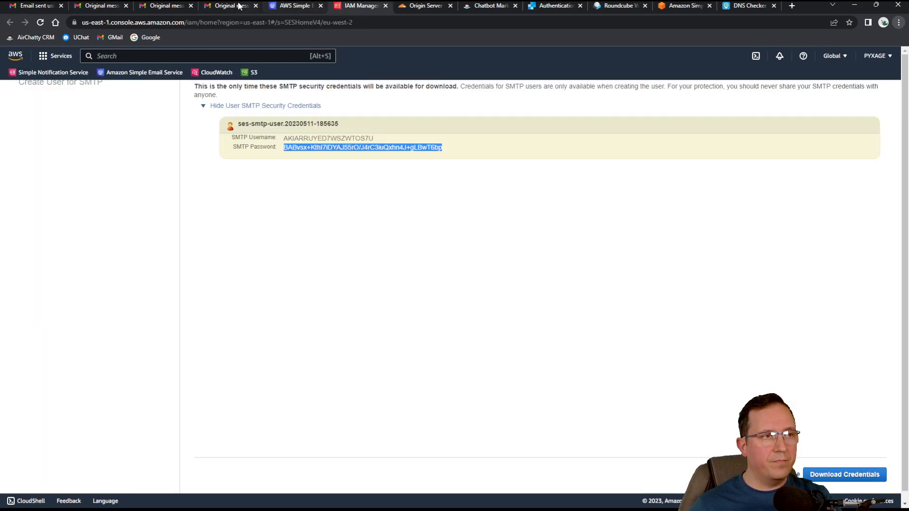